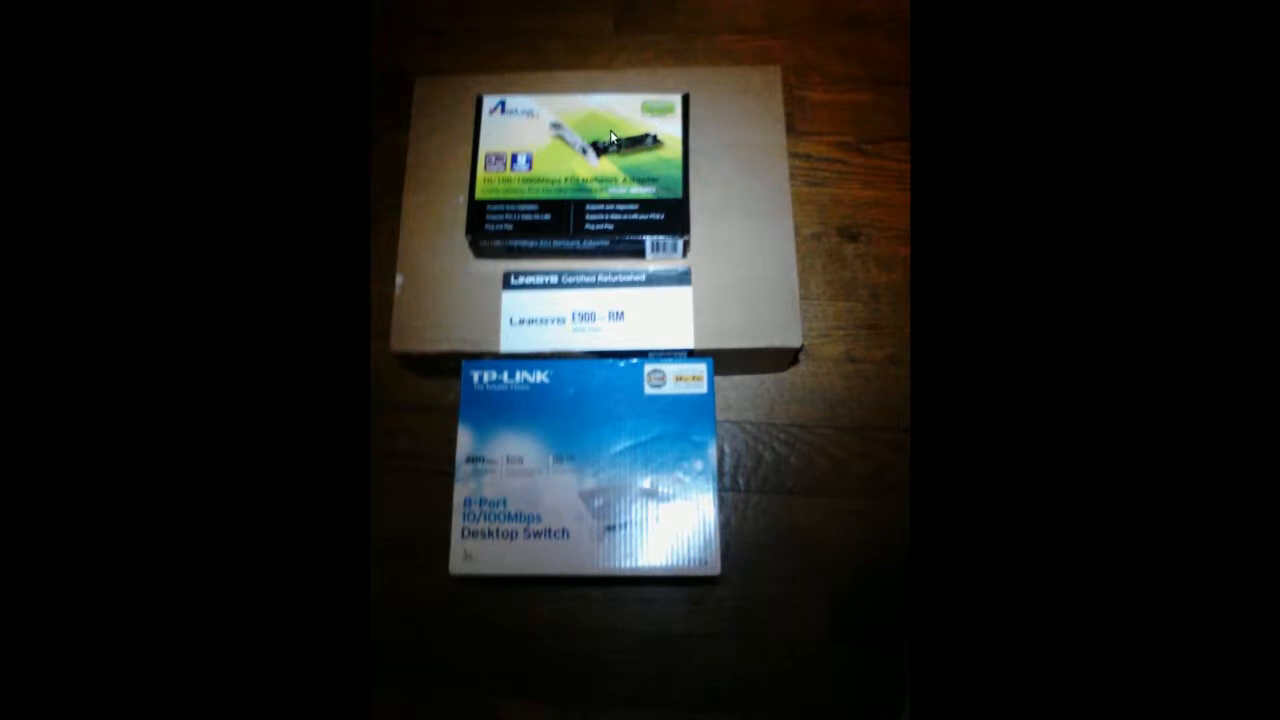
pyautogui.moveTo(596, 176)
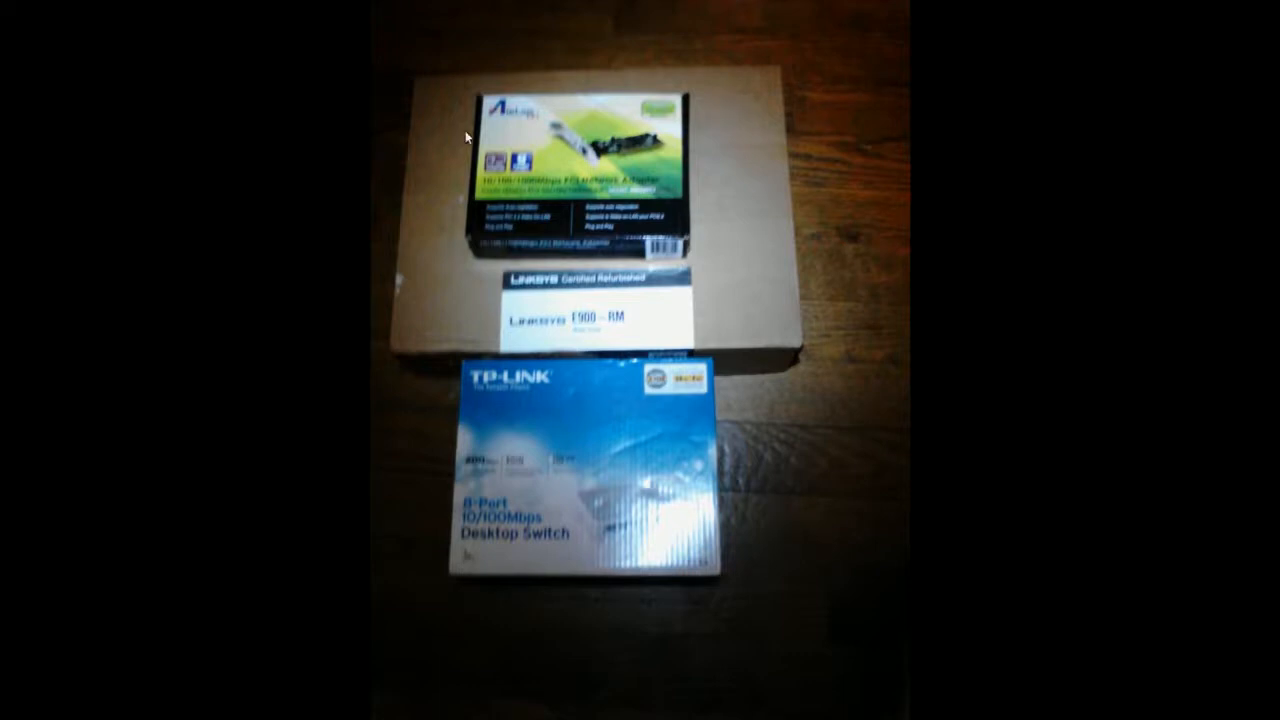
pyautogui.moveTo(660, 162)
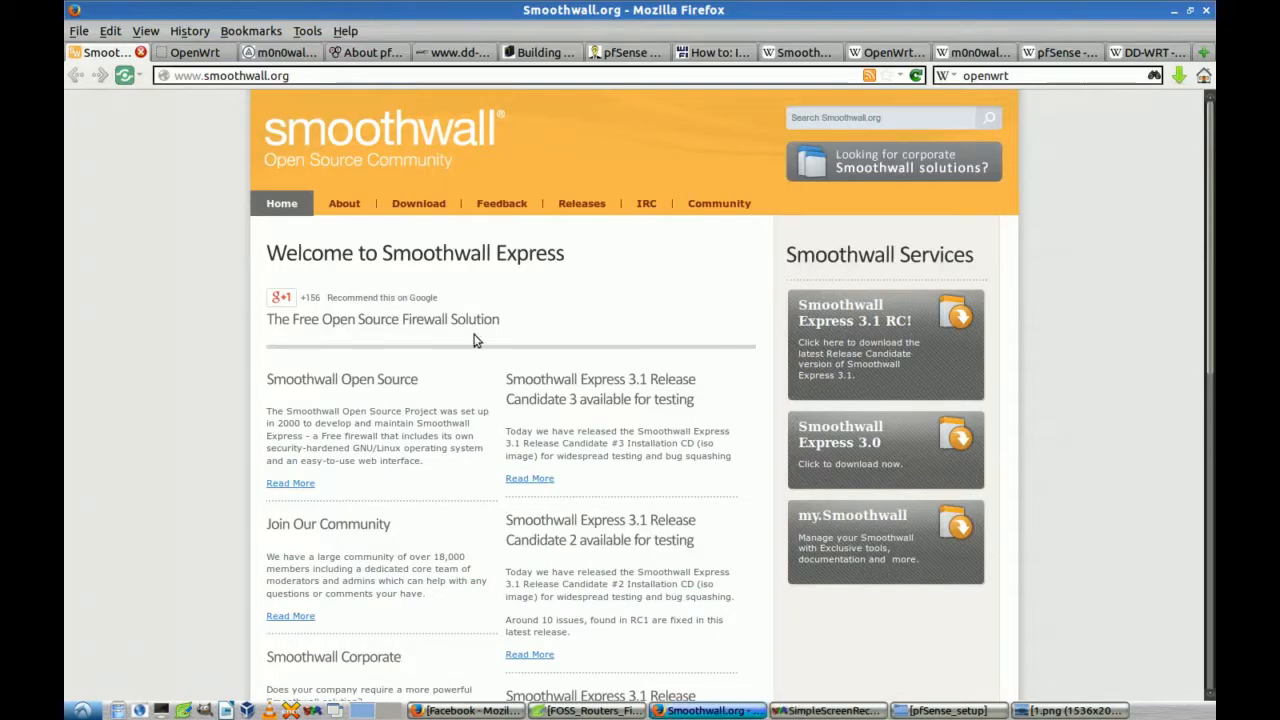
pyautogui.moveTo(220, 360)
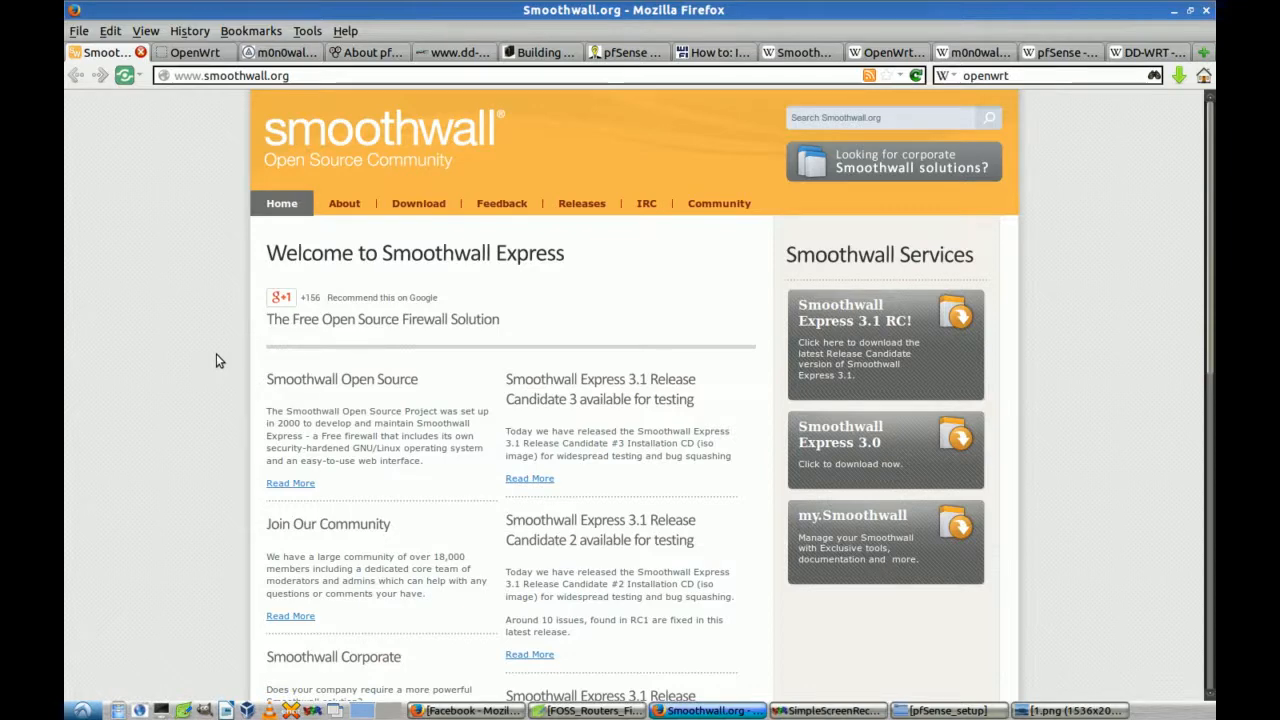
pyautogui.moveTo(1132, 6)
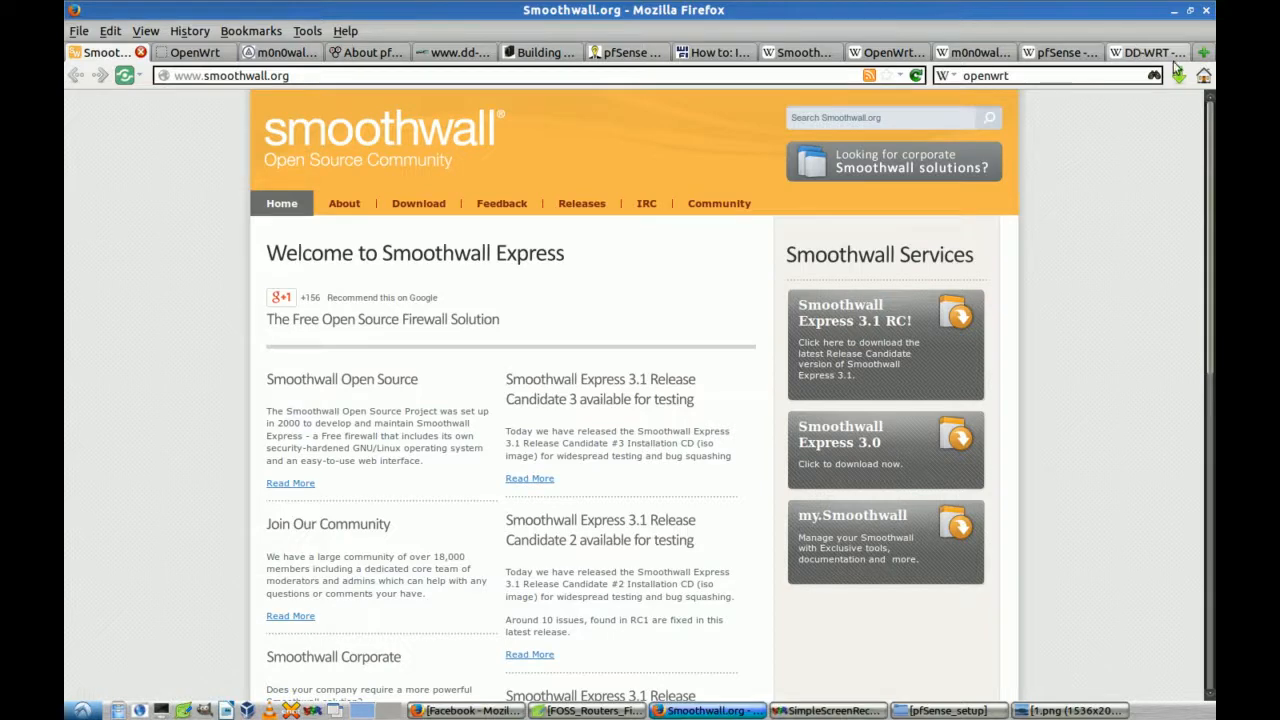
# Open a new empty Firefox window showing the blank new-tab page
pyautogui.click(1204, 52)
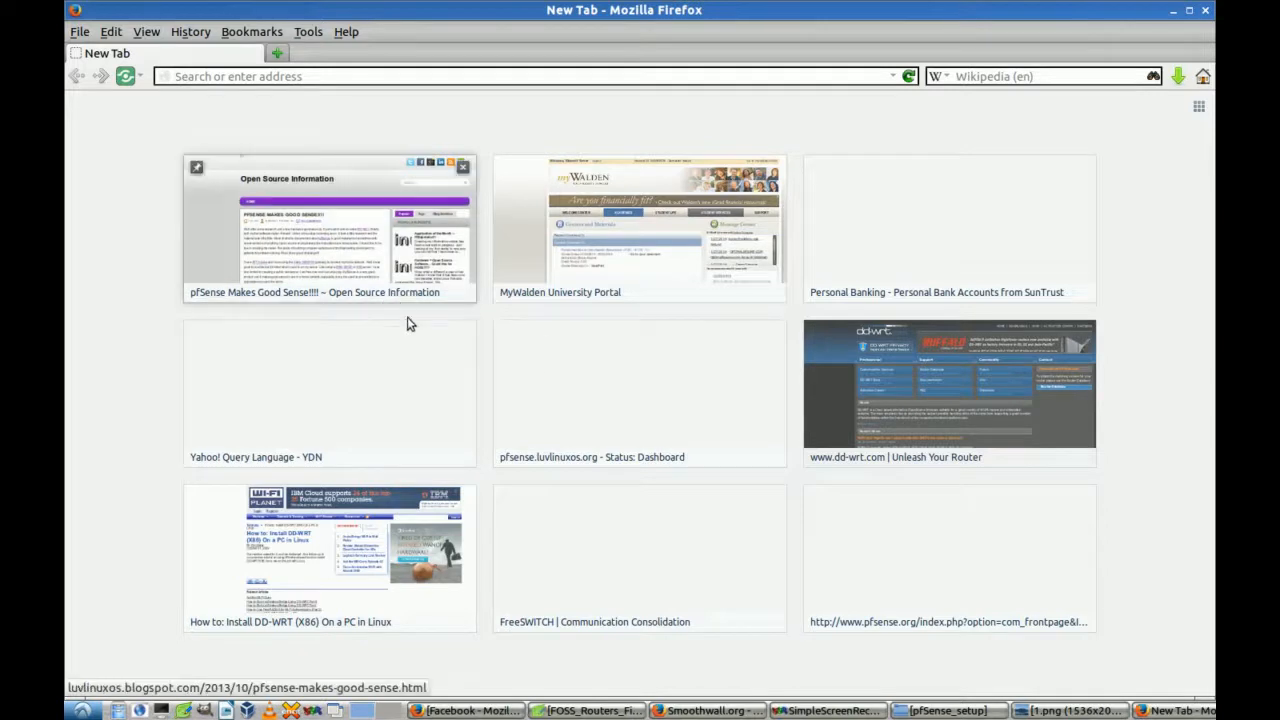
# Add several more blank tabs in the new Firefox window
pyautogui.click(276, 52)
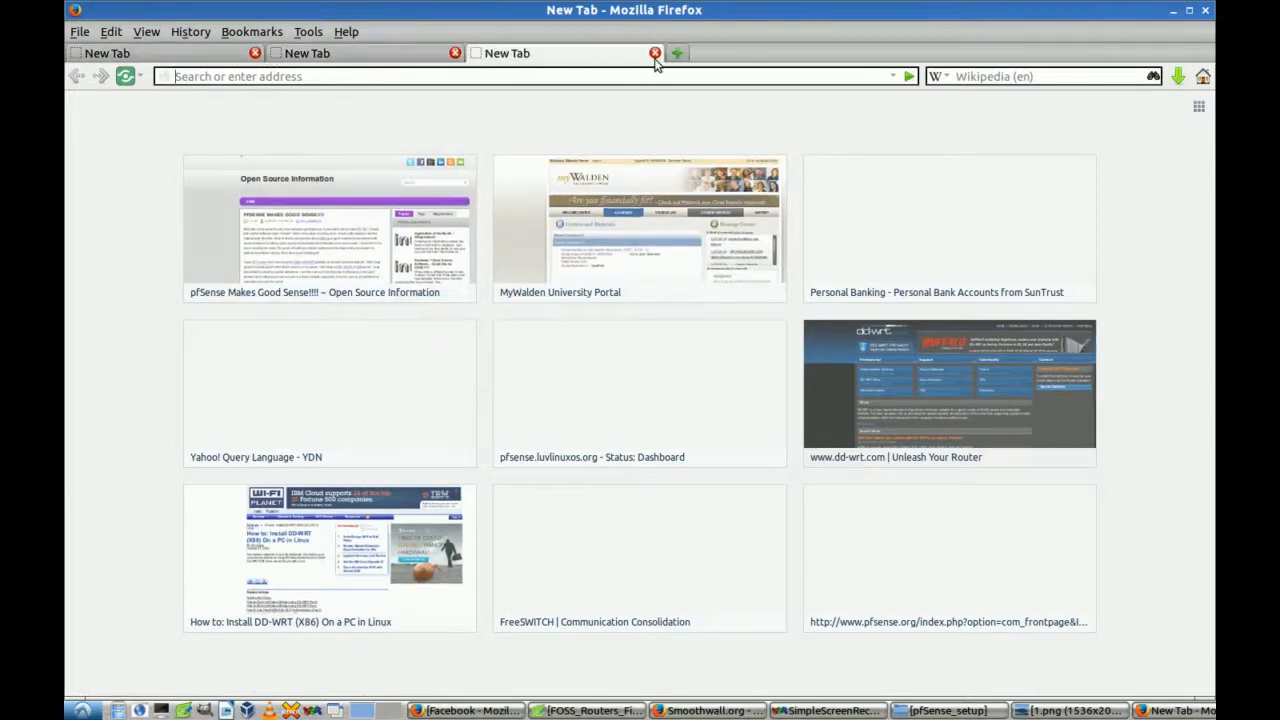
pyautogui.click(676, 52)
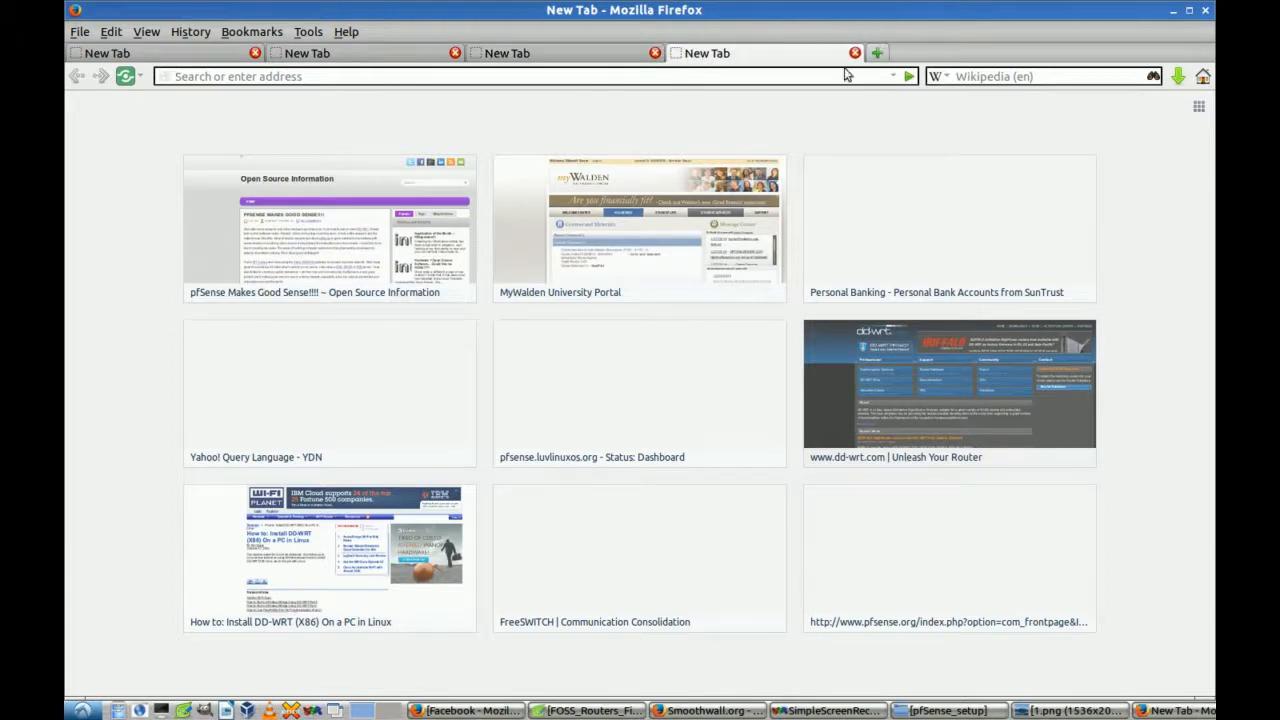
pyautogui.click(876, 52)
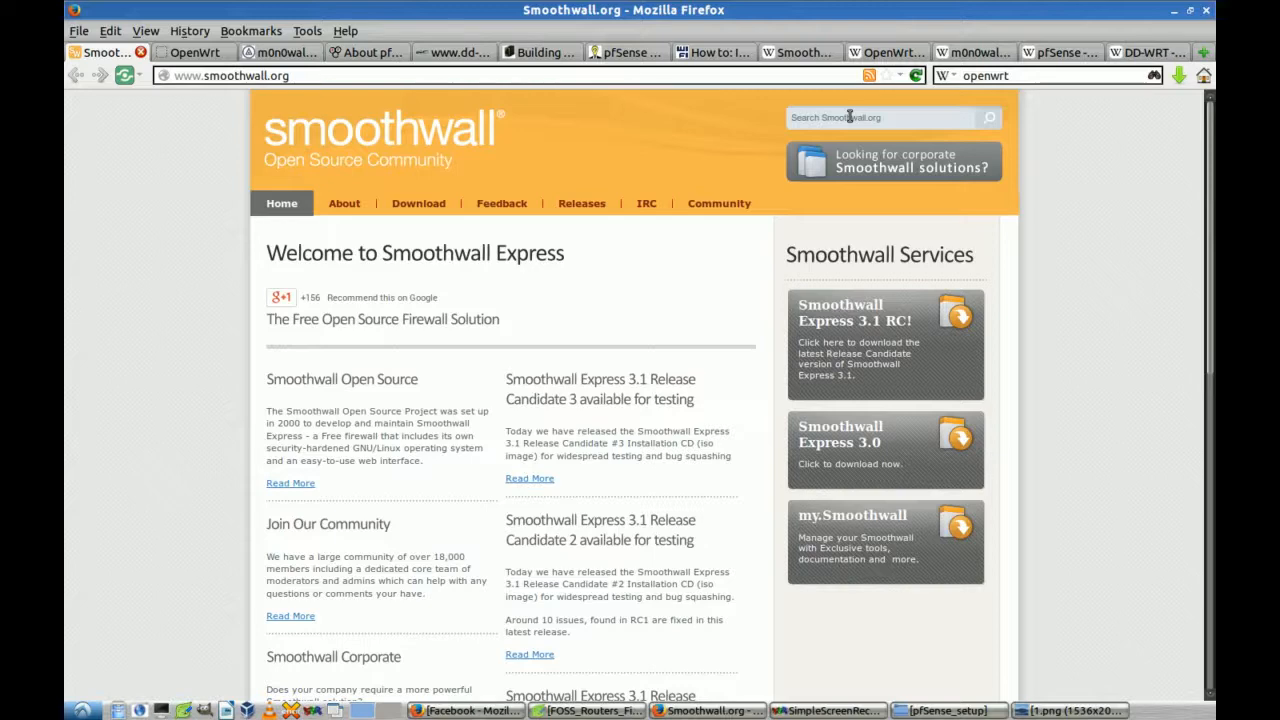
pyautogui.moveTo(704, 24)
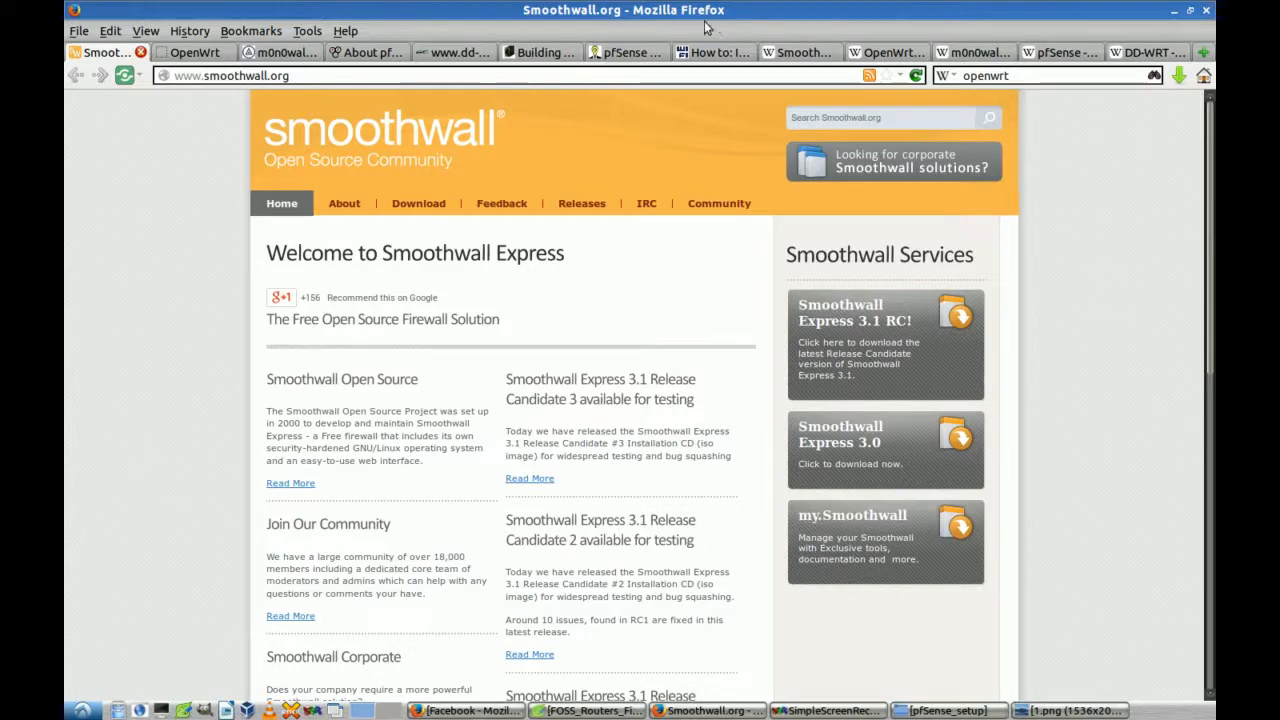
pyautogui.moveTo(196, 52)
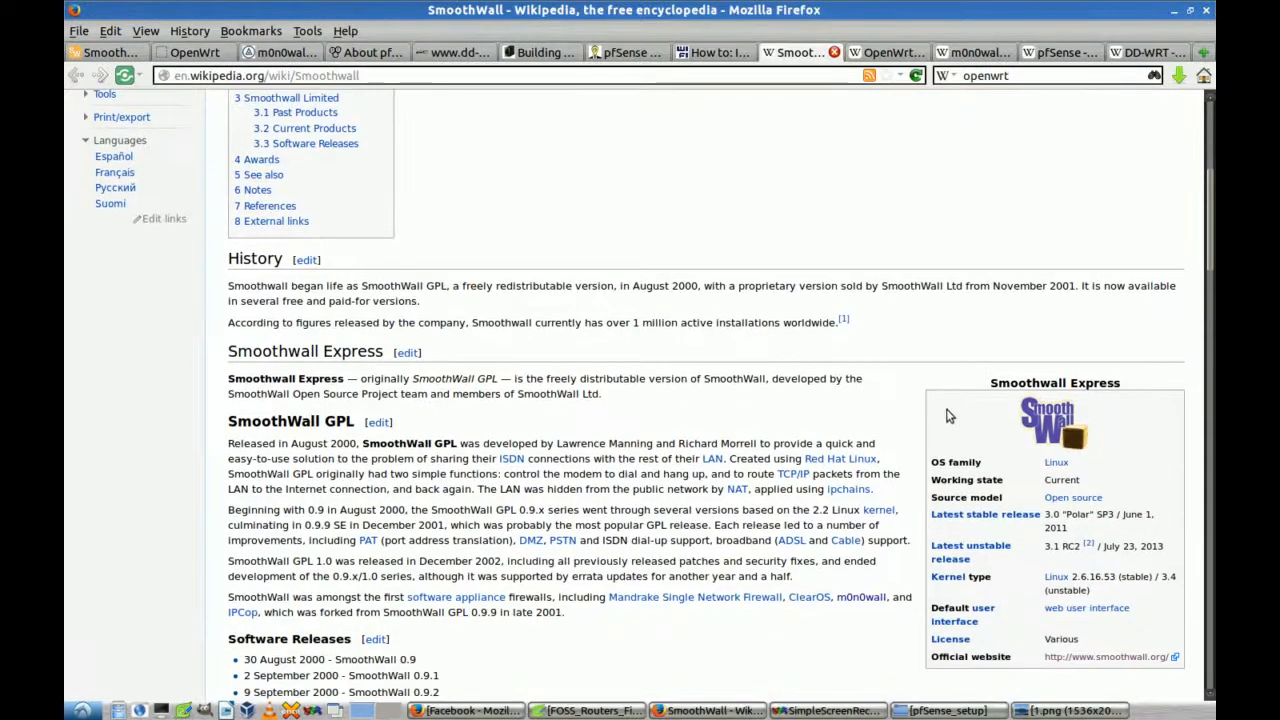
pyautogui.scroll(3)
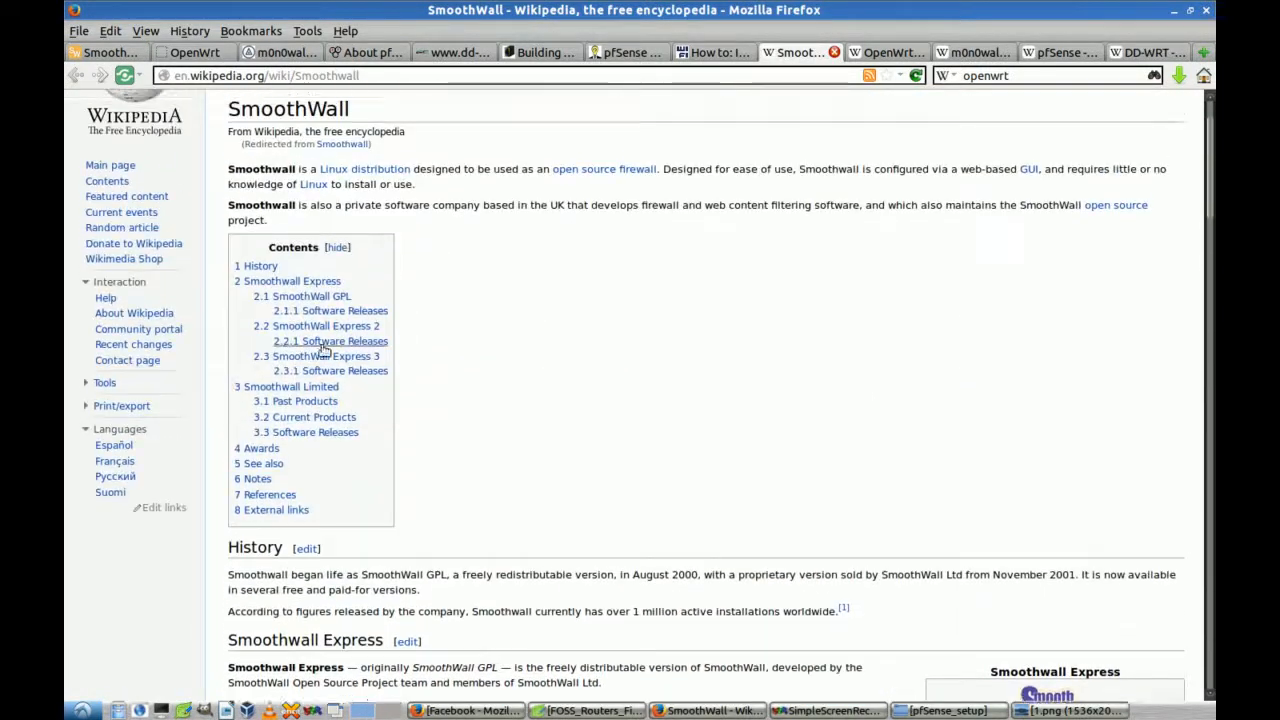
pyautogui.scroll(3)
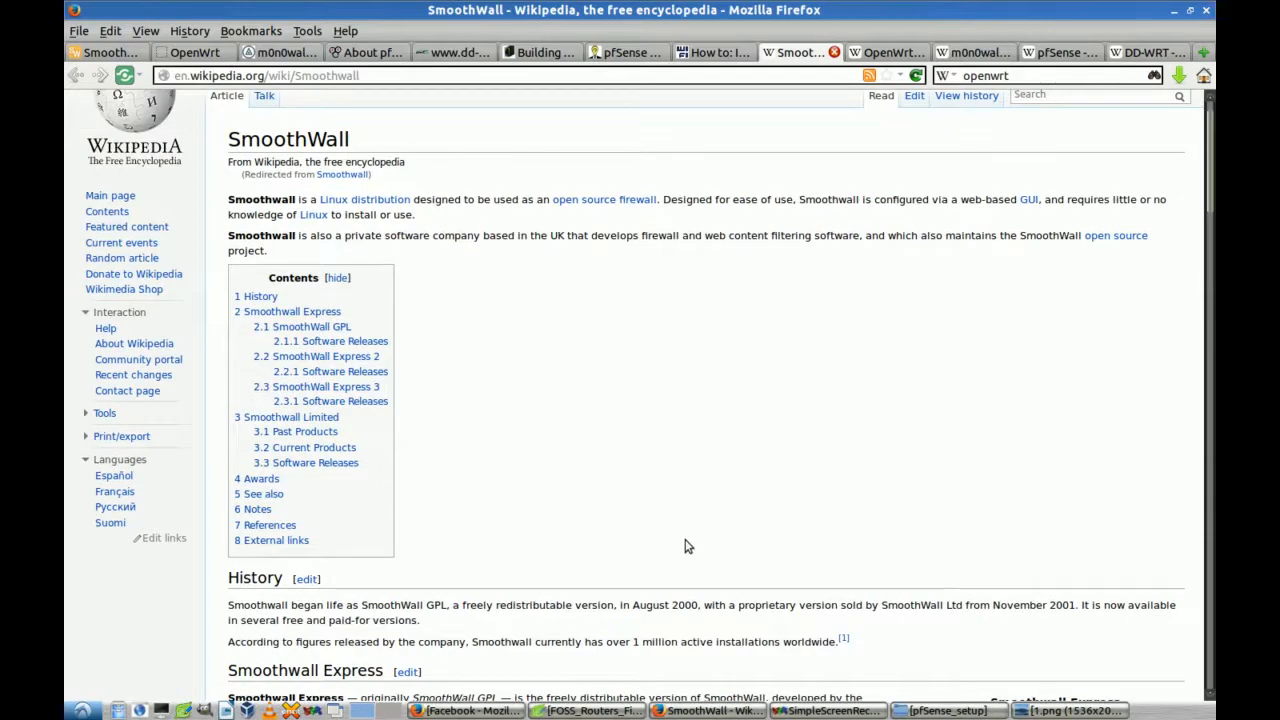
pyautogui.scroll(-3)
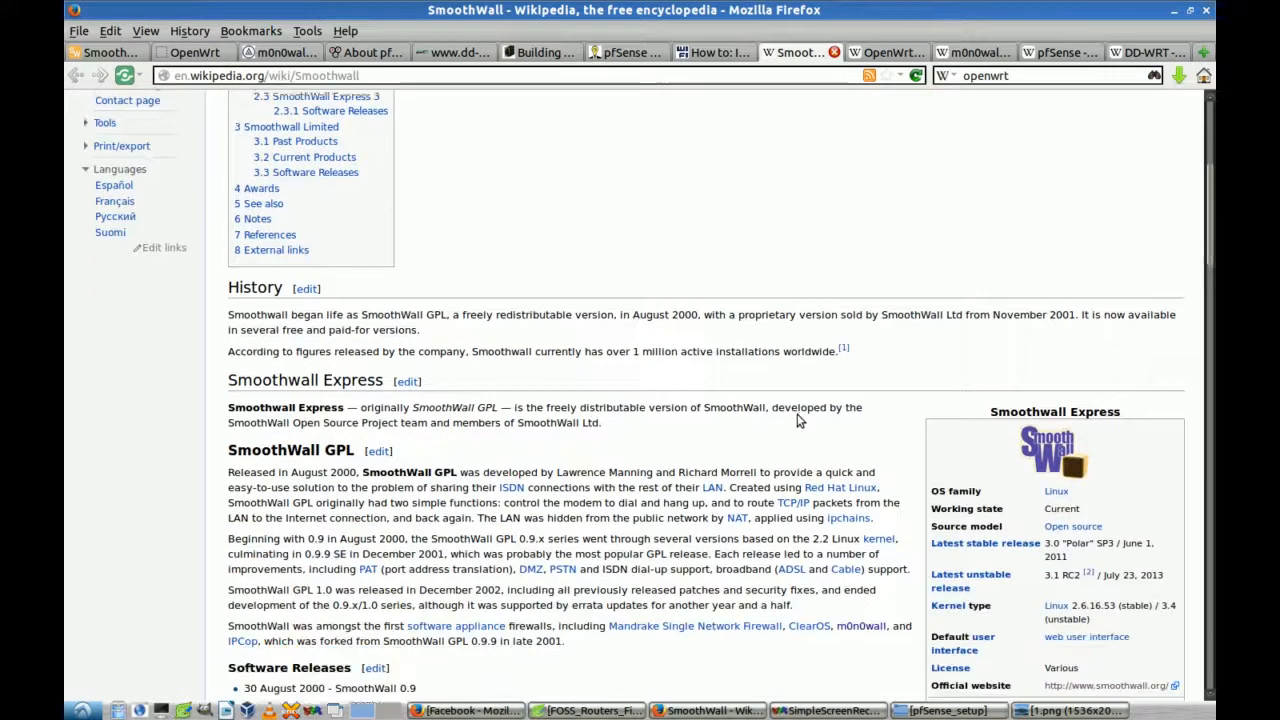
pyautogui.scroll(-3)
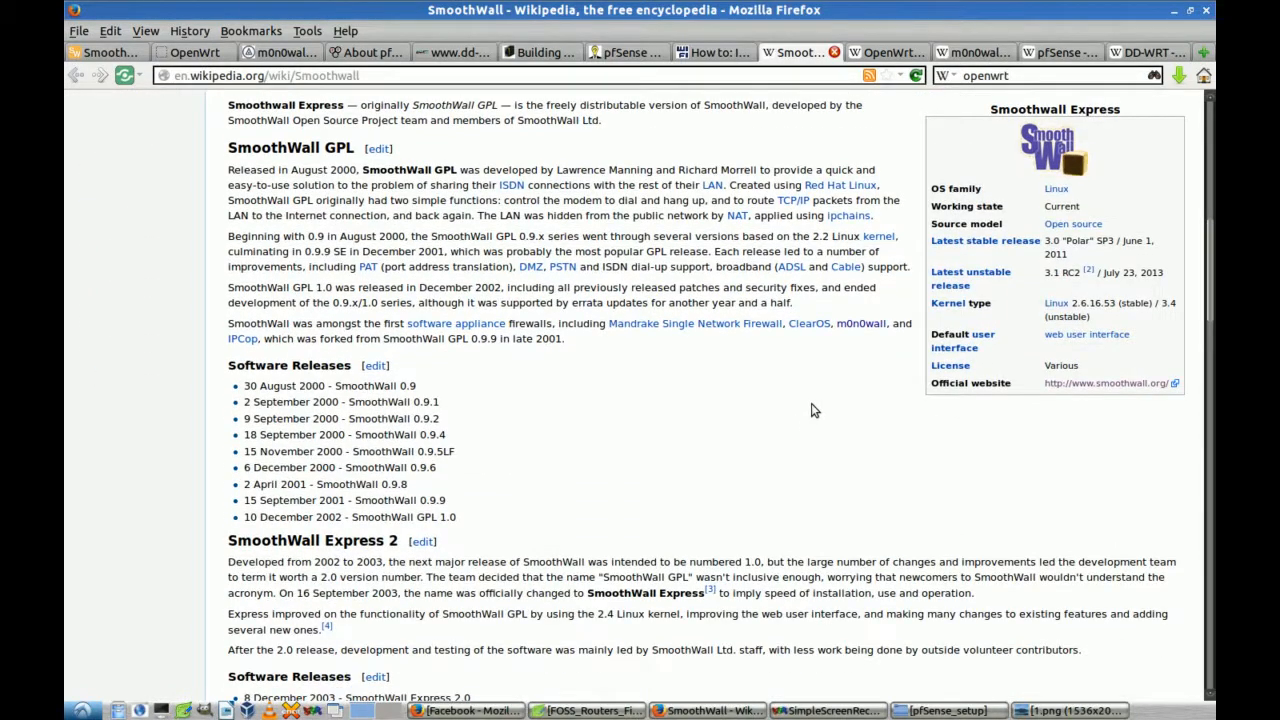
pyautogui.scroll(3)
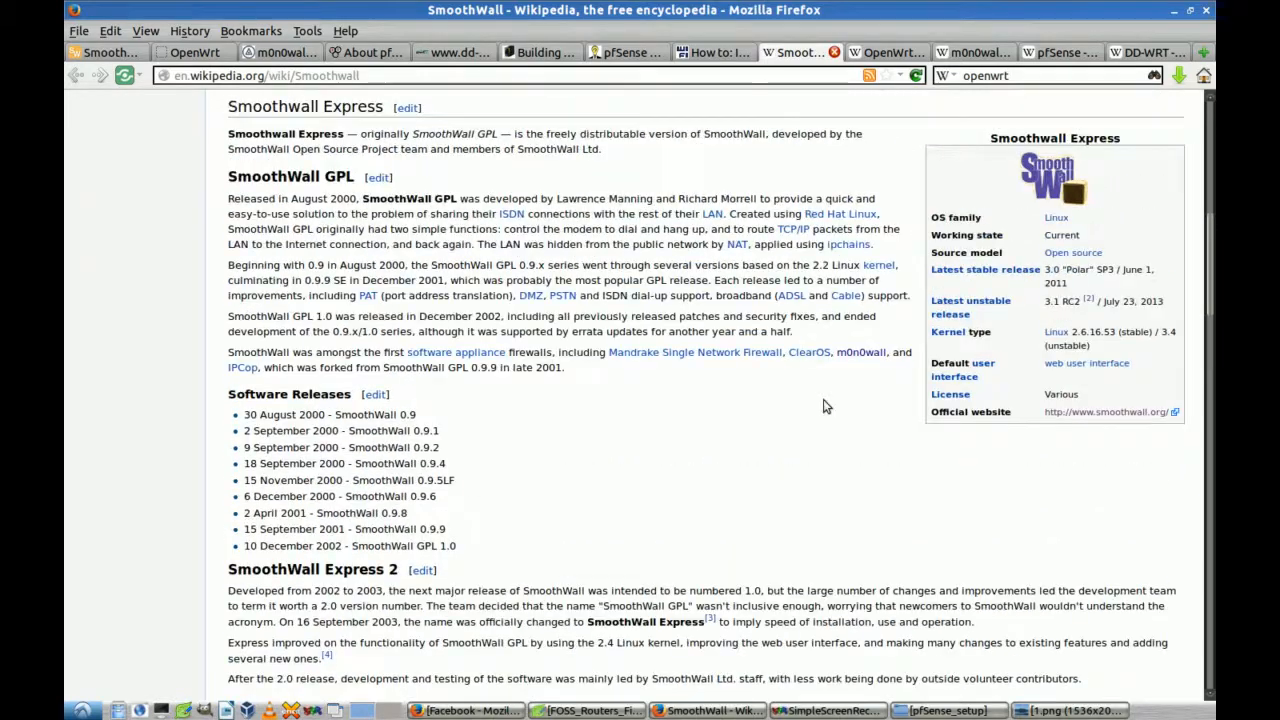
pyautogui.scroll(3)
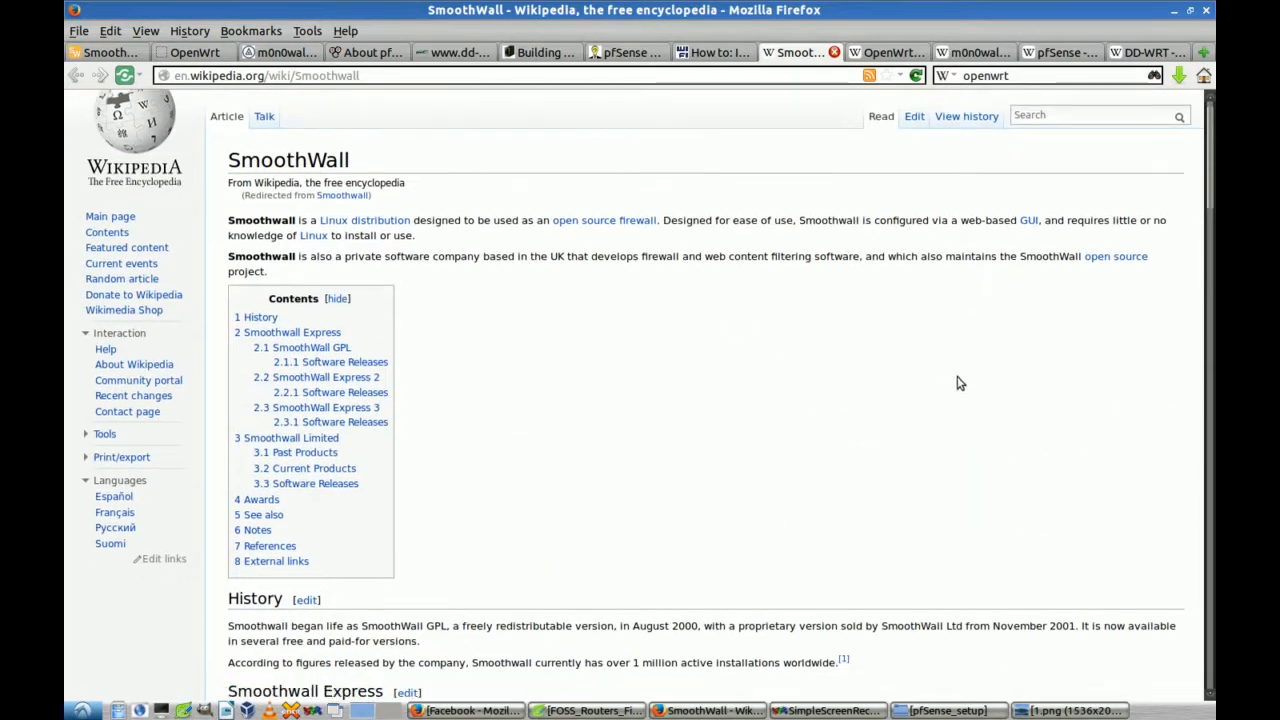
pyautogui.scroll(-3)
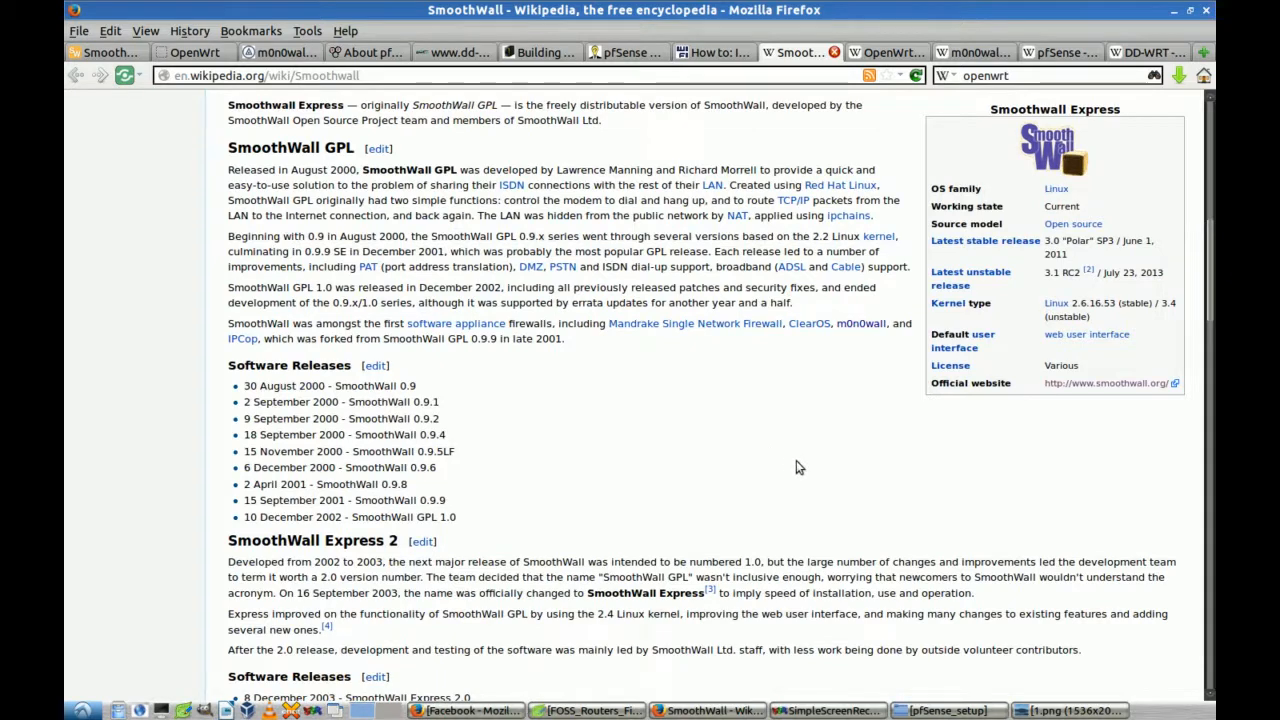
pyautogui.moveTo(930, 124)
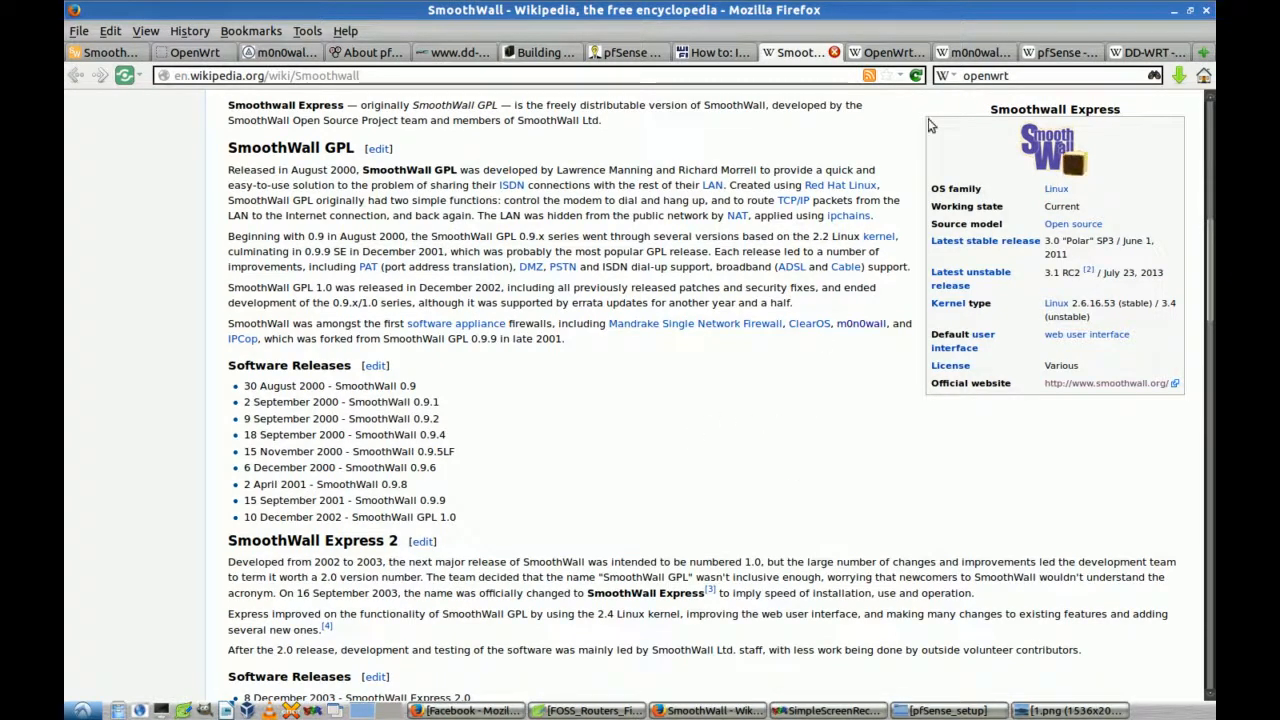
pyautogui.moveTo(238, 388)
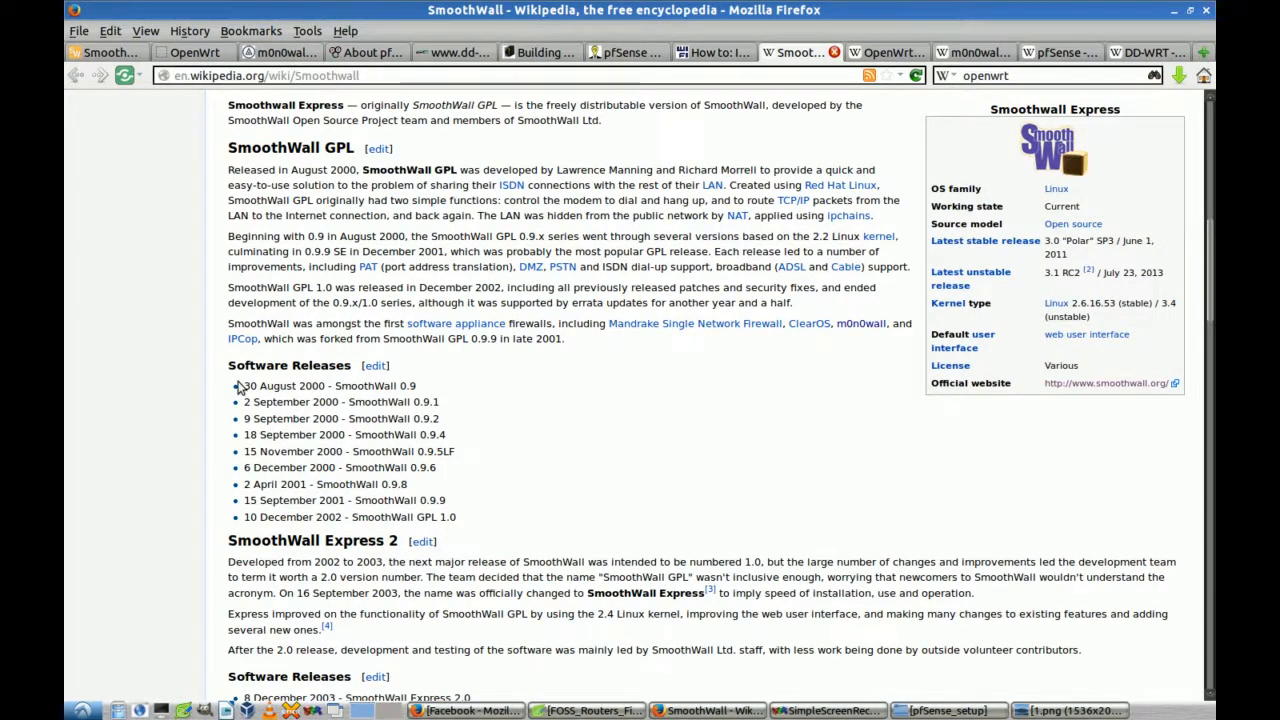
pyautogui.moveTo(800, 464)
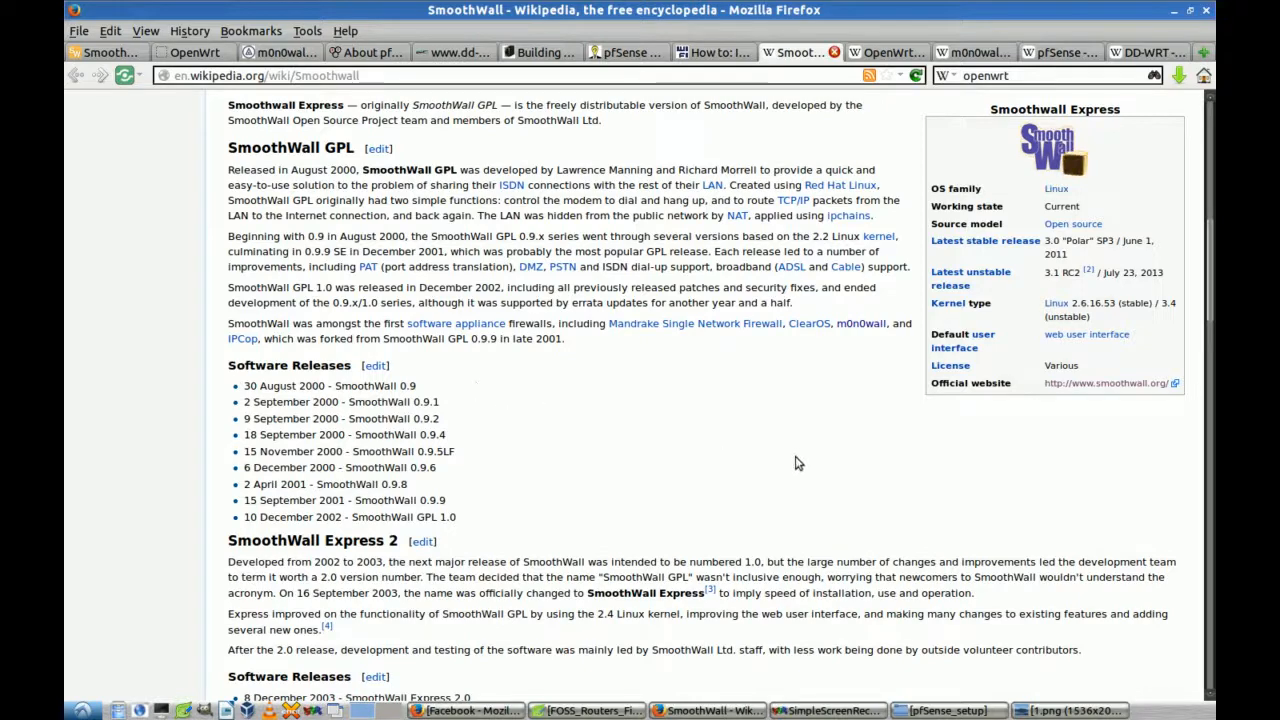
pyautogui.moveTo(336, 556)
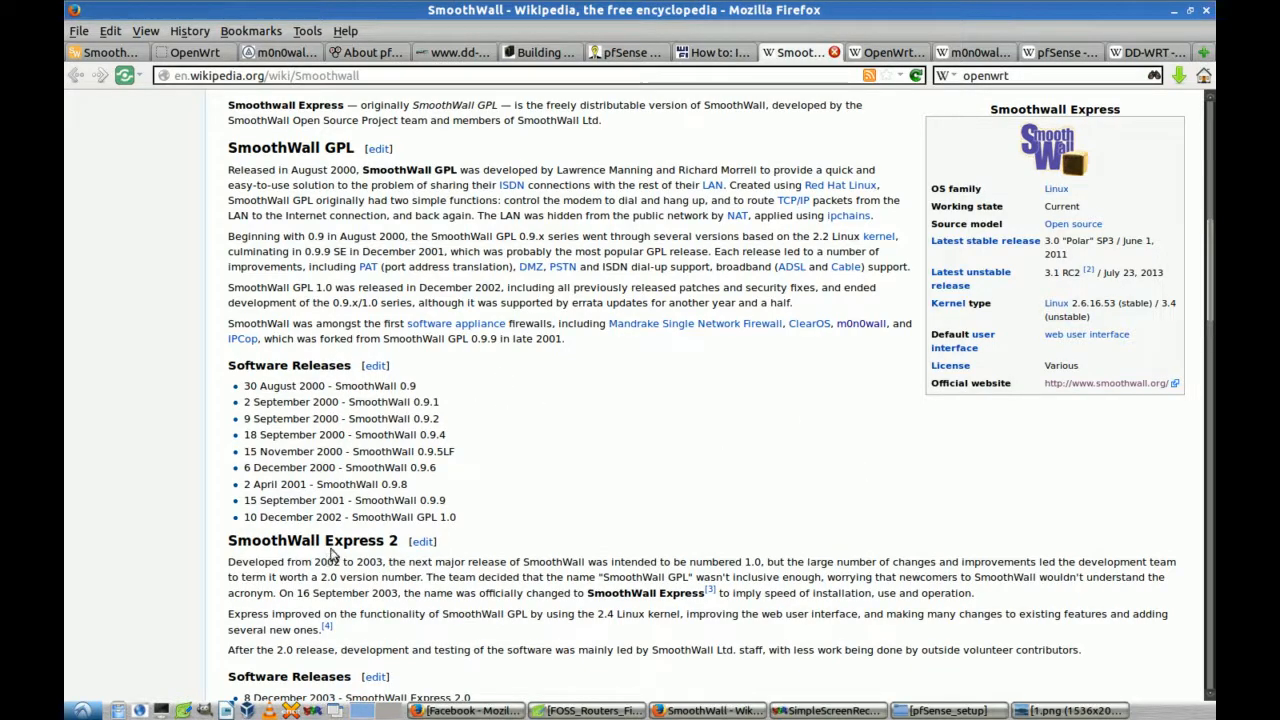
pyautogui.scroll(-3)
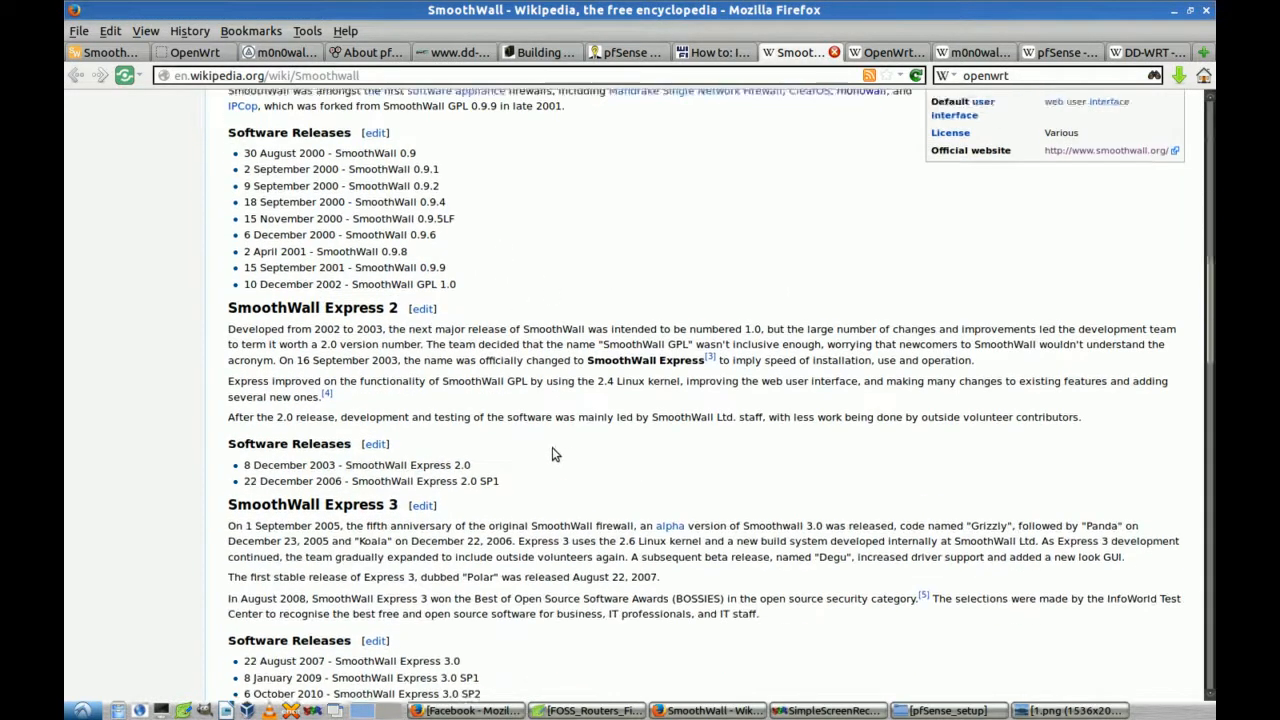
pyautogui.scroll(3)
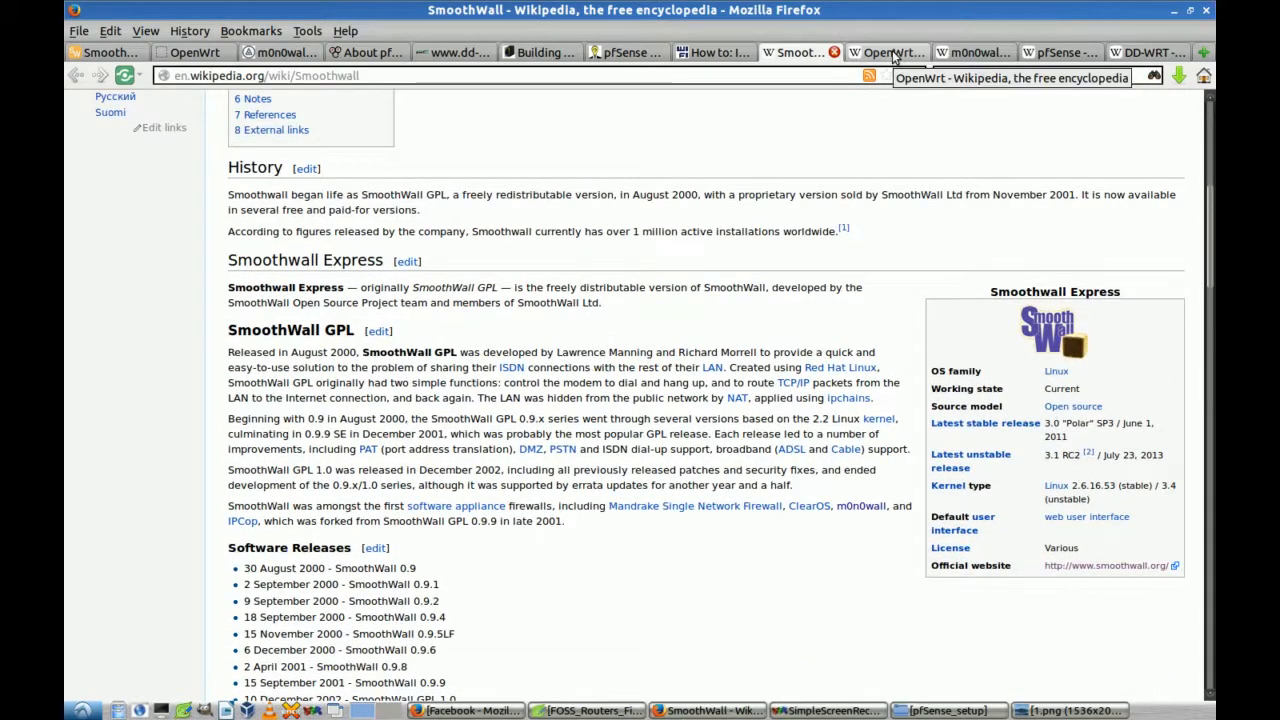
# From the OpenWrt article's History section, follow the WRT54G link to the Linksys WRT54G series article
pyautogui.click(884, 52)
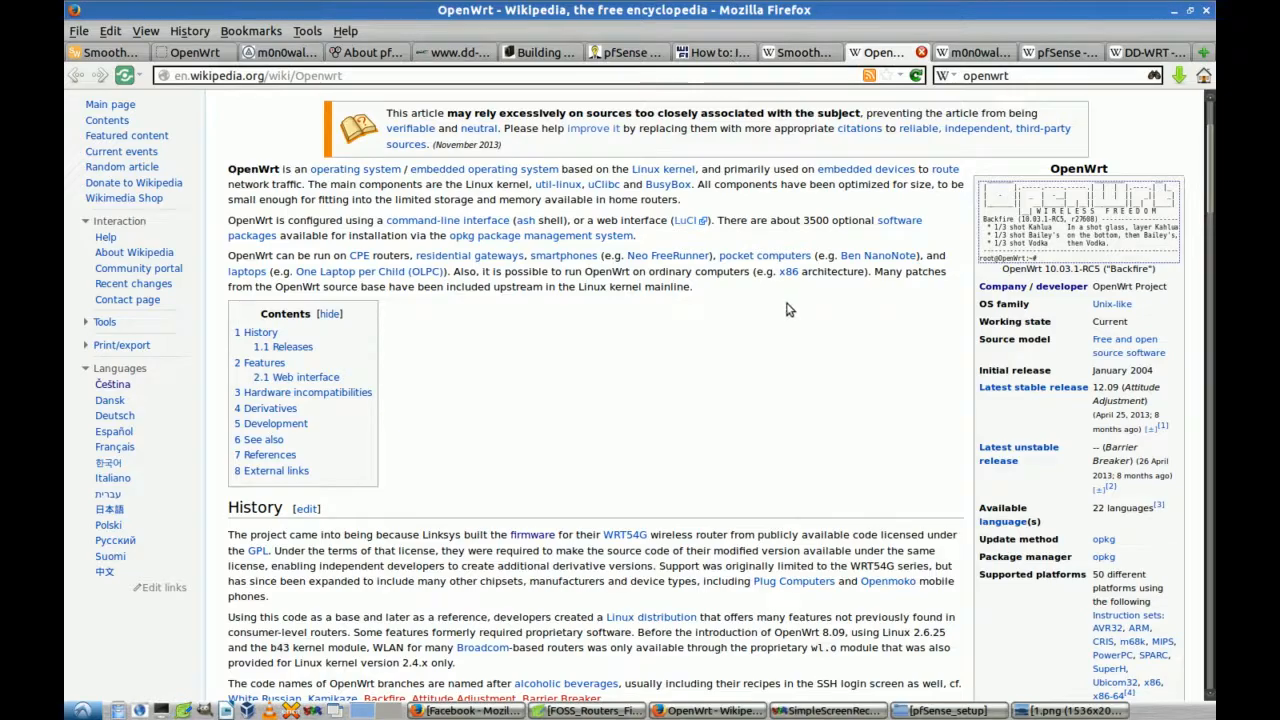
pyautogui.moveTo(1092, 464)
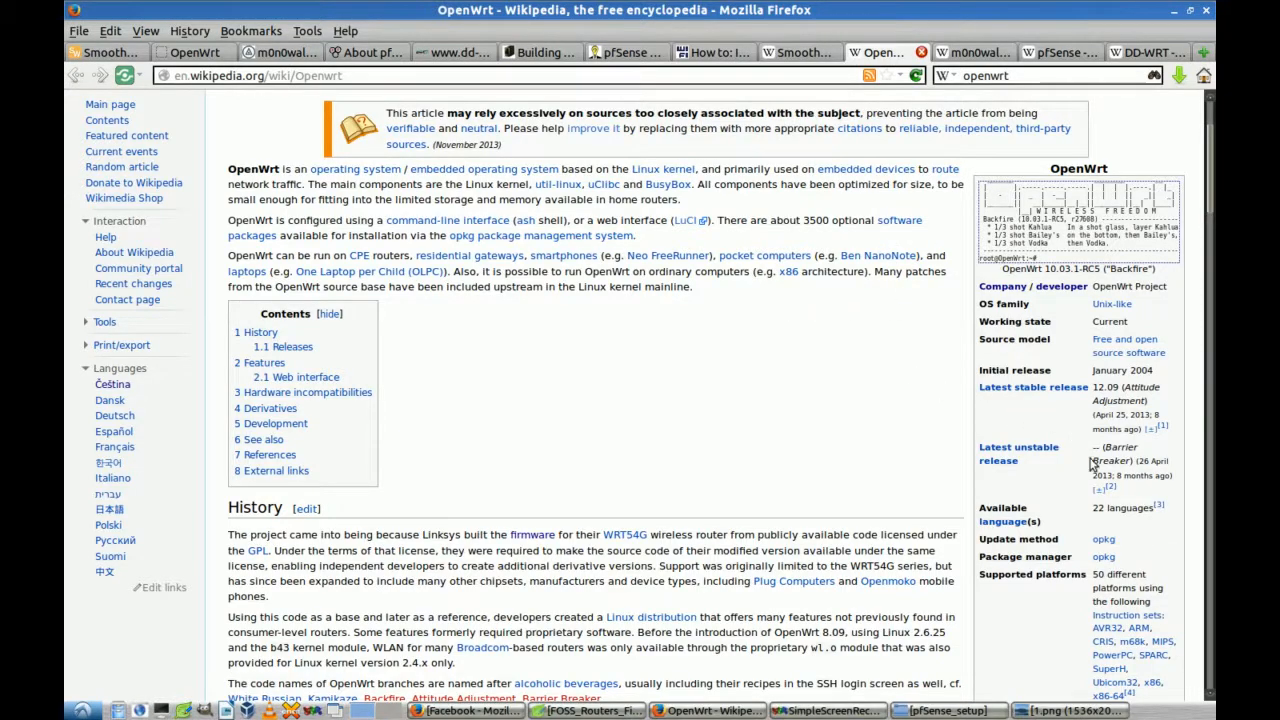
pyautogui.scroll(-3)
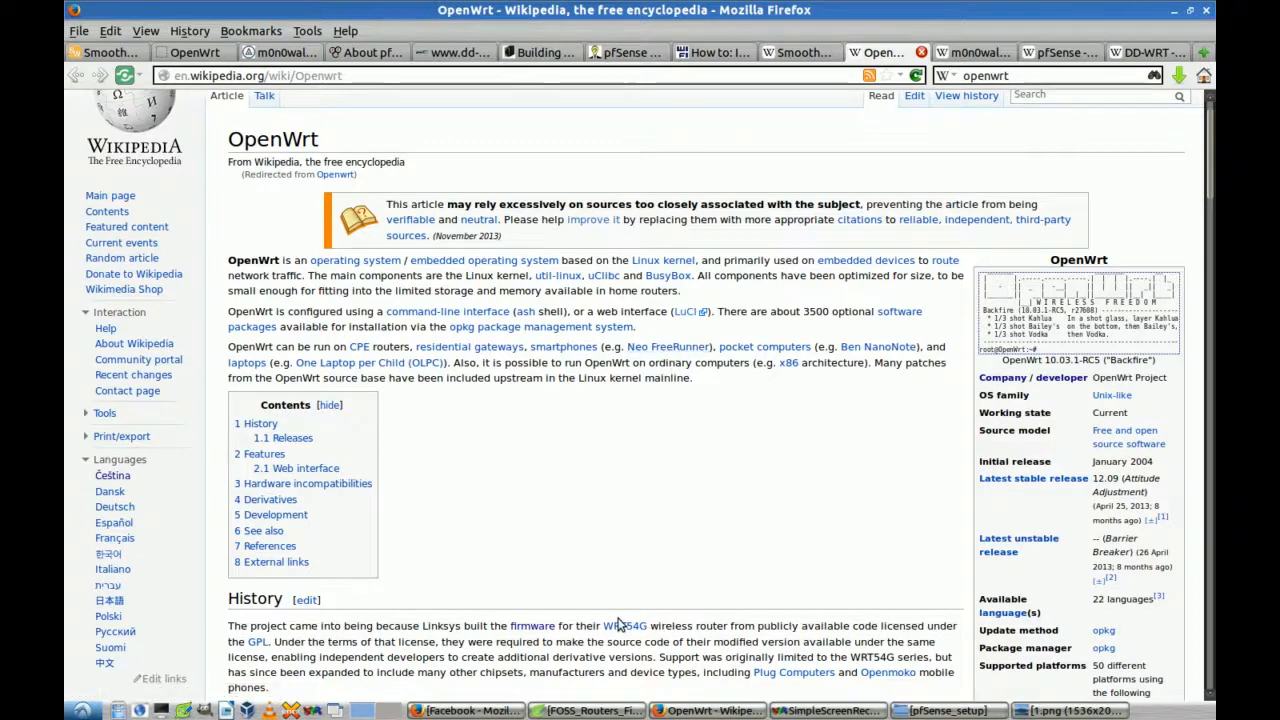
pyautogui.click(624, 624)
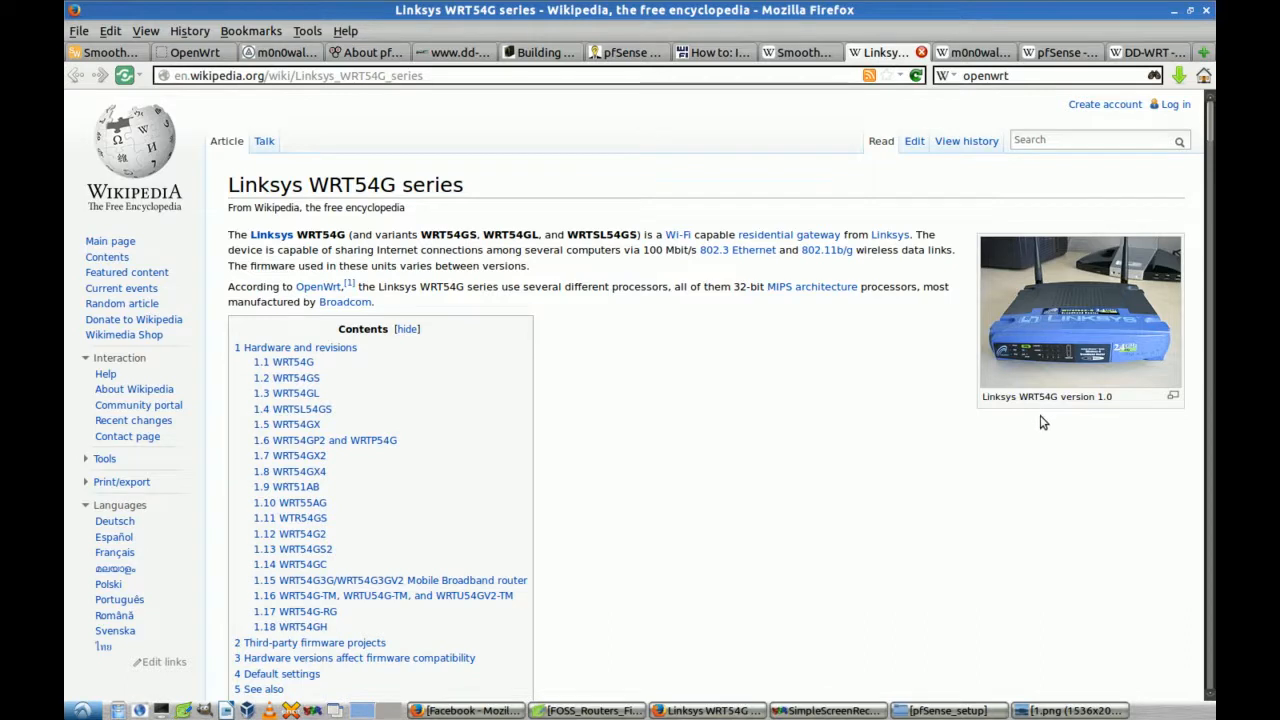
pyautogui.moveTo(1080, 304)
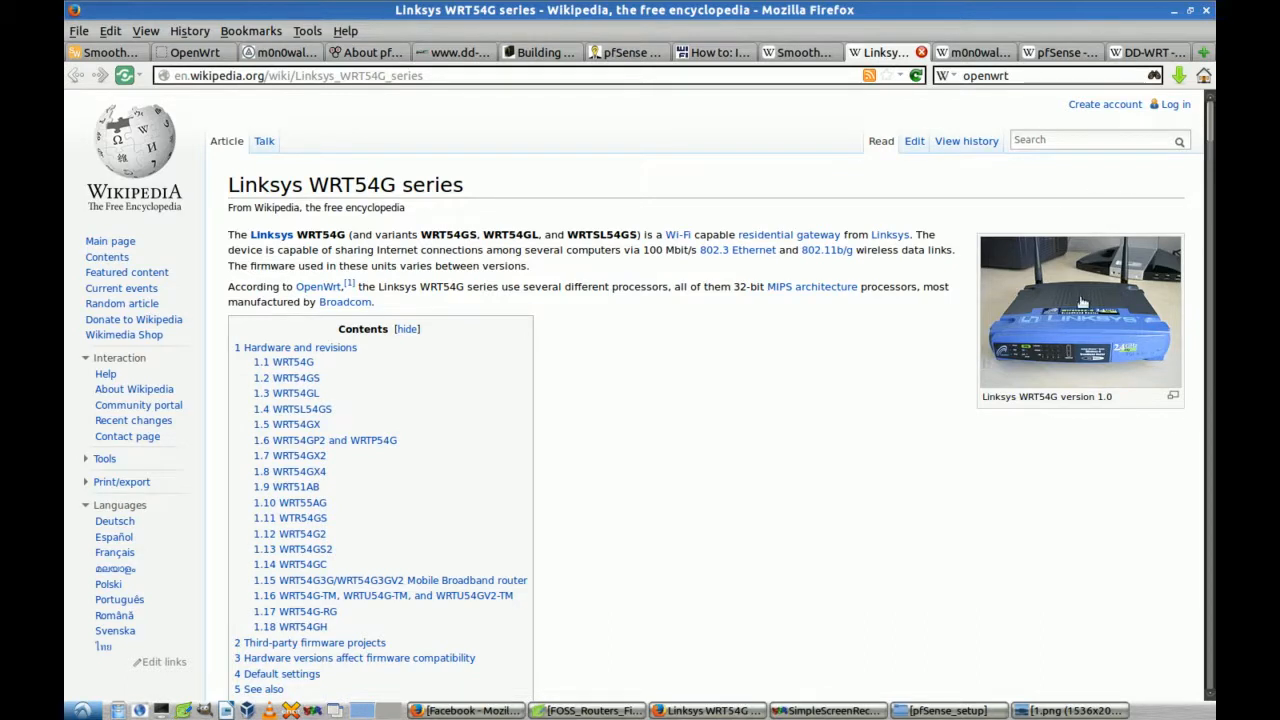
pyautogui.moveTo(698, 324)
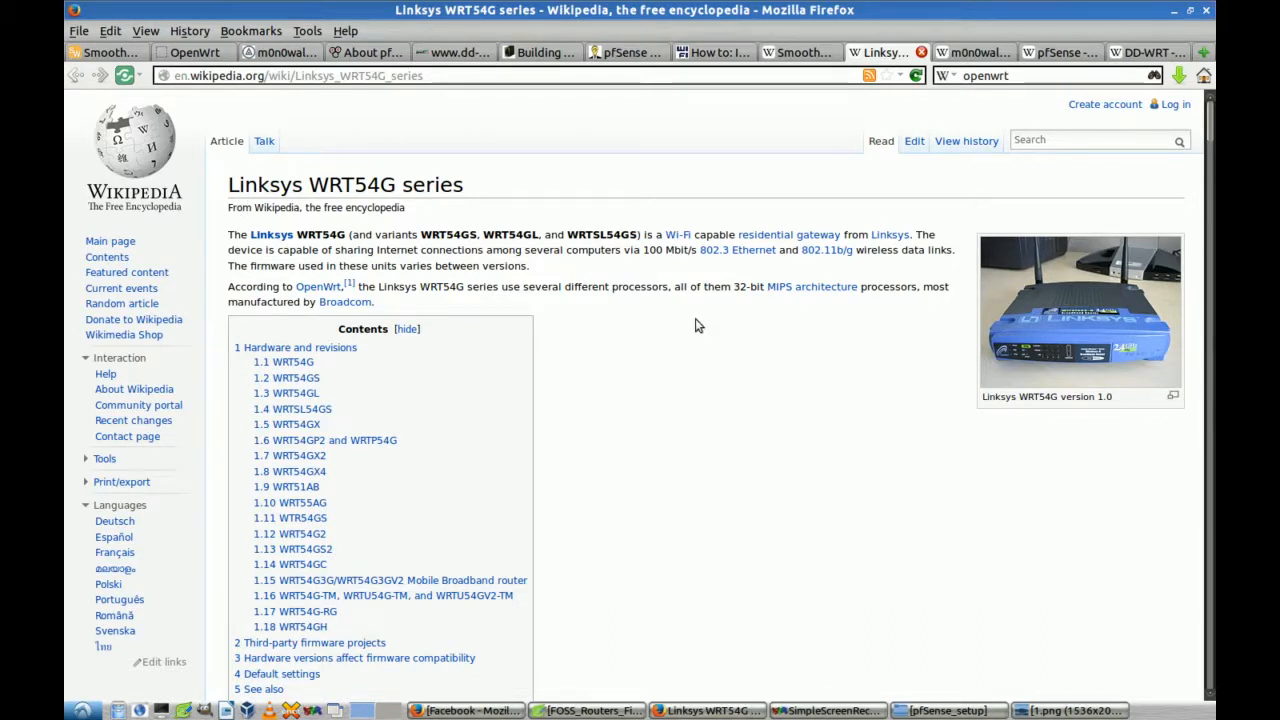
# Scroll the Linksys WRT54G article through its revision tables to the WRT54GX and WRT54GP2 sections
pyautogui.scroll(-3)
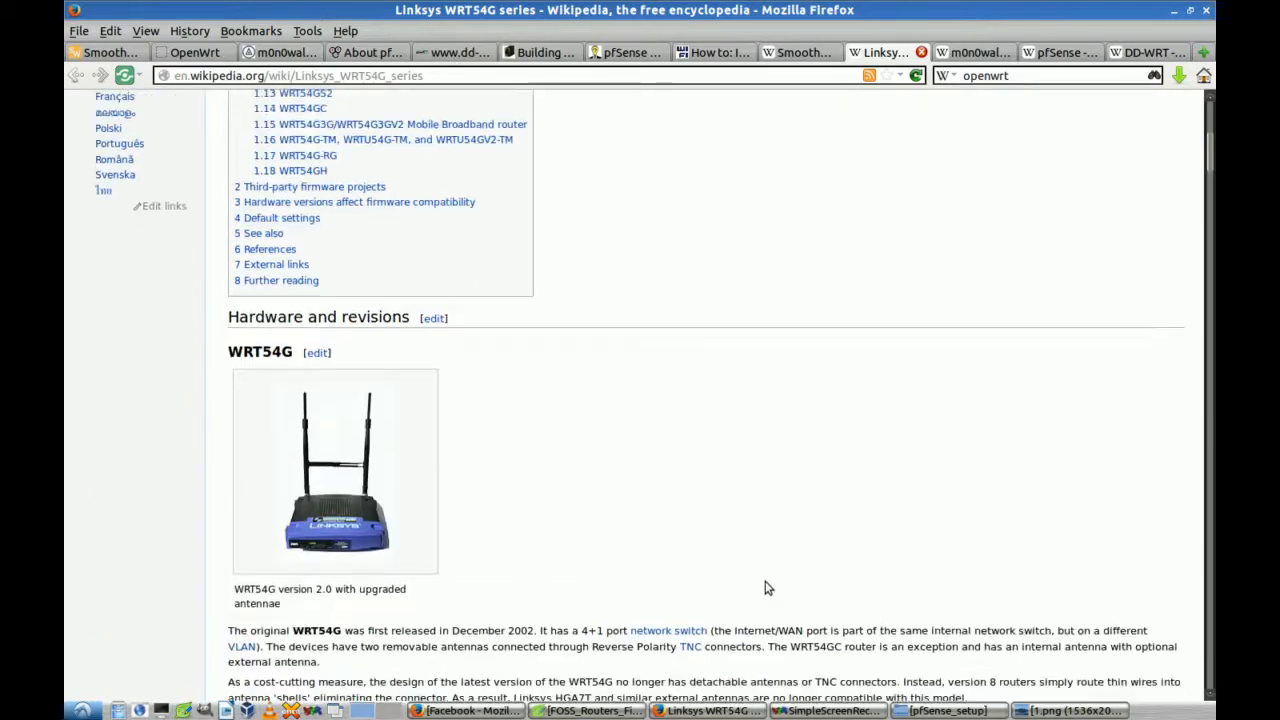
pyautogui.scroll(-3)
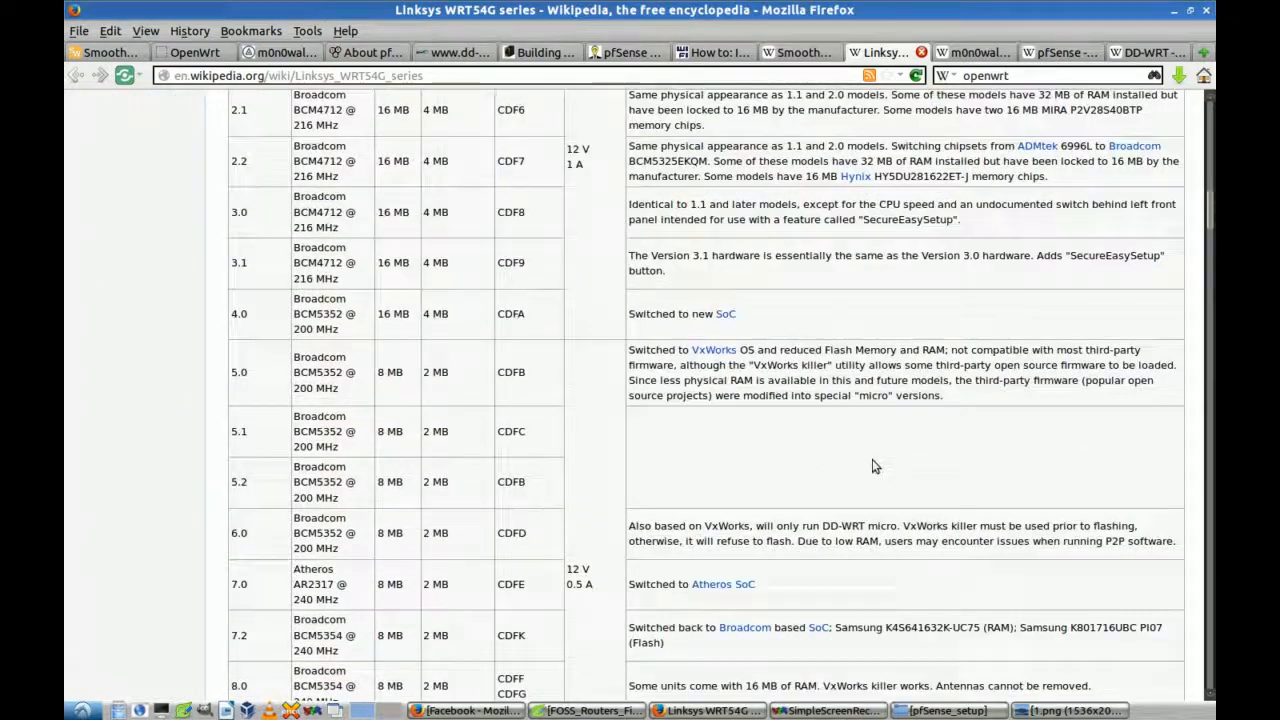
pyautogui.scroll(3)
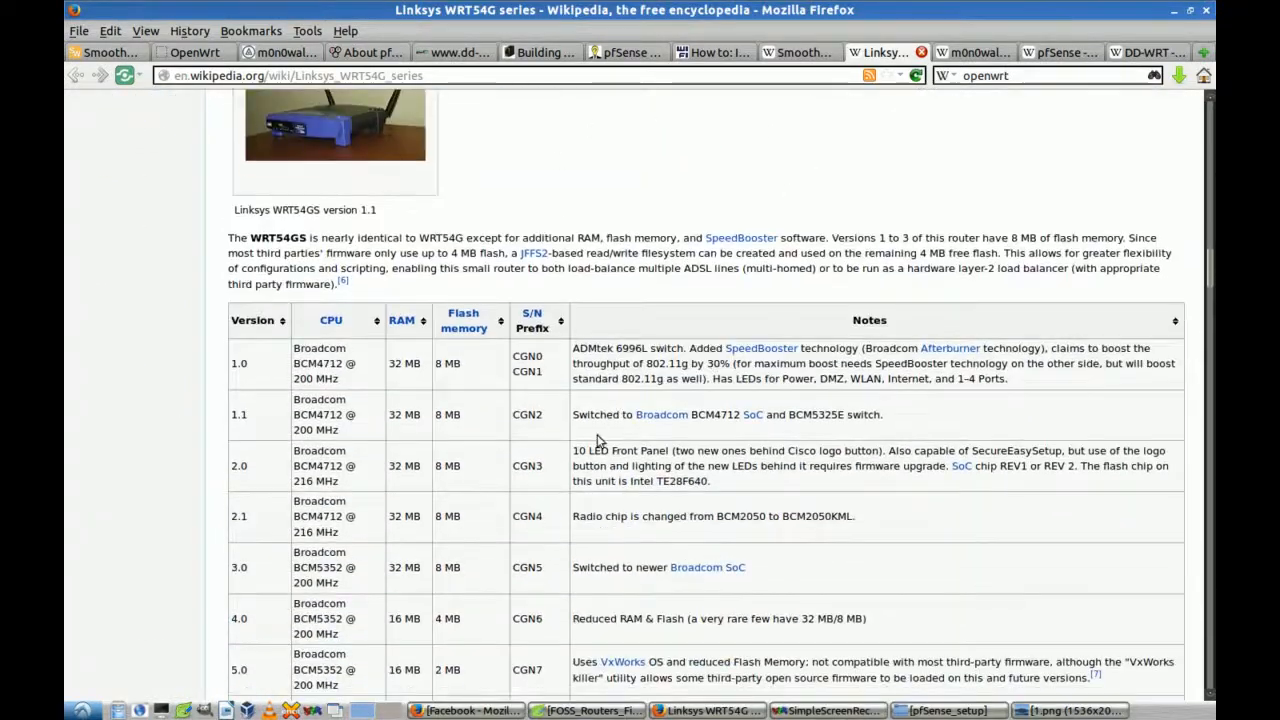
pyautogui.scroll(-3)
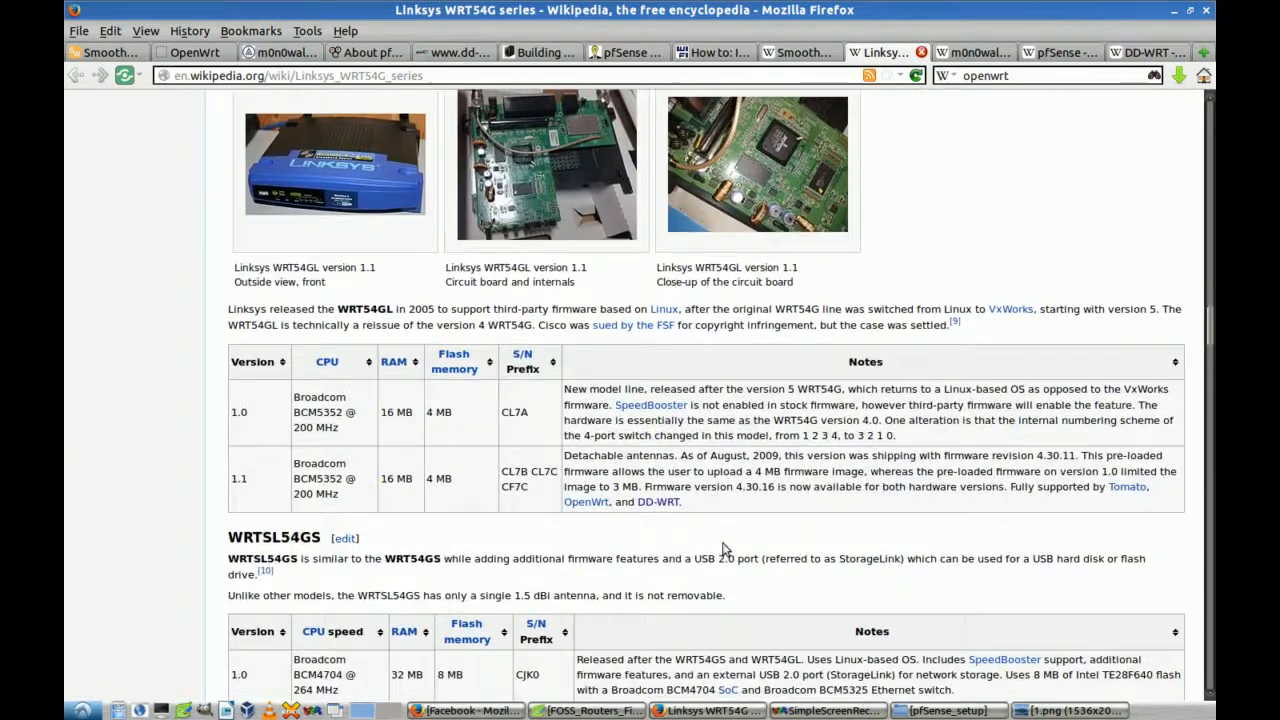
pyautogui.scroll(-3)
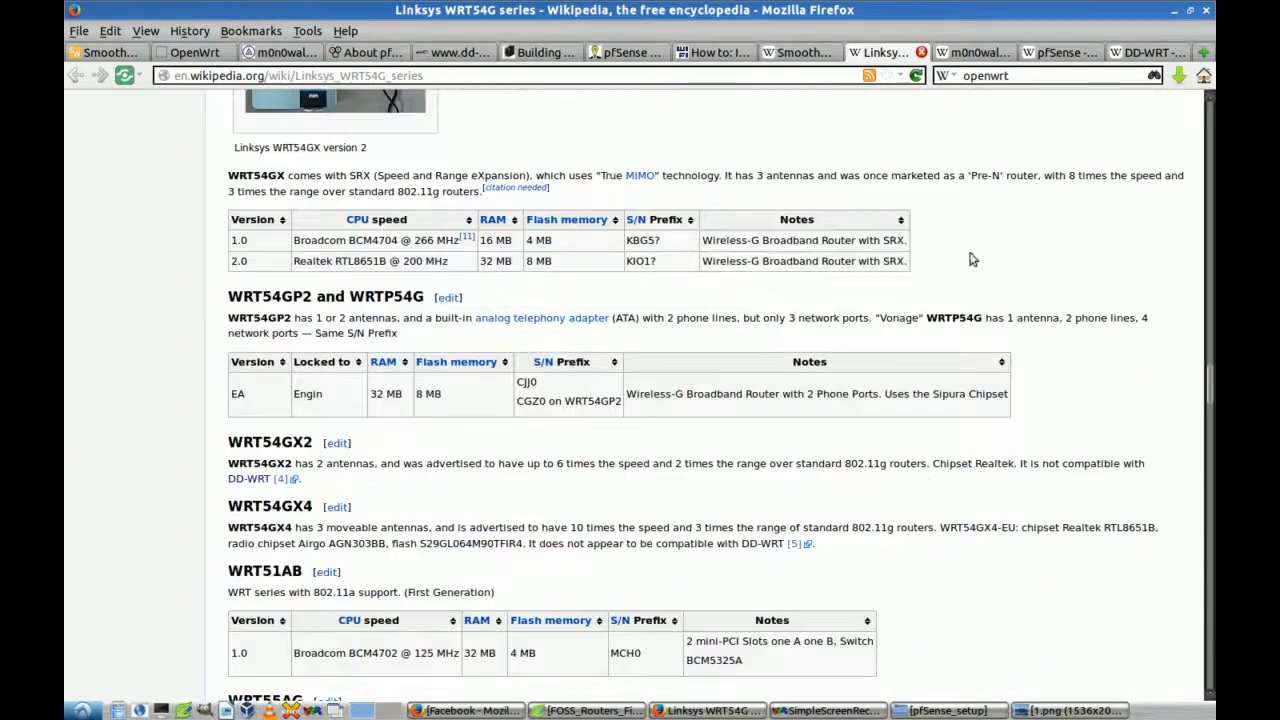
pyautogui.moveTo(944, 316)
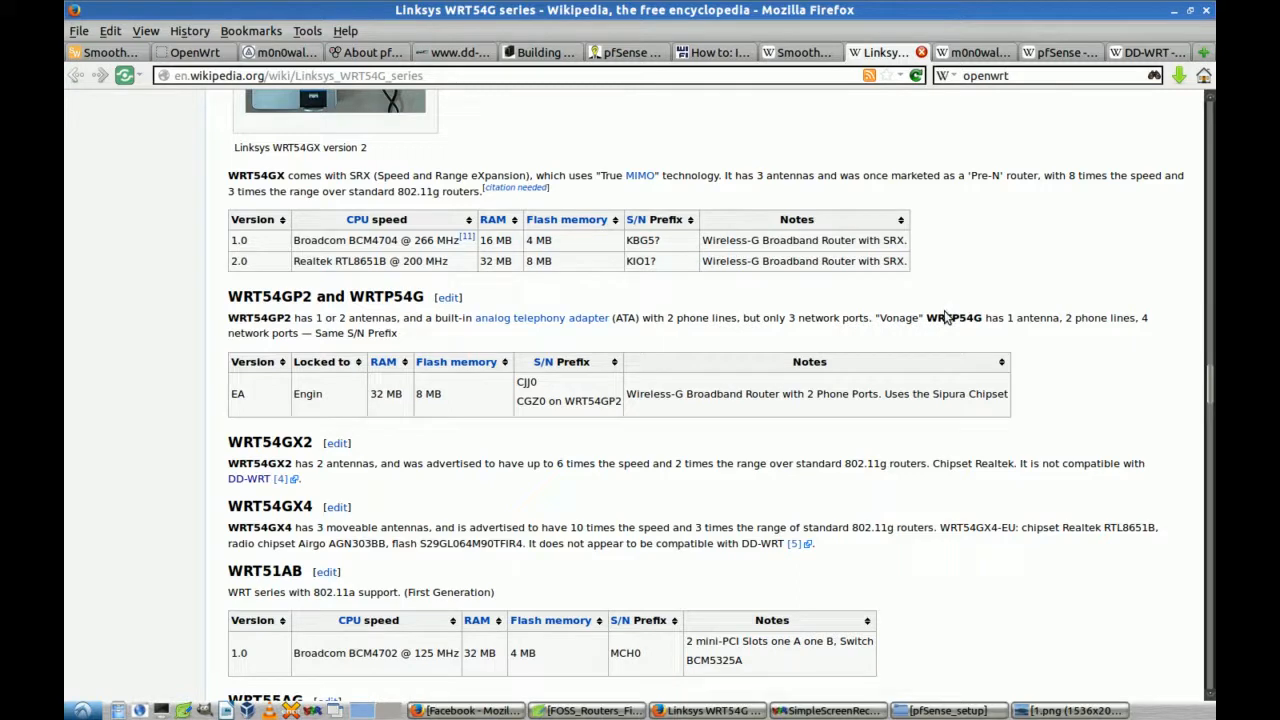
pyautogui.moveTo(896, 404)
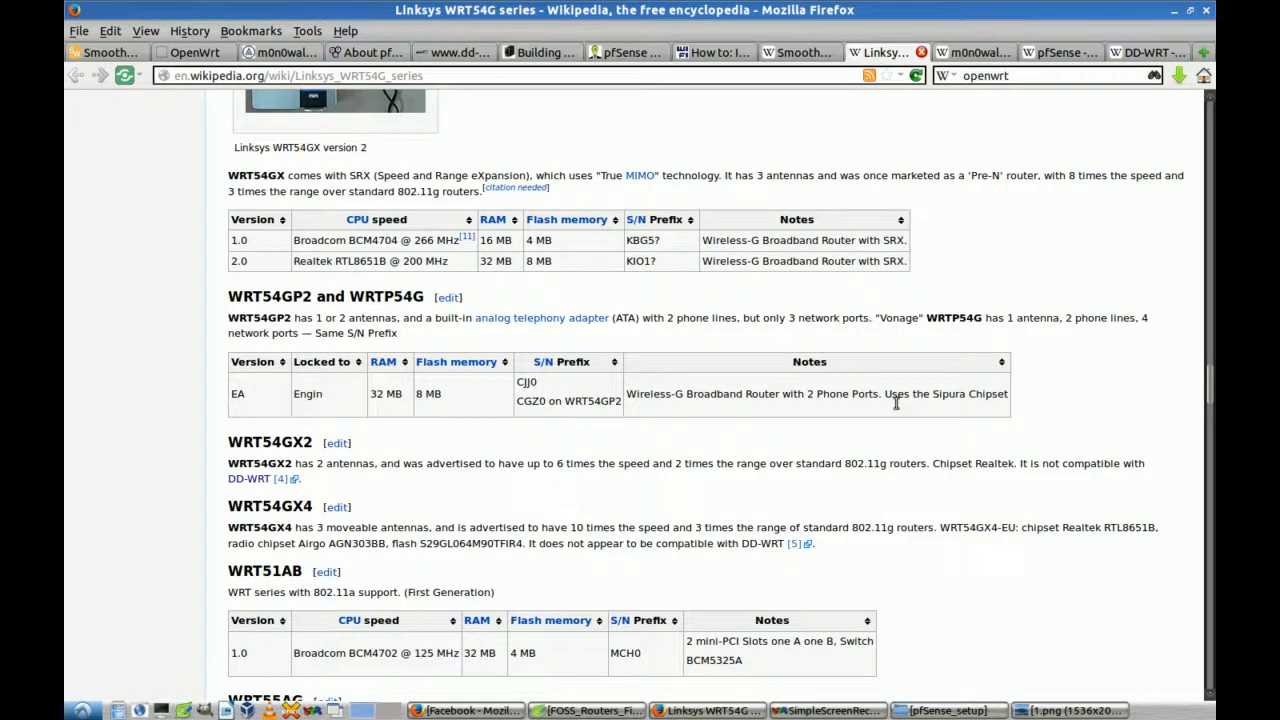
pyautogui.moveTo(792, 480)
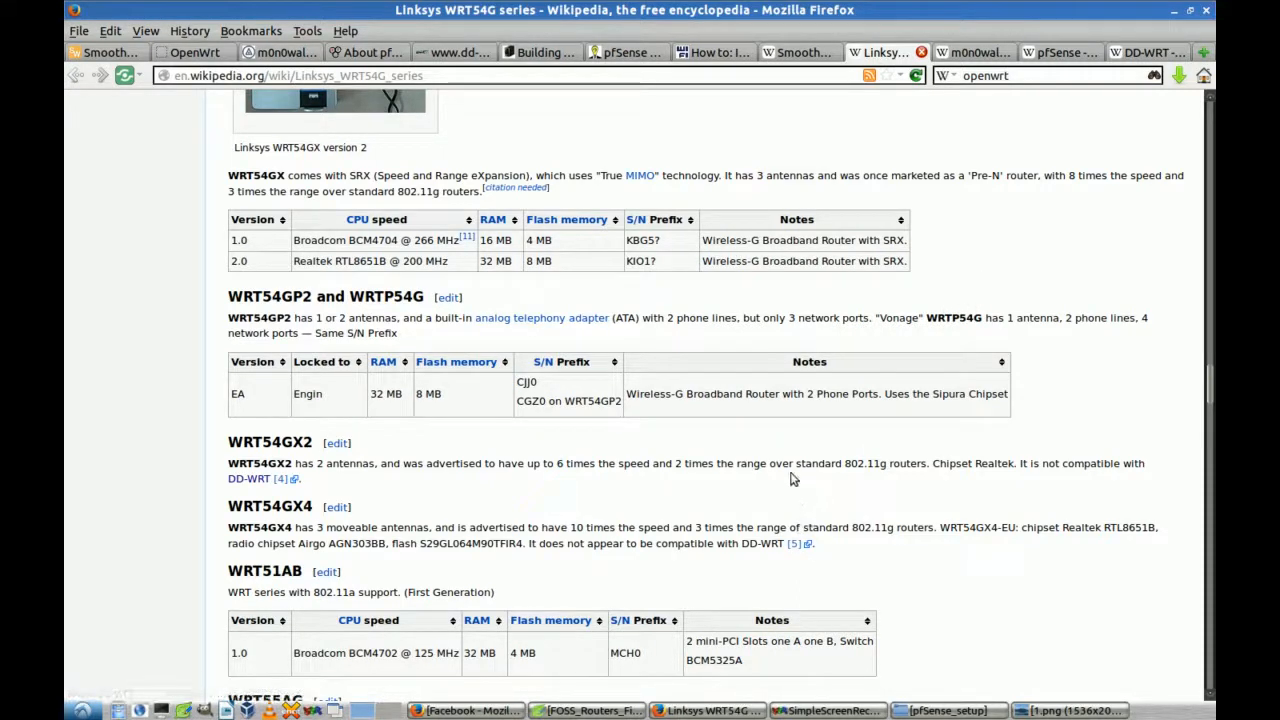
pyautogui.moveTo(988, 200)
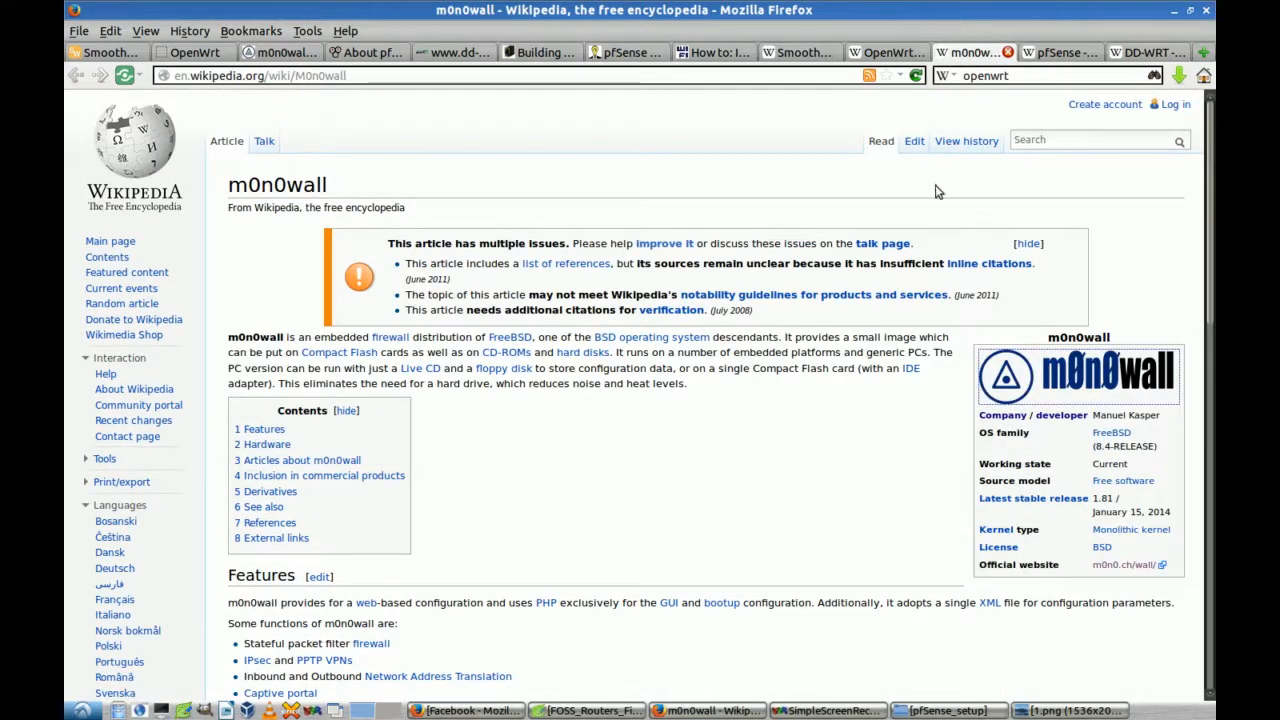
pyautogui.moveTo(784, 484)
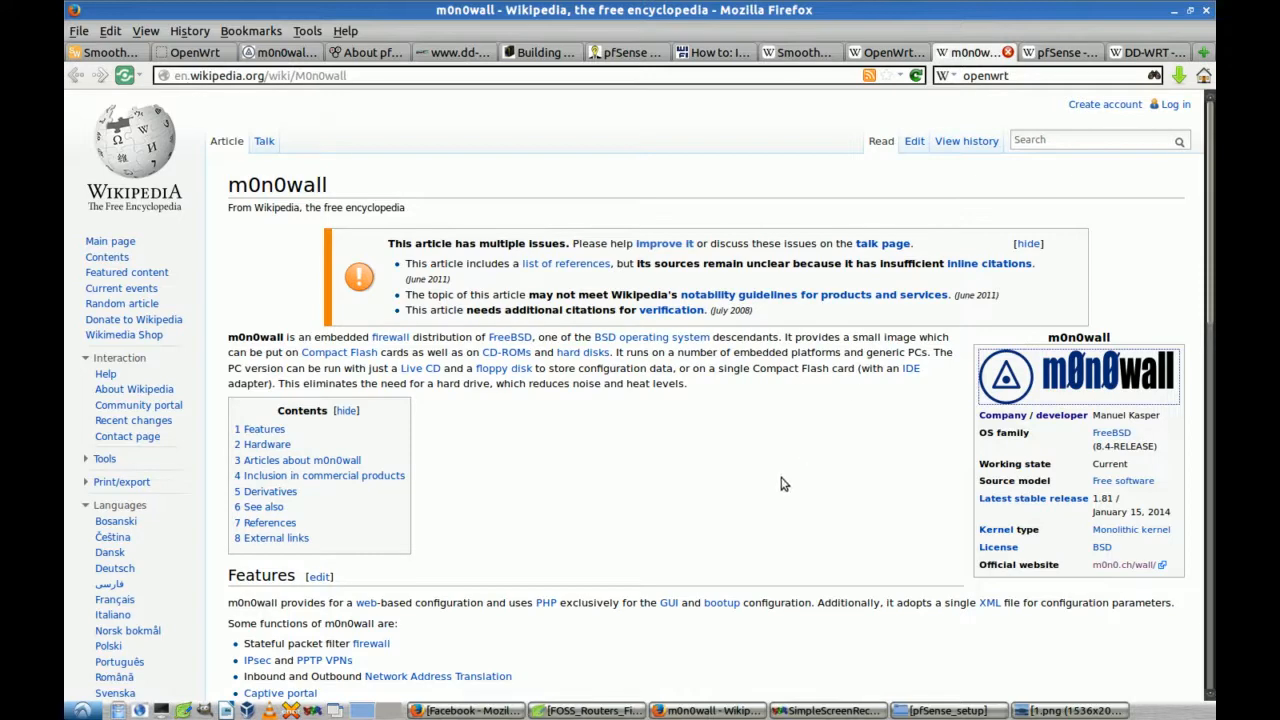
# Scroll the m0n0wall article, flip through the SmoothWall and OpenWrt tabs, and return to m0n0wall
pyautogui.scroll(-3)
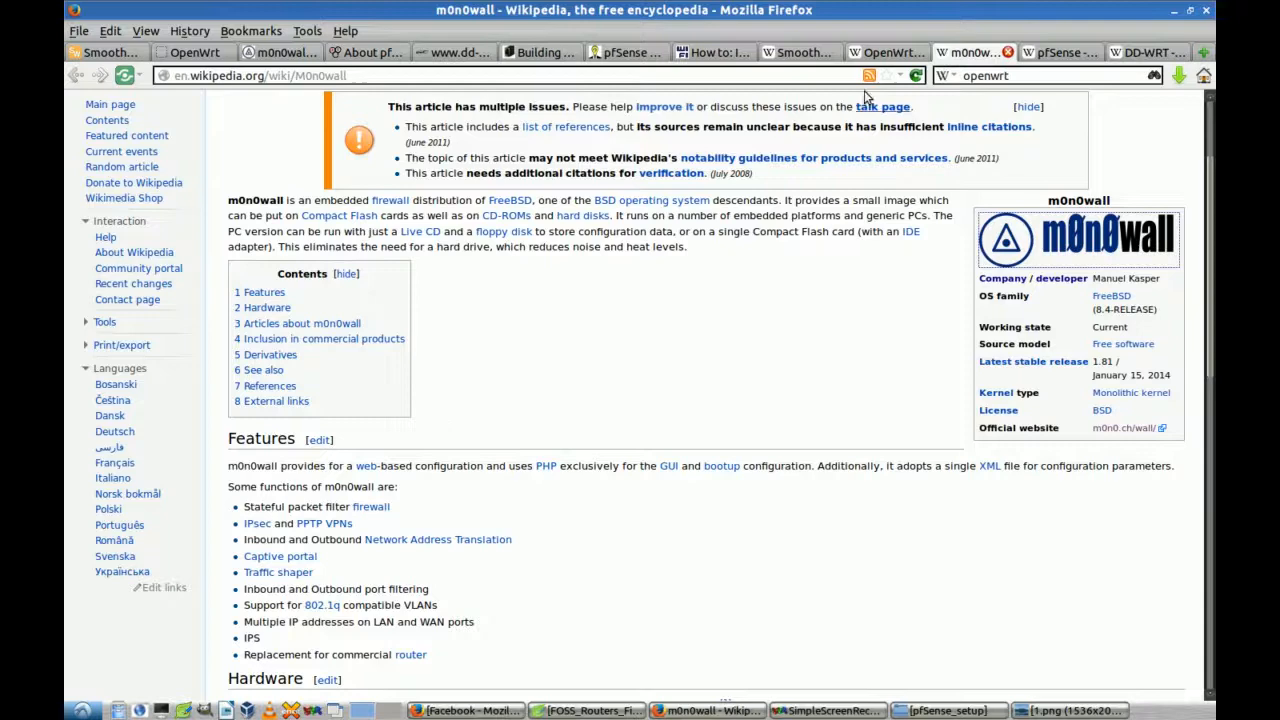
pyautogui.click(796, 52)
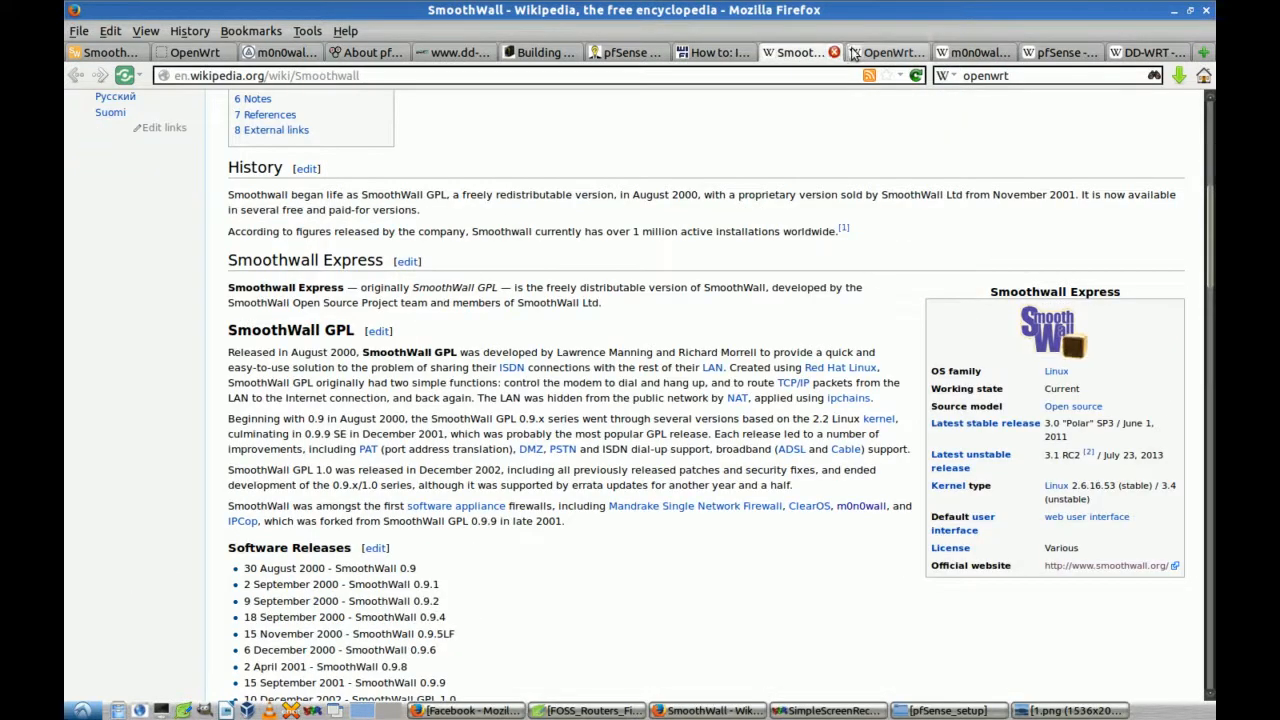
pyautogui.click(878, 52)
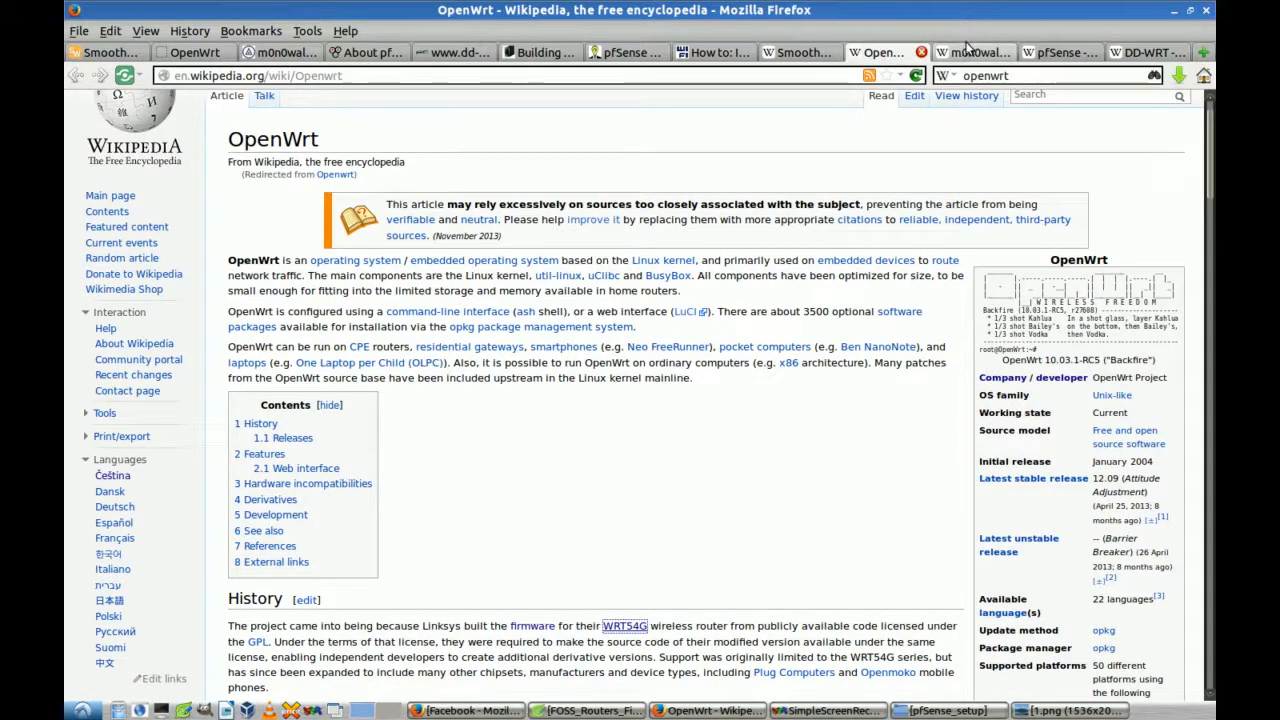
pyautogui.click(976, 52)
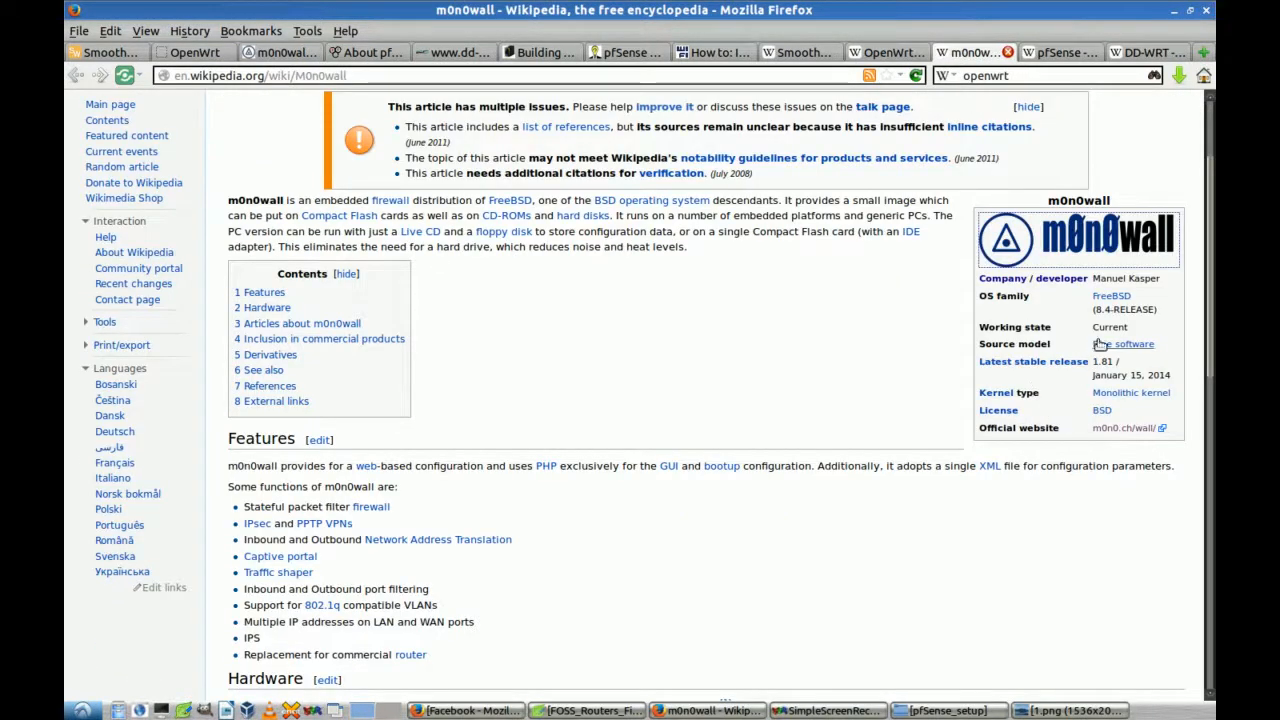
pyautogui.moveTo(1112, 296)
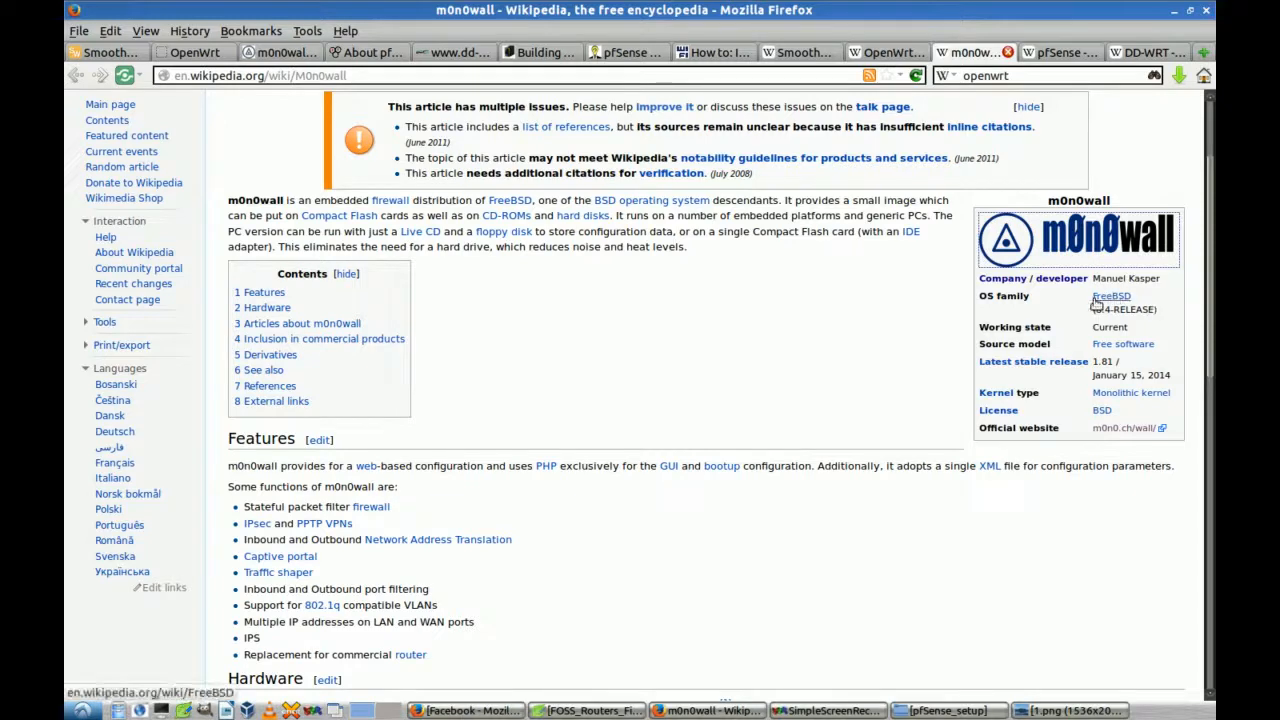
pyautogui.moveTo(664, 424)
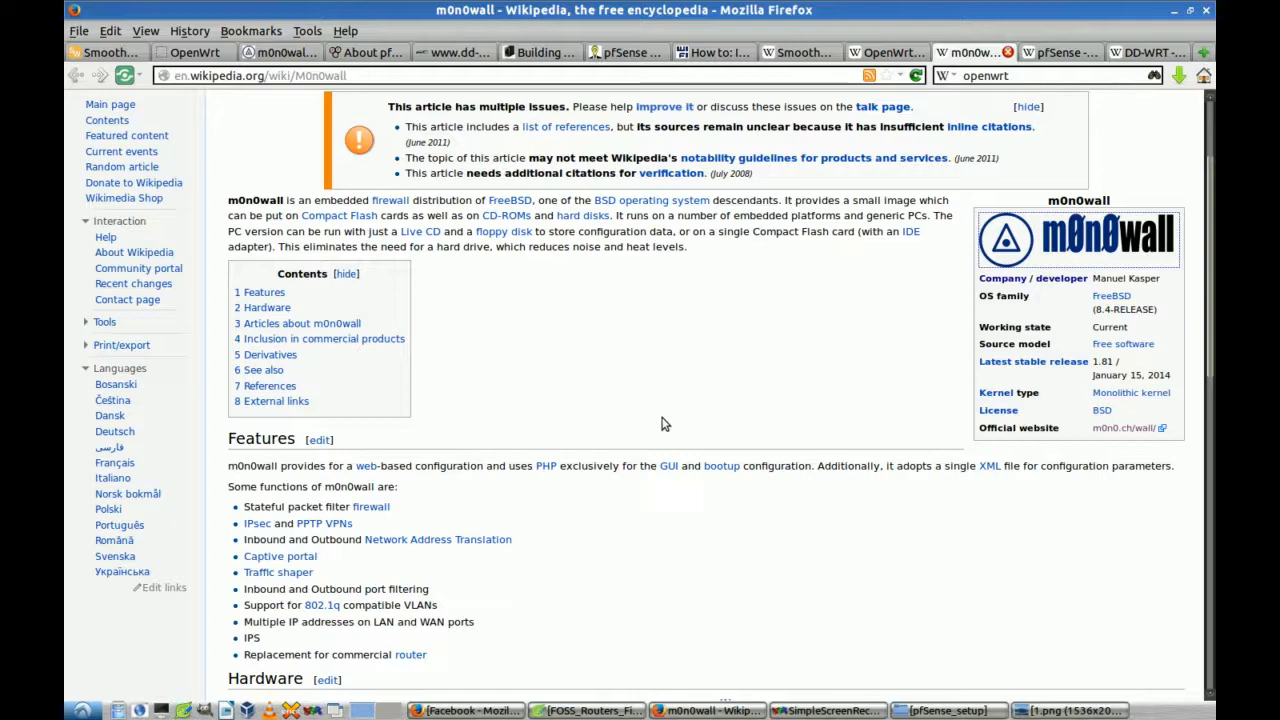
# Switch to the pfSense Wikipedia article
pyautogui.click(1056, 52)
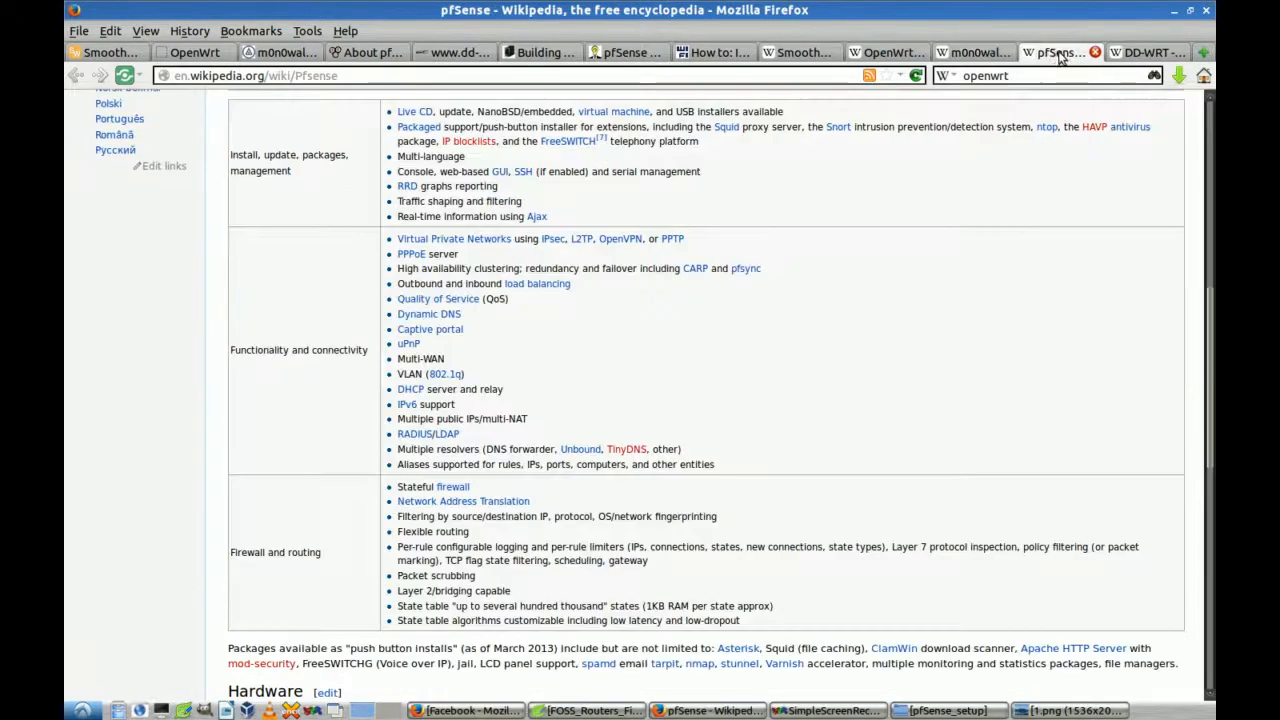
pyautogui.scroll(3)
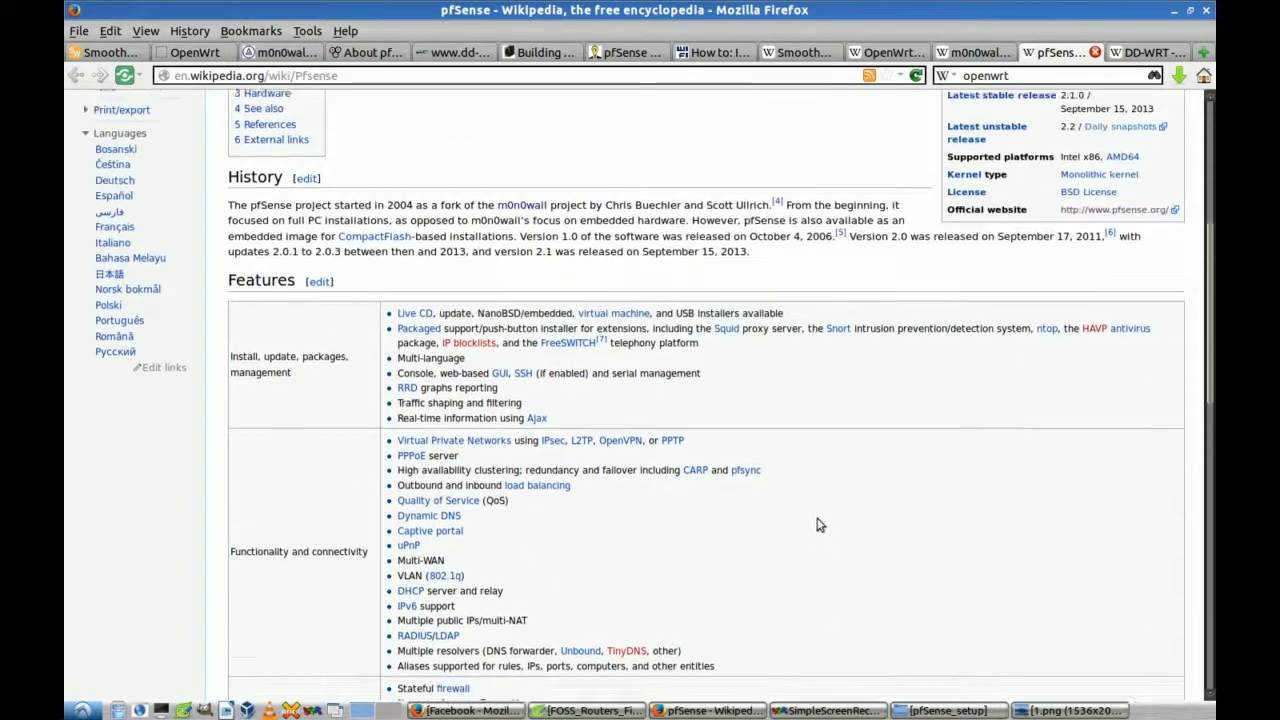
pyautogui.scroll(3)
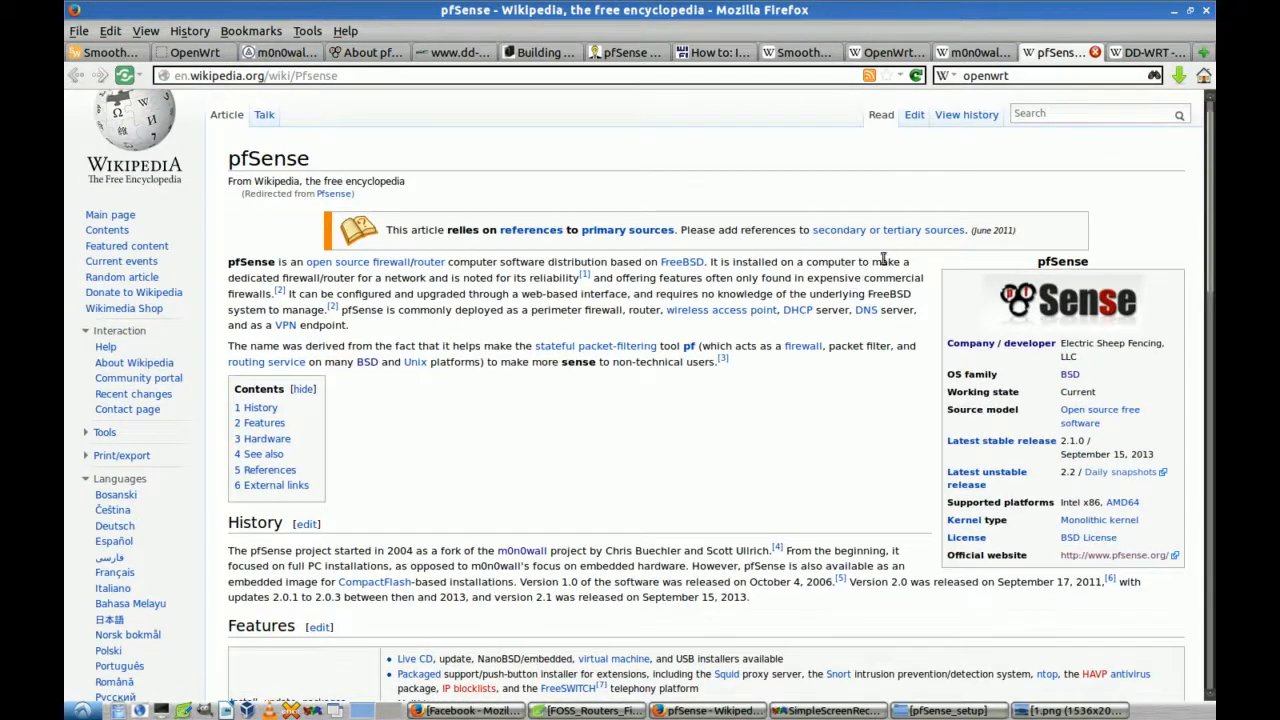
pyautogui.moveTo(680, 406)
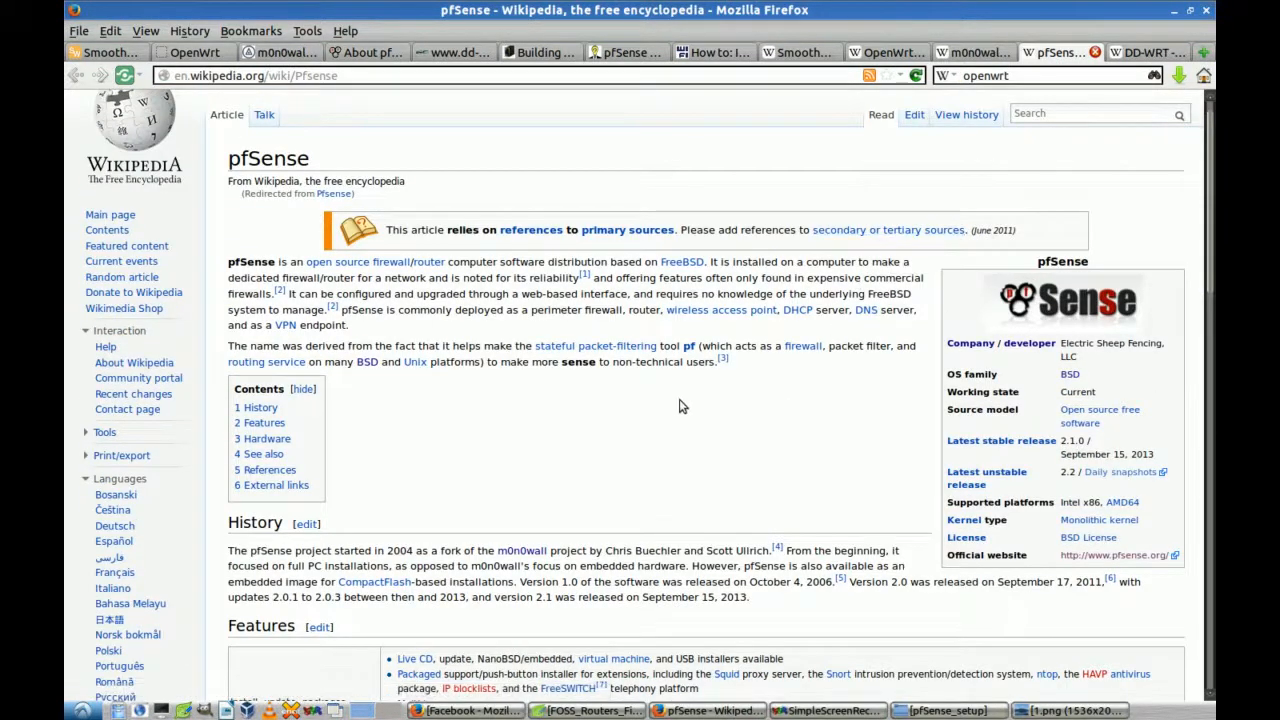
pyautogui.scroll(-3)
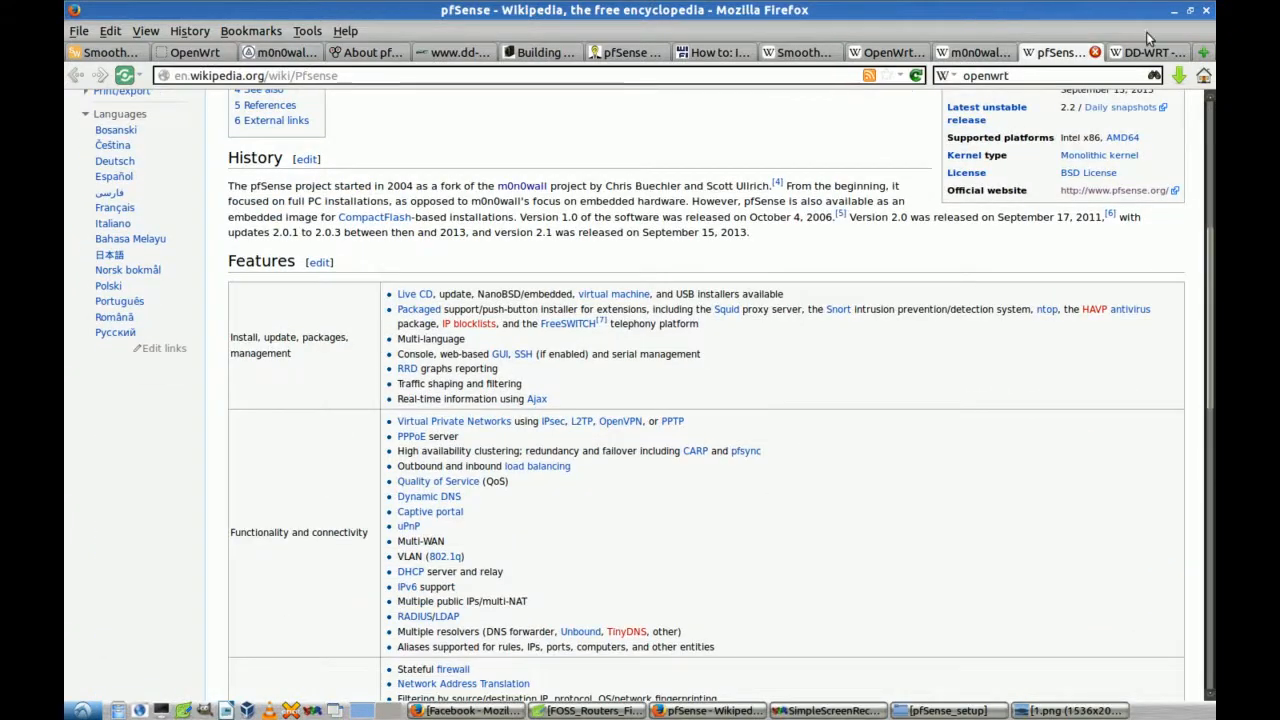
# View the DD-WRT article's version history, scroll back to top, then switch to the Home Server Show pfSense article
pyautogui.click(1130, 52)
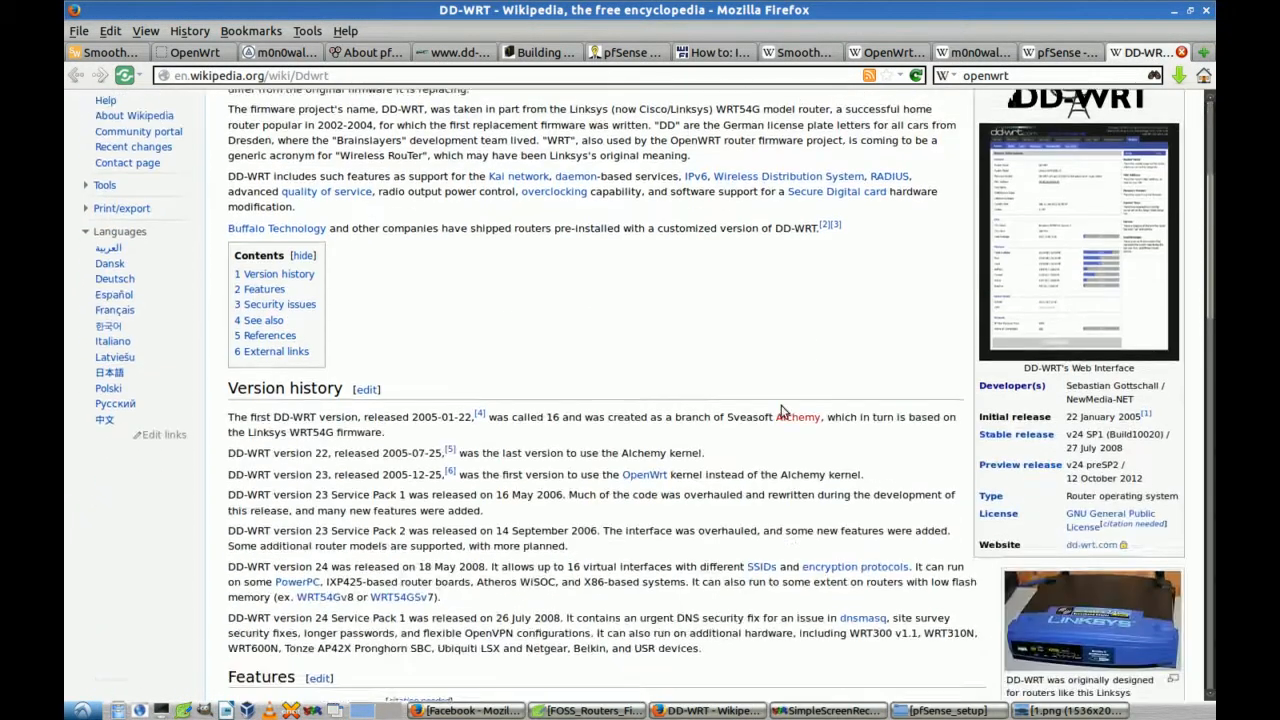
pyautogui.scroll(-3)
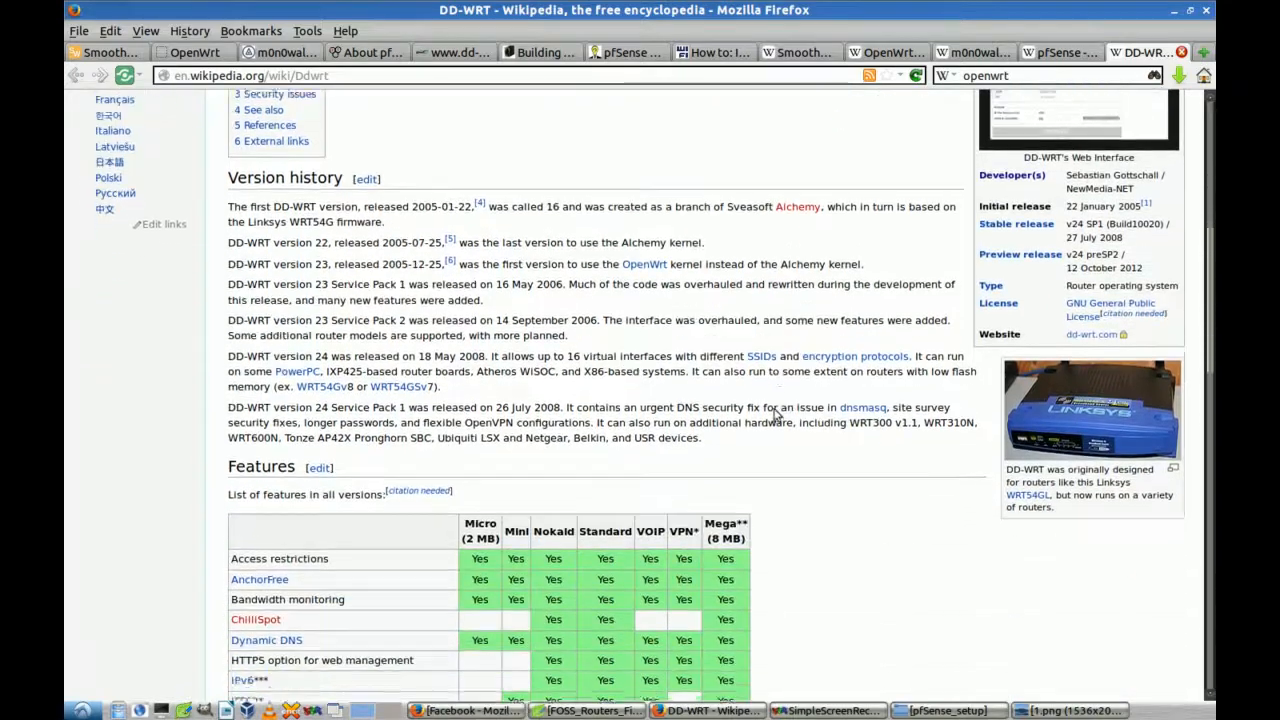
pyautogui.scroll(3)
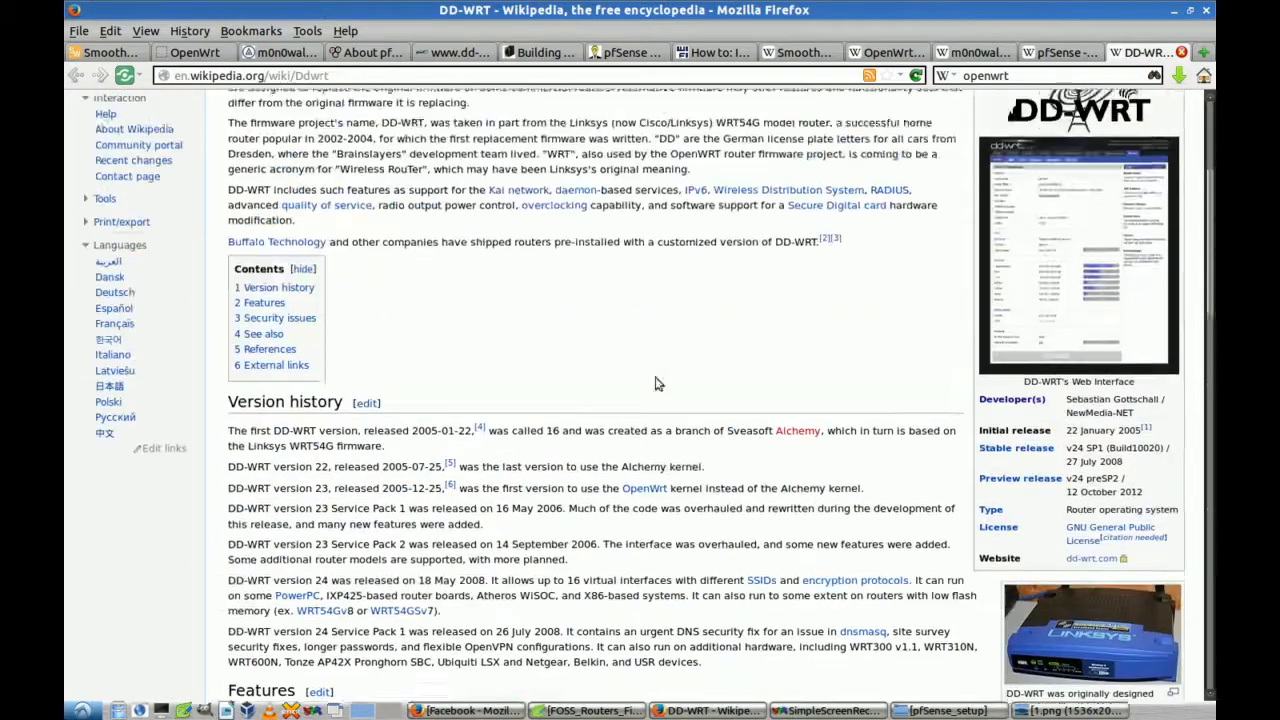
pyautogui.scroll(3)
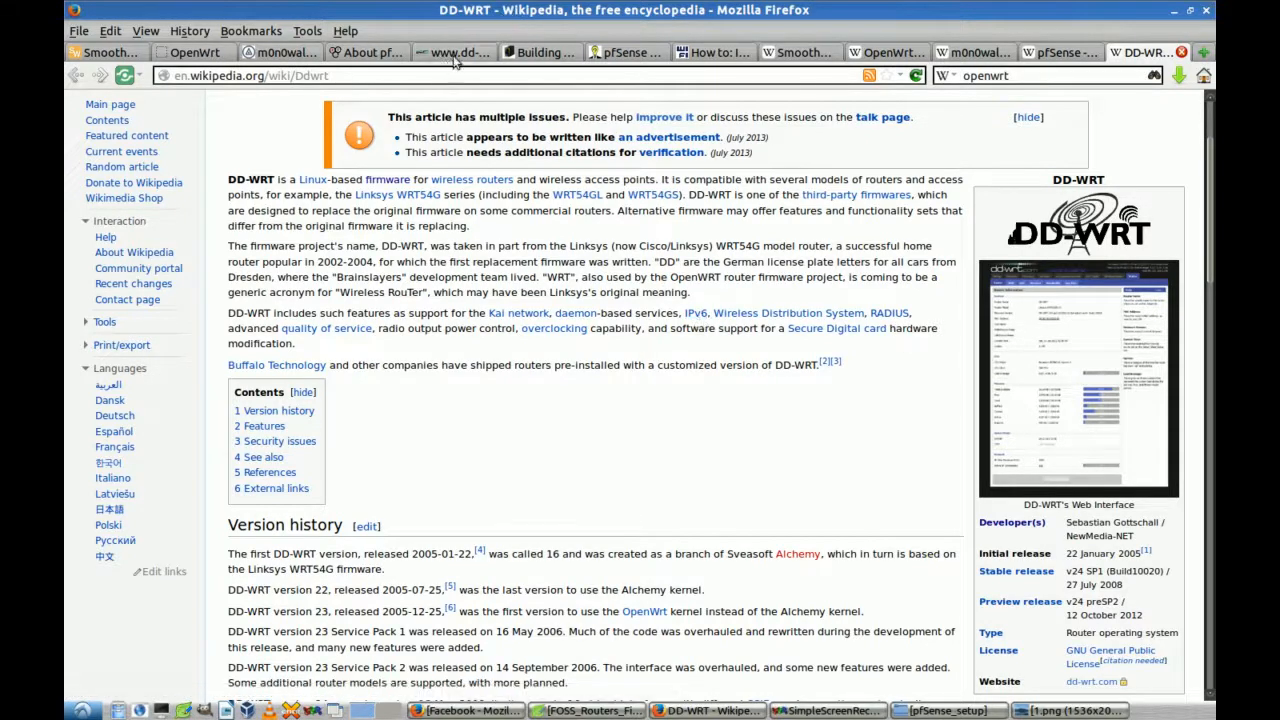
pyautogui.moveTo(826, 362)
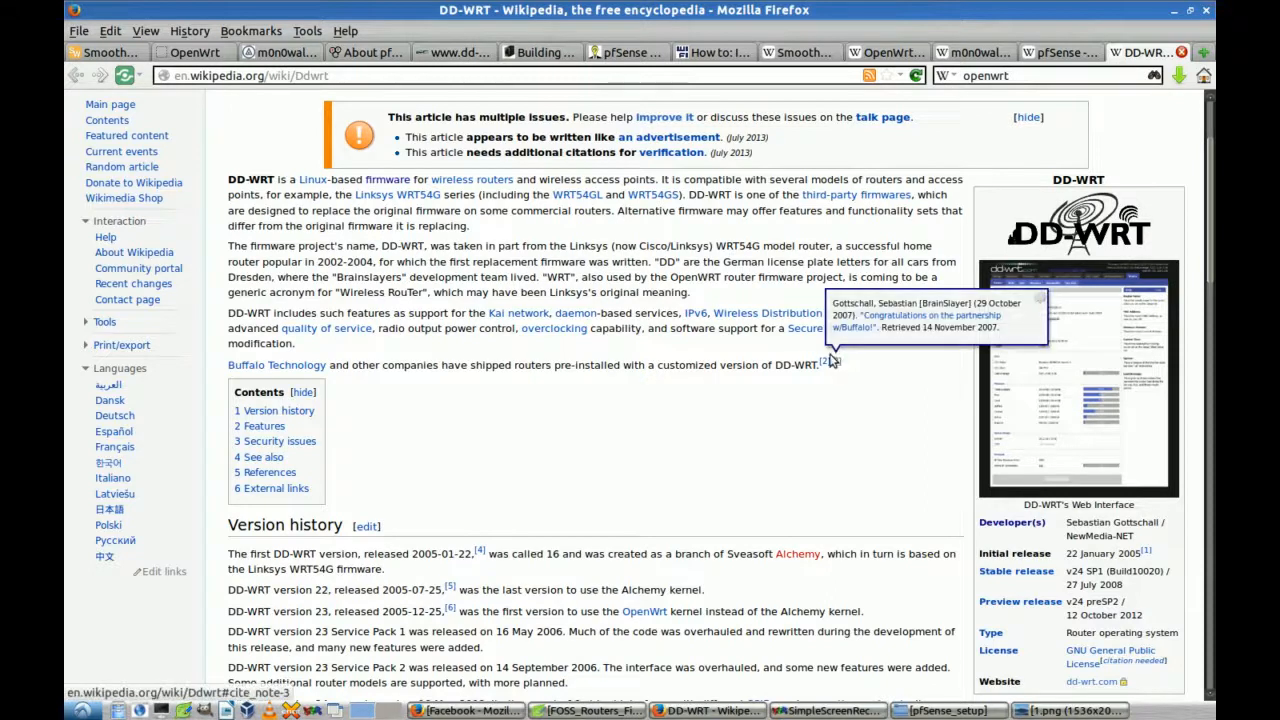
pyautogui.moveTo(880, 404)
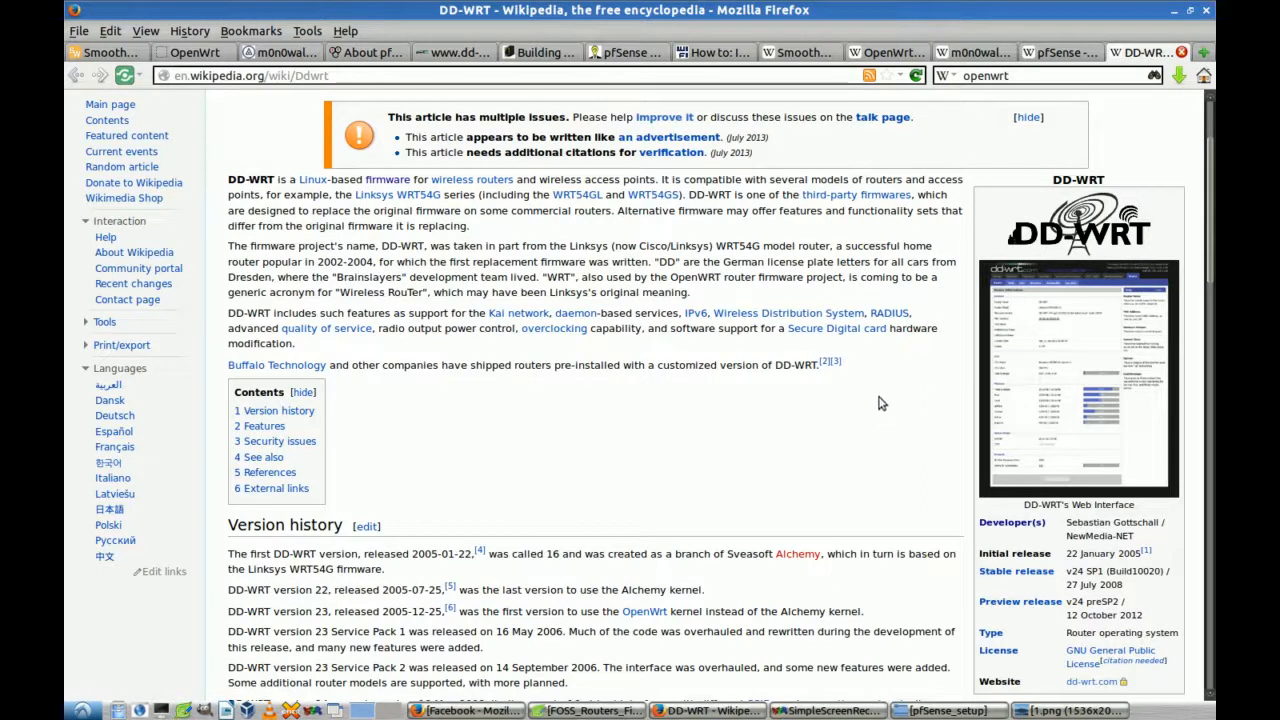
pyautogui.moveTo(848, 370)
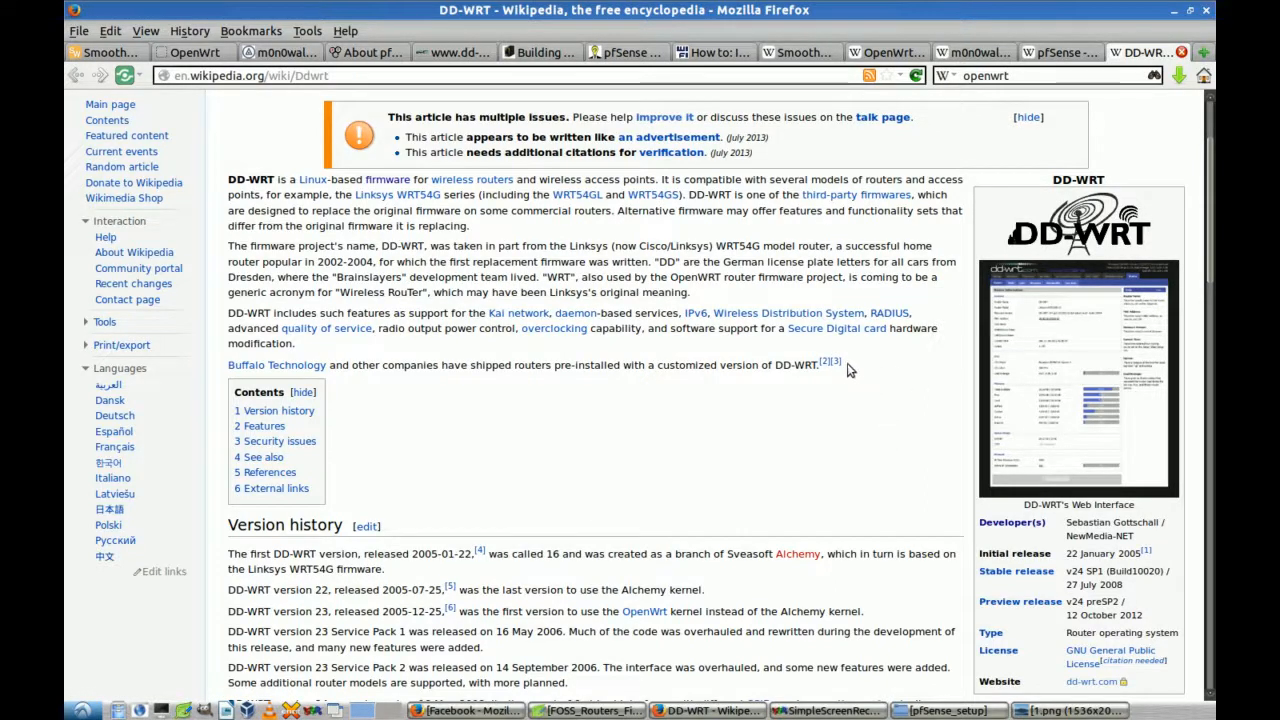
pyautogui.moveTo(816, 350)
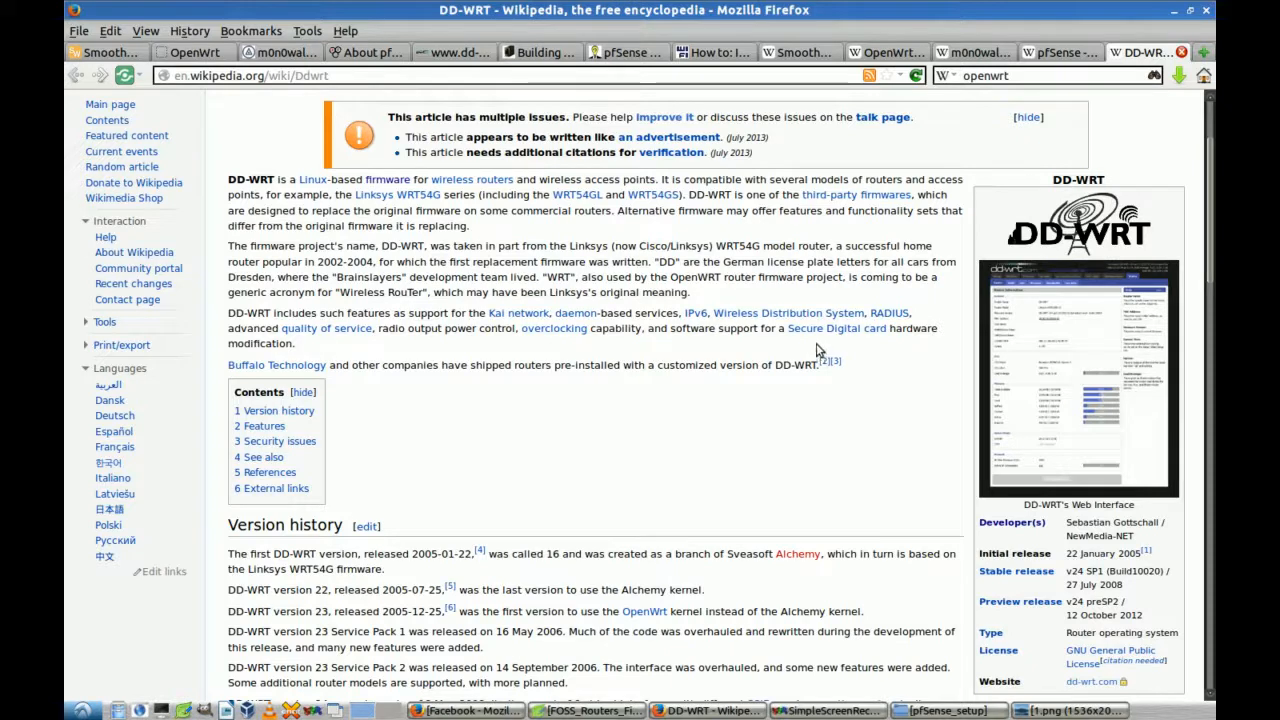
pyautogui.moveTo(788, 312)
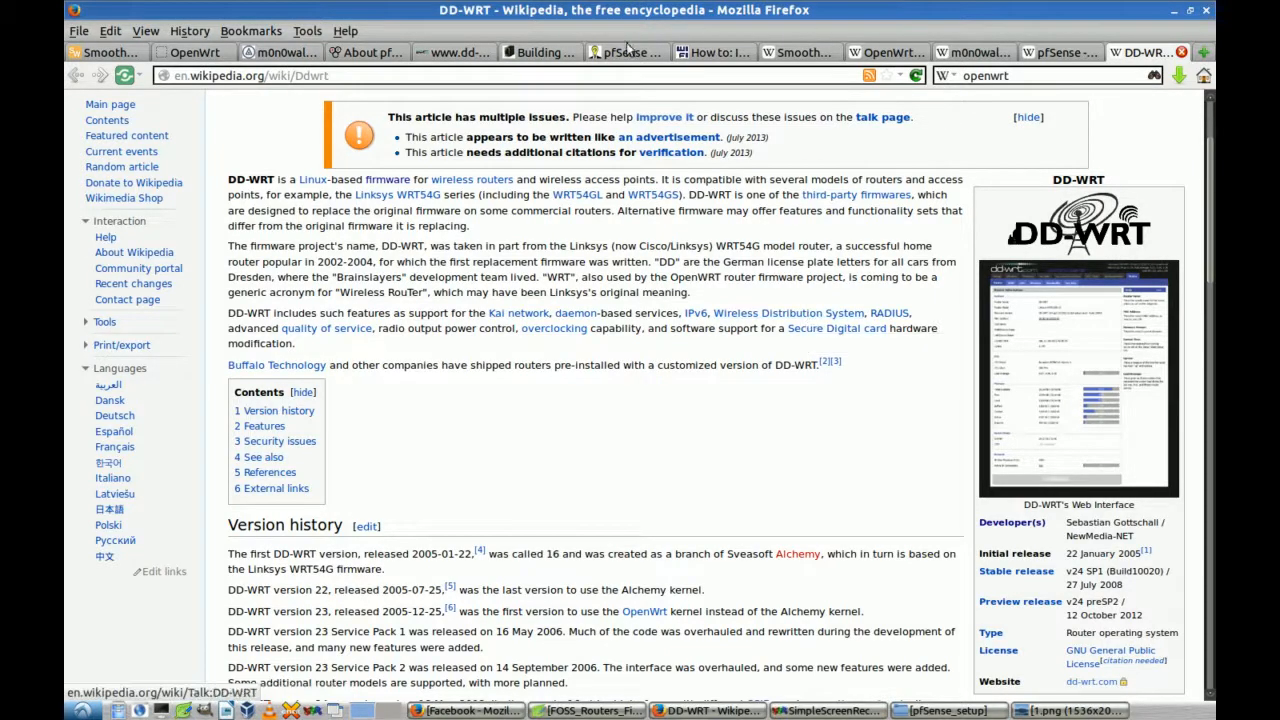
pyautogui.click(540, 52)
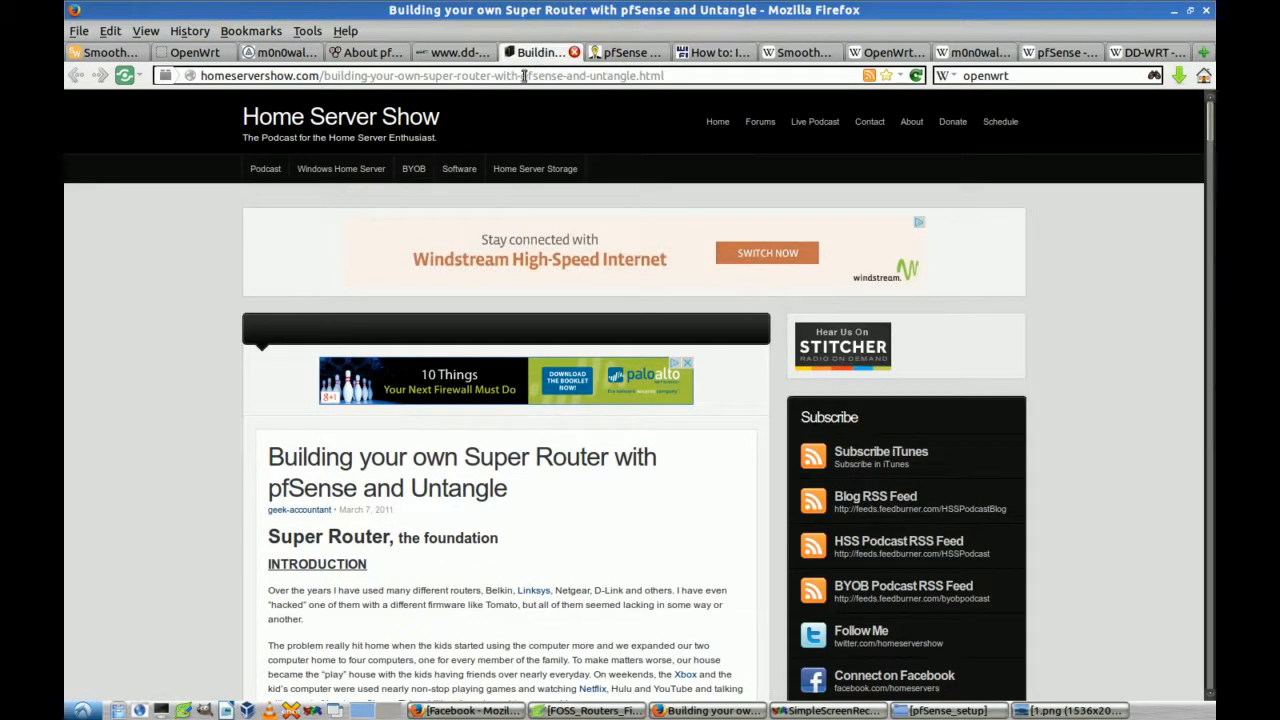
pyautogui.moveTo(1136, 338)
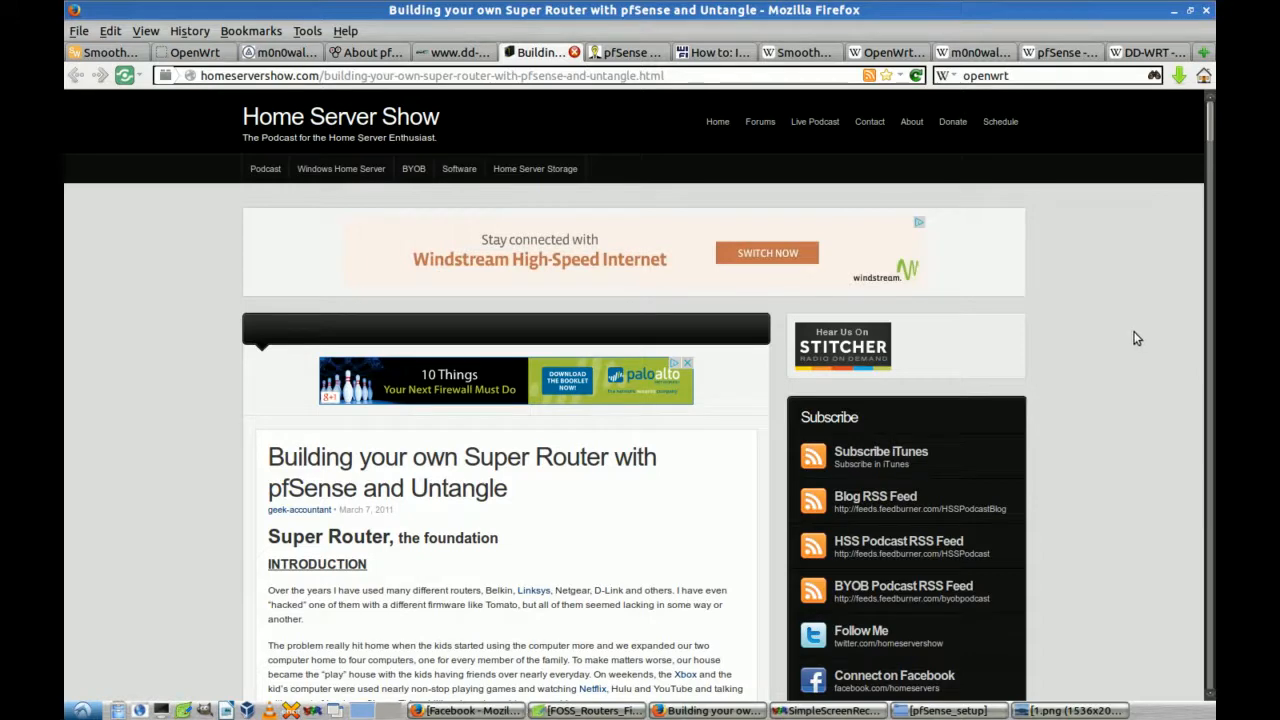
# Flip through the DD-WRT site tab and return to the Smoothwall.org homepage, scrolled to top
pyautogui.click(448, 52)
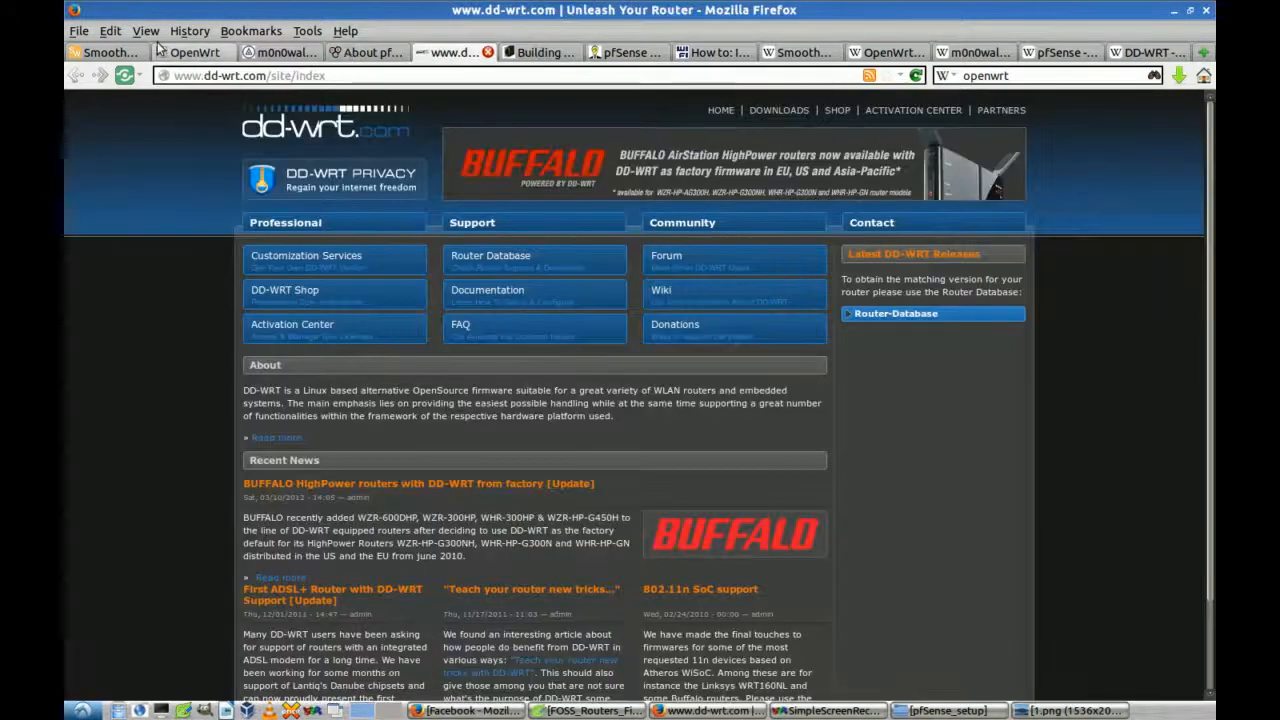
pyautogui.click(100, 52)
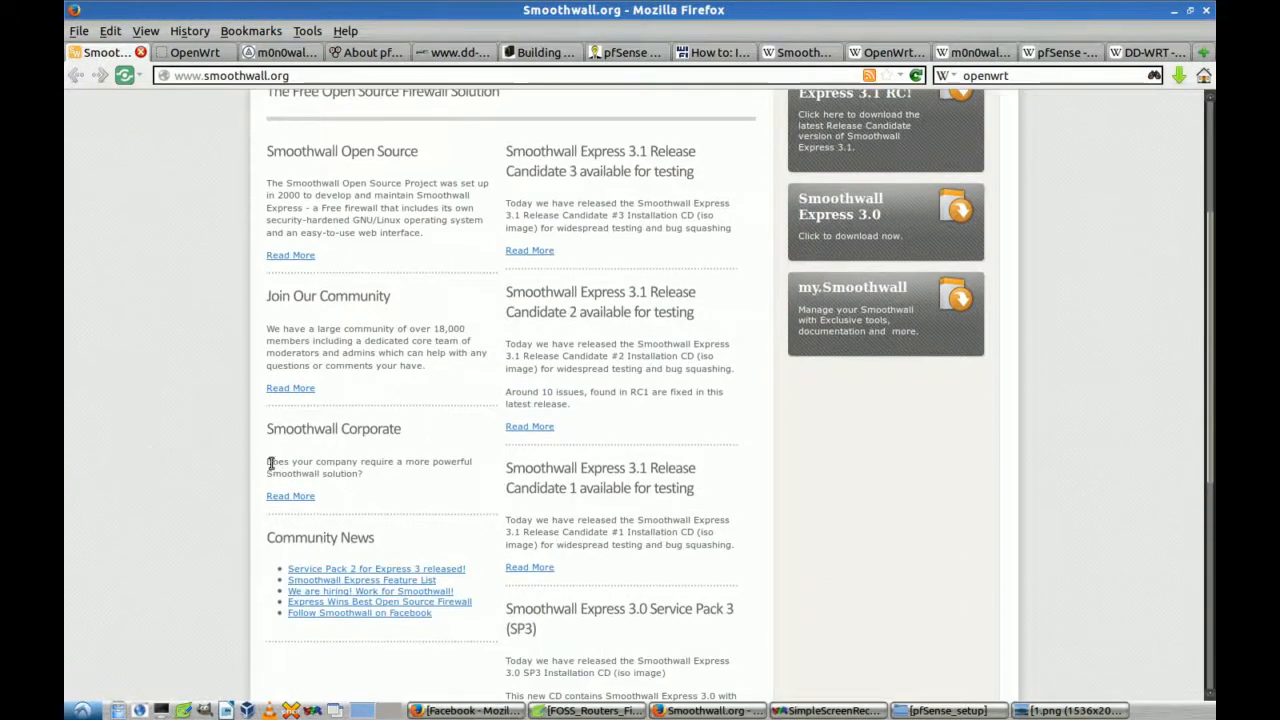
pyautogui.scroll(3)
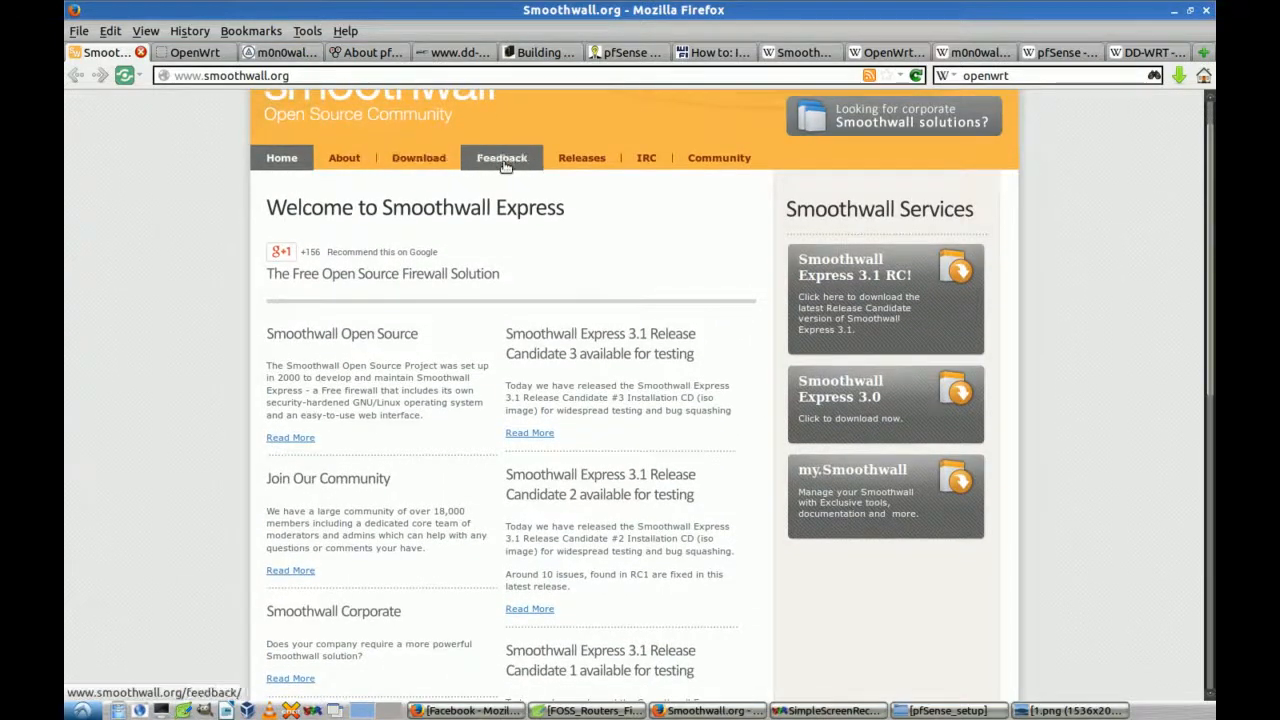
pyautogui.moveTo(344, 156)
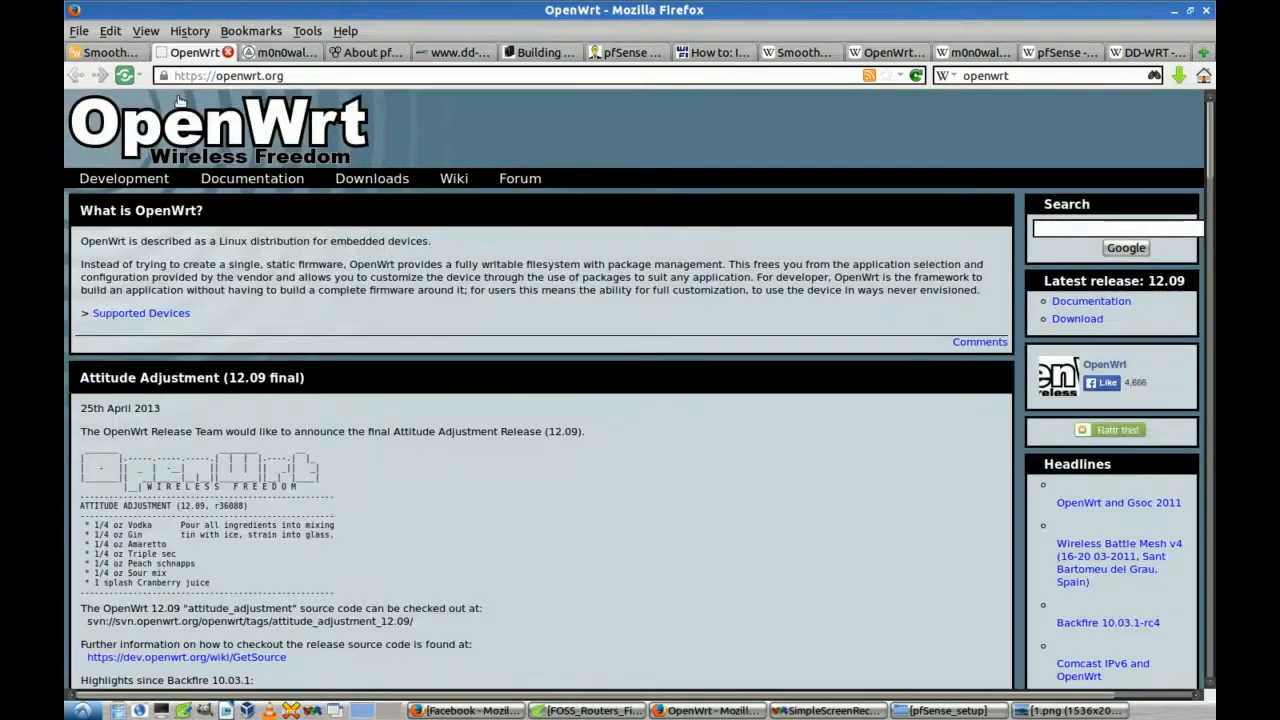
pyautogui.moveTo(480, 178)
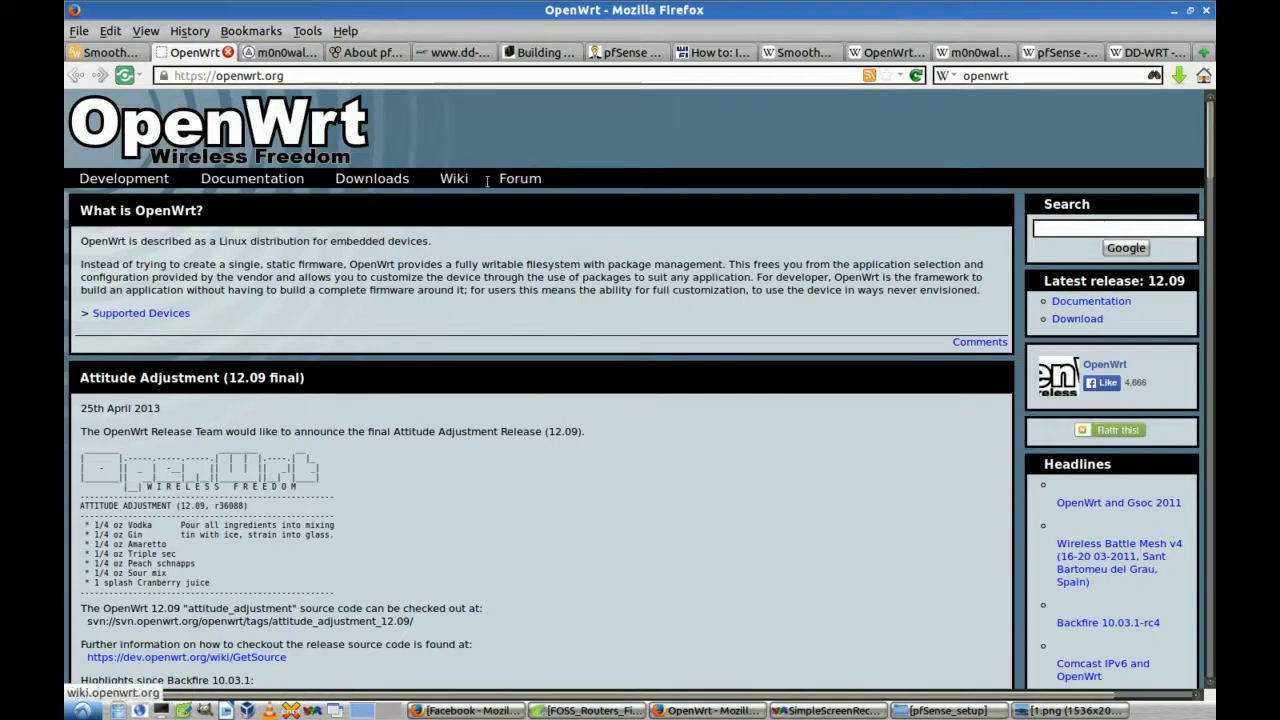
pyautogui.moveTo(390, 224)
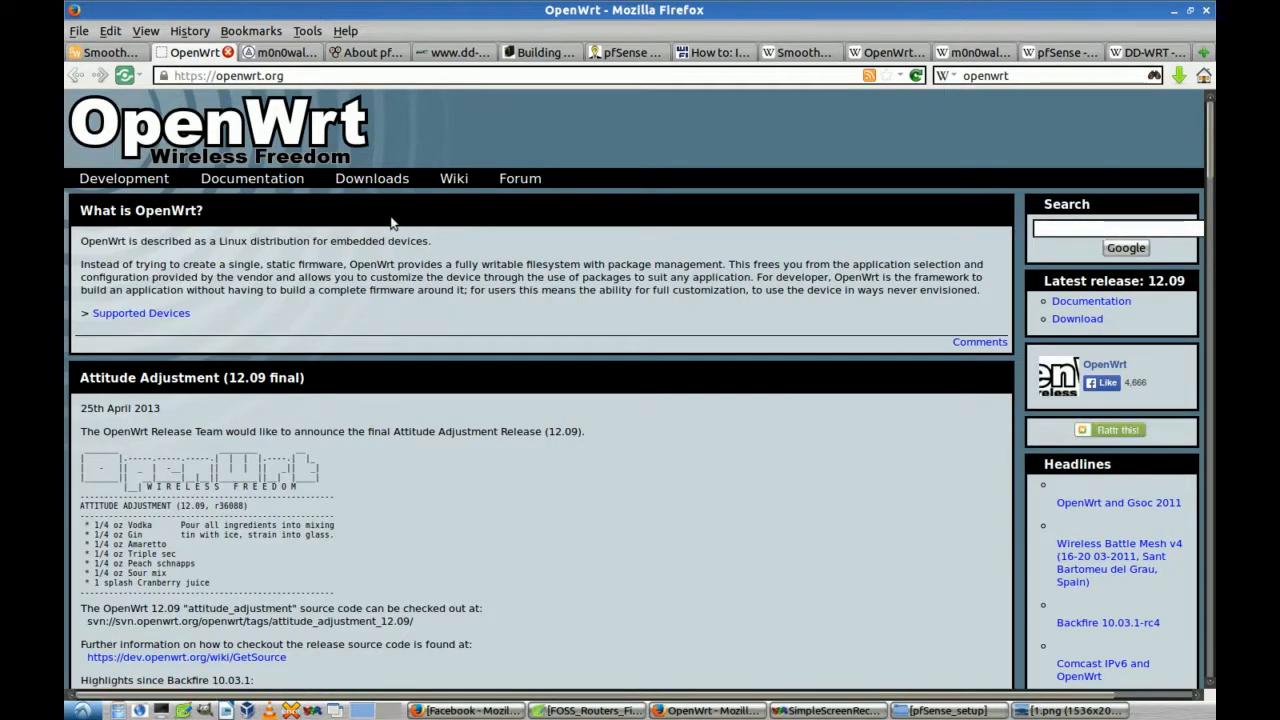
pyautogui.moveTo(508, 340)
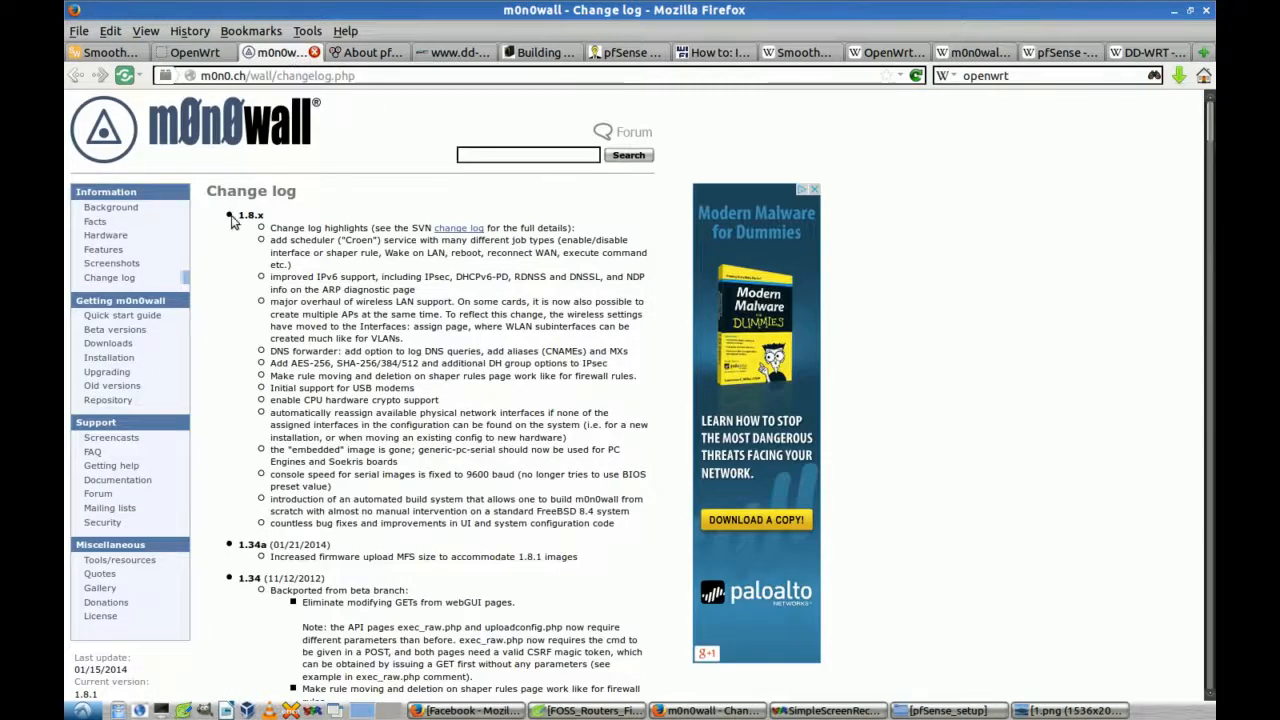
# Scroll through the m0n0wall change log and back up, then switch to the pfSense About page
pyautogui.scroll(-3)
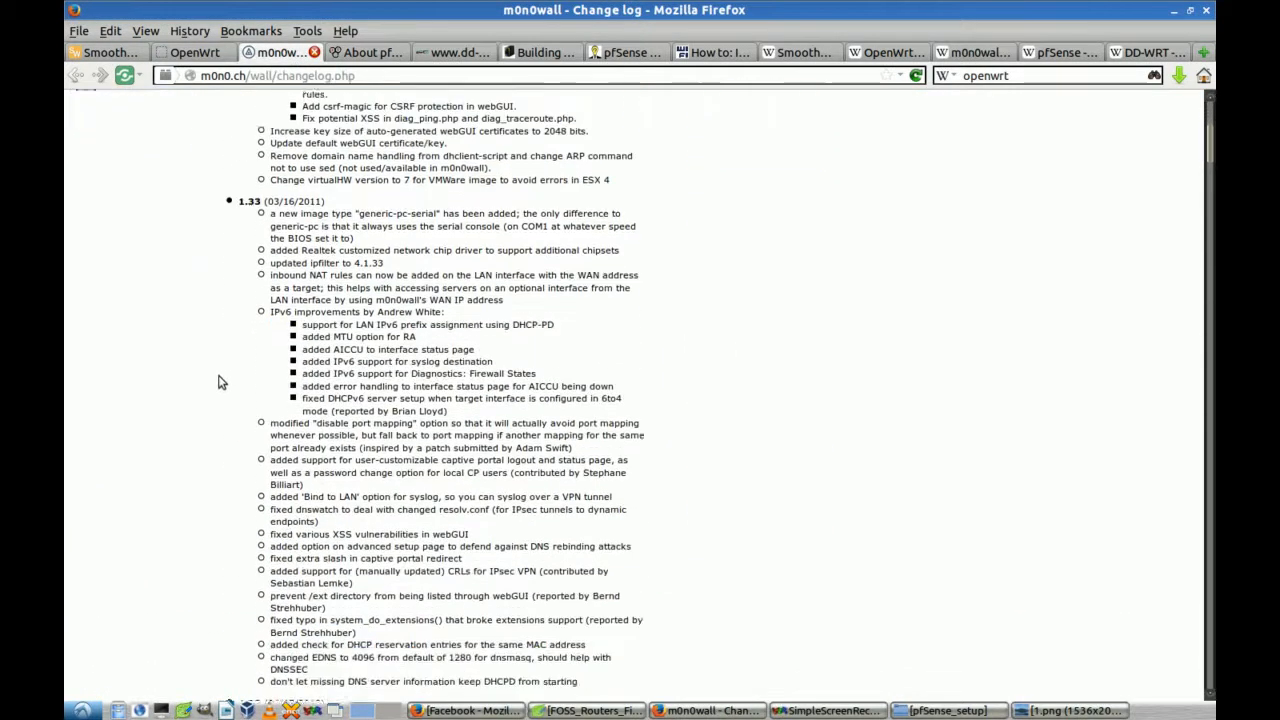
pyautogui.scroll(-3)
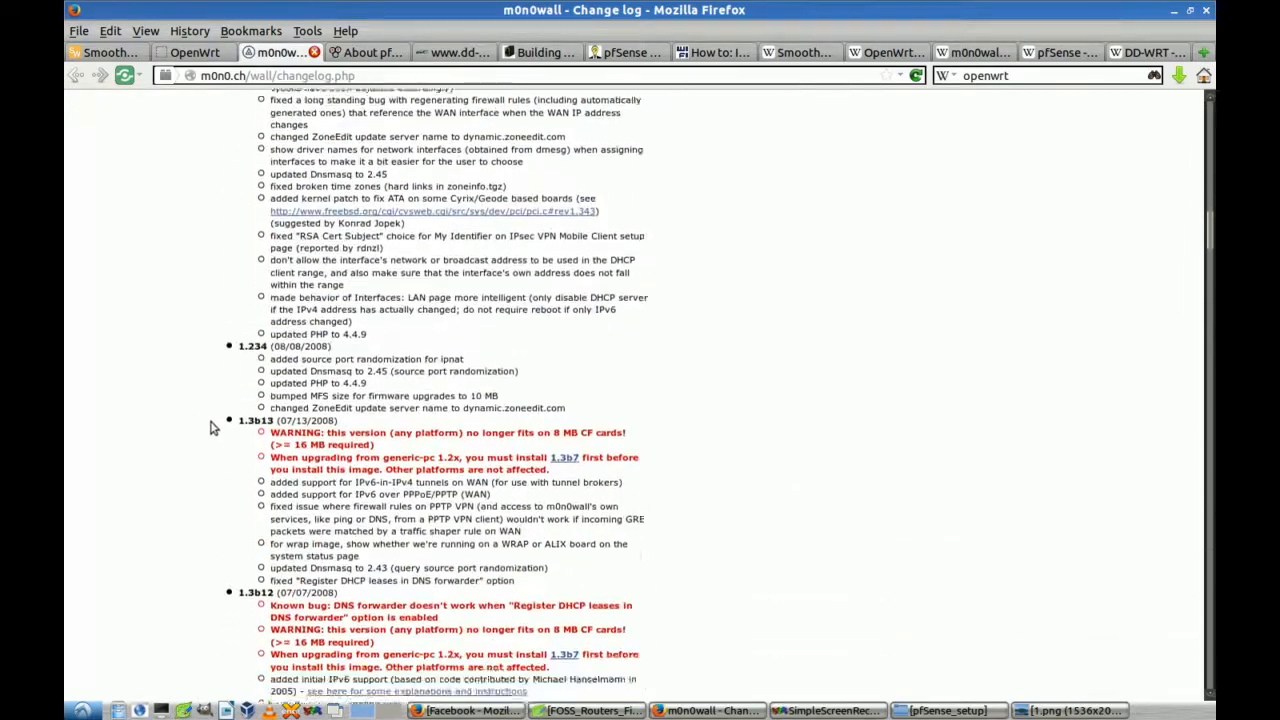
pyautogui.scroll(3)
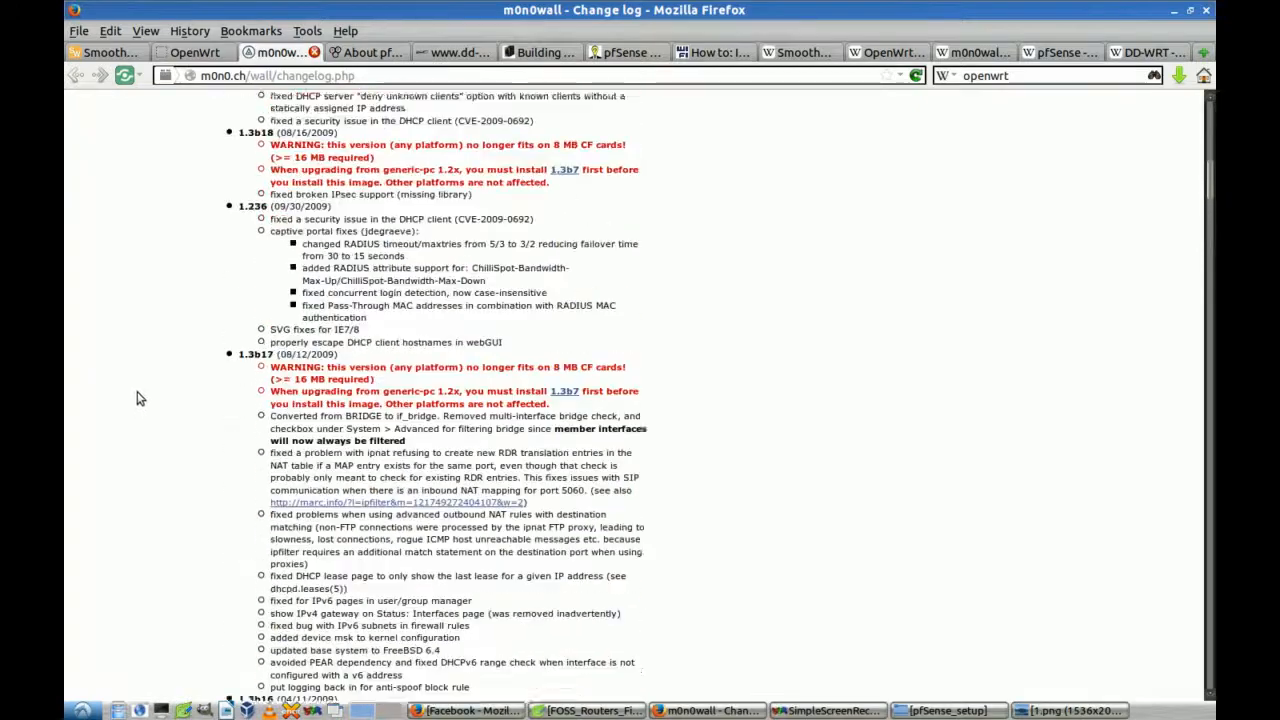
pyautogui.scroll(3)
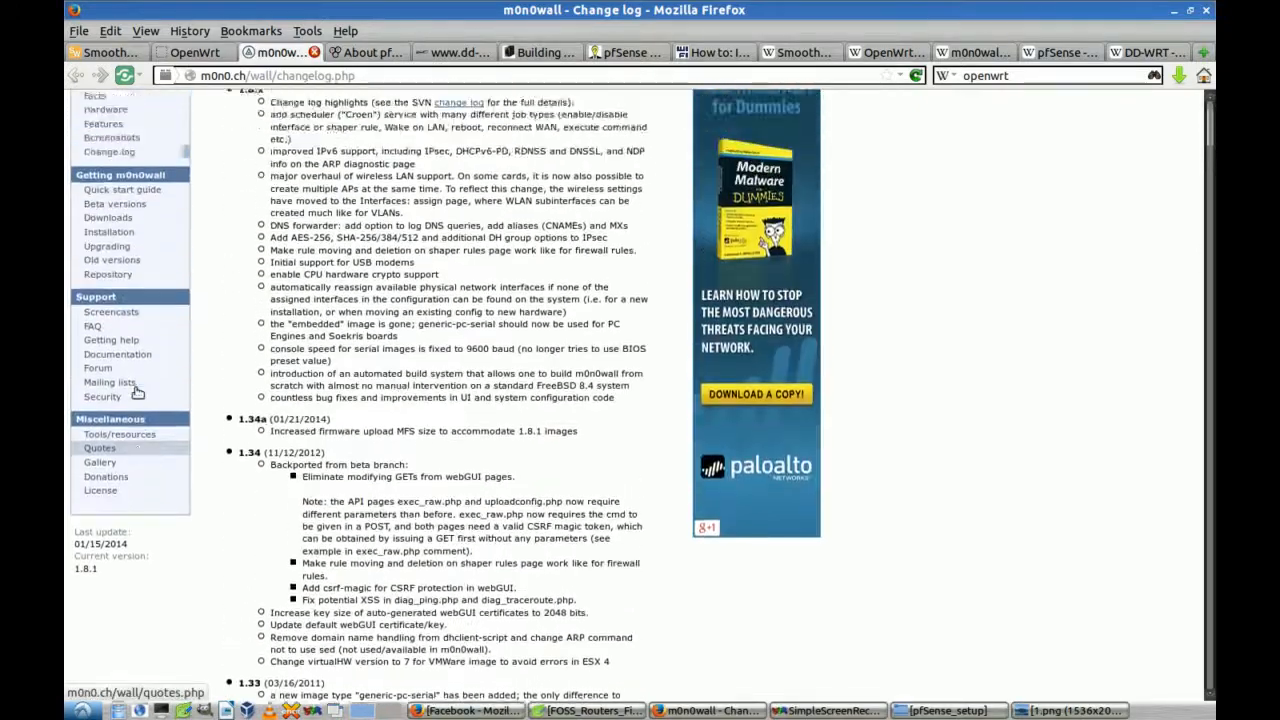
pyautogui.scroll(3)
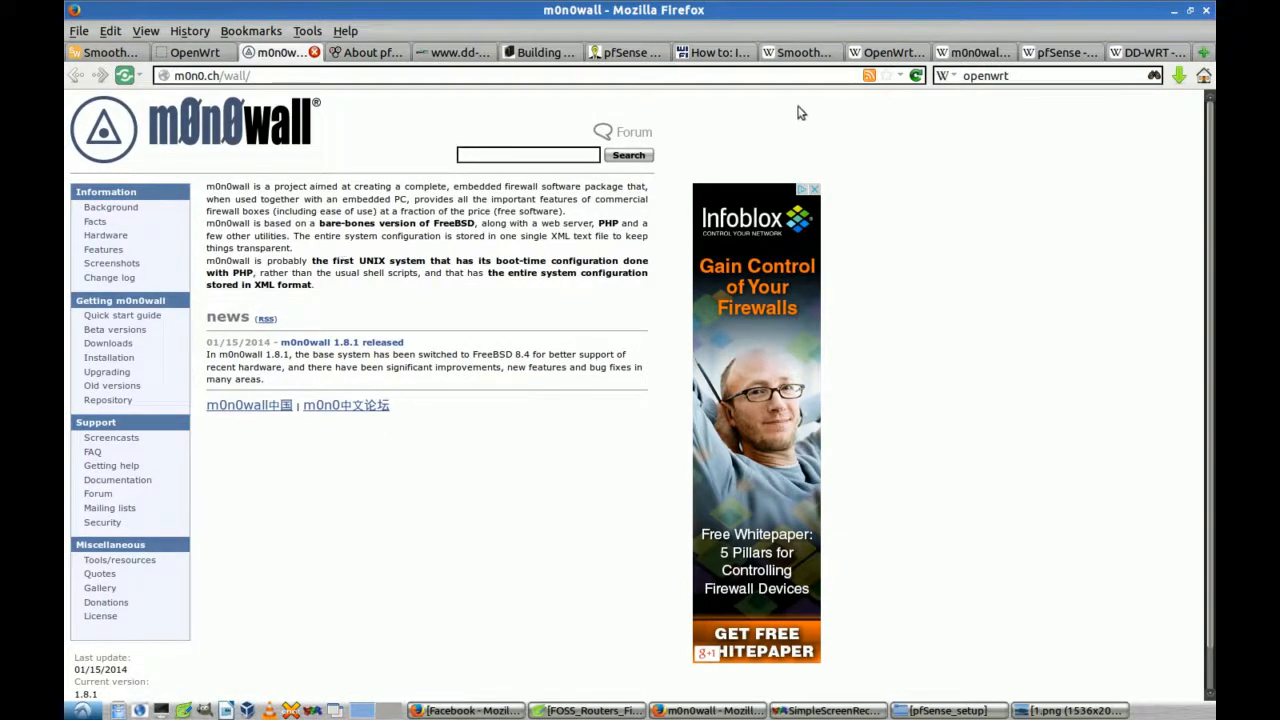
pyautogui.click(364, 52)
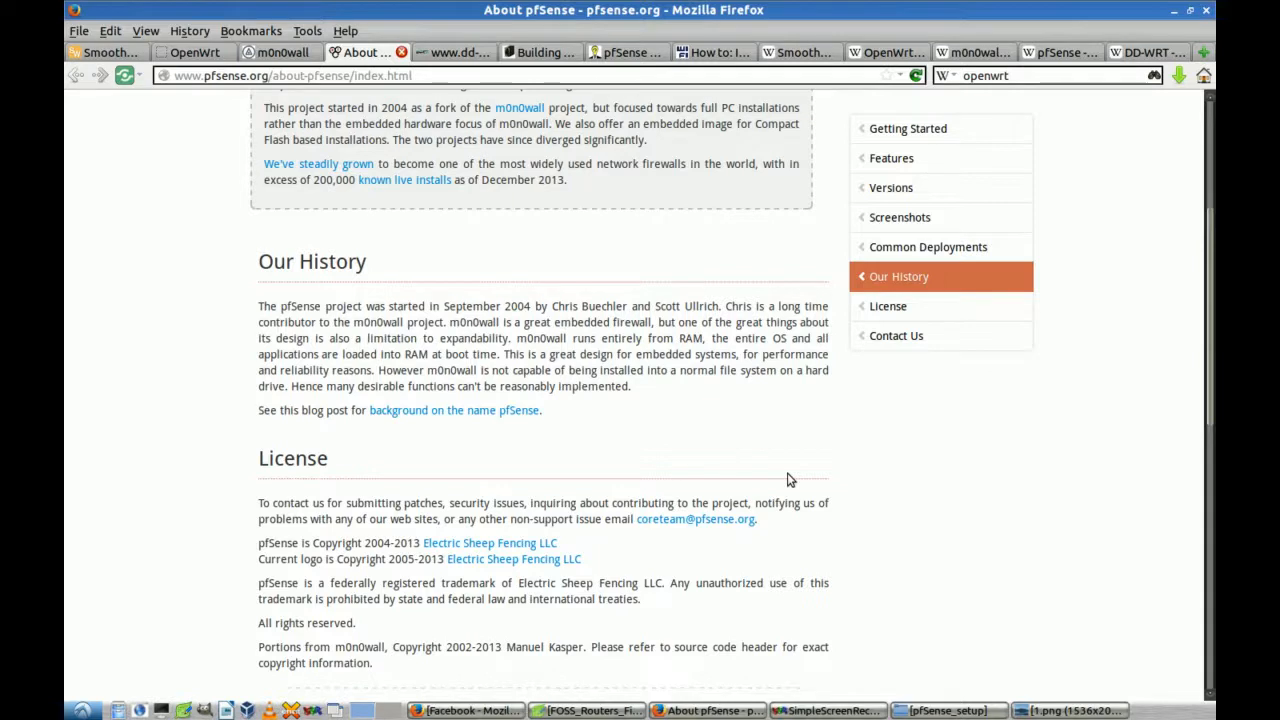
pyautogui.moveTo(604, 88)
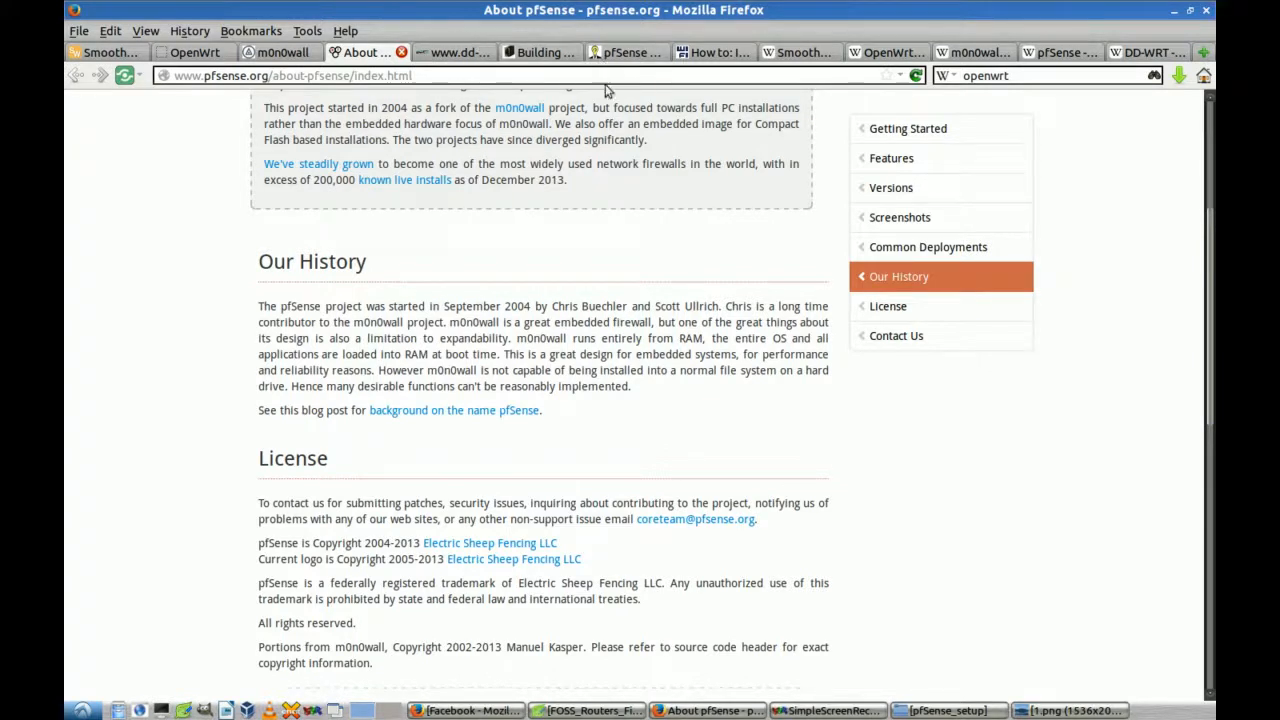
pyautogui.moveTo(462, 144)
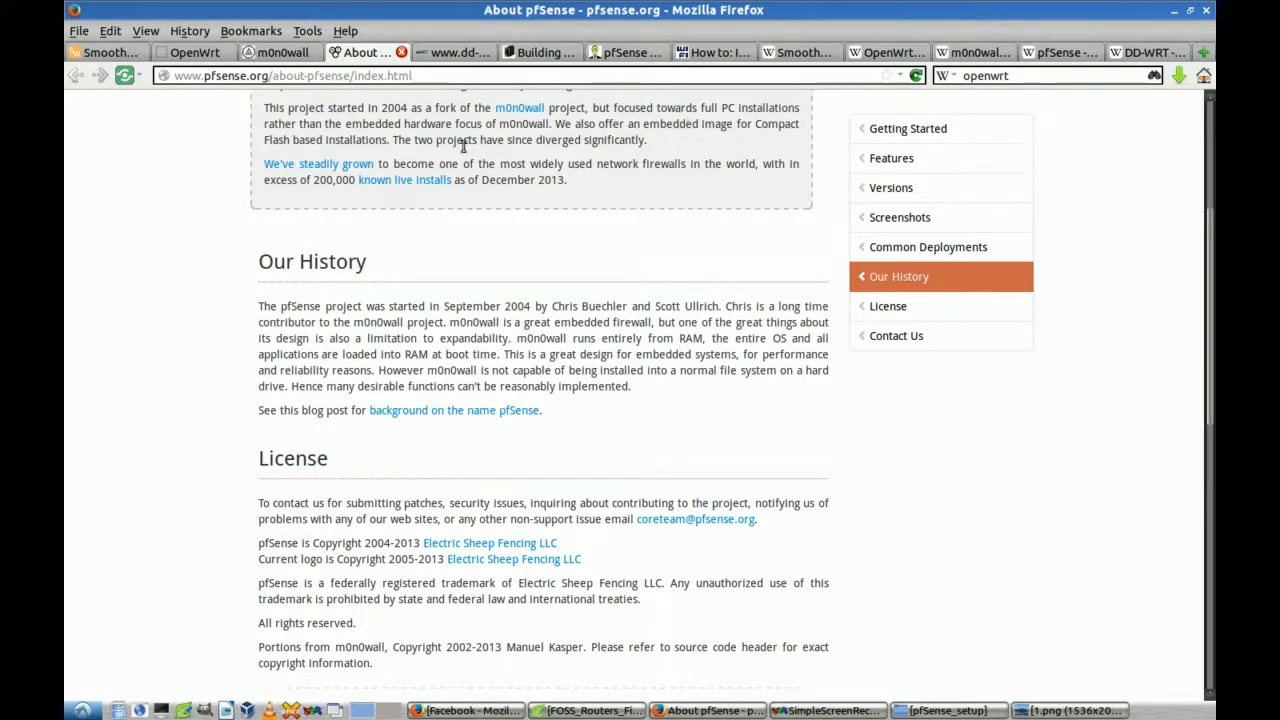
pyautogui.moveTo(730, 288)
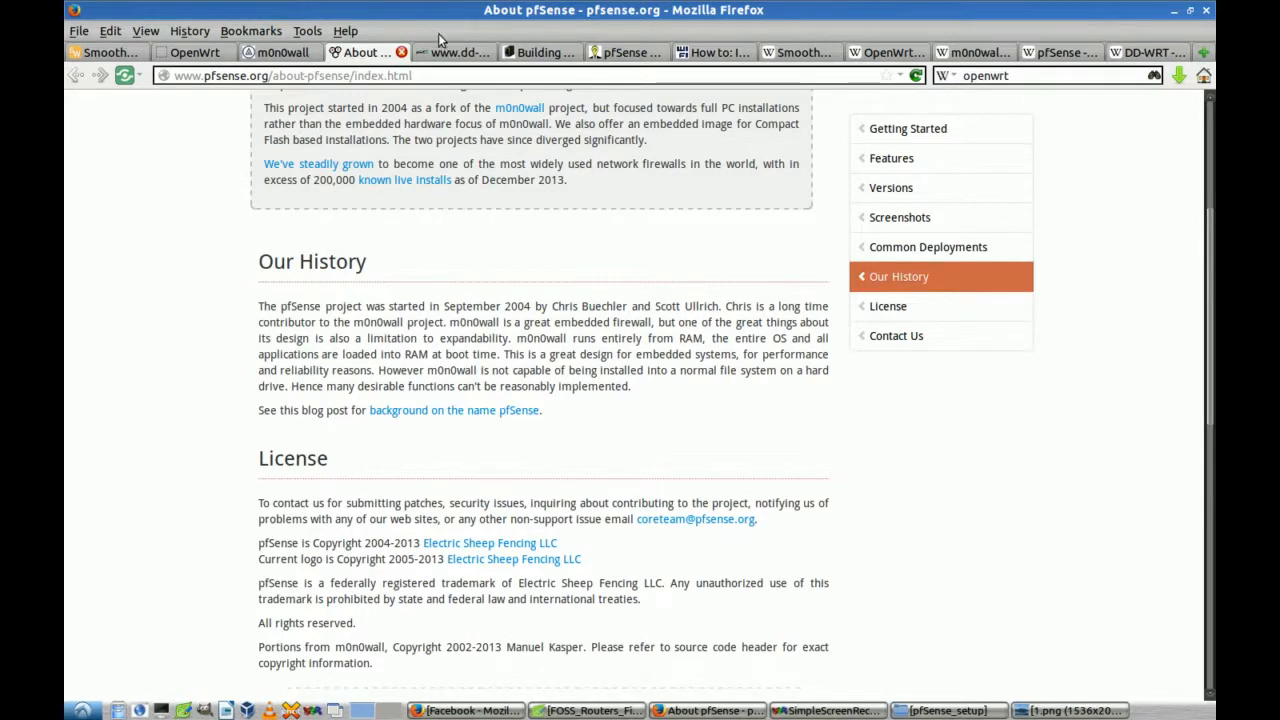
# Switch to the DD-WRT.com homepage, scroll down to Recent News and back to the top
pyautogui.click(450, 52)
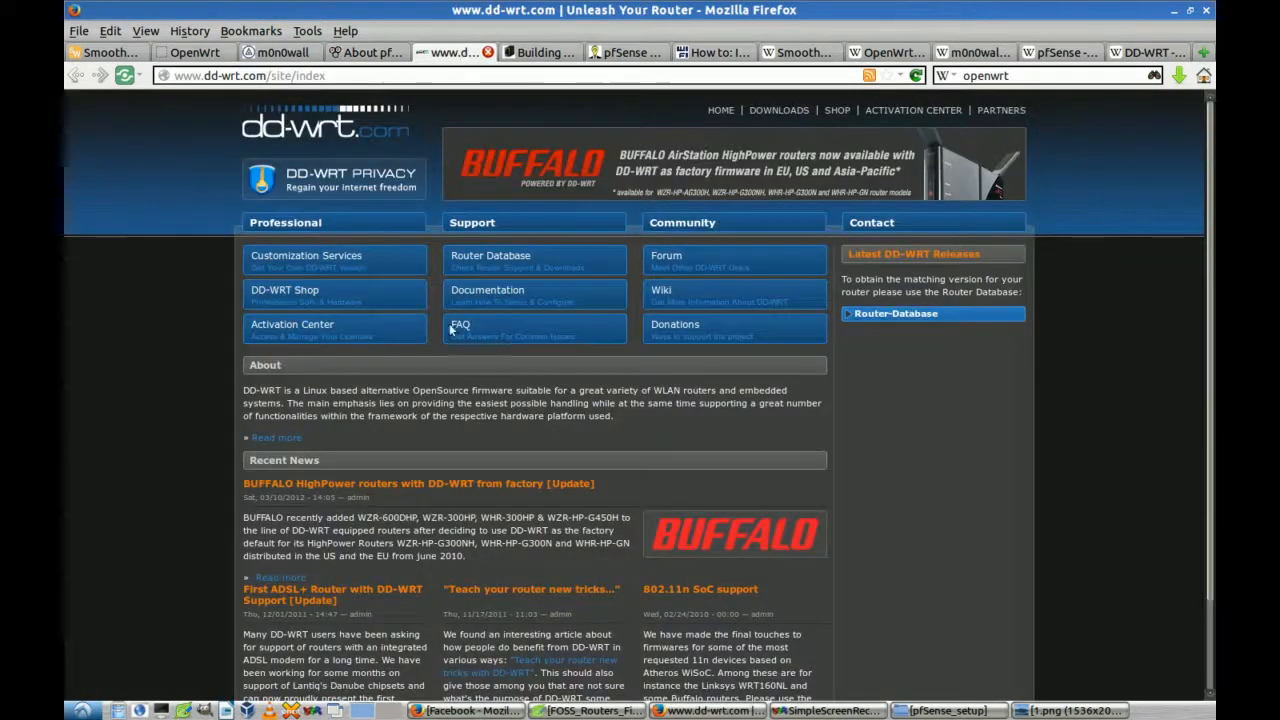
pyautogui.moveTo(104, 166)
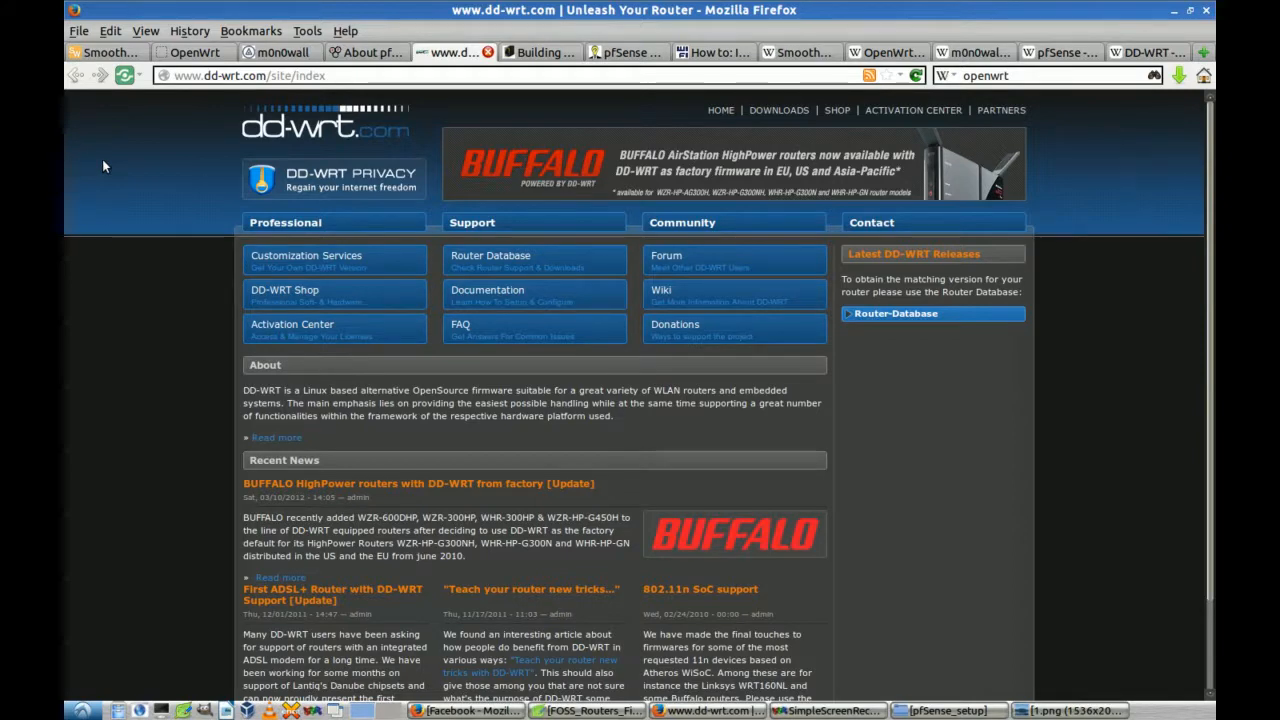
pyautogui.moveTo(430, 192)
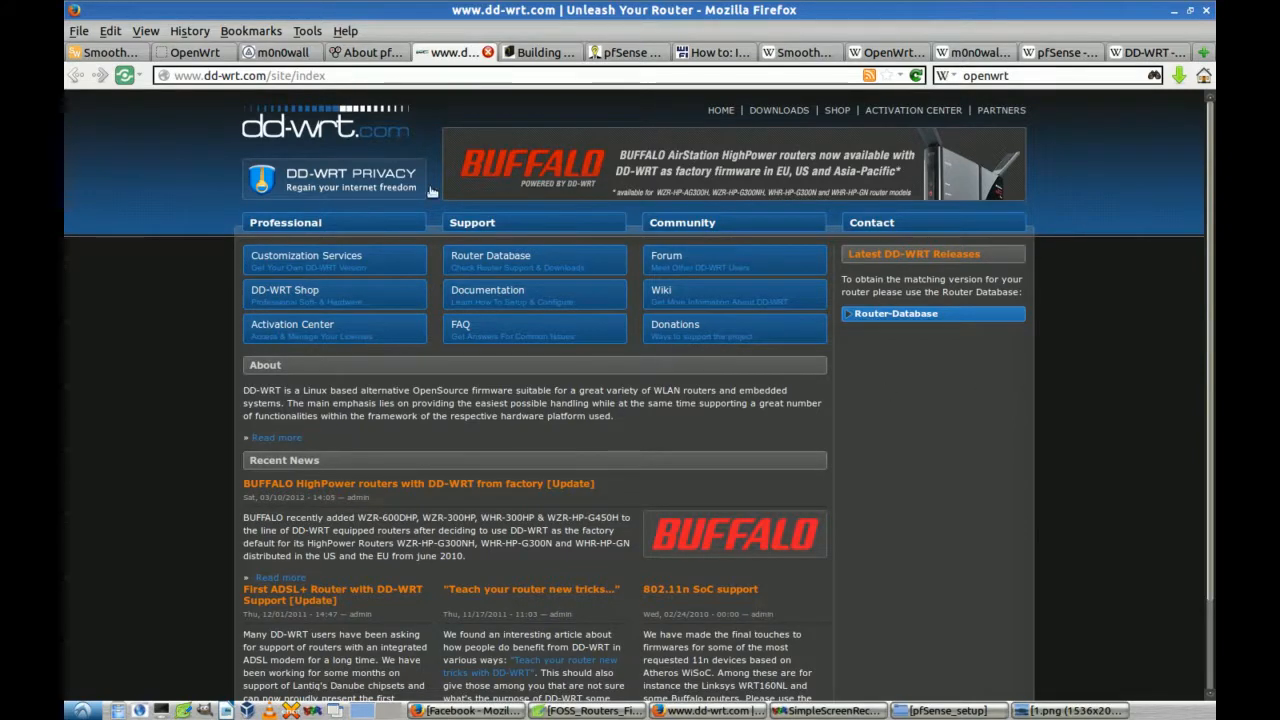
pyautogui.scroll(-3)
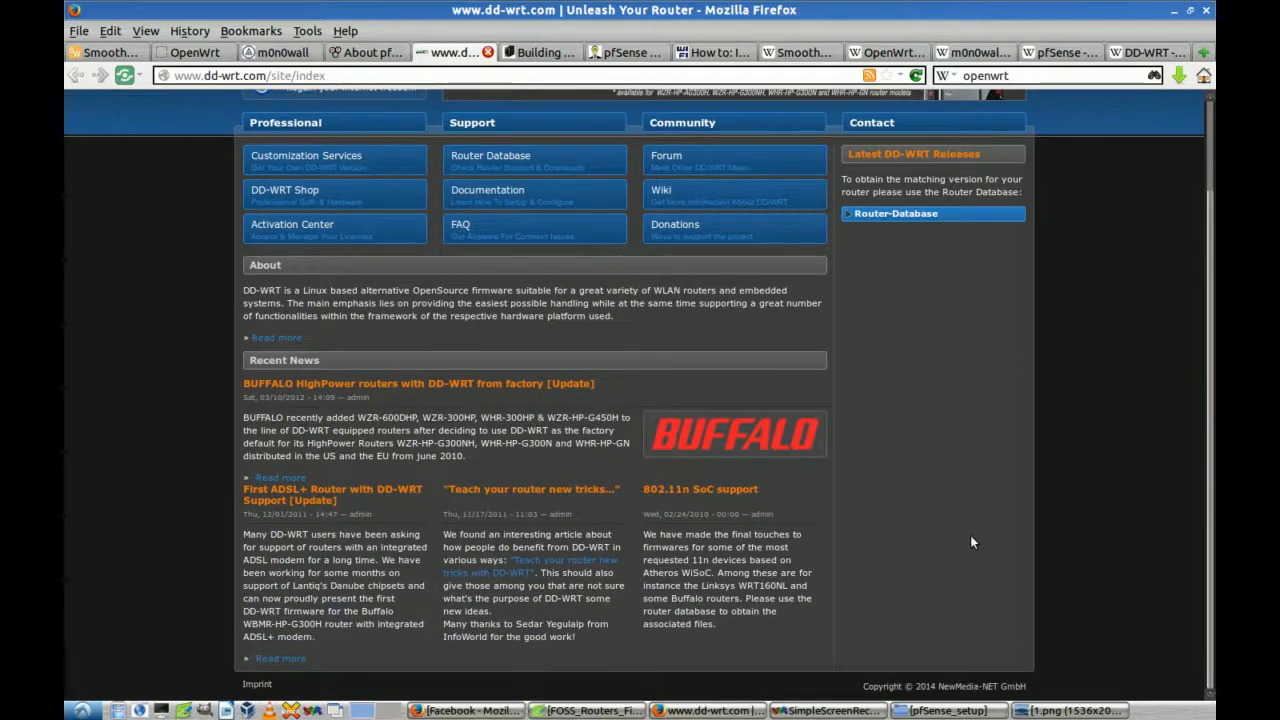
pyautogui.scroll(3)
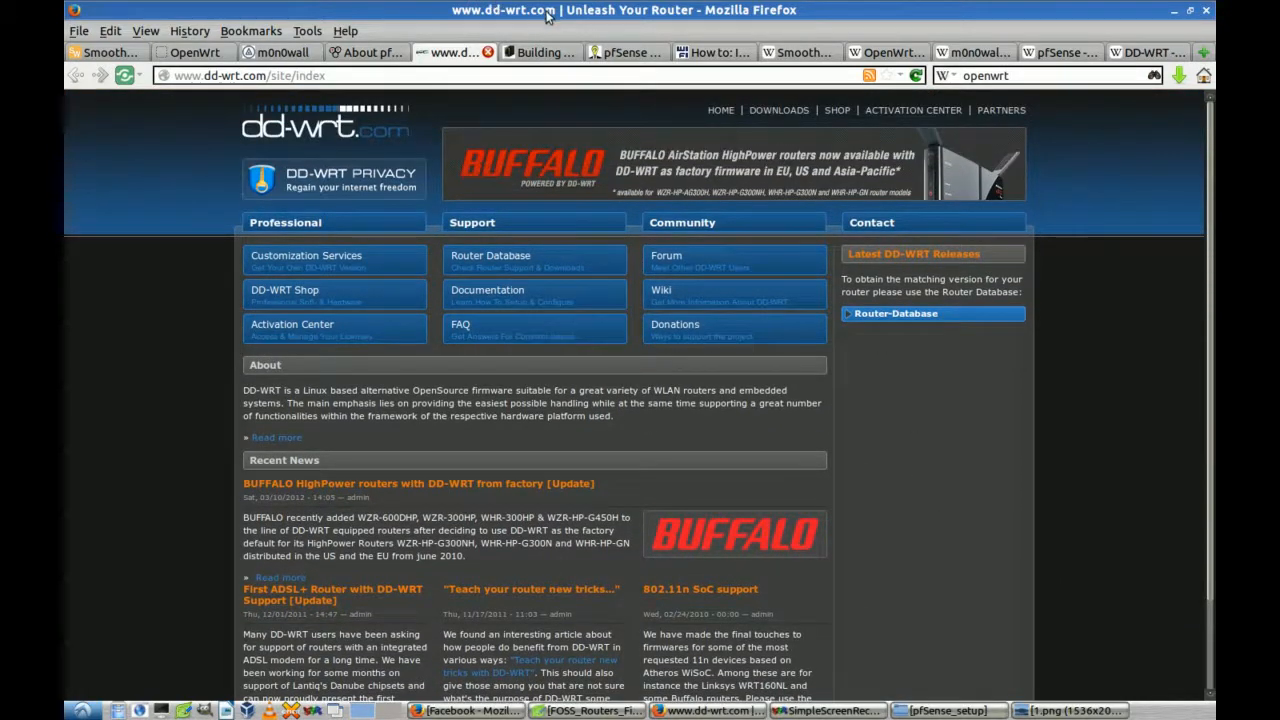
pyautogui.moveTo(540, 52)
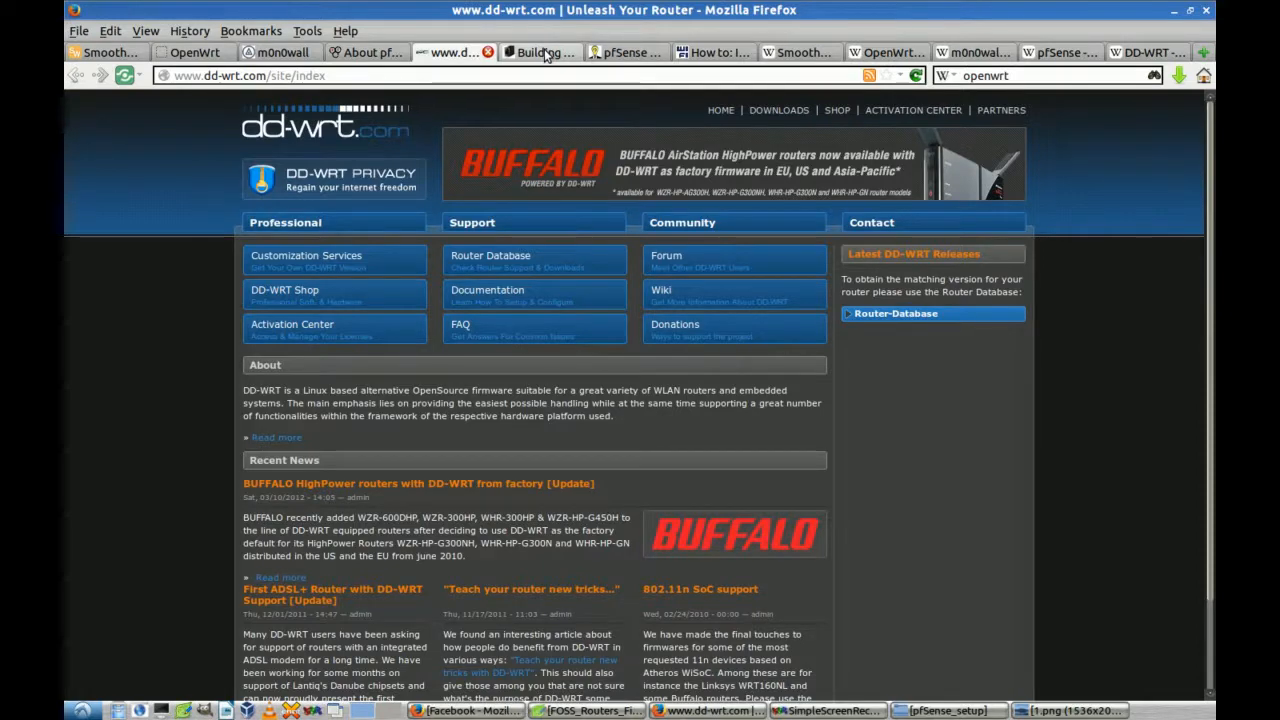
pyautogui.click(538, 52)
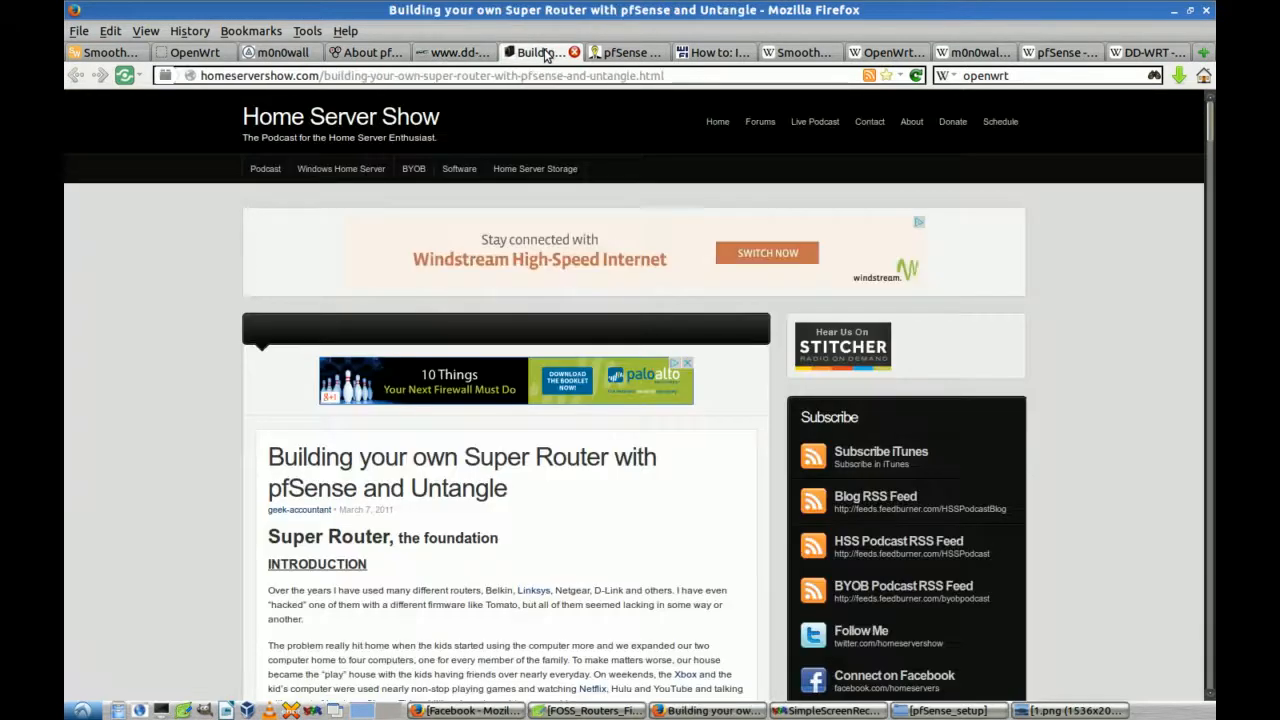
pyautogui.scroll(-3)
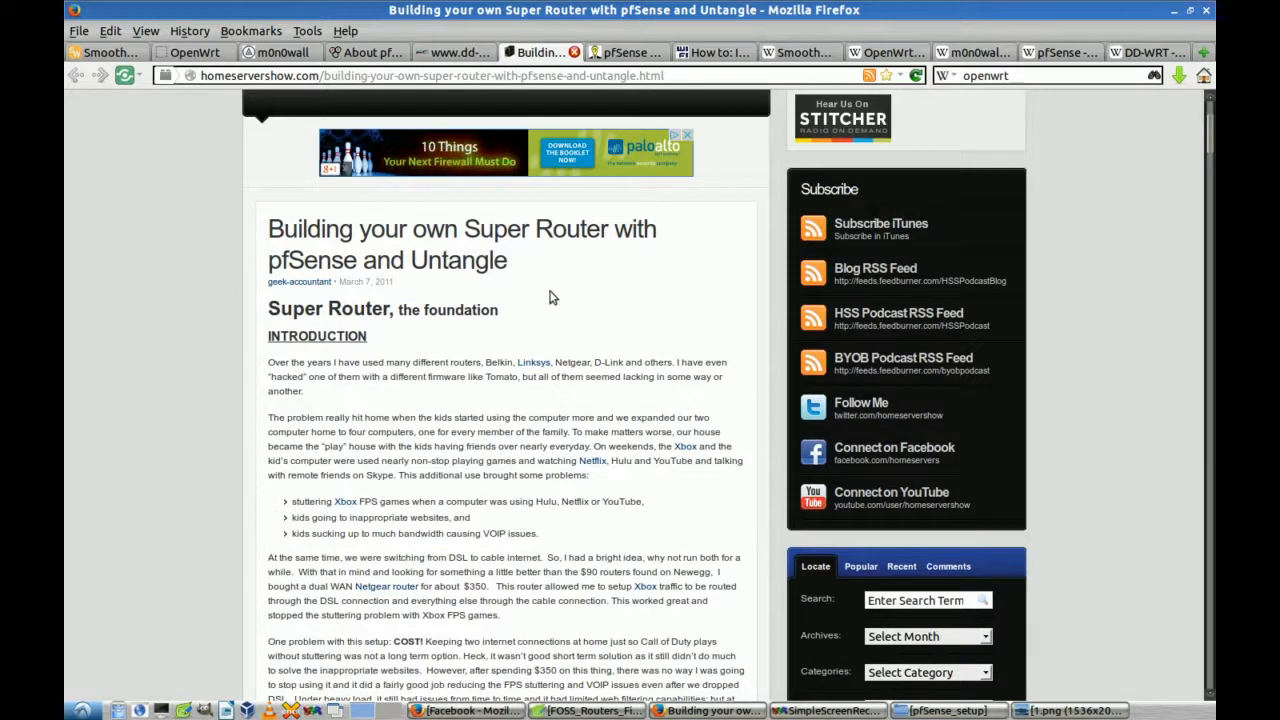
pyautogui.moveTo(672, 220)
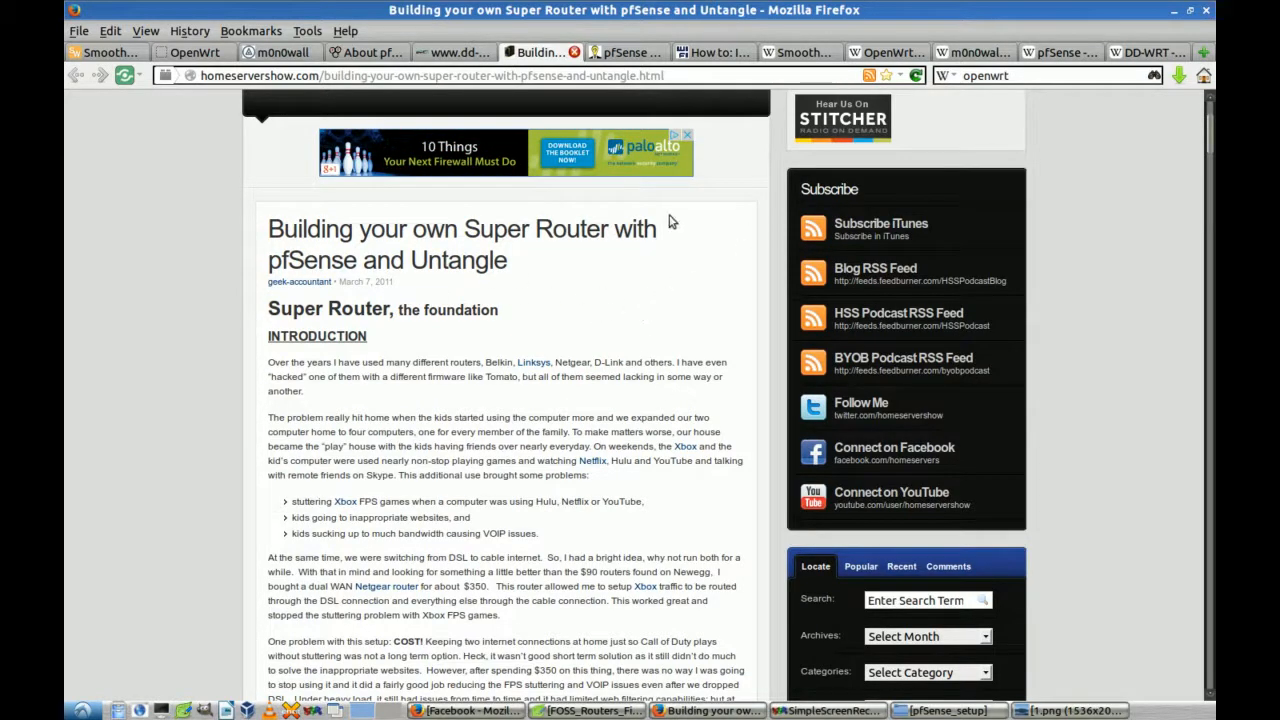
pyautogui.moveTo(238, 320)
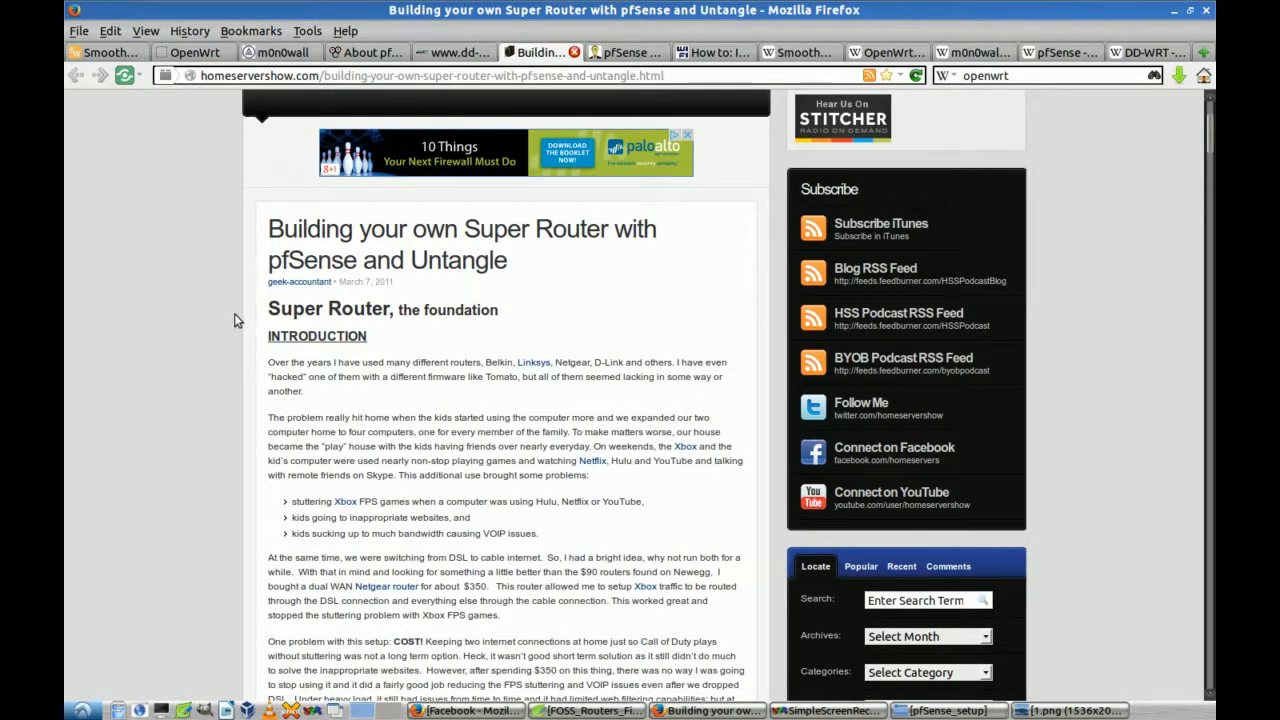
pyautogui.scroll(-3)
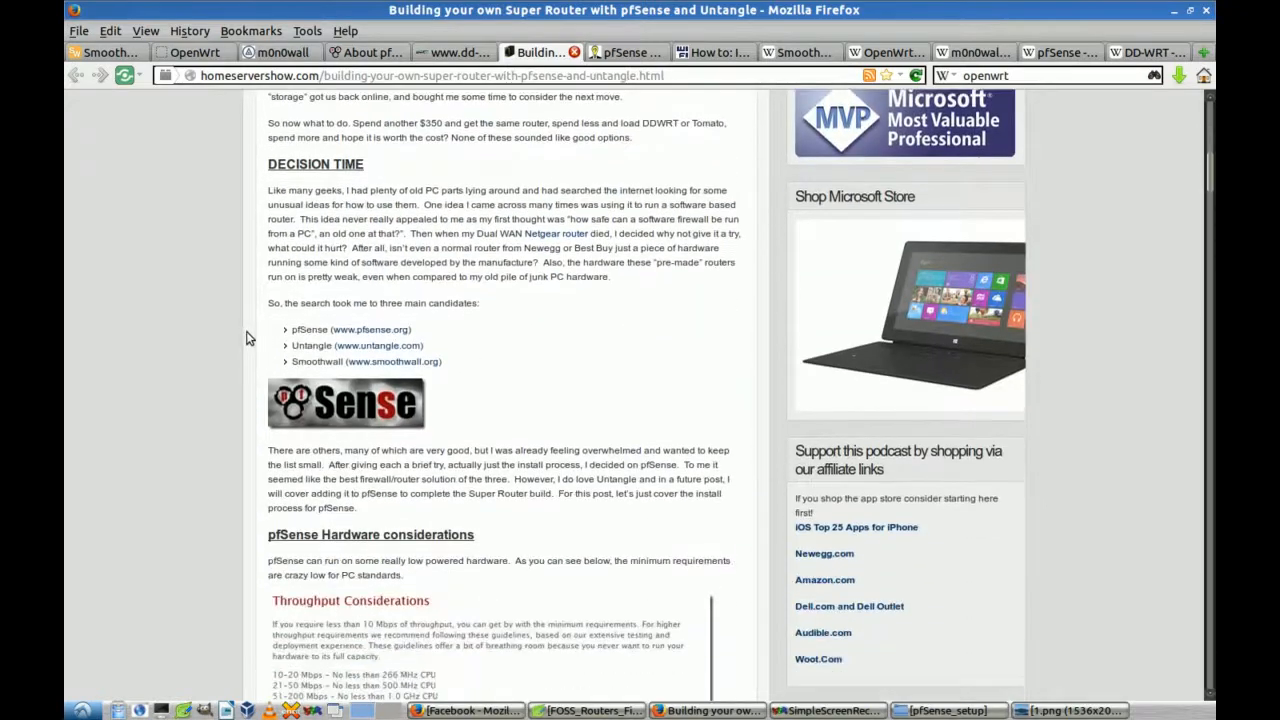
pyautogui.scroll(-3)
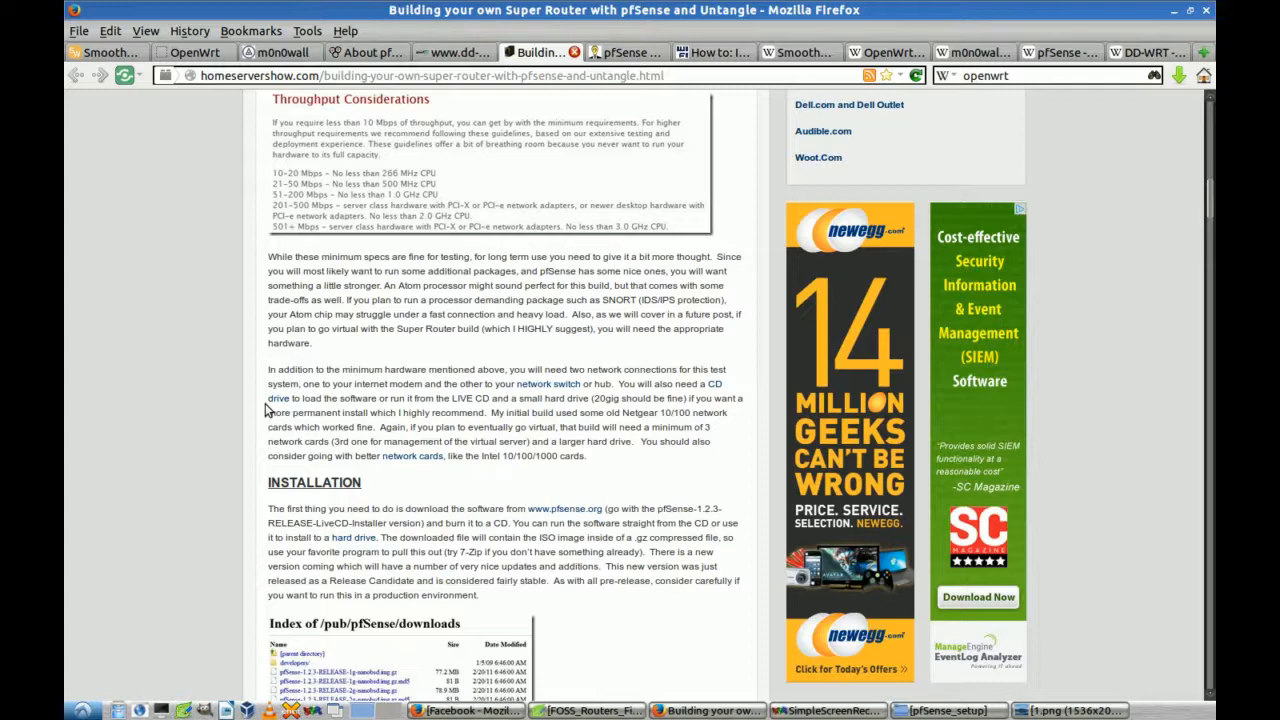
pyautogui.scroll(-3)
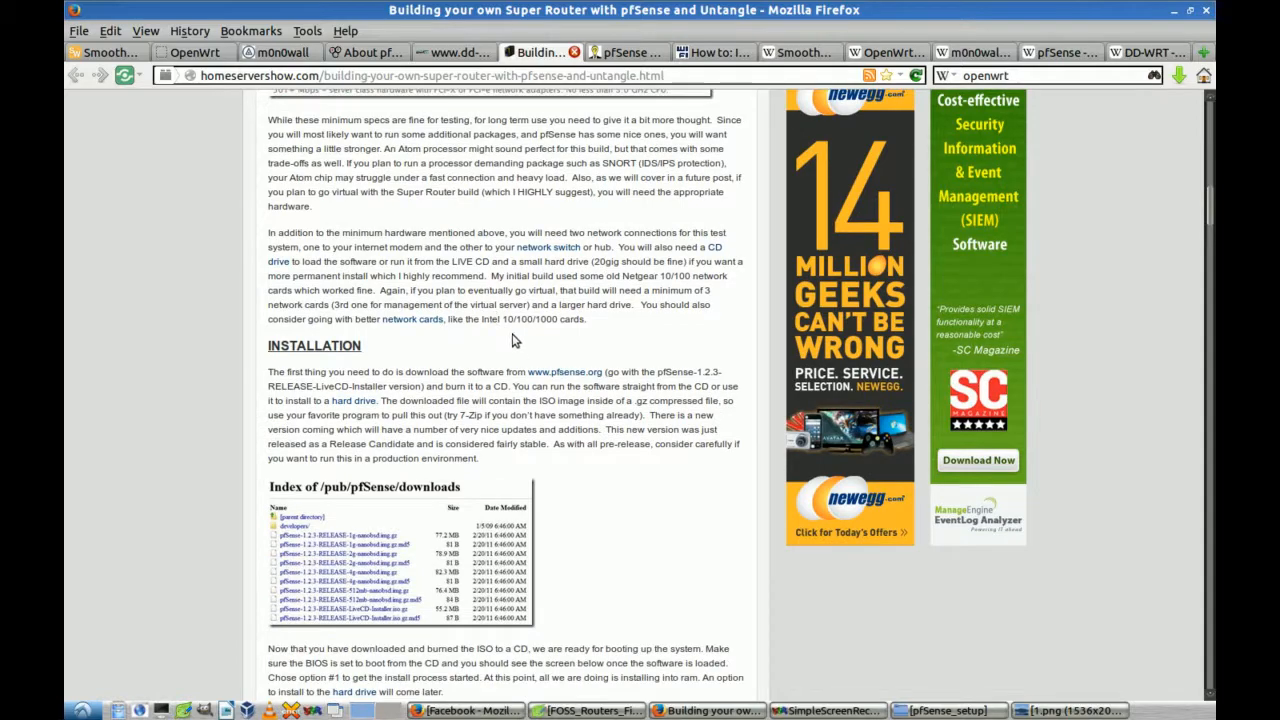
pyautogui.scroll(-3)
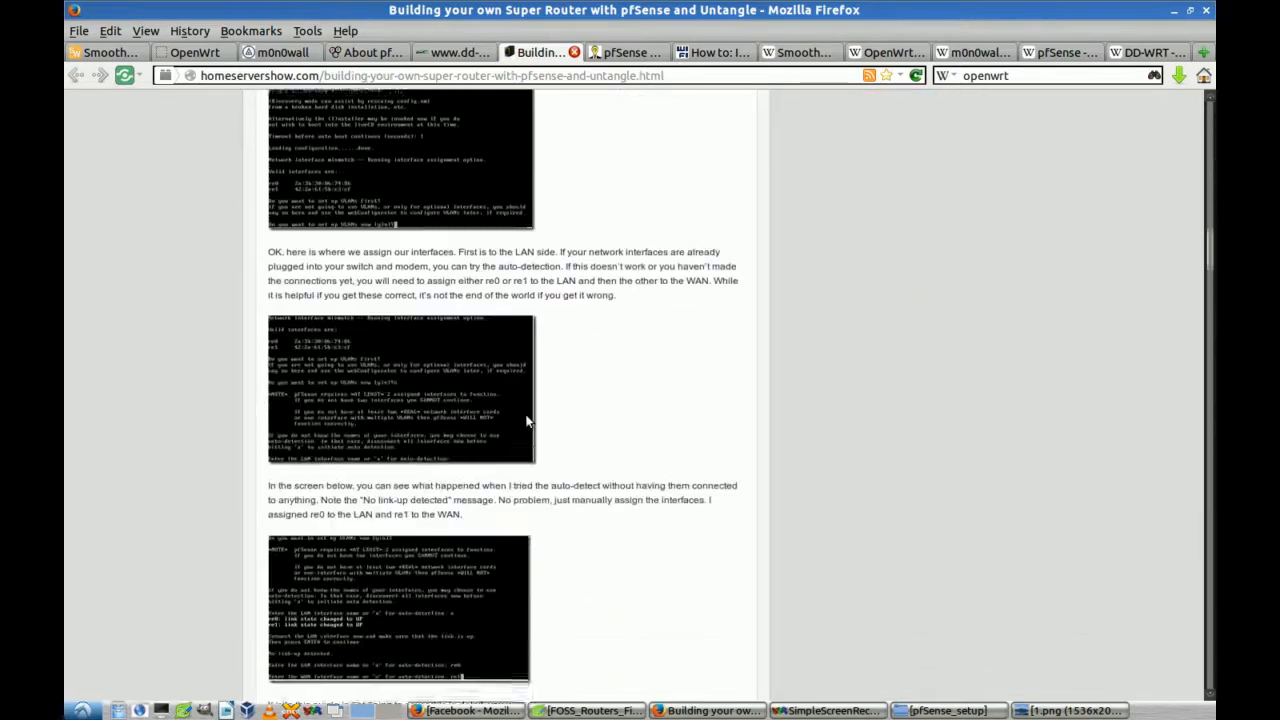
pyautogui.scroll(-3)
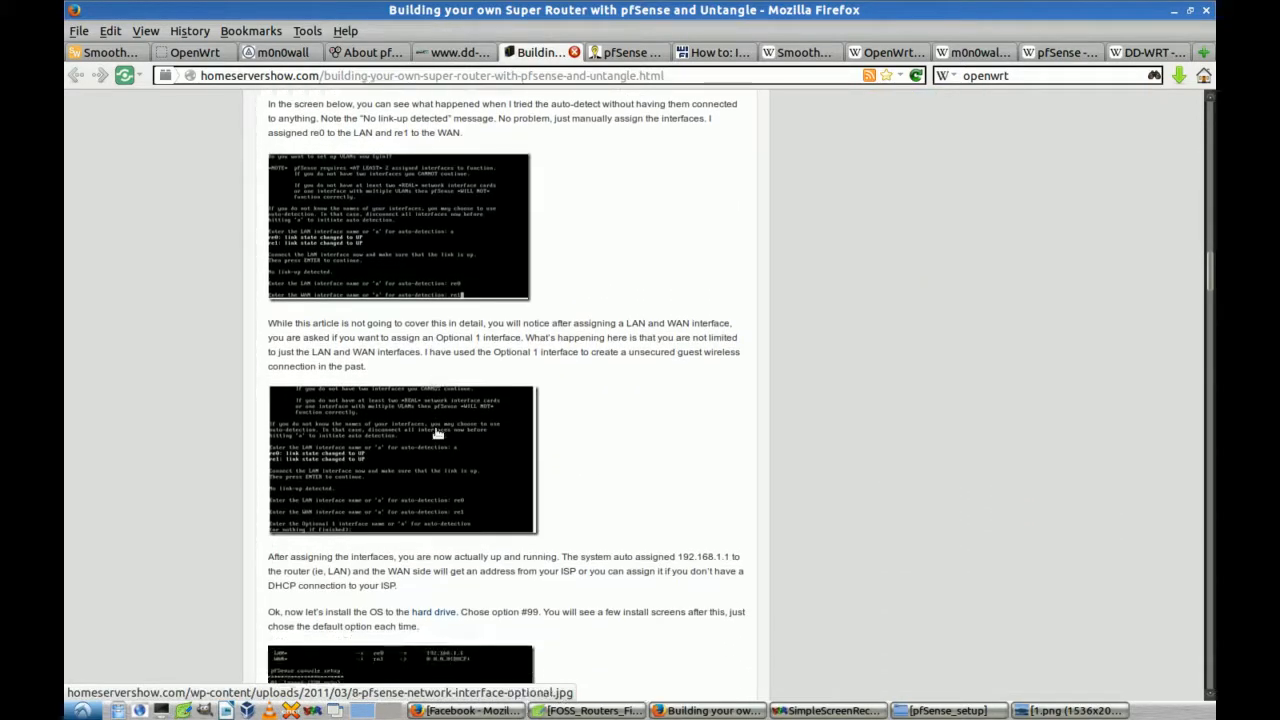
pyautogui.scroll(-3)
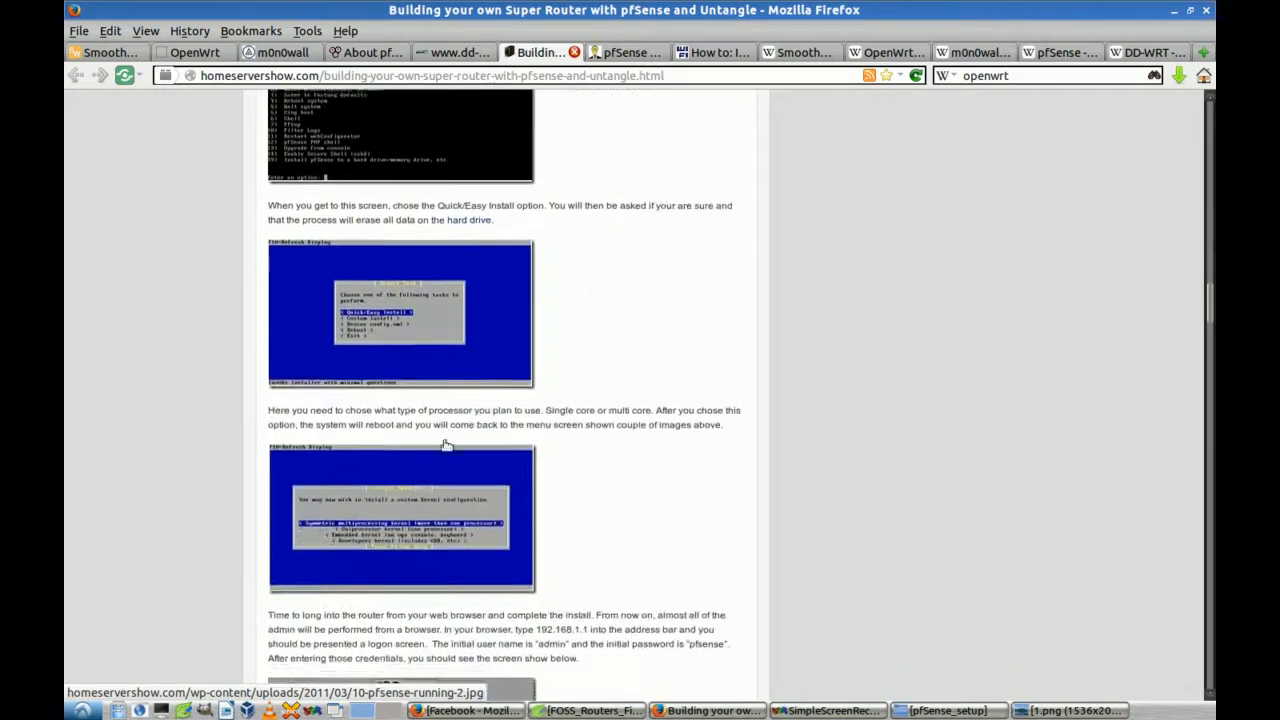
pyautogui.scroll(-3)
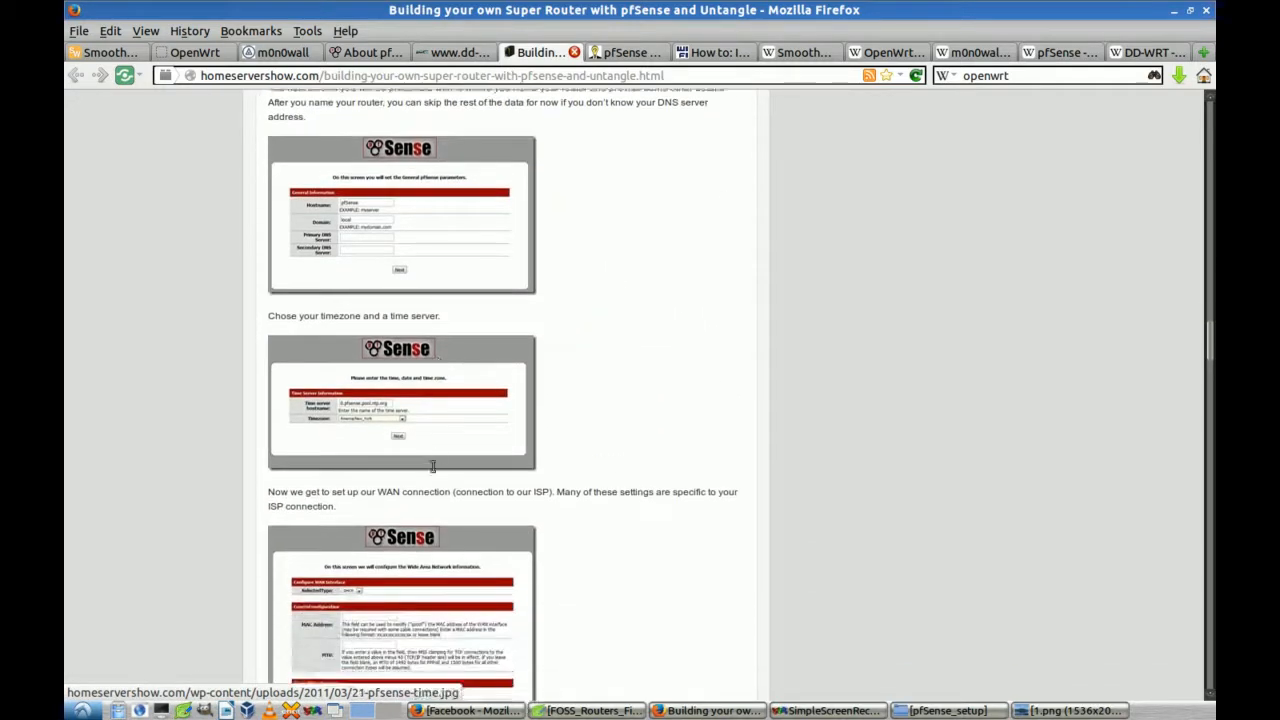
pyautogui.scroll(-3)
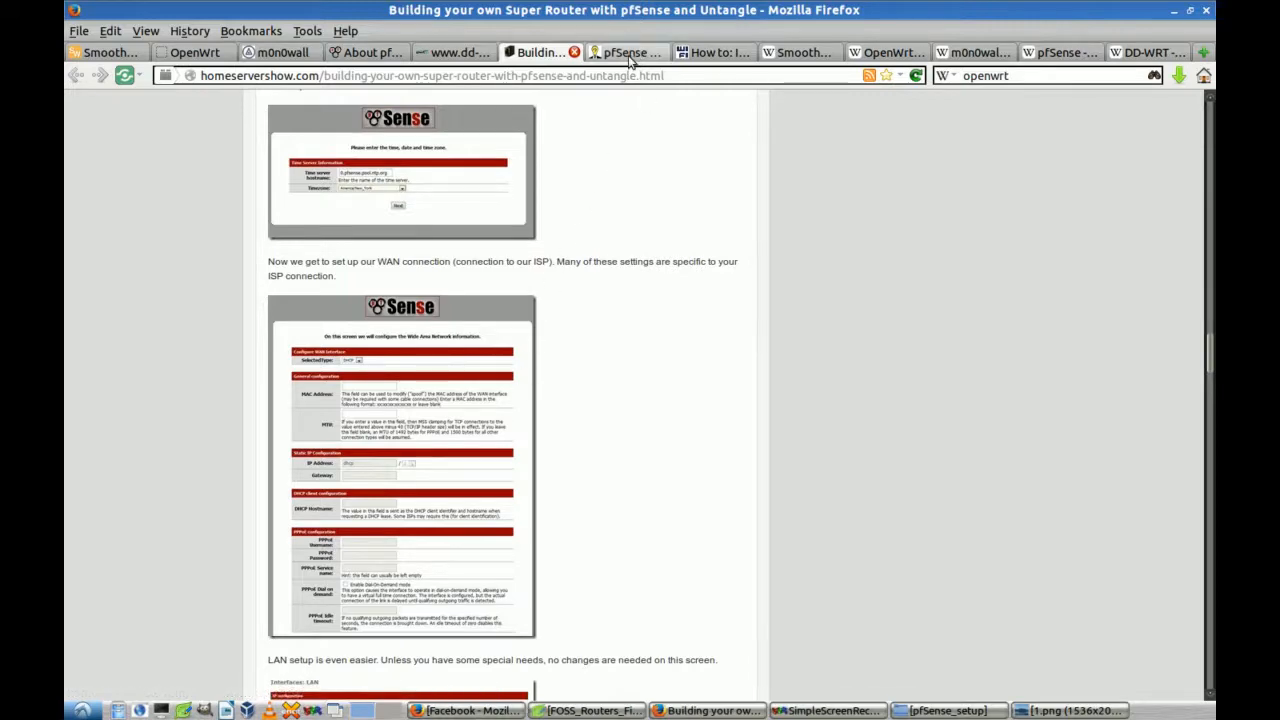
pyautogui.scroll(-3)
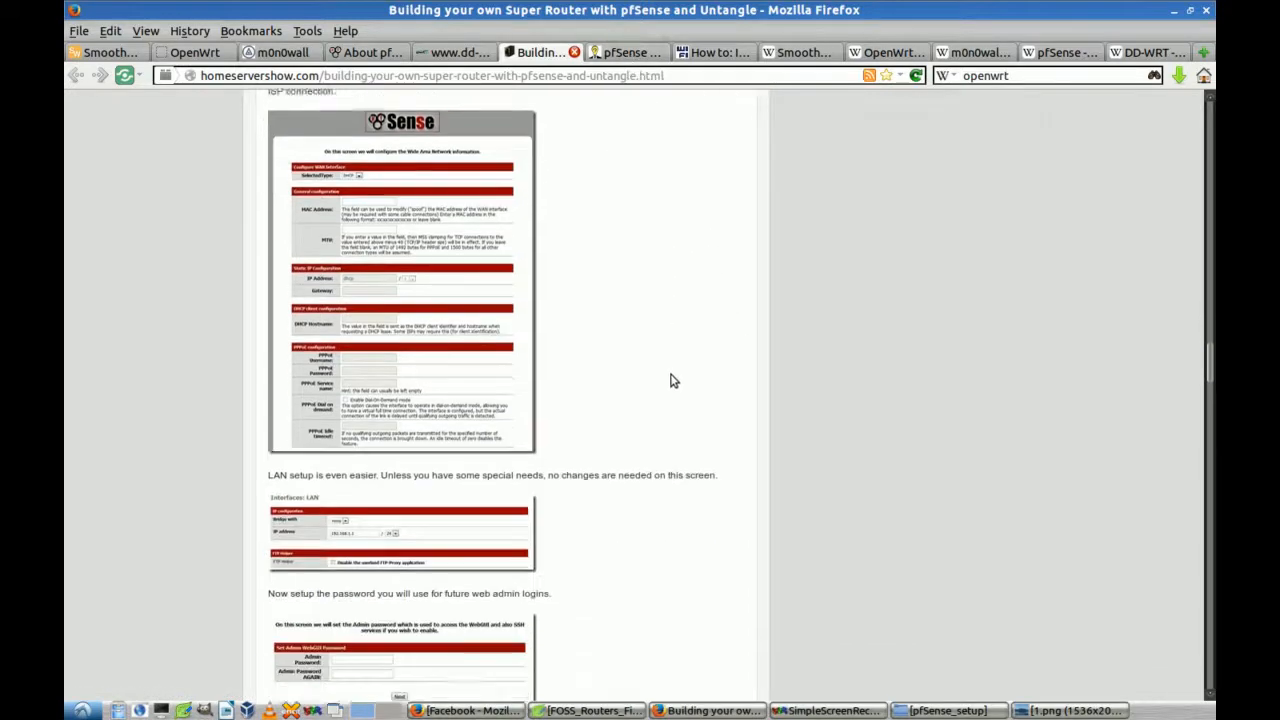
pyautogui.scroll(-3)
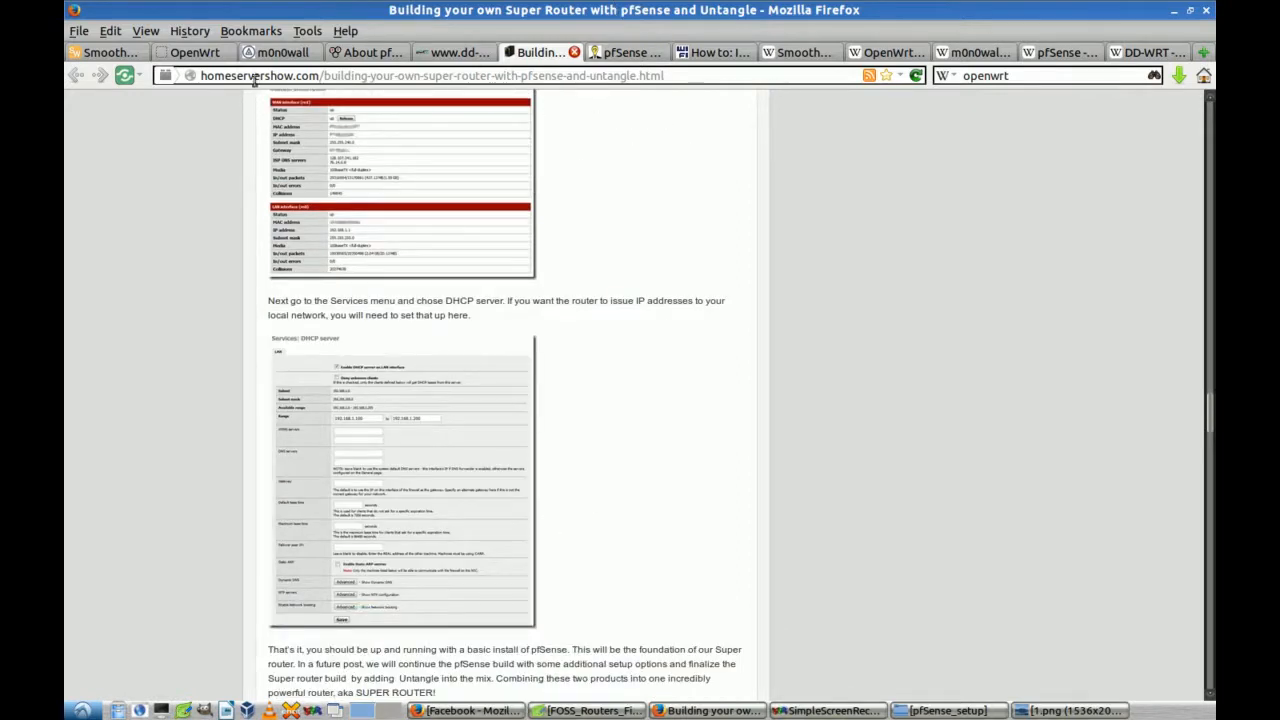
pyautogui.moveTo(688, 72)
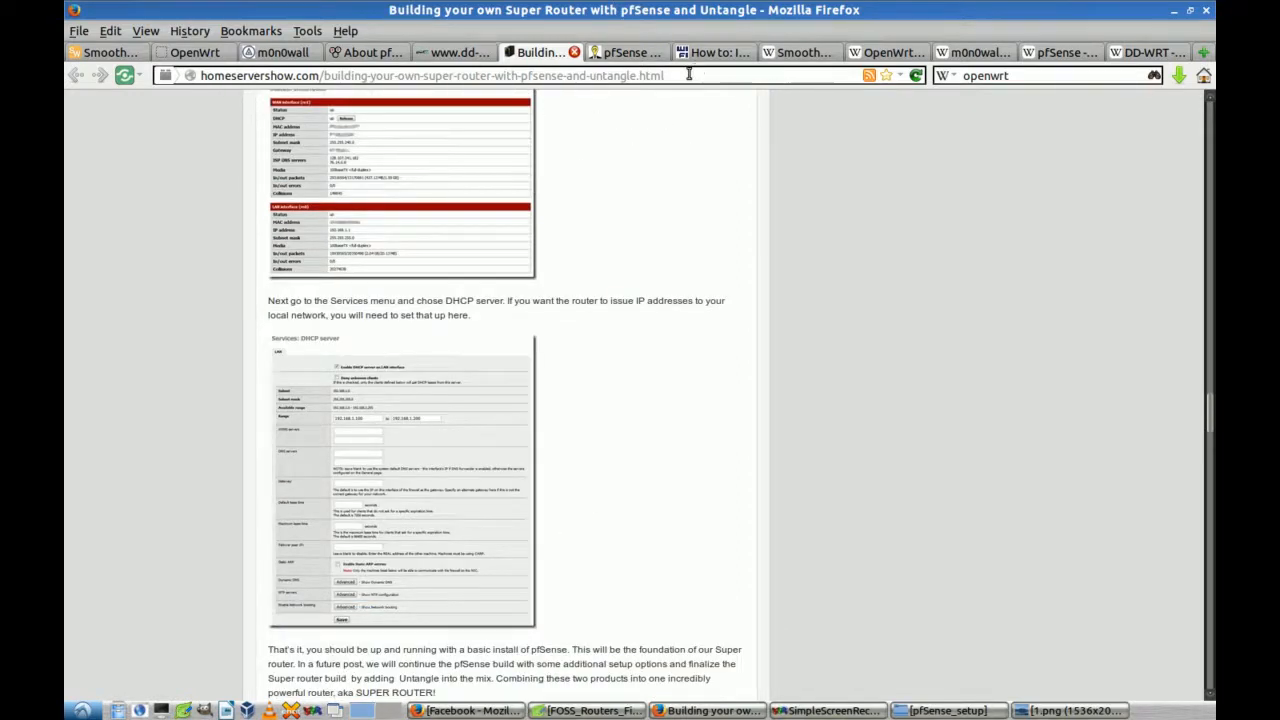
pyautogui.moveTo(624, 264)
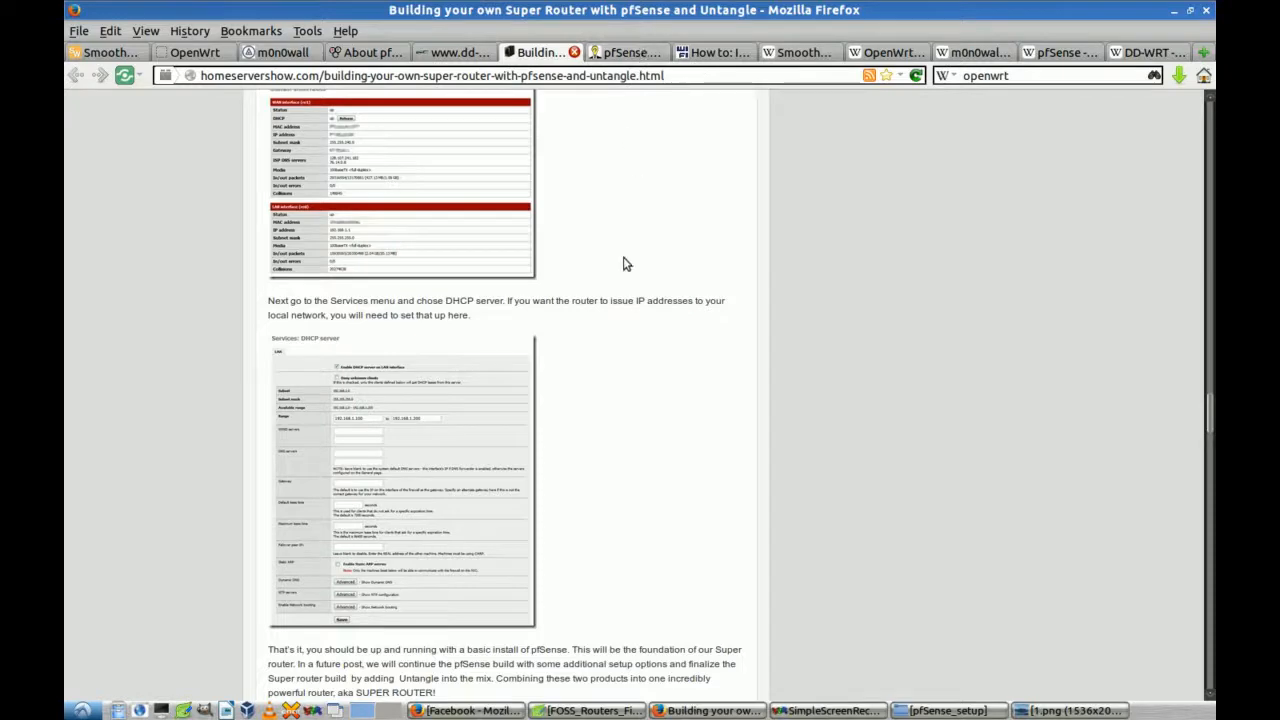
pyautogui.scroll(-3)
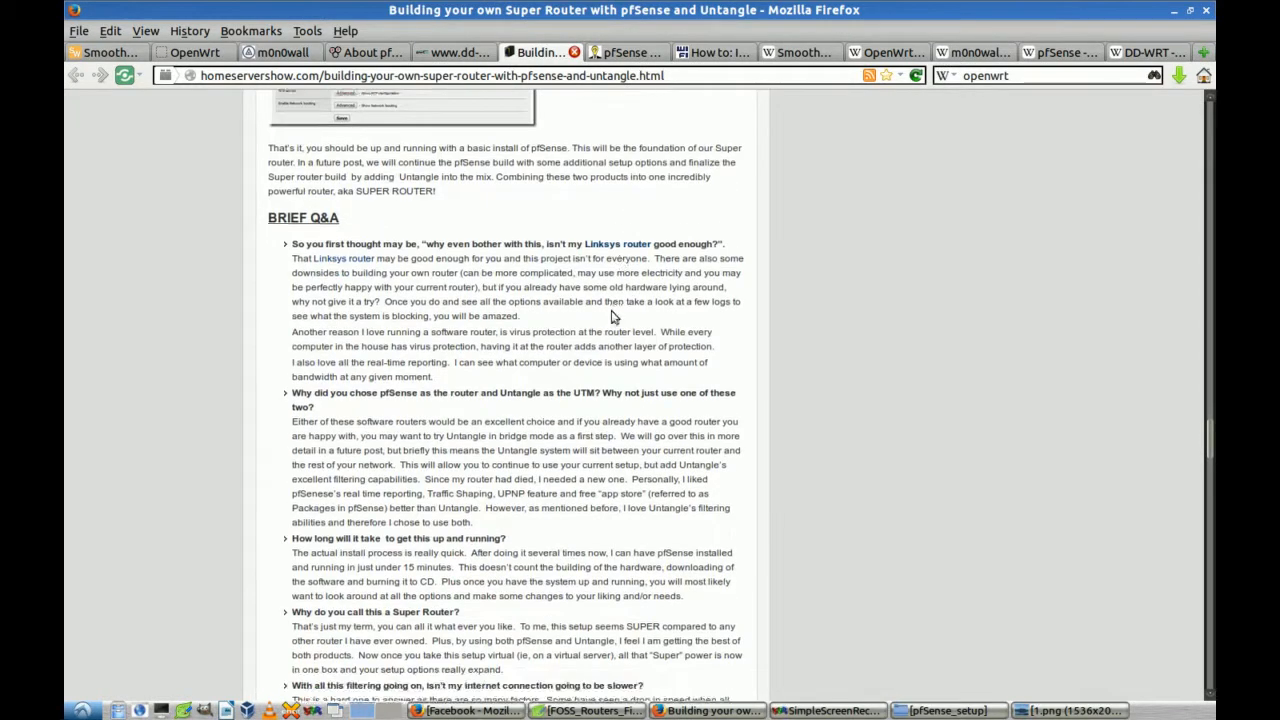
pyautogui.scroll(3)
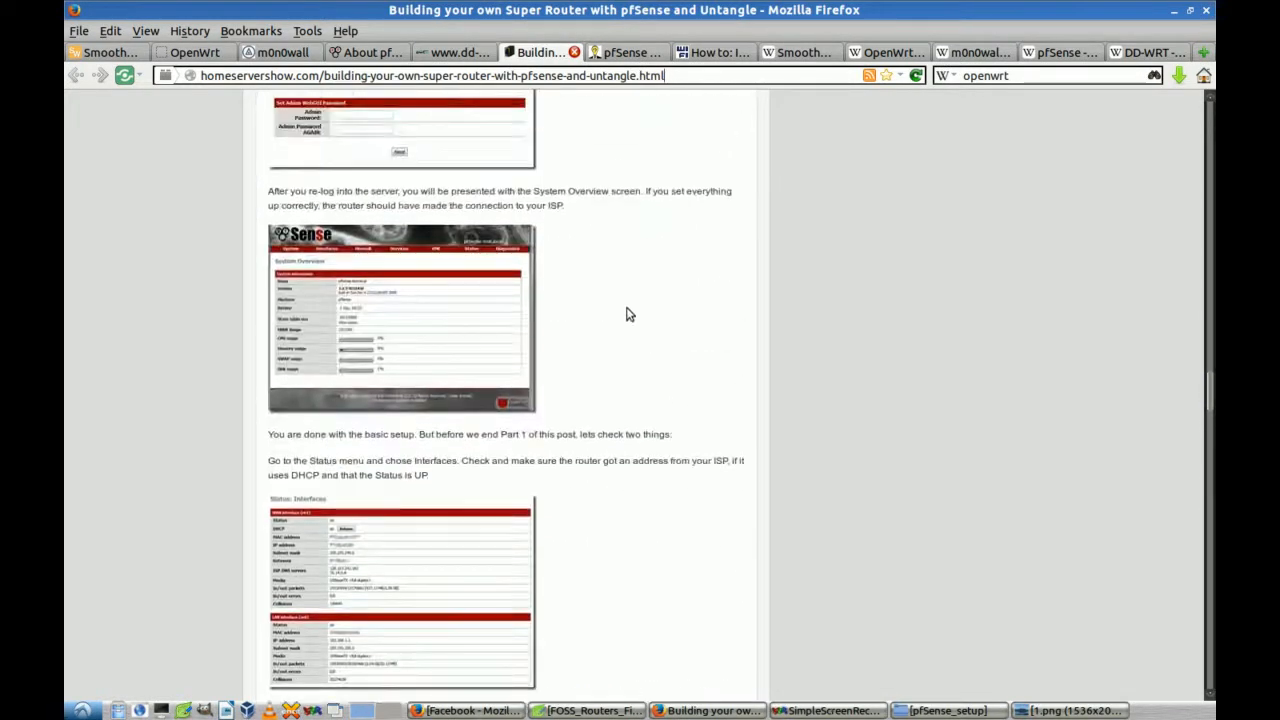
pyautogui.scroll(3)
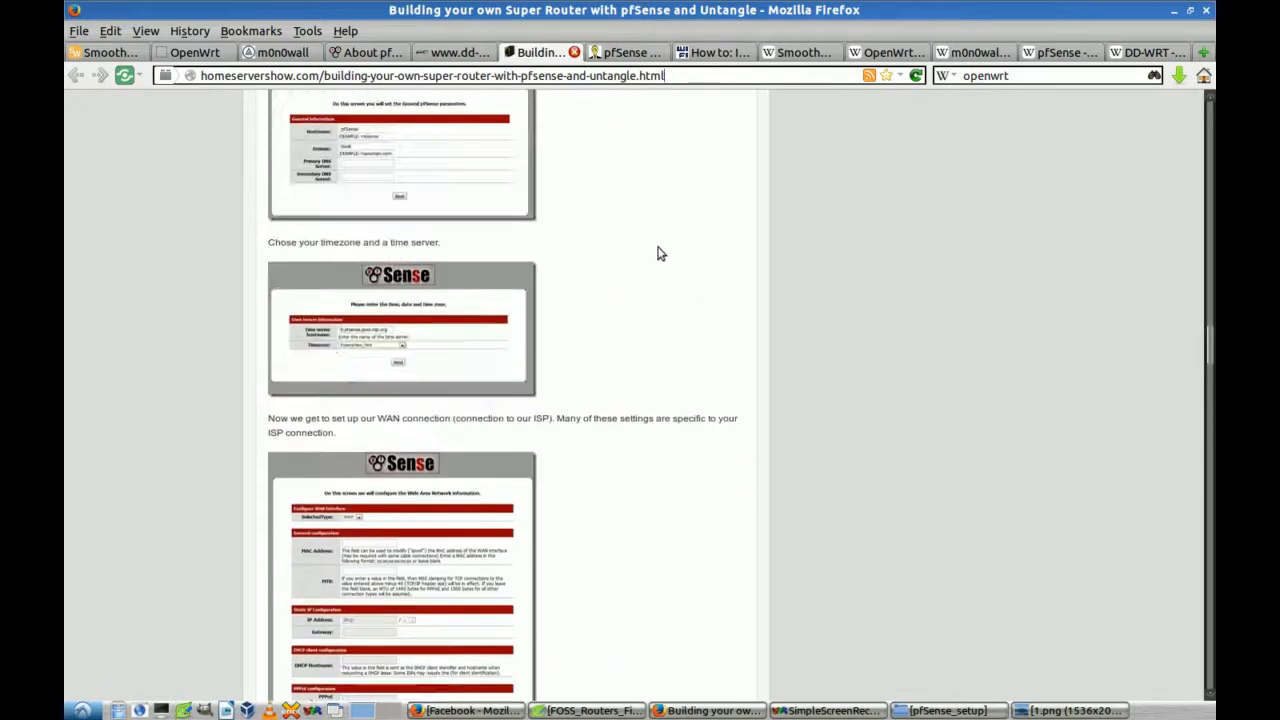
pyautogui.scroll(-3)
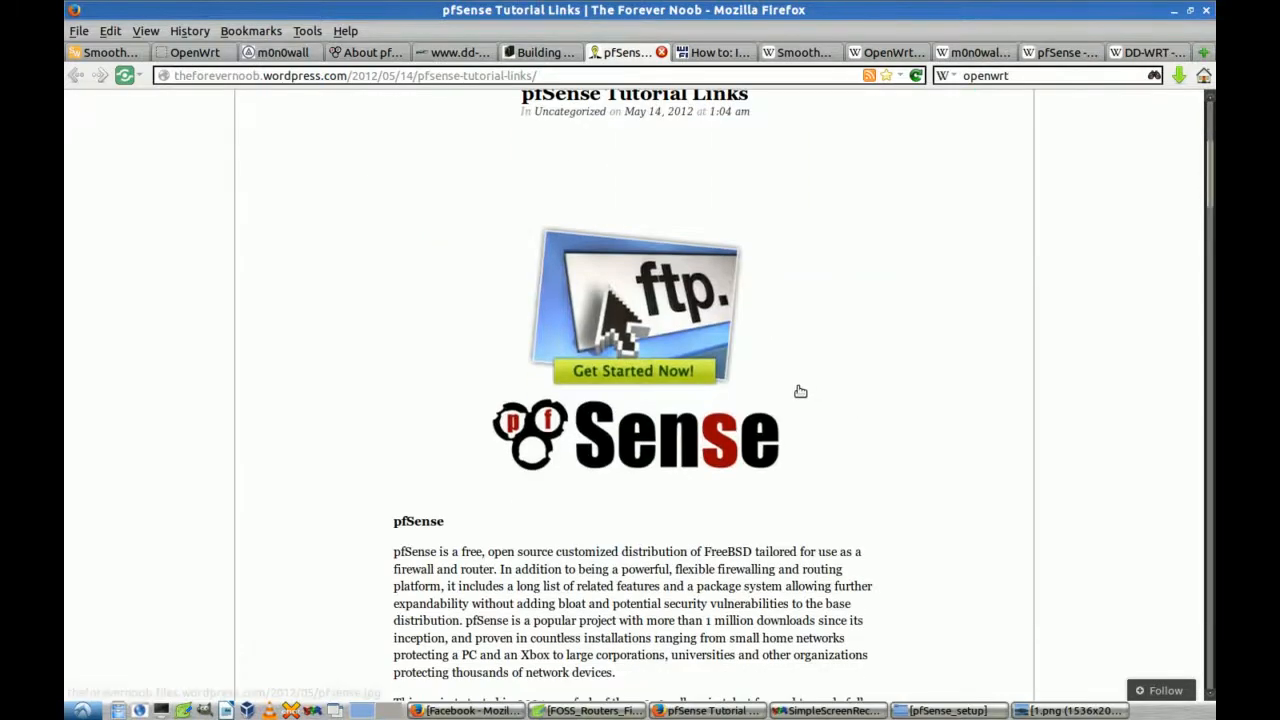
# Scroll the pfSense Tutorial Links page through its link lists, processor power table and recommended setup
pyautogui.scroll(-3)
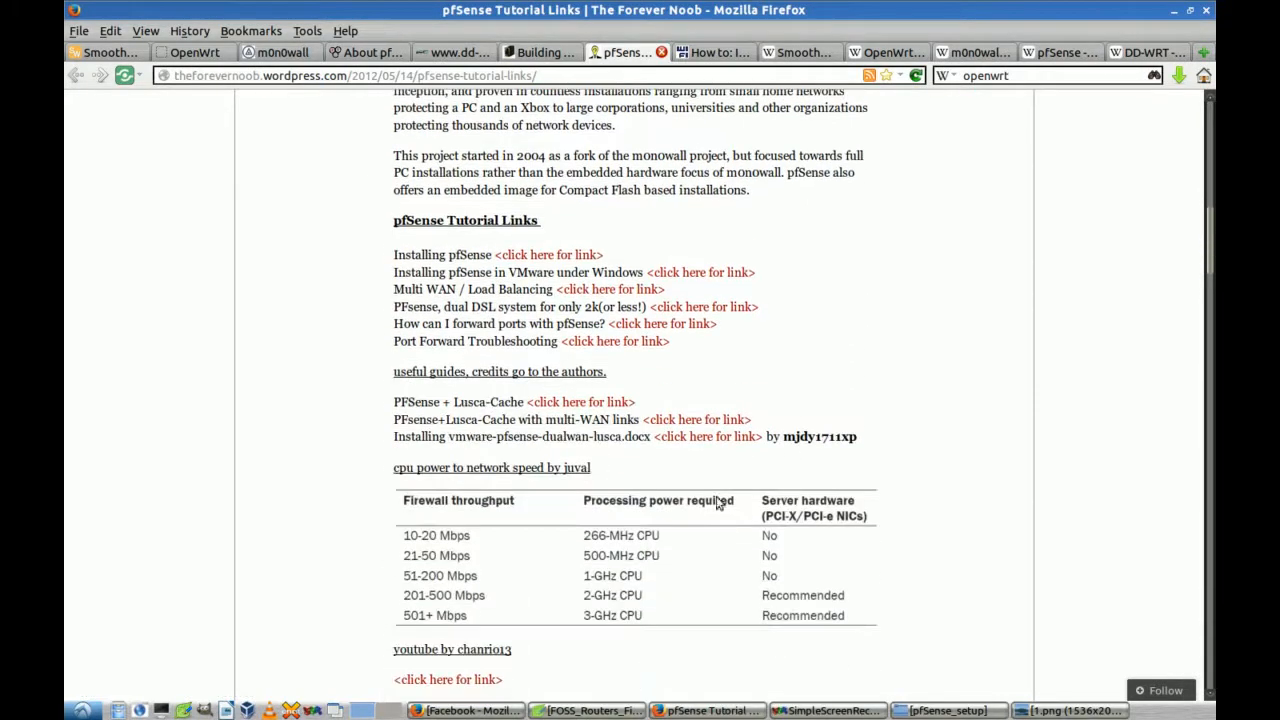
pyautogui.scroll(-3)
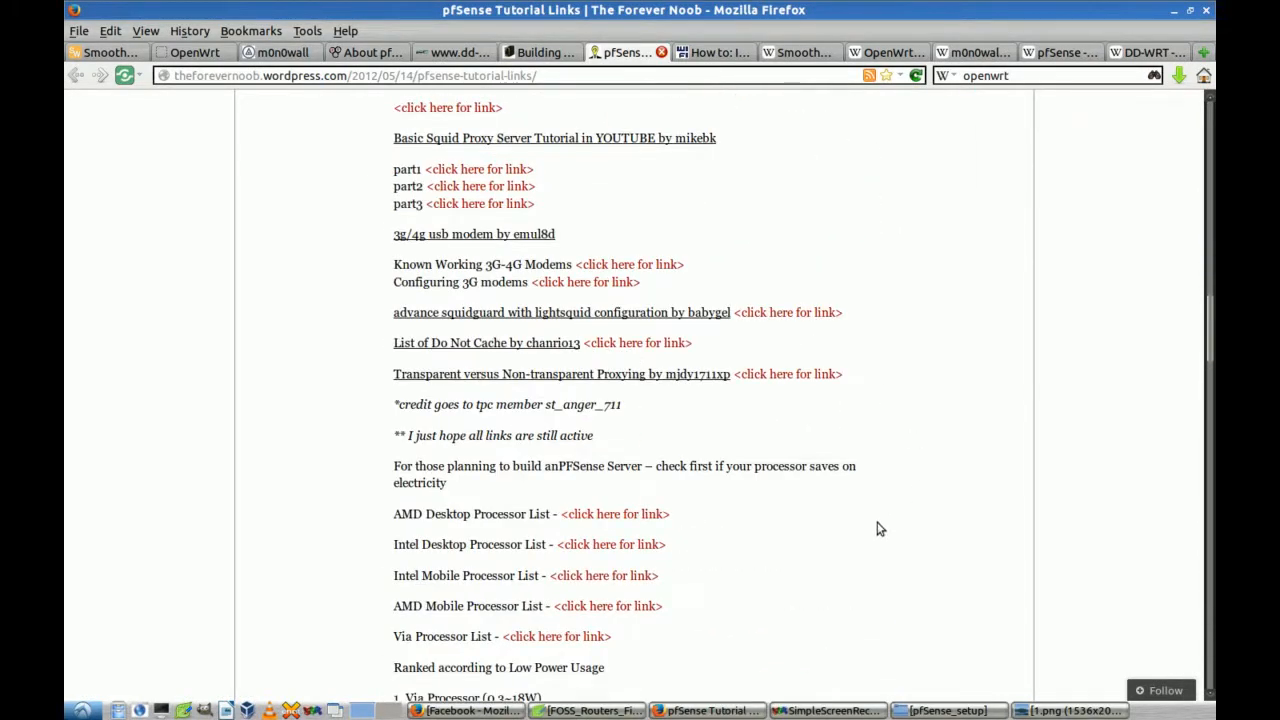
pyautogui.scroll(-3)
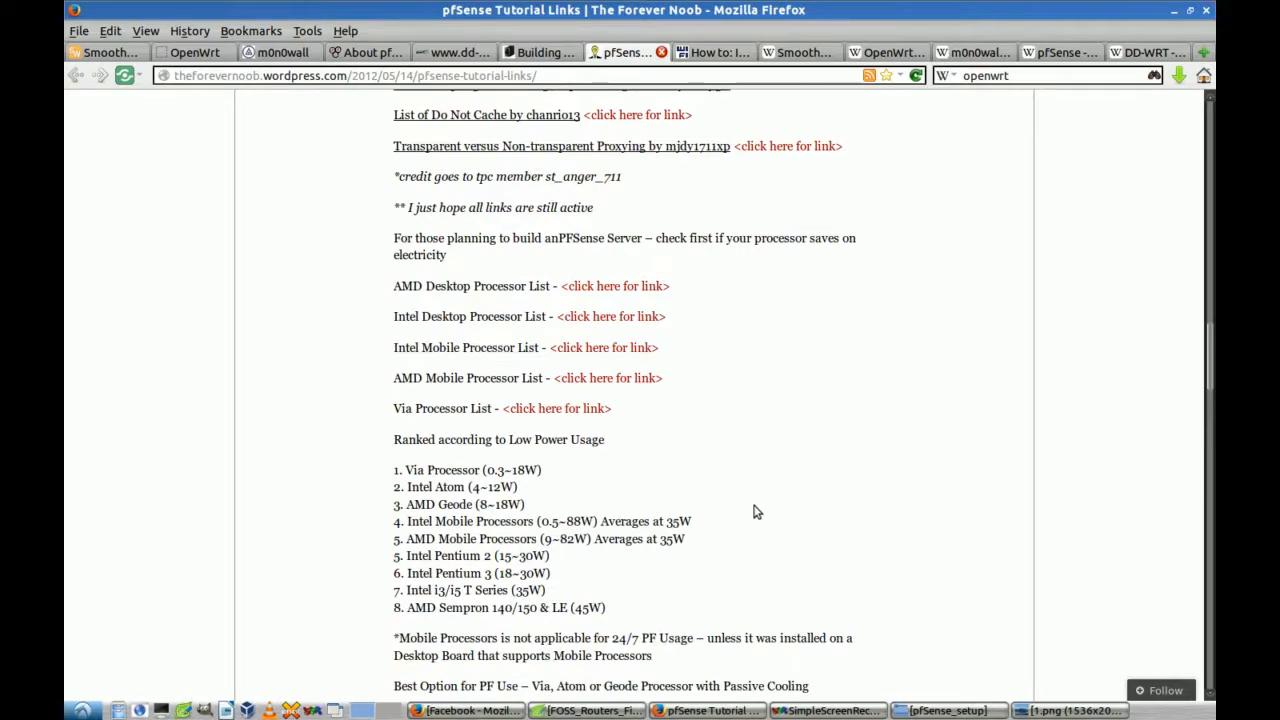
pyautogui.scroll(-3)
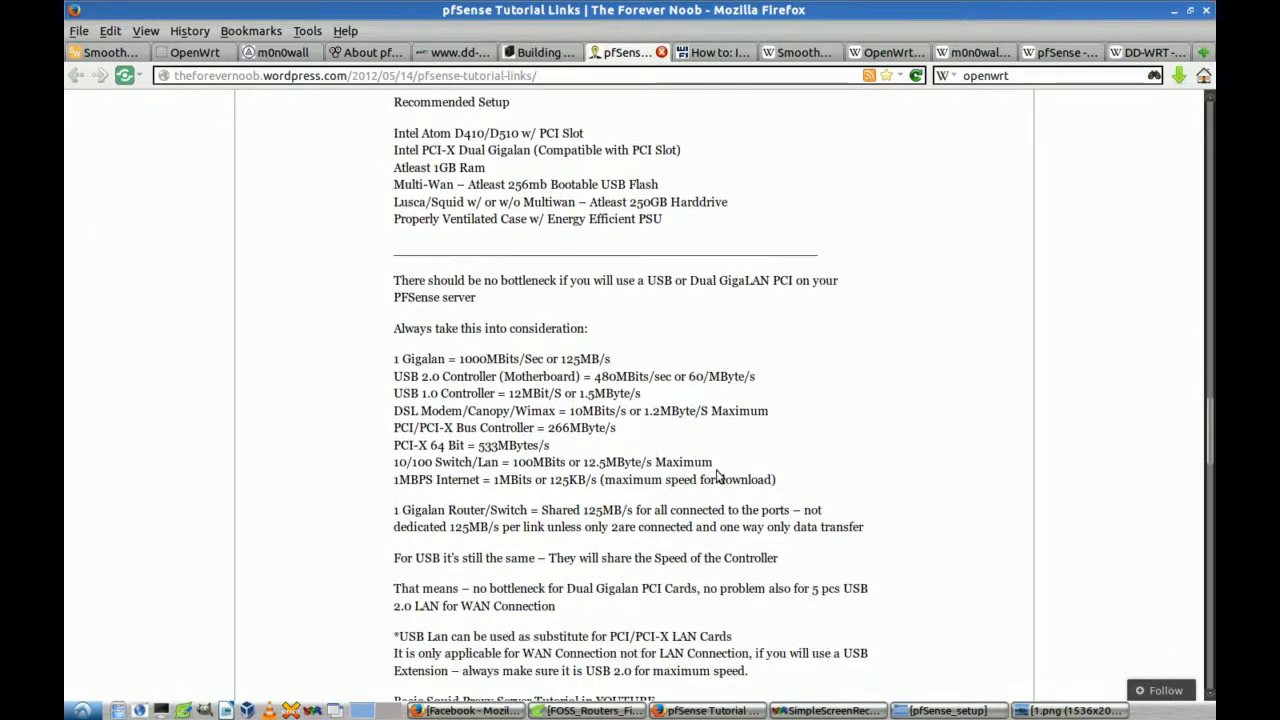
pyautogui.scroll(-3)
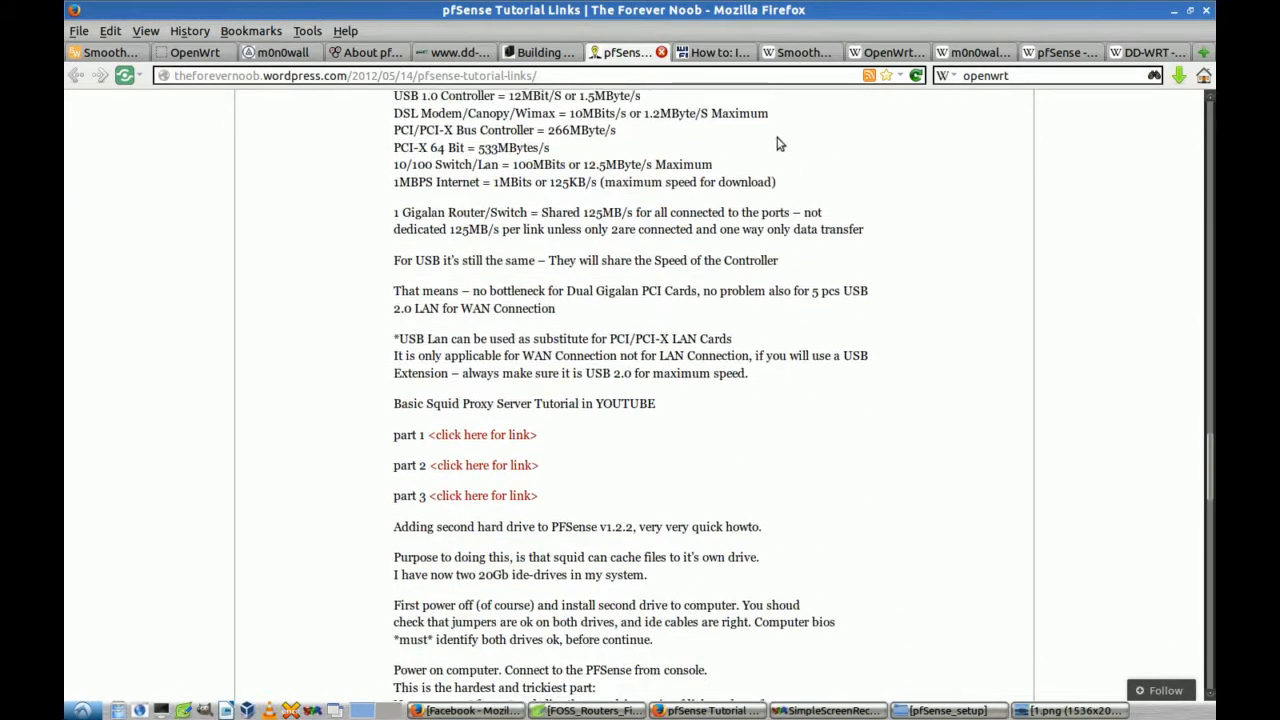
pyautogui.moveTo(456, 368)
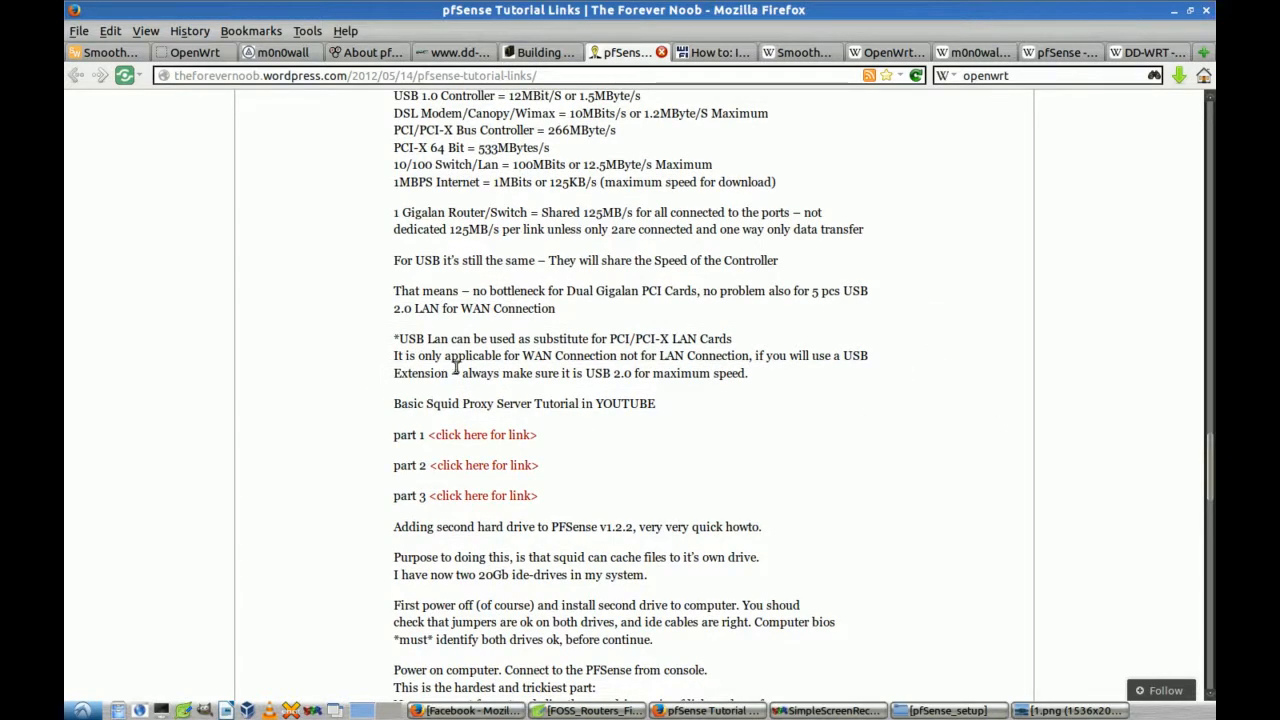
pyautogui.moveTo(694, 424)
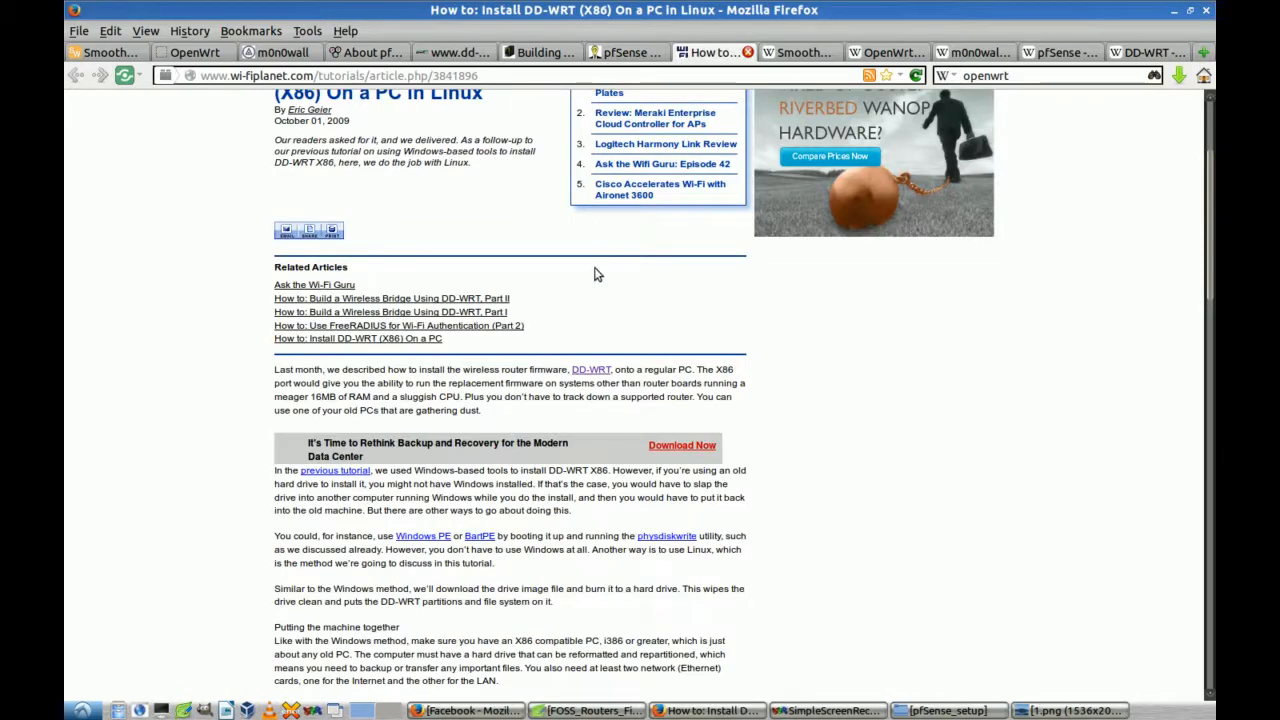
# Scroll through the Wi-Fi Planet DD-WRT x86 install tutorial to its end
pyautogui.scroll(3)
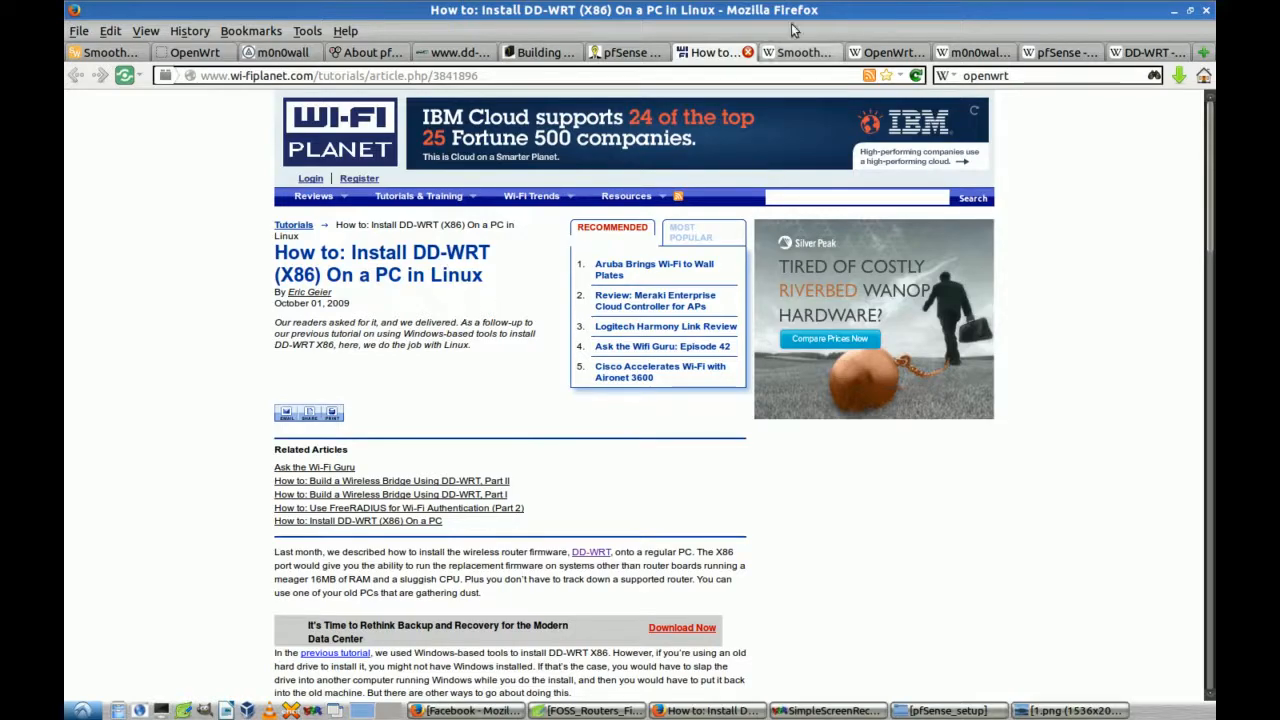
pyautogui.scroll(-3)
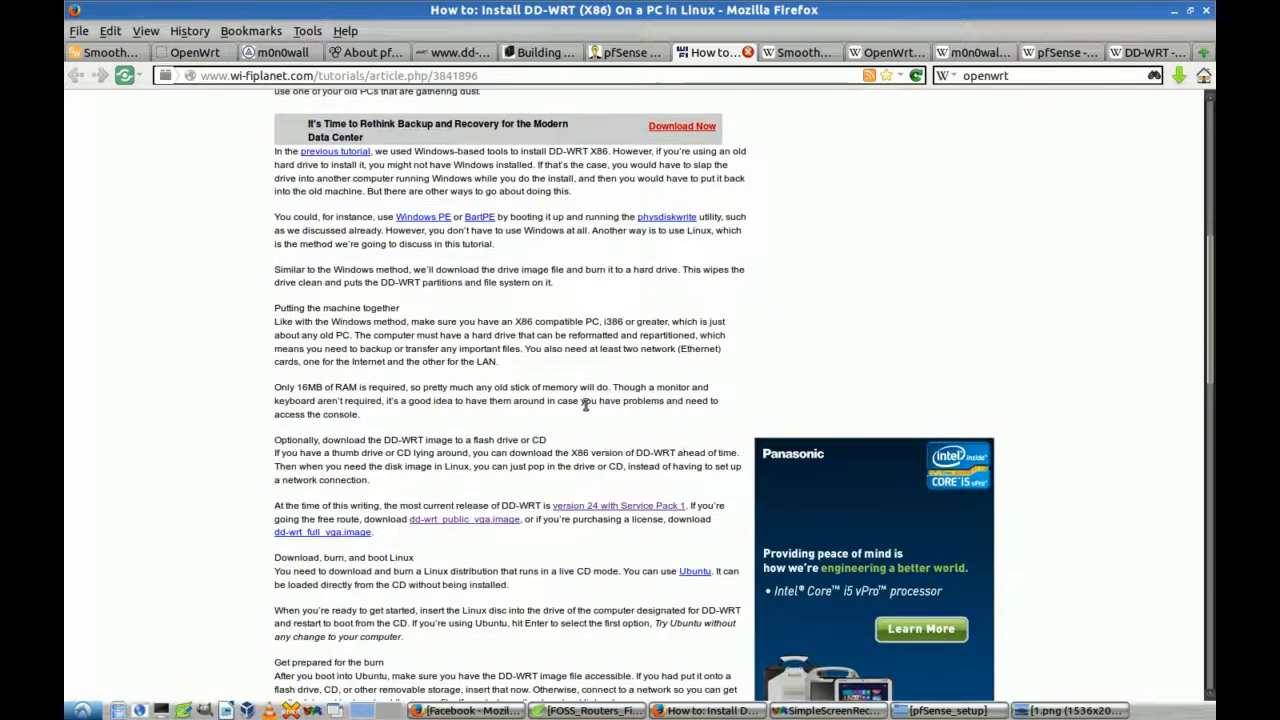
pyautogui.scroll(-3)
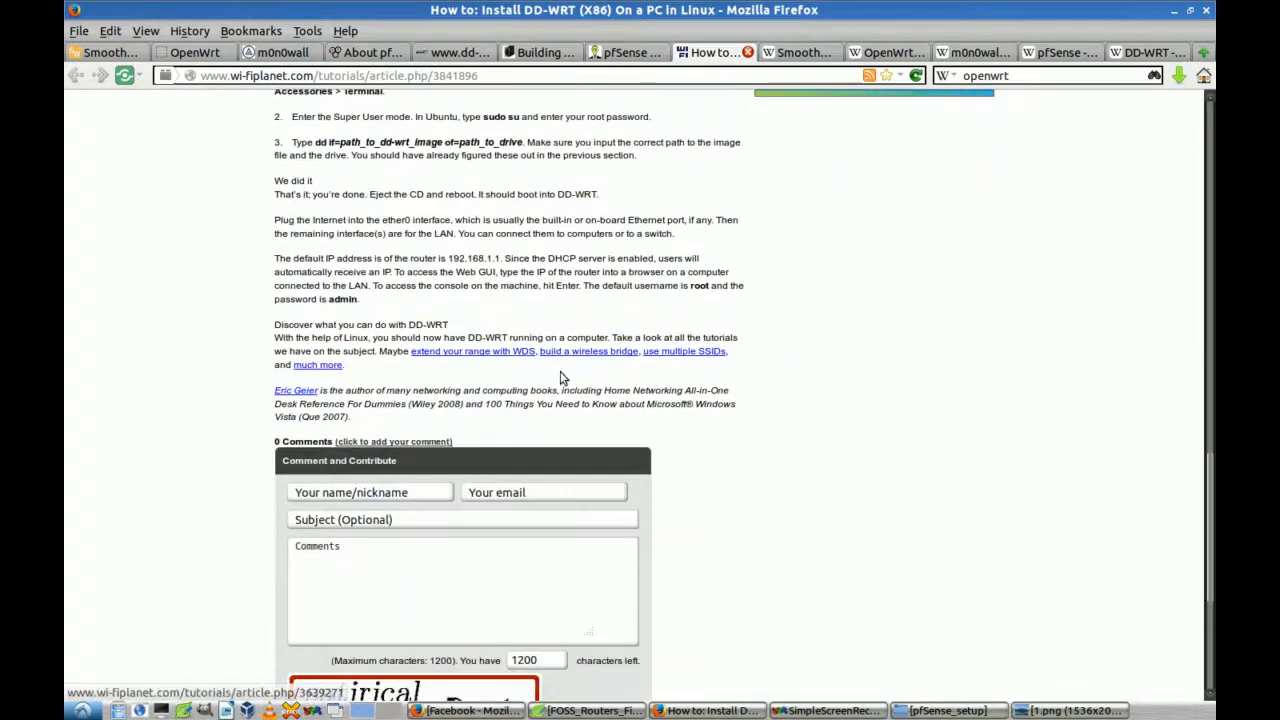
pyautogui.scroll(-3)
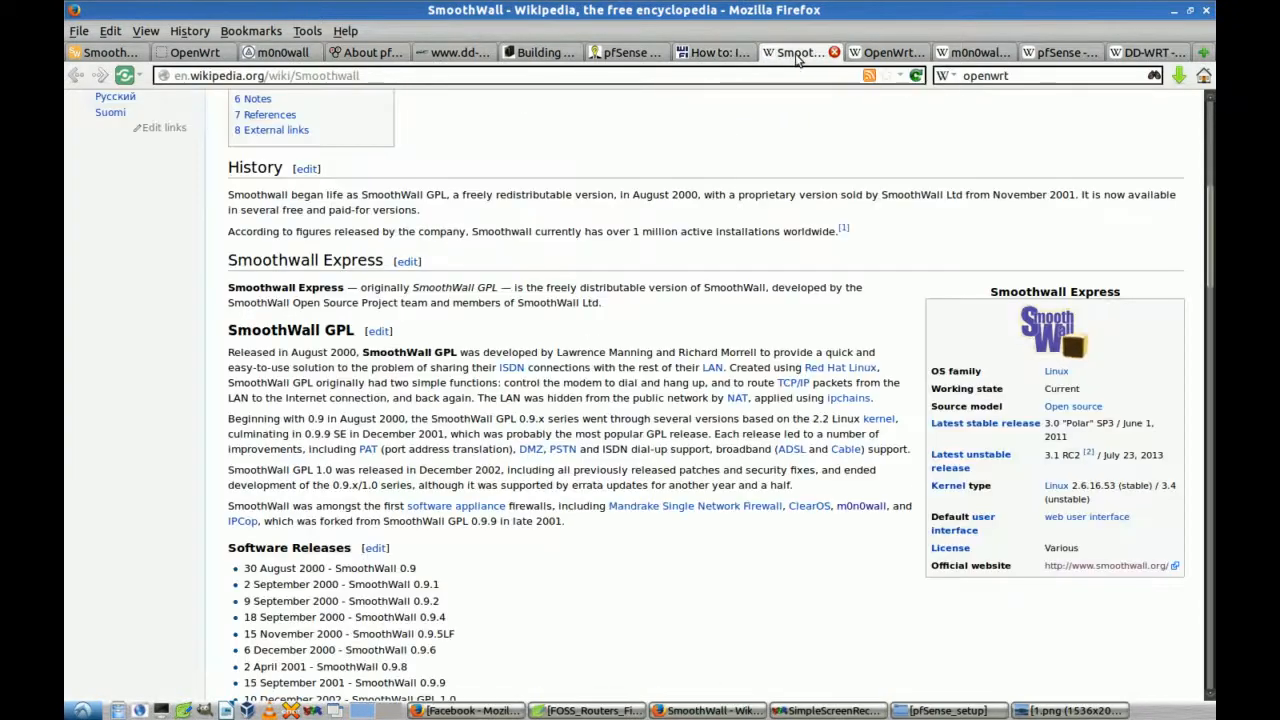
# Flip through the OpenWrt, pfSense and DD-WRT Wikipedia tabs and scroll to DD-WRT's feature table
pyautogui.scroll(3)
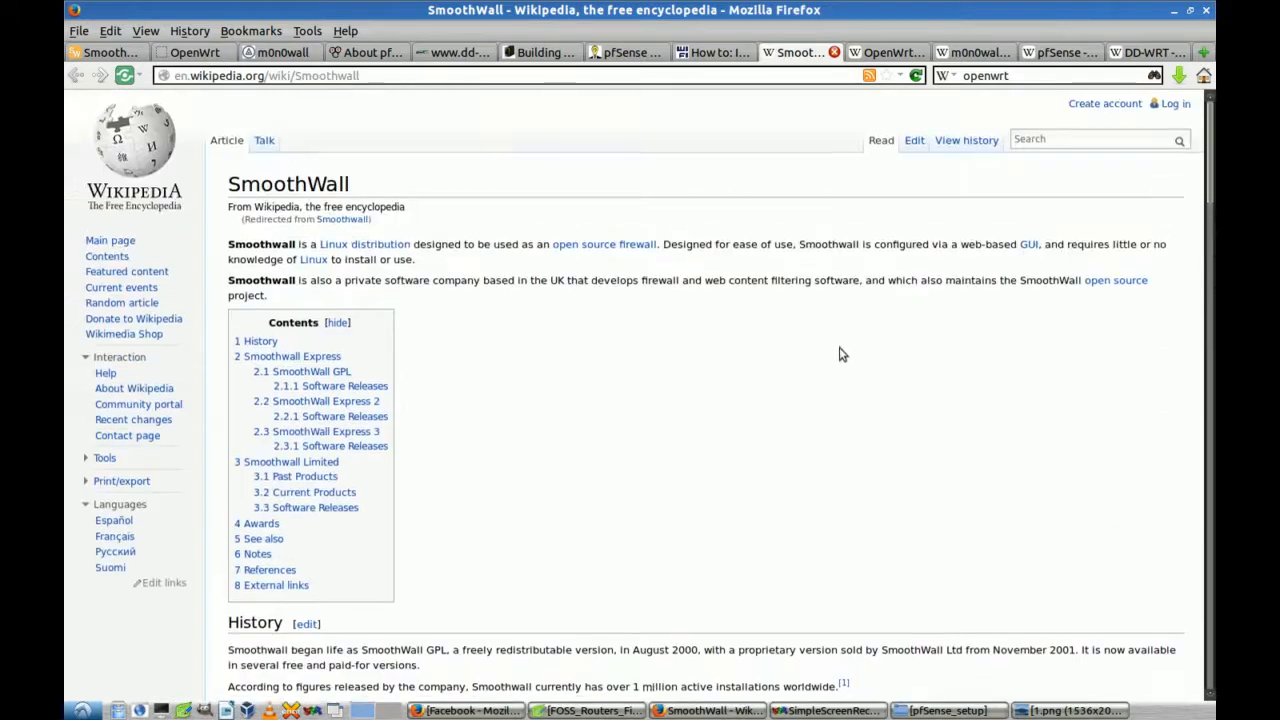
pyautogui.click(876, 52)
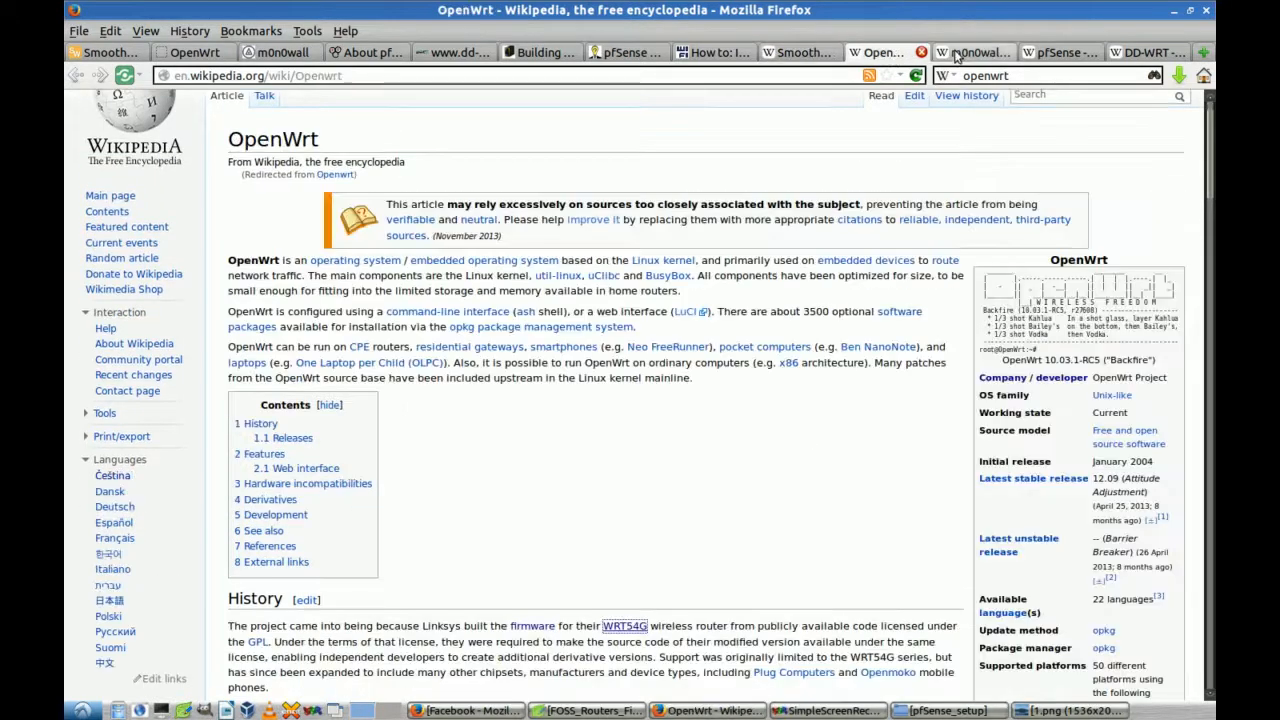
pyautogui.click(1056, 52)
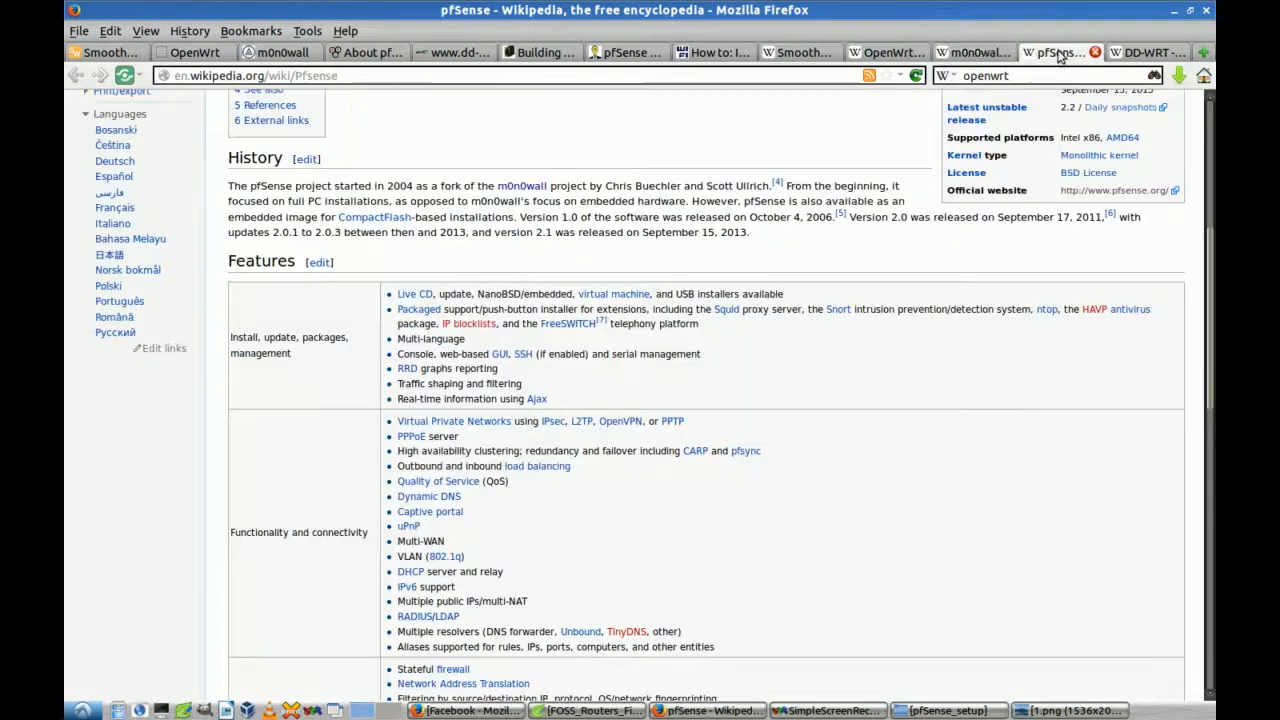
pyautogui.click(1144, 52)
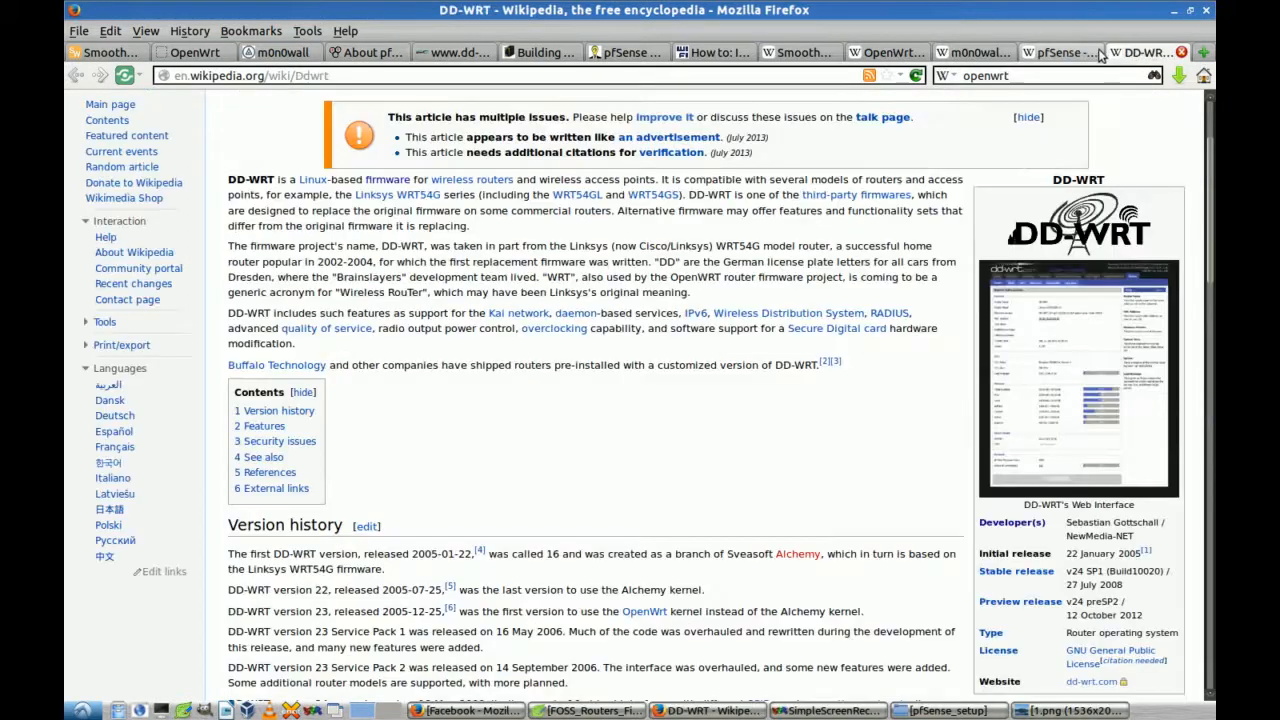
pyautogui.scroll(-3)
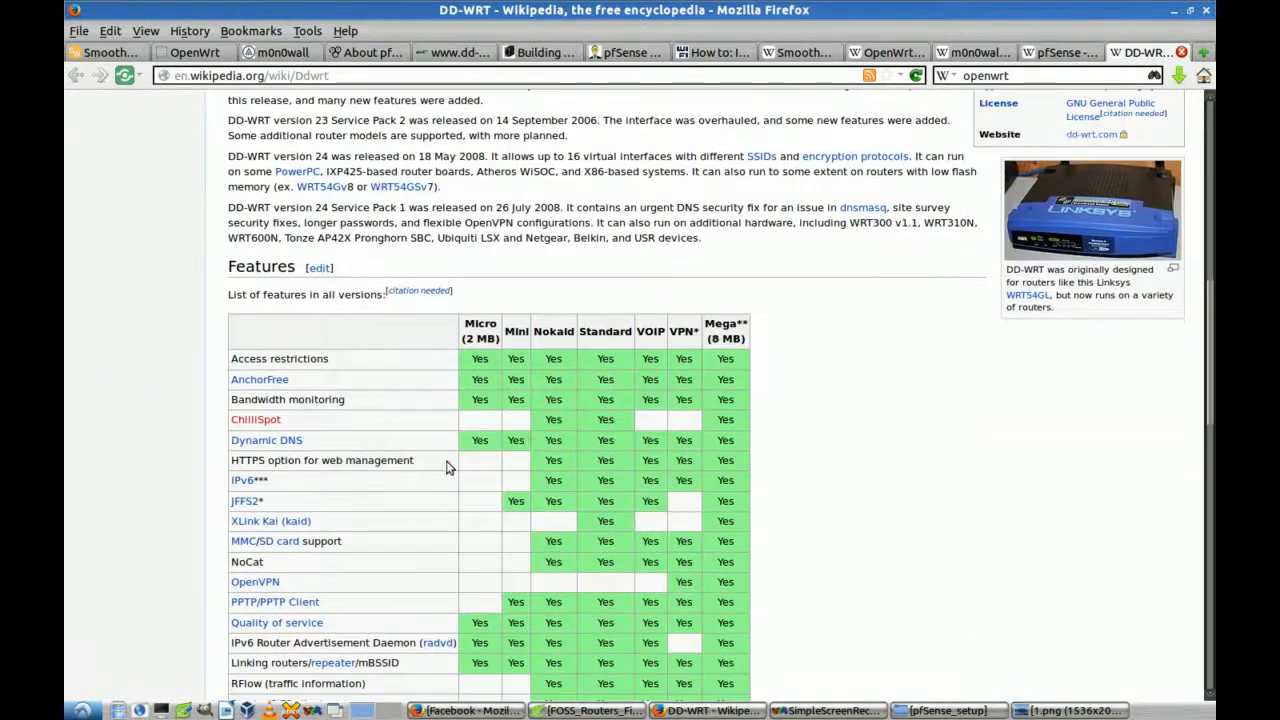
pyautogui.scroll(-3)
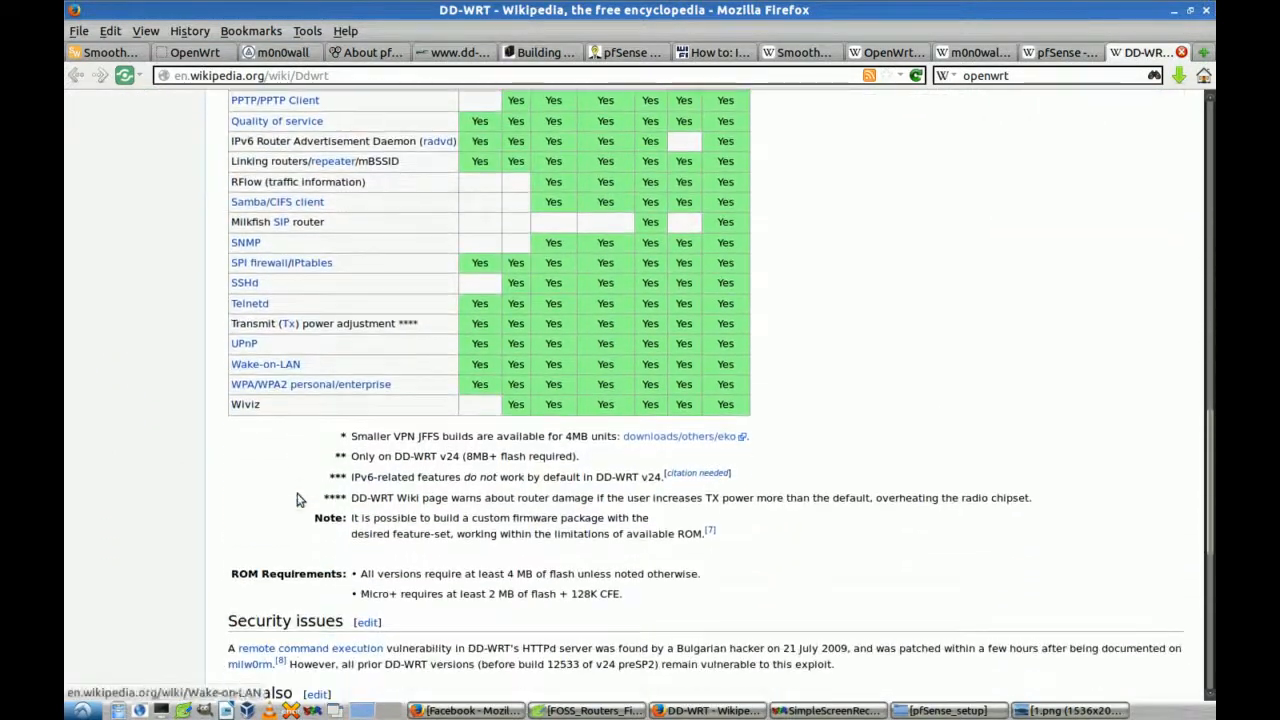
# Open the SSHd link's Secure Shell article in a new tab and scroll to its Uses section
pyautogui.rightClick(244, 284)
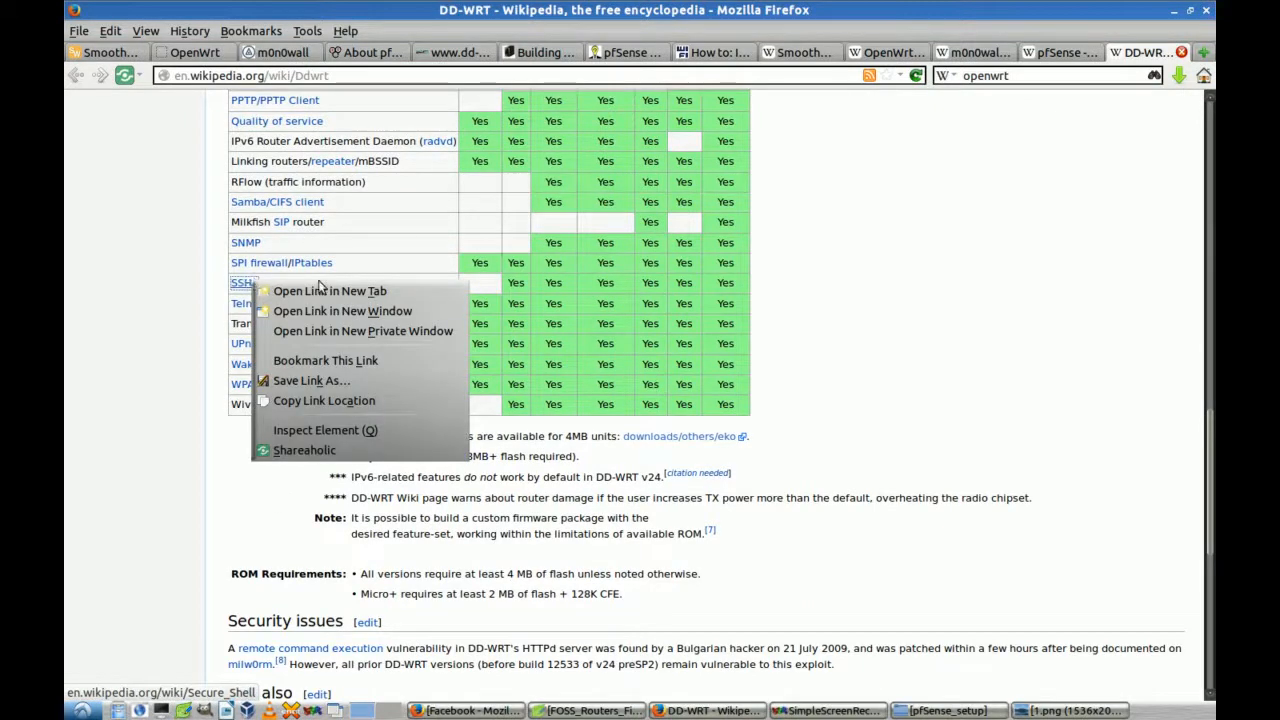
pyautogui.moveTo(330, 292)
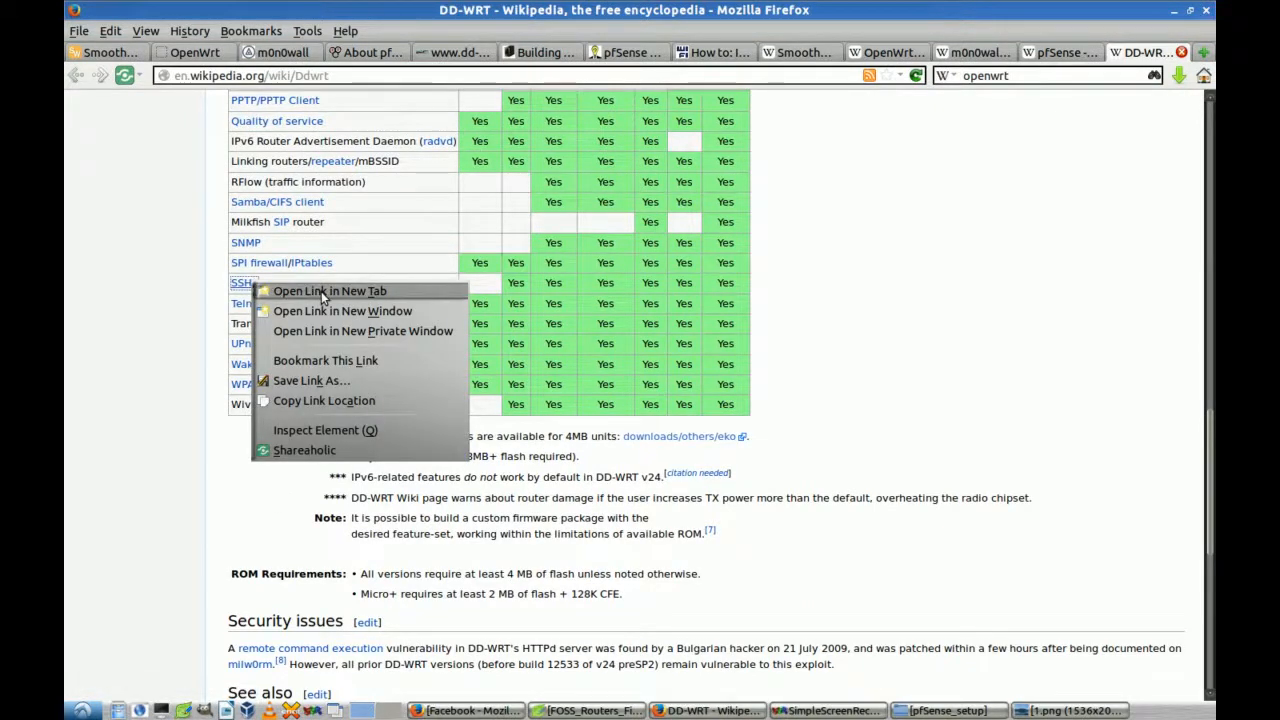
pyautogui.click(330, 292)
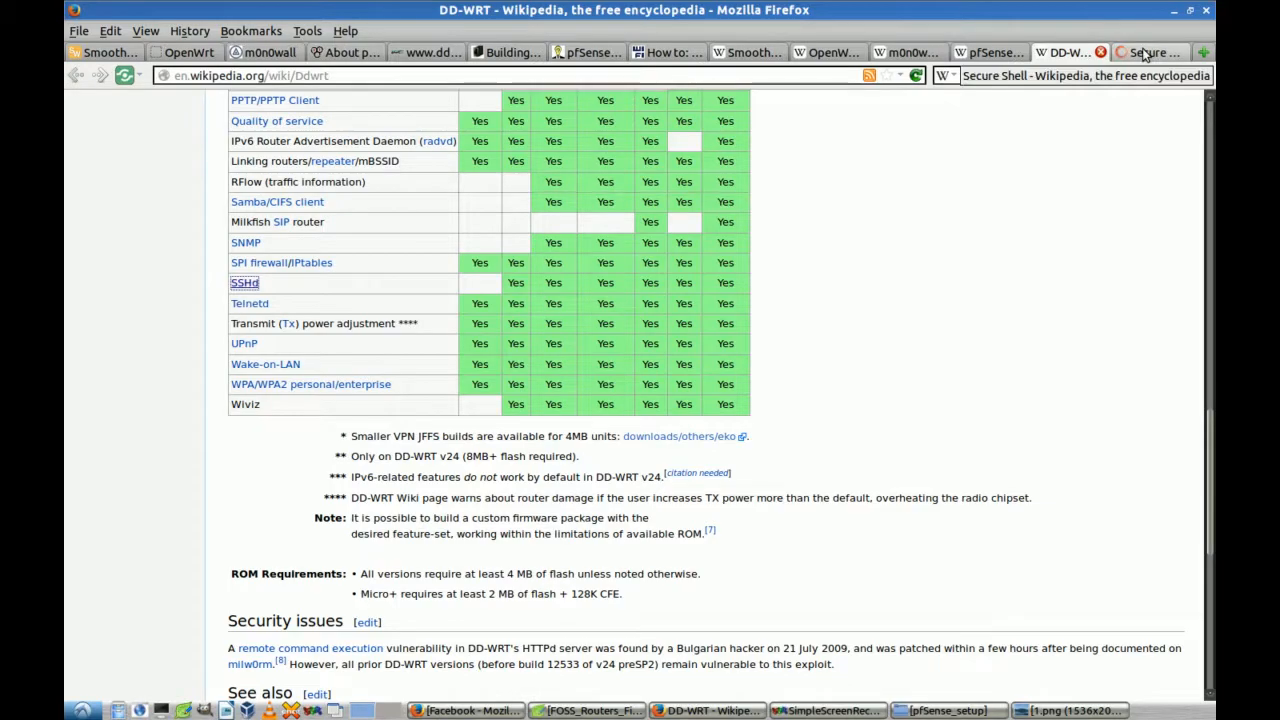
pyautogui.click(1148, 52)
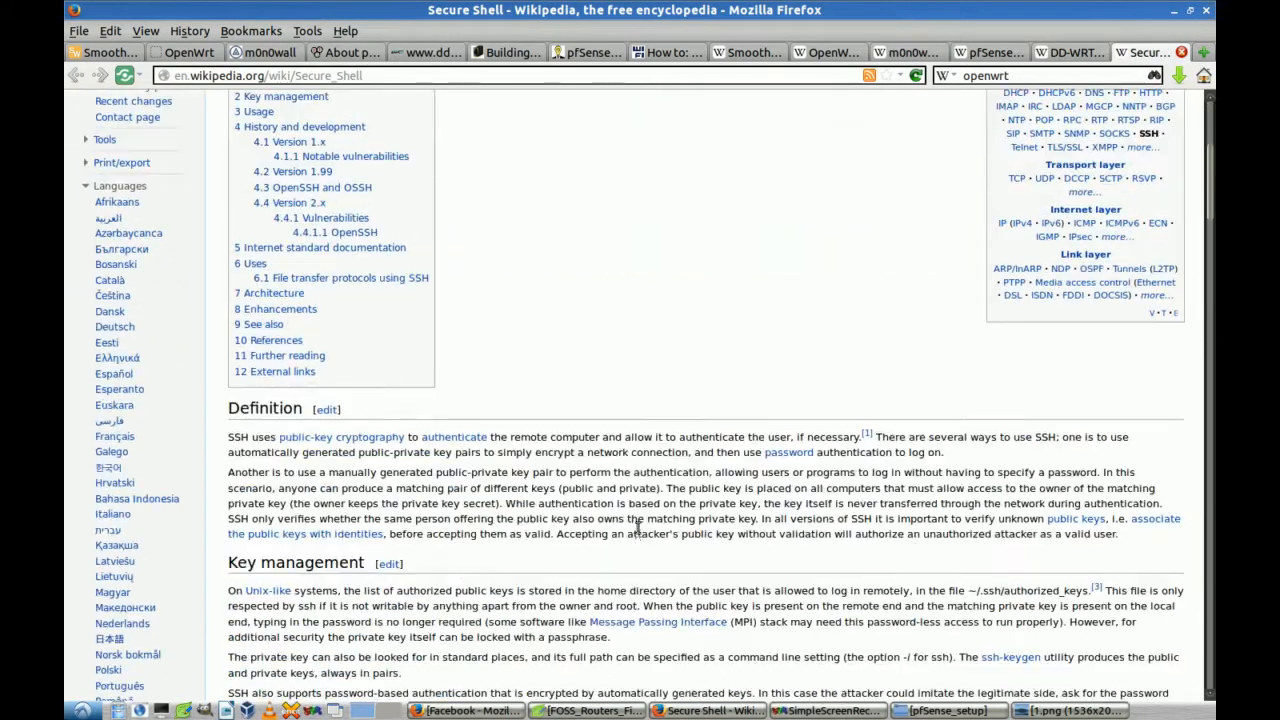
pyautogui.scroll(-3)
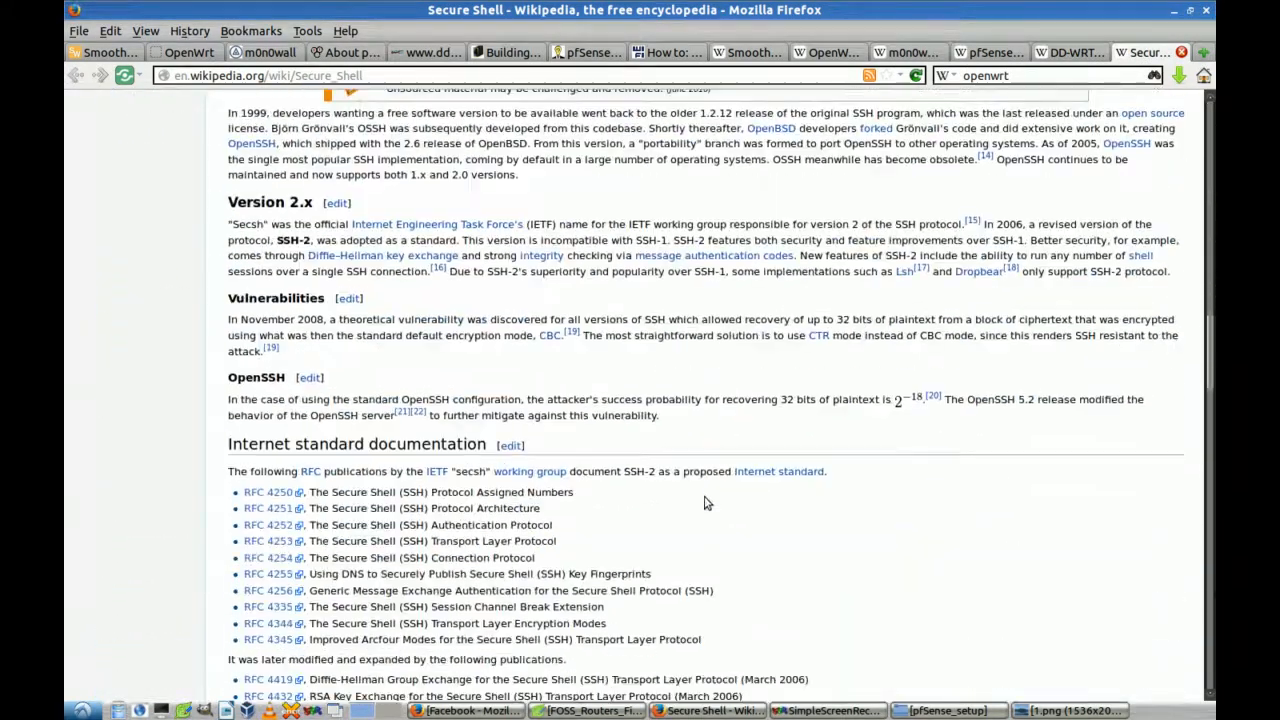
pyautogui.moveTo(910, 544)
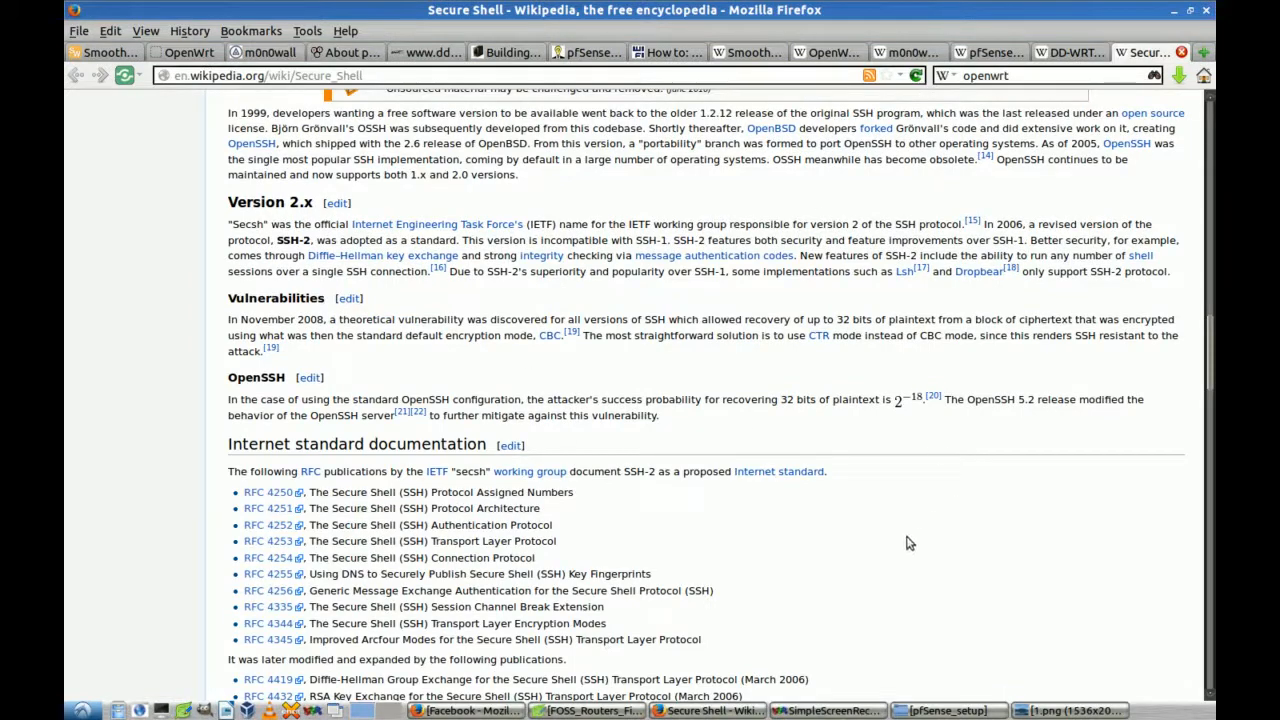
pyautogui.scroll(-3)
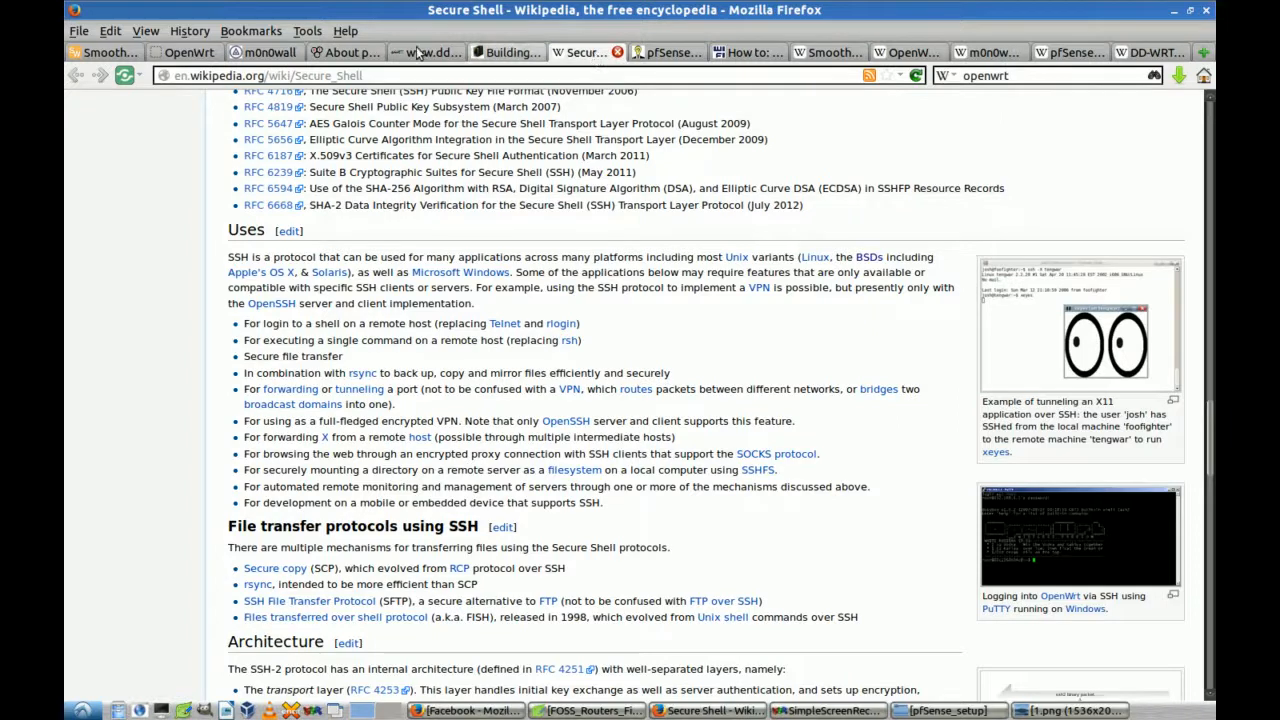
pyautogui.moveTo(1184, 204)
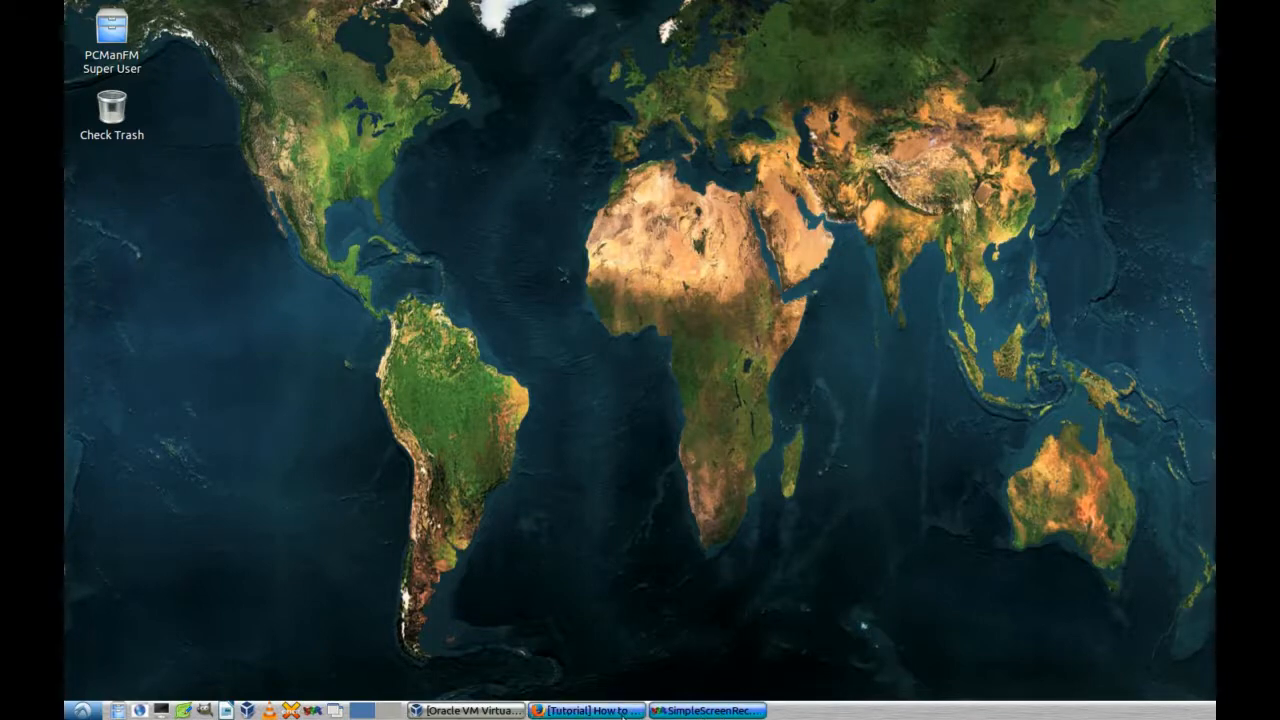
# Return to VirtualBox Manager, select the pfSense VM and open its Settings
pyautogui.click(464, 710)
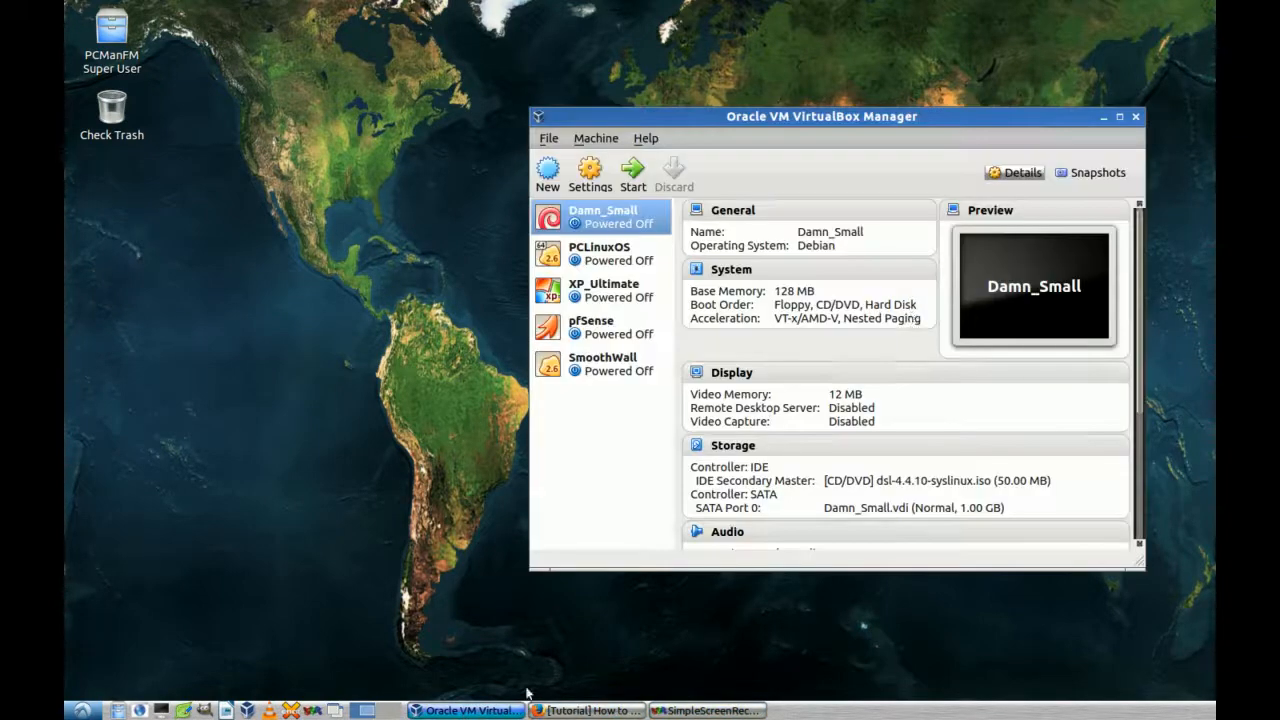
pyautogui.moveTo(978, 568)
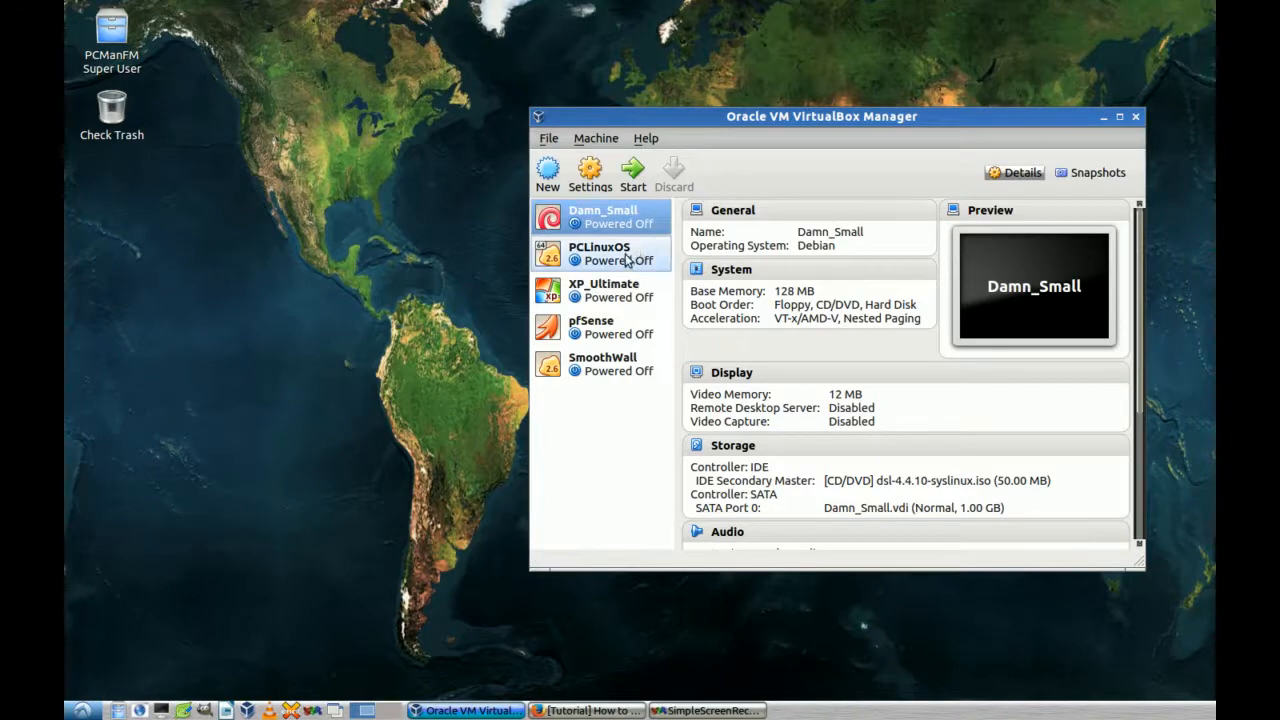
pyautogui.click(602, 216)
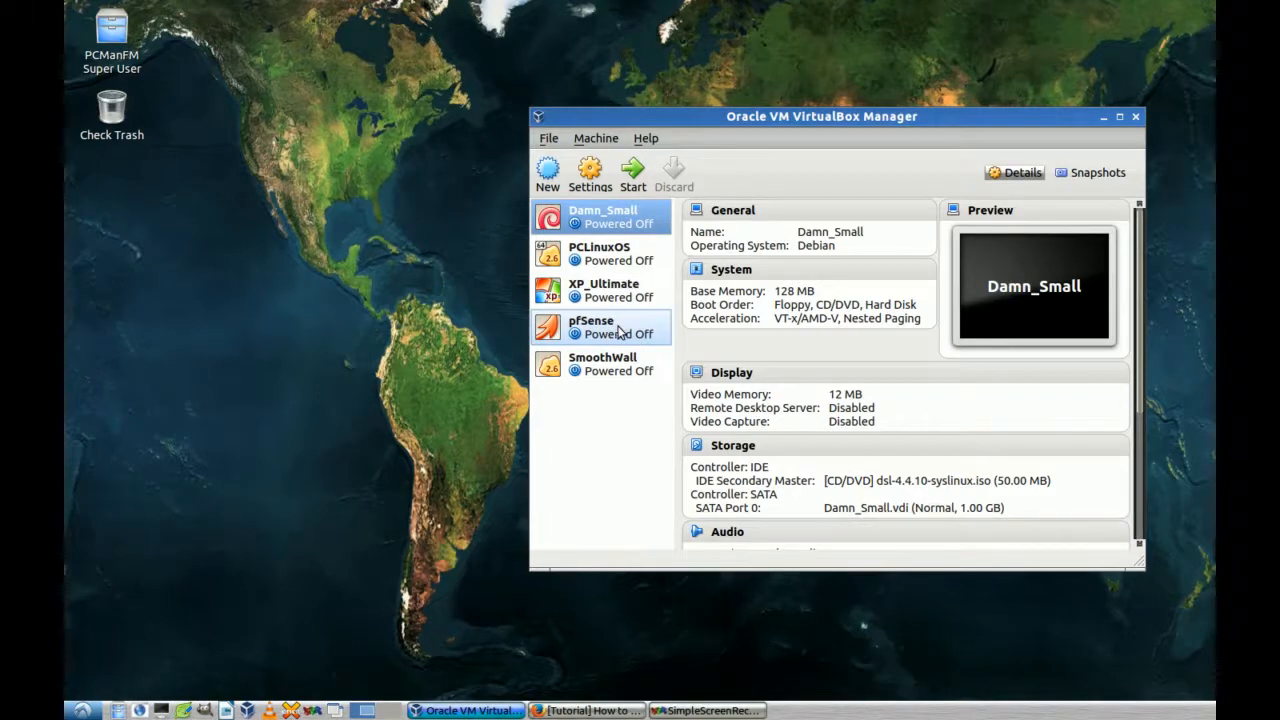
pyautogui.click(588, 172)
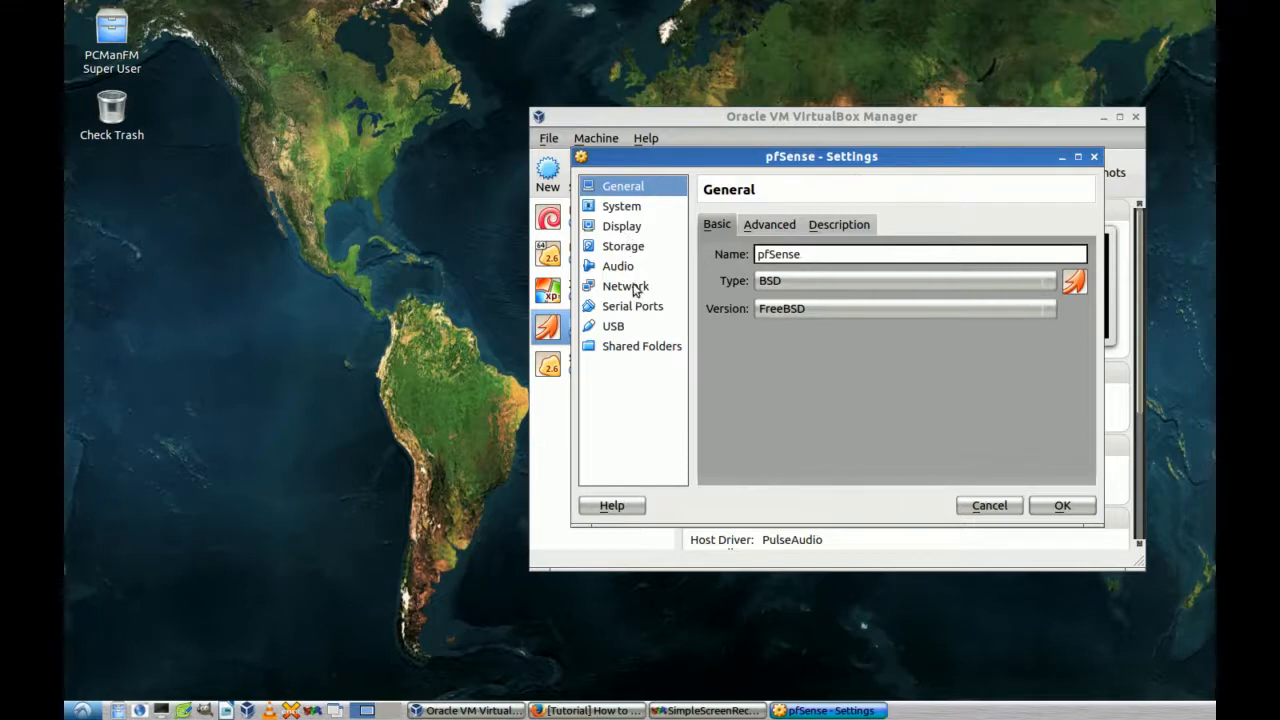
pyautogui.moveTo(630, 224)
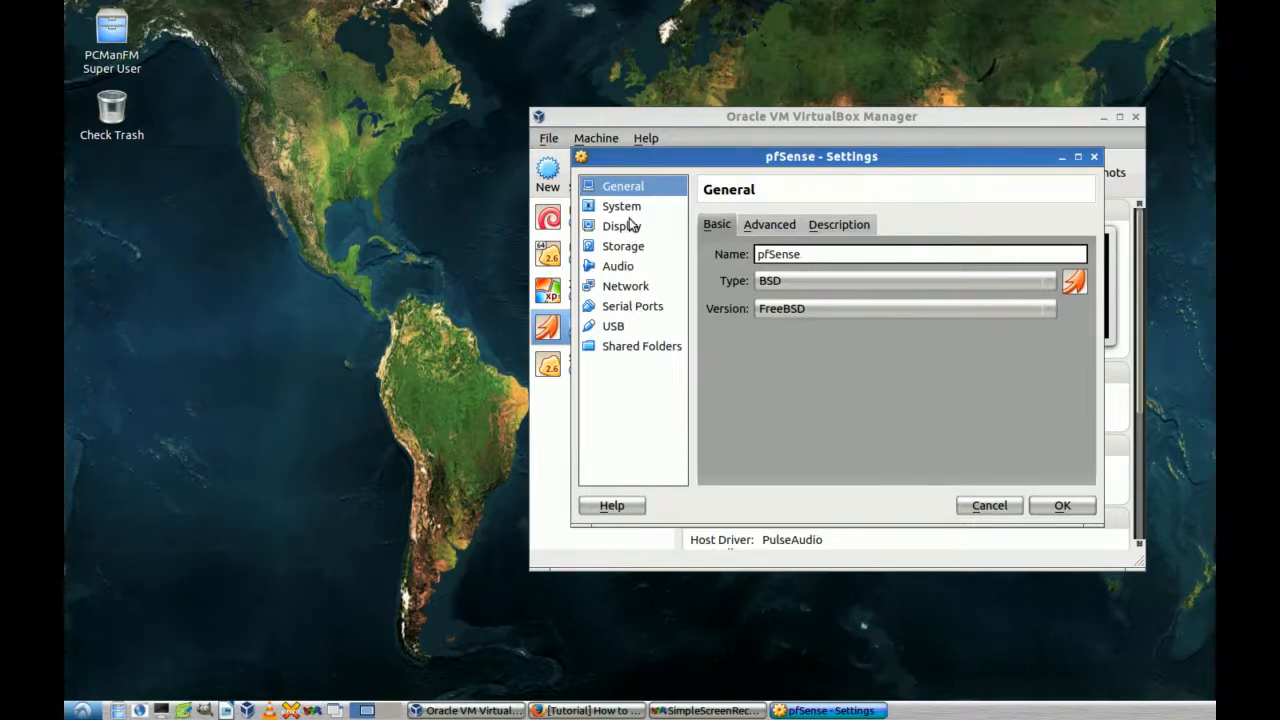
# Compare pfSense's bridged Adapter 1 and internal-network Adapter 2 in Network settings, then confirm with OK
pyautogui.click(624, 284)
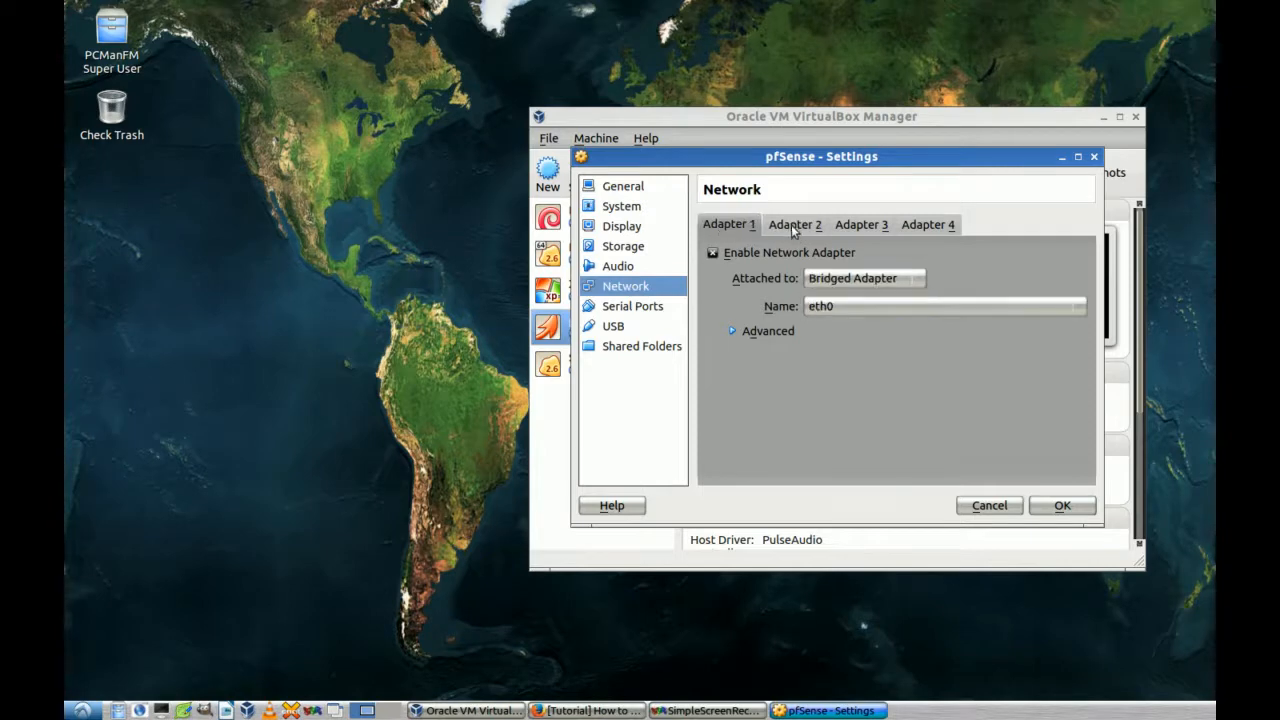
pyautogui.moveTo(800, 234)
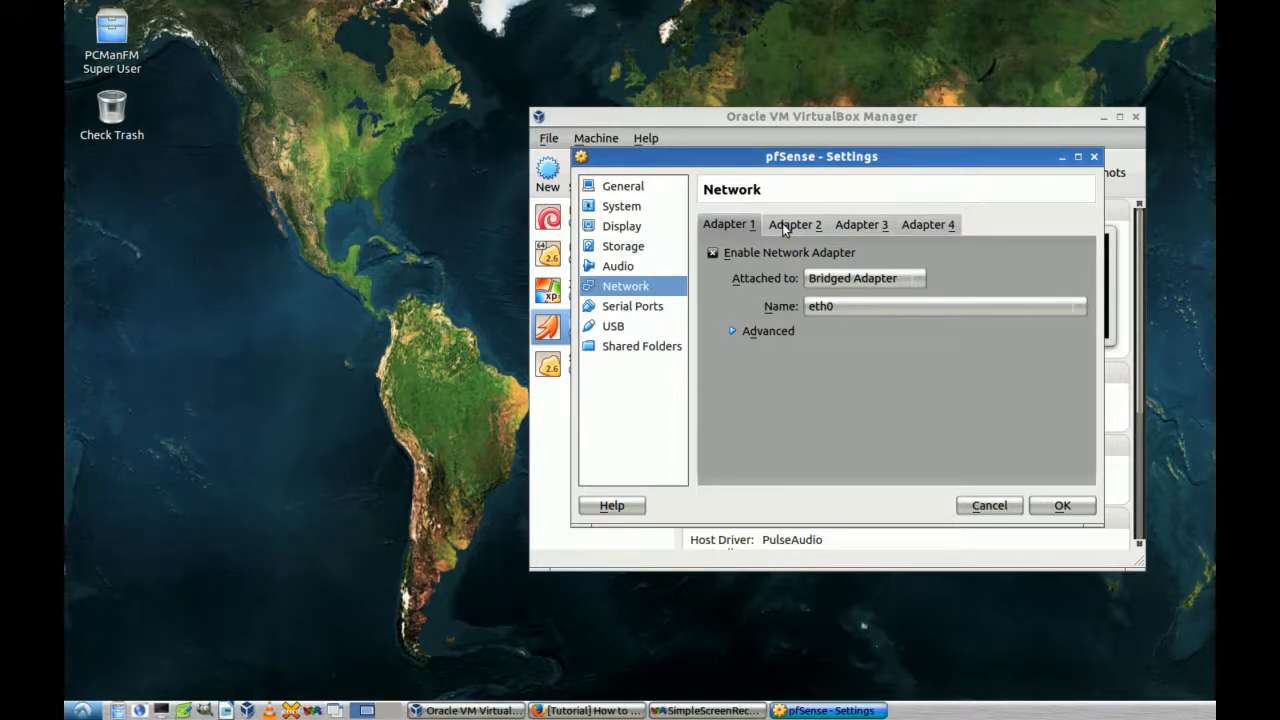
pyautogui.click(794, 224)
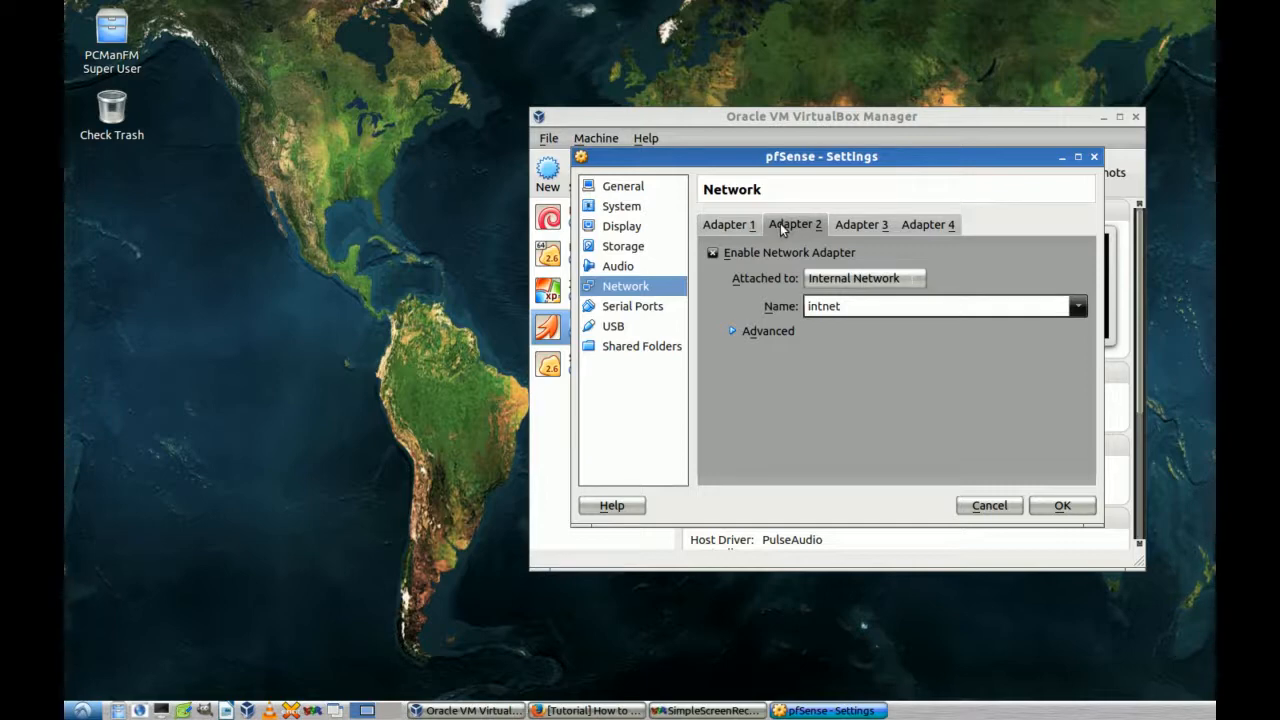
pyautogui.click(728, 224)
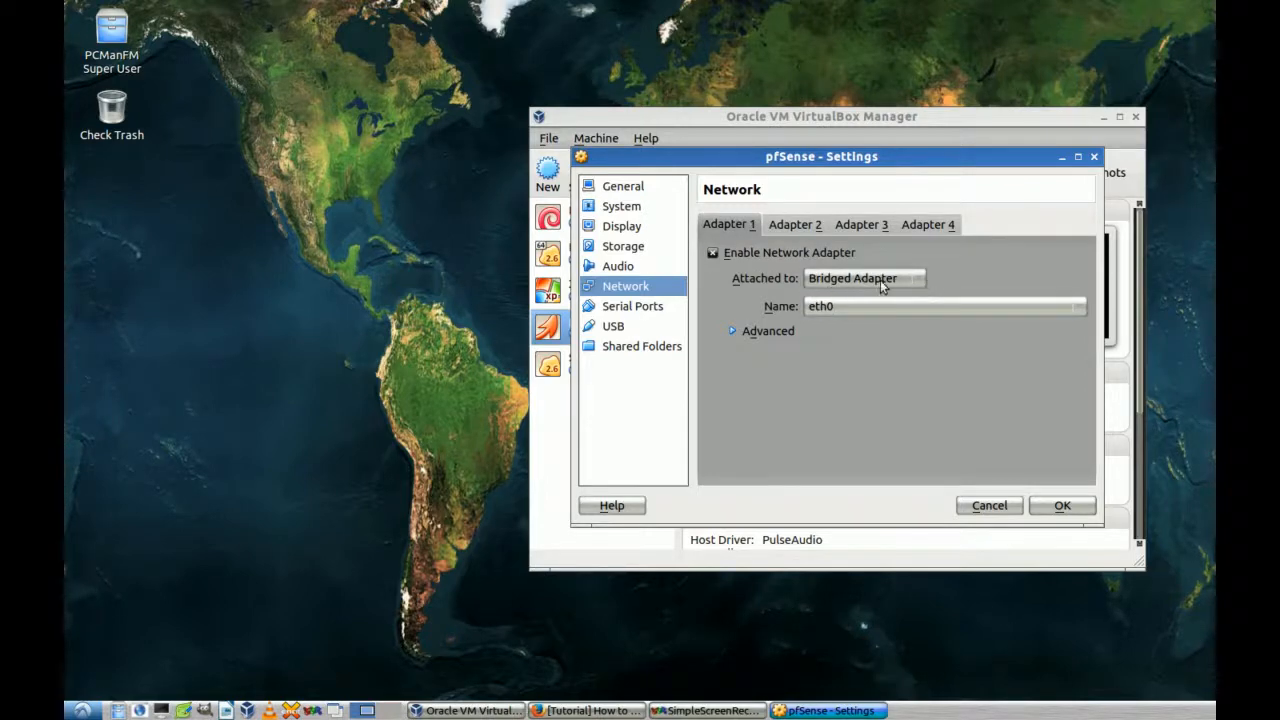
pyautogui.moveTo(716, 476)
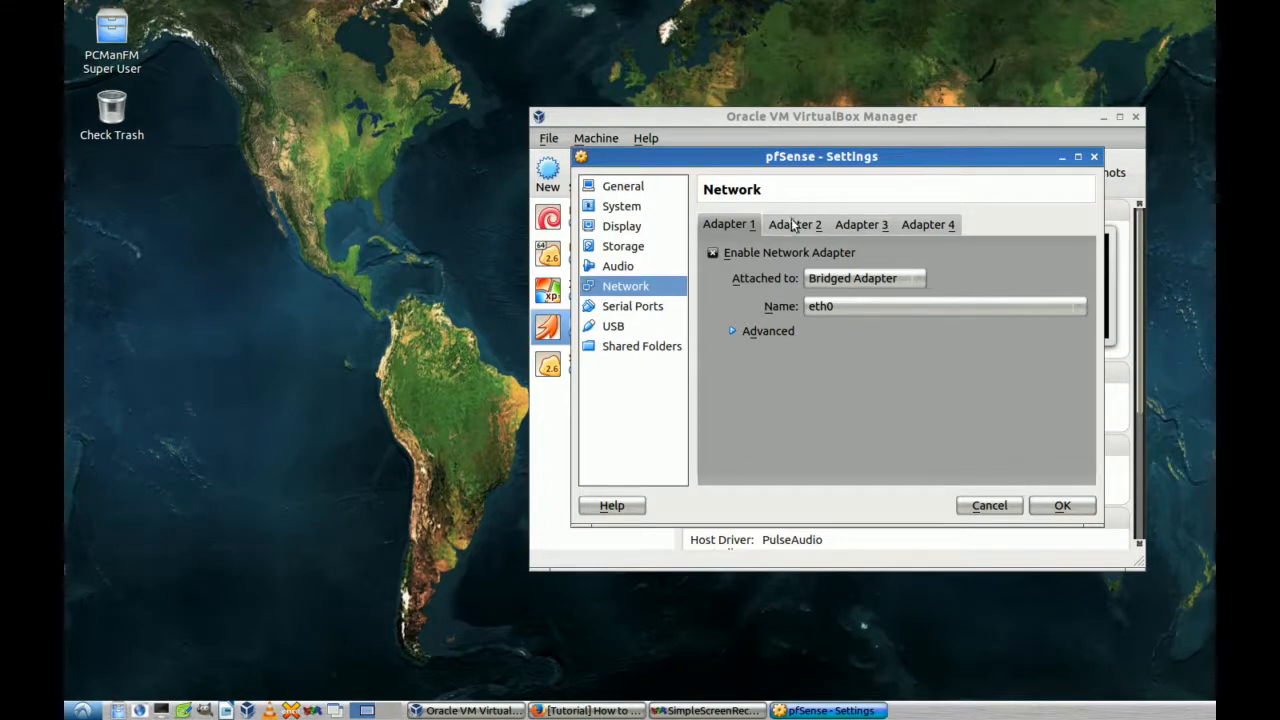
pyautogui.click(794, 224)
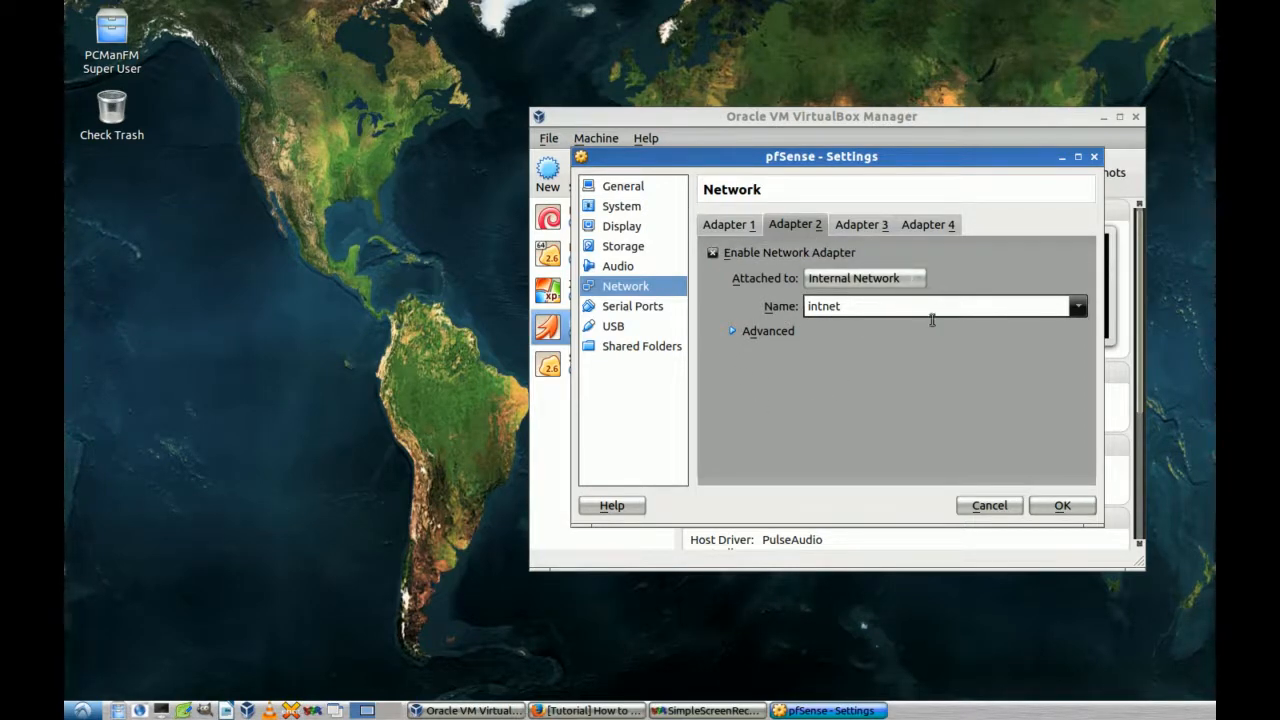
pyautogui.click(728, 224)
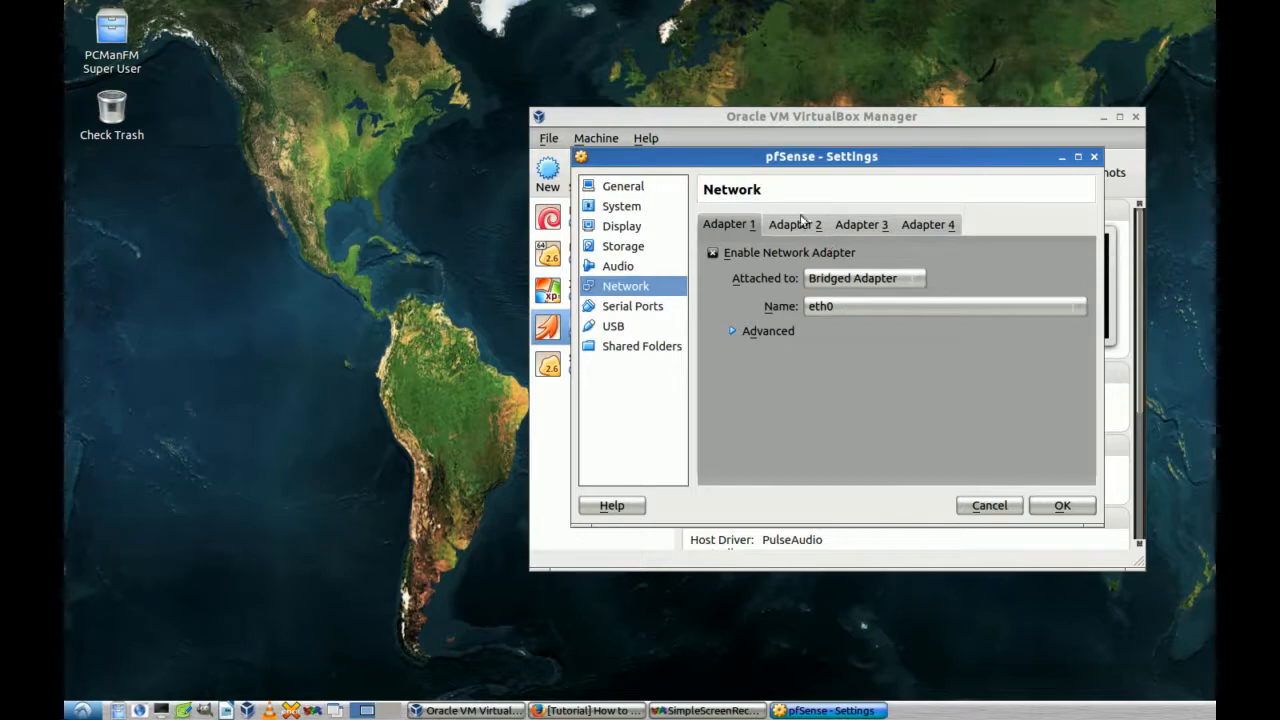
pyautogui.moveTo(664, 264)
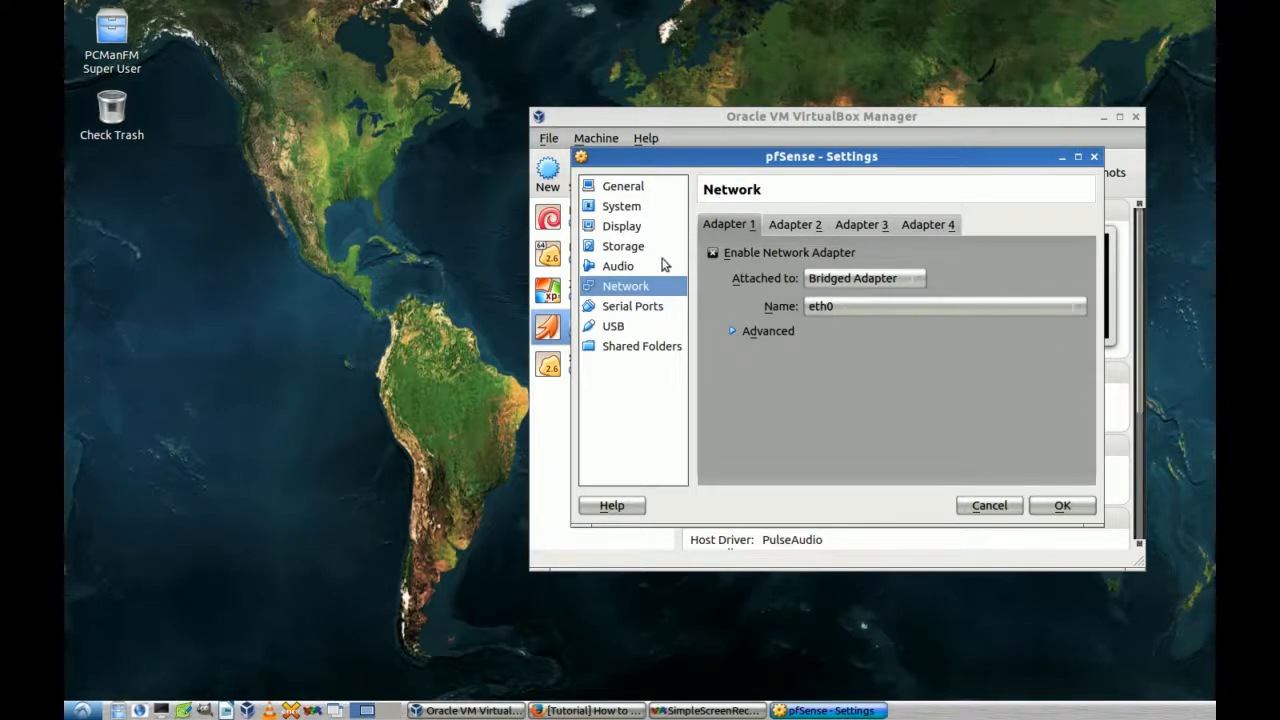
pyautogui.moveTo(640, 244)
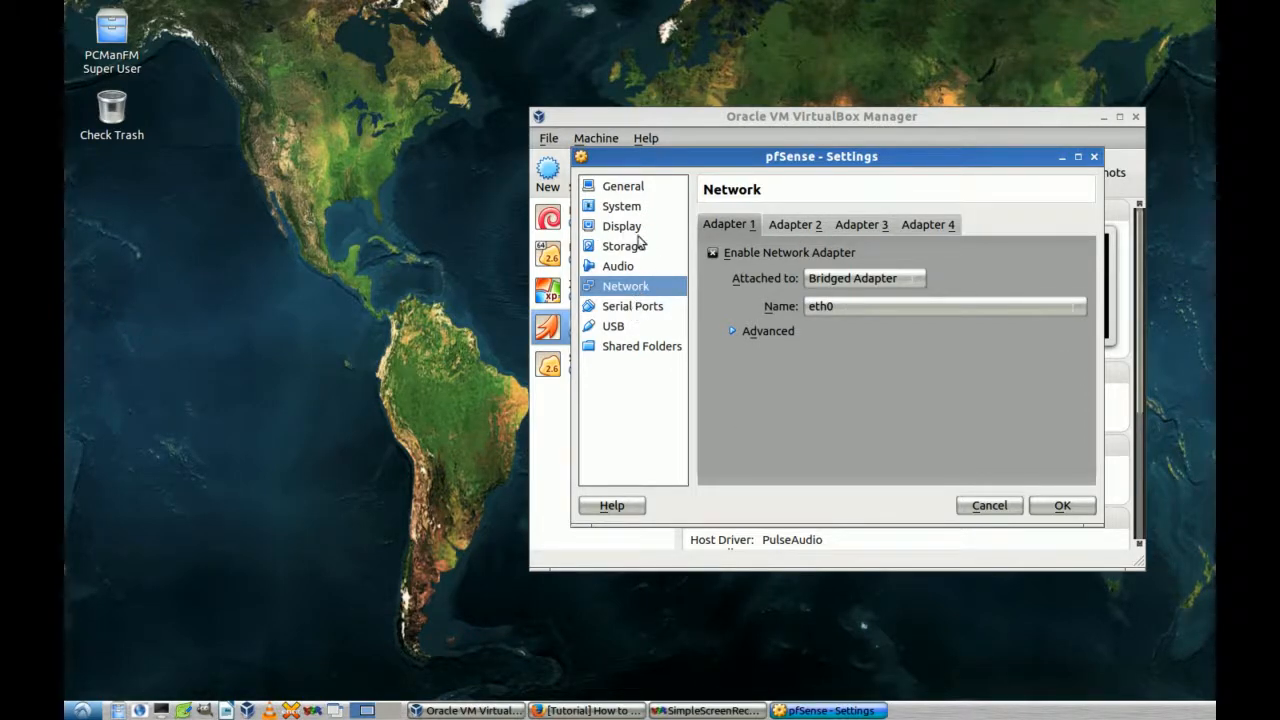
pyautogui.moveTo(770, 206)
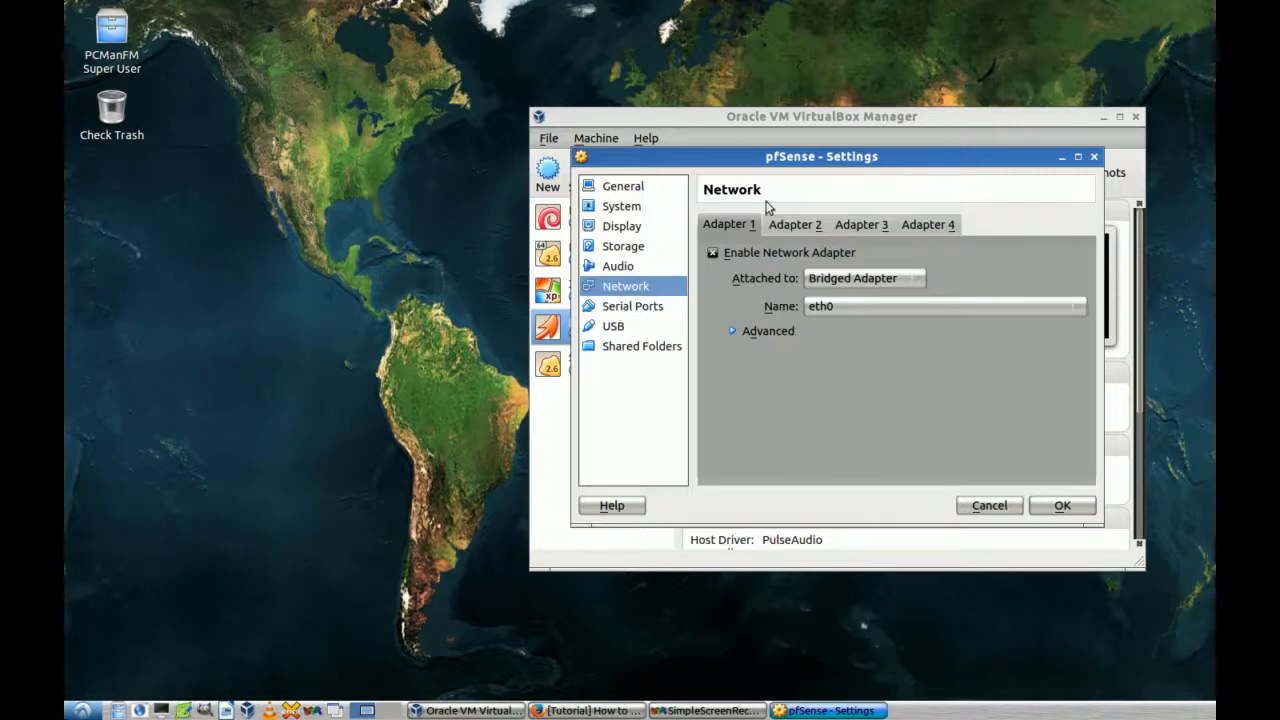
pyautogui.moveTo(930, 256)
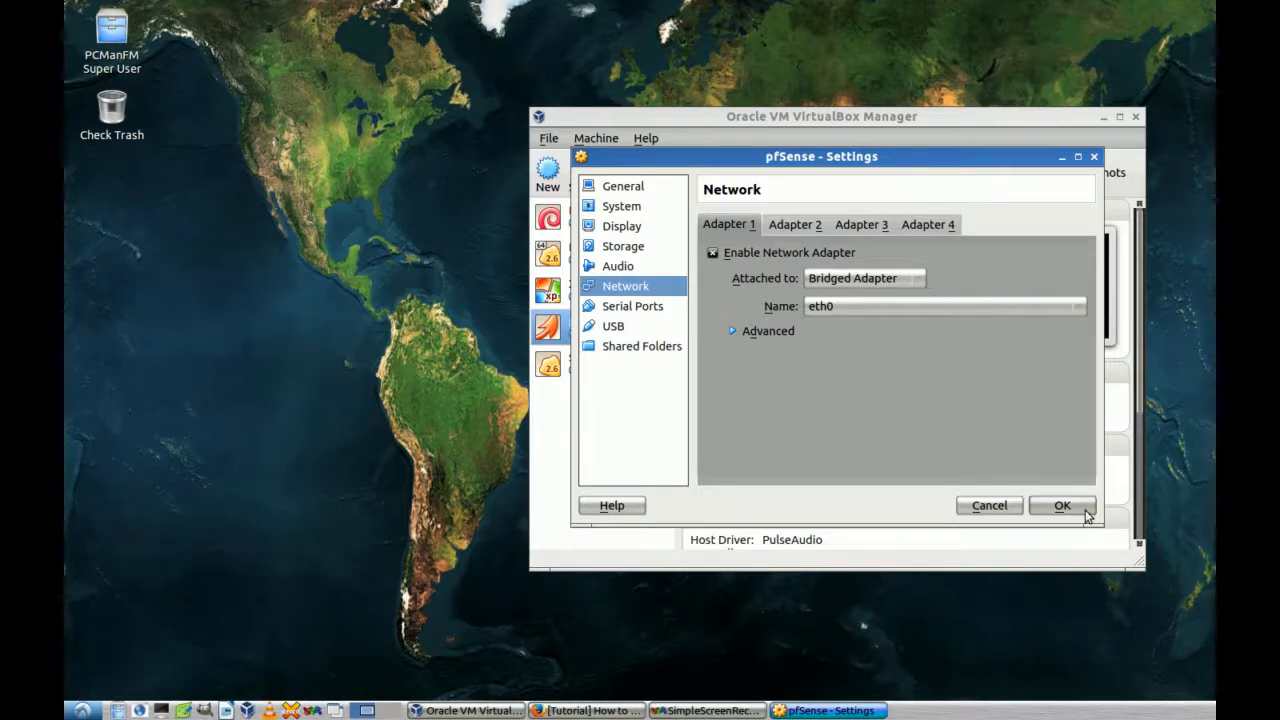
pyautogui.moveTo(896, 440)
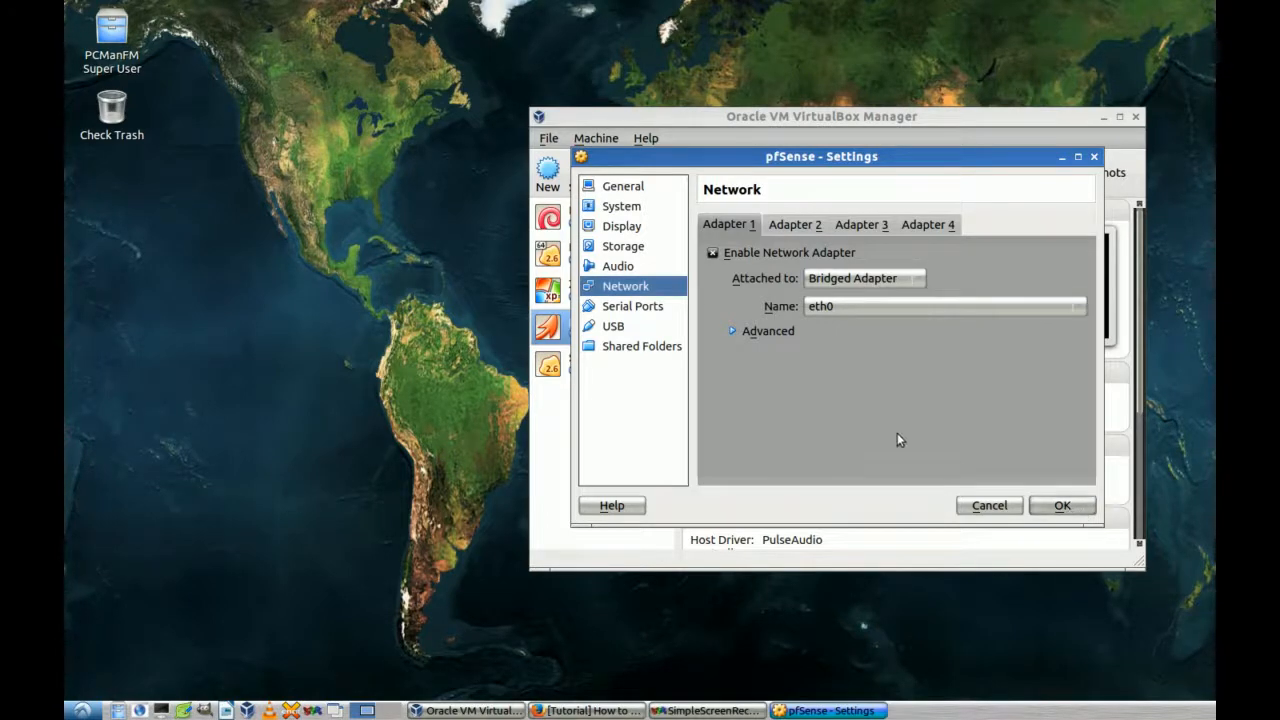
pyautogui.click(794, 224)
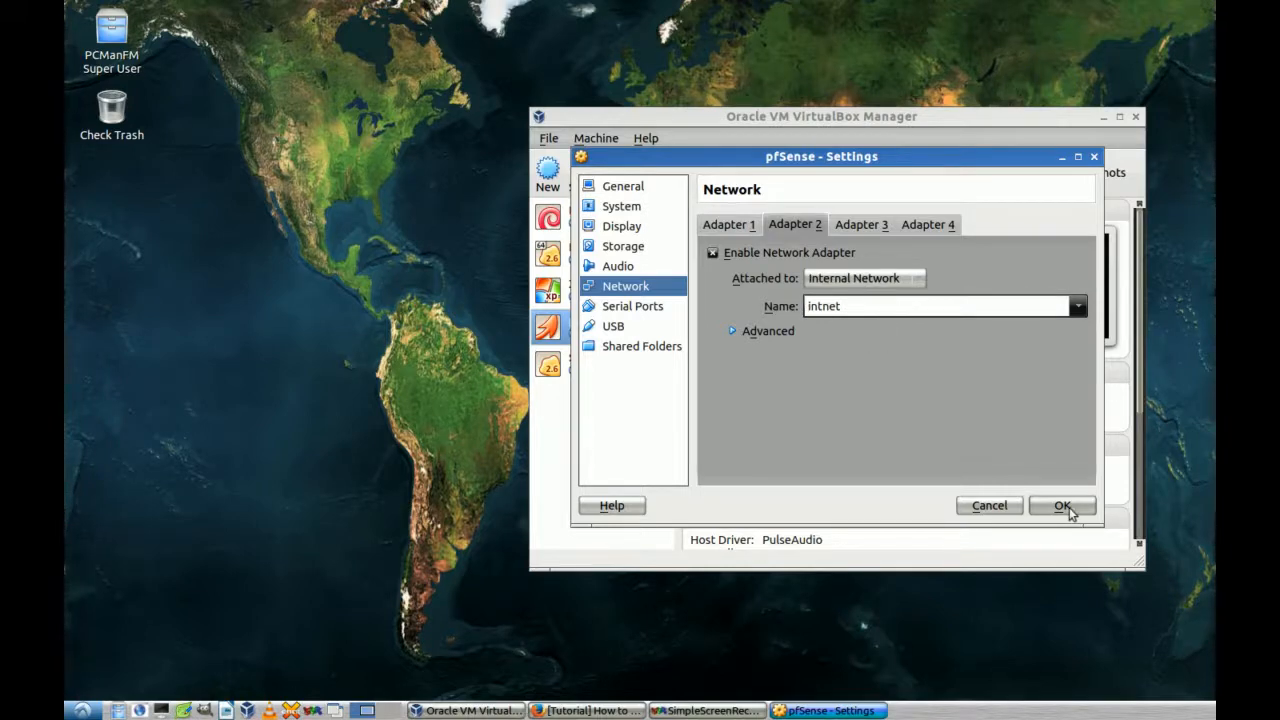
pyautogui.click(1062, 504)
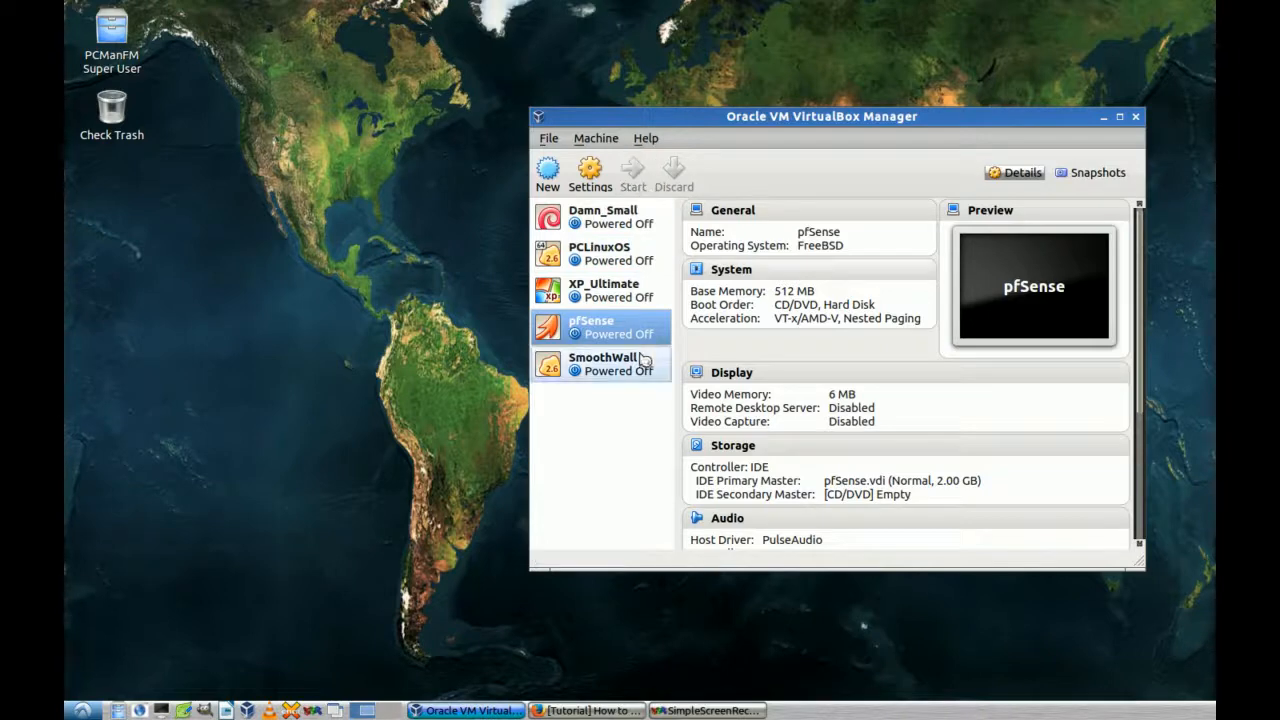
# Start the pfSense VM and choose pfSense at its boot prompt
pyautogui.click(632, 172)
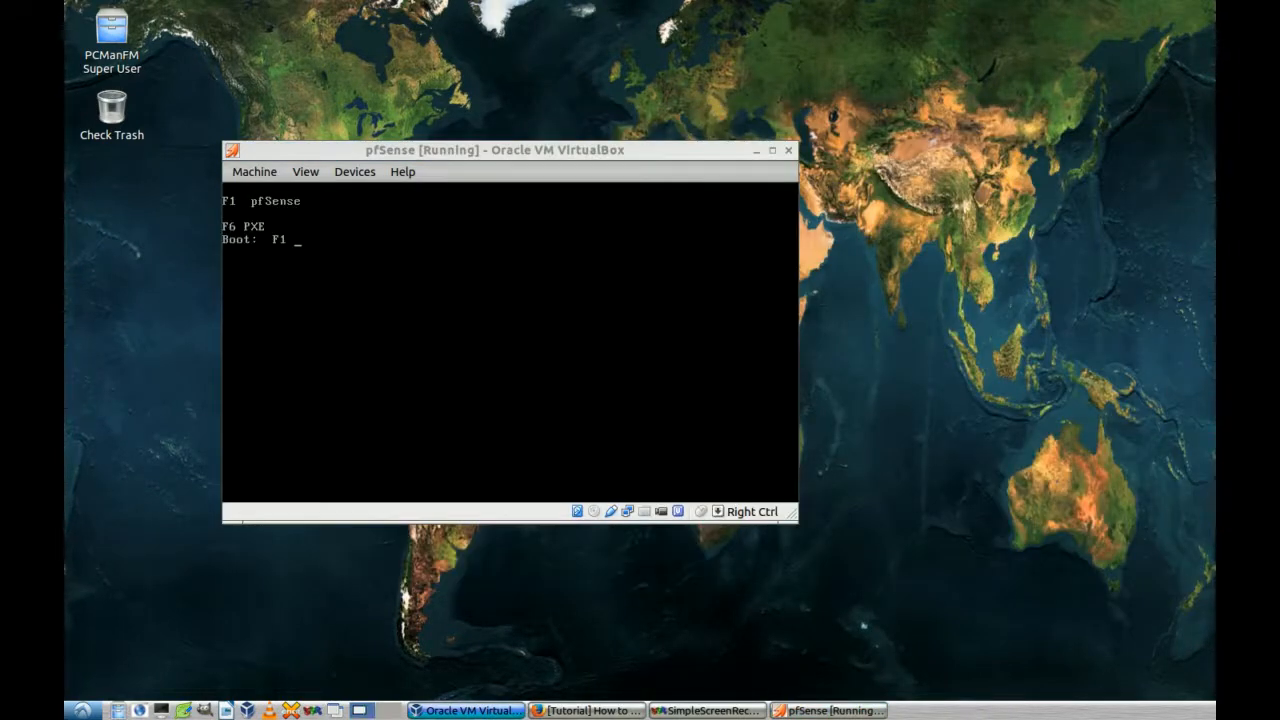
pyautogui.moveTo(958, 152)
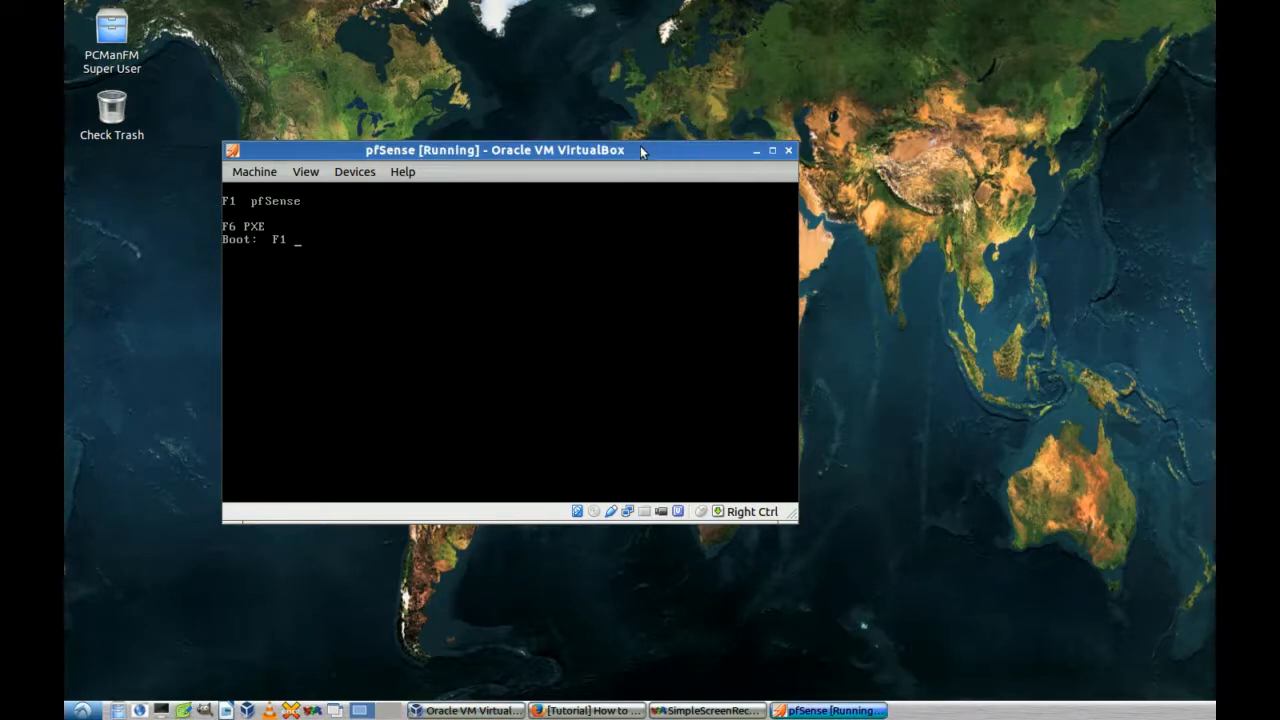
pyautogui.moveTo(494, 150); pyautogui.dragTo(708, 134)
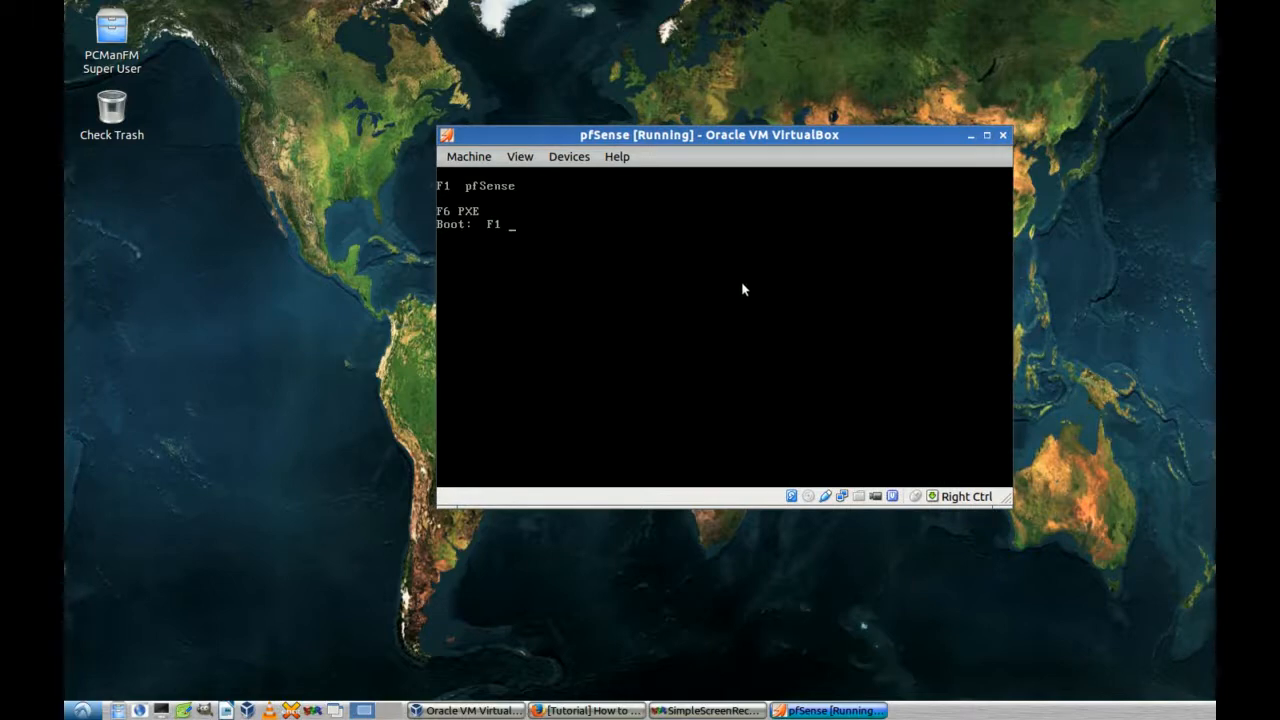
pyautogui.press('Return')
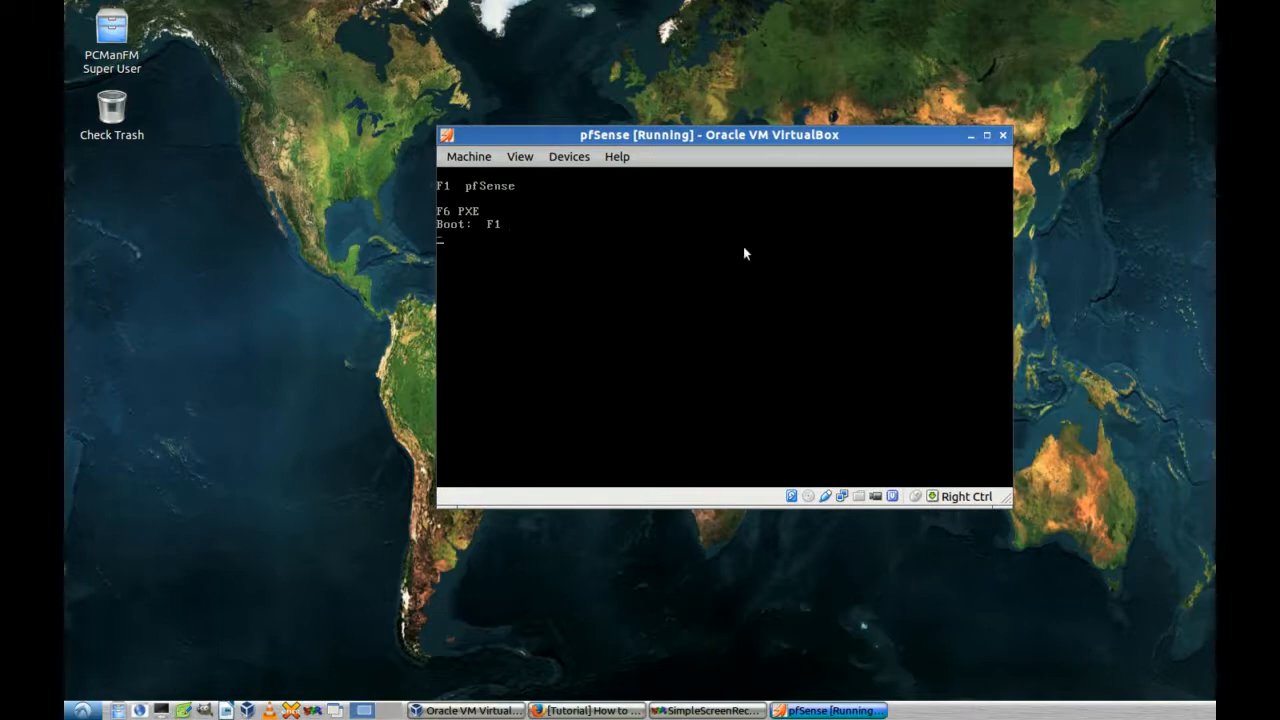
pyautogui.moveTo(750, 240)
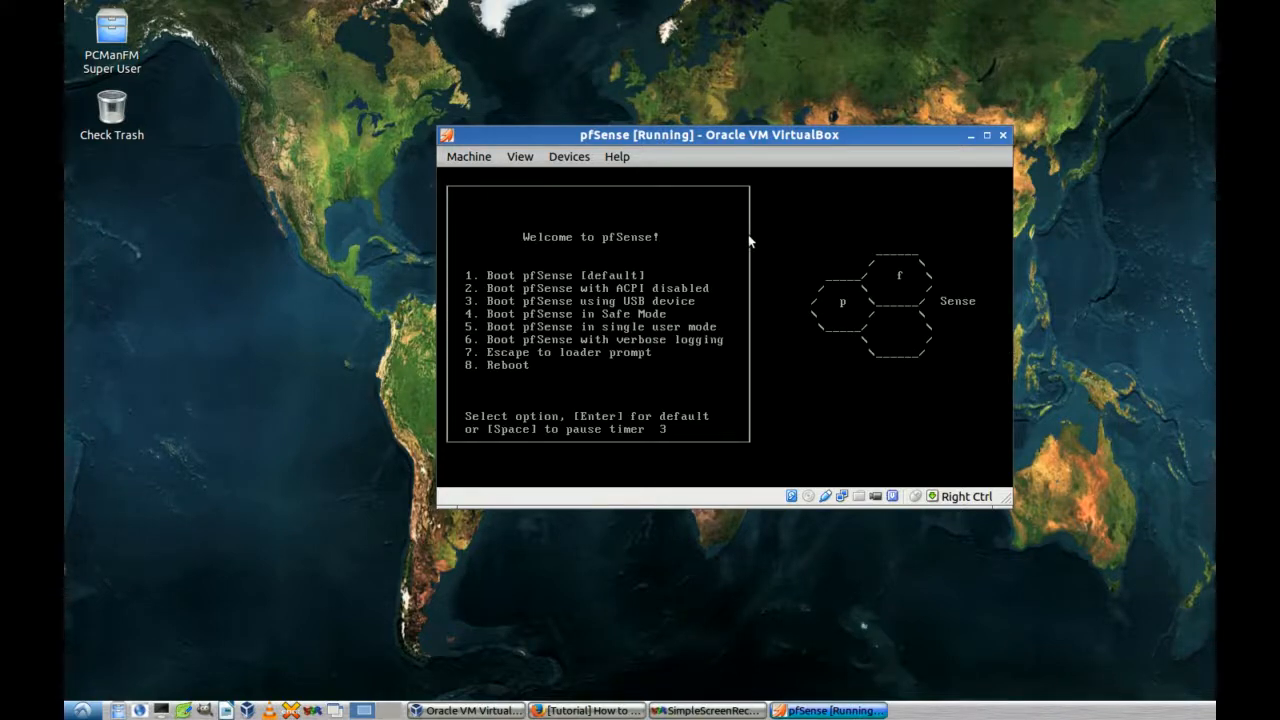
pyautogui.moveTo(796, 308)
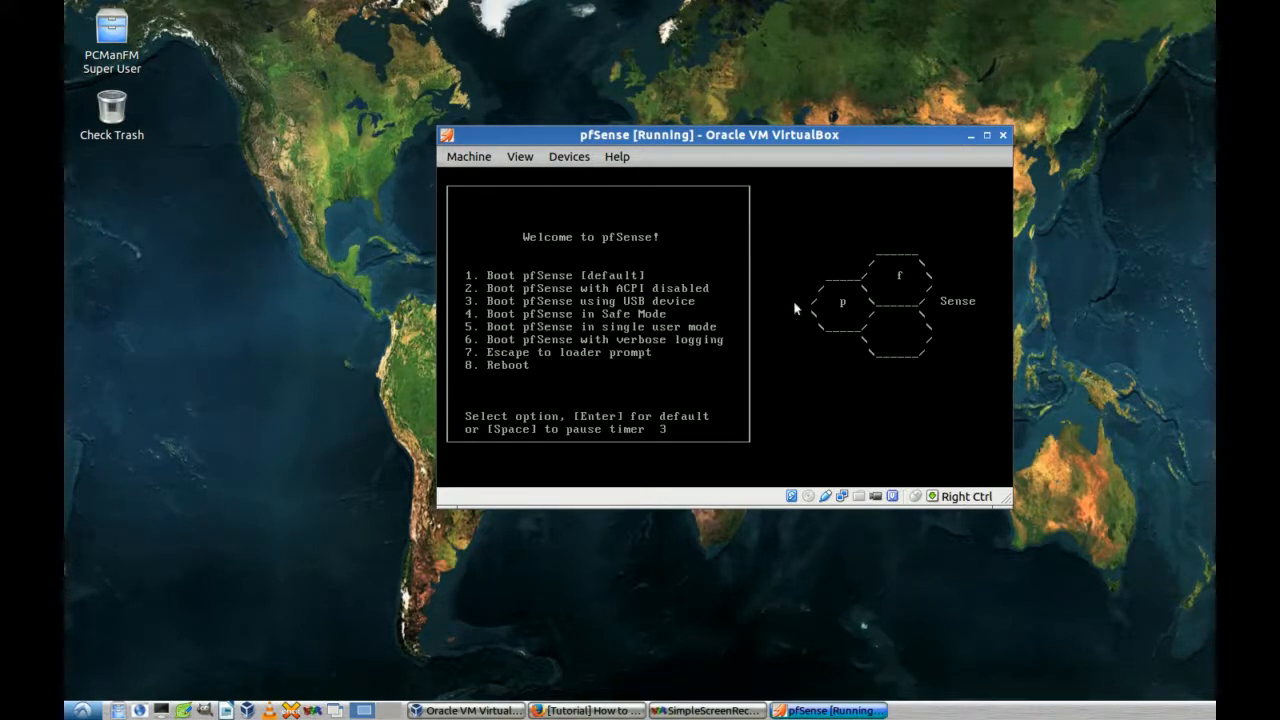
pyautogui.moveTo(904, 360)
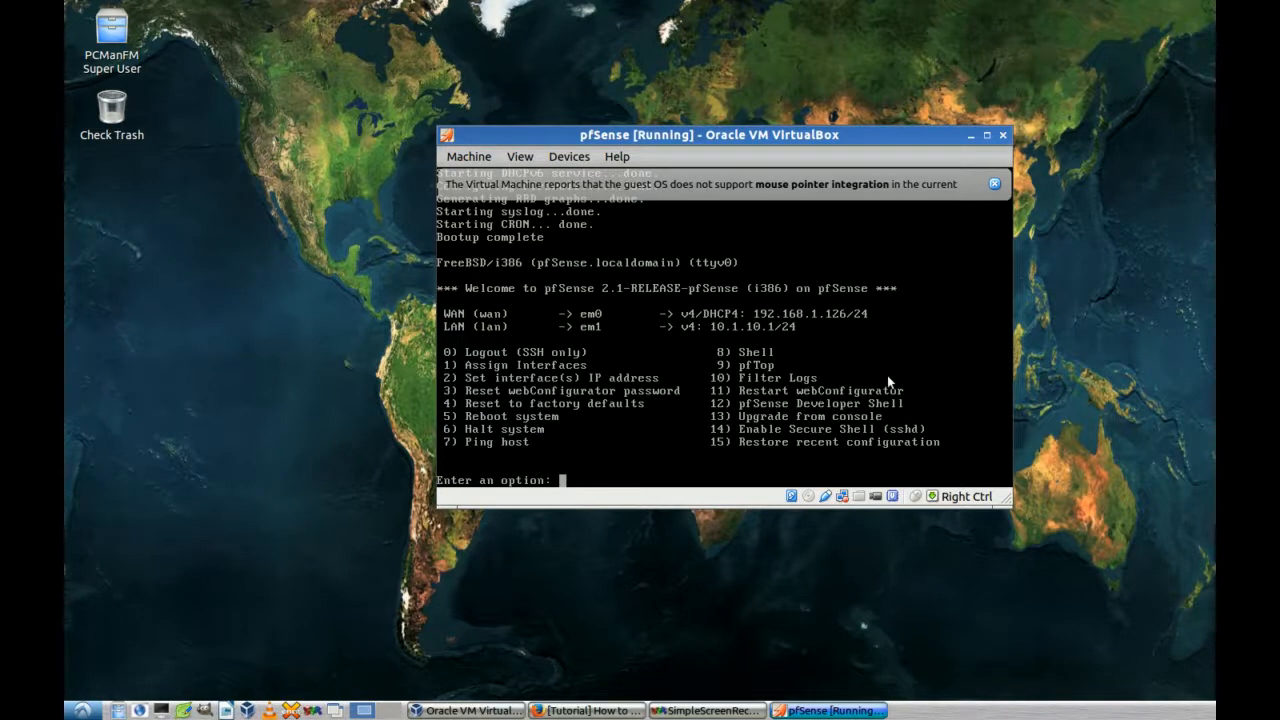
pyautogui.moveTo(884, 316)
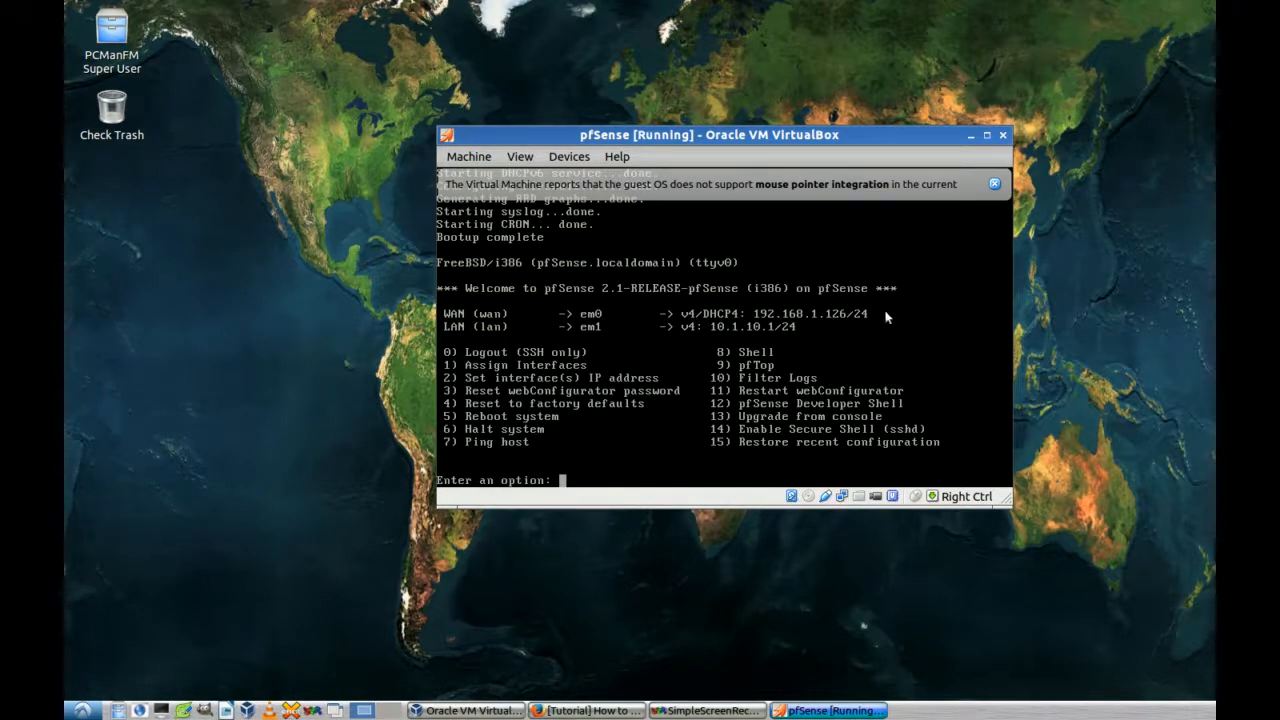
pyautogui.moveTo(790, 308)
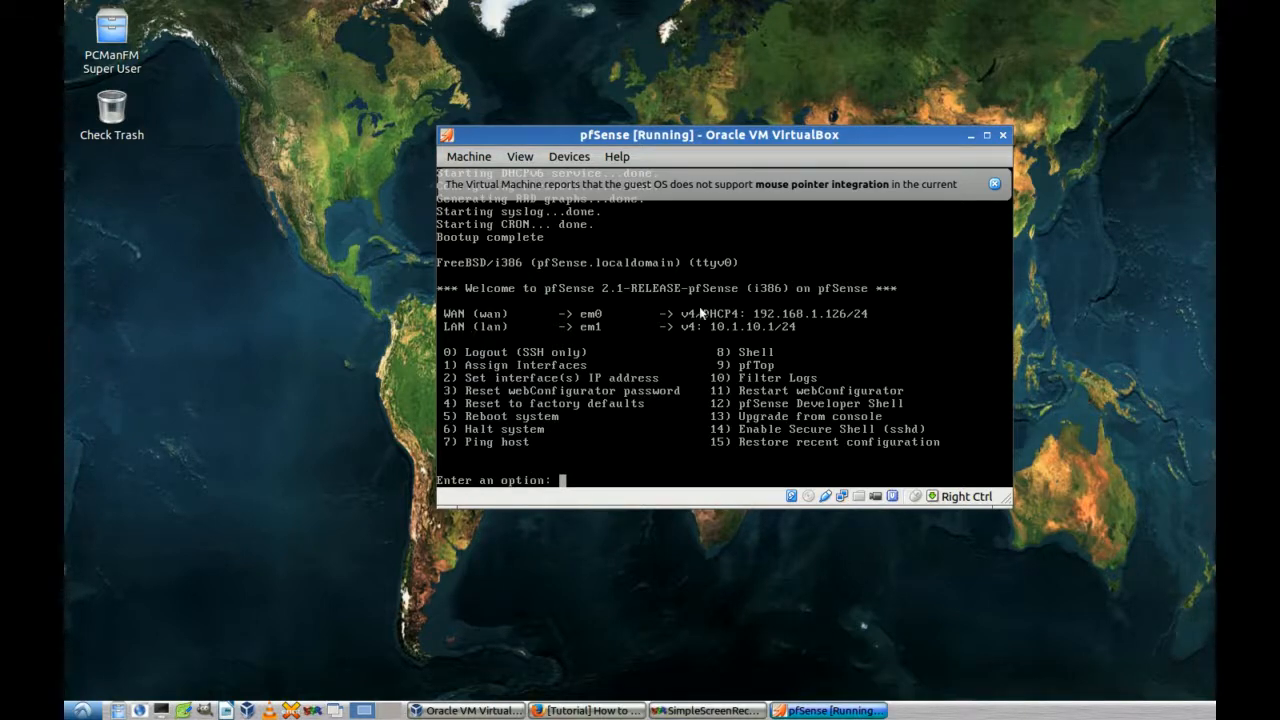
pyautogui.moveTo(810, 304)
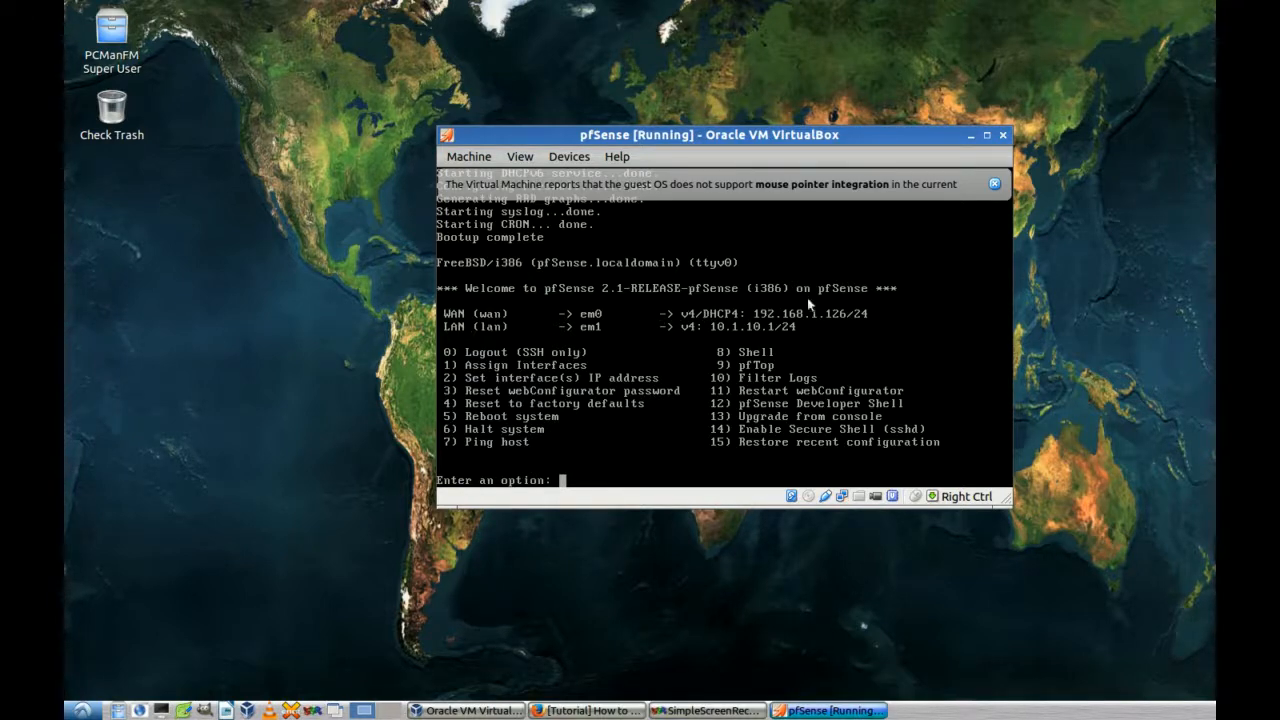
pyautogui.moveTo(880, 338)
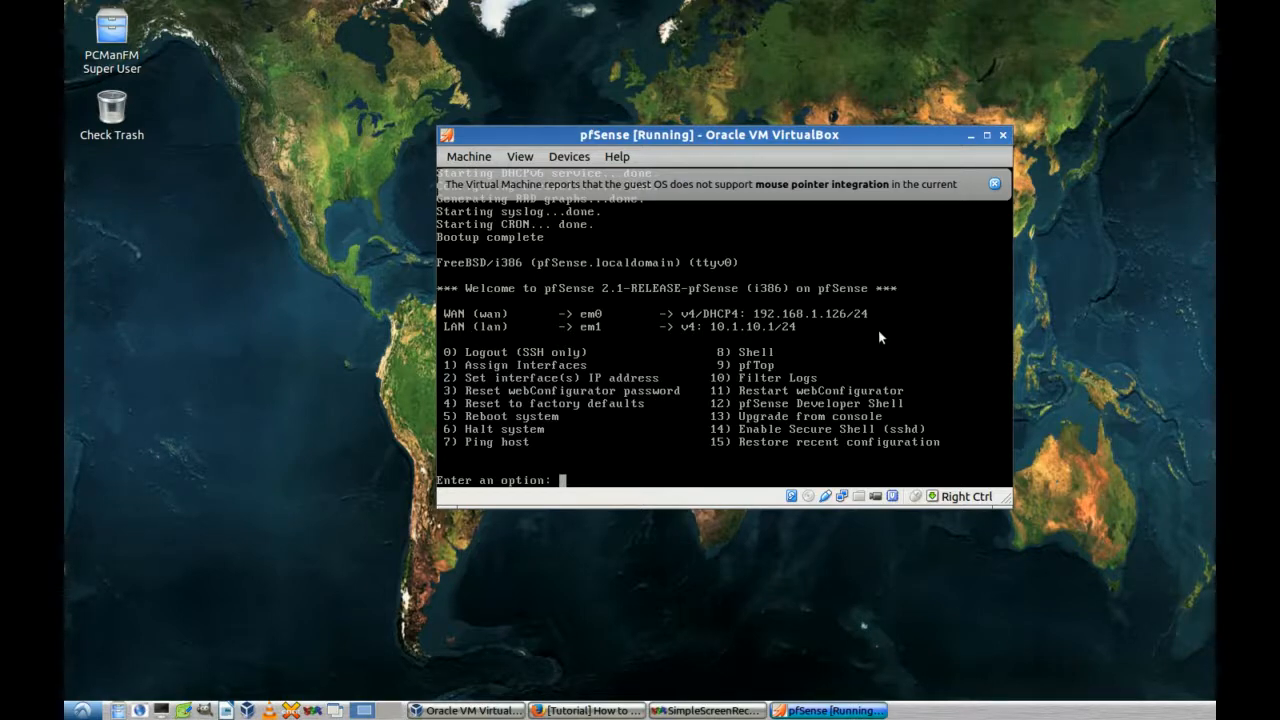
pyautogui.moveTo(864, 332)
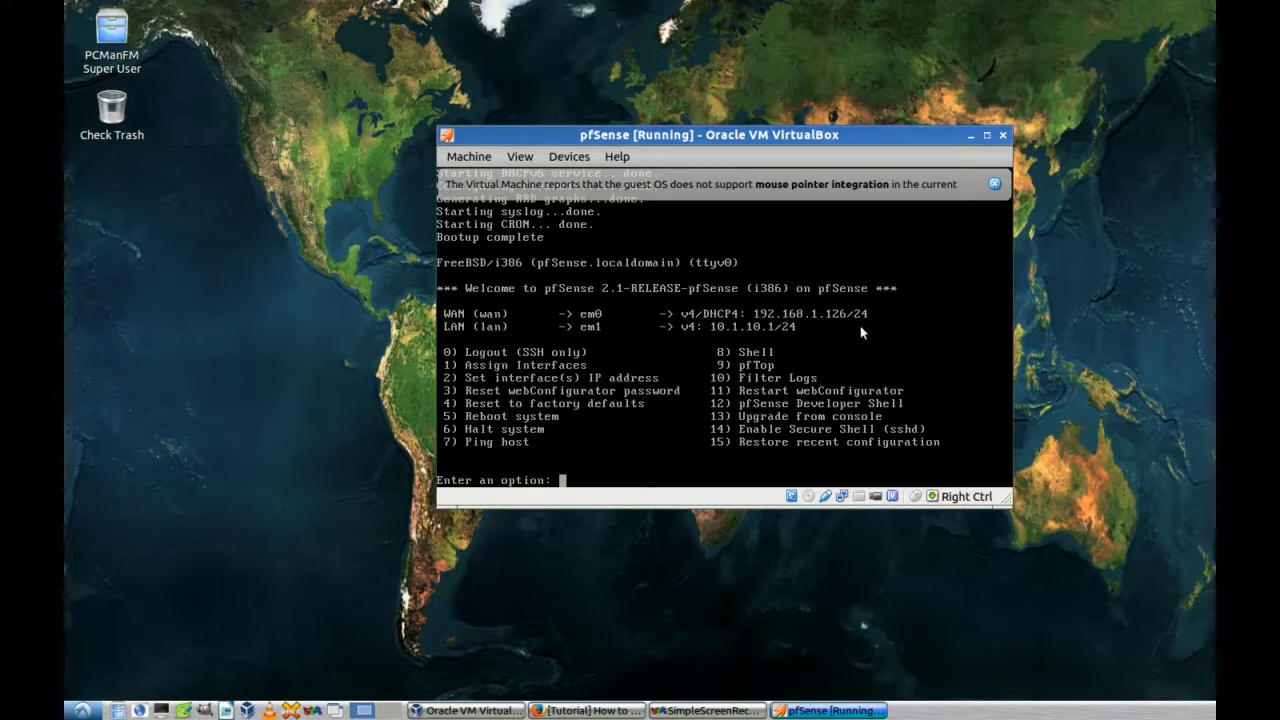
pyautogui.moveTo(890, 368)
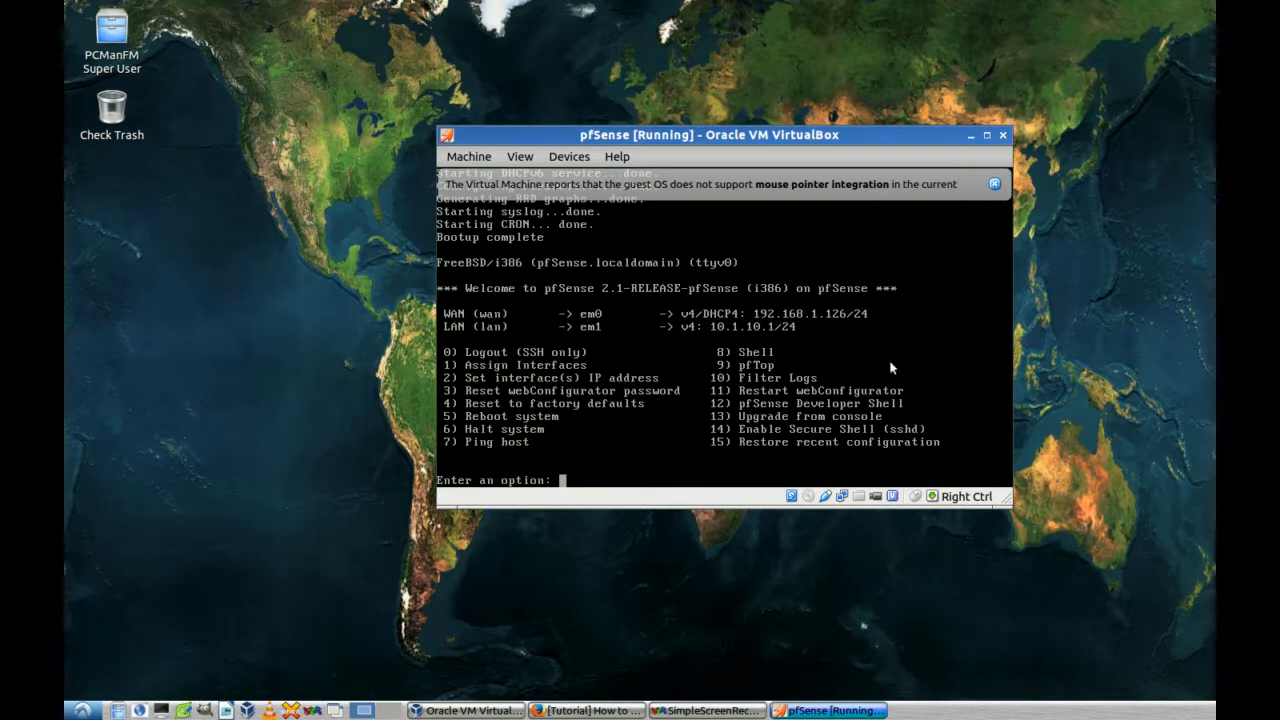
pyautogui.moveTo(868, 314)
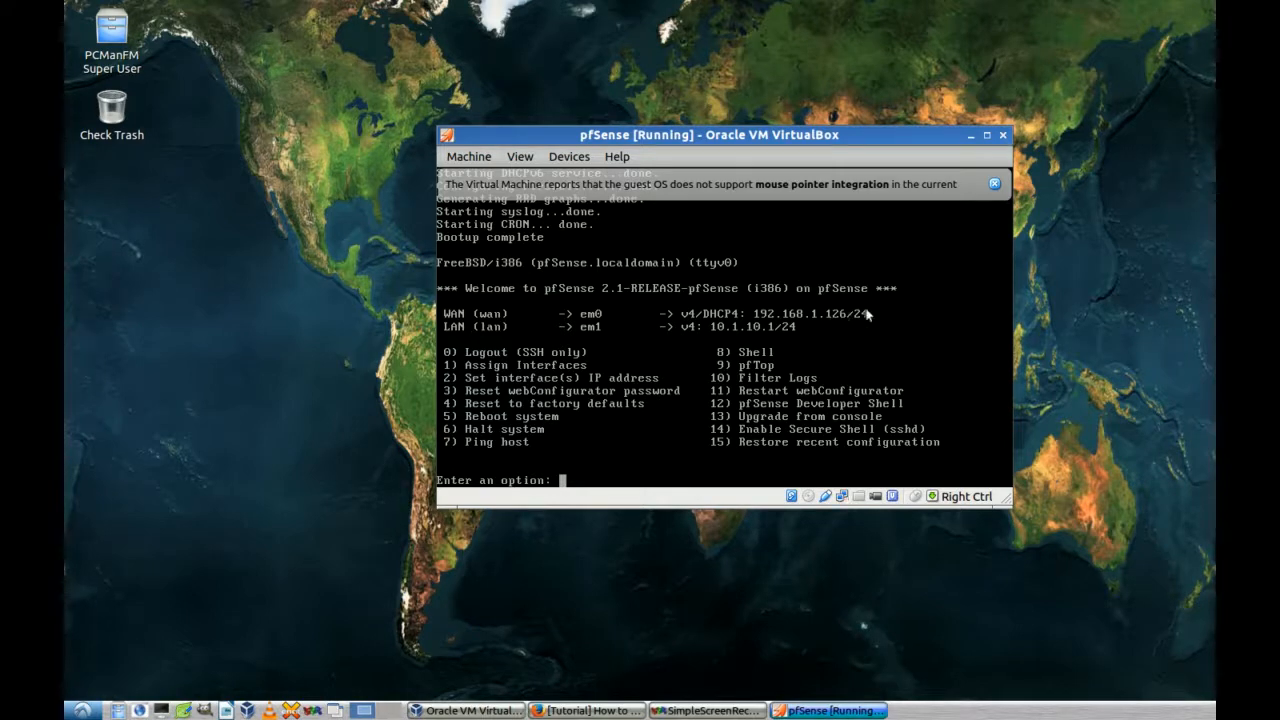
pyautogui.moveTo(738, 308)
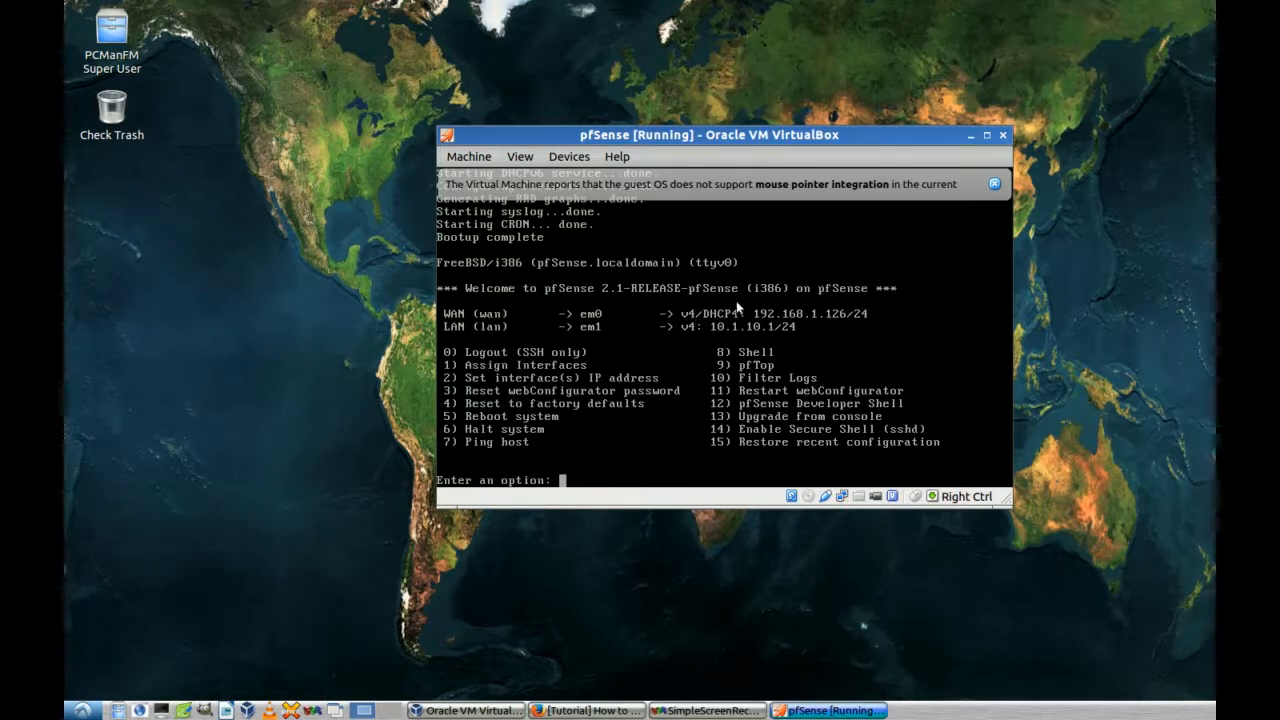
pyautogui.moveTo(604, 340)
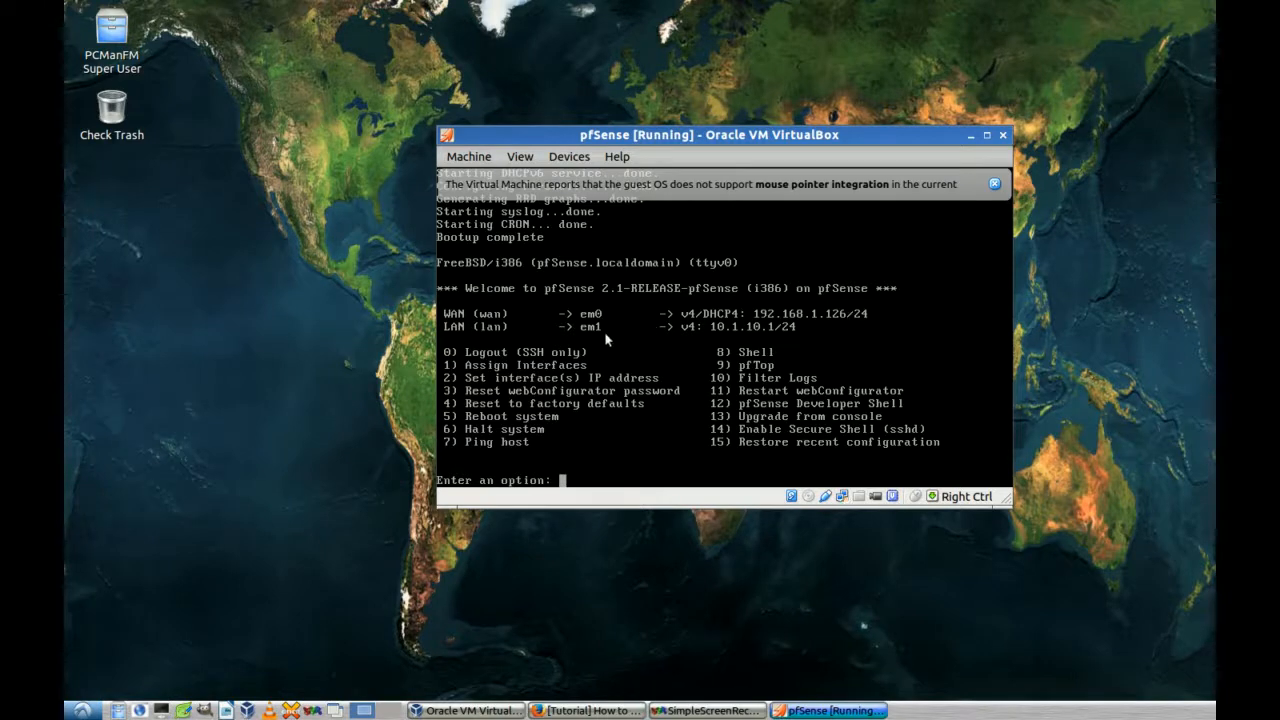
pyautogui.moveTo(480, 328)
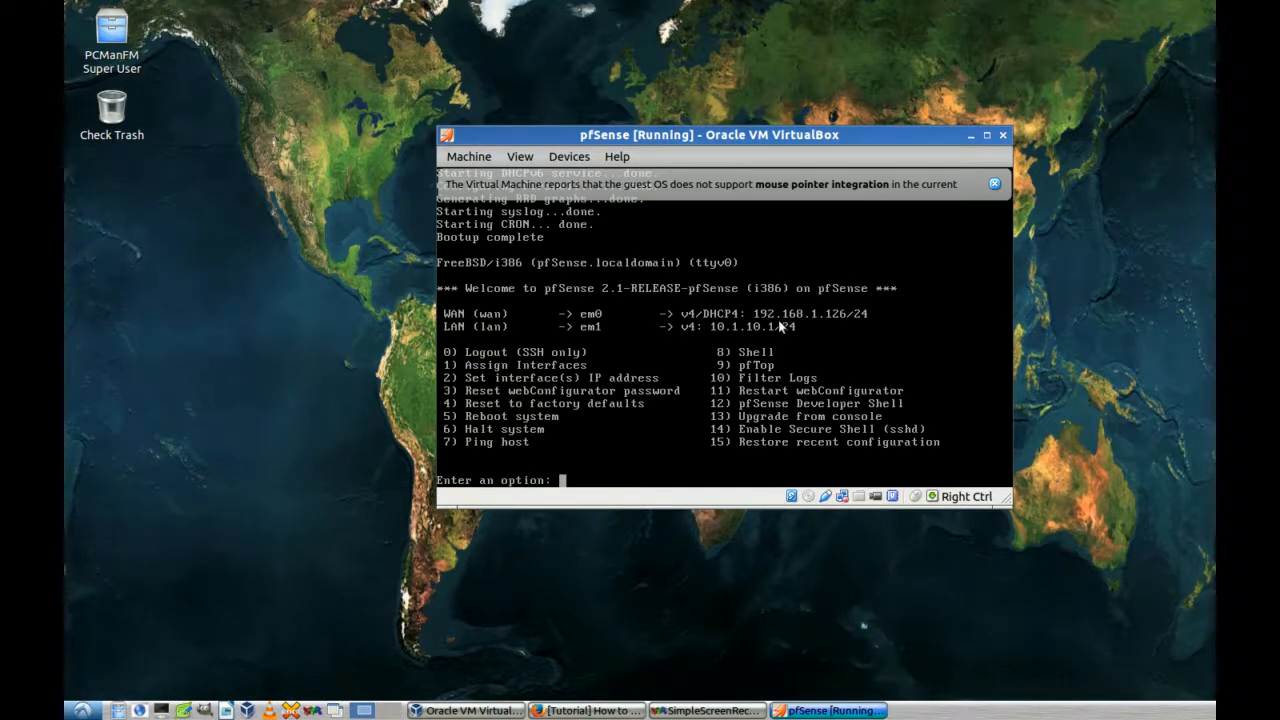
pyautogui.moveTo(704, 336)
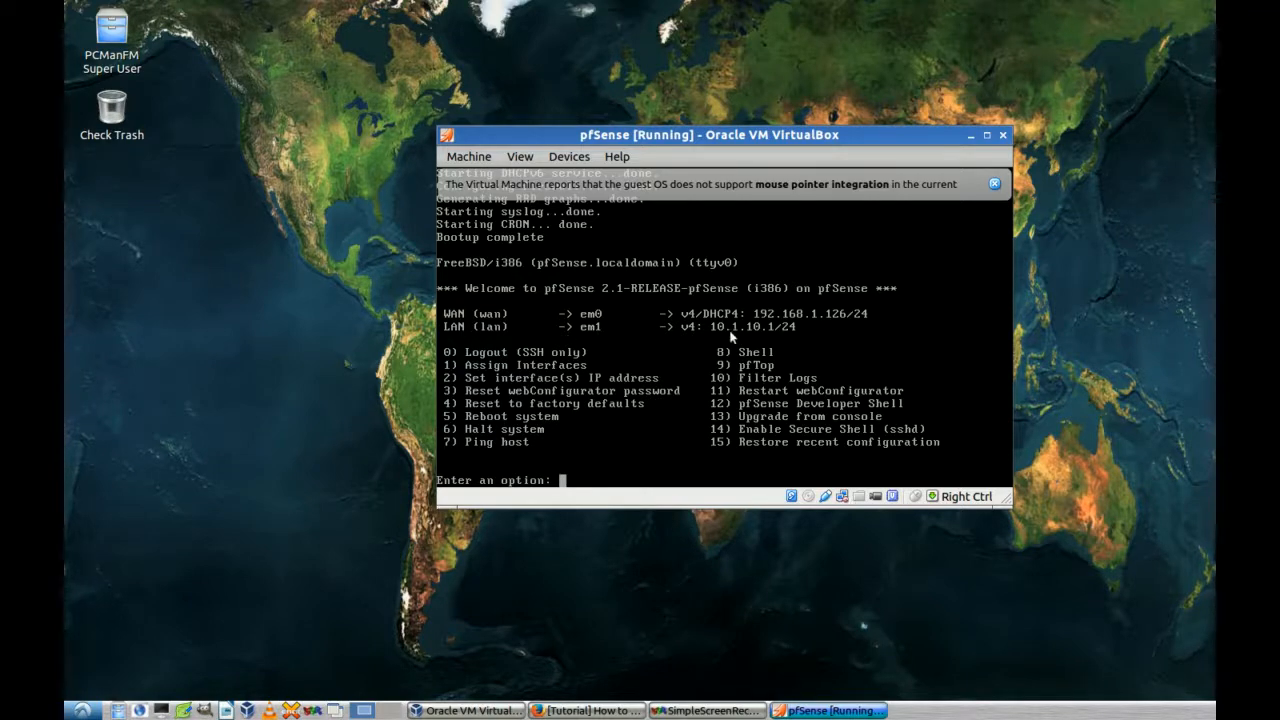
pyautogui.moveTo(772, 340)
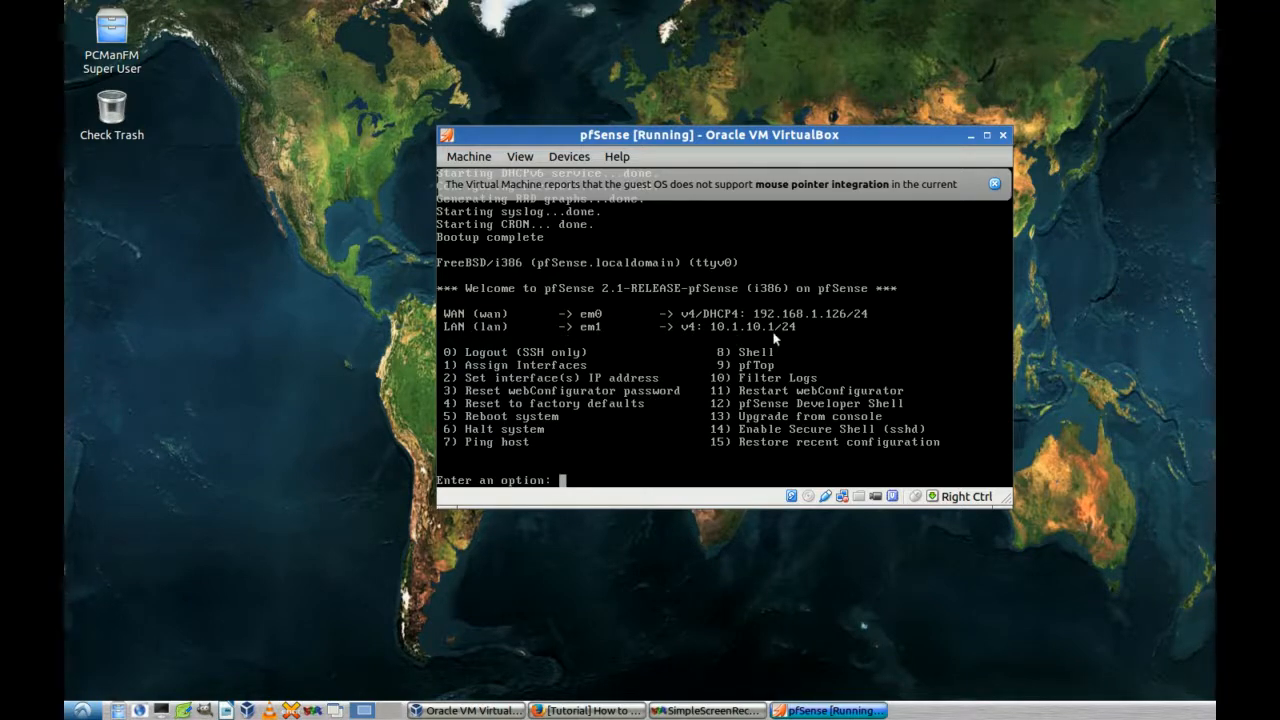
pyautogui.moveTo(802, 446)
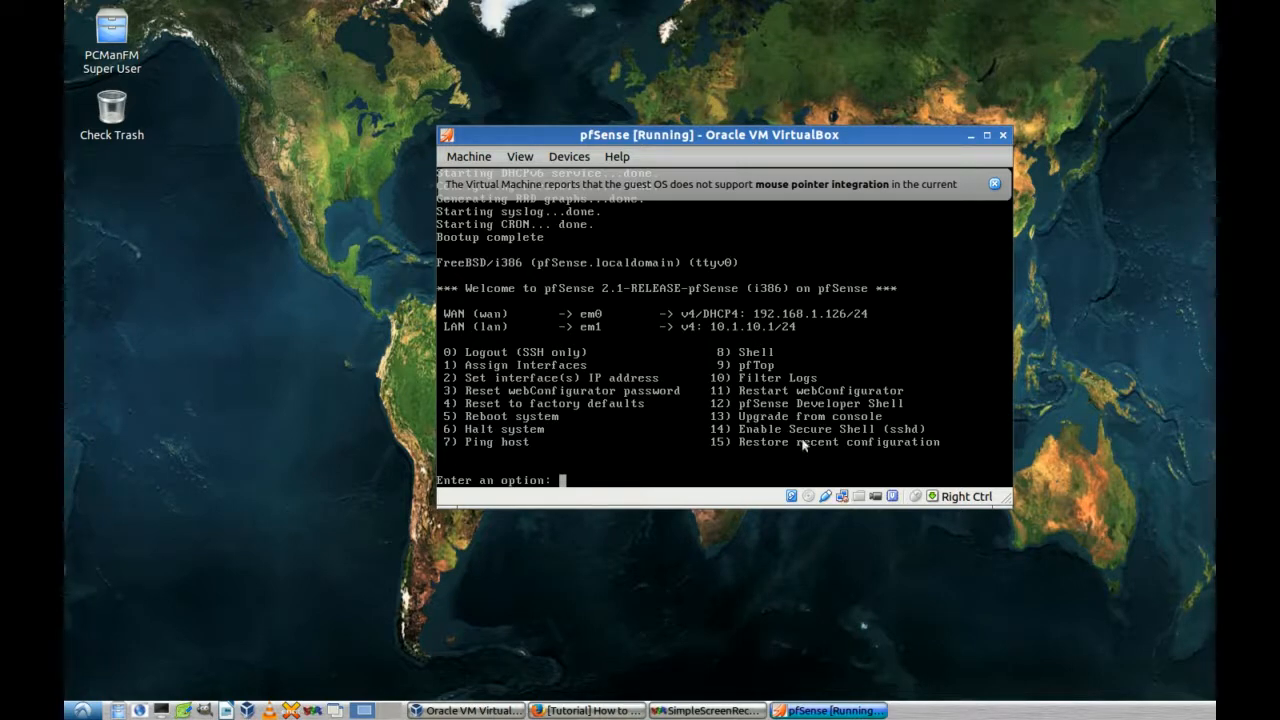
pyautogui.moveTo(844, 336)
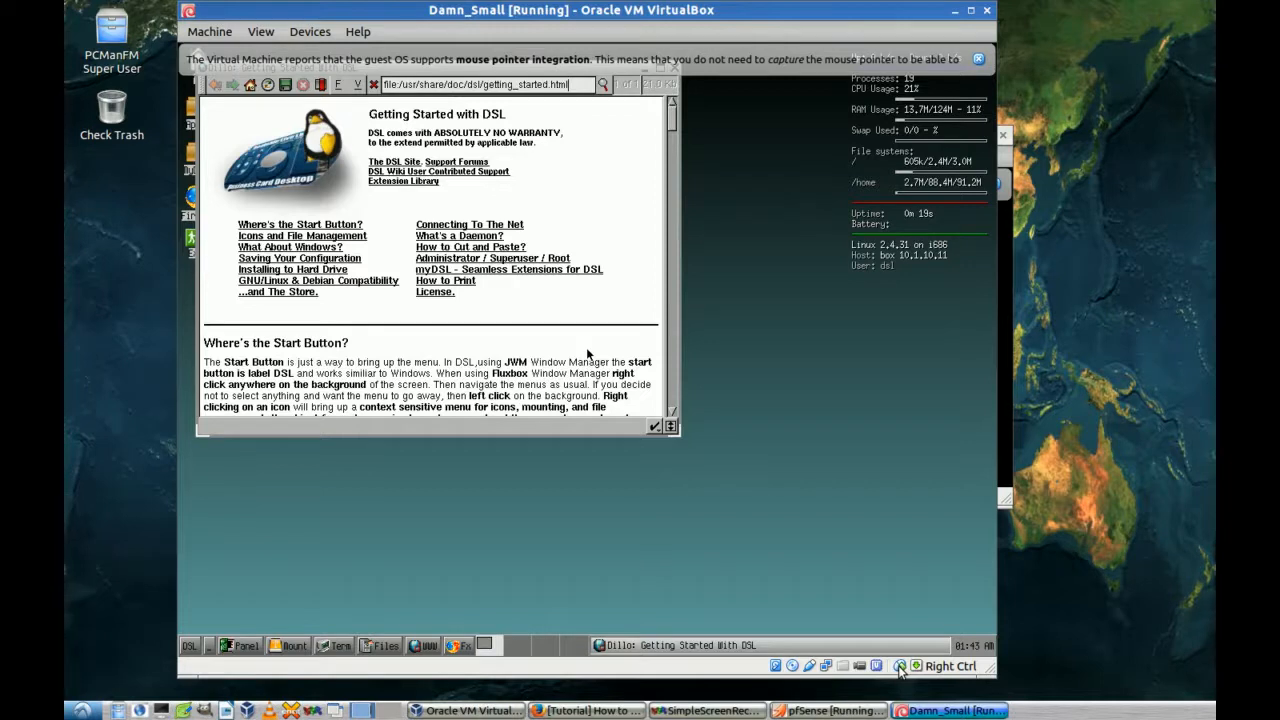
pyautogui.moveTo(816, 578)
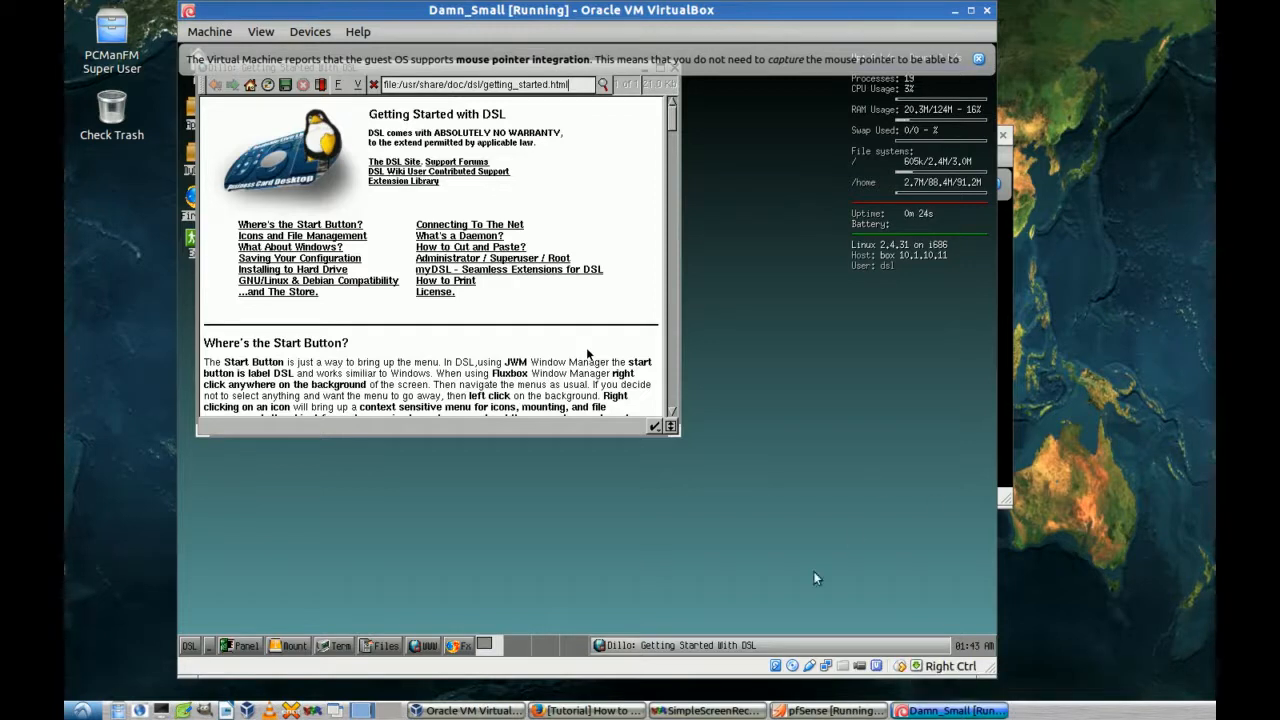
pyautogui.moveTo(764, 330)
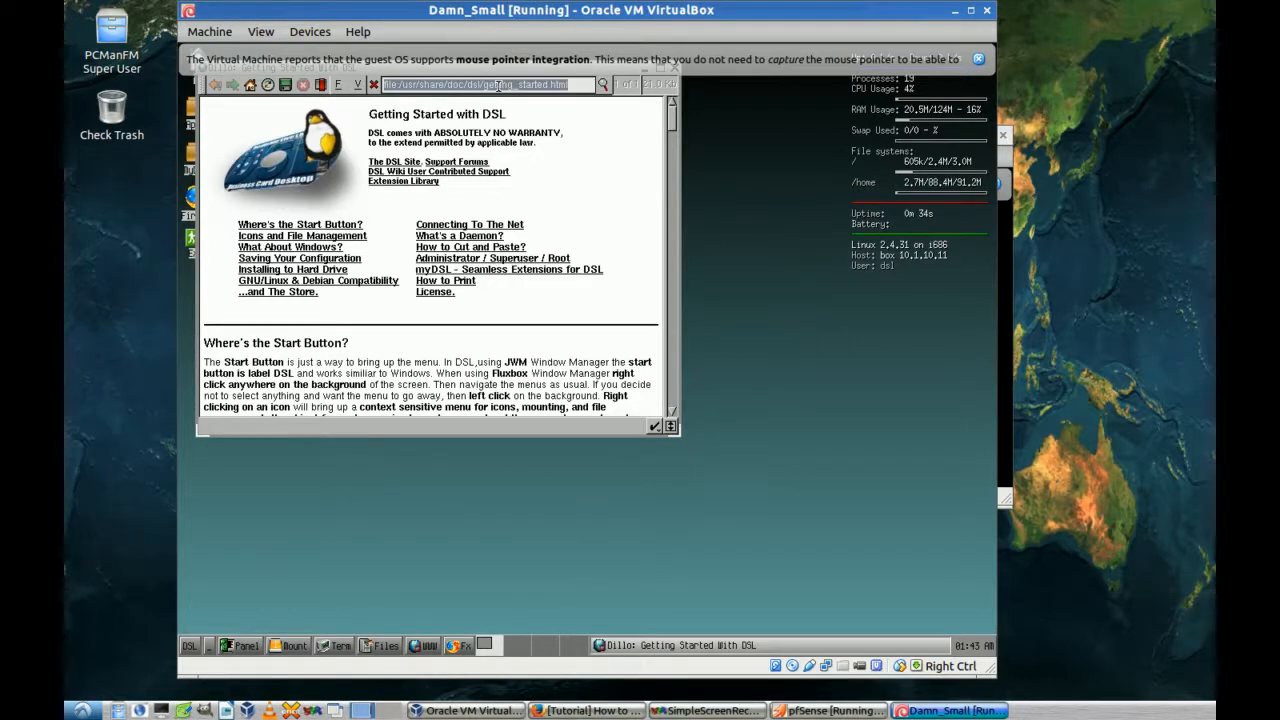
pyautogui.write('www.')
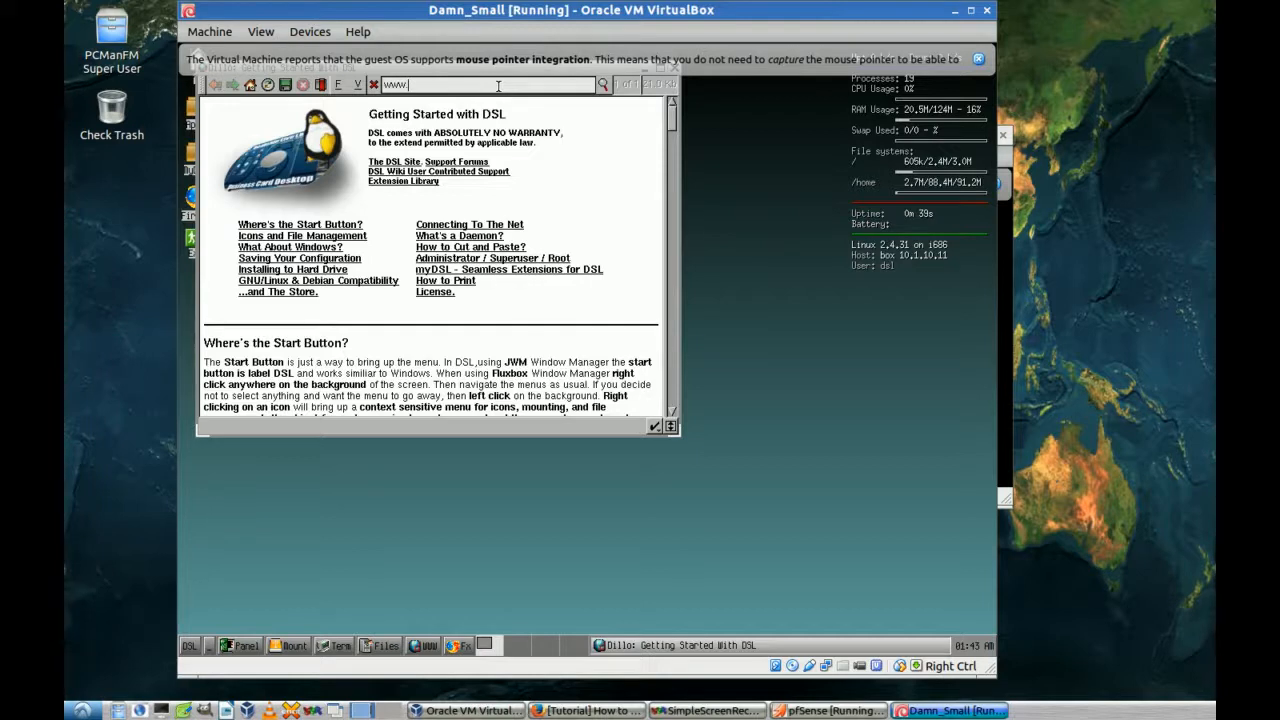
pyautogui.write('google')
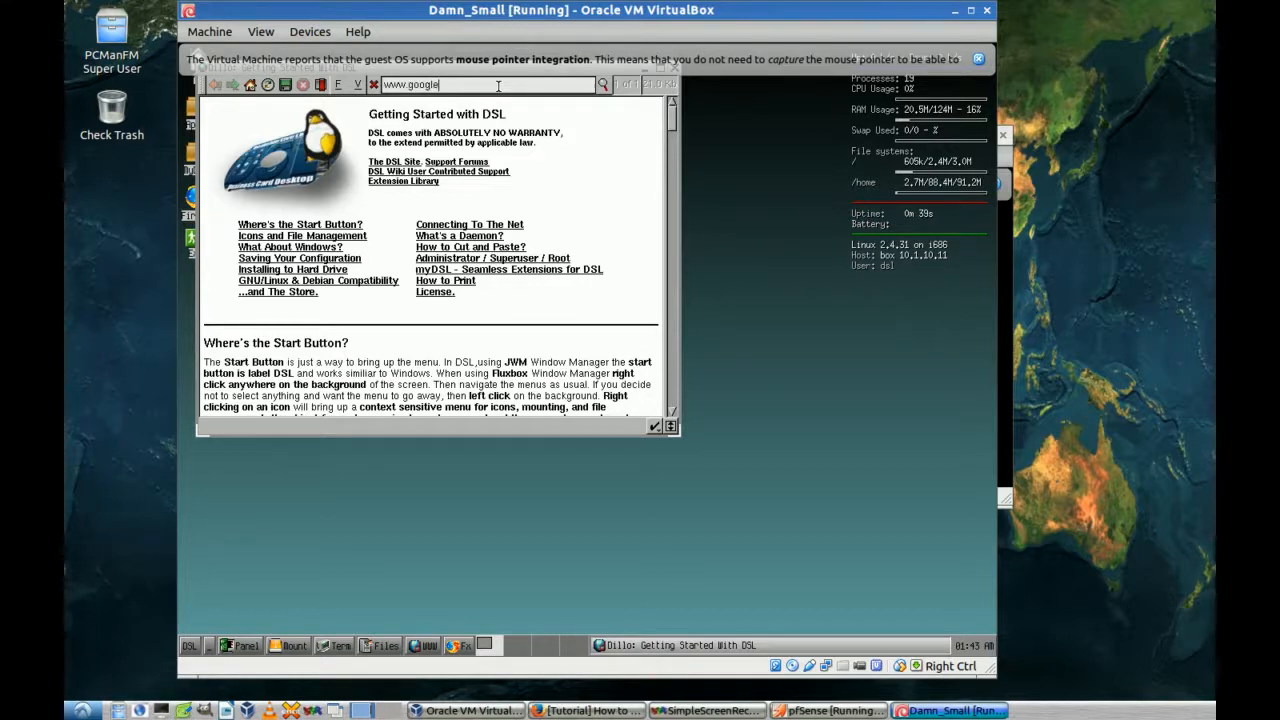
pyautogui.press('Return')
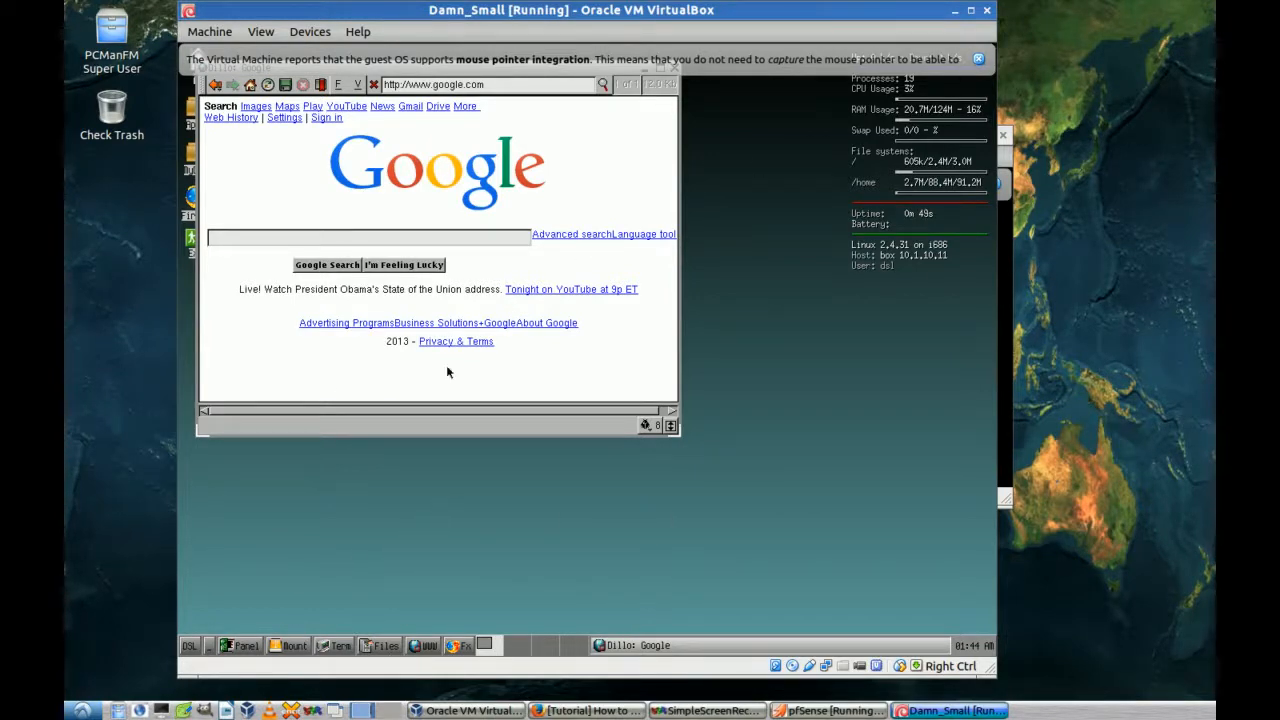
pyautogui.moveTo(912, 474)
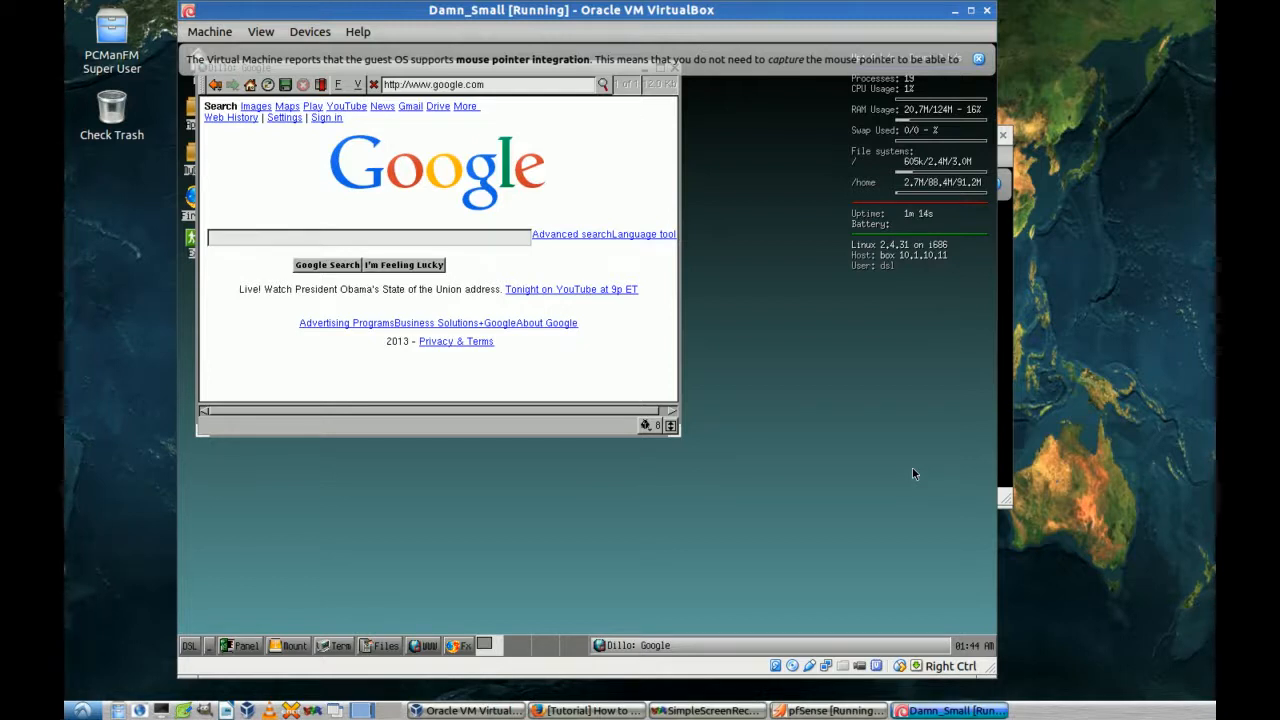
pyautogui.moveTo(700, 484)
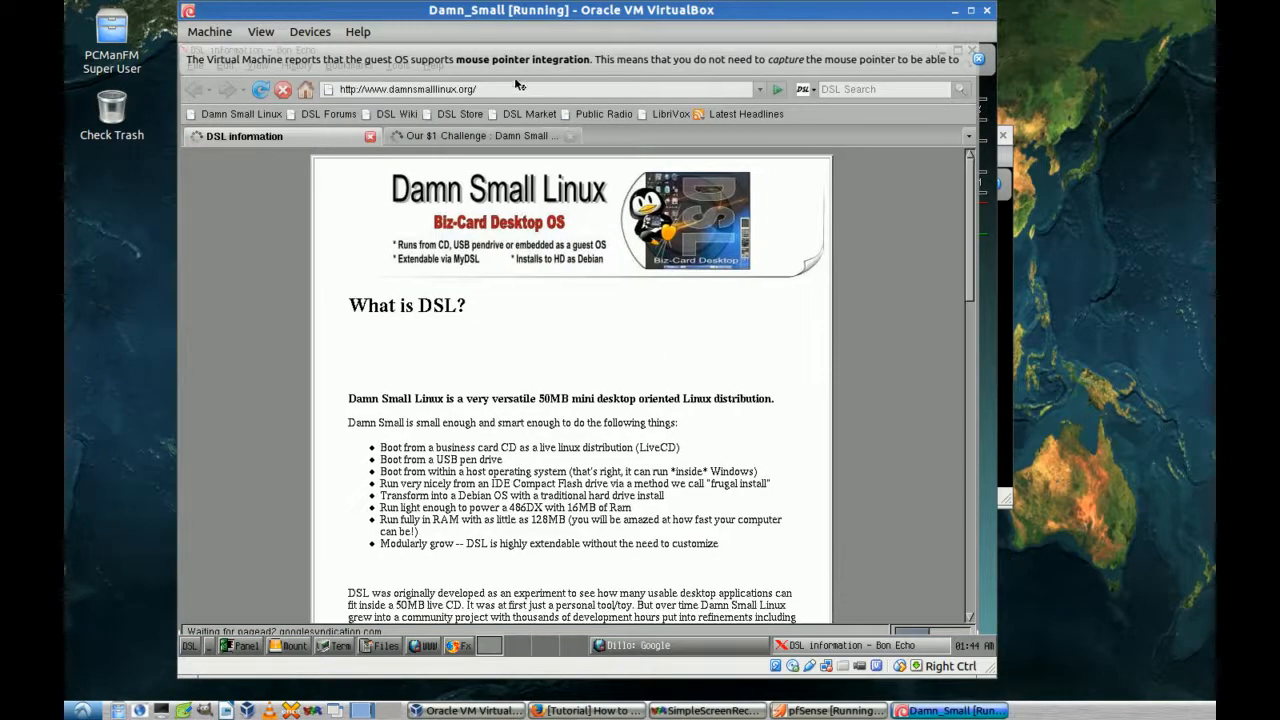
pyautogui.click(450, 88)
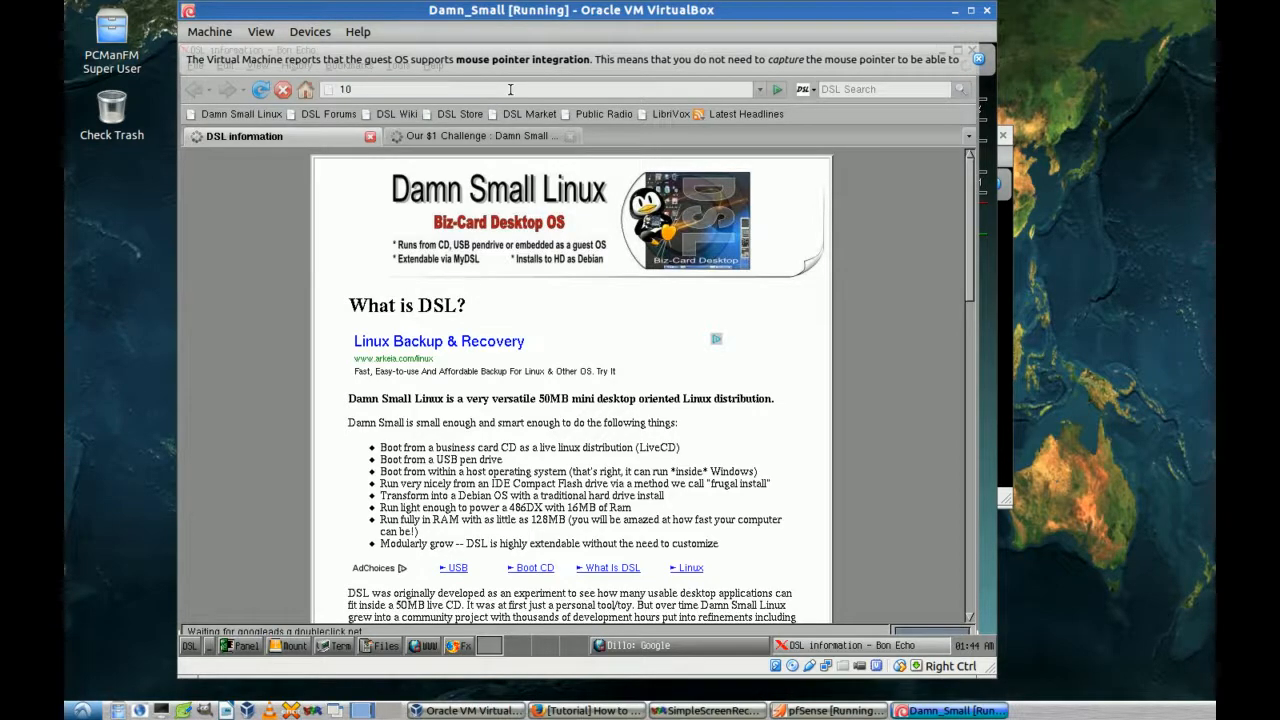
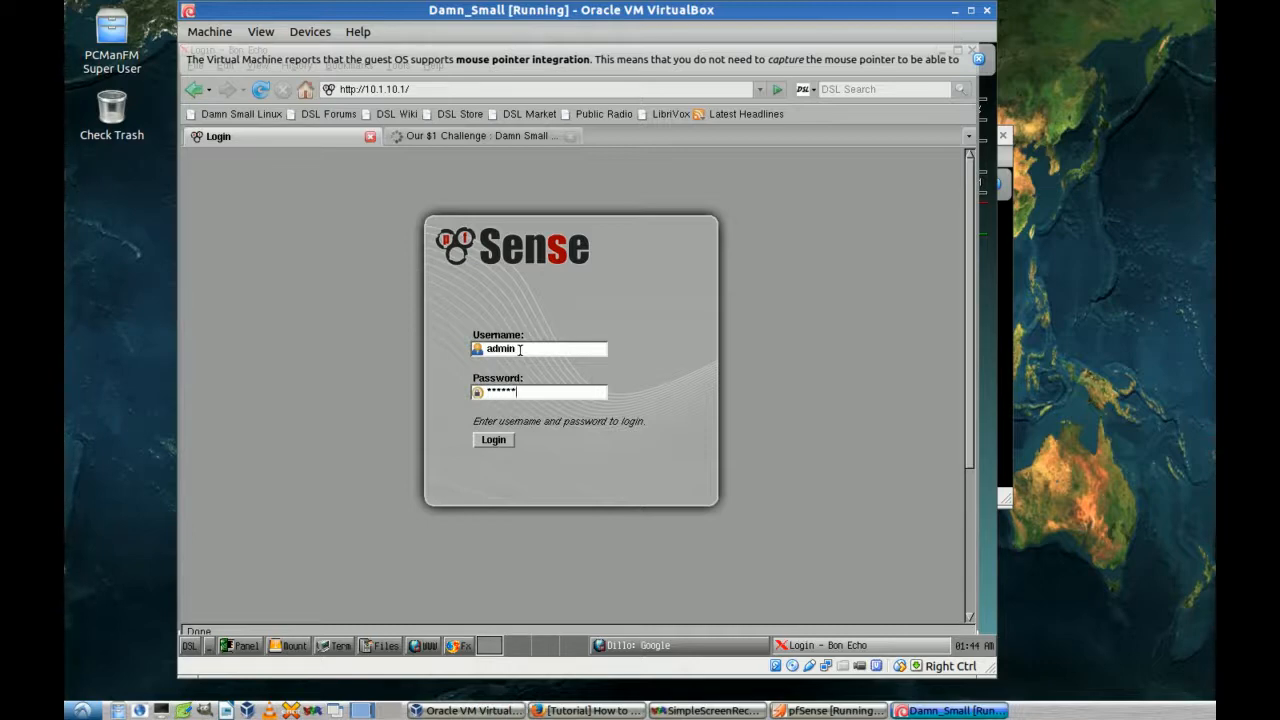
pyautogui.click(492, 440)
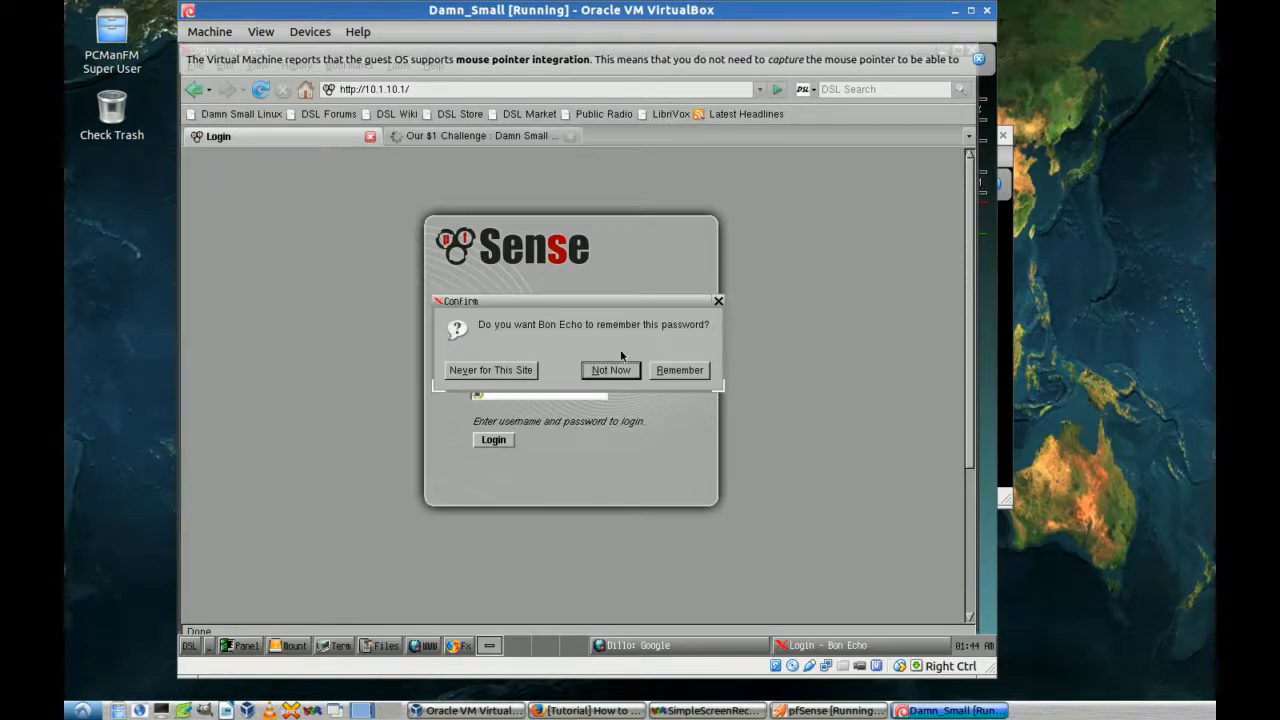
pyautogui.click(610, 370)
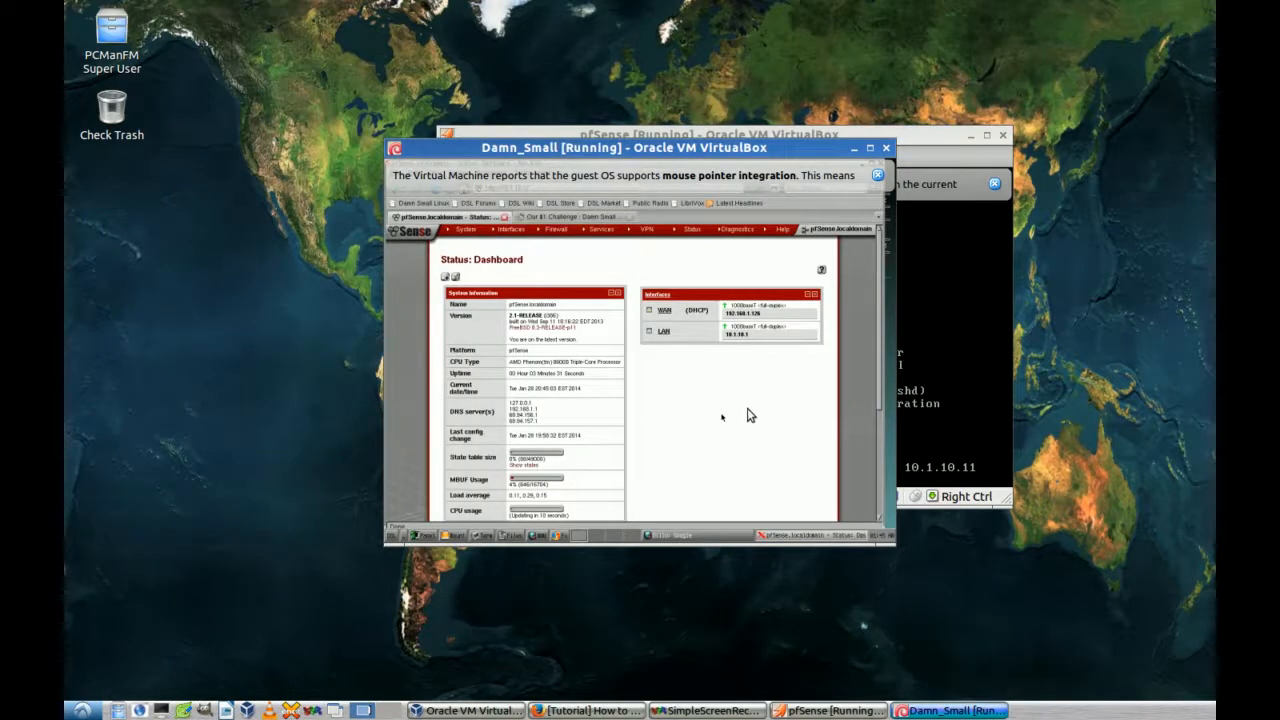
# Click back into the VM window and dismiss the mouse capture notice
pyautogui.click(722, 414)
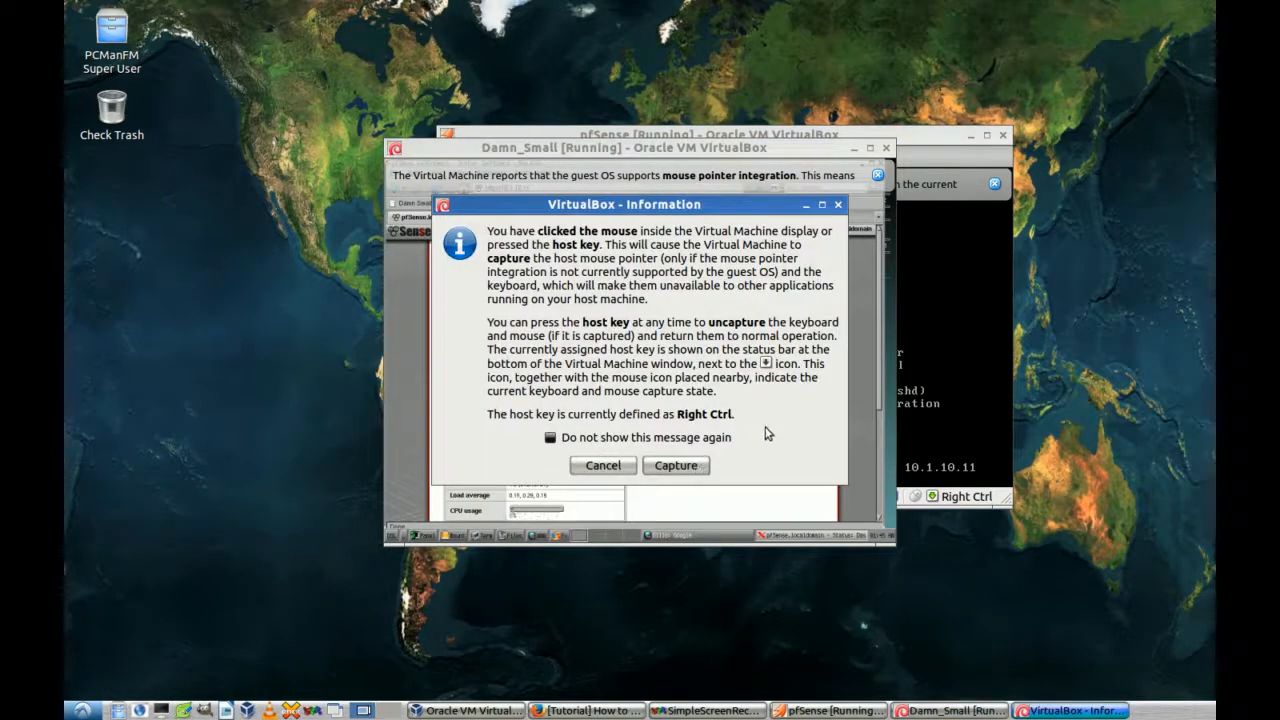
pyautogui.moveTo(888, 156)
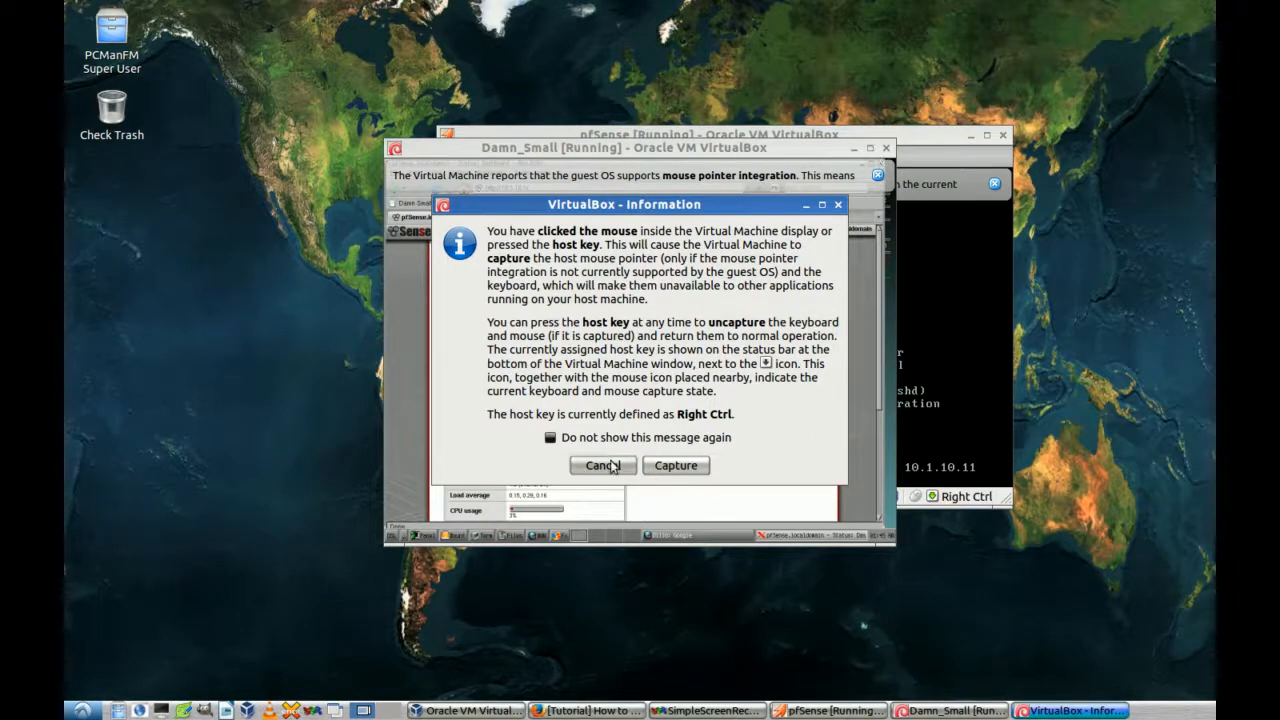
pyautogui.click(600, 464)
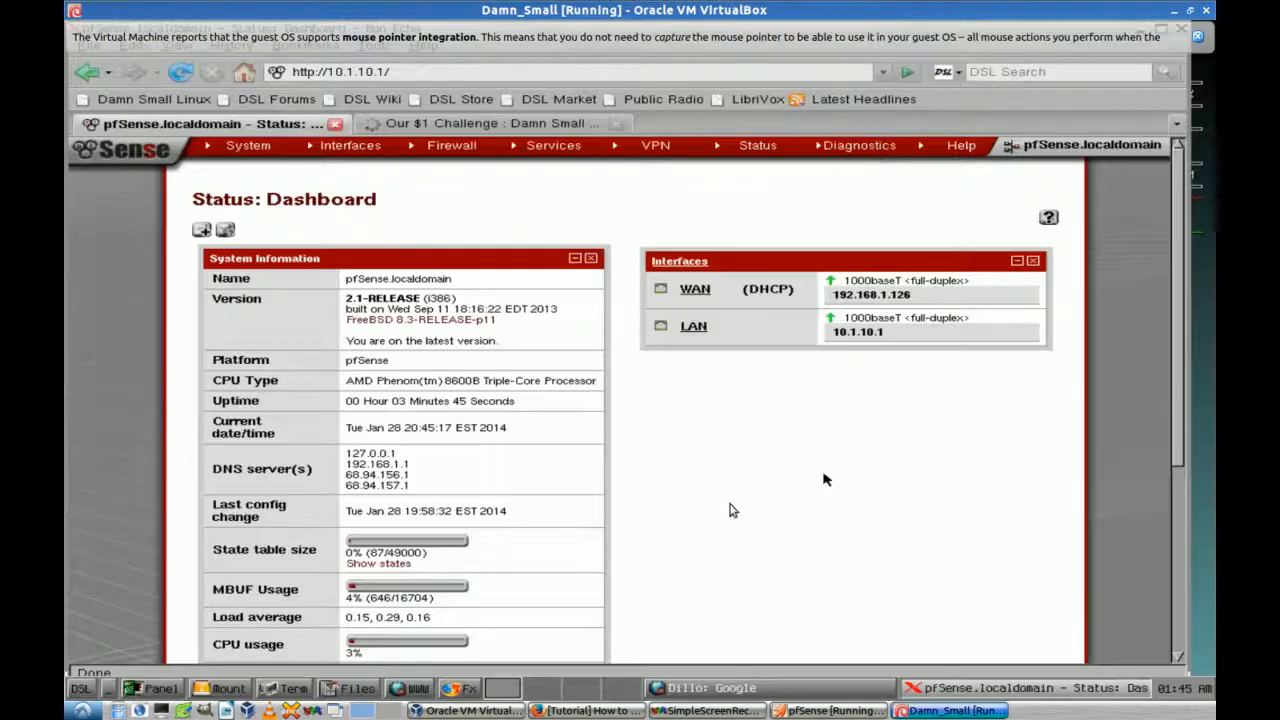
pyautogui.click(960, 144)
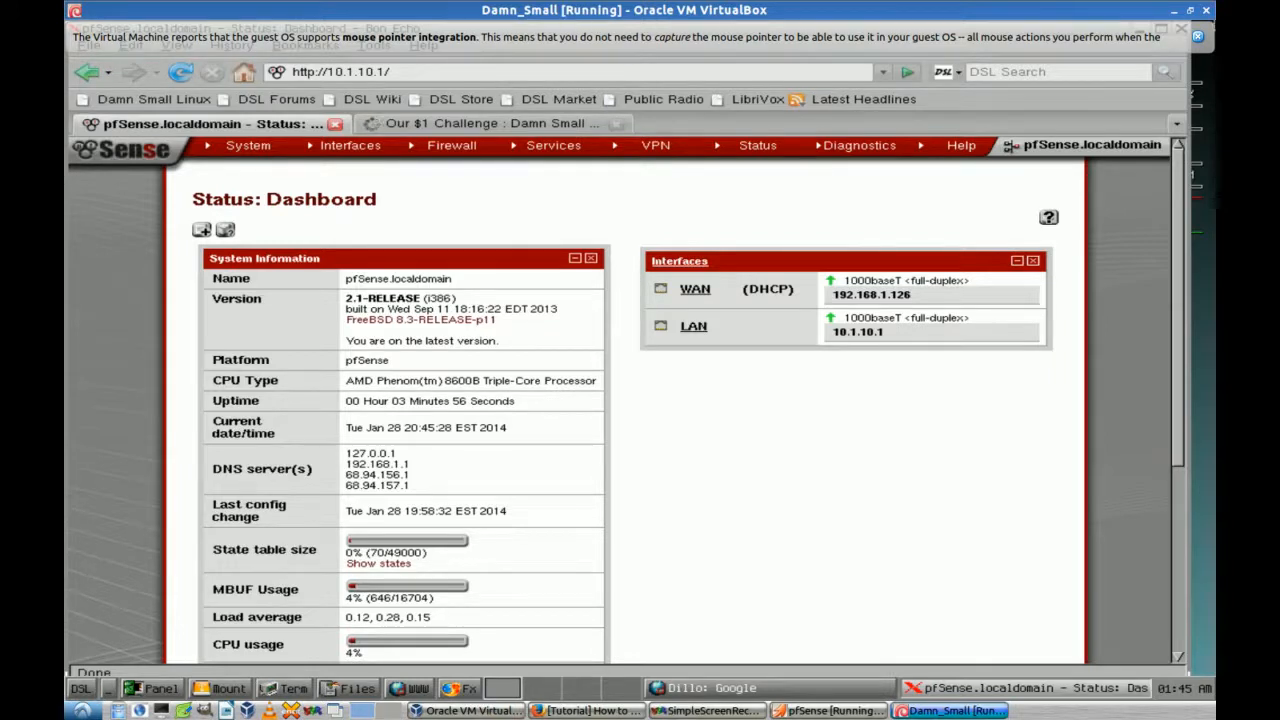
pyautogui.scroll(-3)
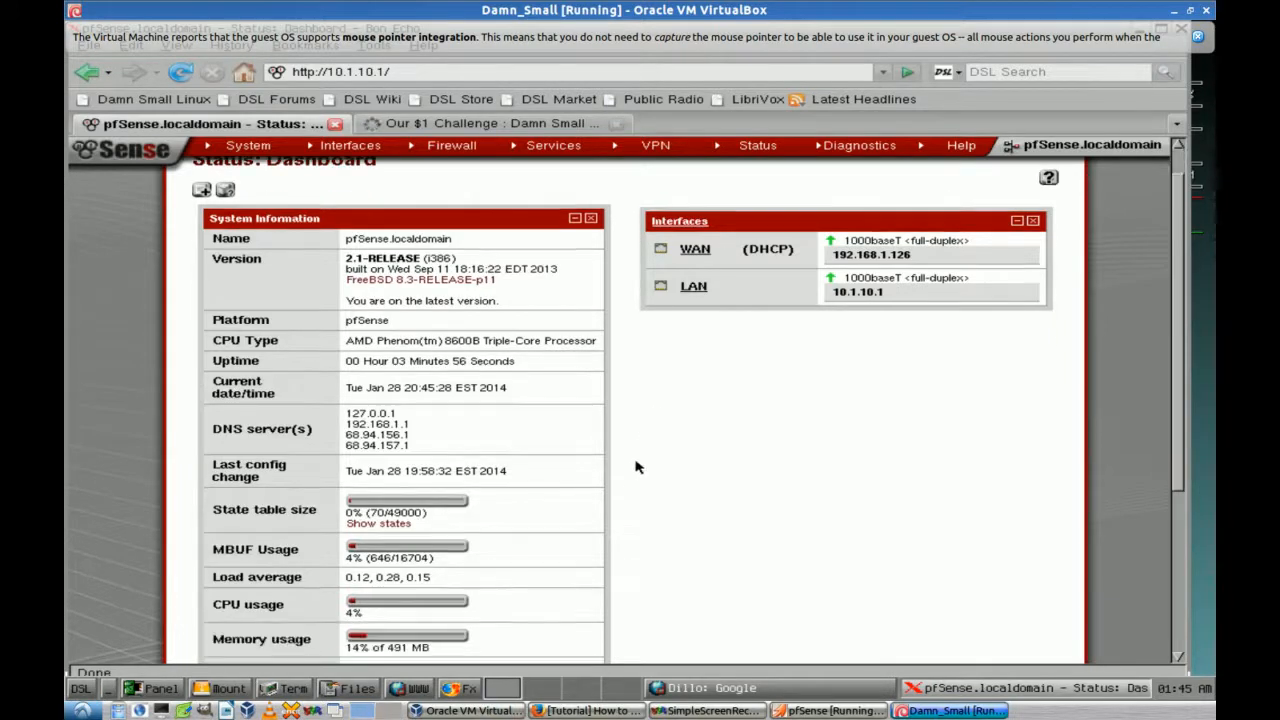
pyautogui.moveTo(308, 418)
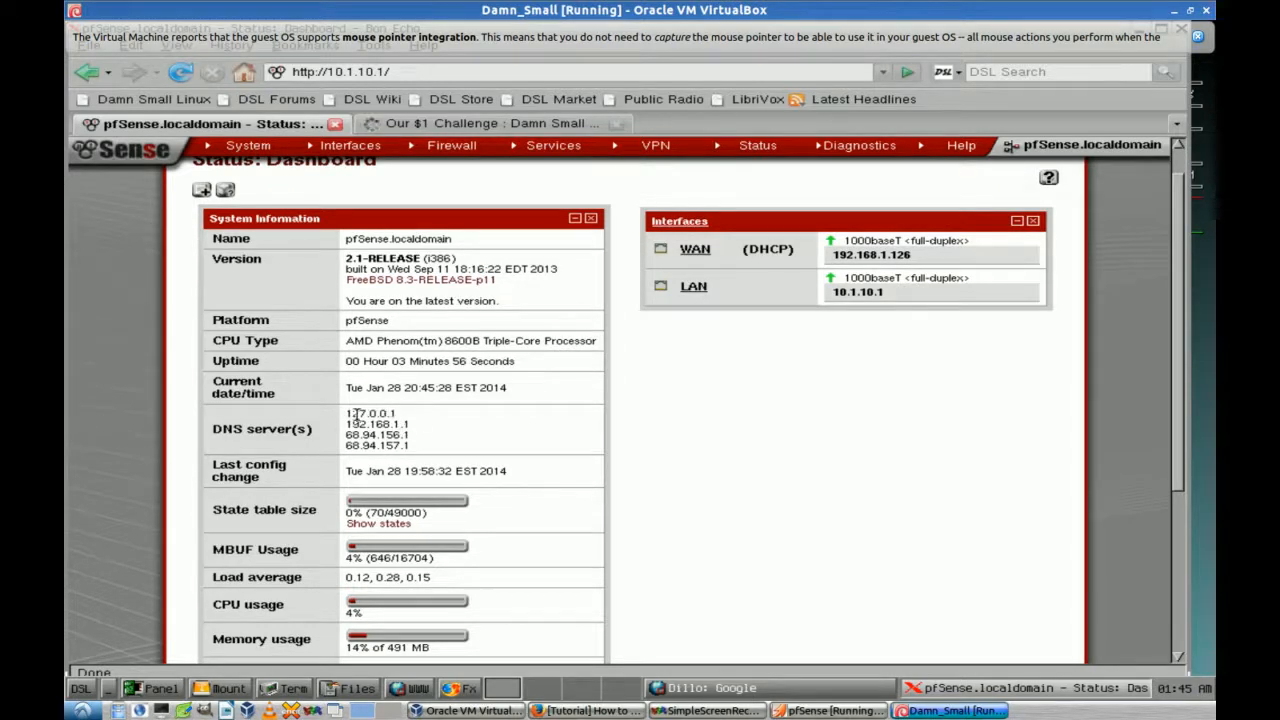
pyautogui.doubleClick(370, 412)
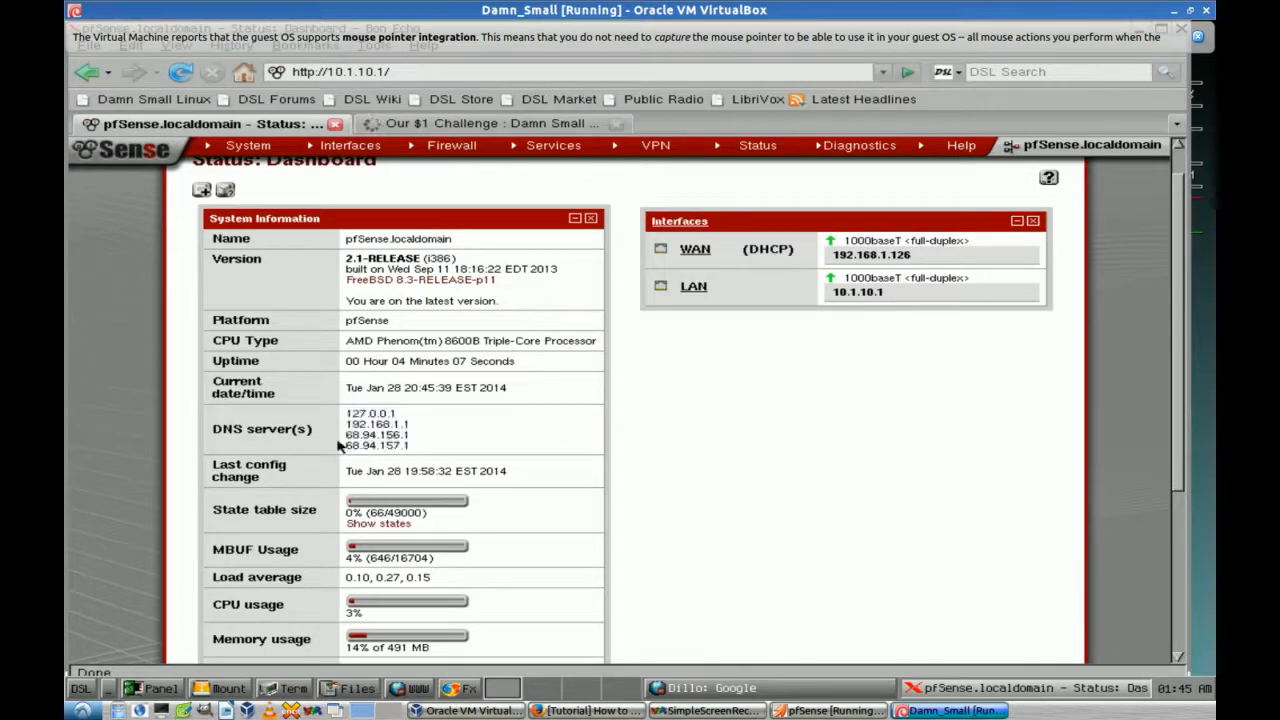
pyautogui.moveTo(516, 432)
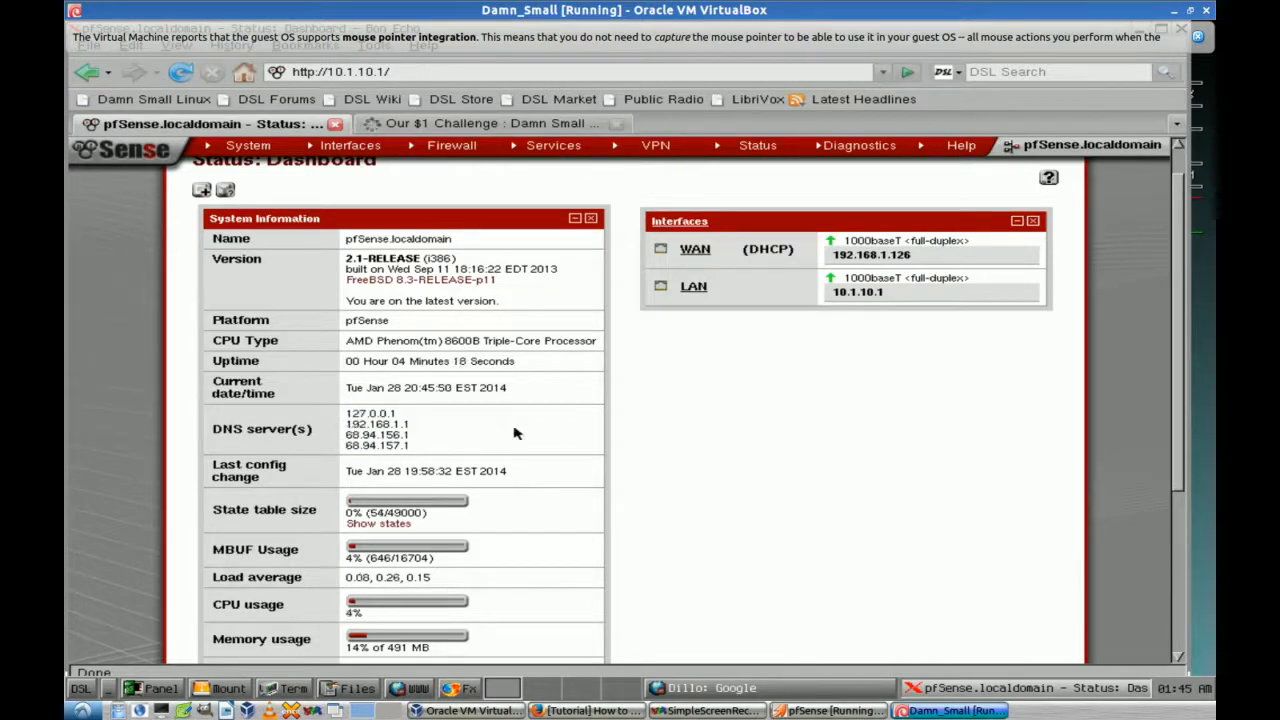
pyautogui.moveTo(420, 444)
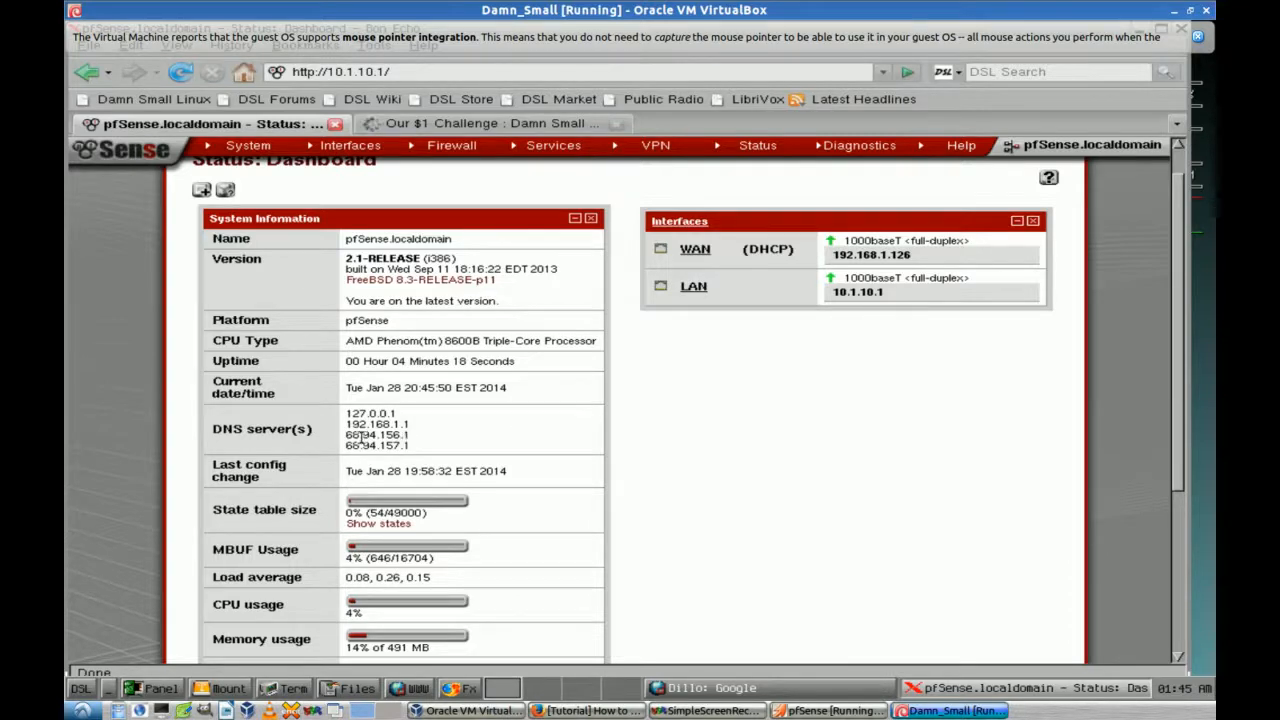
pyautogui.moveTo(436, 578)
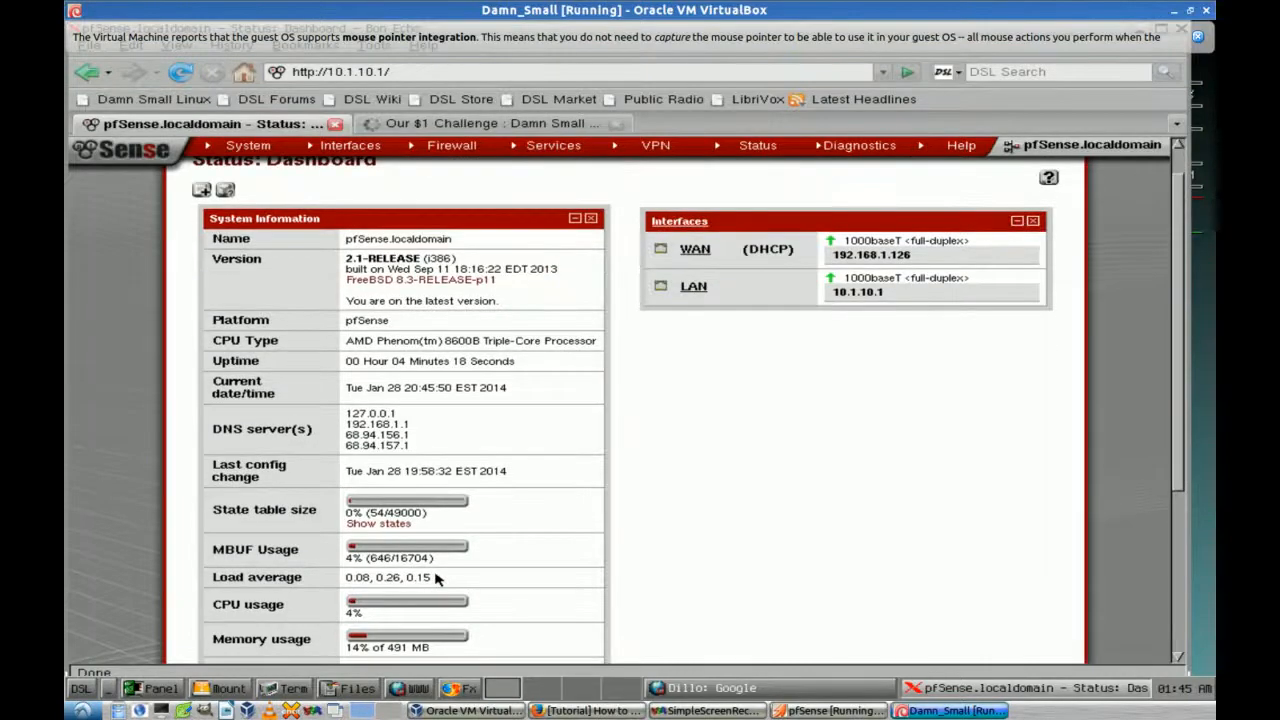
pyautogui.moveTo(396, 410)
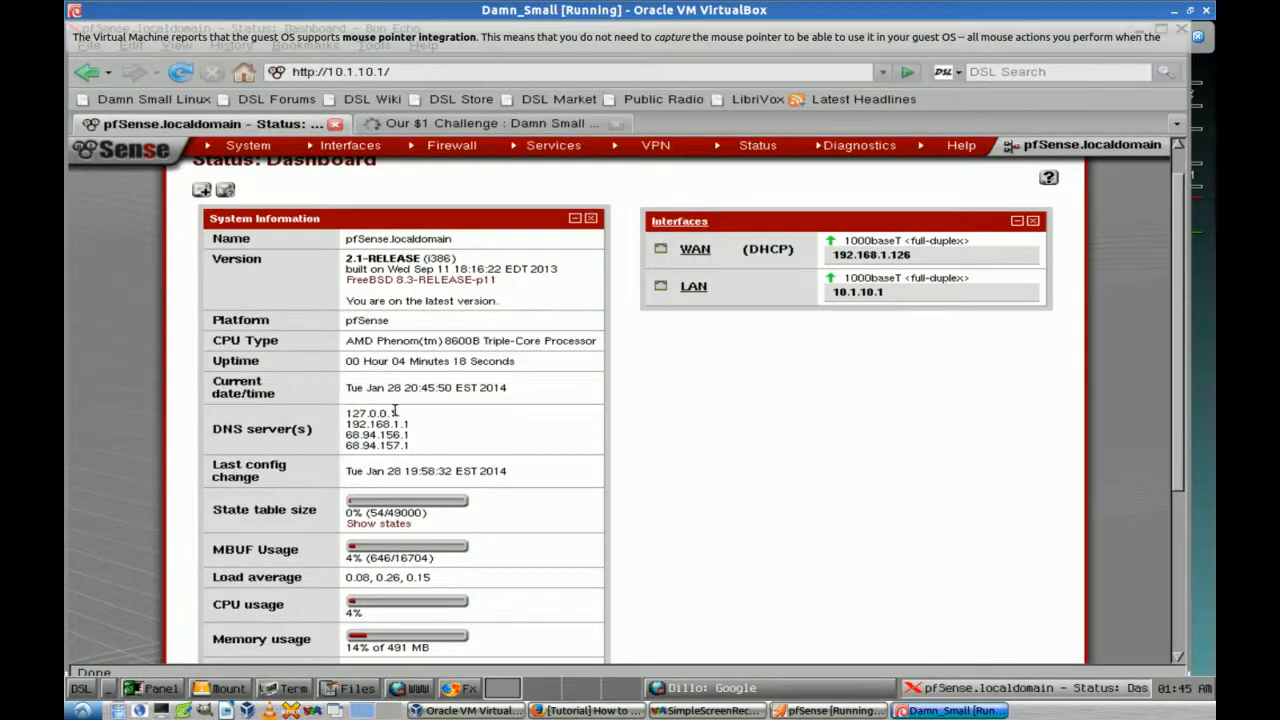
pyautogui.moveTo(236, 456)
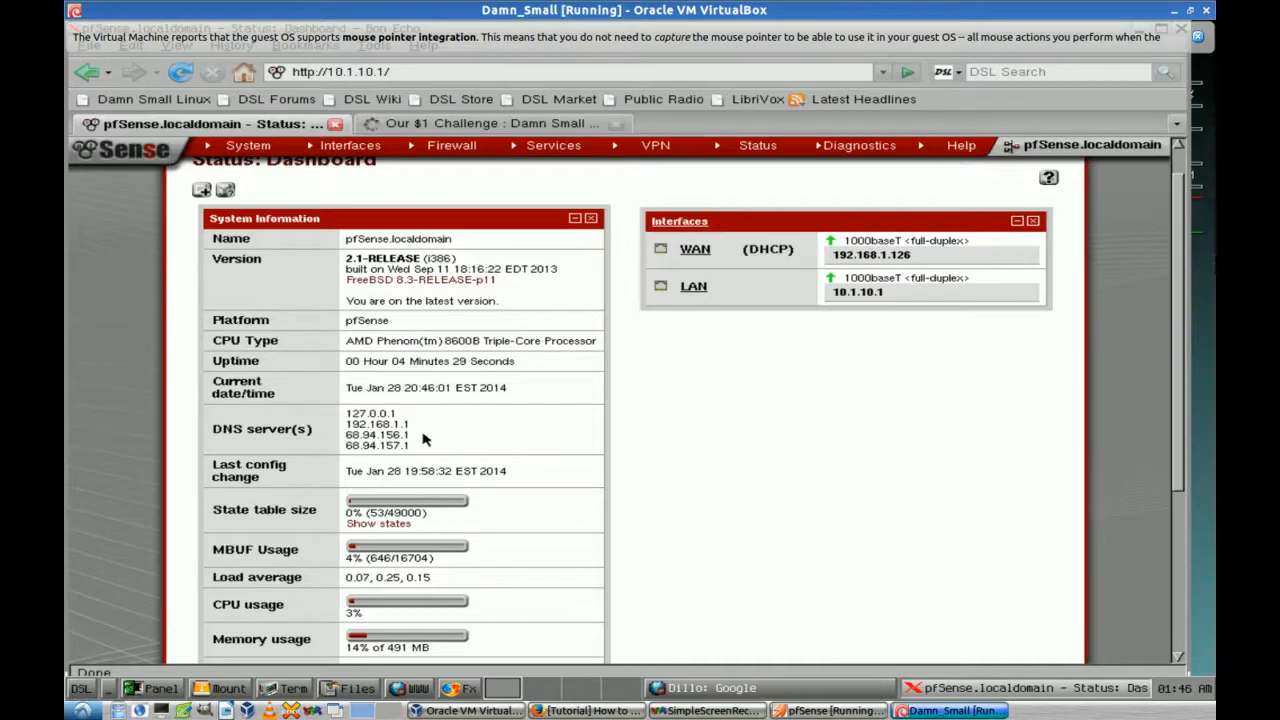
pyautogui.moveTo(372, 414)
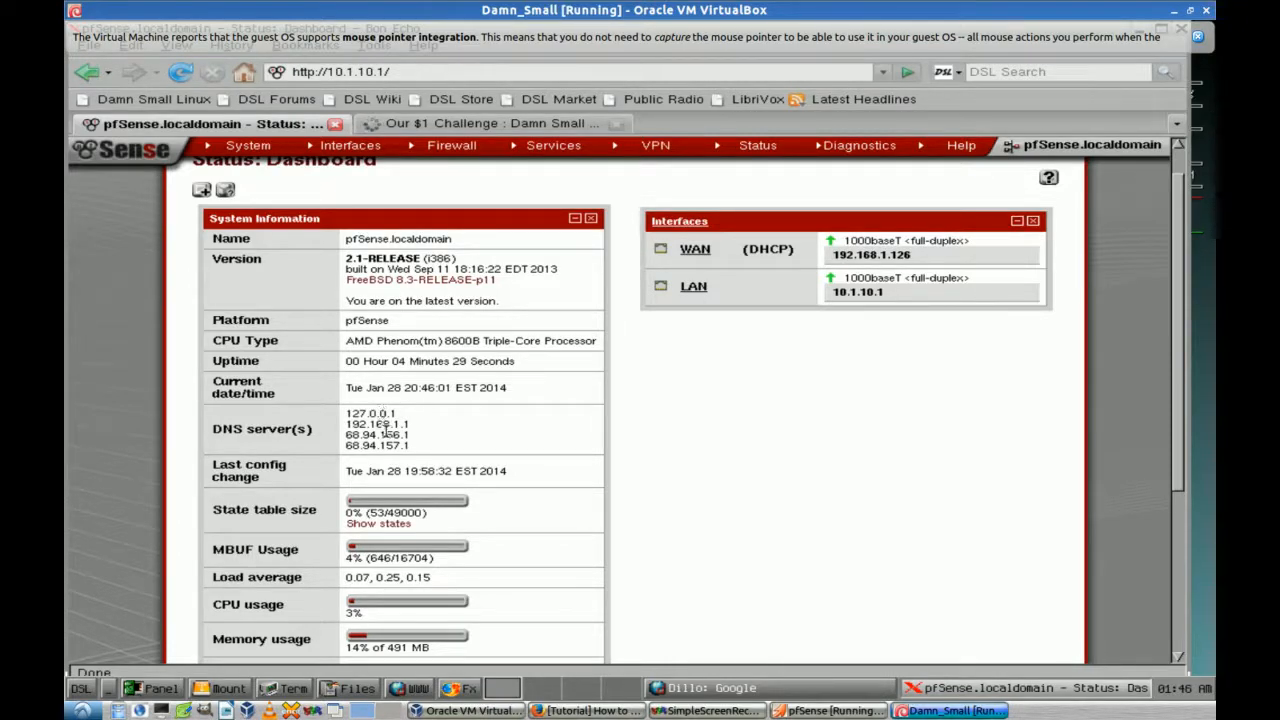
pyautogui.moveTo(448, 424)
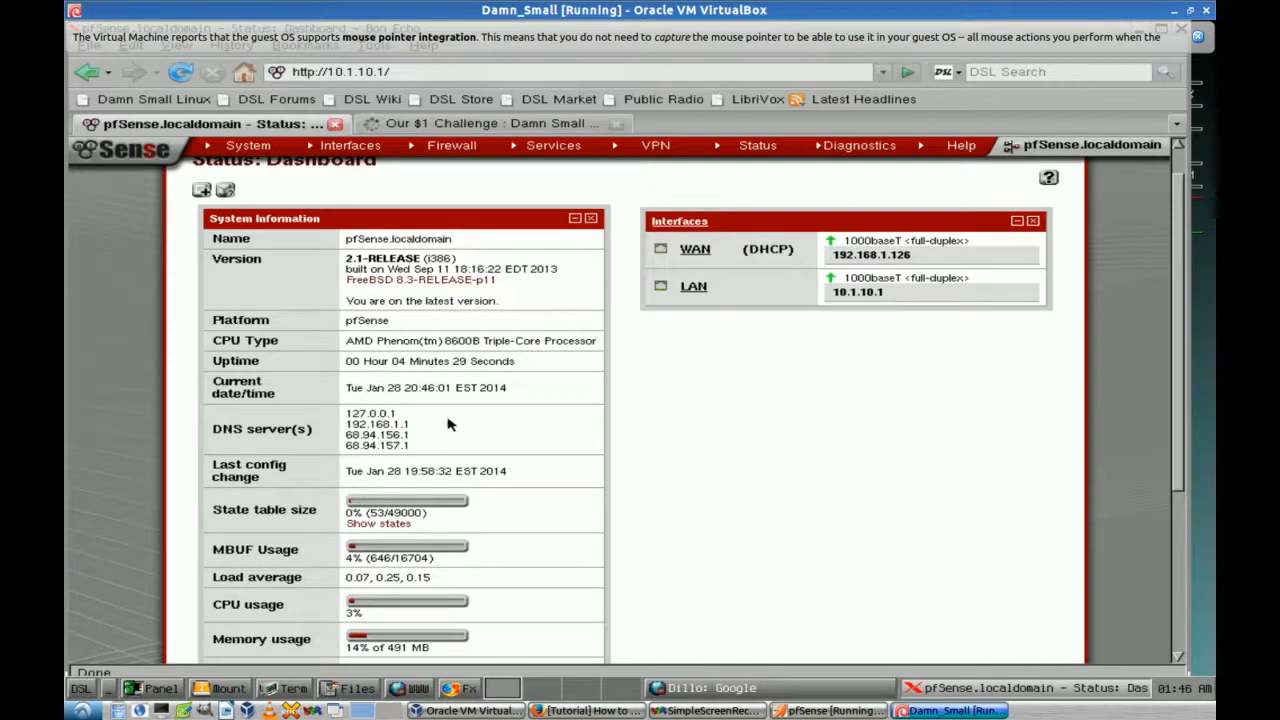
pyautogui.moveTo(424, 424)
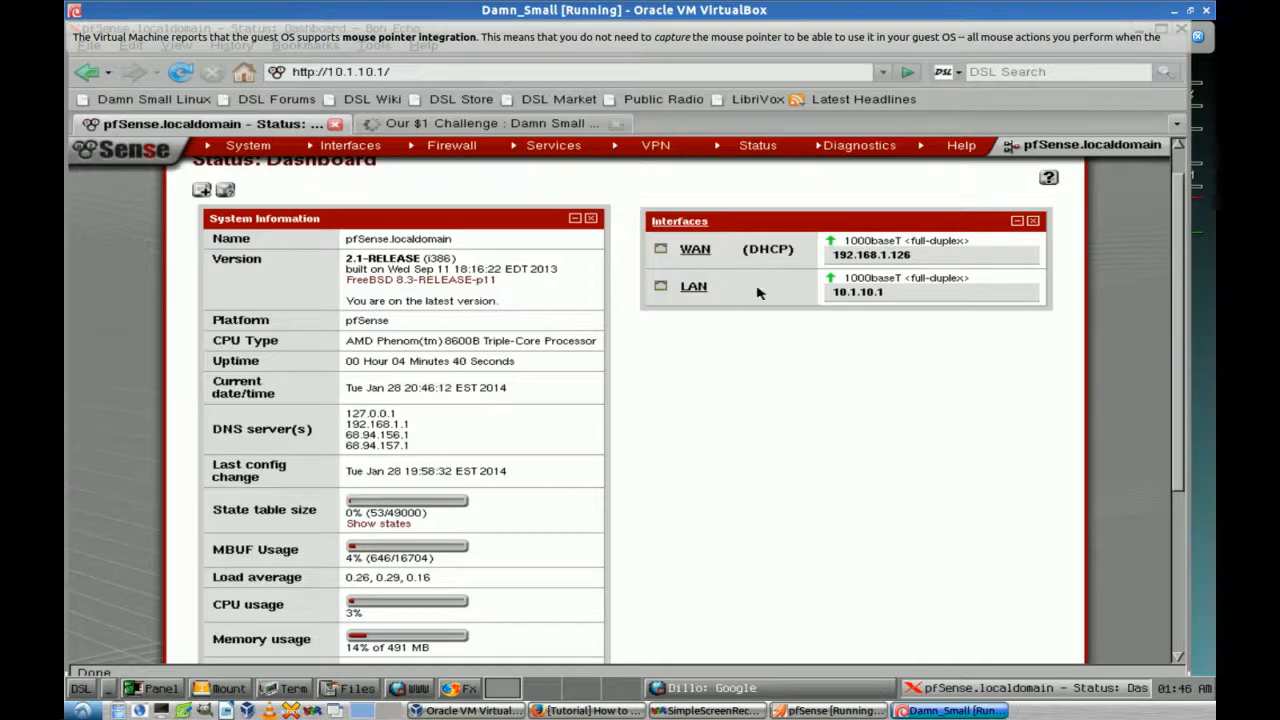
pyautogui.click(552, 144)
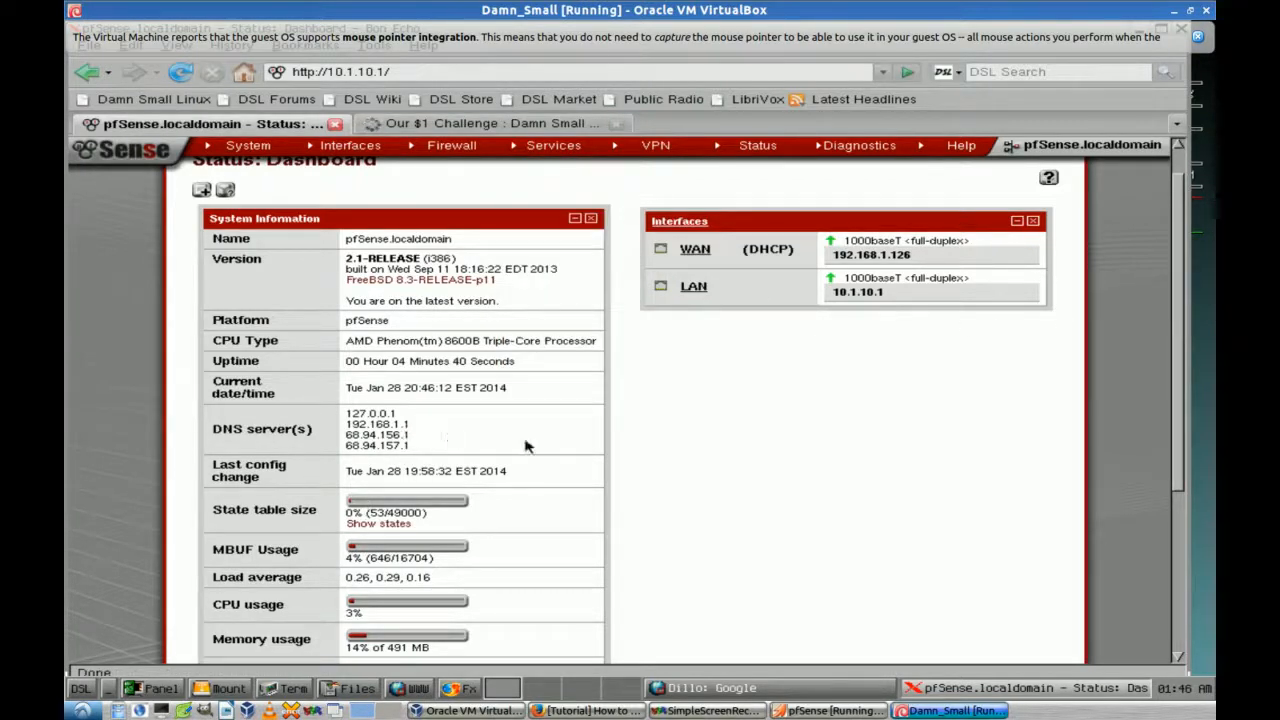
pyautogui.click(248, 144)
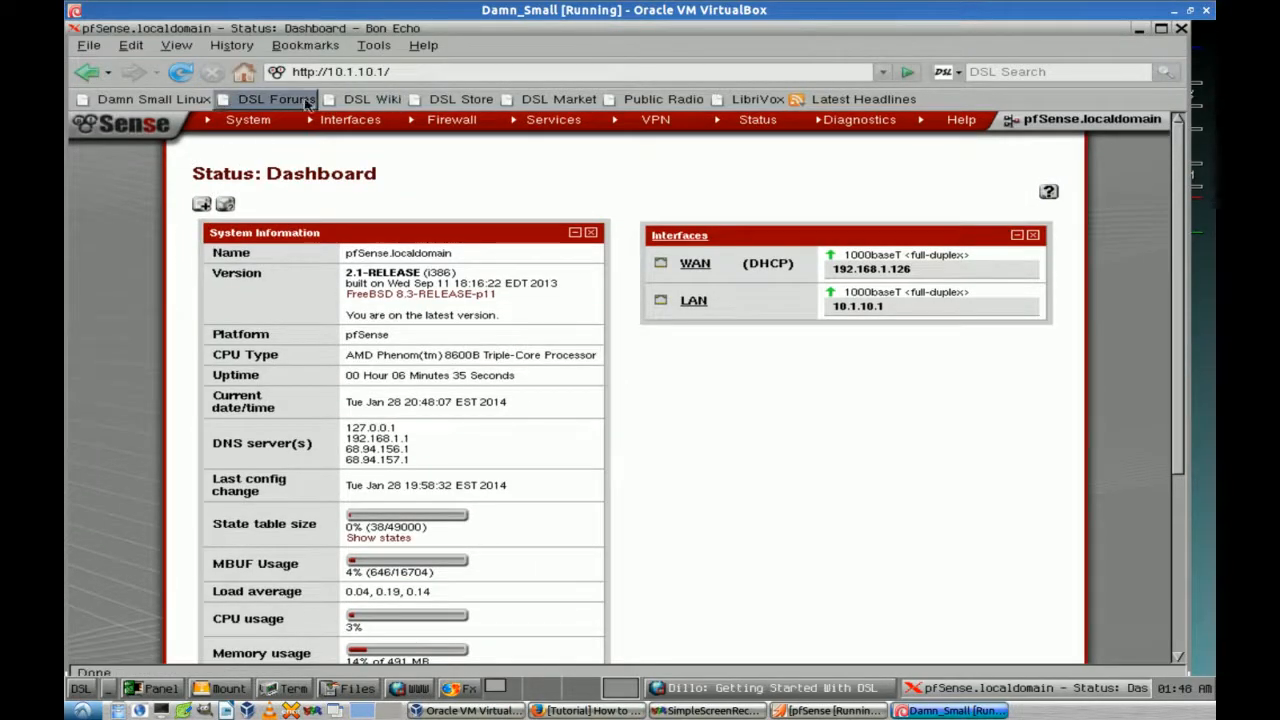
# Open System: Advanced and view its Firewall/NAT, Networking and Miscellaneous pages
pyautogui.click(248, 120)
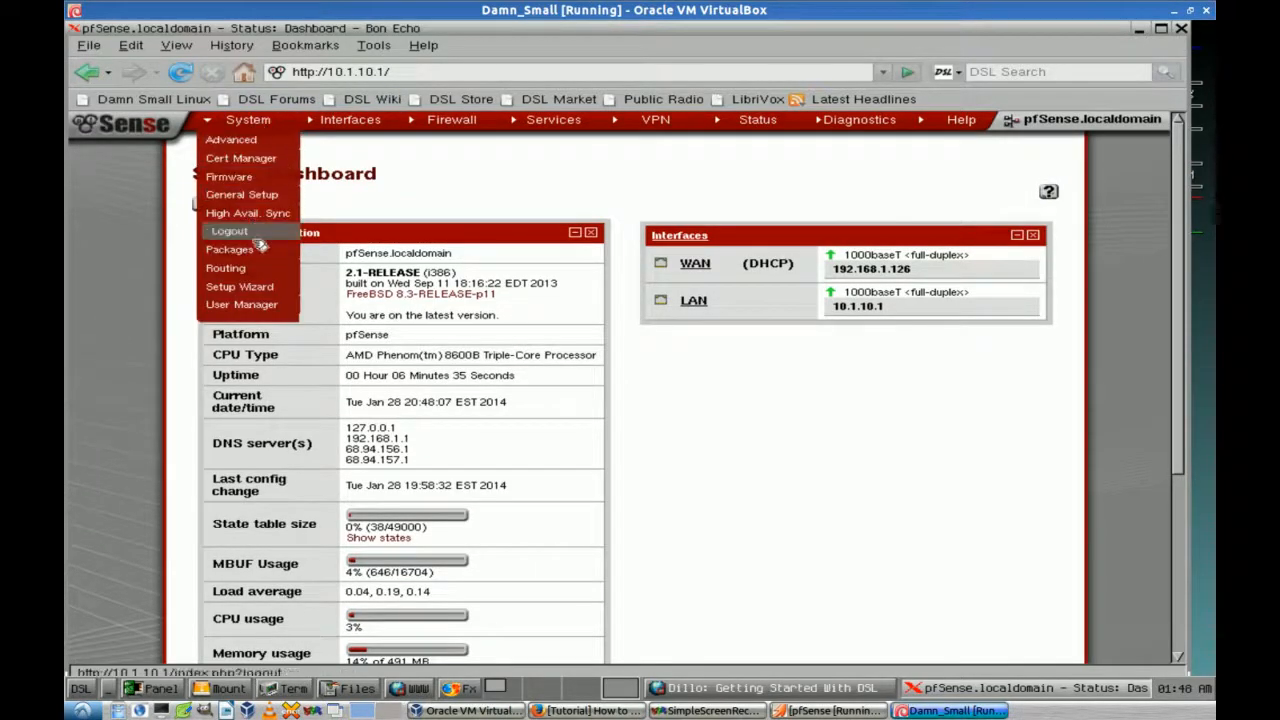
pyautogui.moveTo(260, 136)
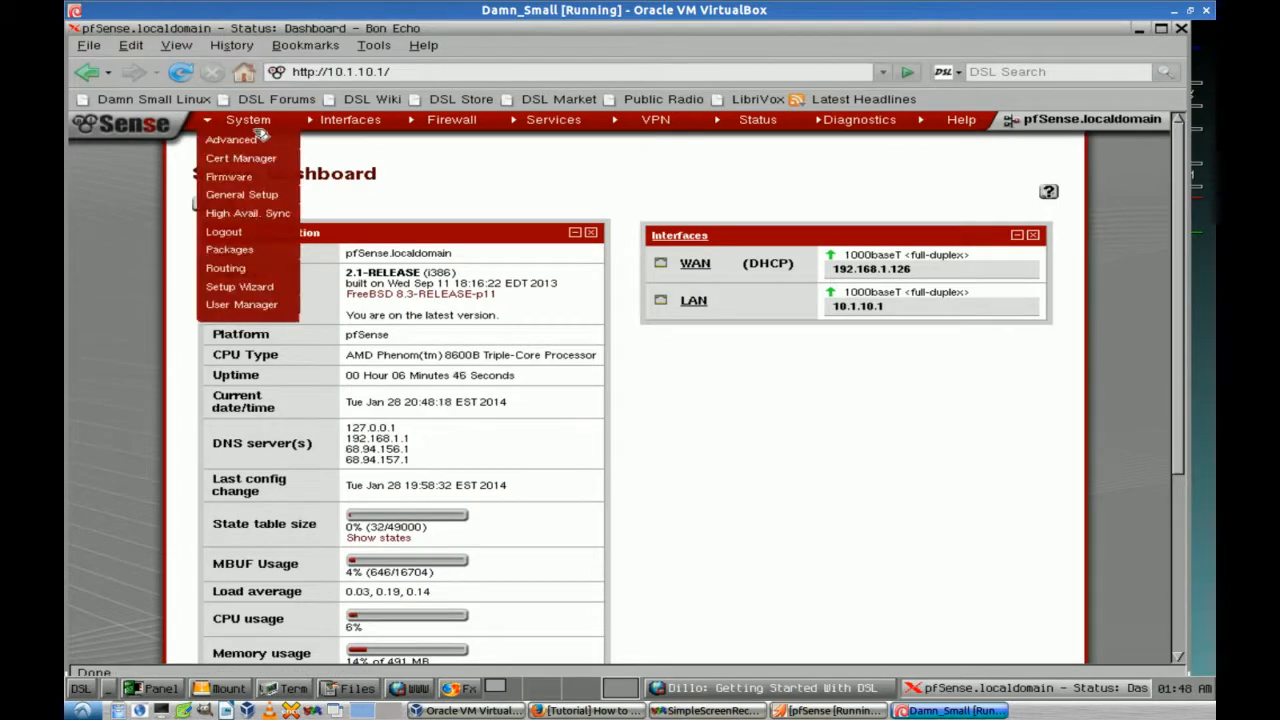
pyautogui.click(232, 140)
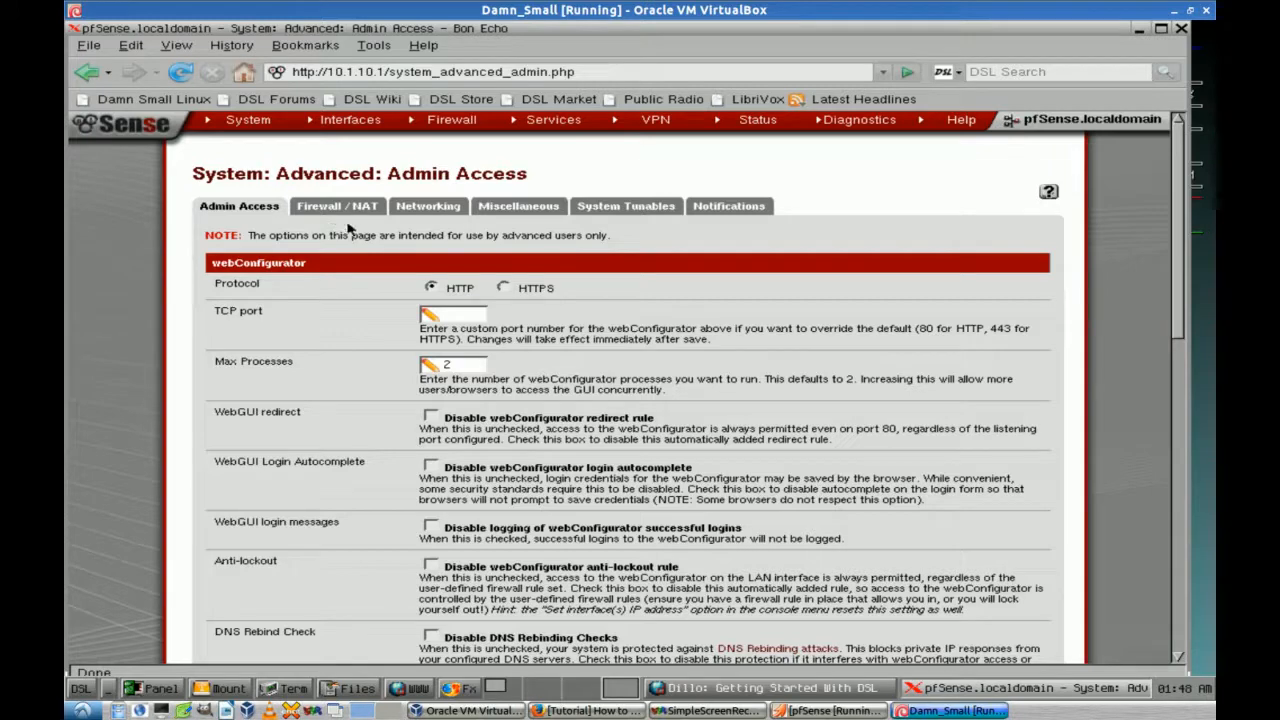
pyautogui.click(336, 206)
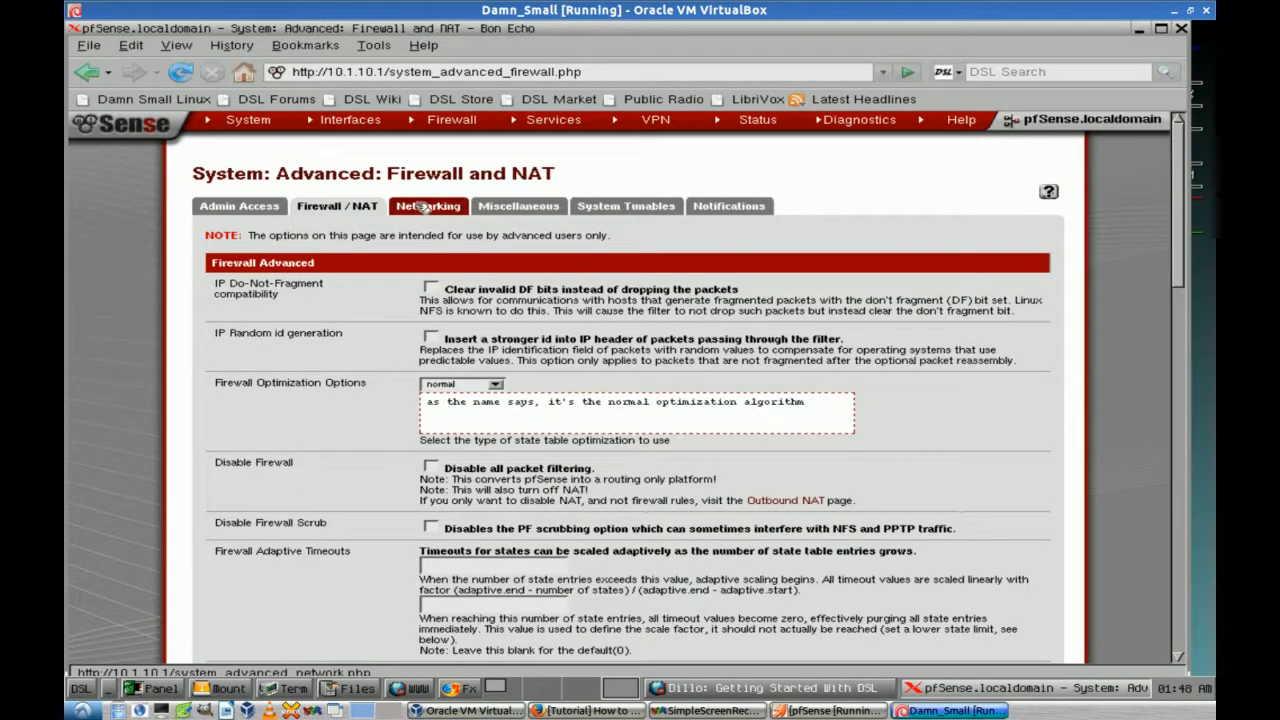
pyautogui.click(428, 206)
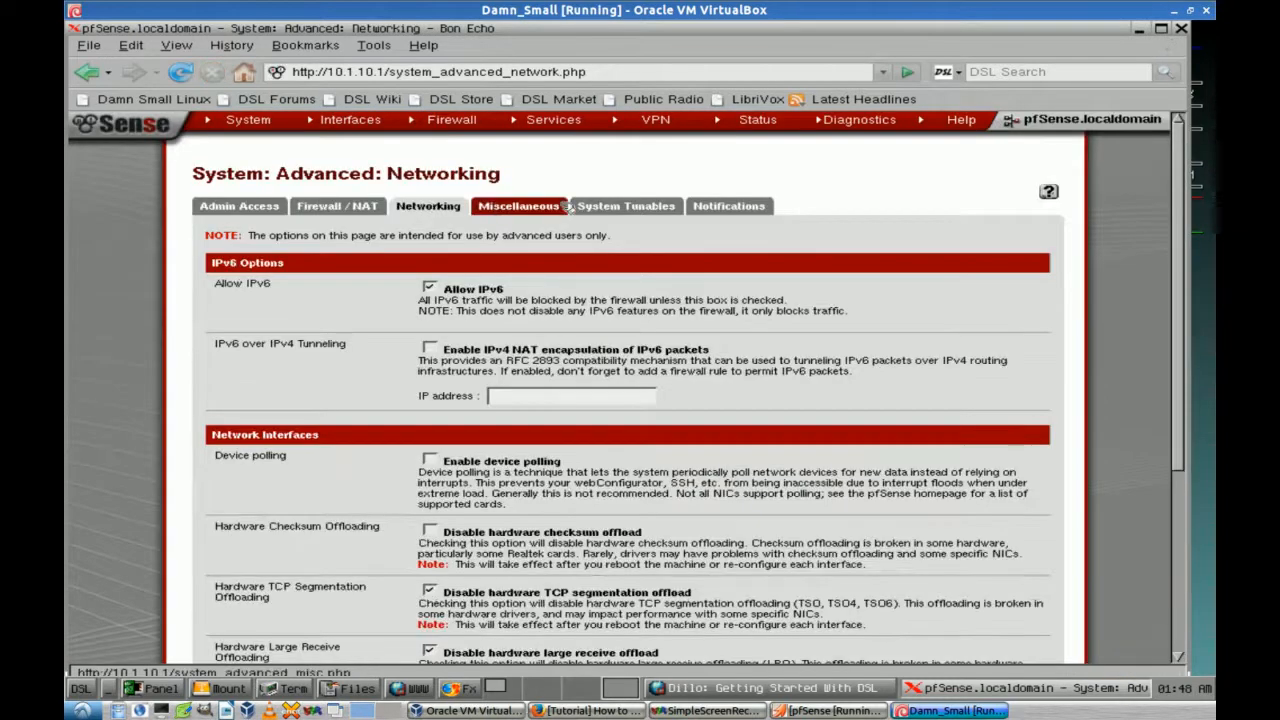
pyautogui.click(518, 206)
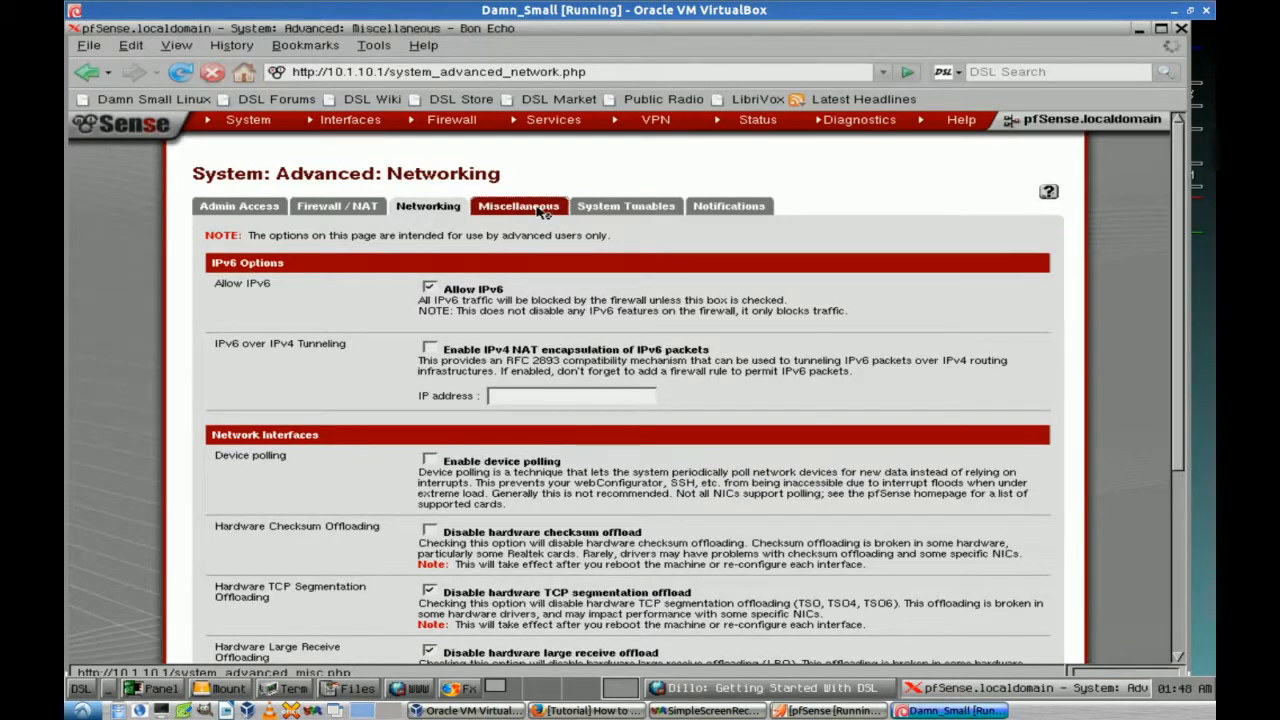
pyautogui.click(518, 206)
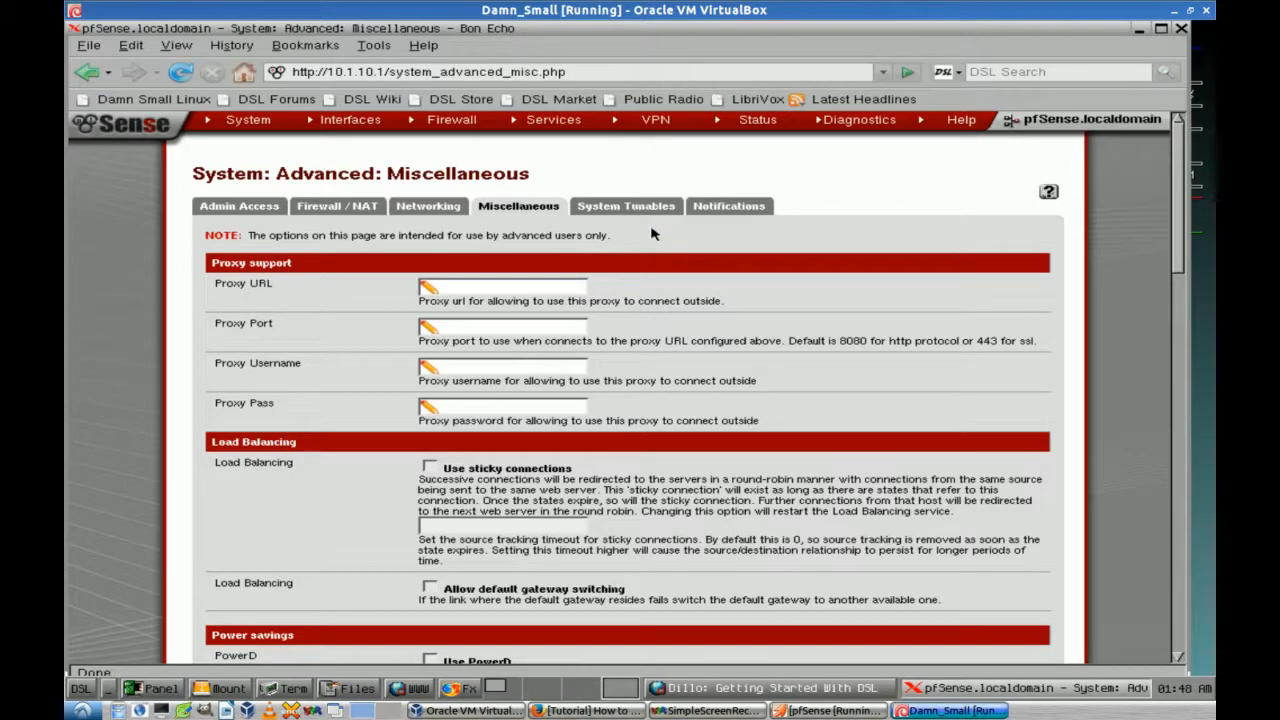
# View the System Tunables list, then switch to the Notifications page with Growl and SMTP options
pyautogui.click(626, 204)
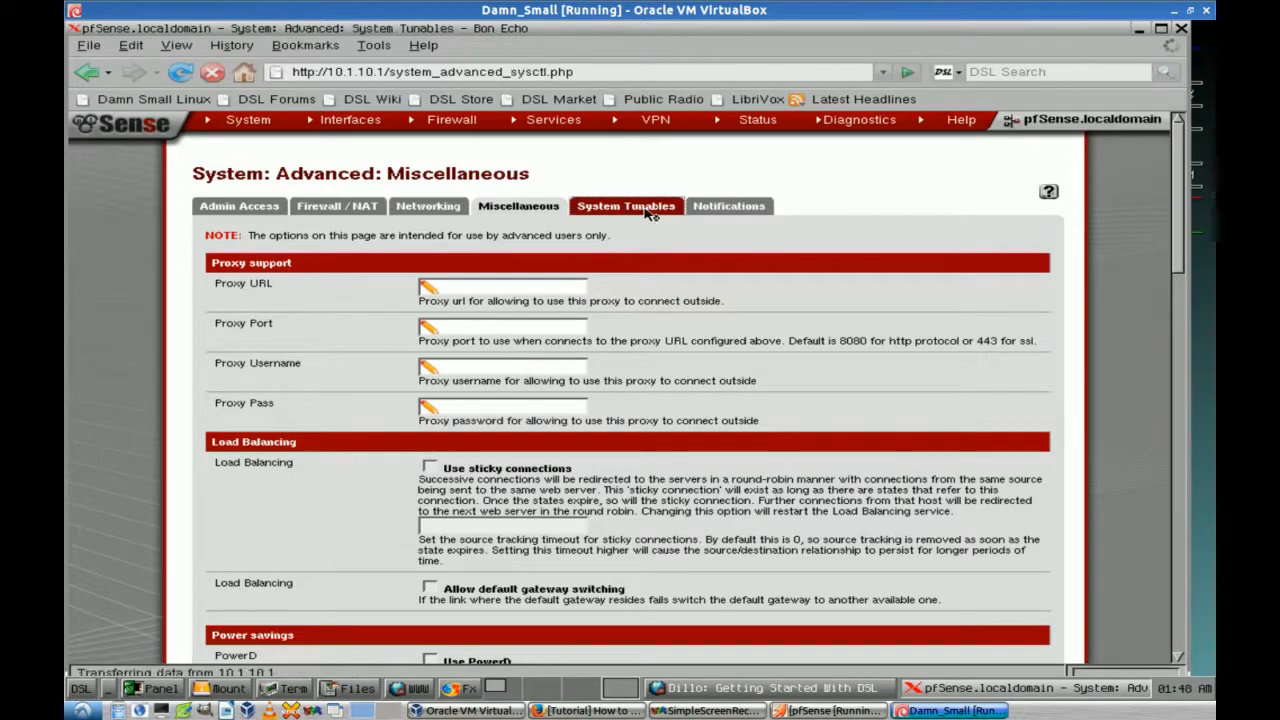
pyautogui.click(626, 206)
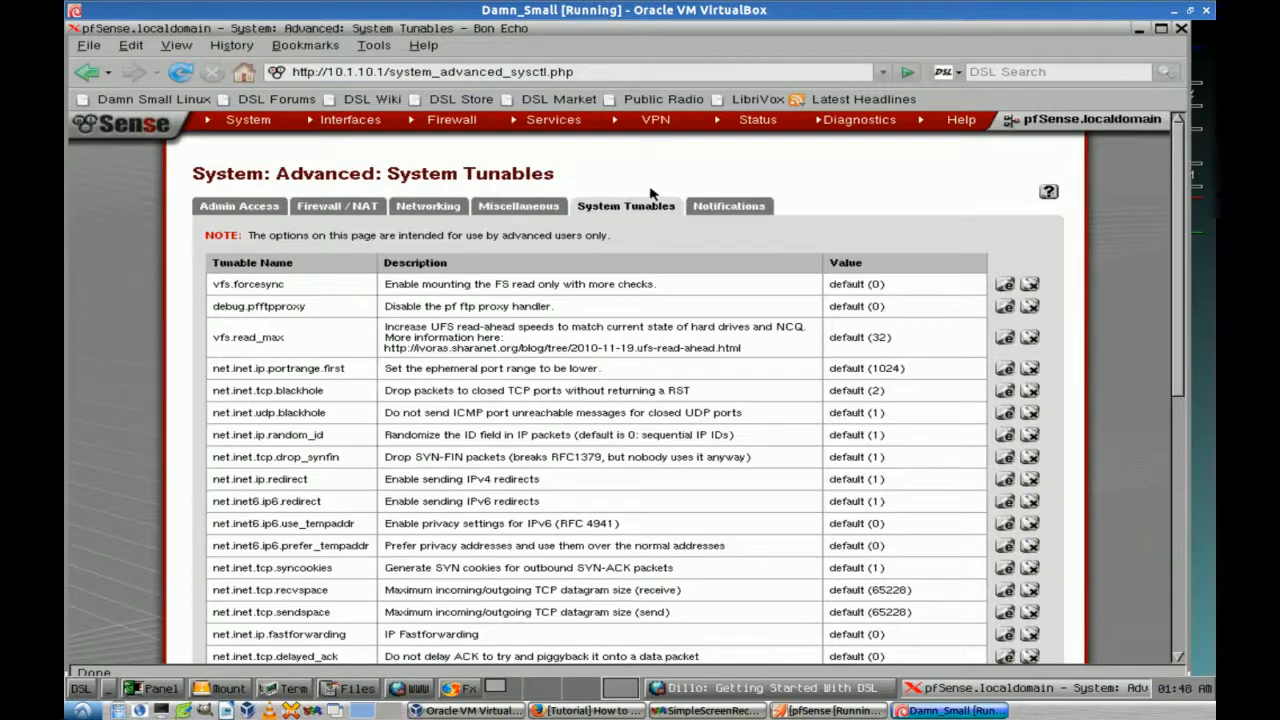
pyautogui.moveTo(538, 302)
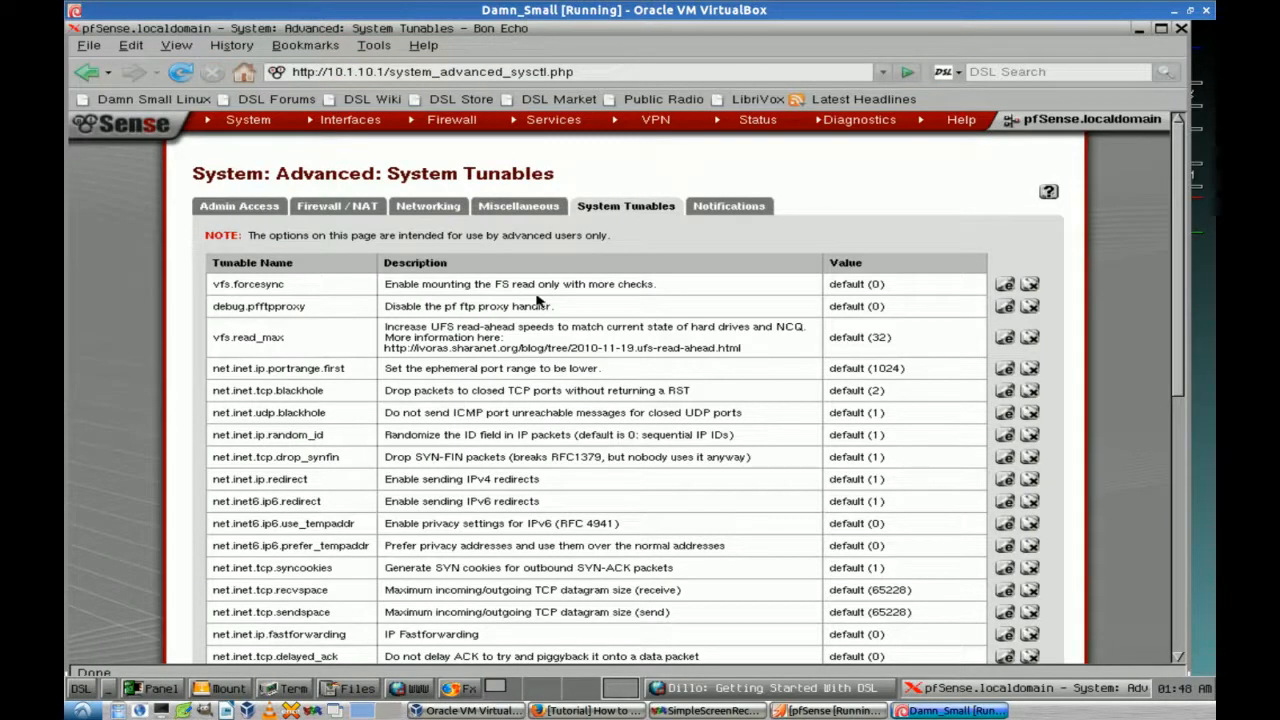
pyautogui.click(724, 688)
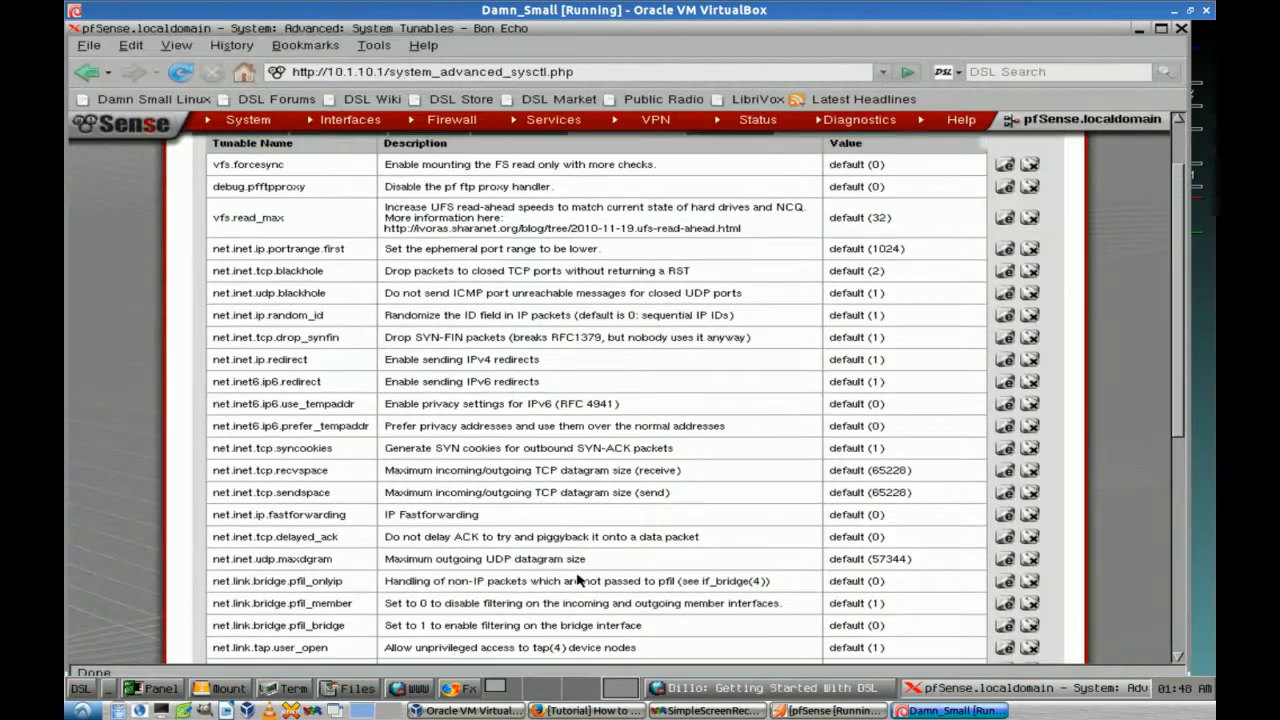
pyautogui.scroll(3)
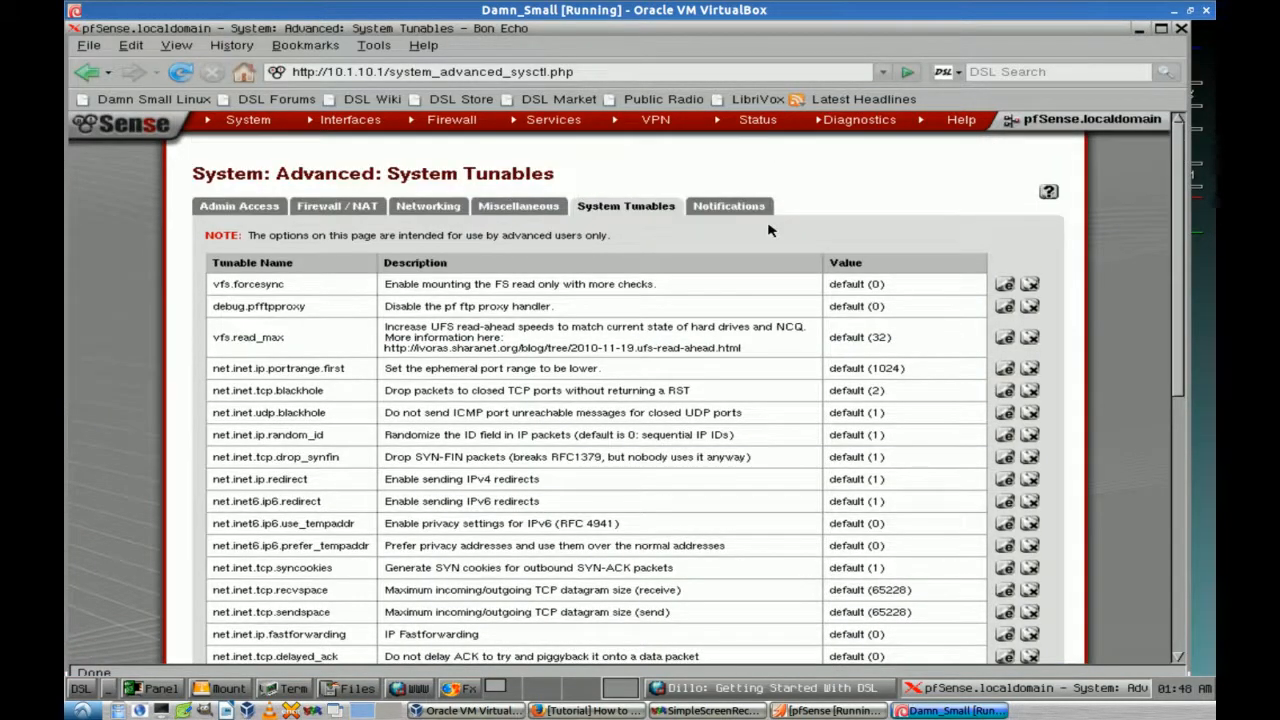
pyautogui.click(728, 206)
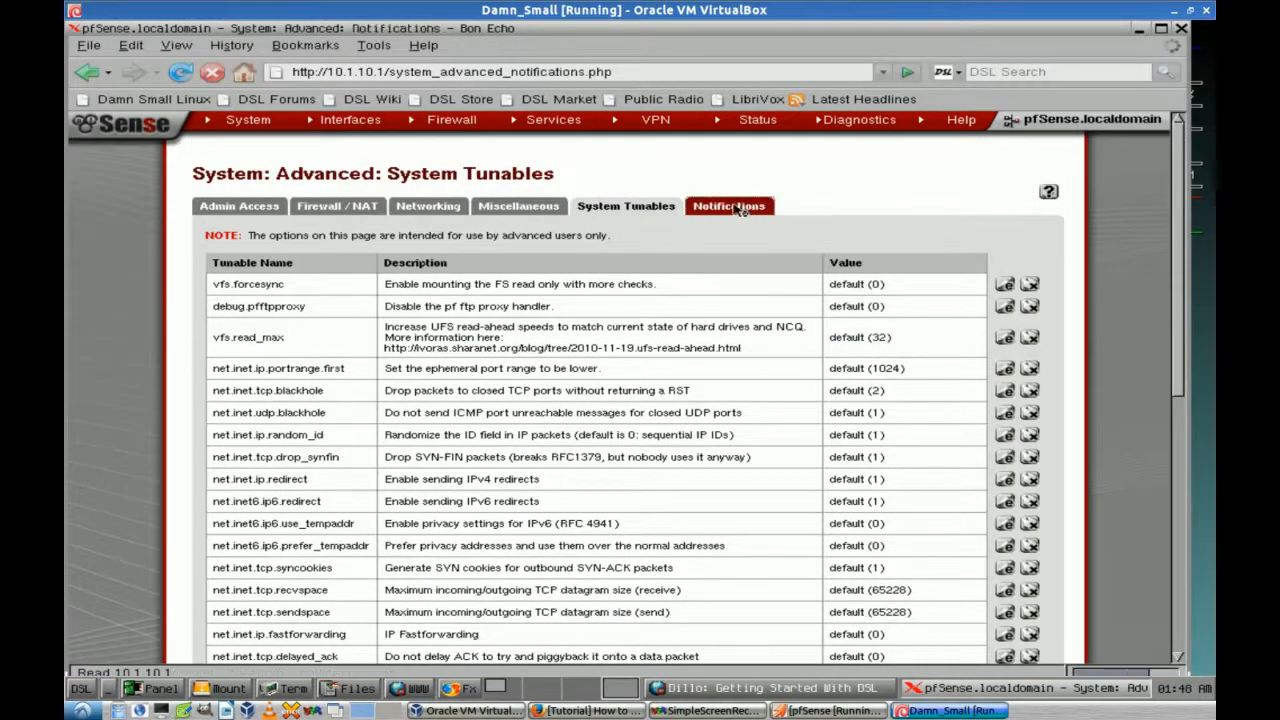
pyautogui.click(728, 206)
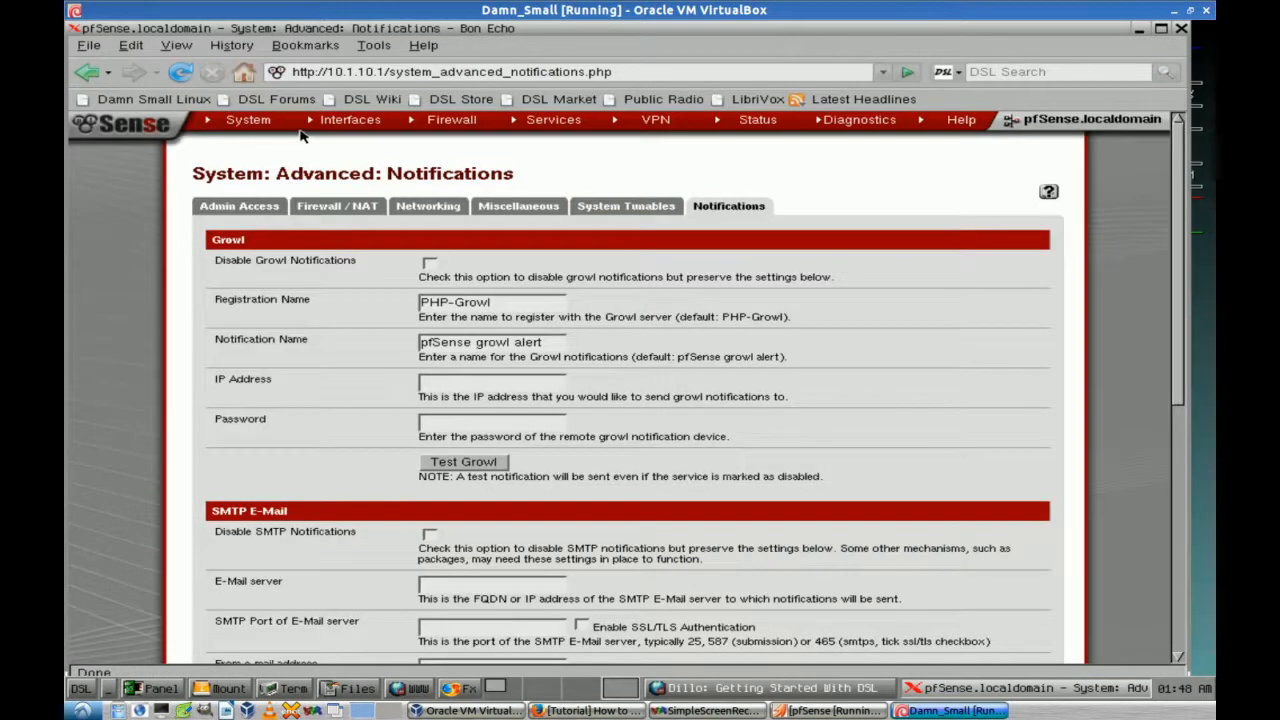
# Toggle between the pfSense navigation menus and leave the Status dropdown open
pyautogui.click(756, 120)
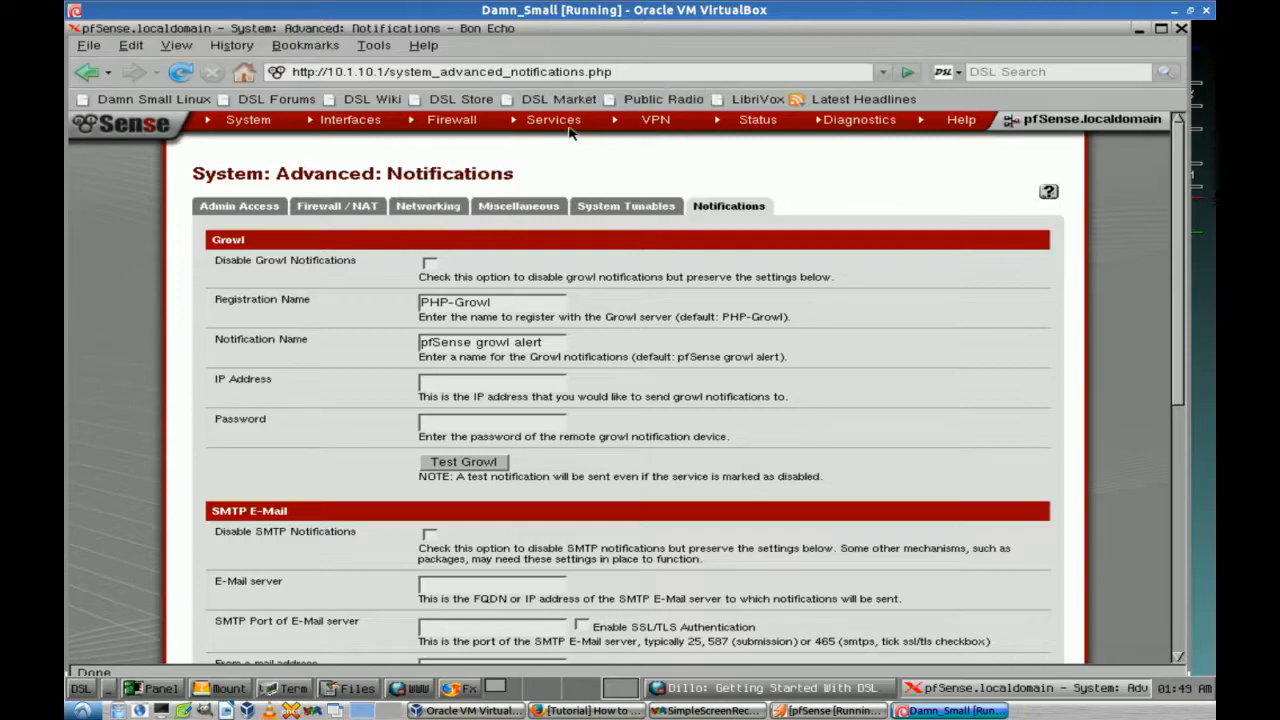
pyautogui.click(552, 120)
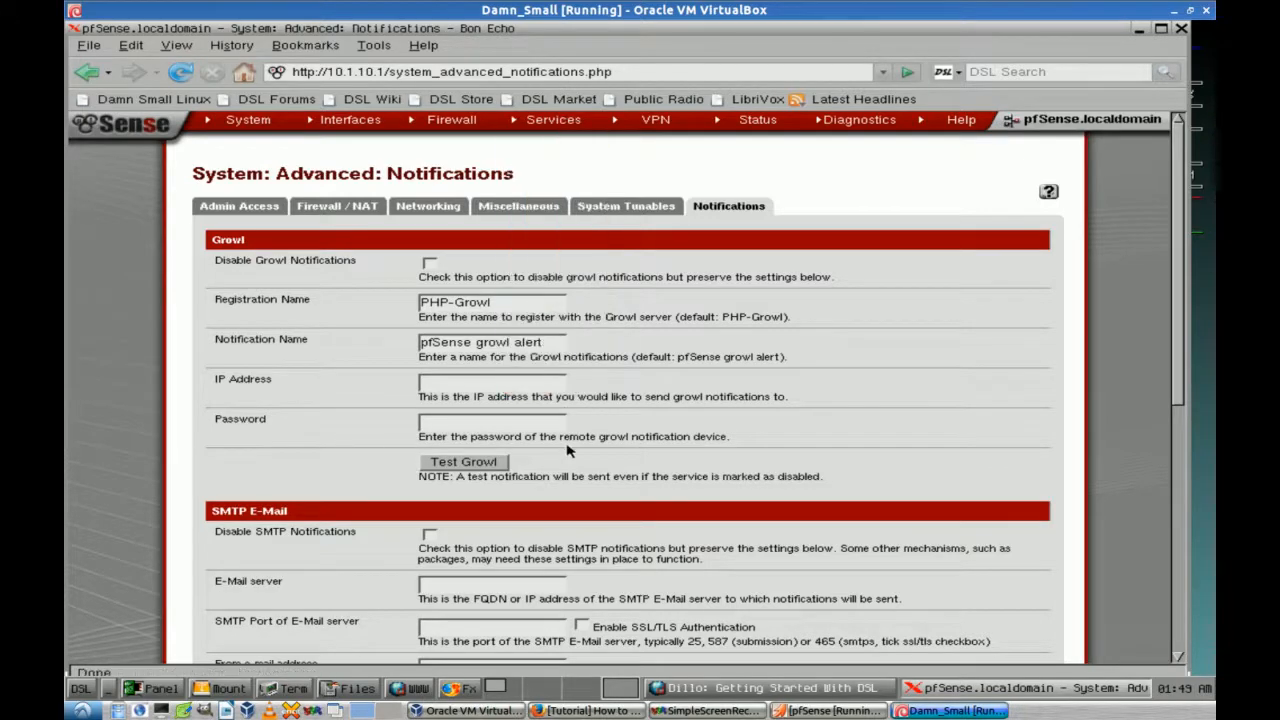
pyautogui.click(552, 120)
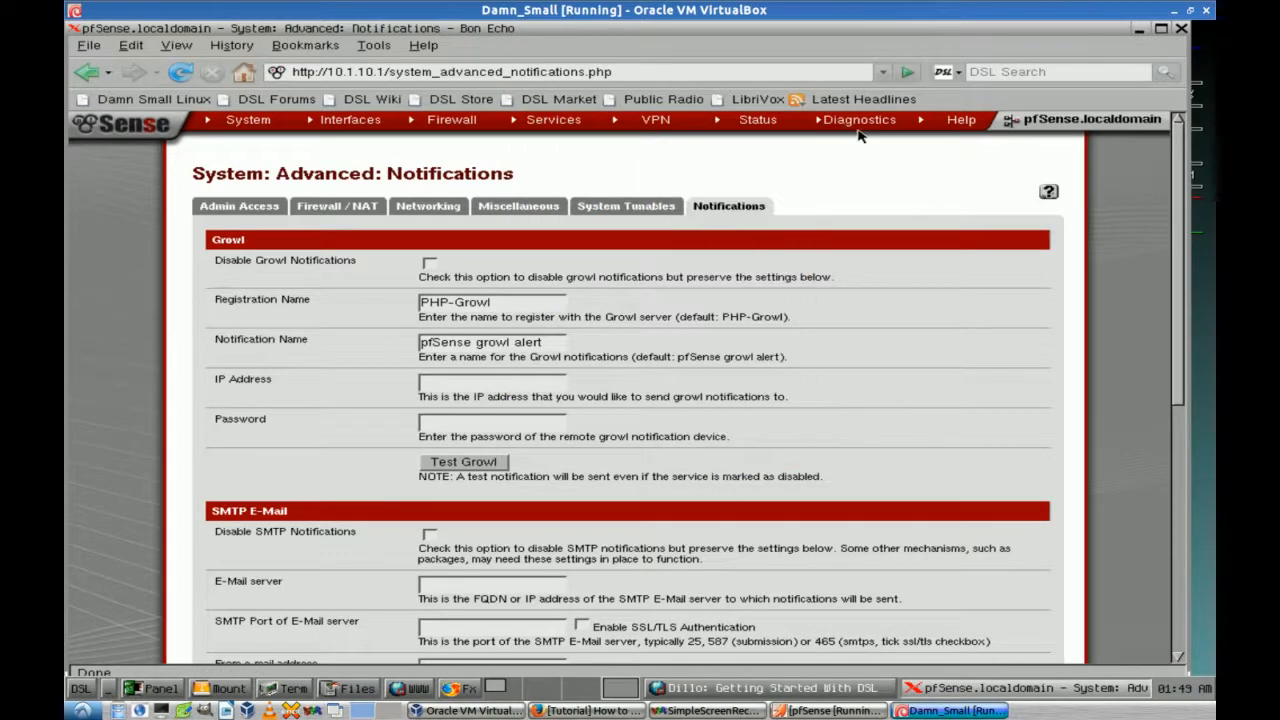
pyautogui.click(756, 120)
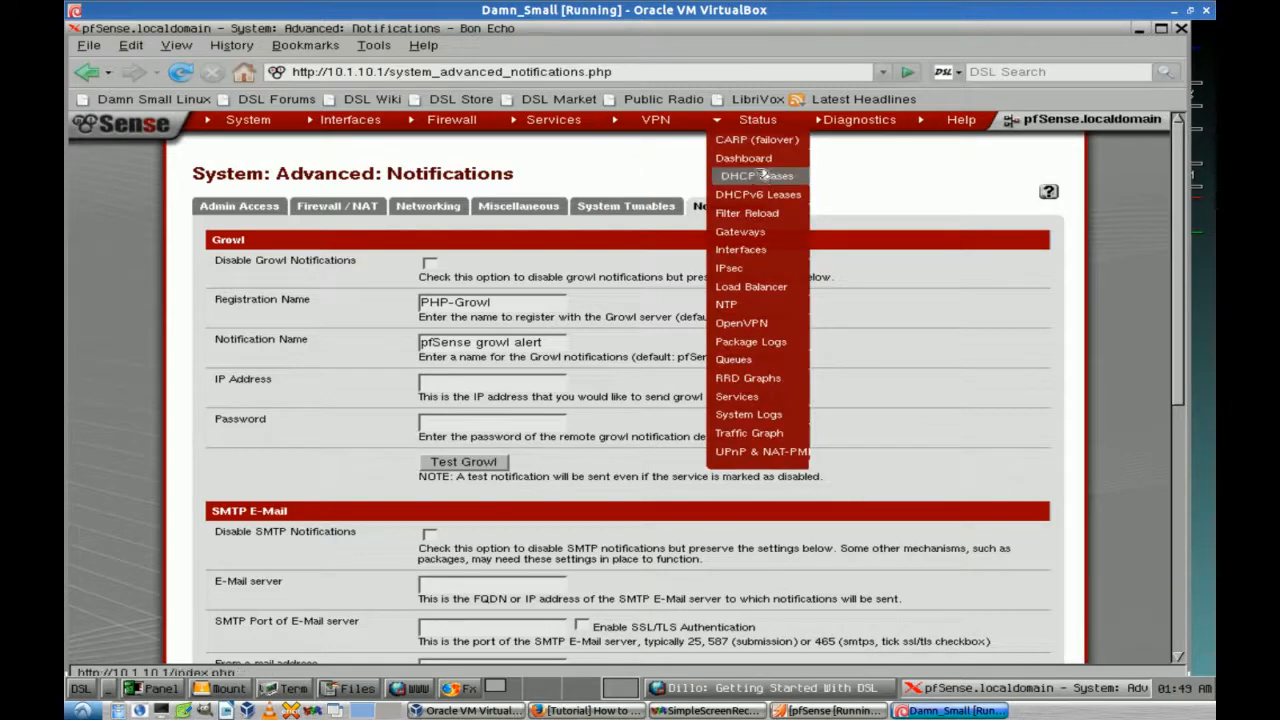
# Show the Status: DHCP leases page, then glance through the Status and Help menus
pyautogui.click(756, 176)
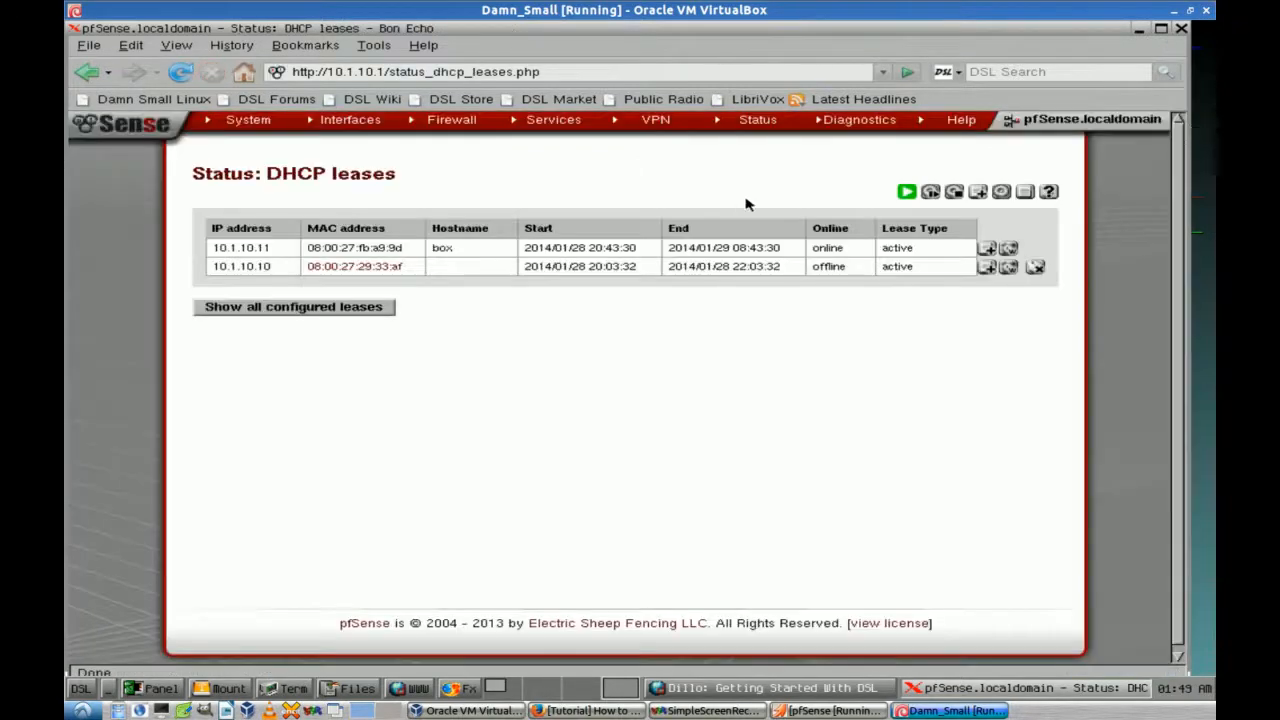
pyautogui.moveTo(460, 266)
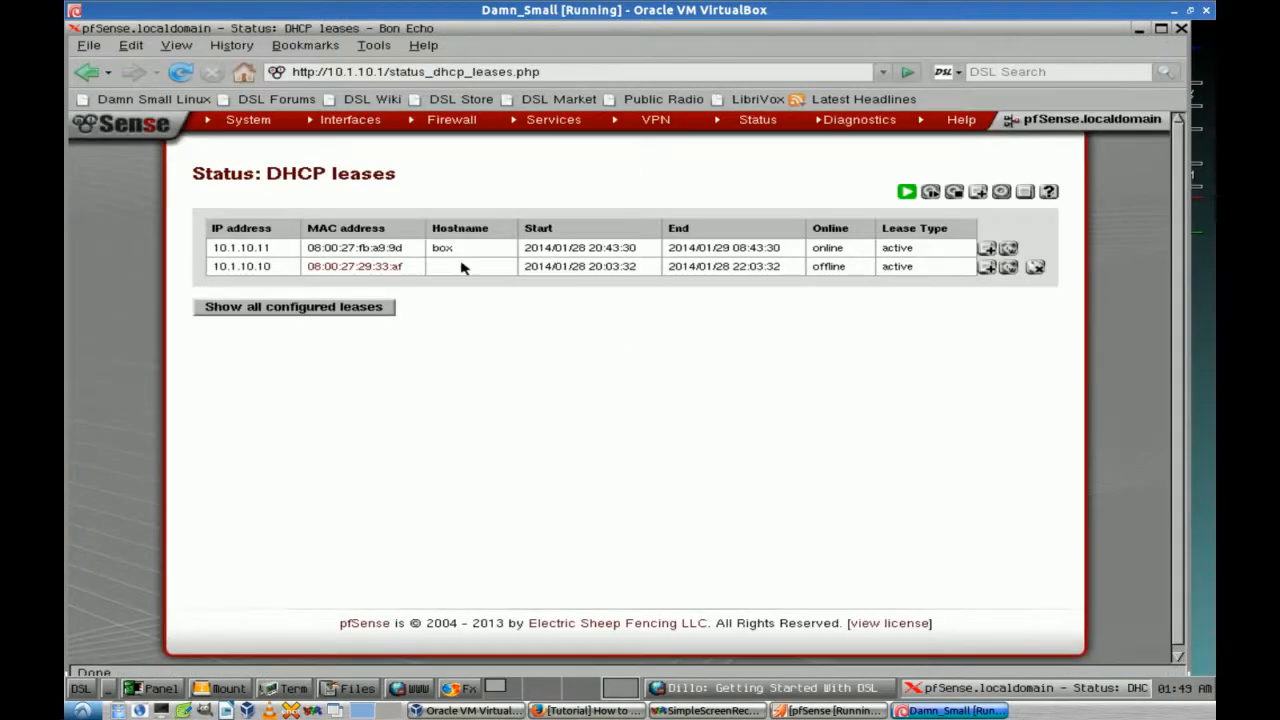
pyautogui.moveTo(404, 248)
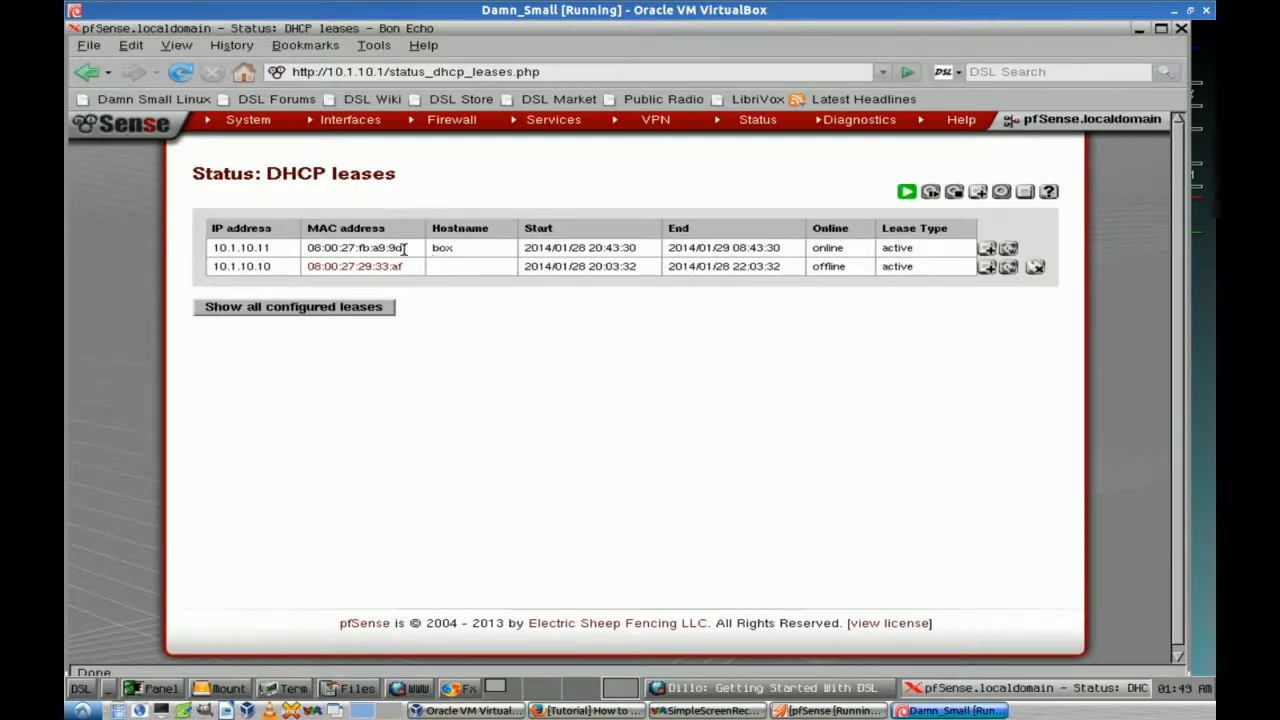
pyautogui.moveTo(480, 256)
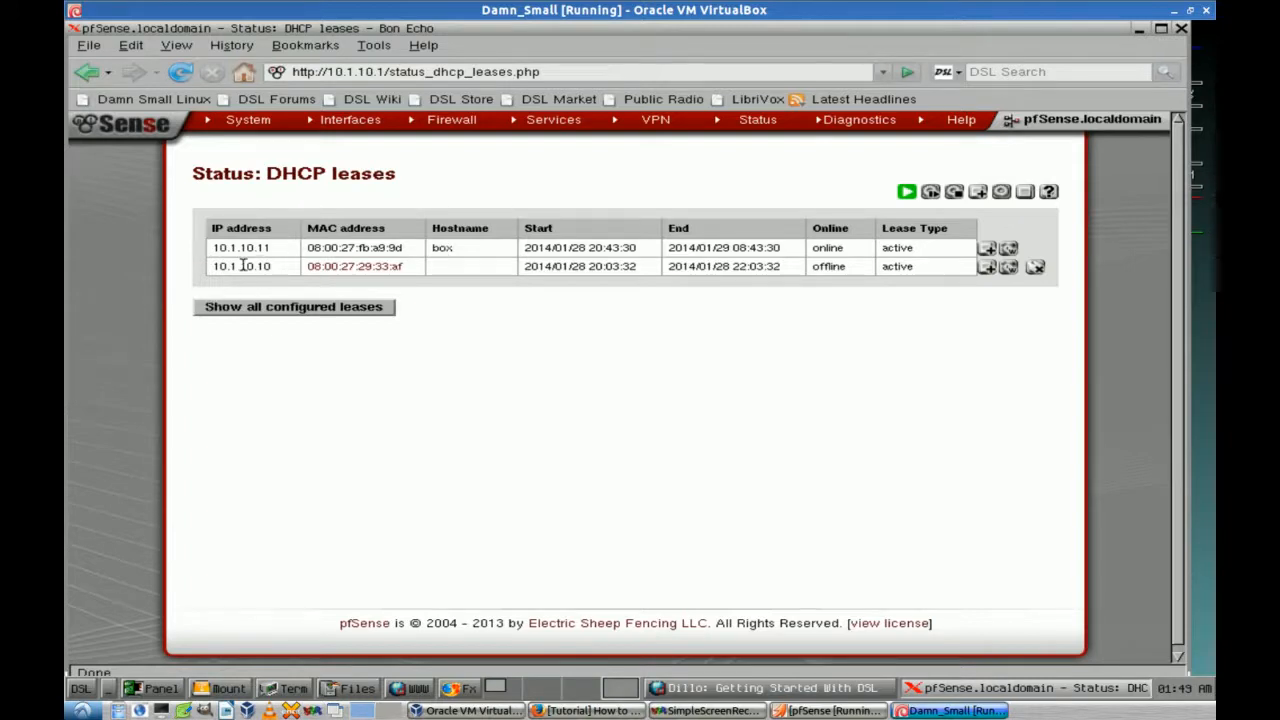
pyautogui.moveTo(768, 266)
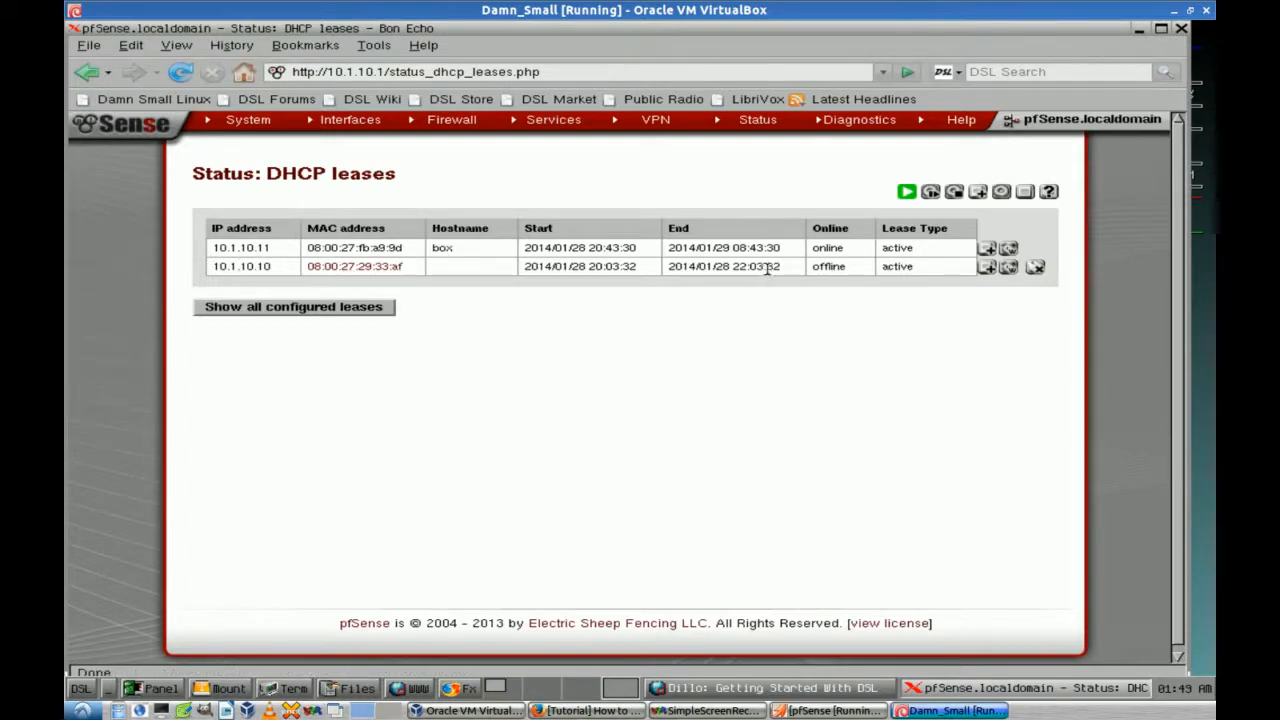
pyautogui.moveTo(870, 276)
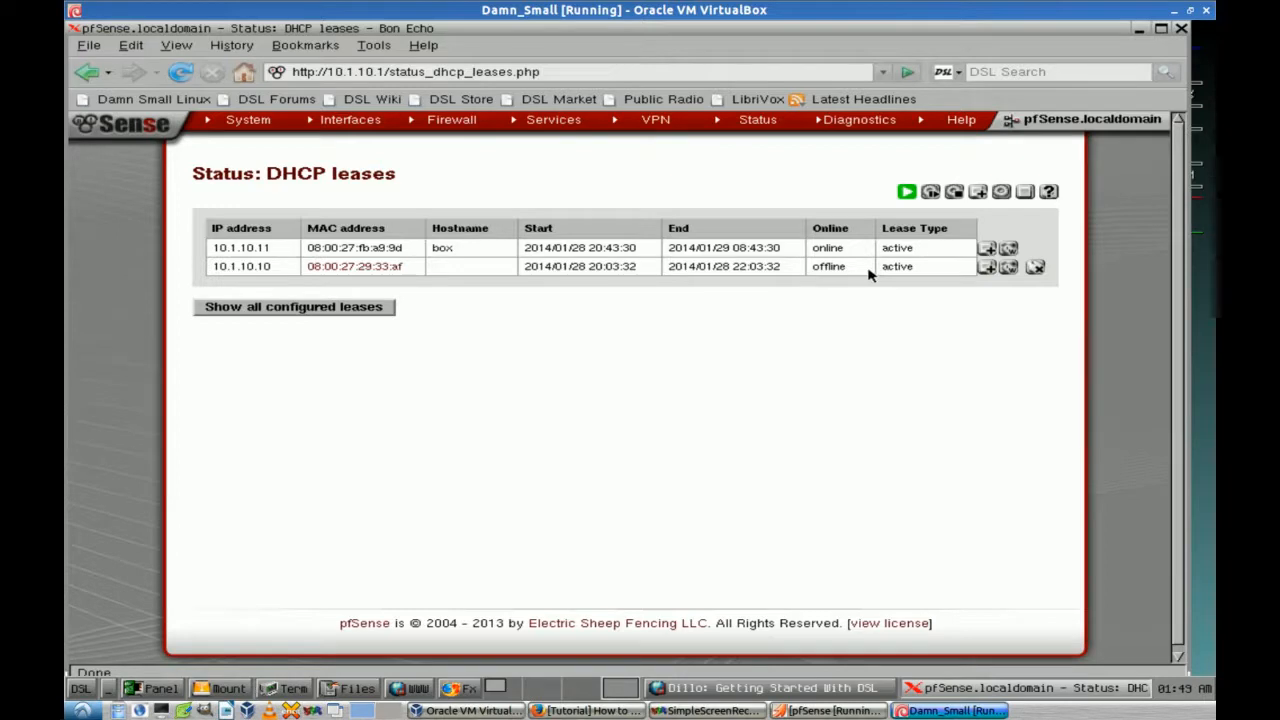
pyautogui.moveTo(976, 192)
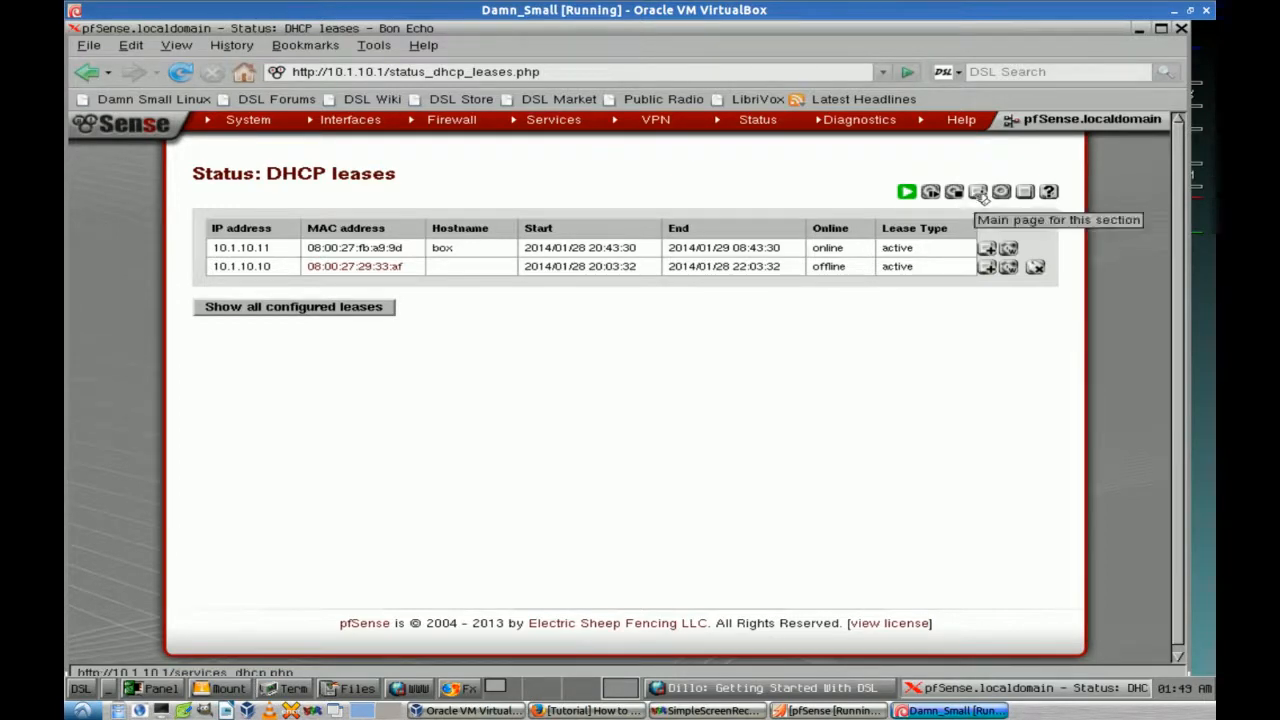
pyautogui.moveTo(920, 258)
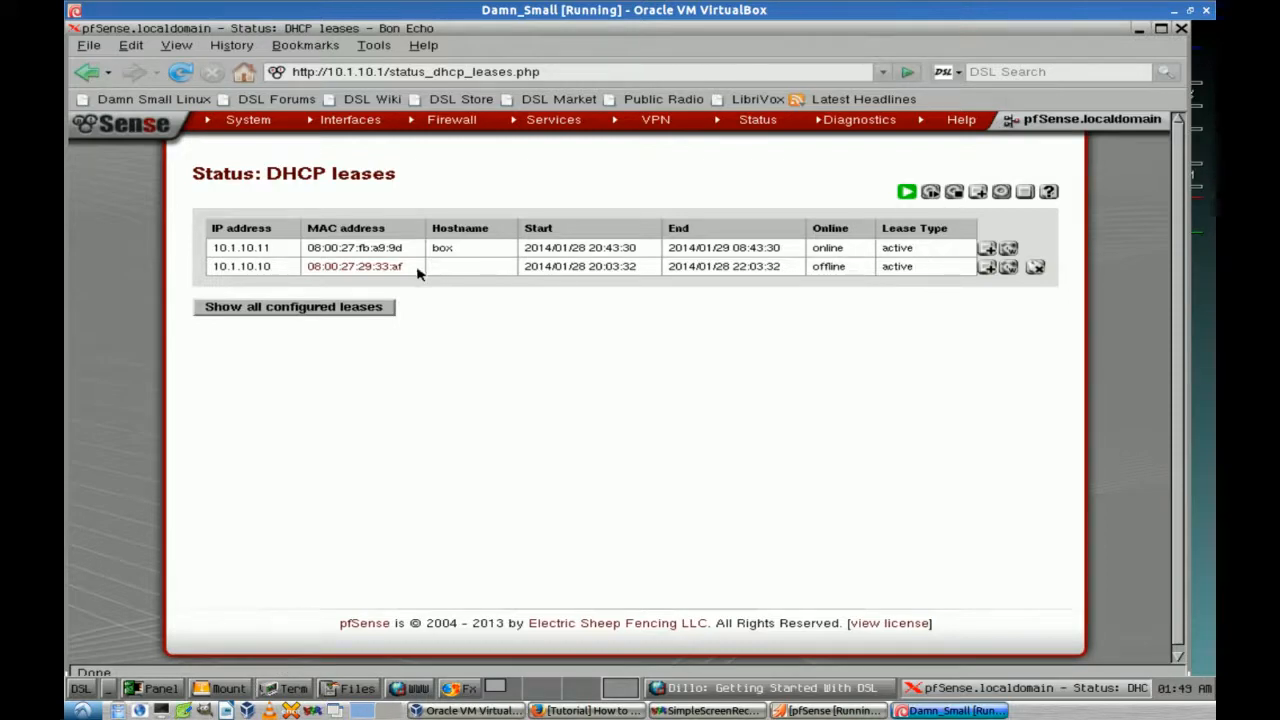
pyautogui.moveTo(310, 272)
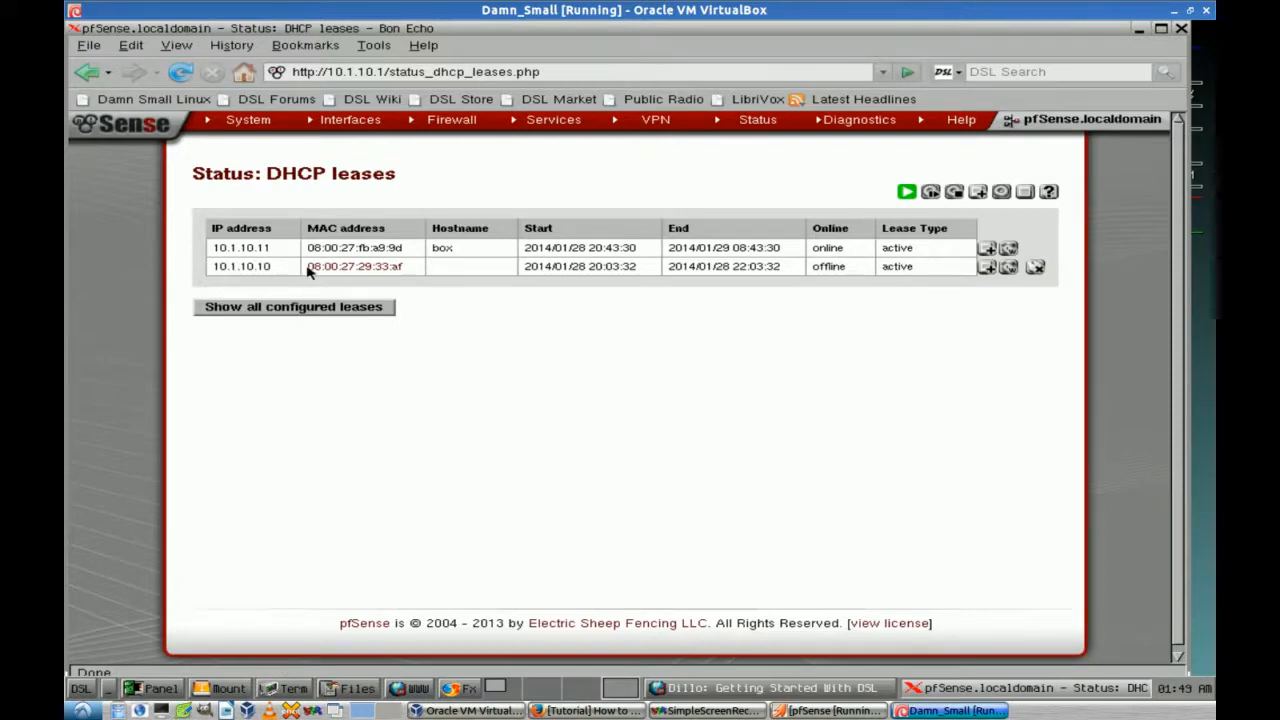
pyautogui.moveTo(850, 272)
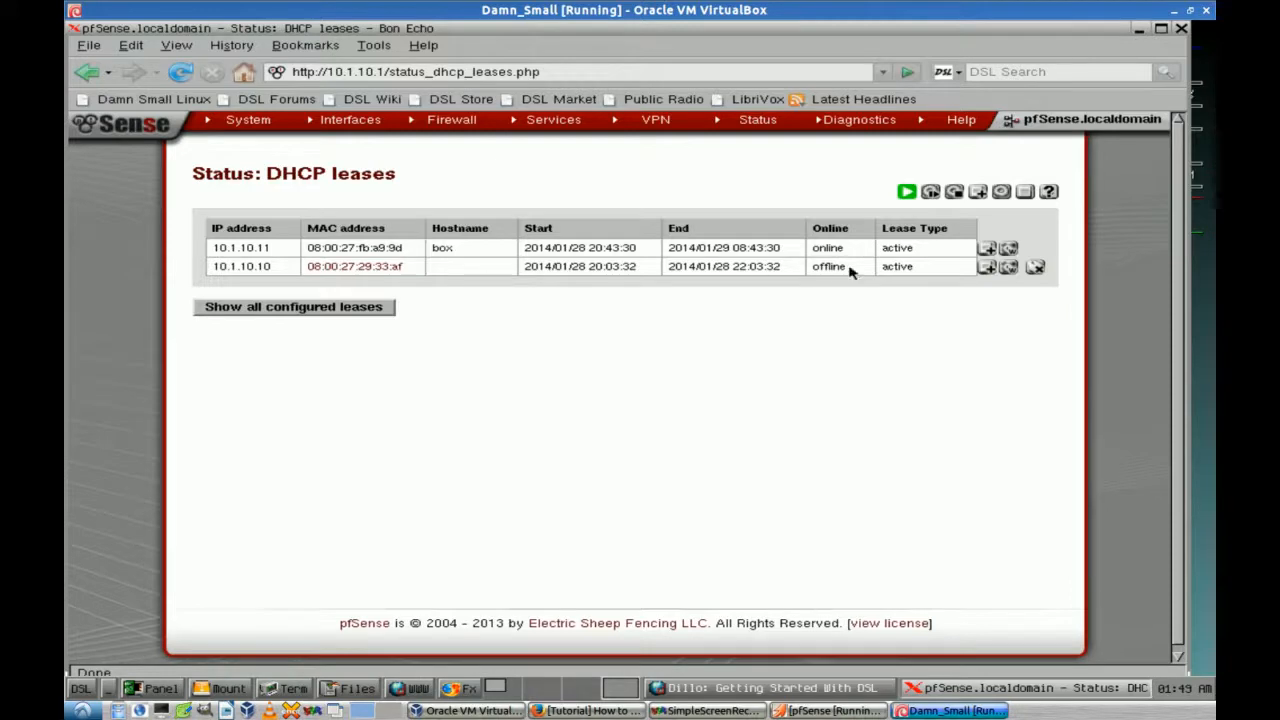
pyautogui.moveTo(388, 270)
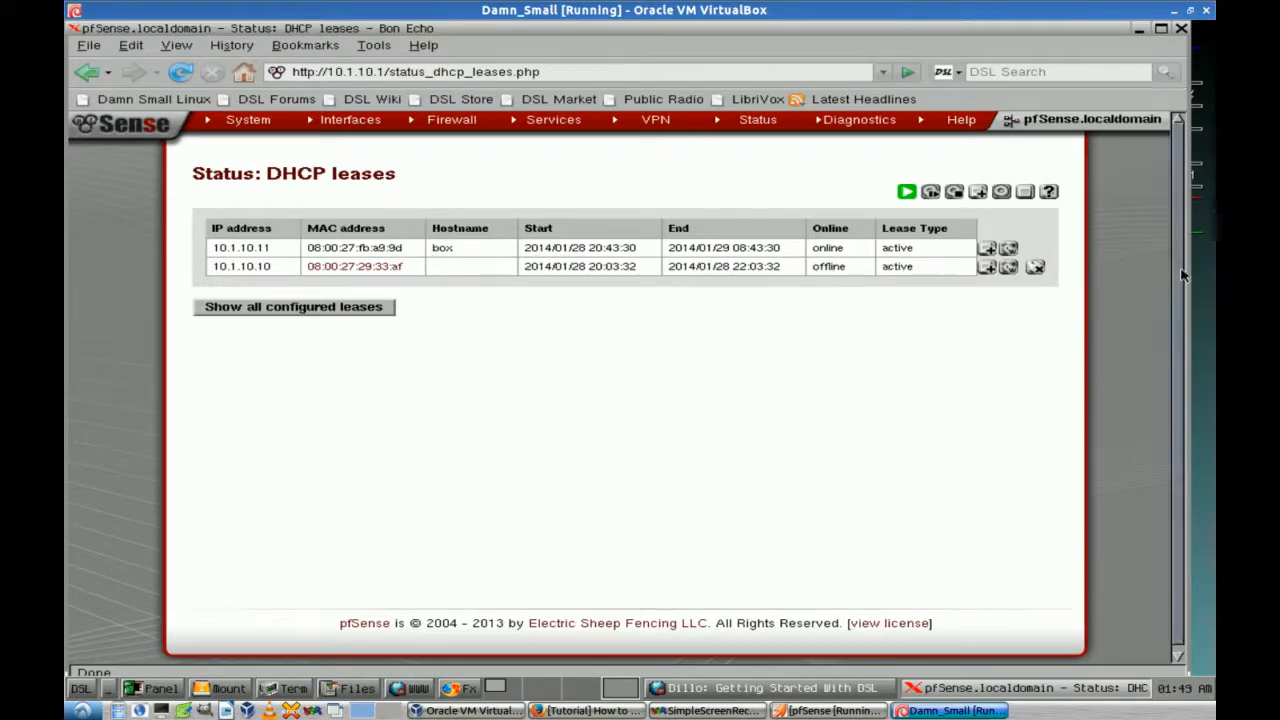
pyautogui.moveTo(1092, 260)
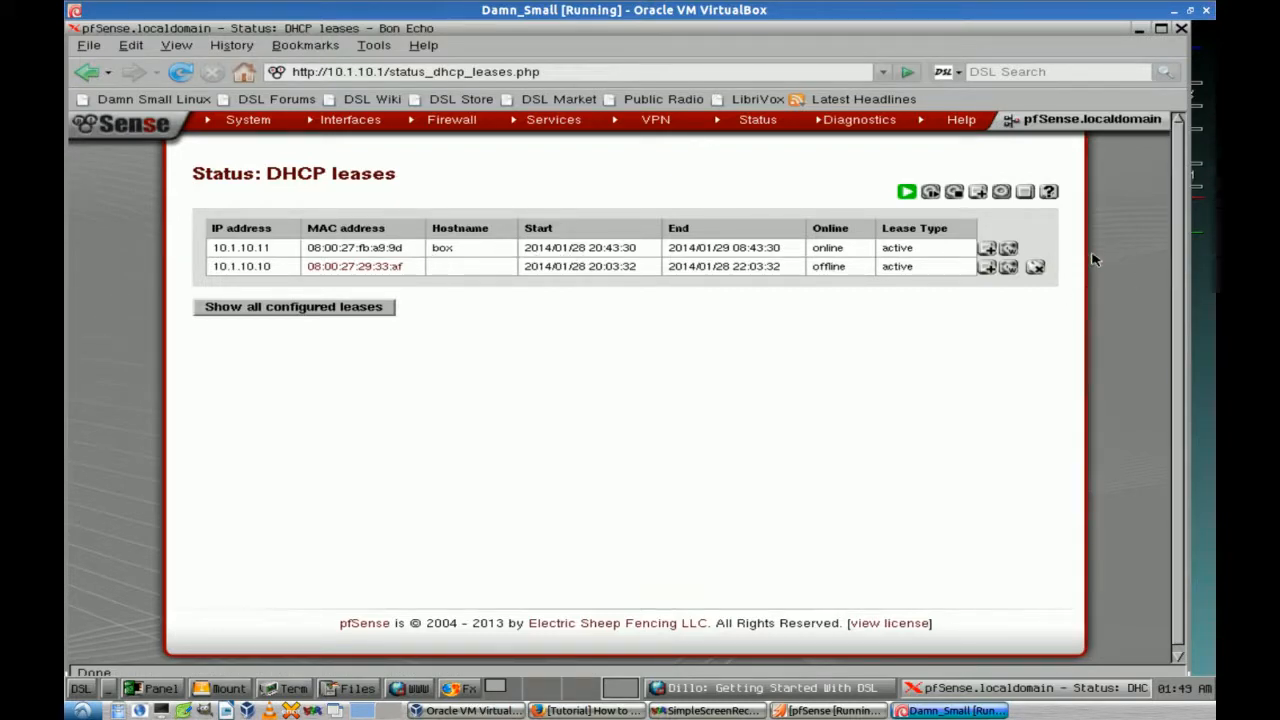
pyautogui.click(756, 120)
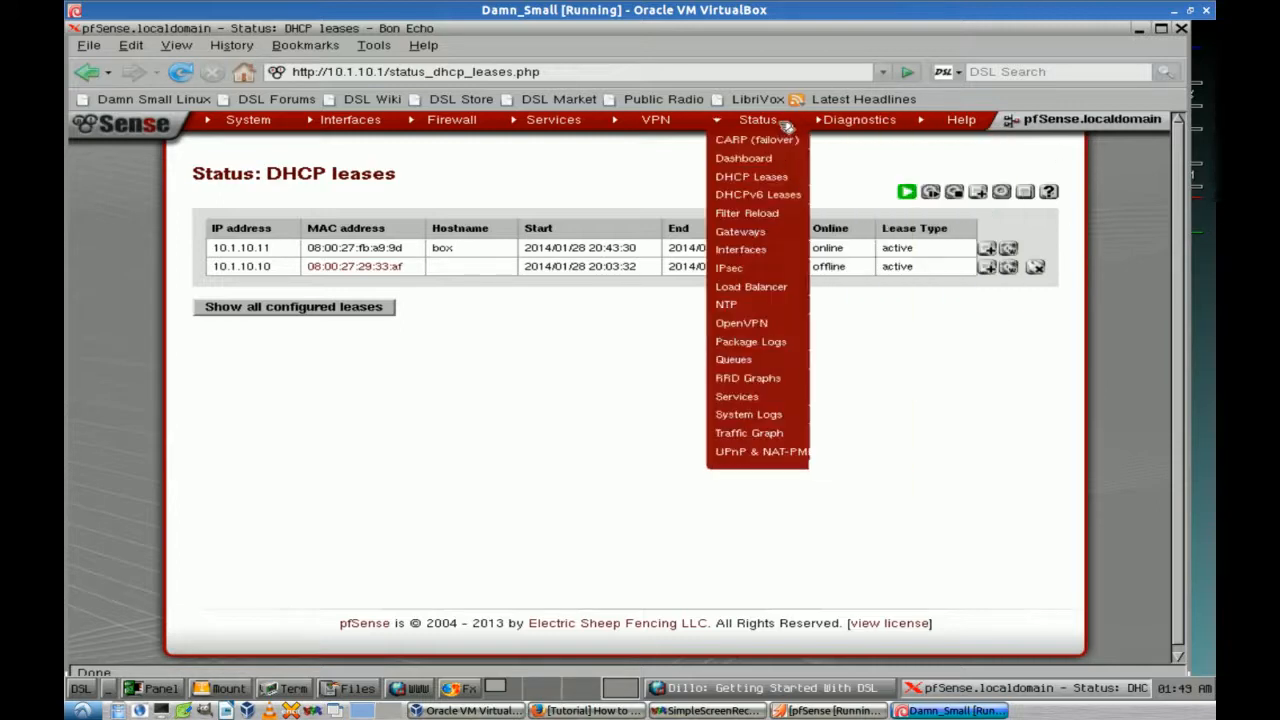
pyautogui.click(960, 120)
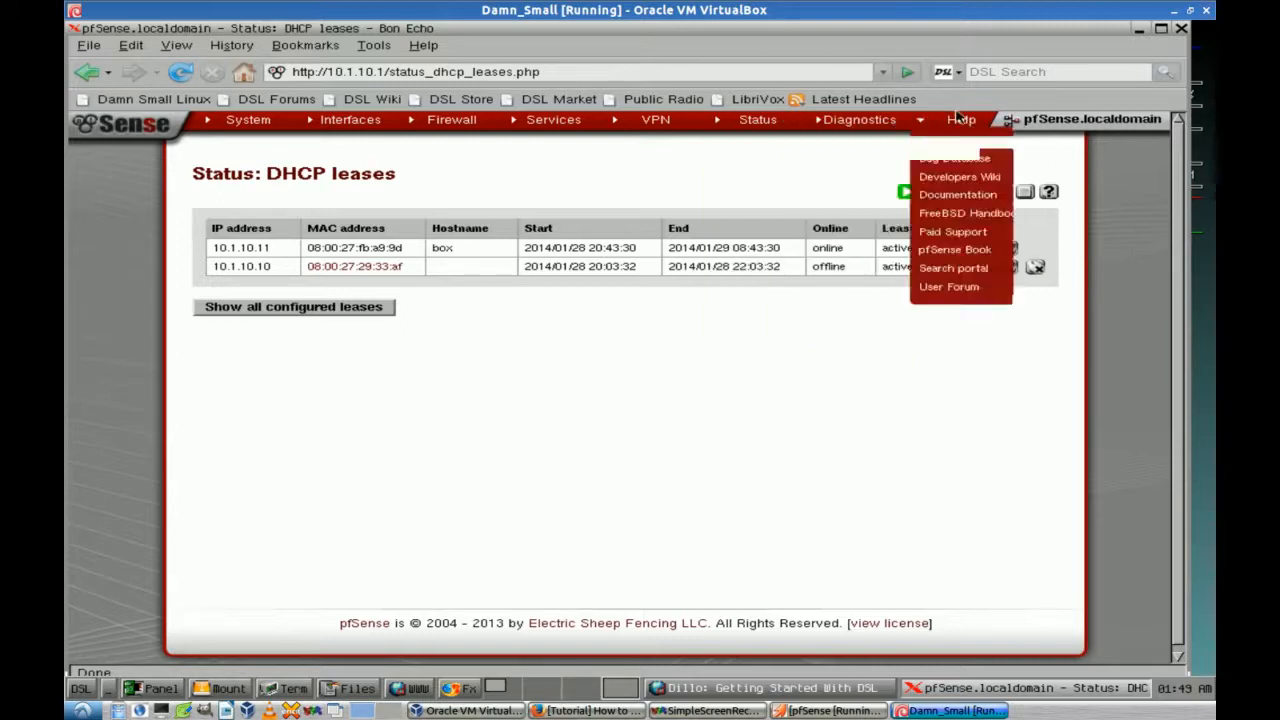
pyautogui.click(858, 120)
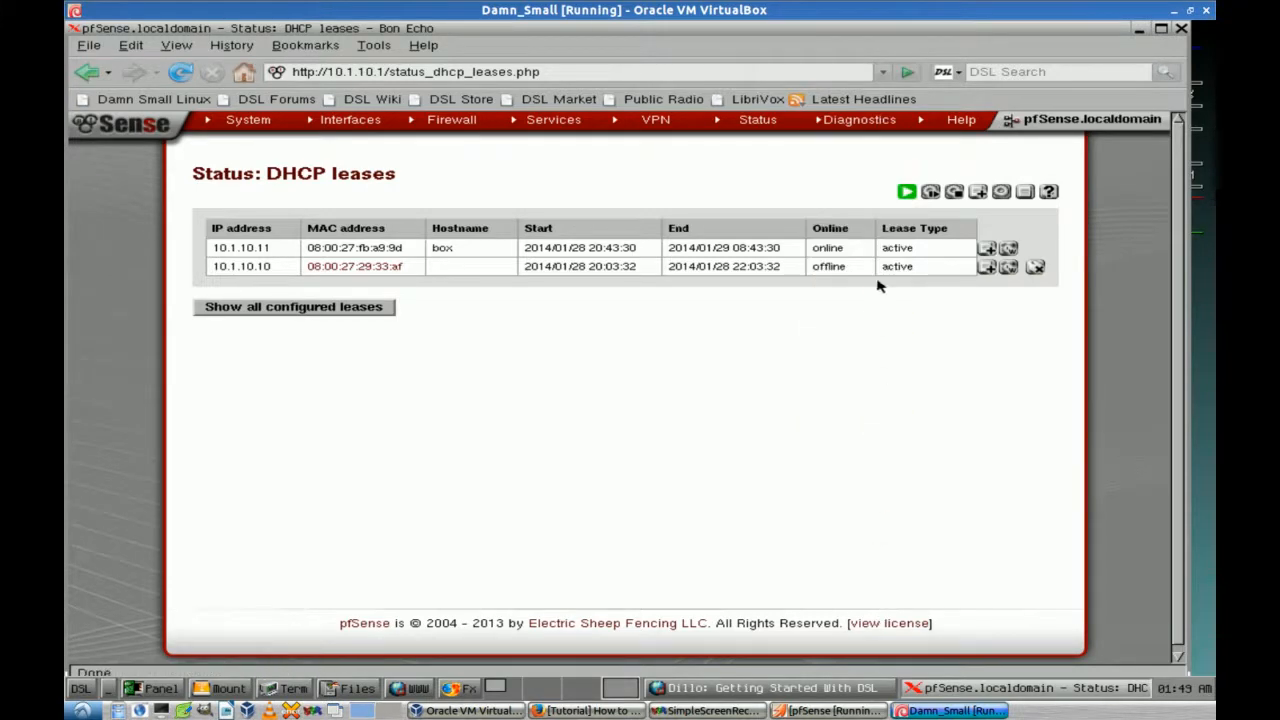
pyautogui.click(860, 120)
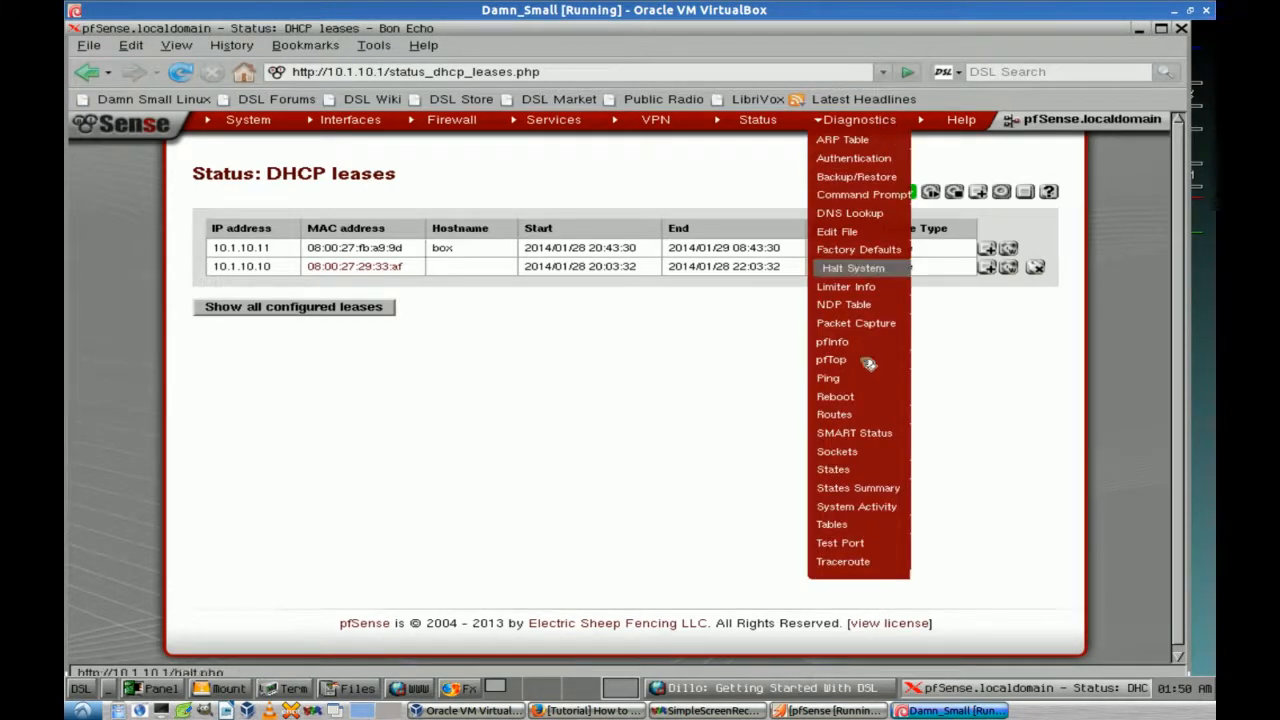
pyautogui.moveTo(848, 560)
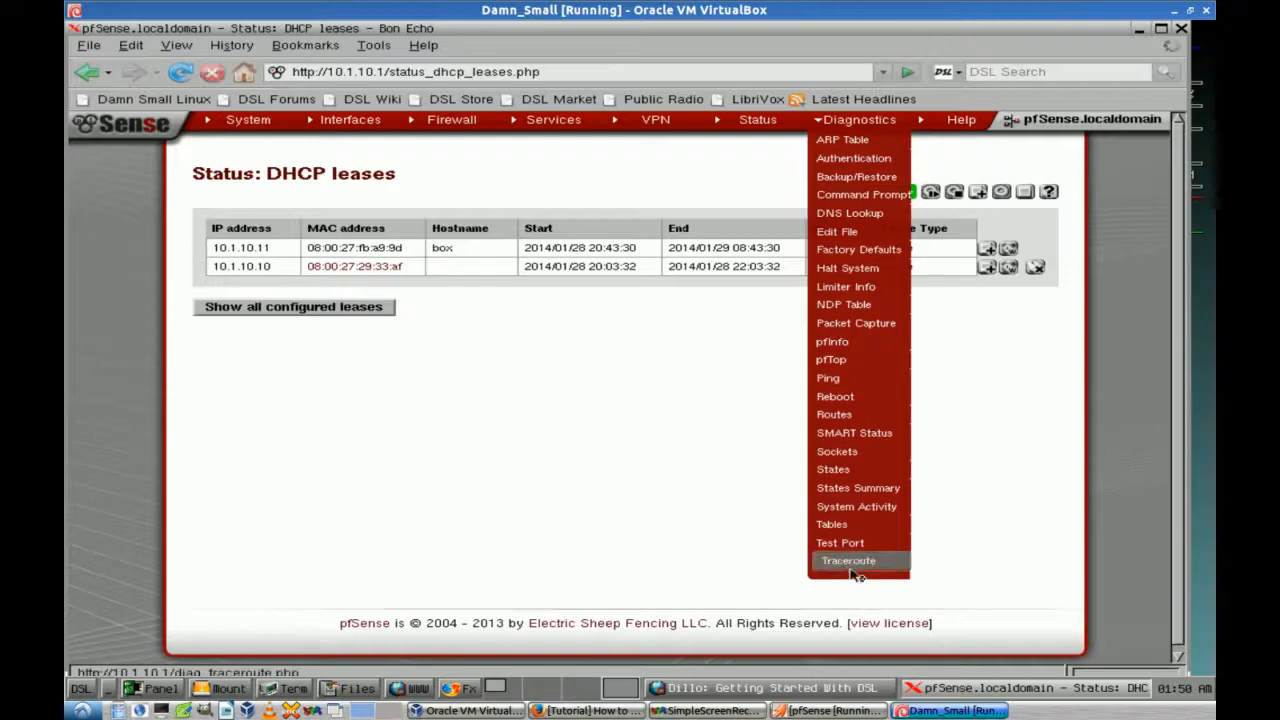
pyautogui.click(848, 560)
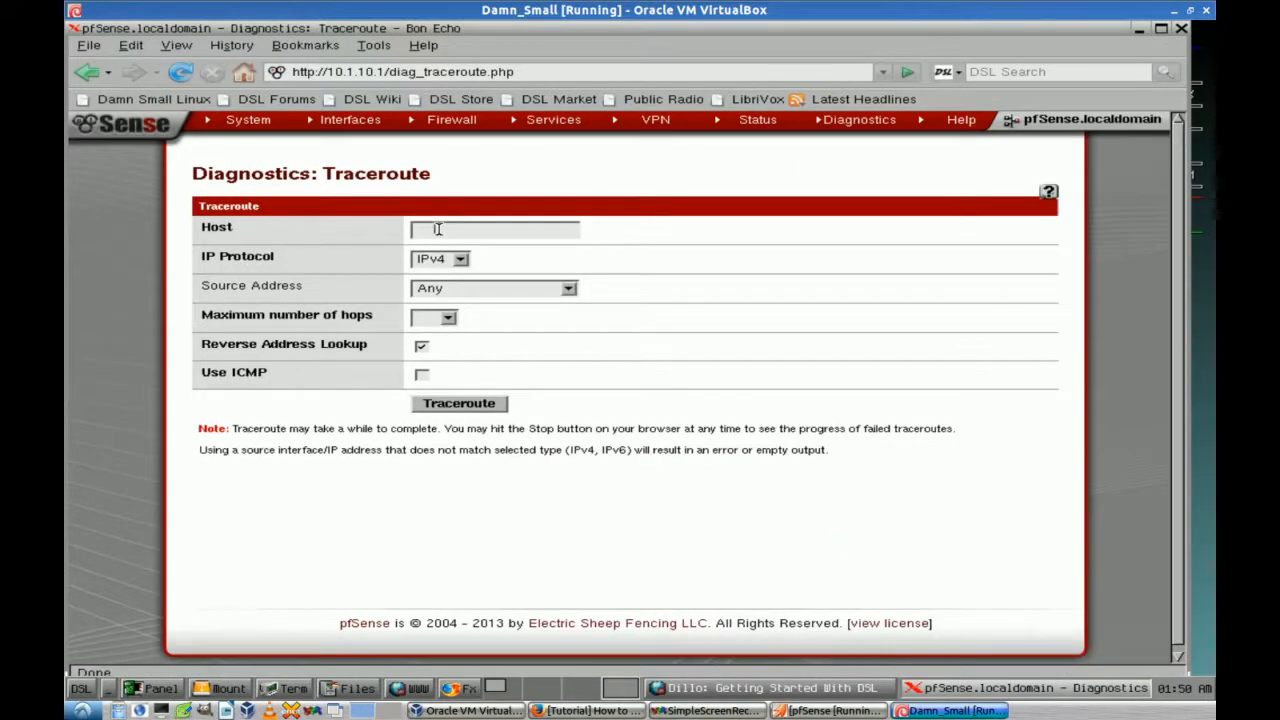
pyautogui.write('www.gg')
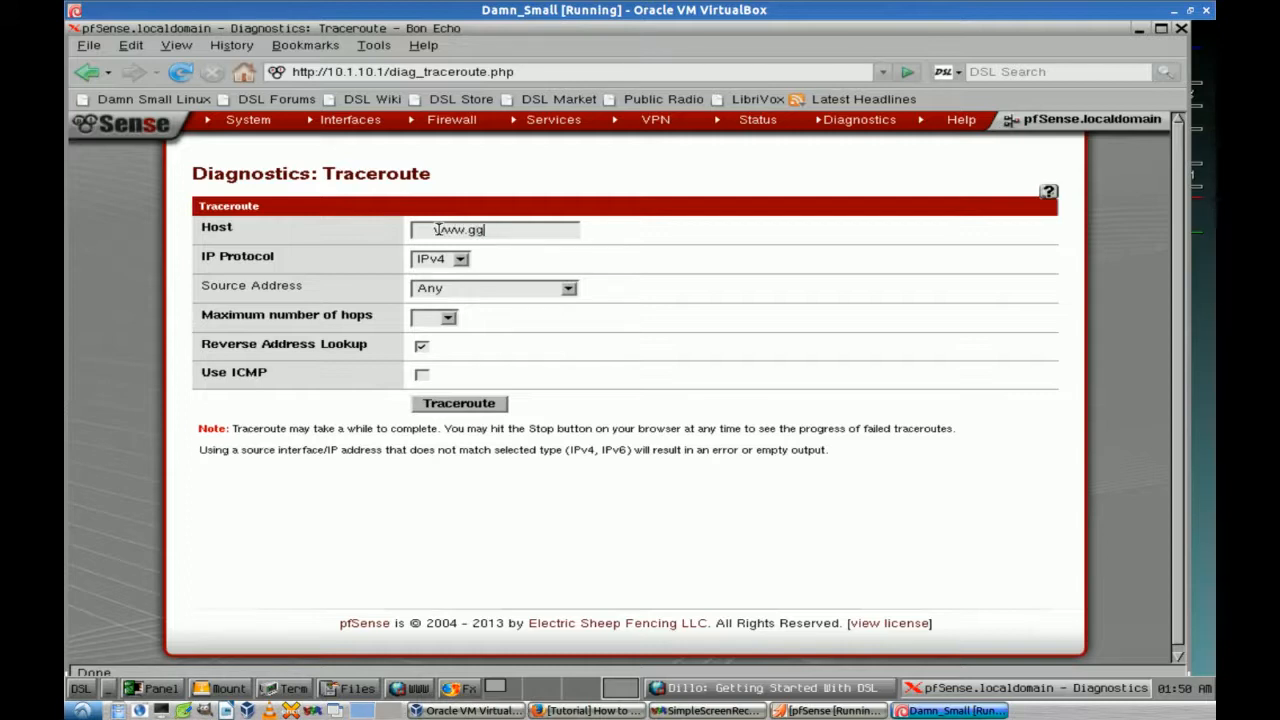
pyautogui.write('ogle')
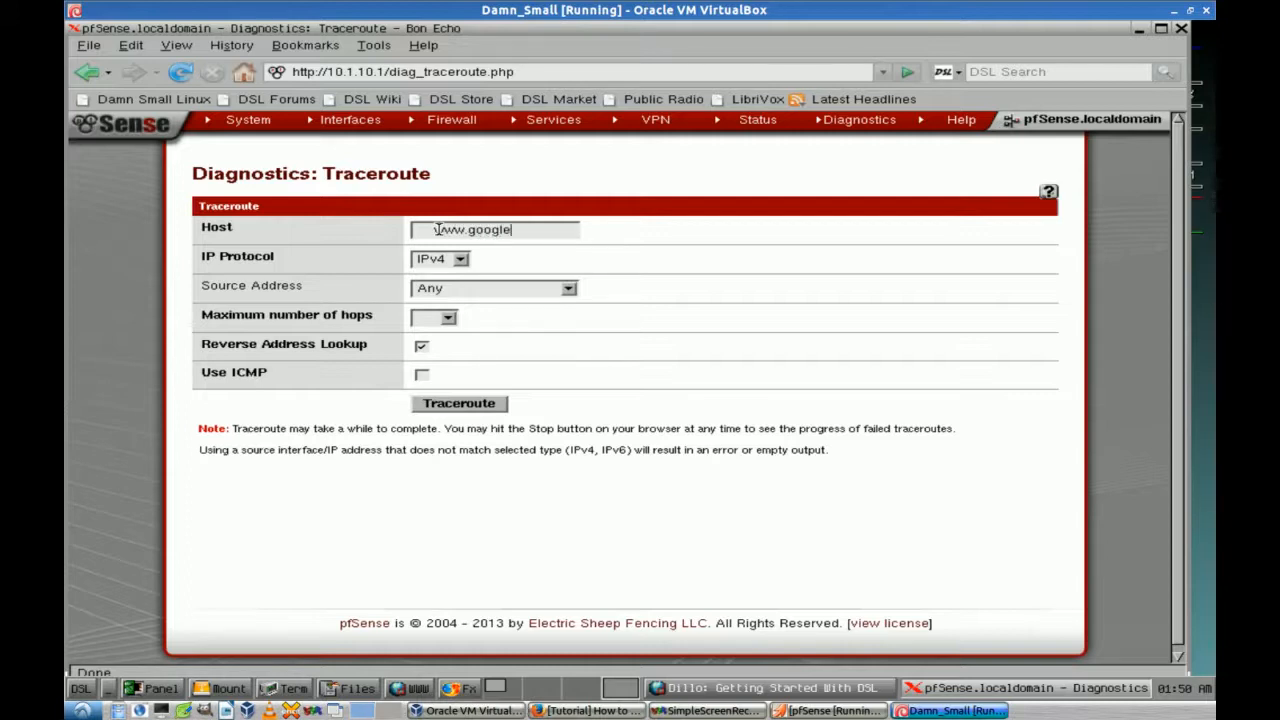
pyautogui.write('.com')
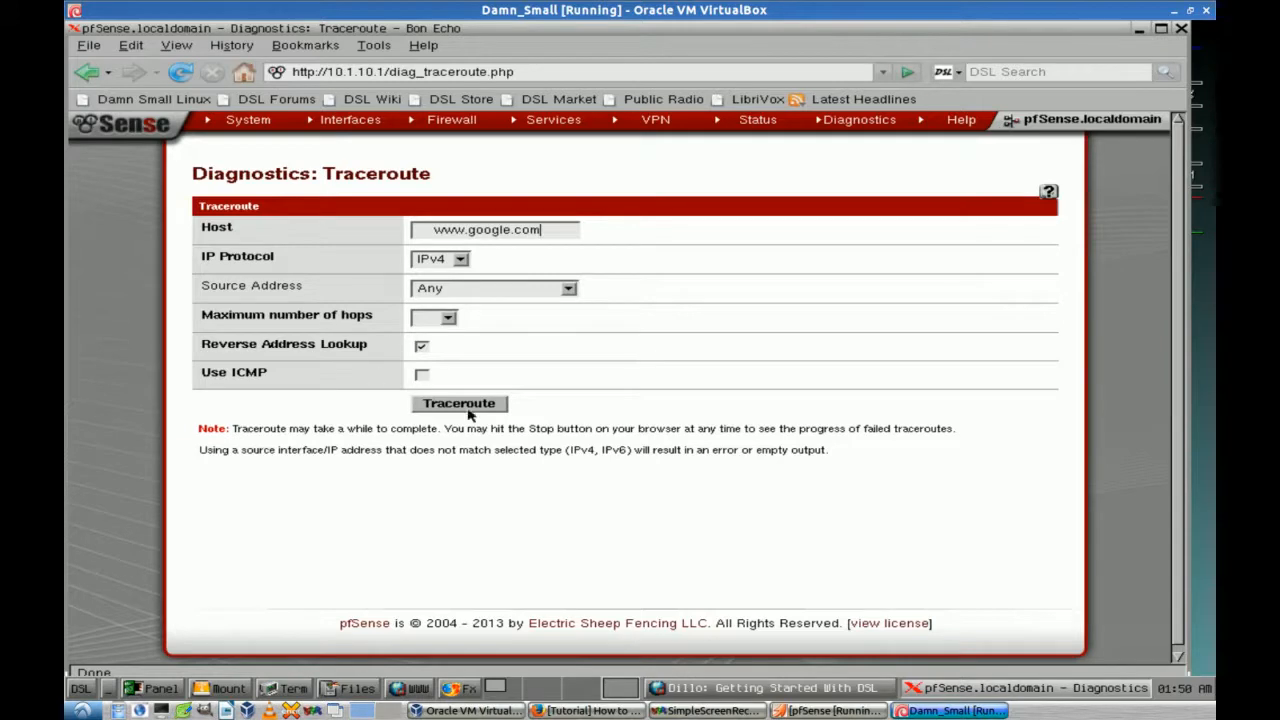
pyautogui.click(460, 404)
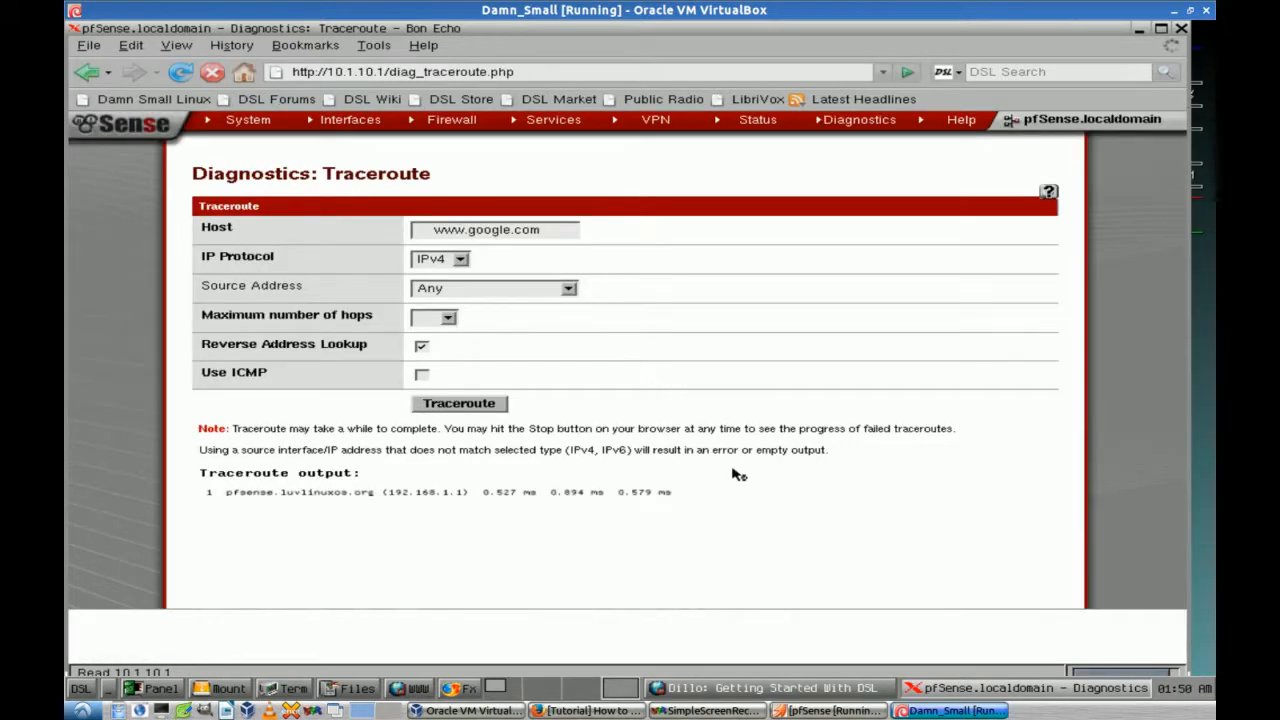
pyautogui.moveTo(398, 512)
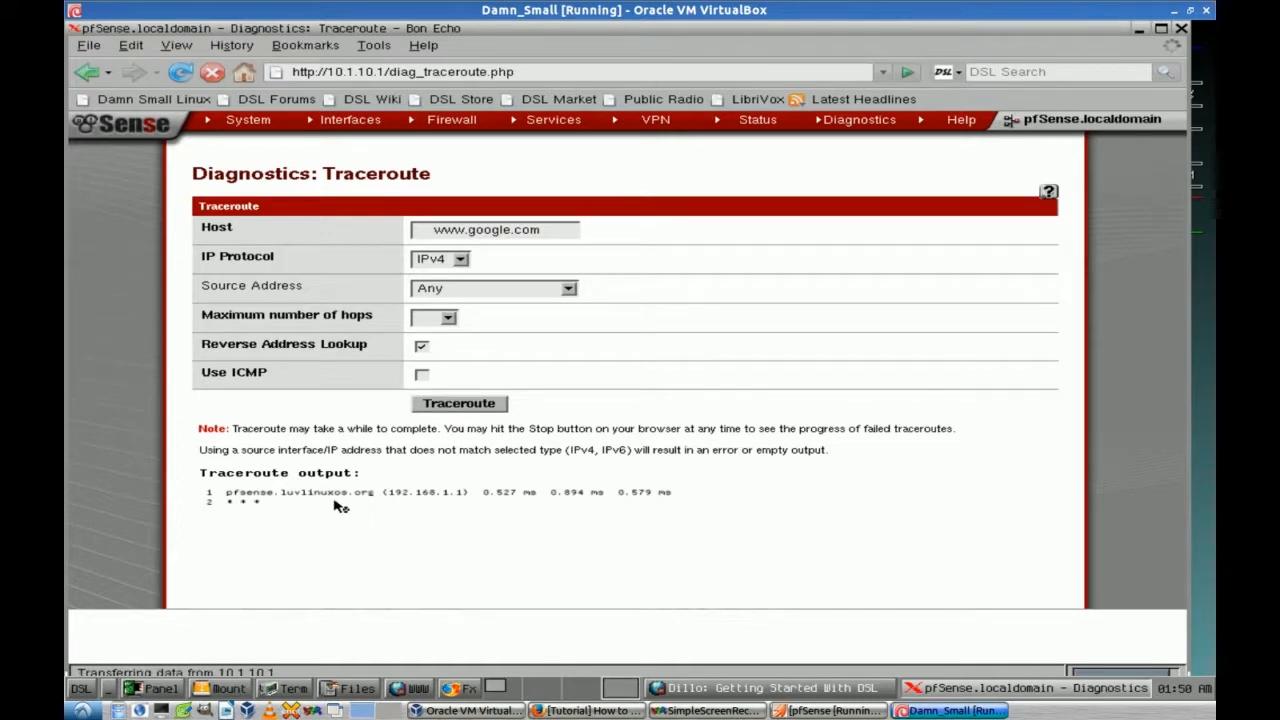
pyautogui.moveTo(972, 378)
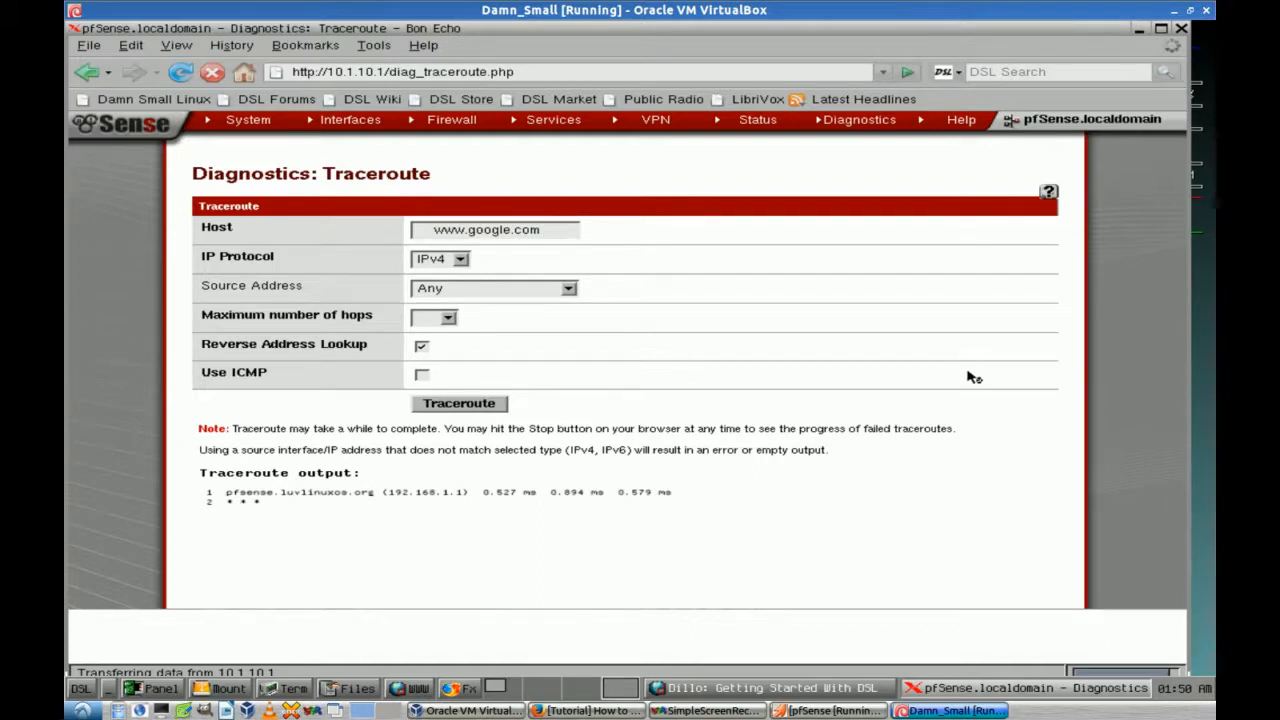
# Request the traceroute help documentation in a new tab
pyautogui.click(960, 120)
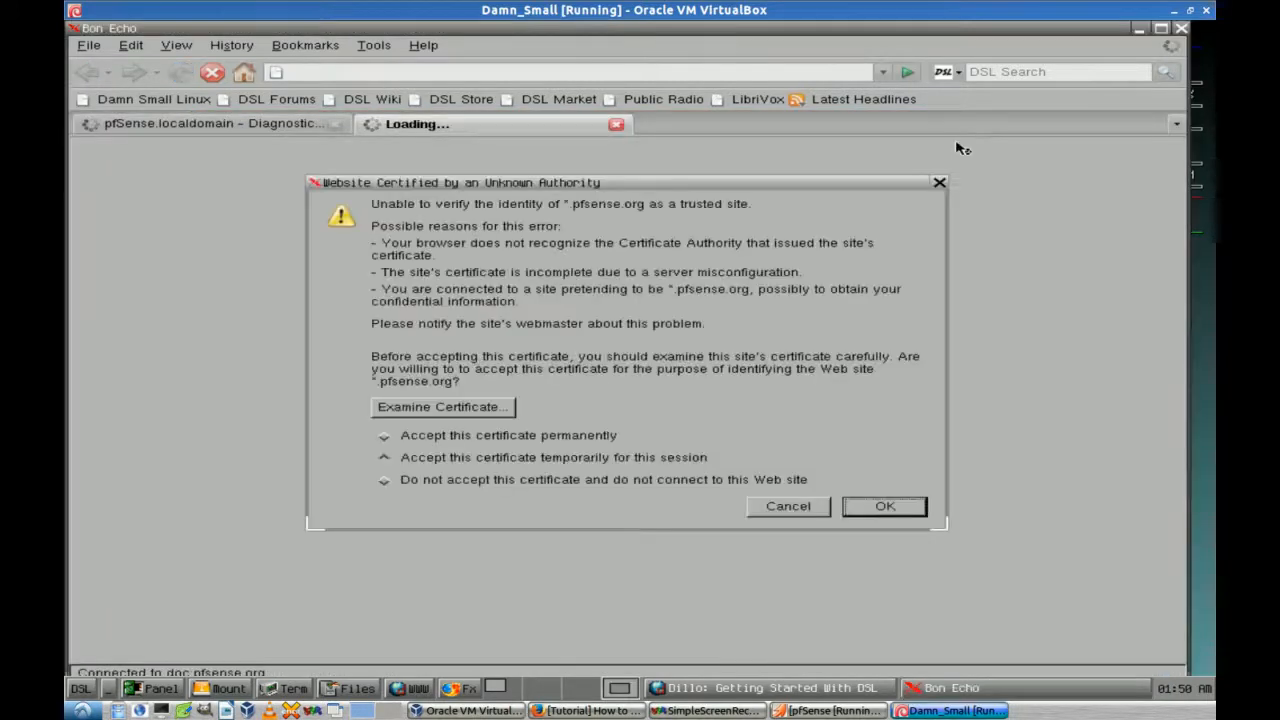
pyautogui.moveTo(988, 504)
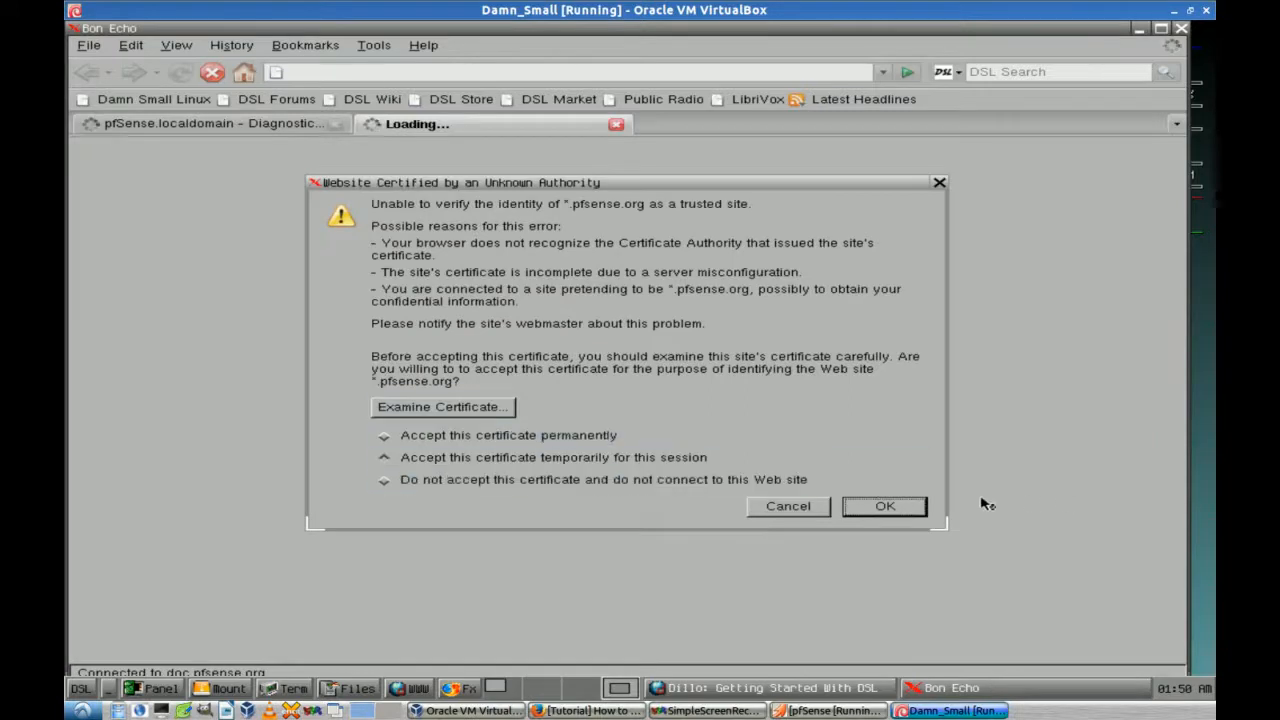
# Accept the pfsense.org certificate temporarily for this session and dismiss the security warning
pyautogui.click(384, 456)
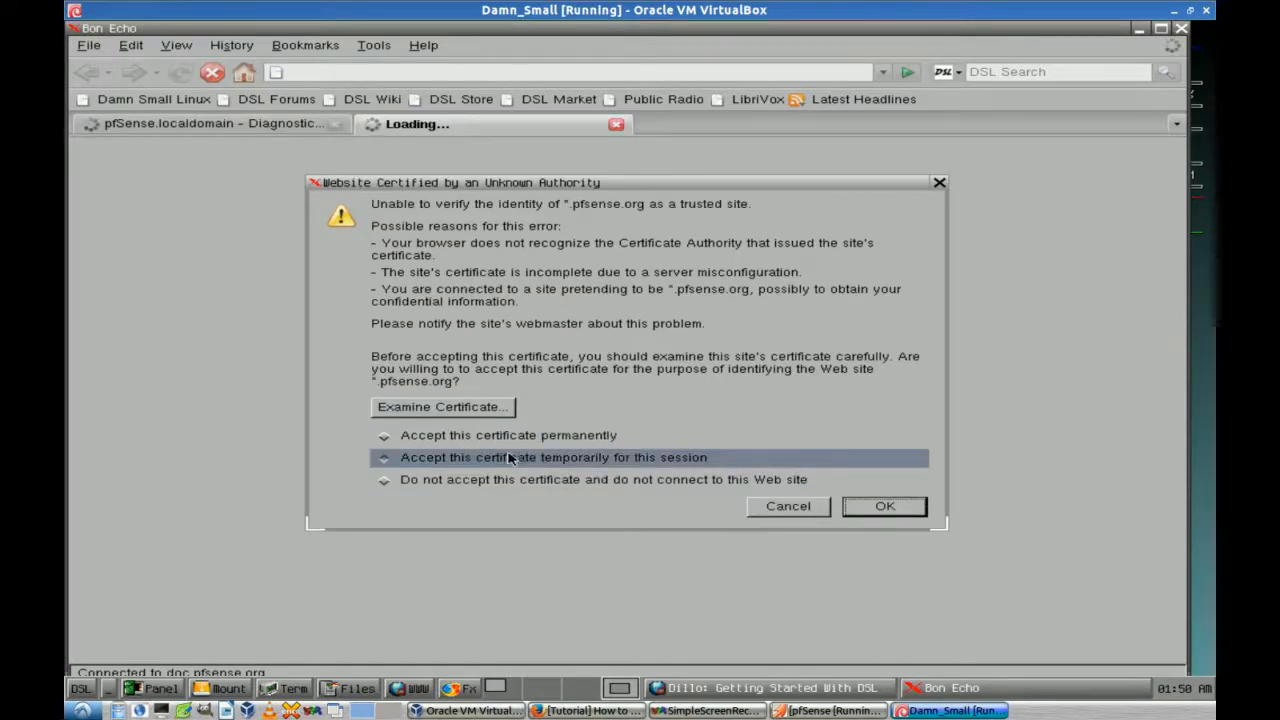
pyautogui.click(884, 504)
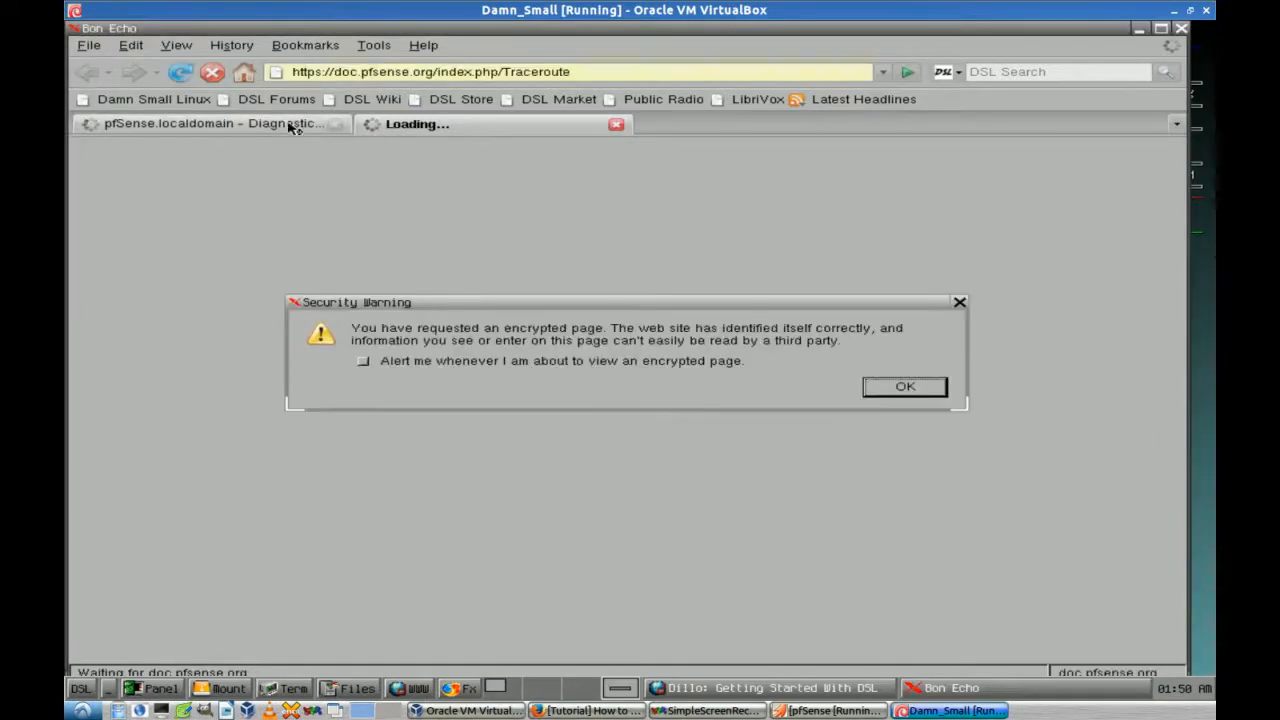
pyautogui.moveTo(904, 386)
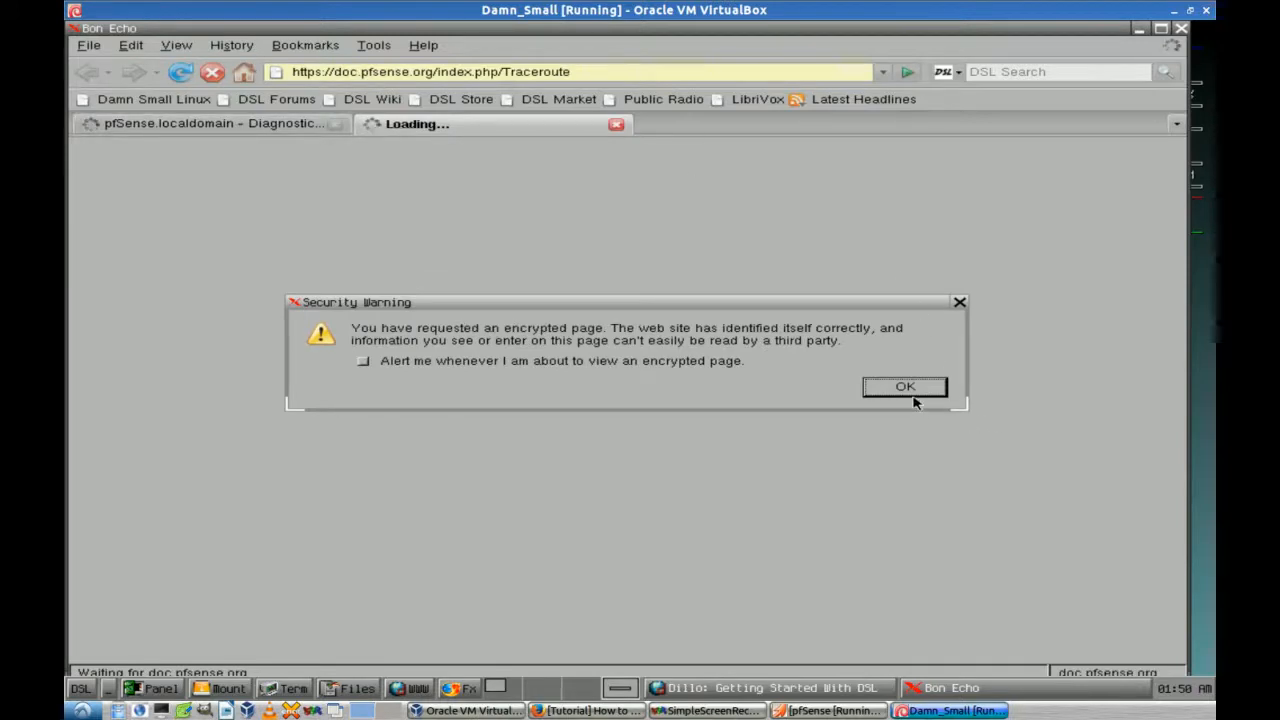
pyautogui.click(904, 386)
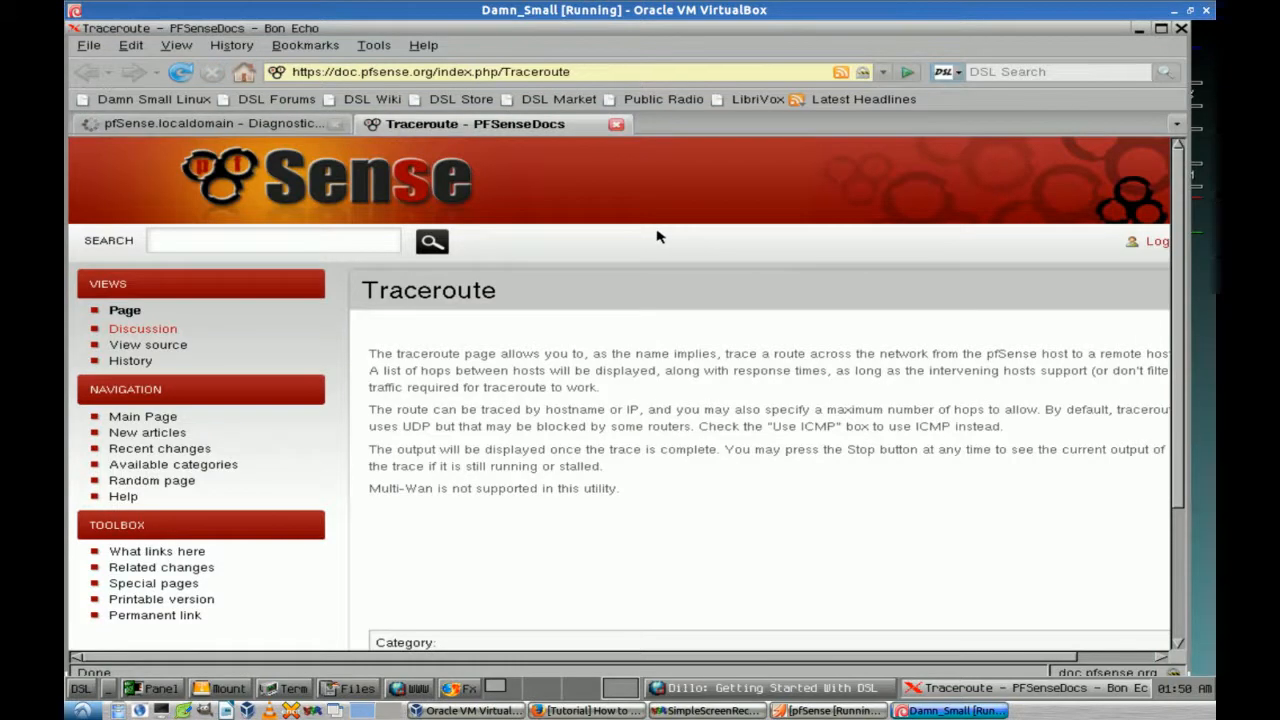
pyautogui.moveTo(704, 244)
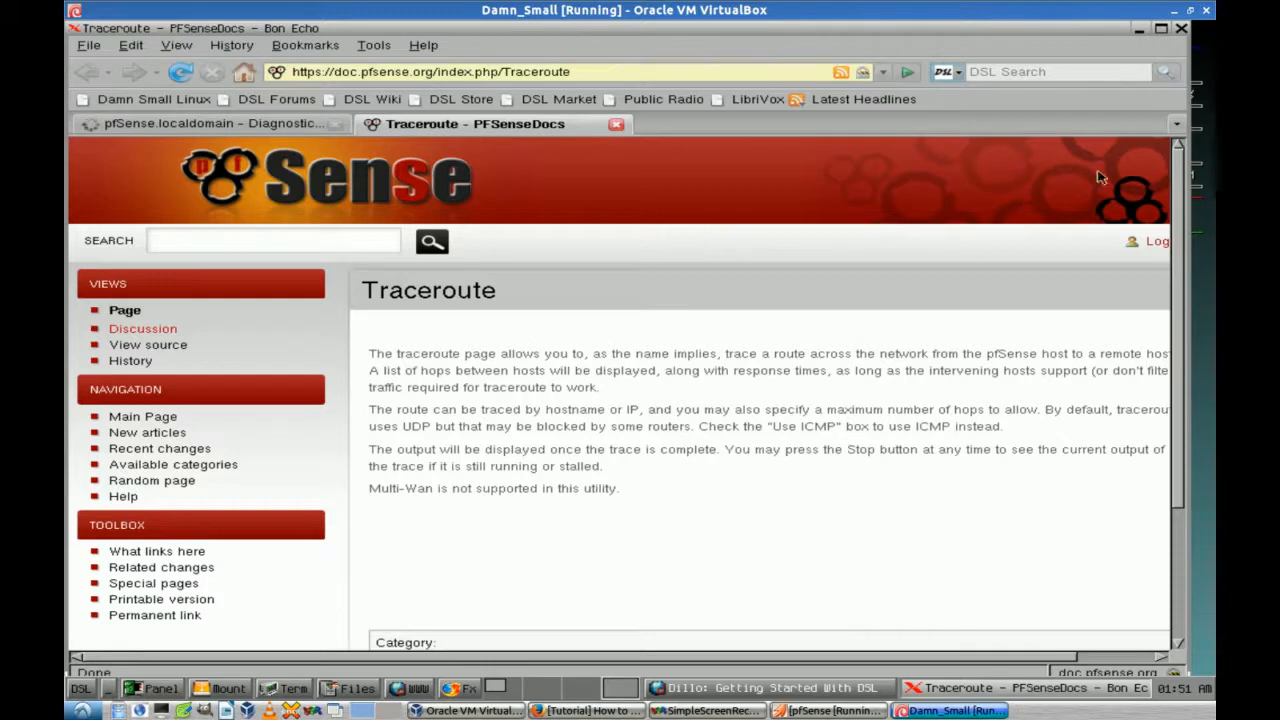
pyautogui.moveTo(1104, 252)
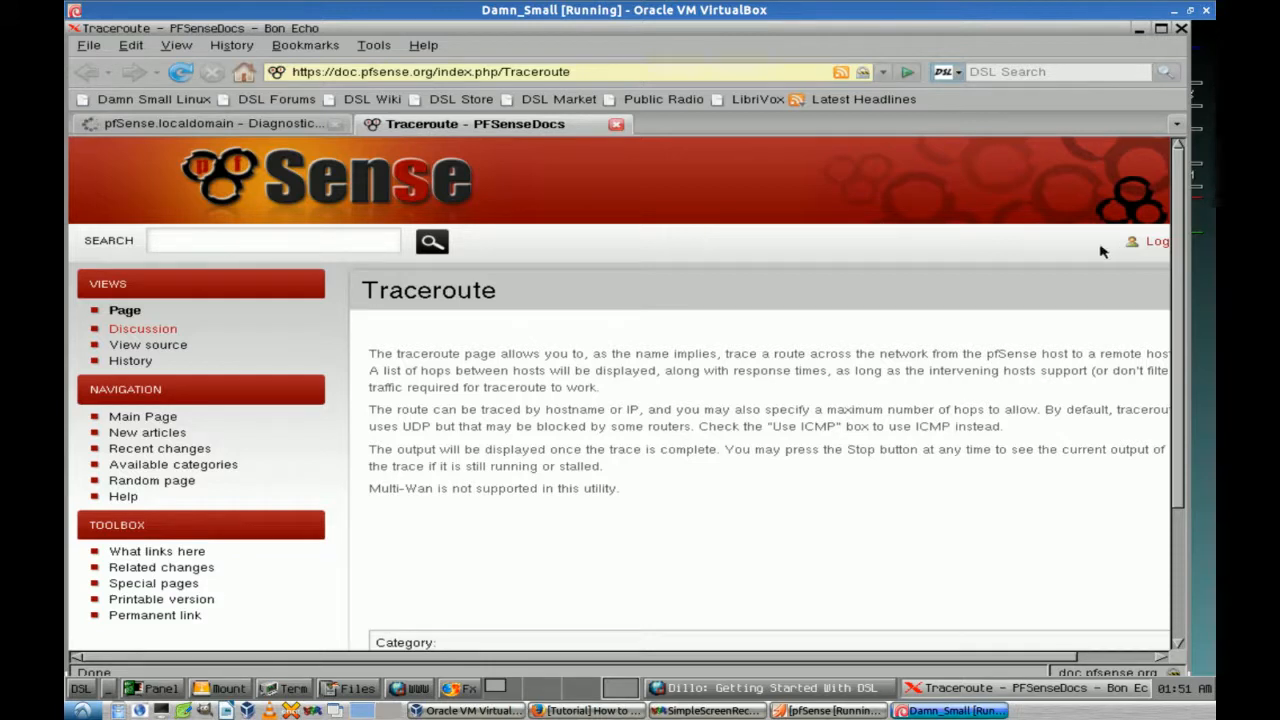
pyautogui.moveTo(1036, 240)
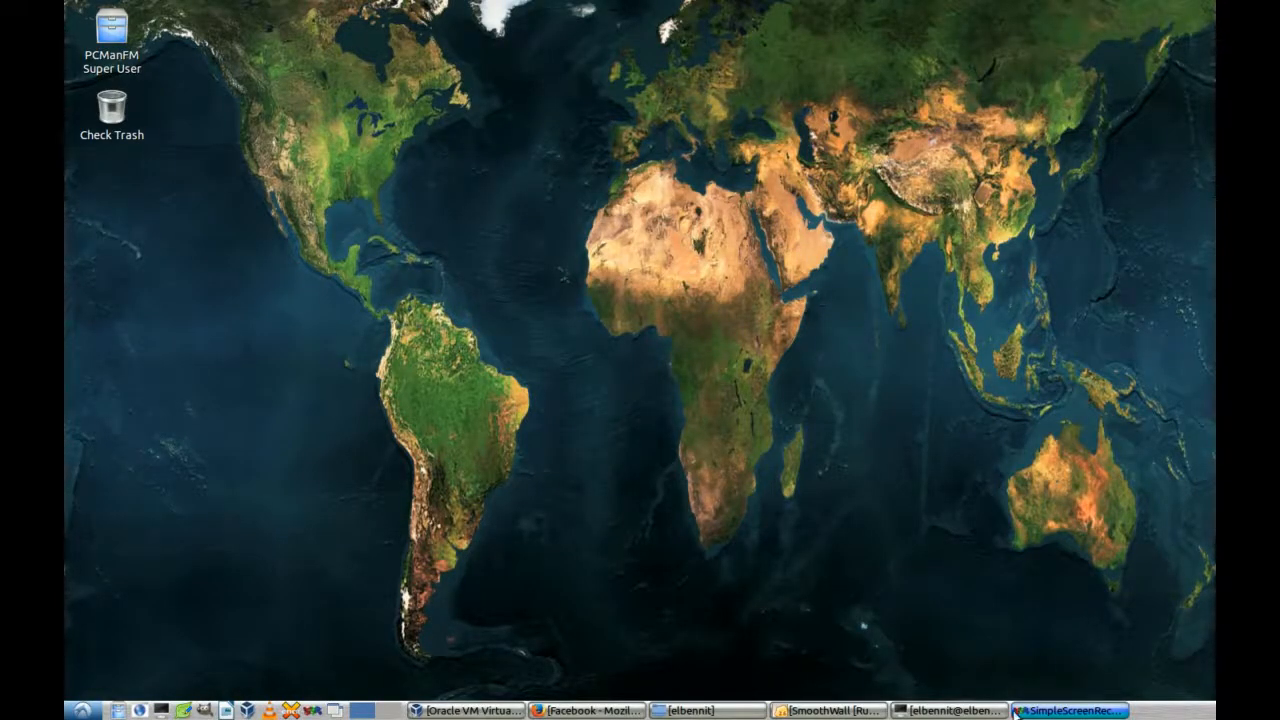
pyautogui.moveTo(818, 380)
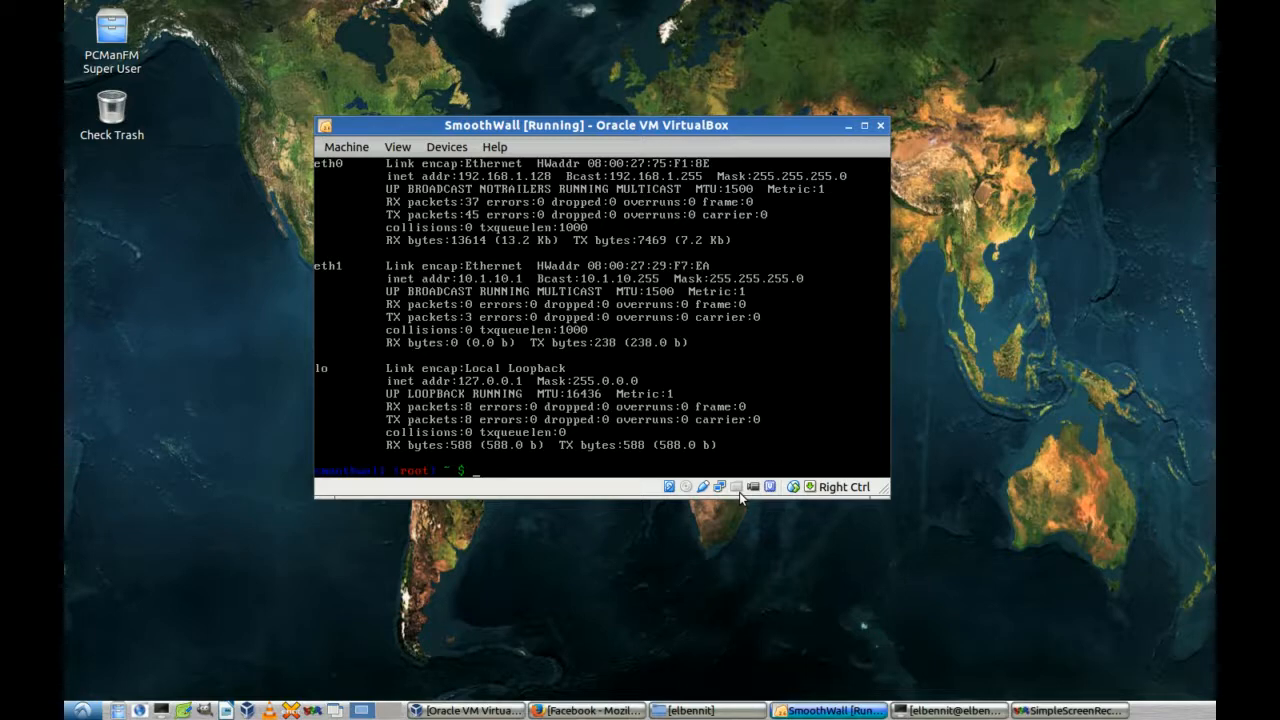
pyautogui.moveTo(988, 152)
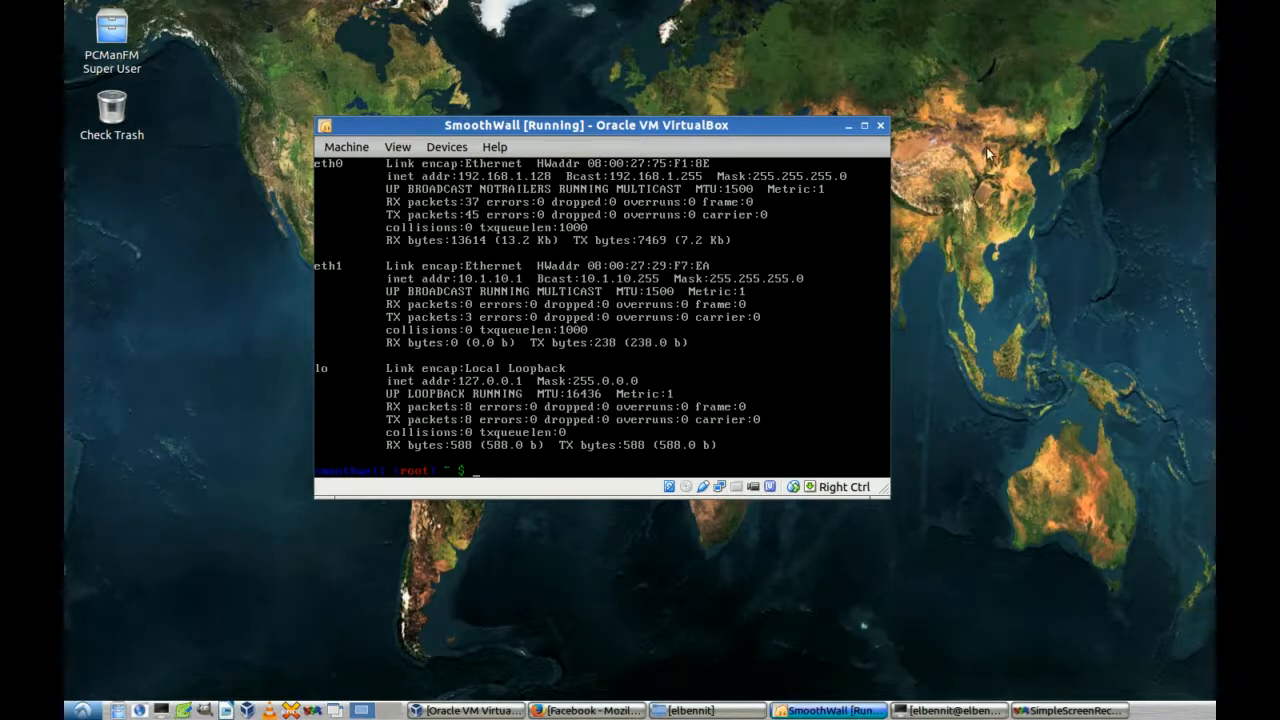
pyautogui.moveTo(850, 130)
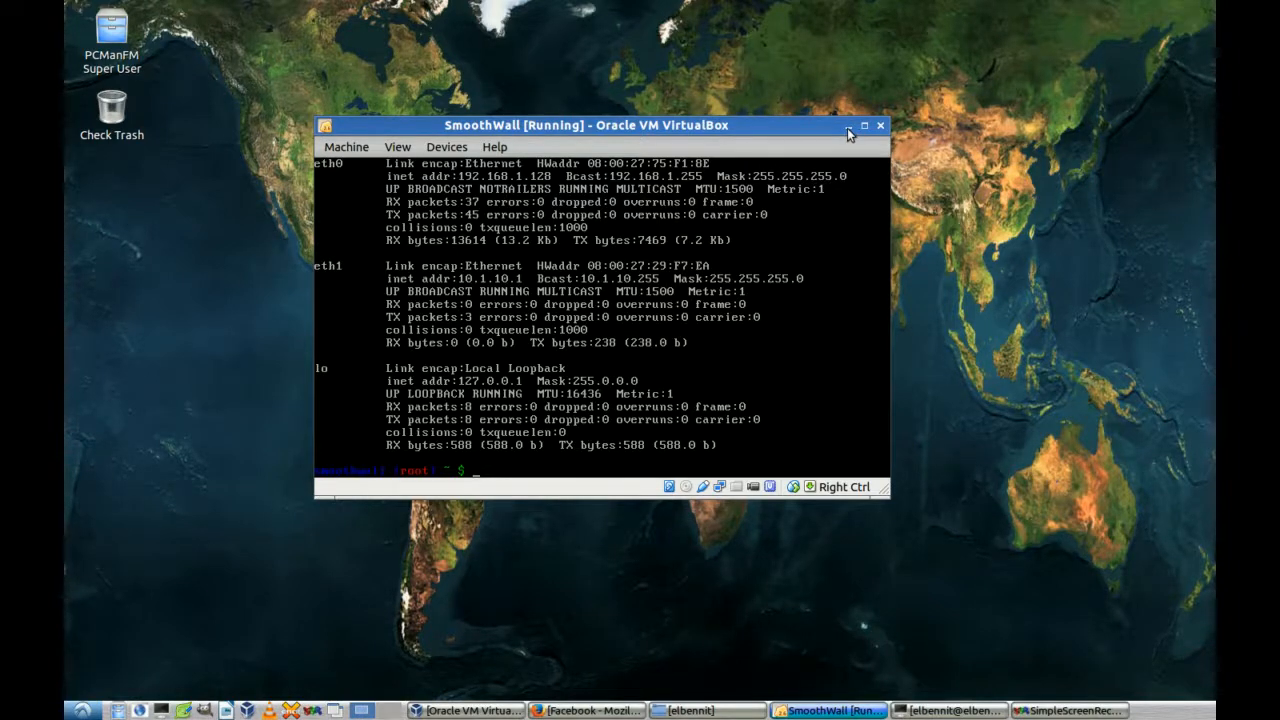
# Minimize the SmoothWall guest window after reading its ifconfig output
pyautogui.click(864, 124)
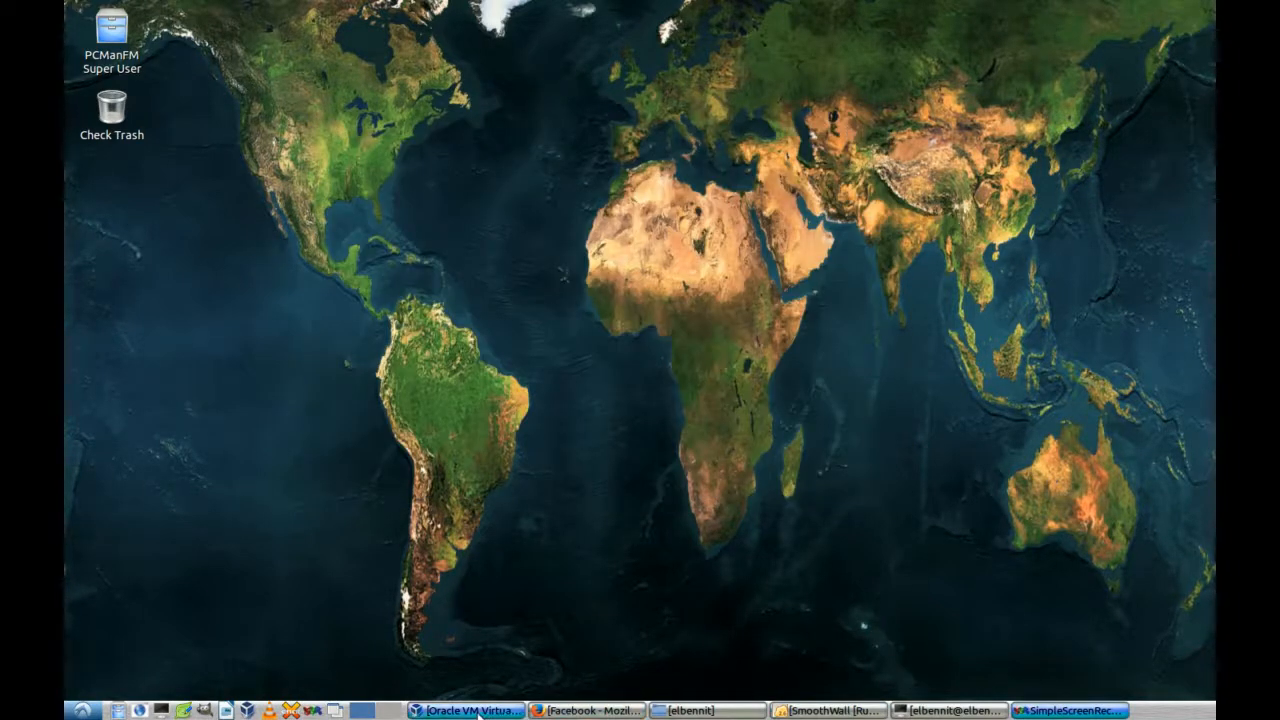
pyautogui.click(470, 710)
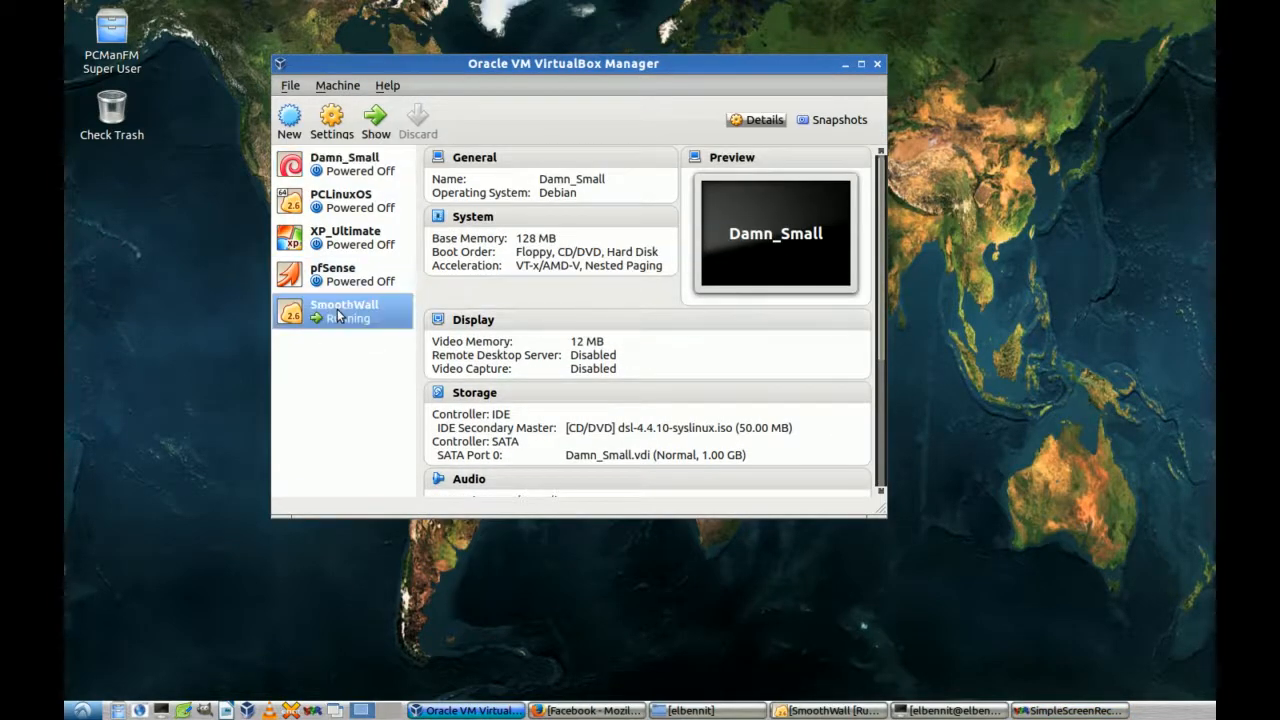
pyautogui.scroll(-3)
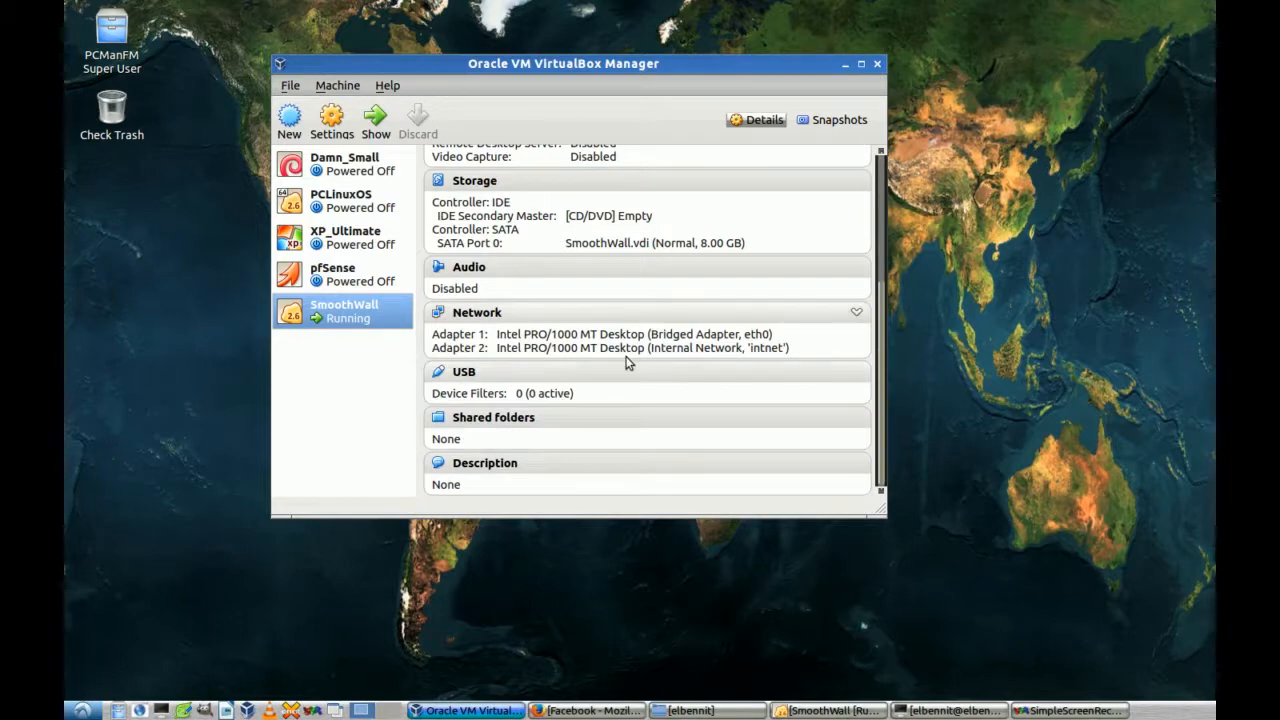
pyautogui.moveTo(718, 336)
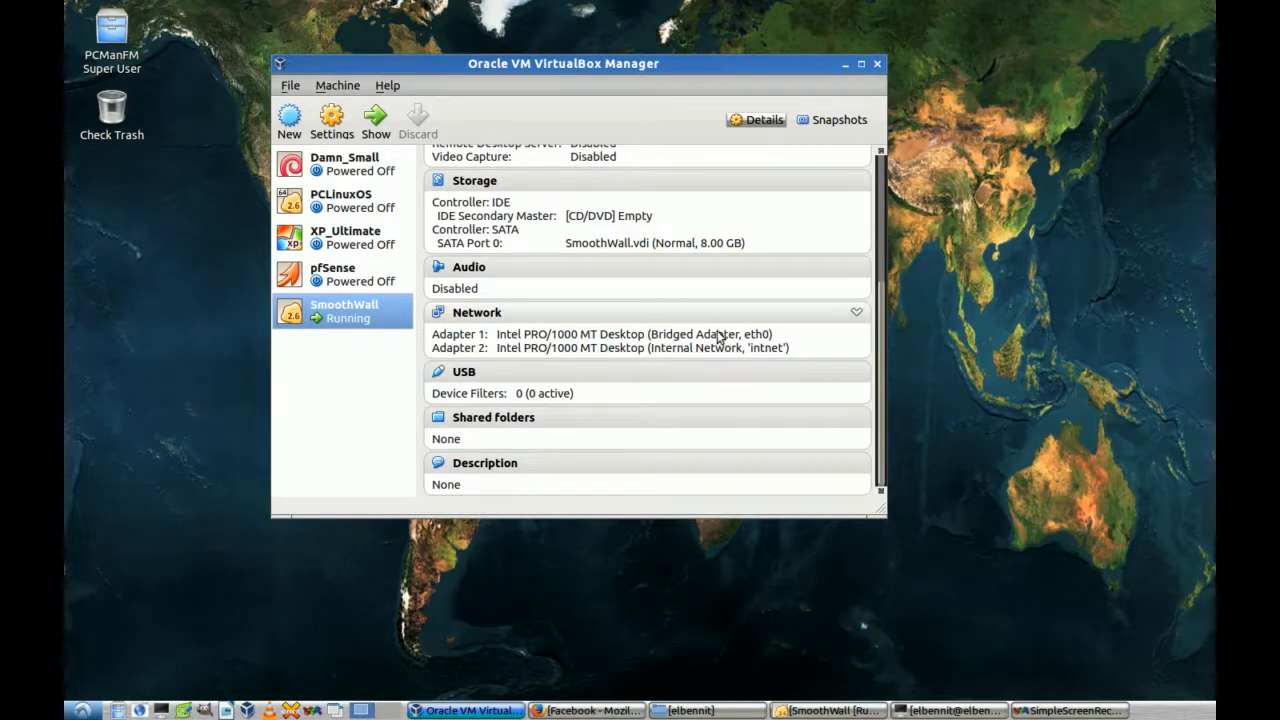
pyautogui.moveTo(740, 350)
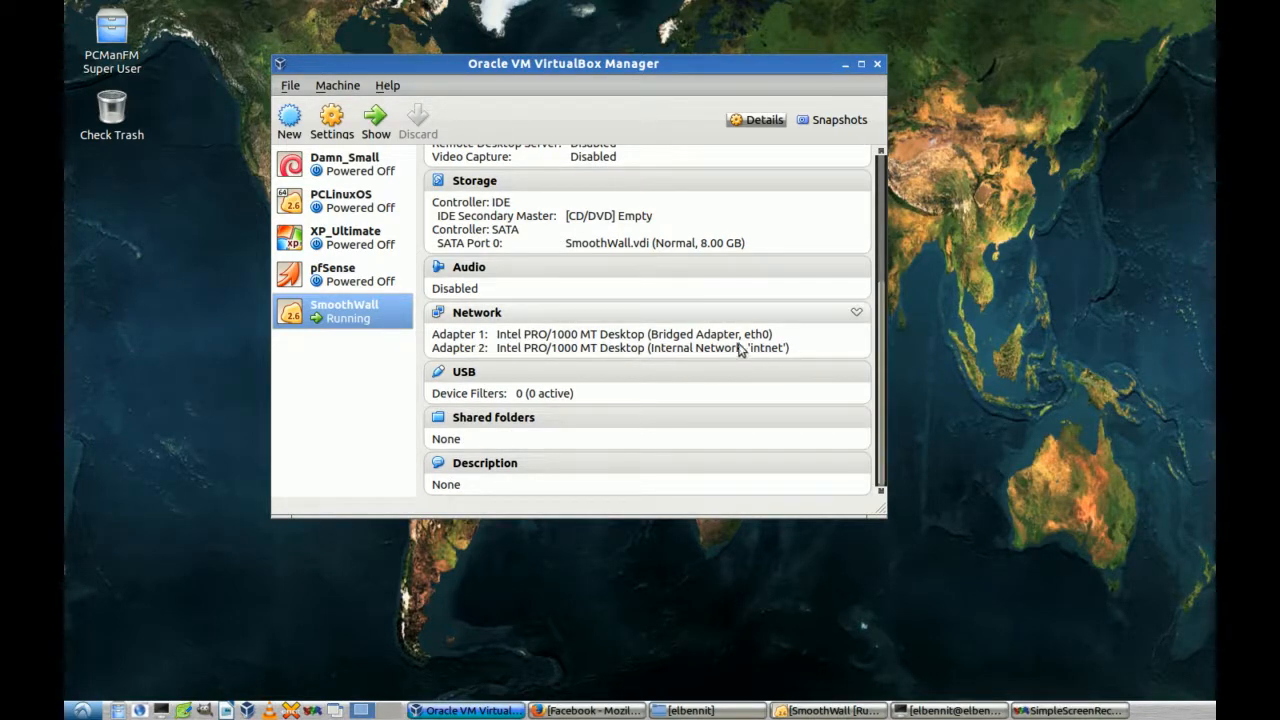
pyautogui.moveTo(776, 340)
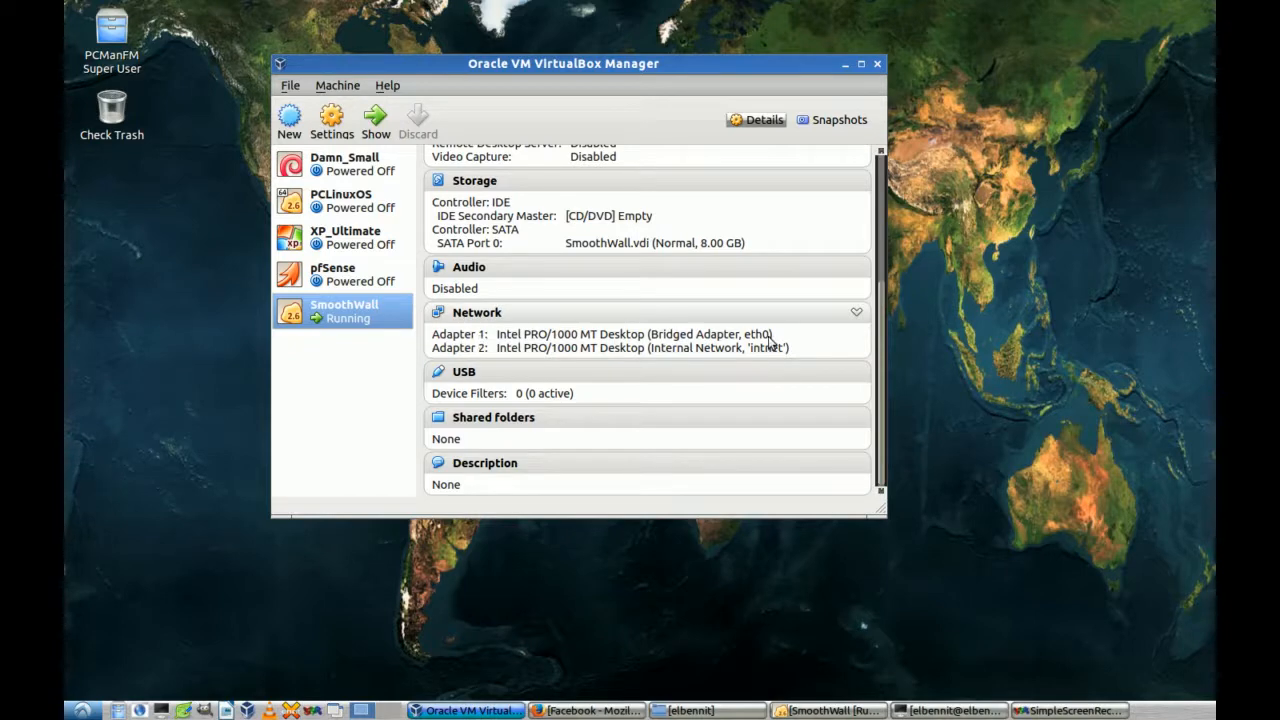
pyautogui.moveTo(448, 336)
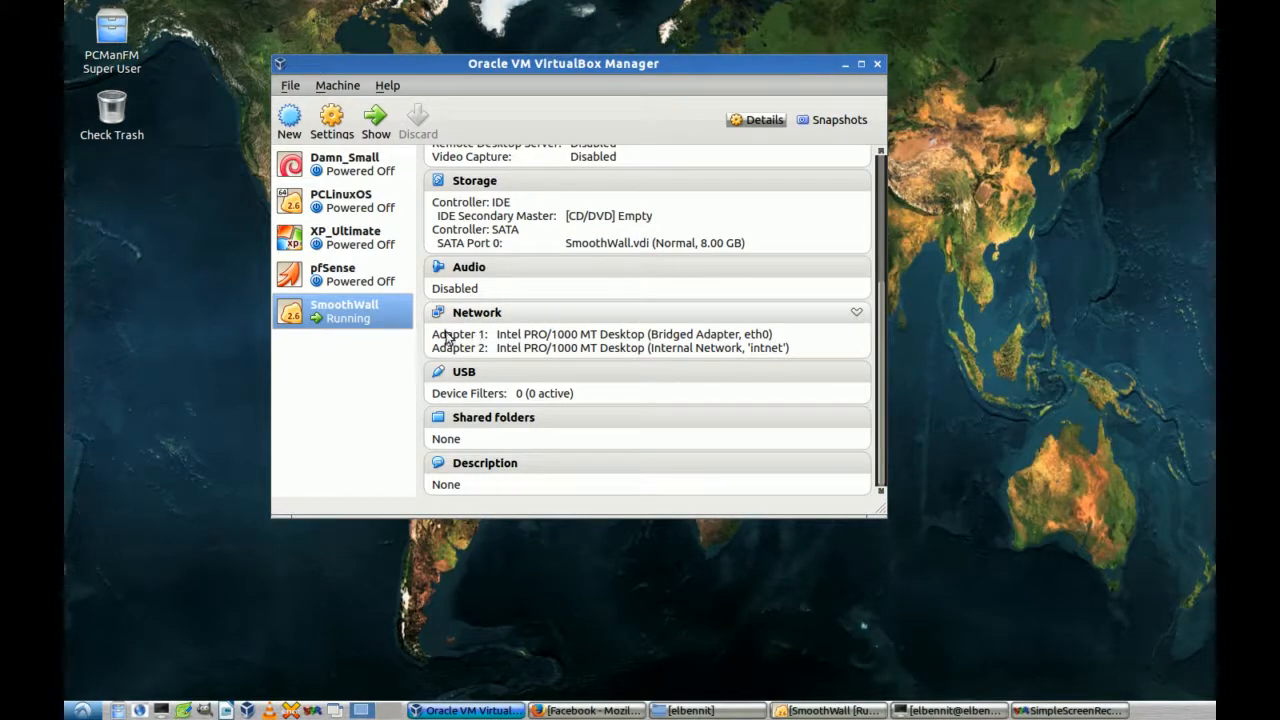
pyautogui.moveTo(590, 342)
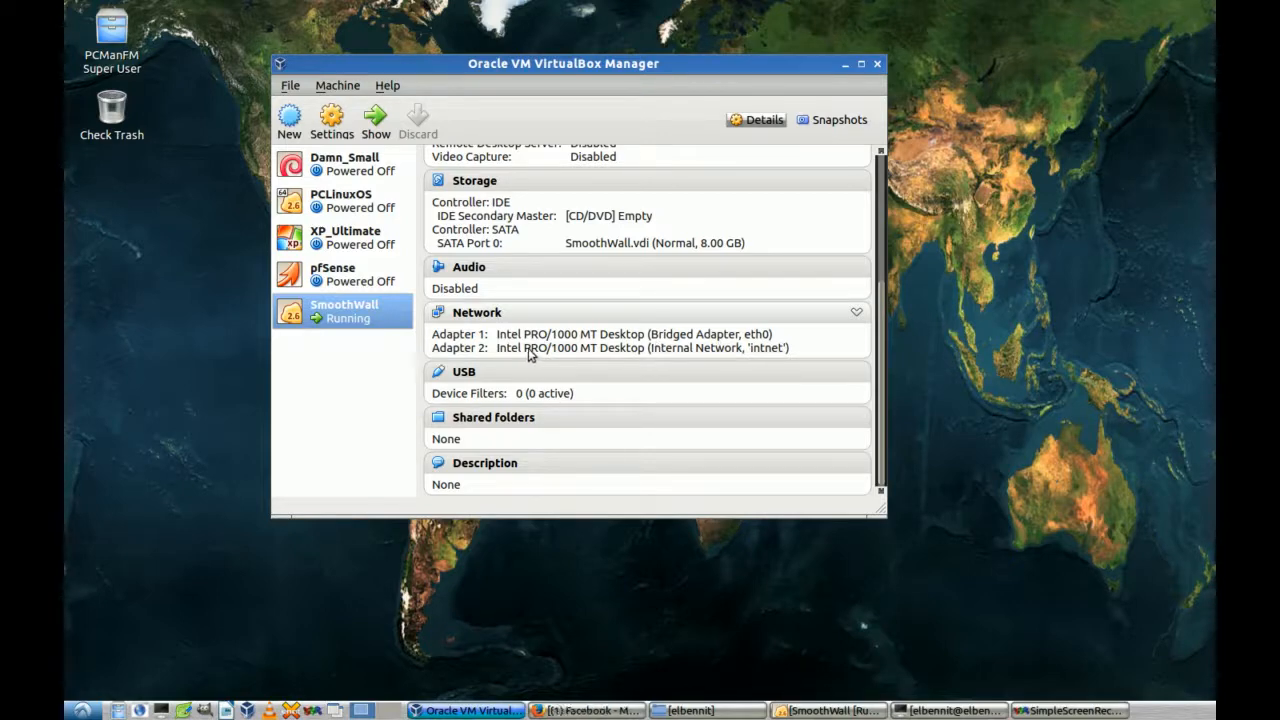
pyautogui.moveTo(752, 358)
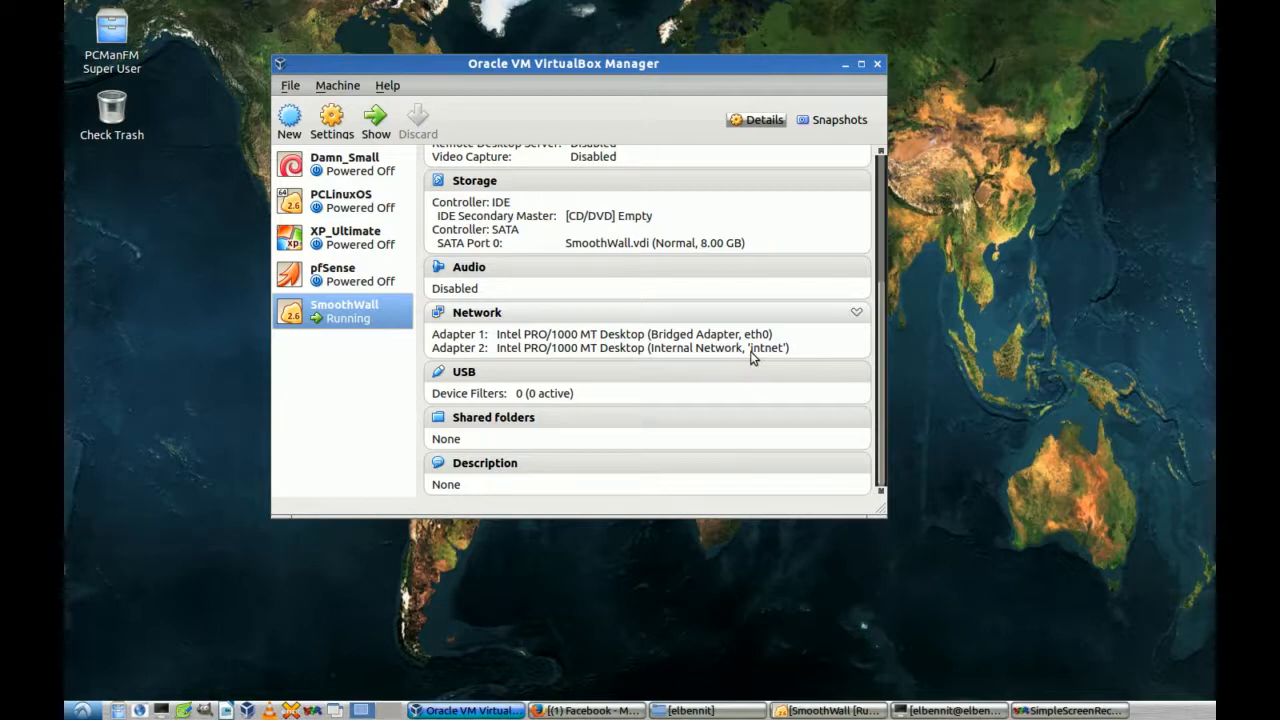
pyautogui.moveTo(756, 308)
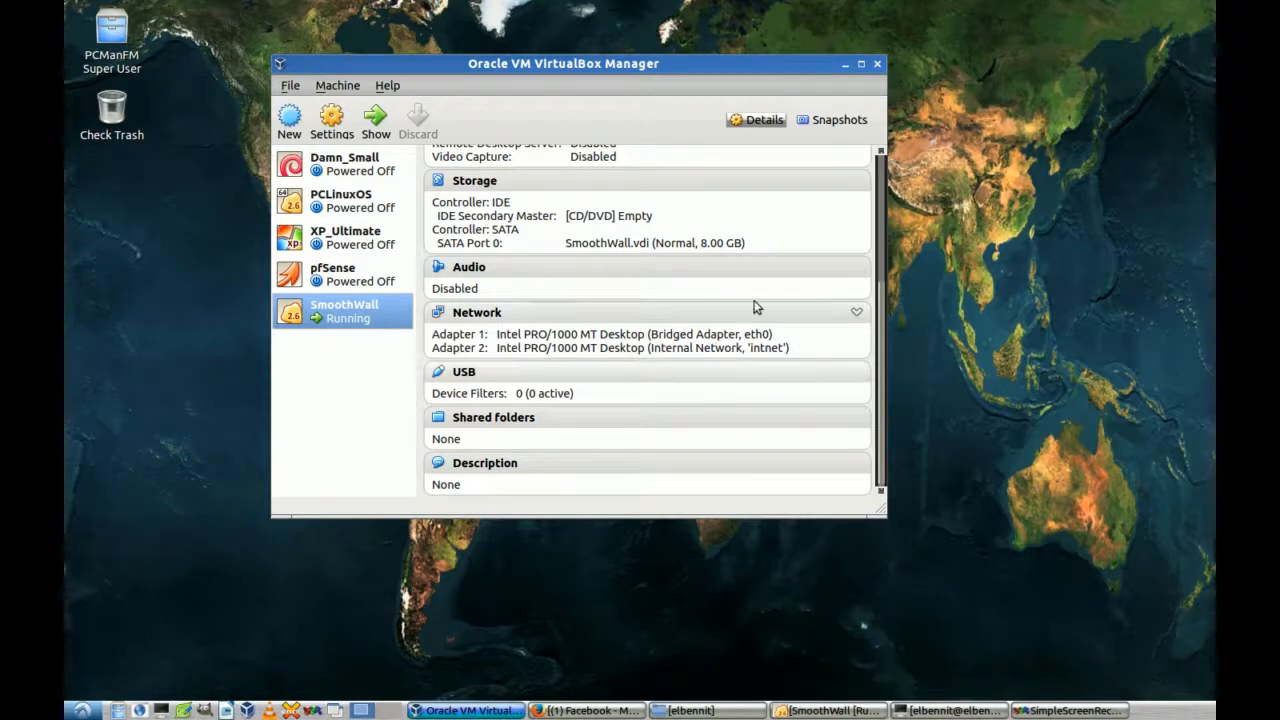
pyautogui.moveTo(820, 344)
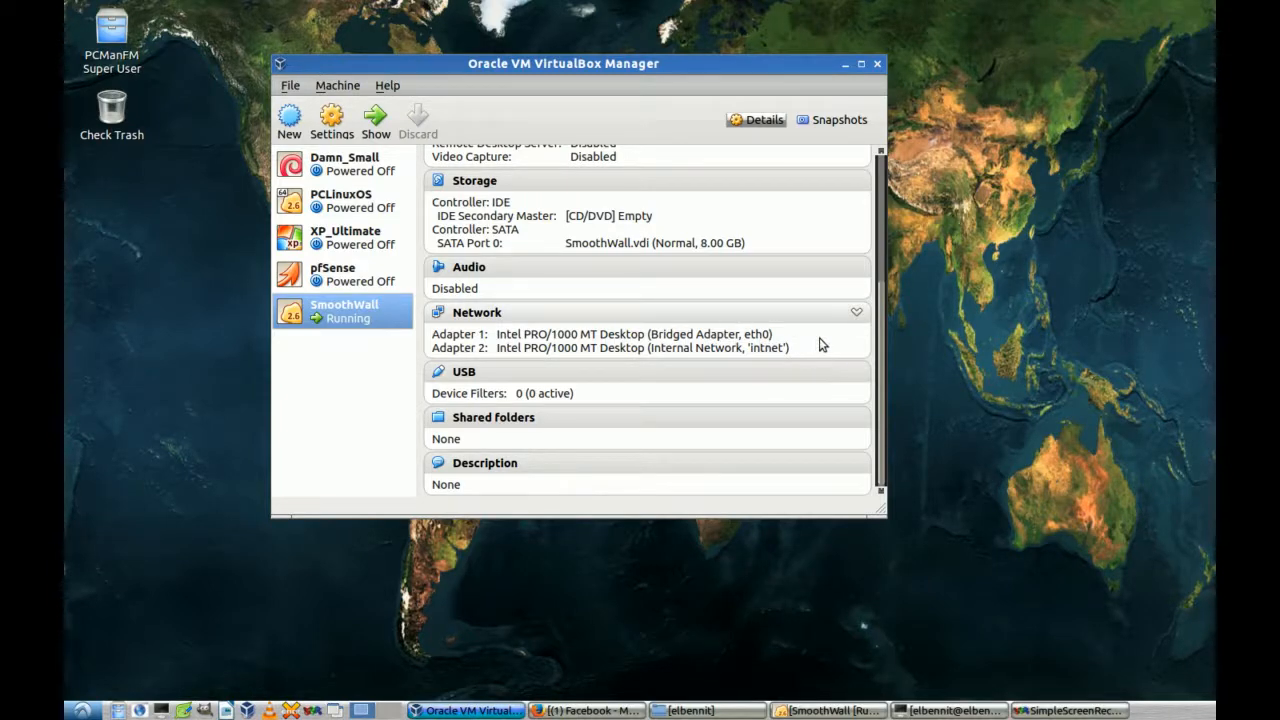
pyautogui.moveTo(798, 348)
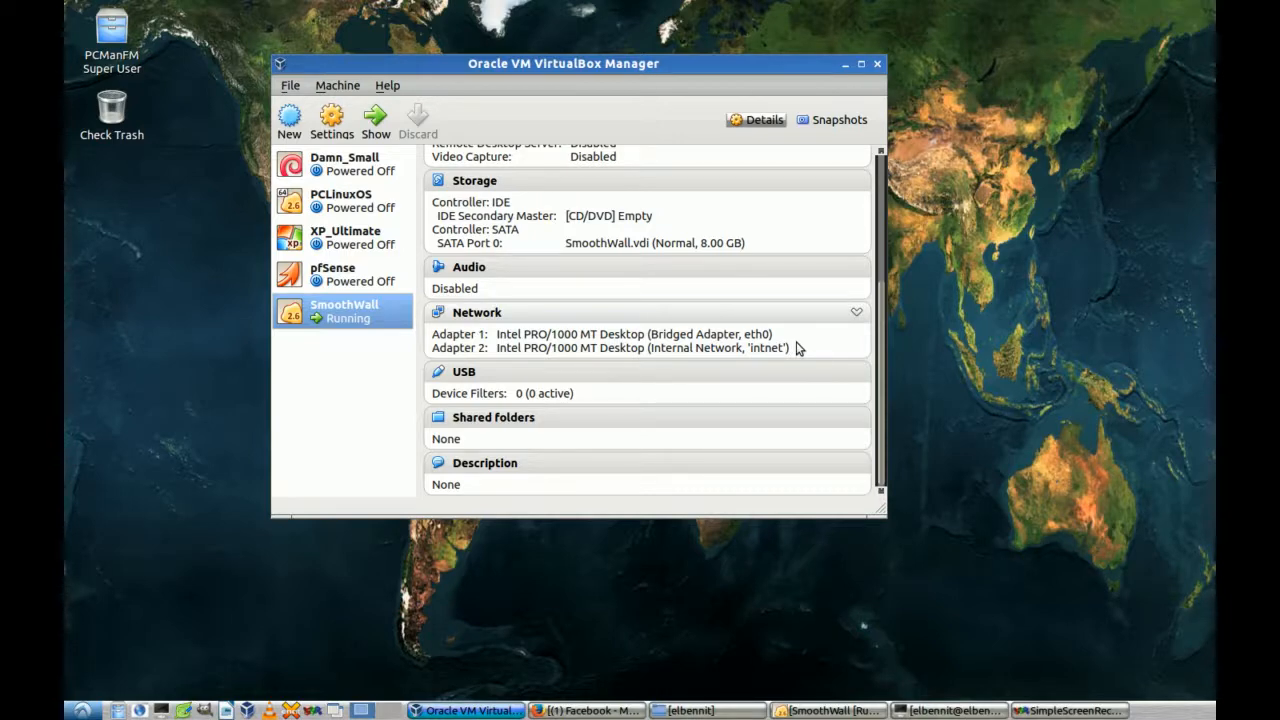
pyautogui.moveTo(836, 314)
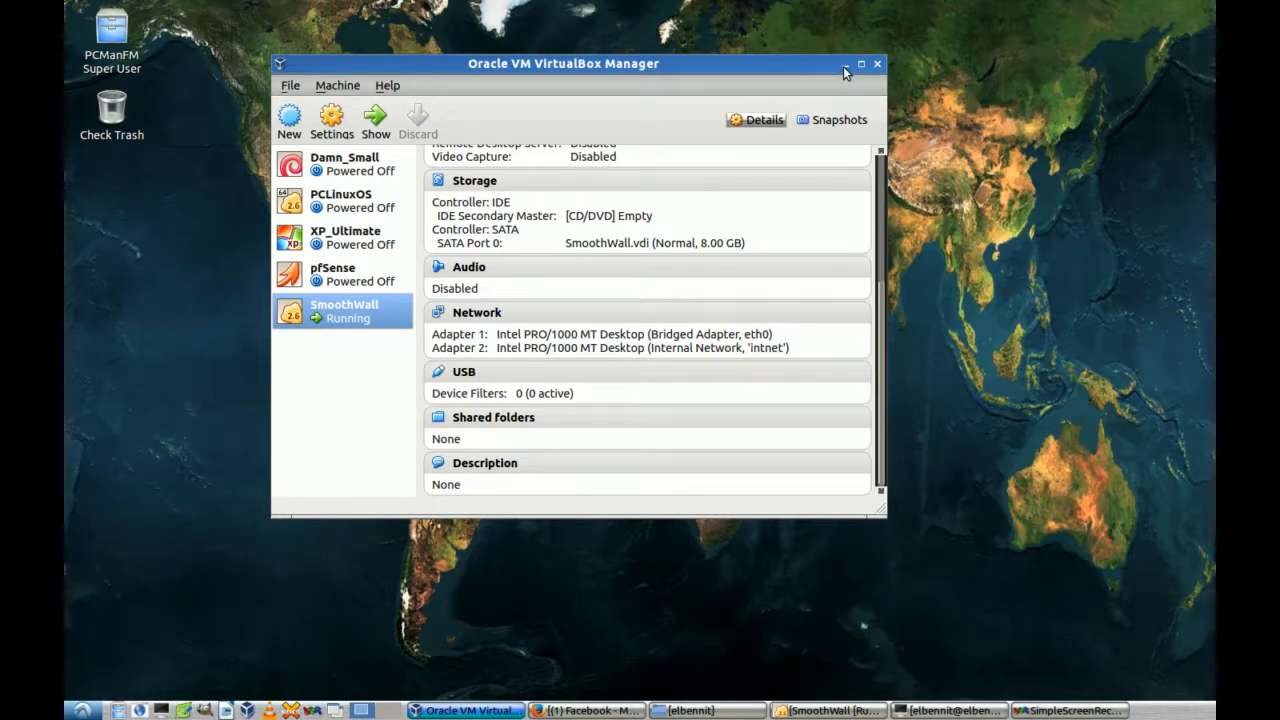
pyautogui.click(876, 62)
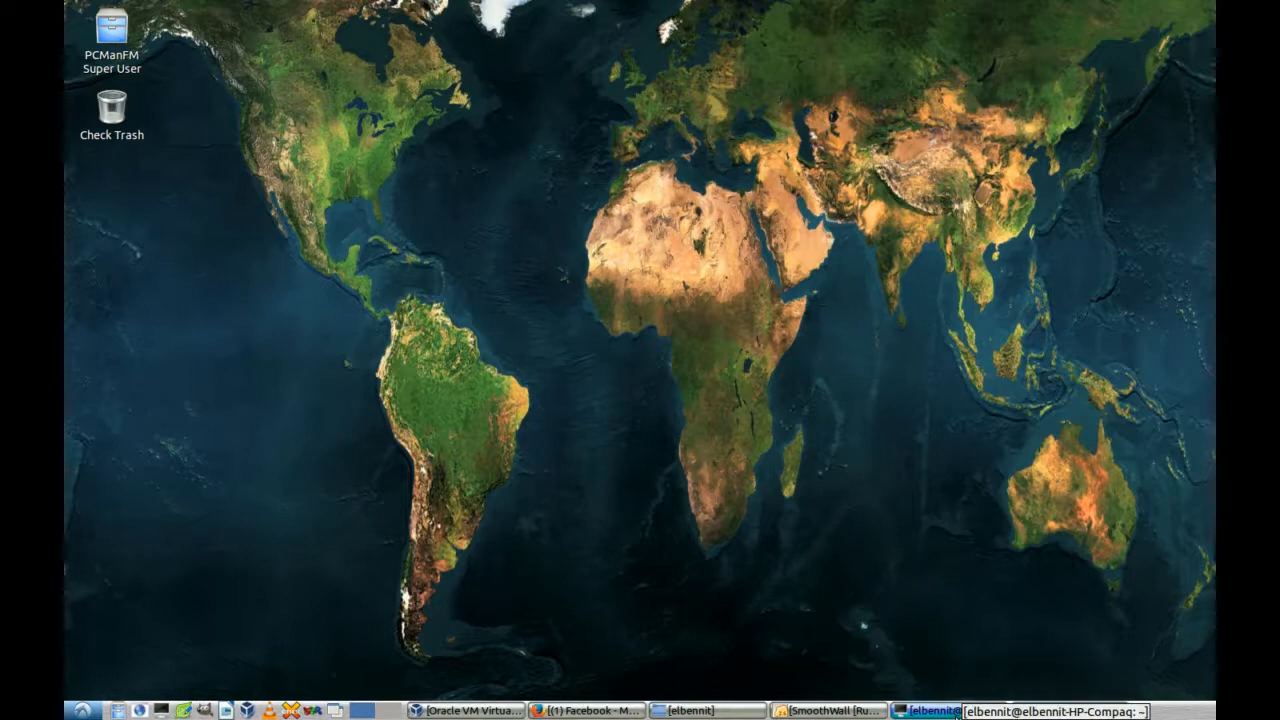
# Disable the vboxnet0 host-only DHCP server with VBoxManage, list it as Enabled: No, then hide the terminal
pyautogui.click(944, 710)
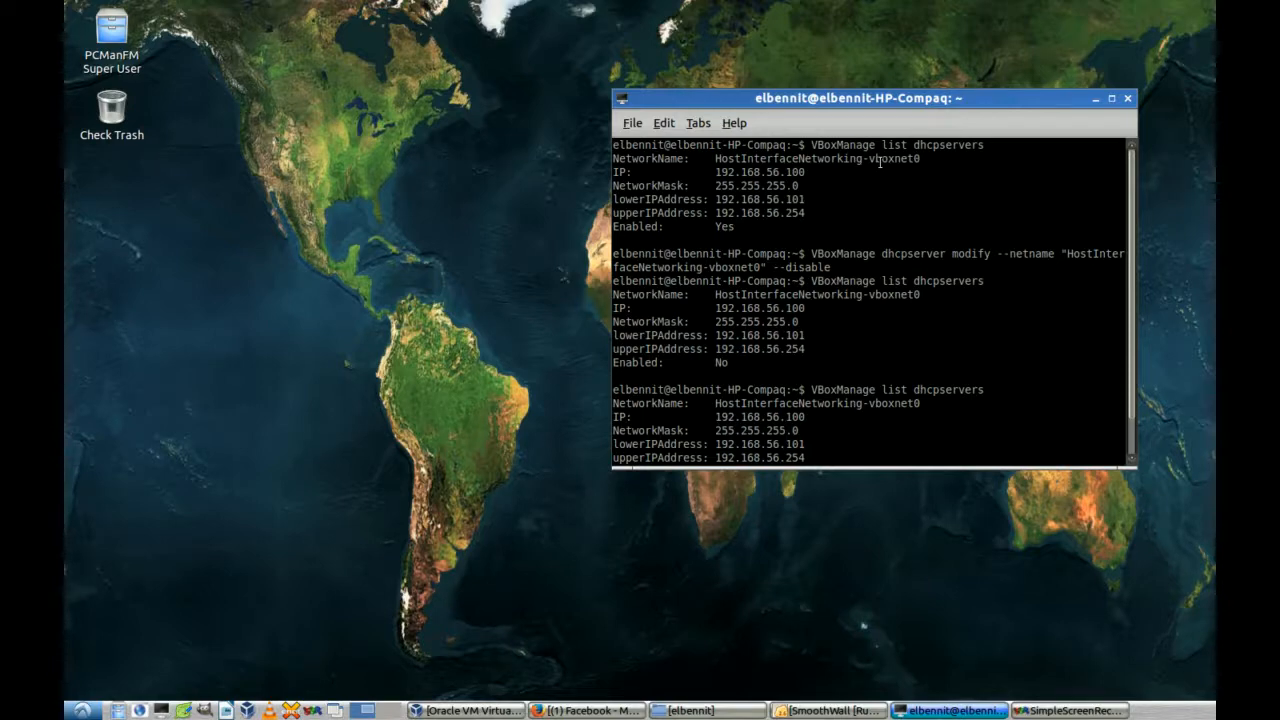
pyautogui.moveTo(760, 238)
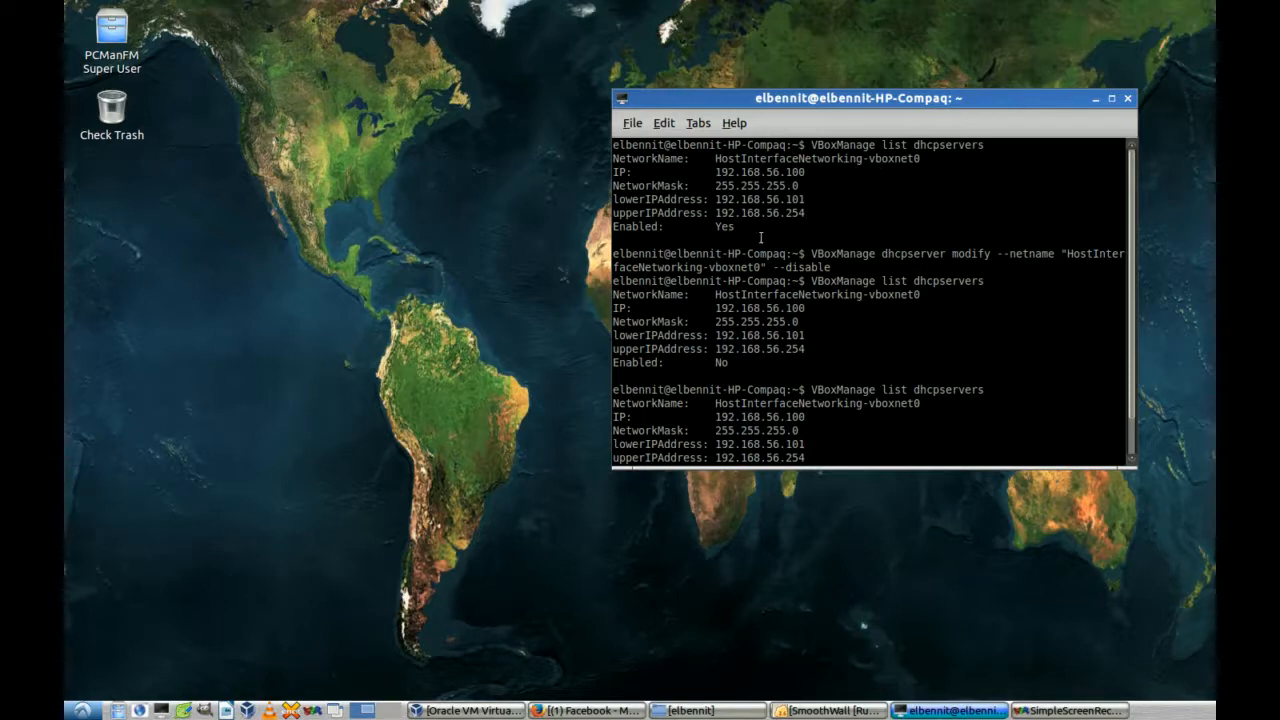
pyautogui.moveTo(780, 232)
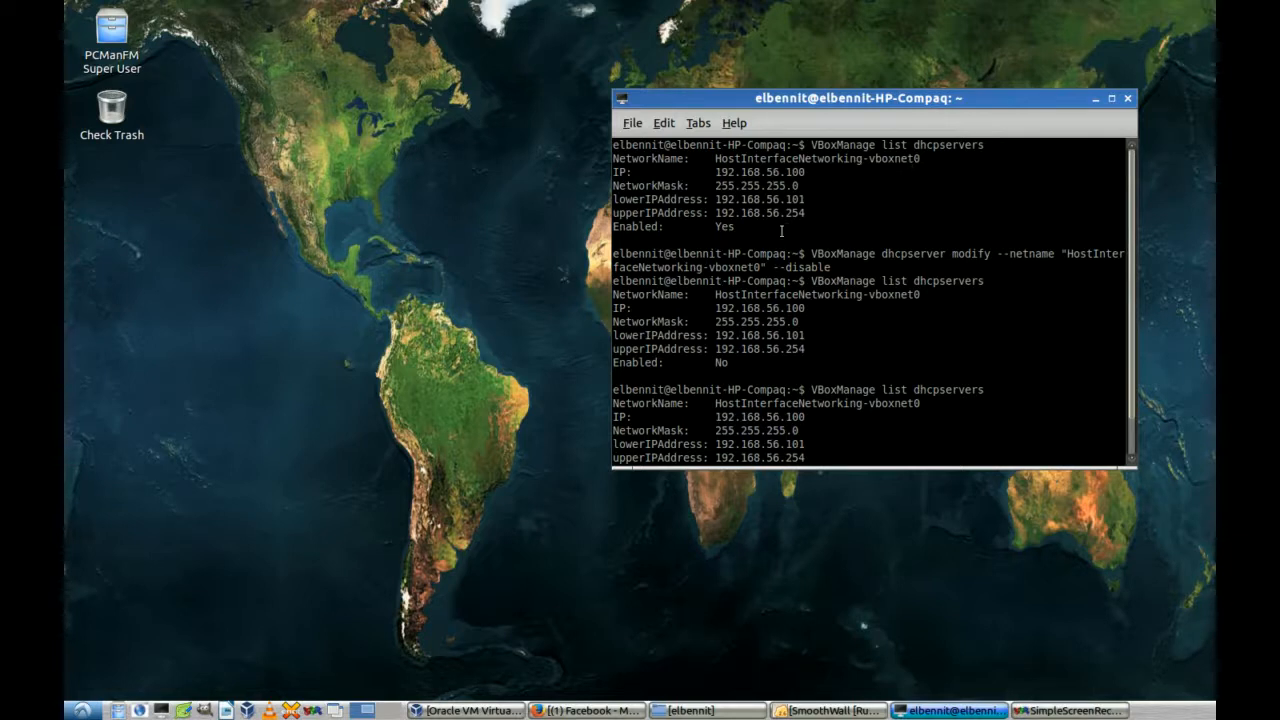
pyautogui.moveTo(788, 204)
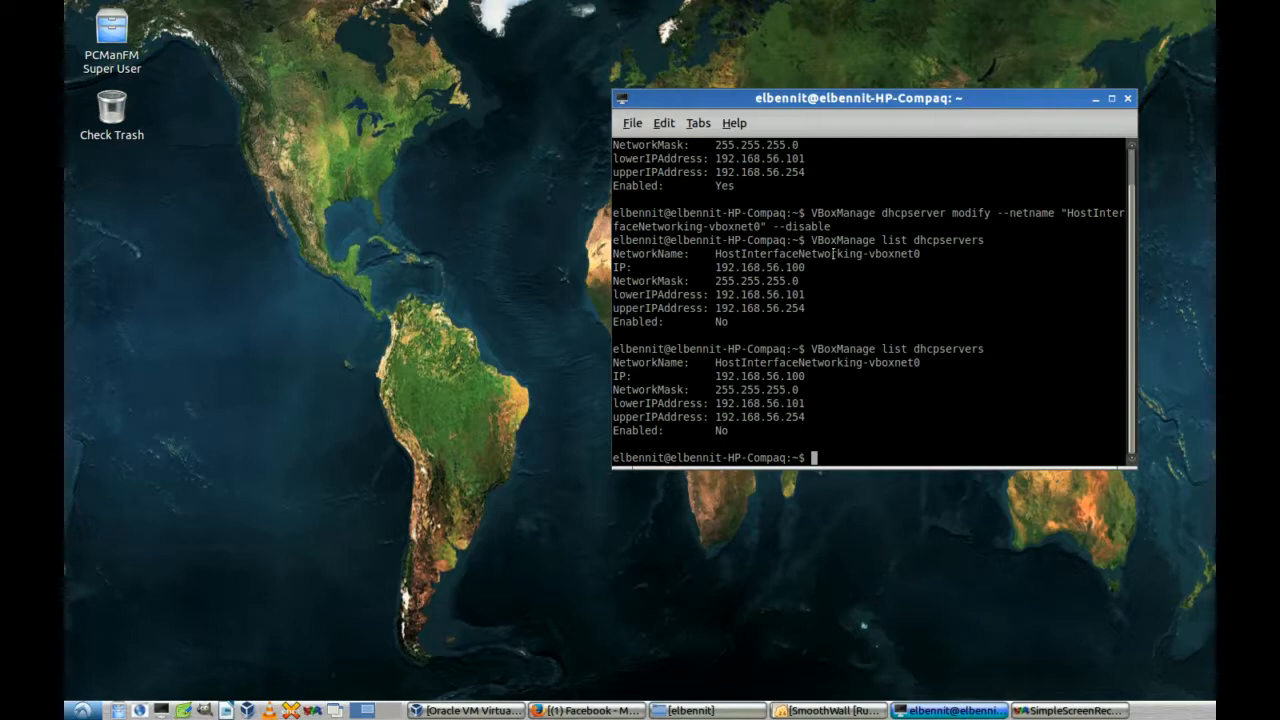
pyautogui.moveTo(818, 300)
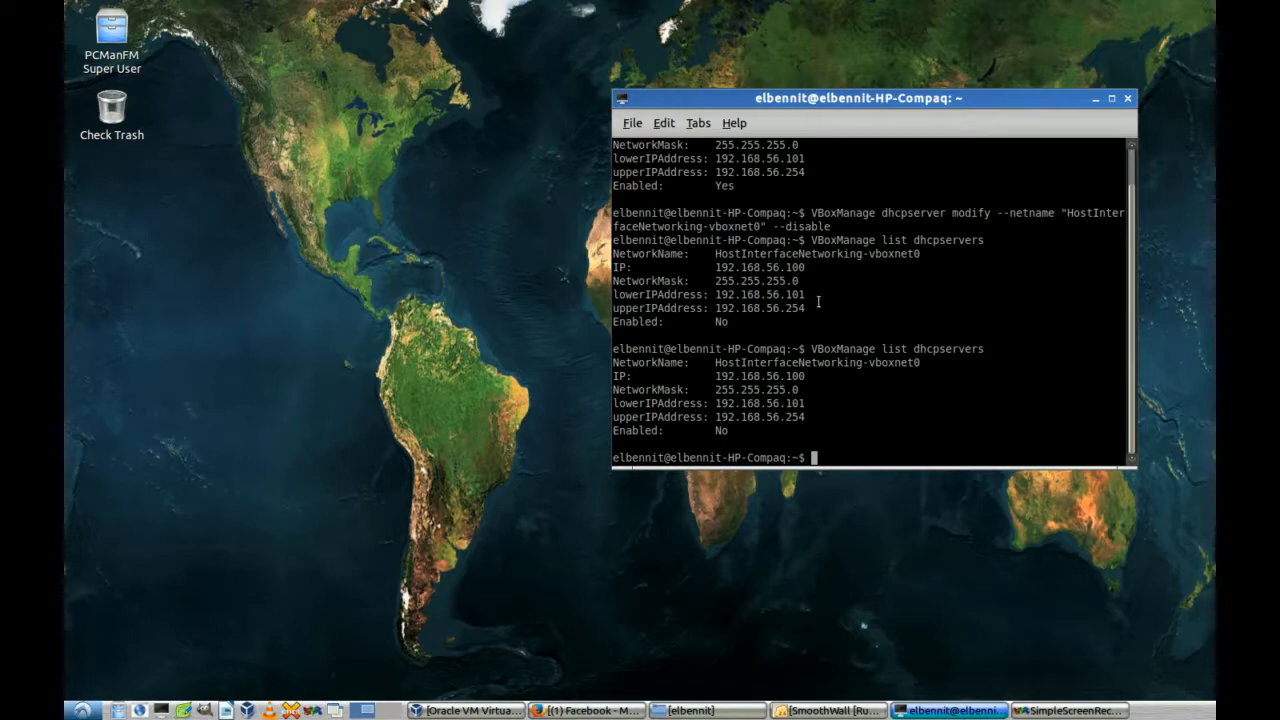
pyautogui.moveTo(760, 212)
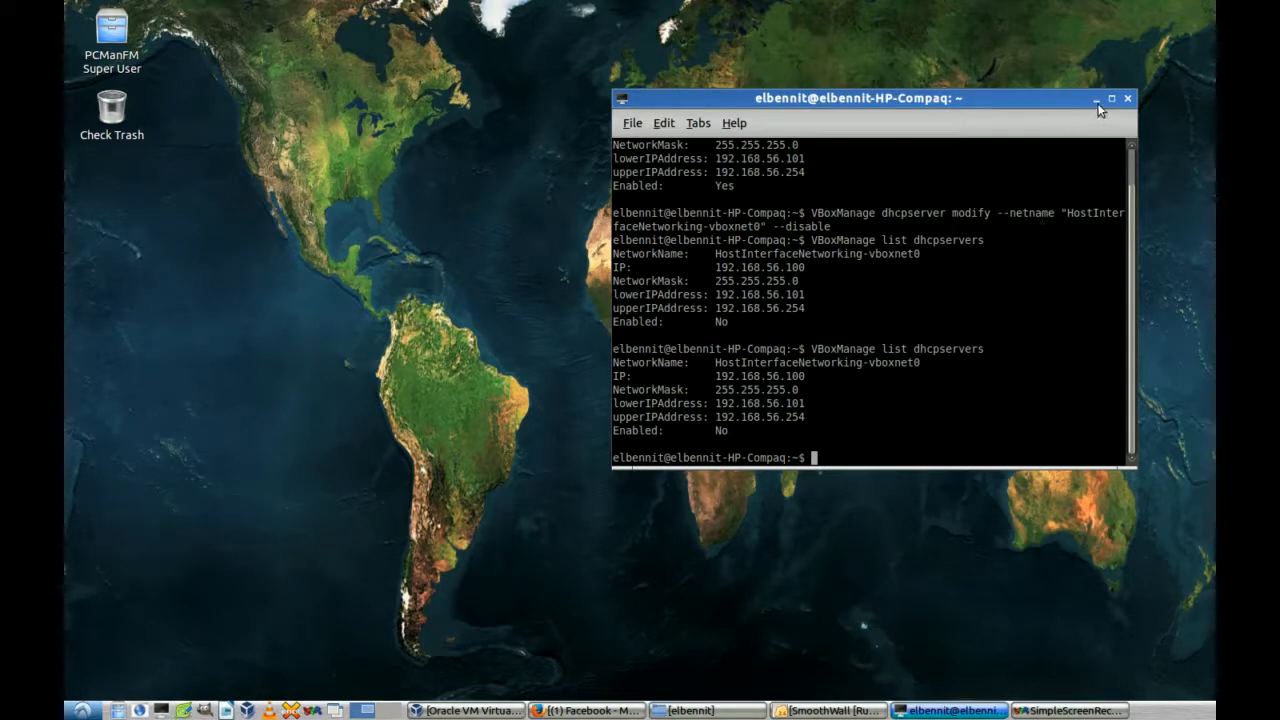
pyautogui.moveTo(1008, 298)
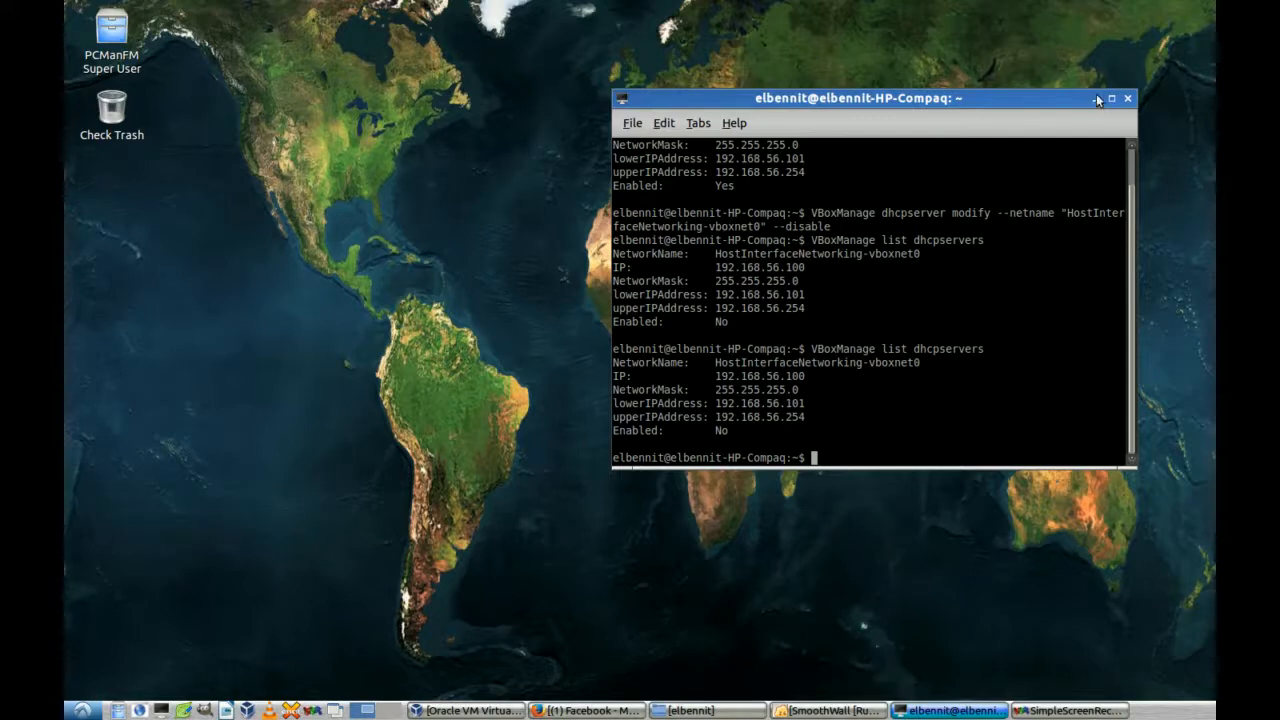
pyautogui.moveTo(1008, 252)
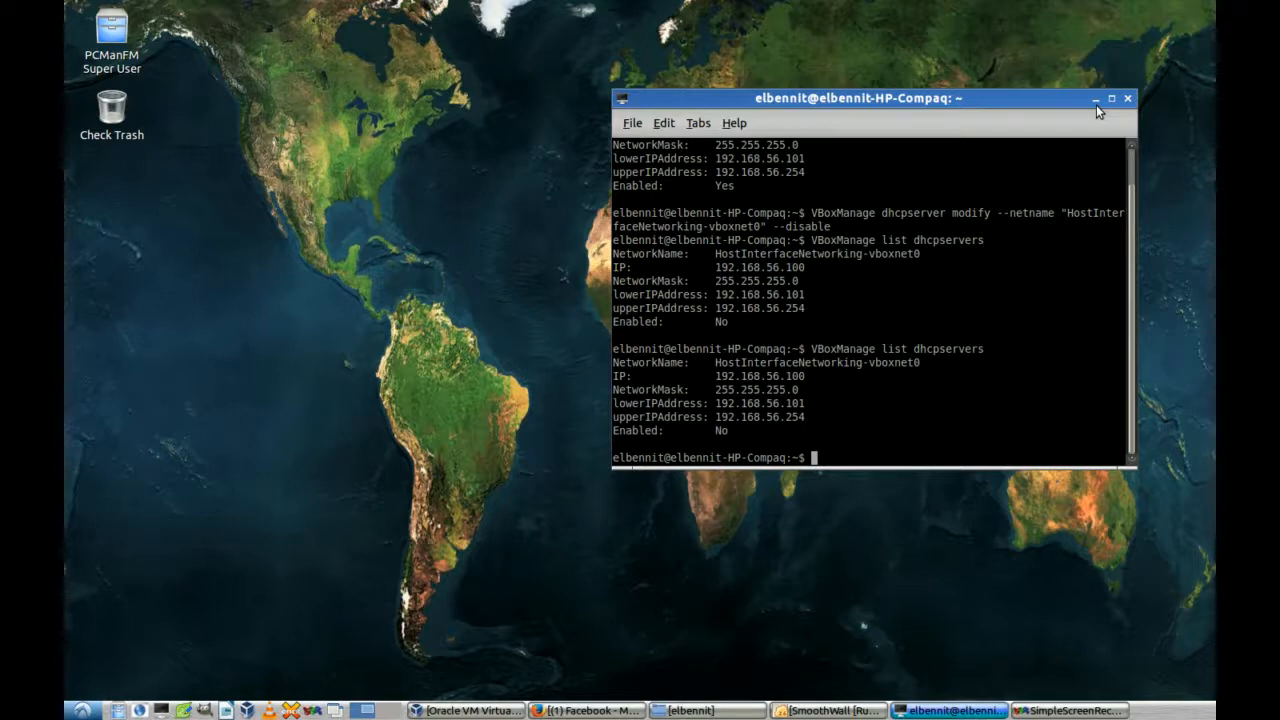
pyautogui.click(1096, 98)
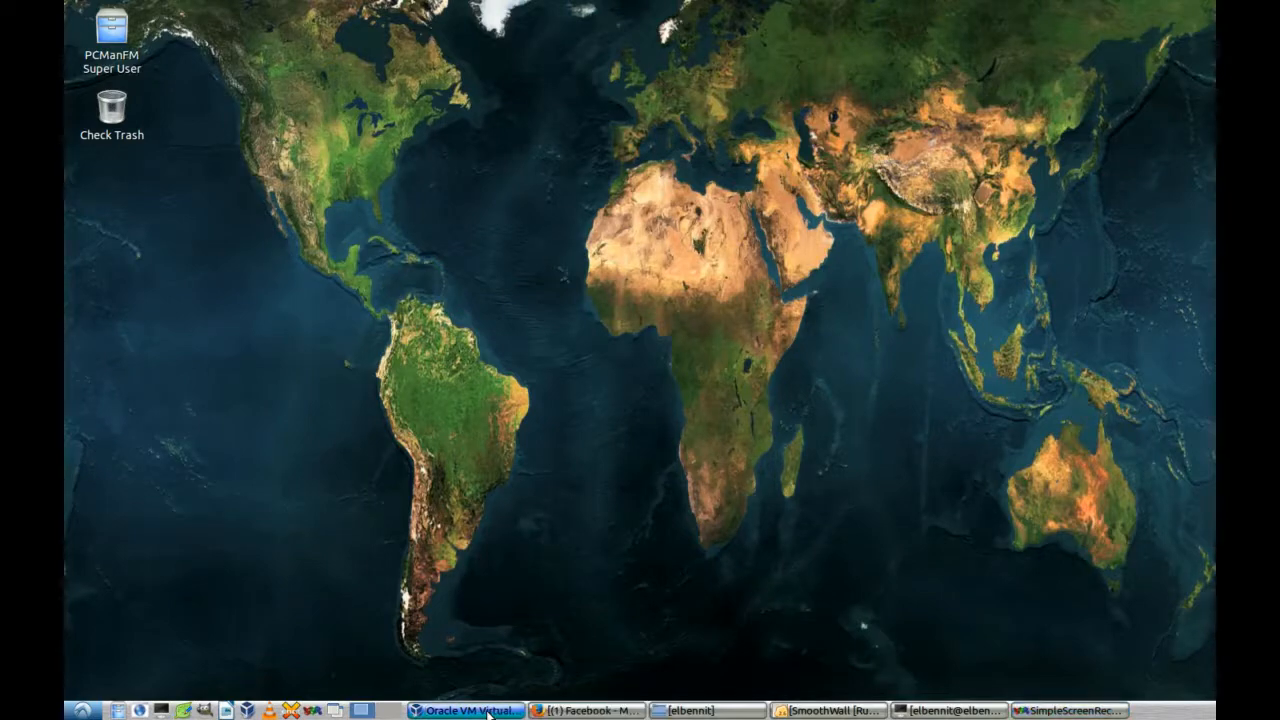
# Start the Damn_Small virtual machine from VirtualBox Manager
pyautogui.click(470, 710)
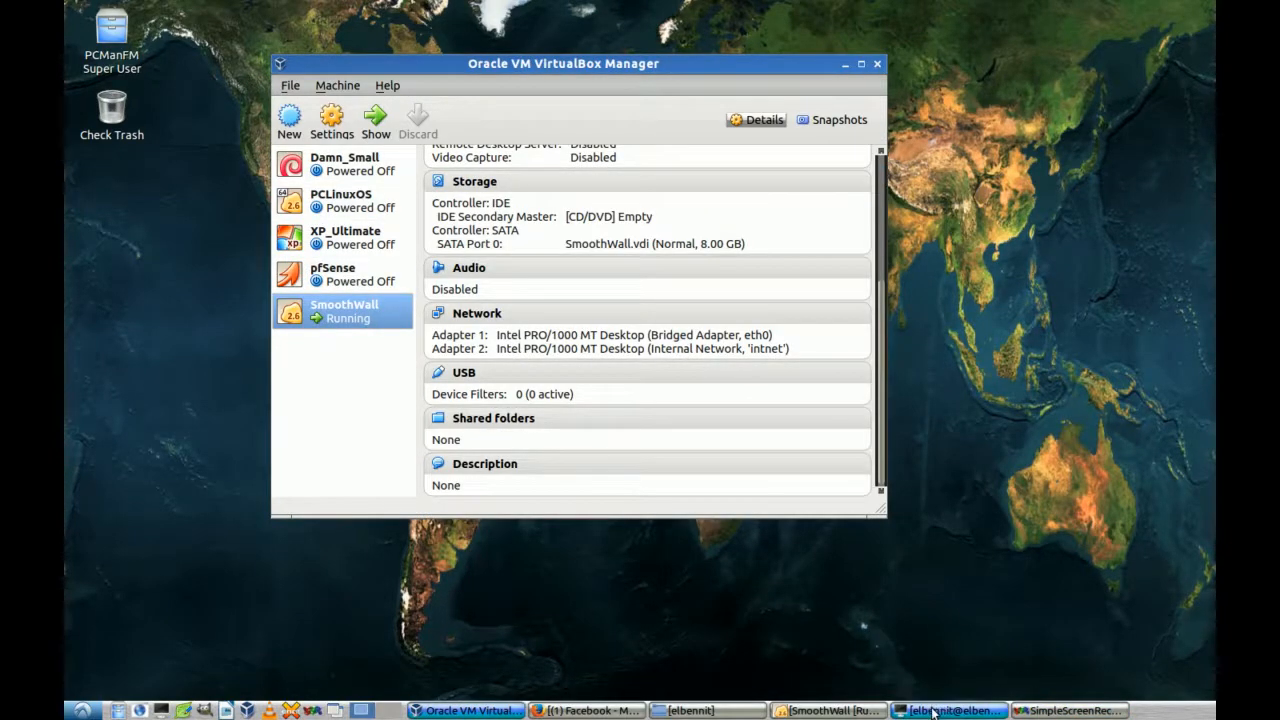
pyautogui.click(828, 710)
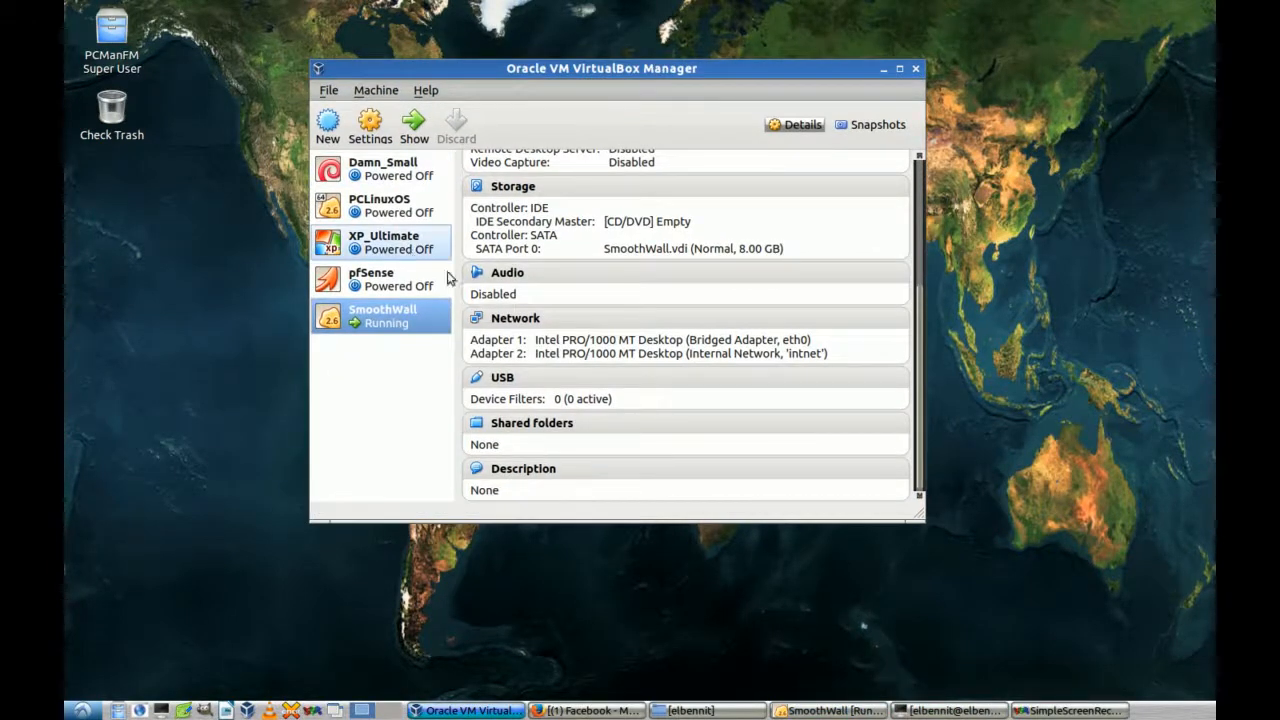
pyautogui.click(384, 168)
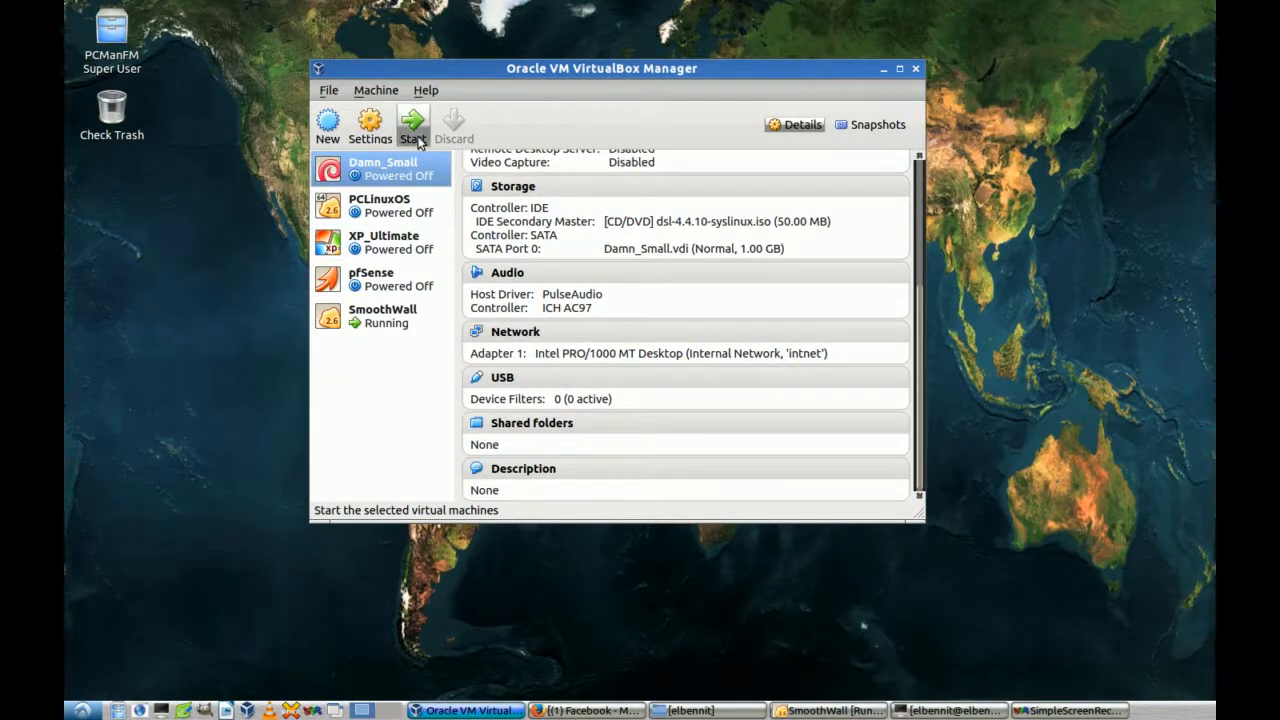
pyautogui.click(412, 124)
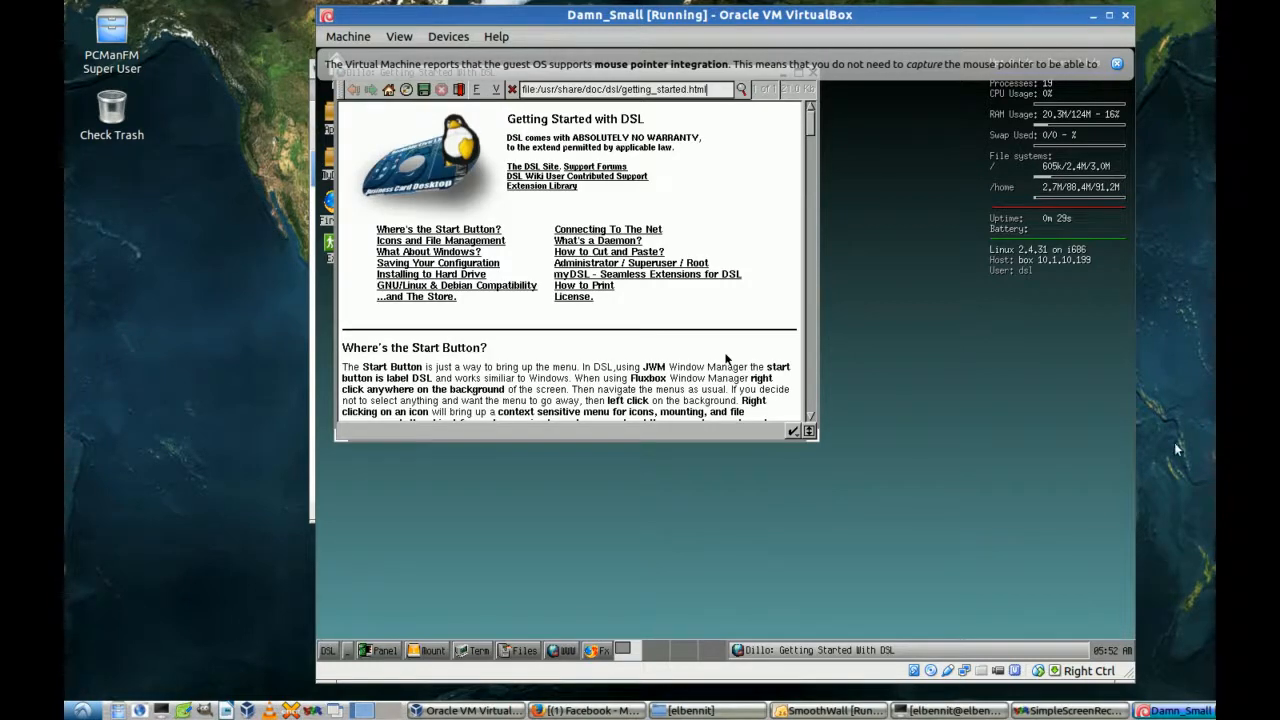
pyautogui.click(1116, 64)
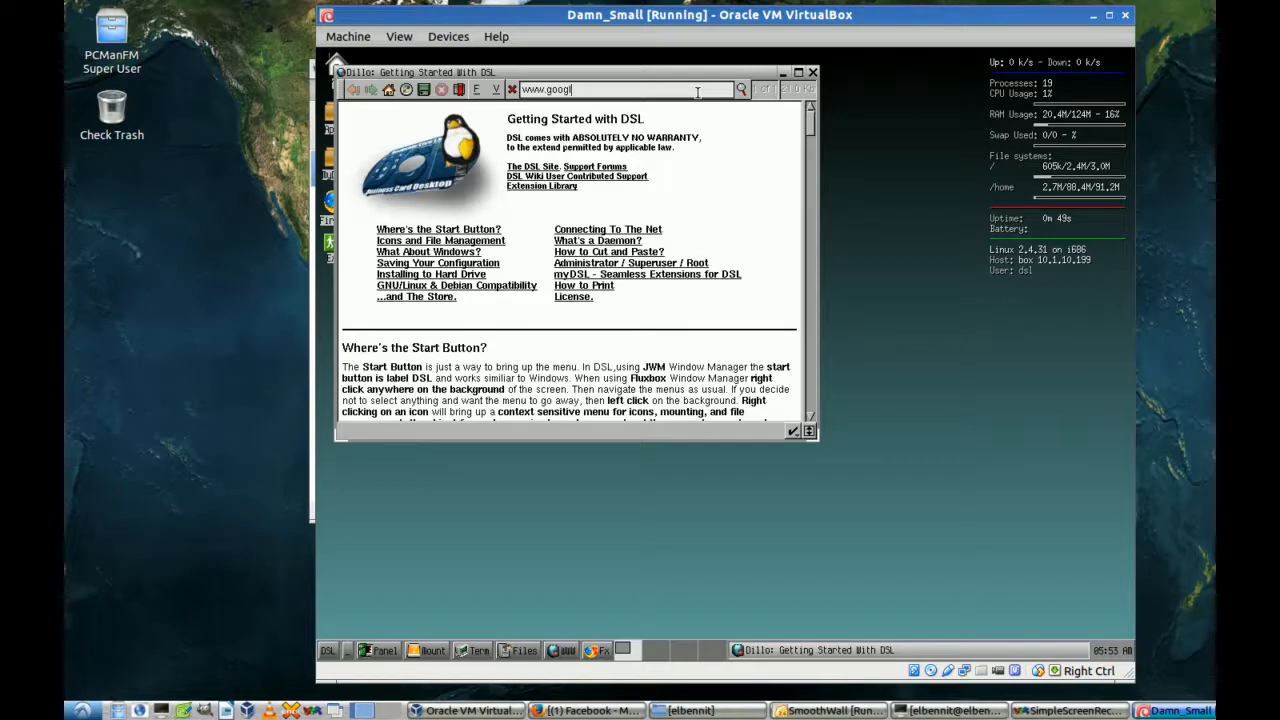
pyautogui.press('Return')
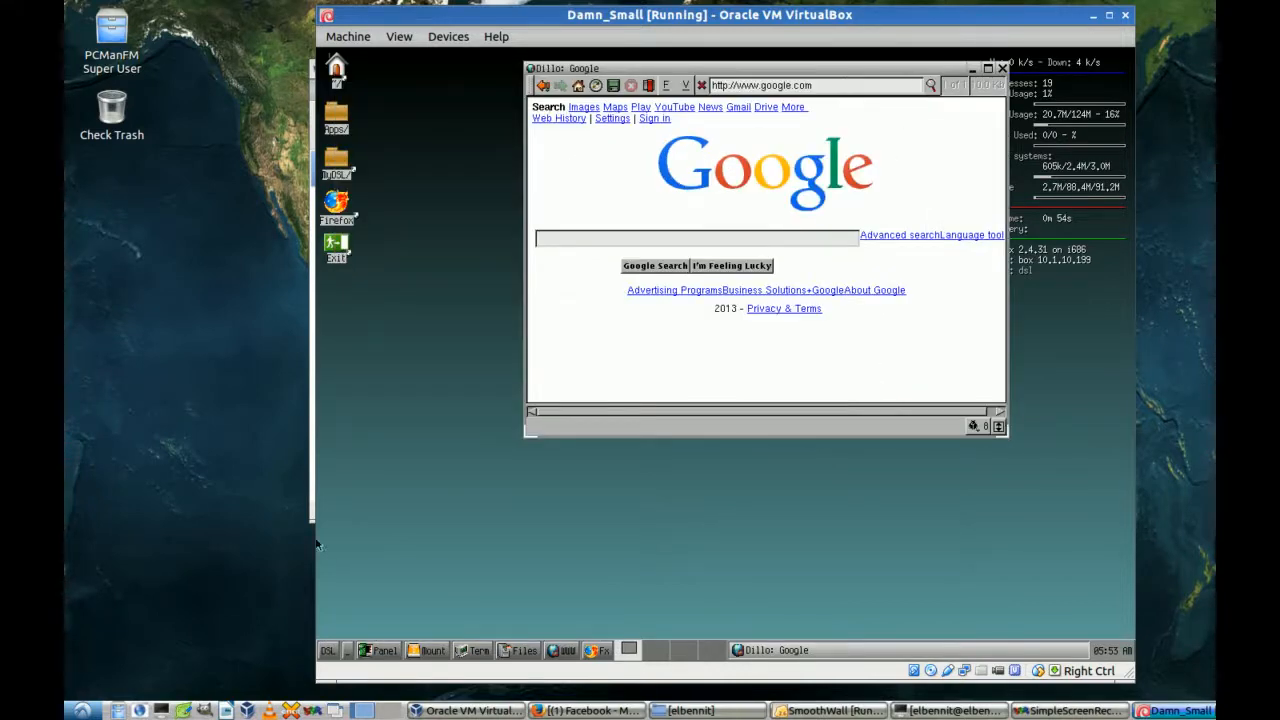
pyautogui.moveTo(452, 200)
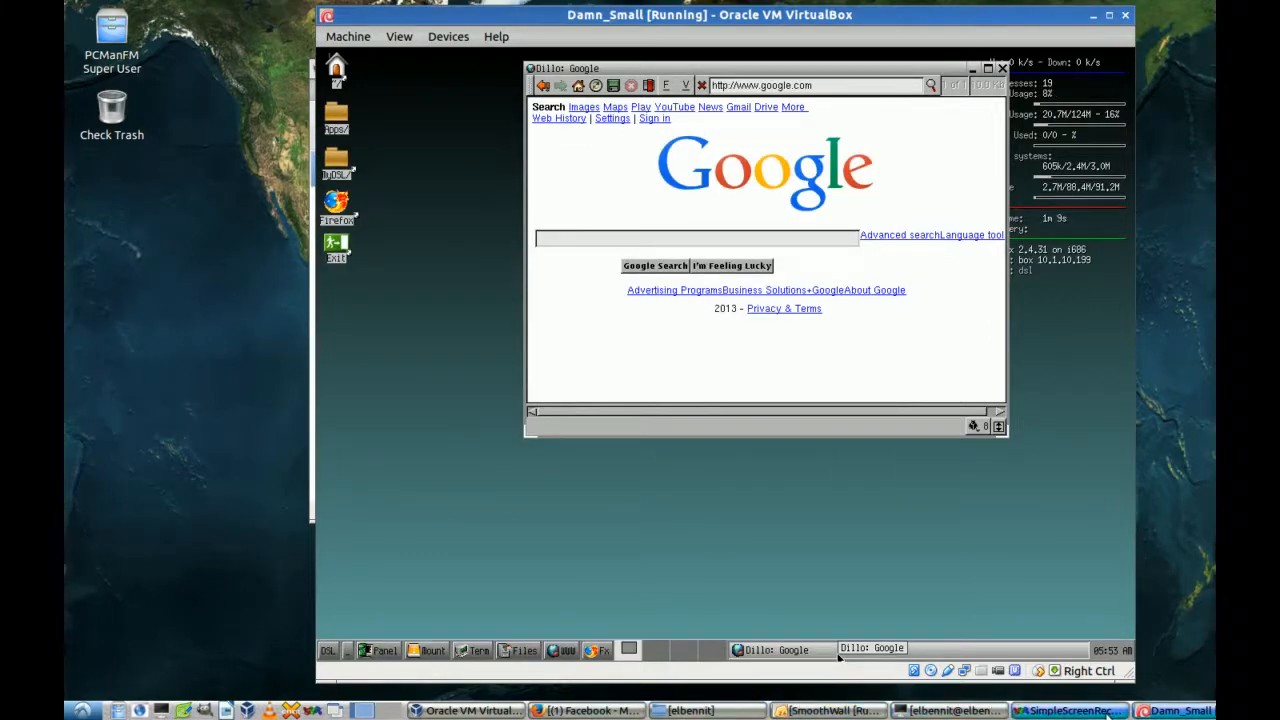
pyautogui.click(466, 710)
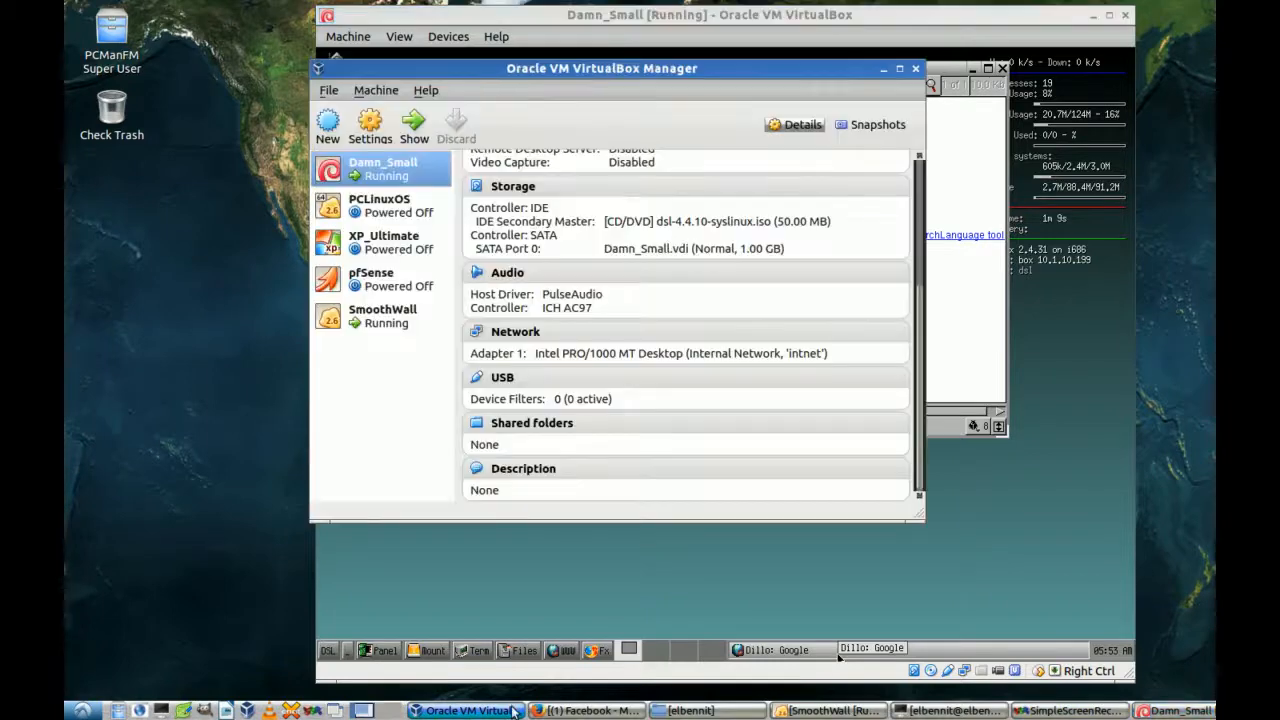
# Review the storage and network details of PCLinuxOS, XP_Ultimate and pfSense in the VM list
pyautogui.click(384, 242)
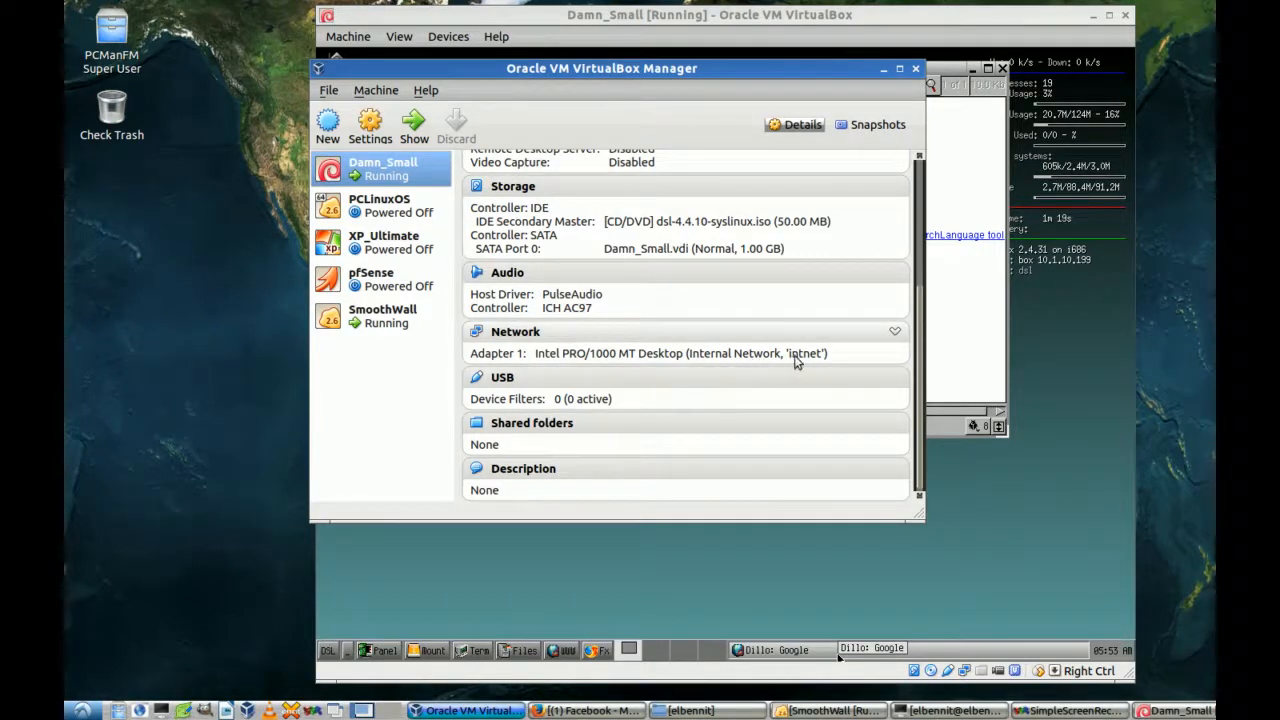
pyautogui.moveTo(168, 380)
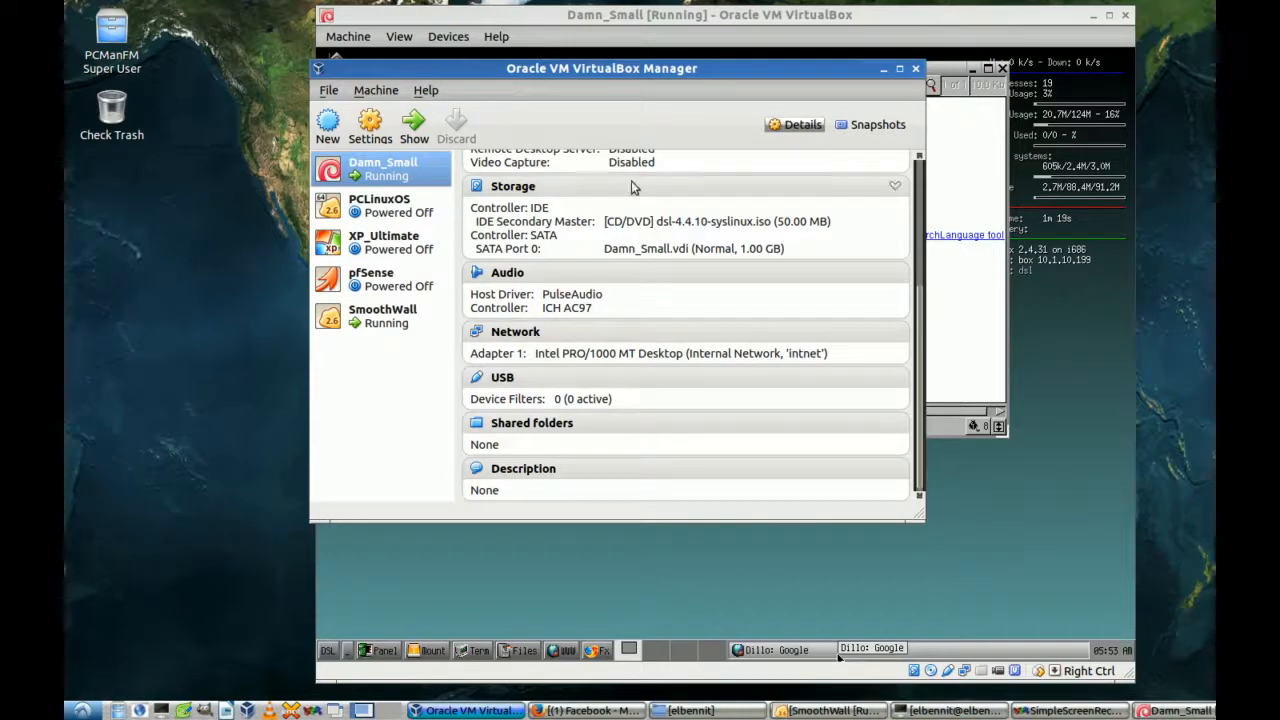
pyautogui.click(380, 204)
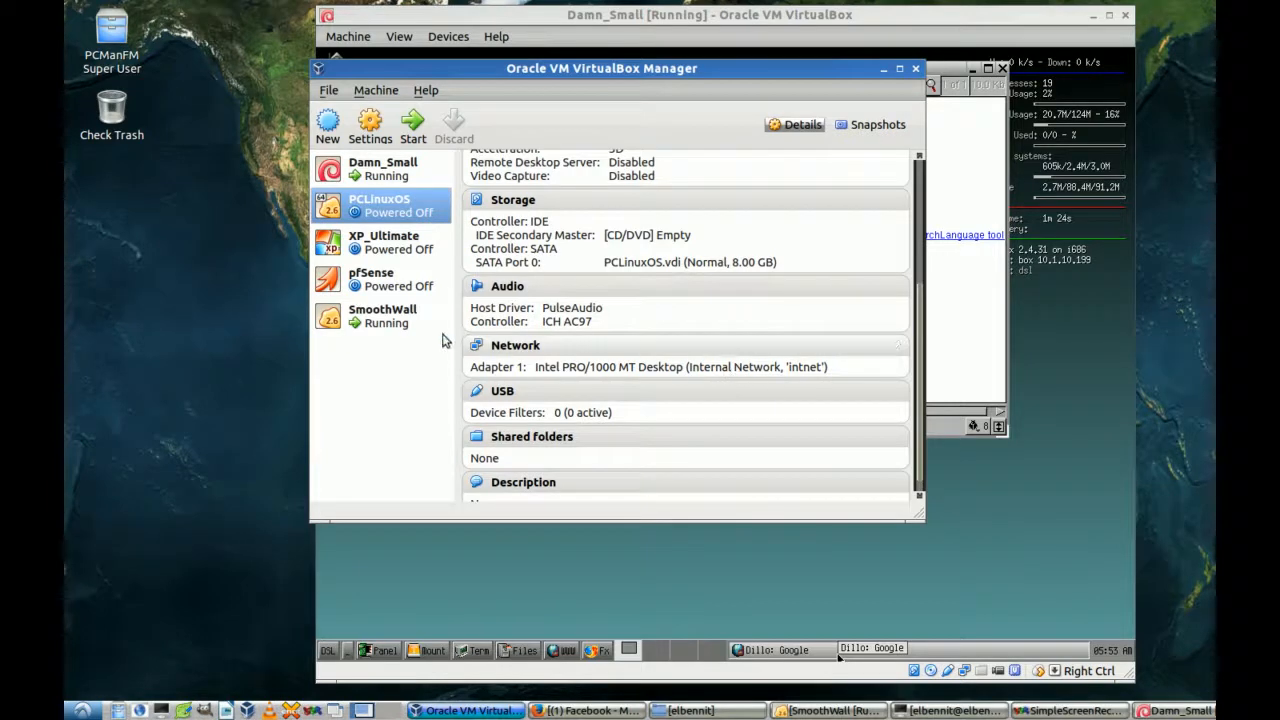
pyautogui.click(384, 242)
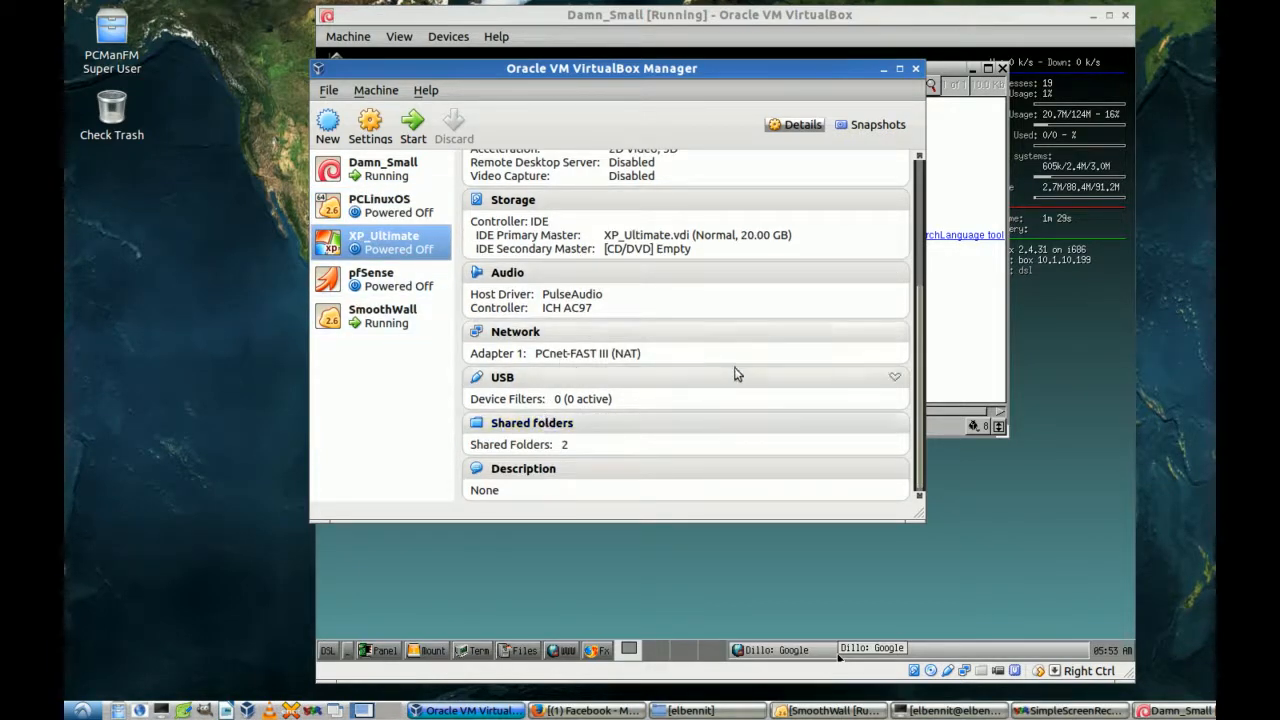
pyautogui.moveTo(528, 324)
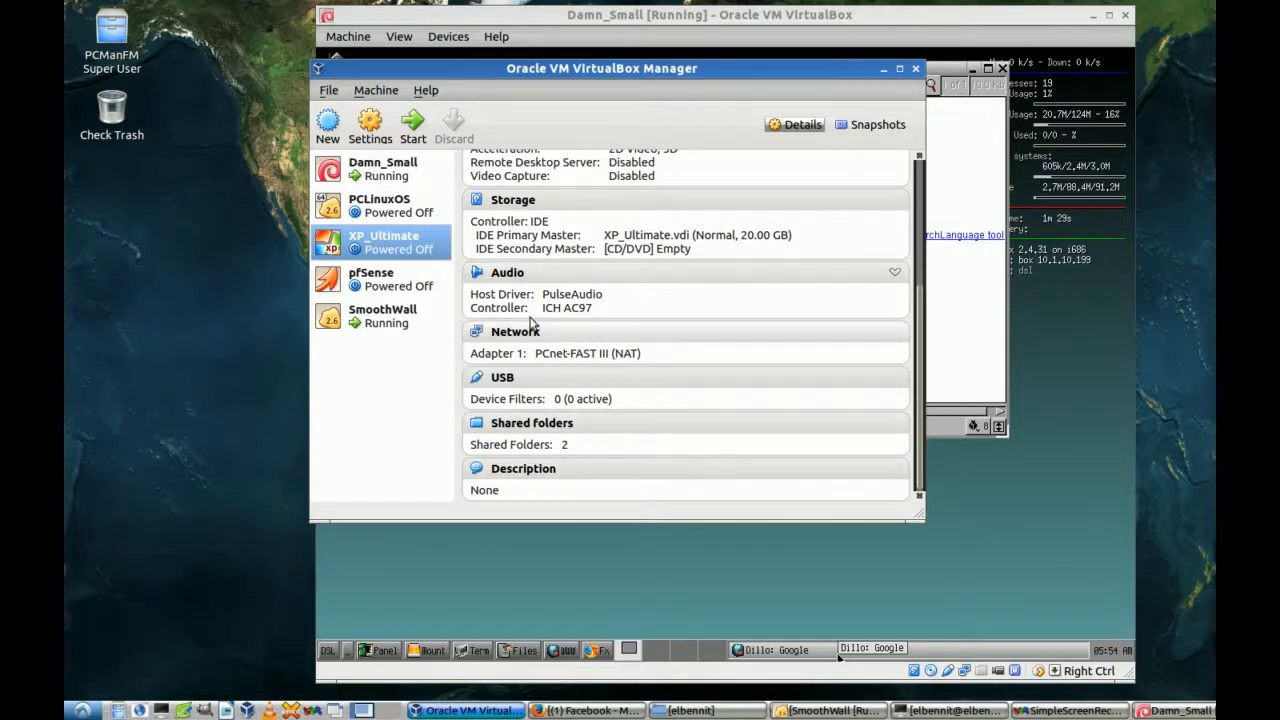
pyautogui.moveTo(684, 256)
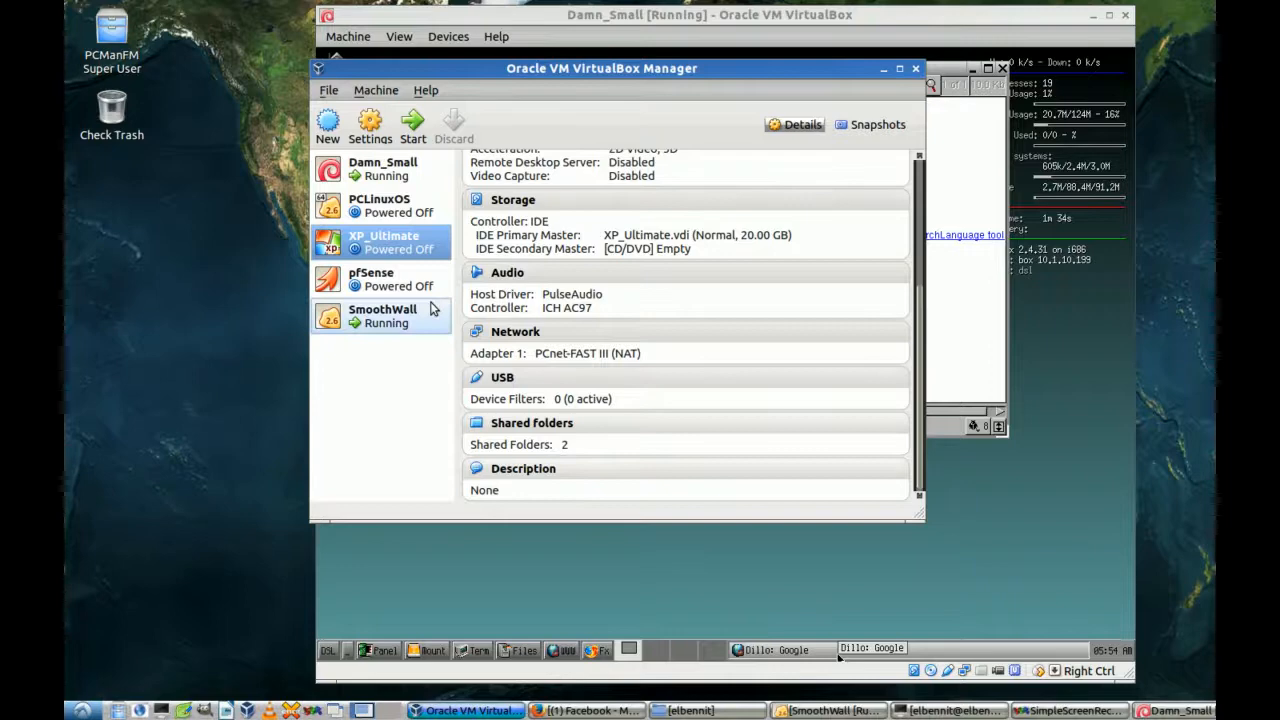
pyautogui.click(372, 278)
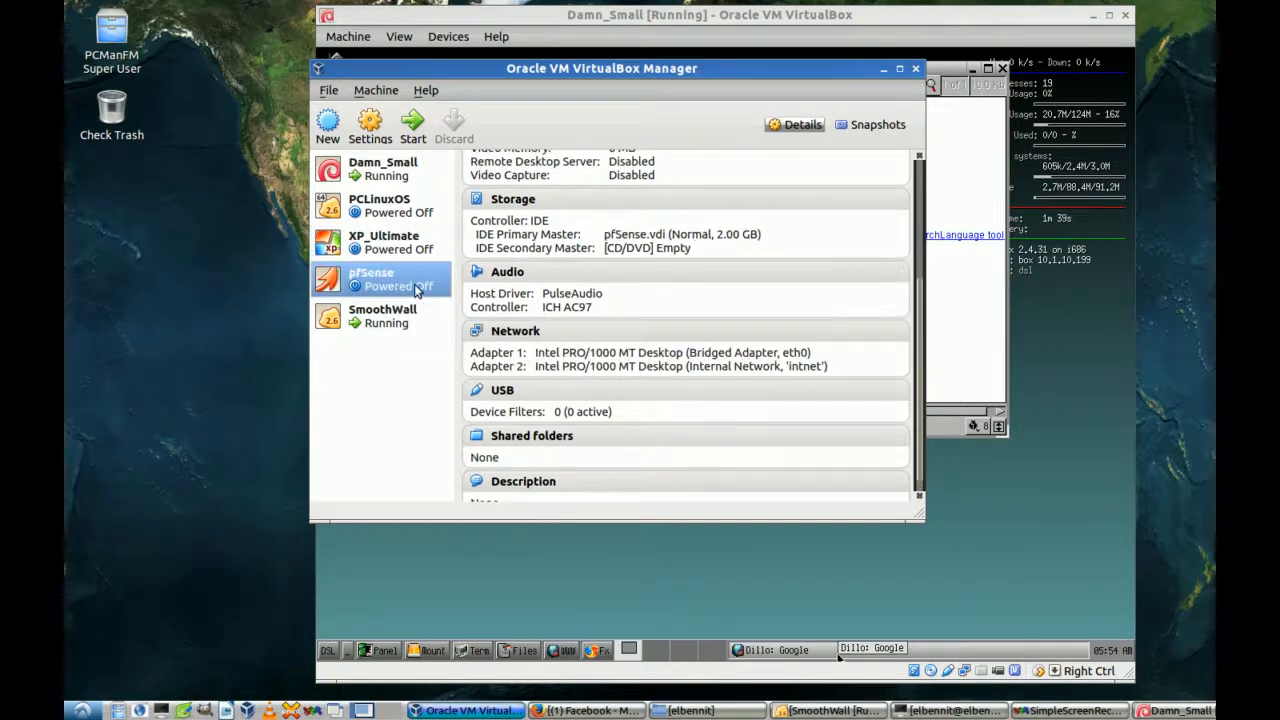
pyautogui.moveTo(420, 340)
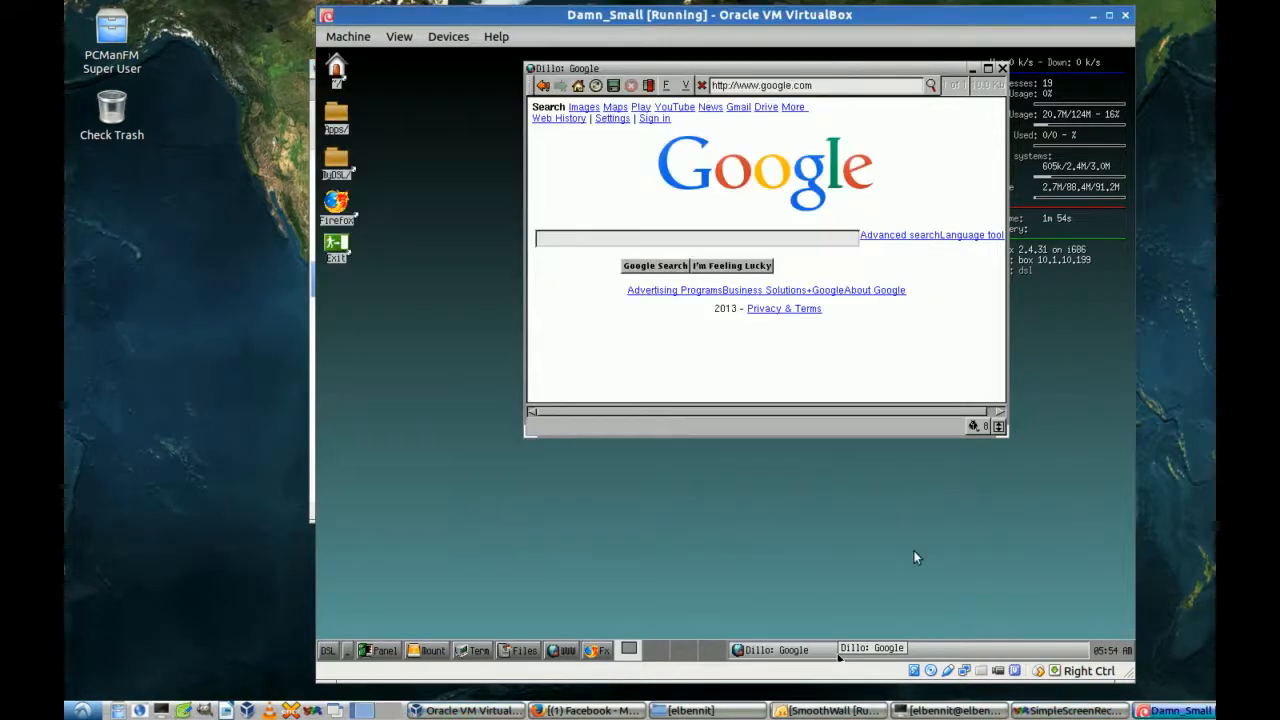
pyautogui.moveTo(848, 120)
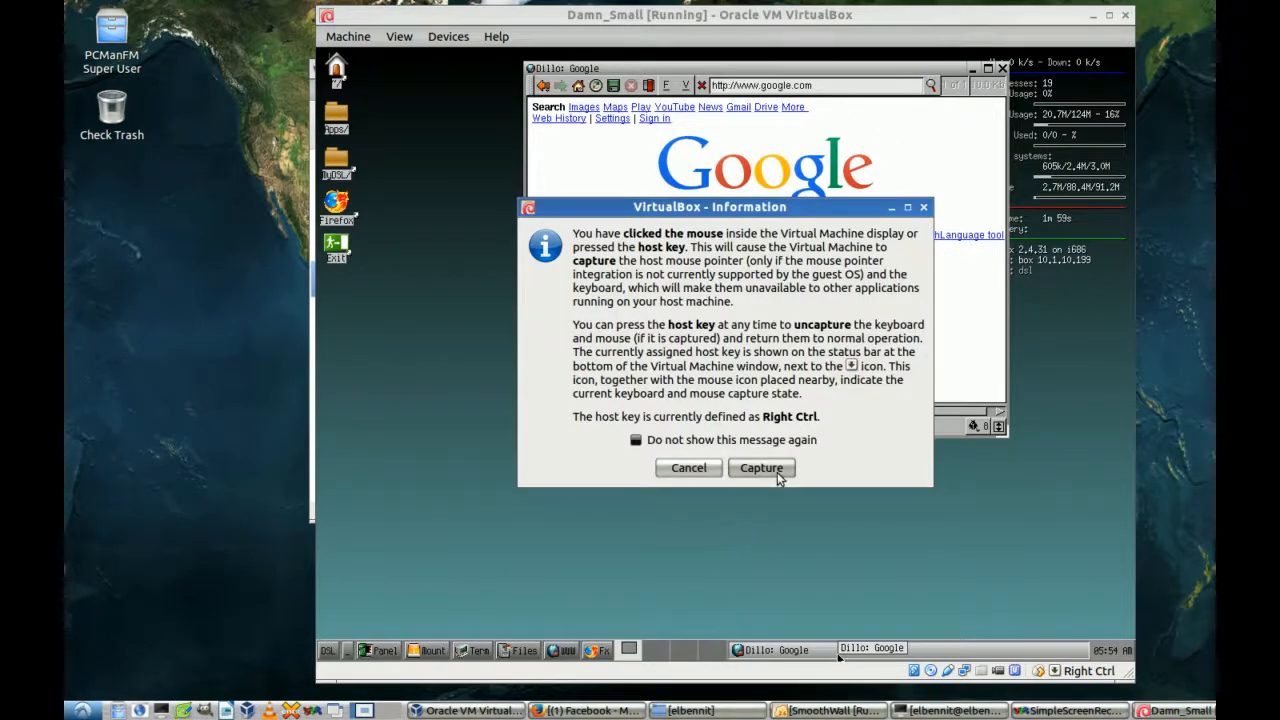
# Browse to 10.1.10.81 in the guest and enter admin as the login user name
pyautogui.click(760, 468)
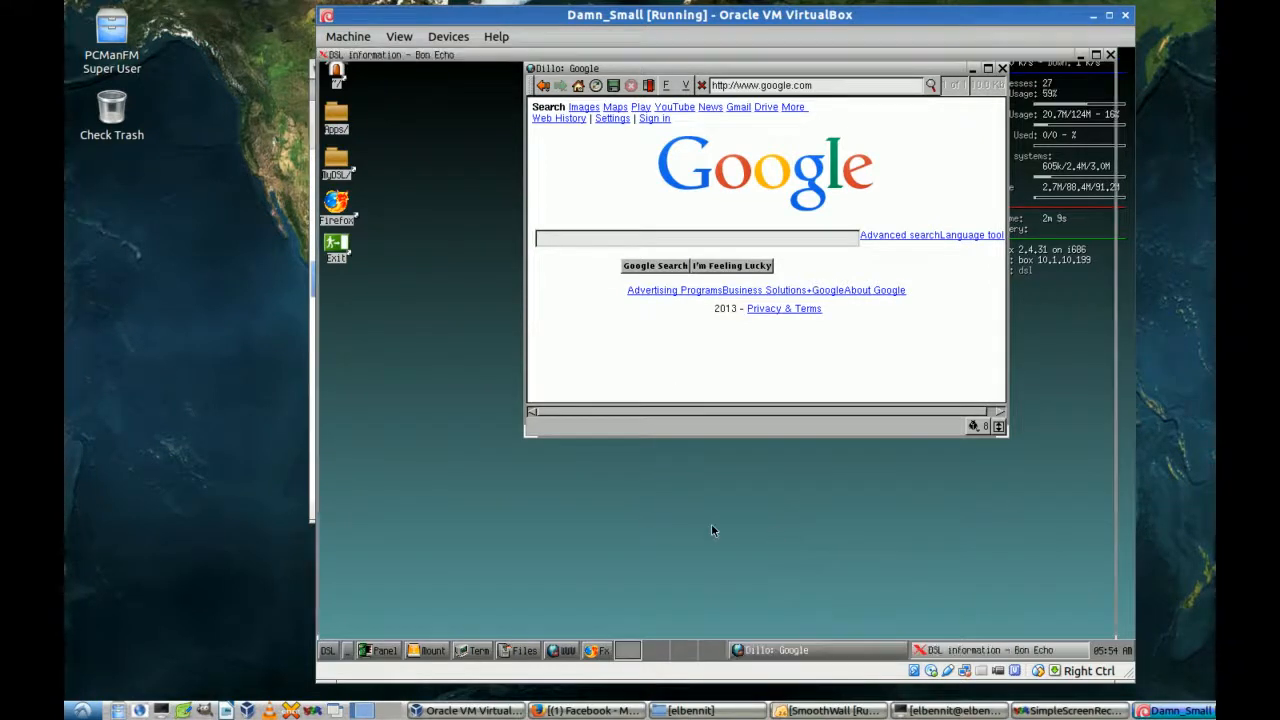
pyautogui.click(990, 650)
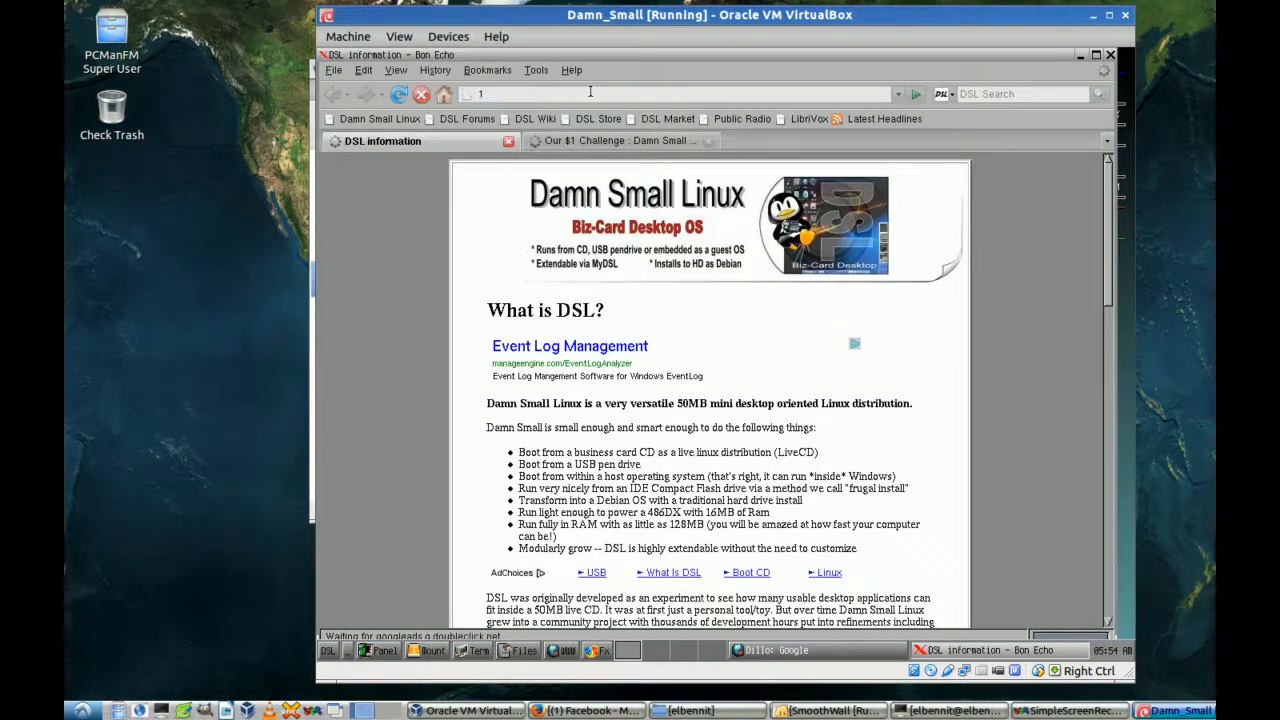
pyautogui.write('0.1.10.1:')
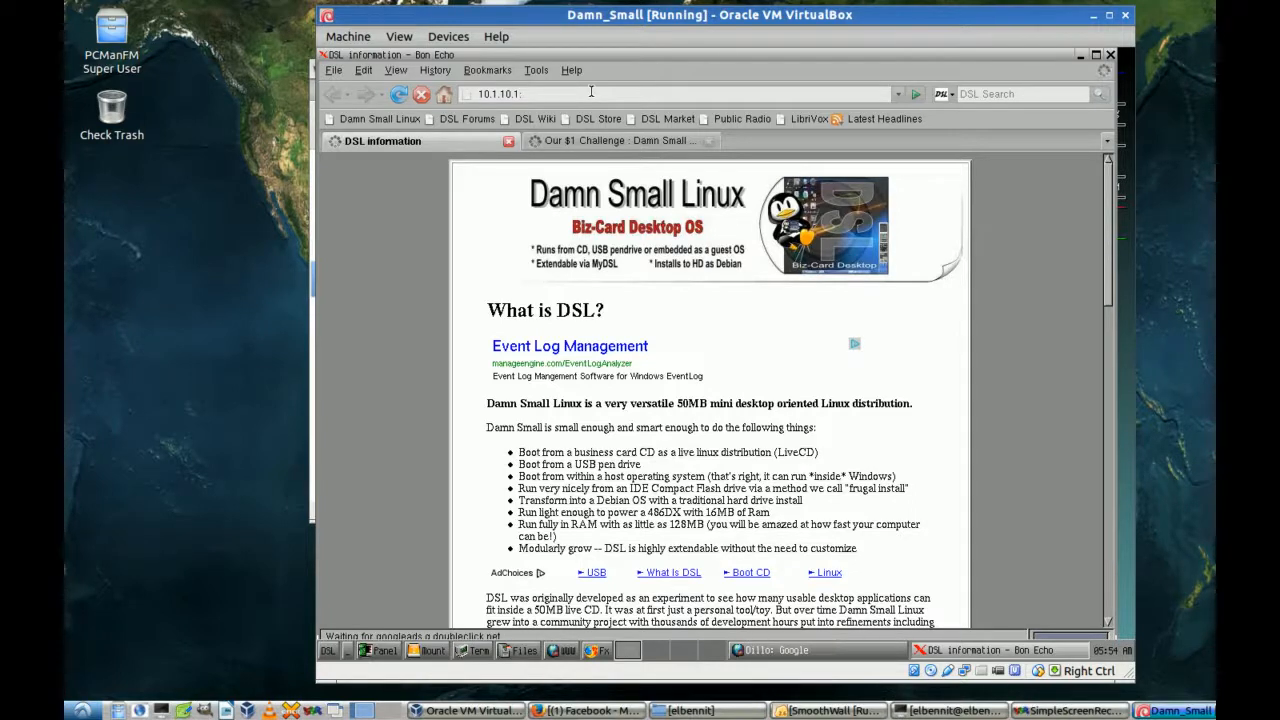
pyautogui.write('81')
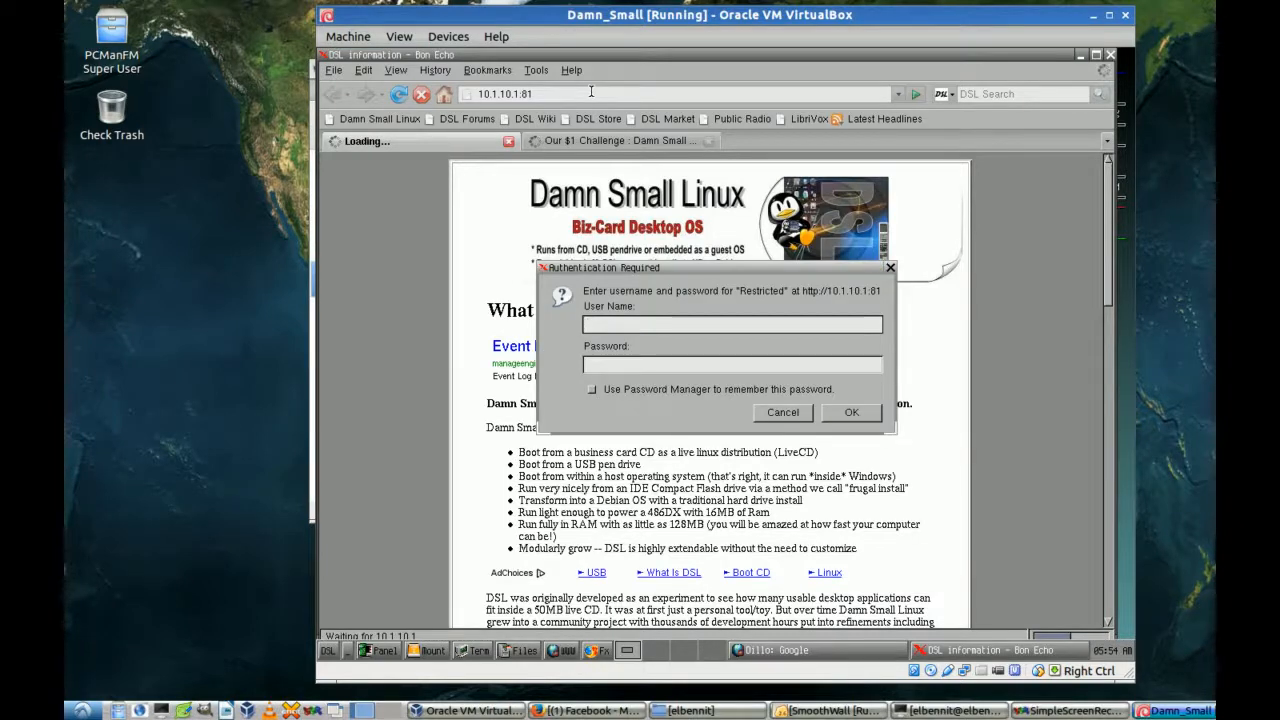
pyautogui.write('a')
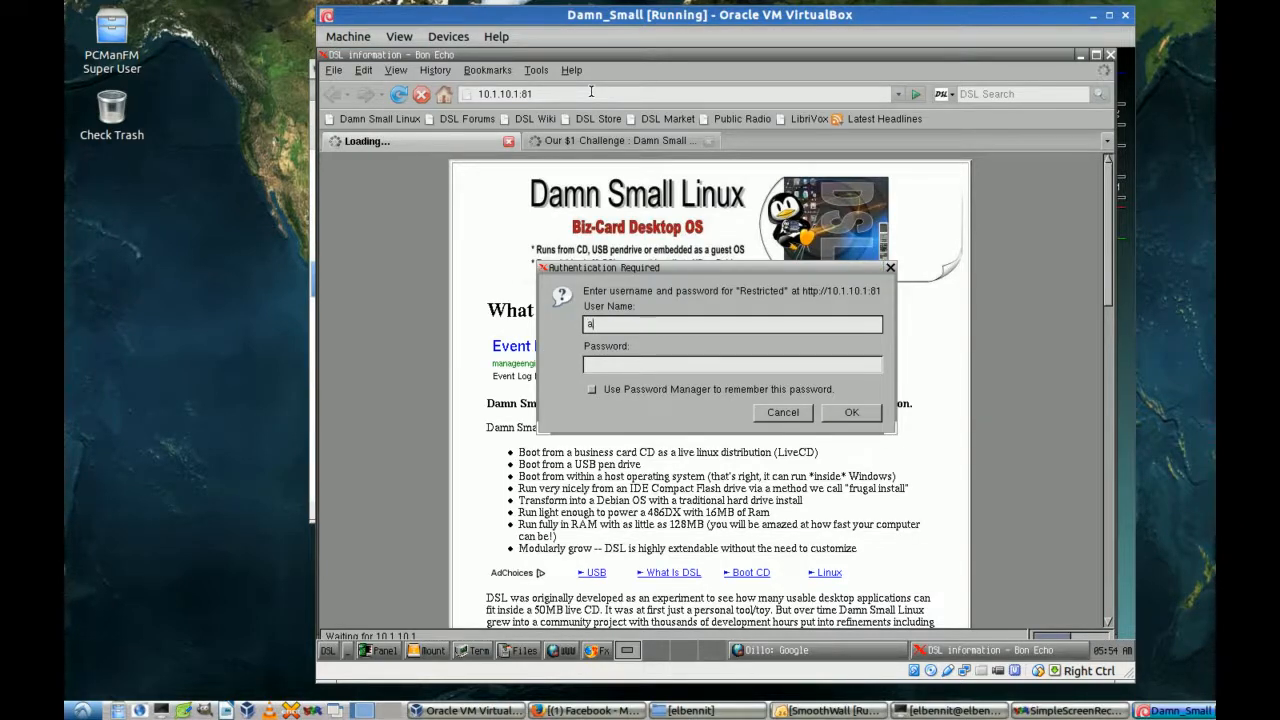
pyautogui.write('dmin')
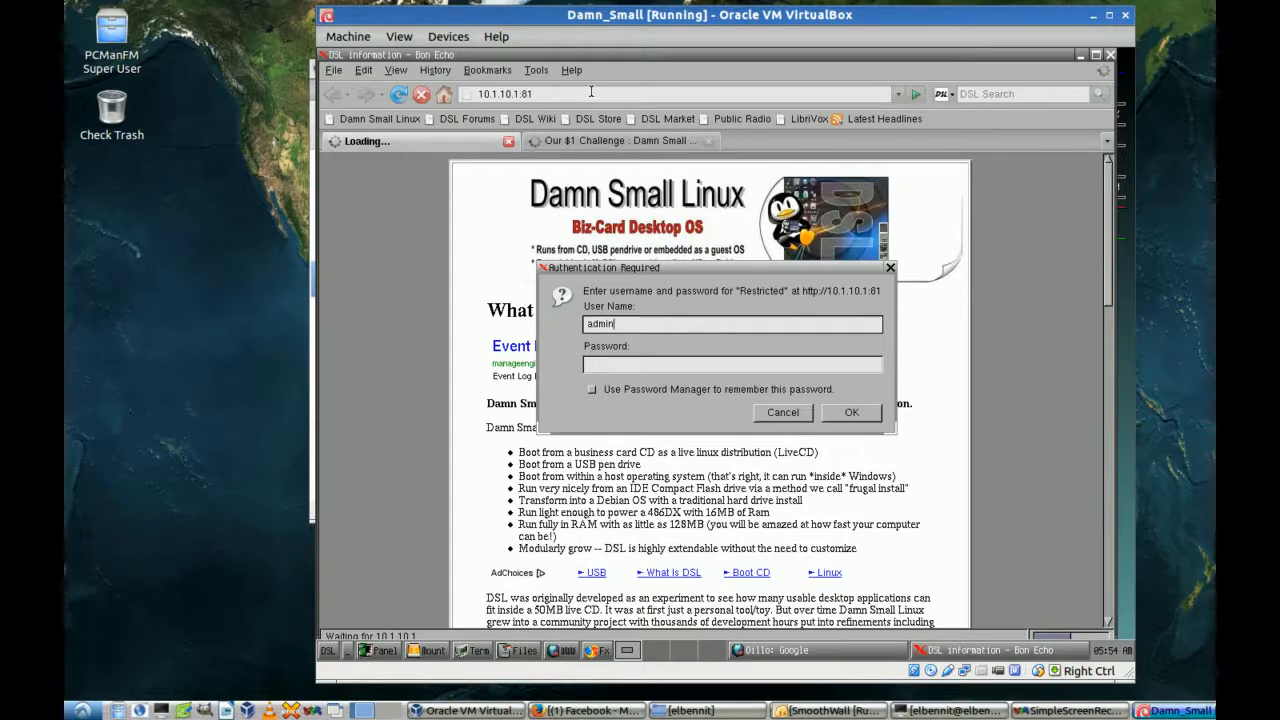
pyautogui.click(784, 412)
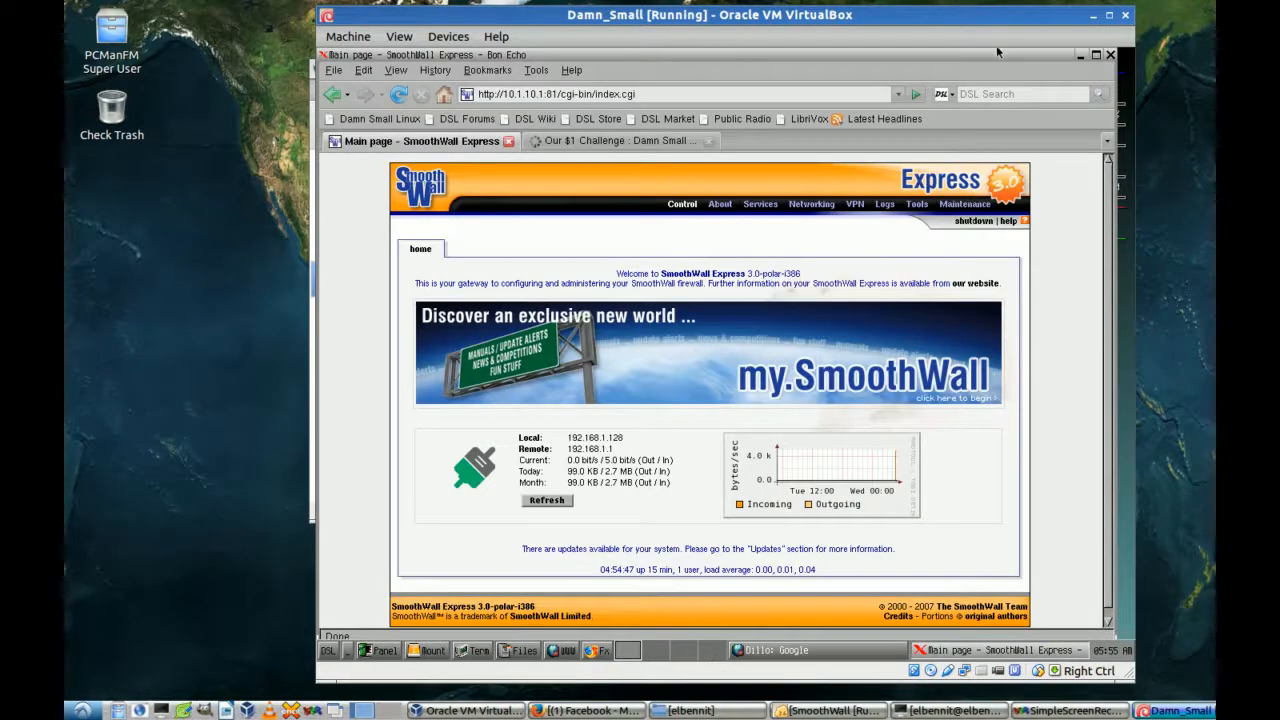
pyautogui.moveTo(784, 580)
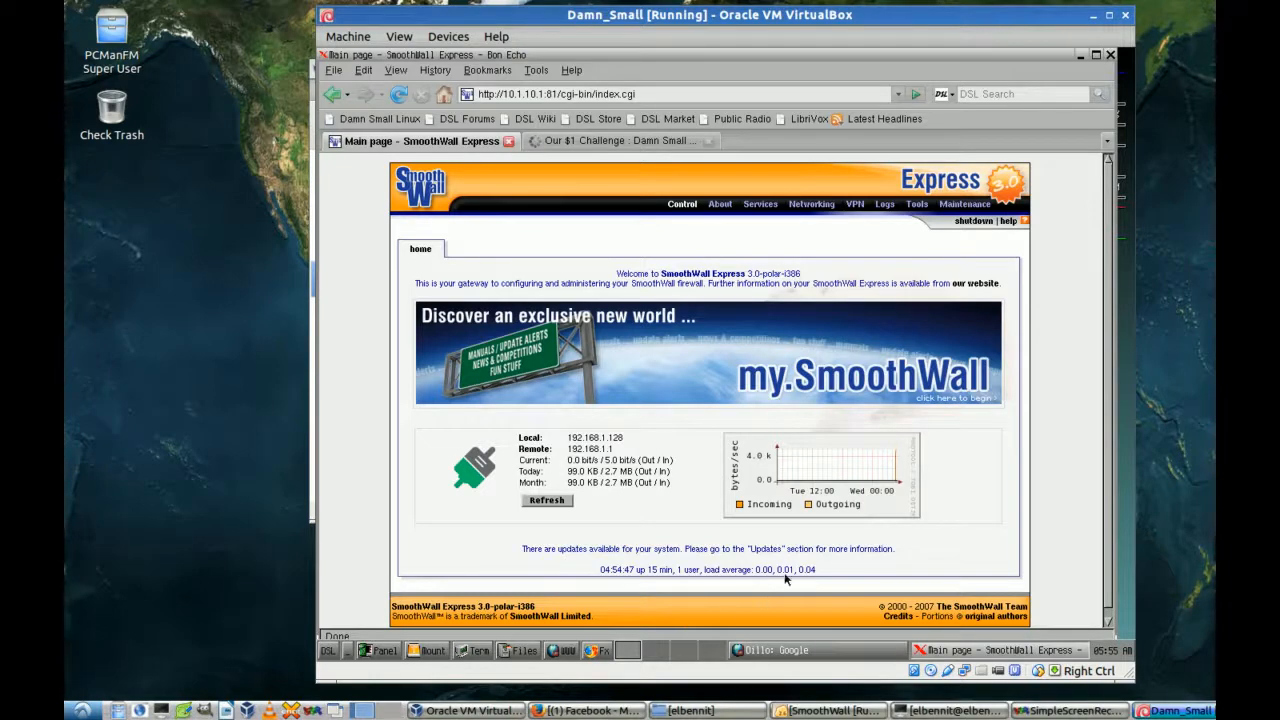
pyautogui.moveTo(842, 480)
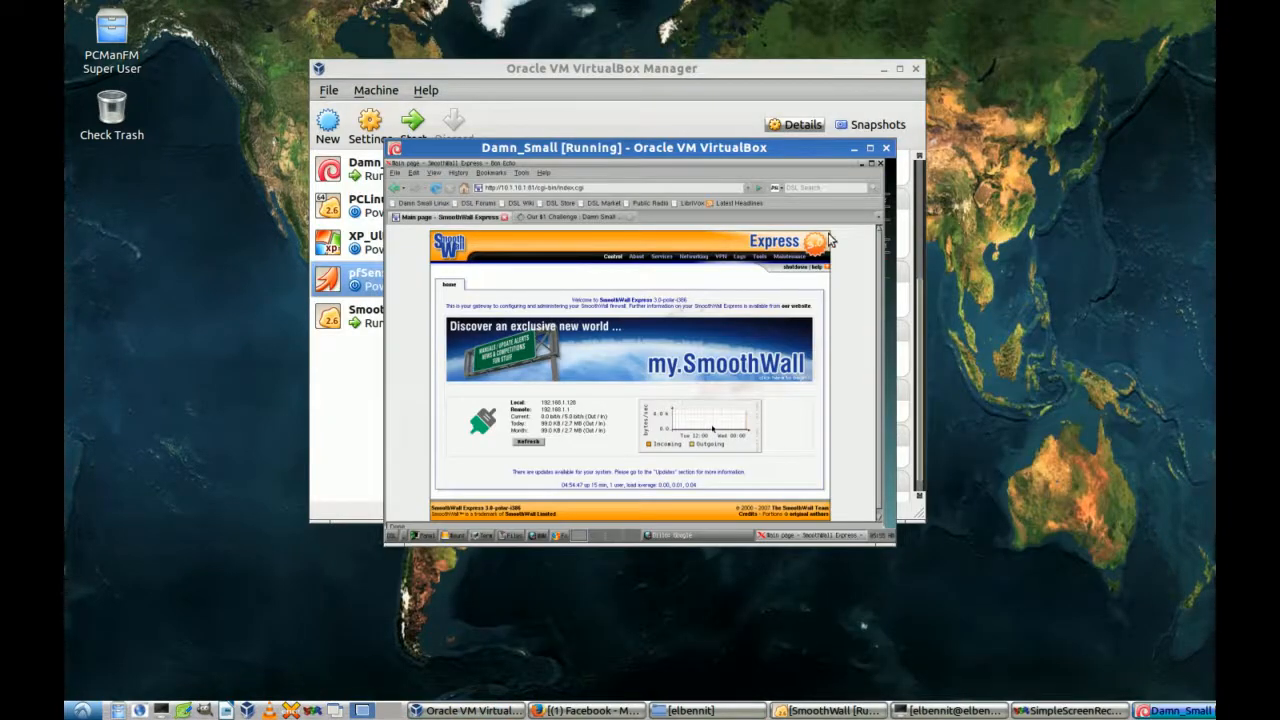
# Maximize the Damn_Small window so the SmoothWall Express main page fills the screen
pyautogui.click(868, 148)
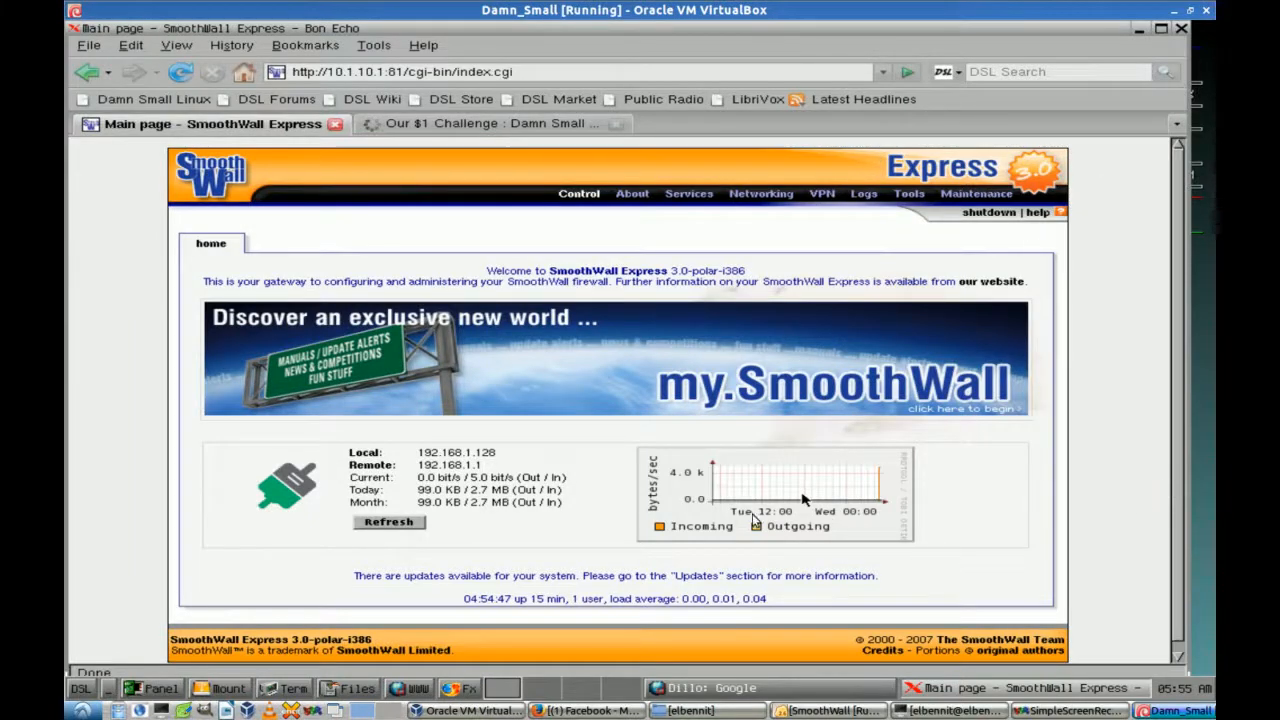
pyautogui.moveTo(788, 292)
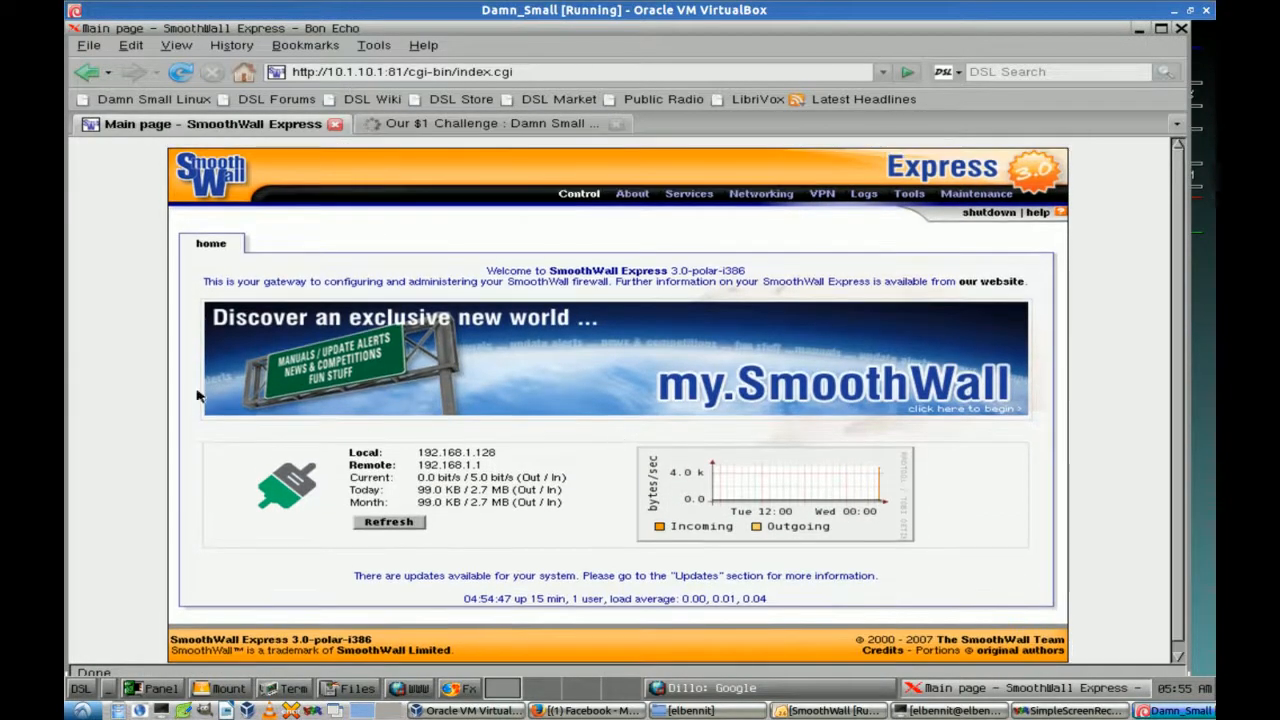
pyautogui.click(632, 192)
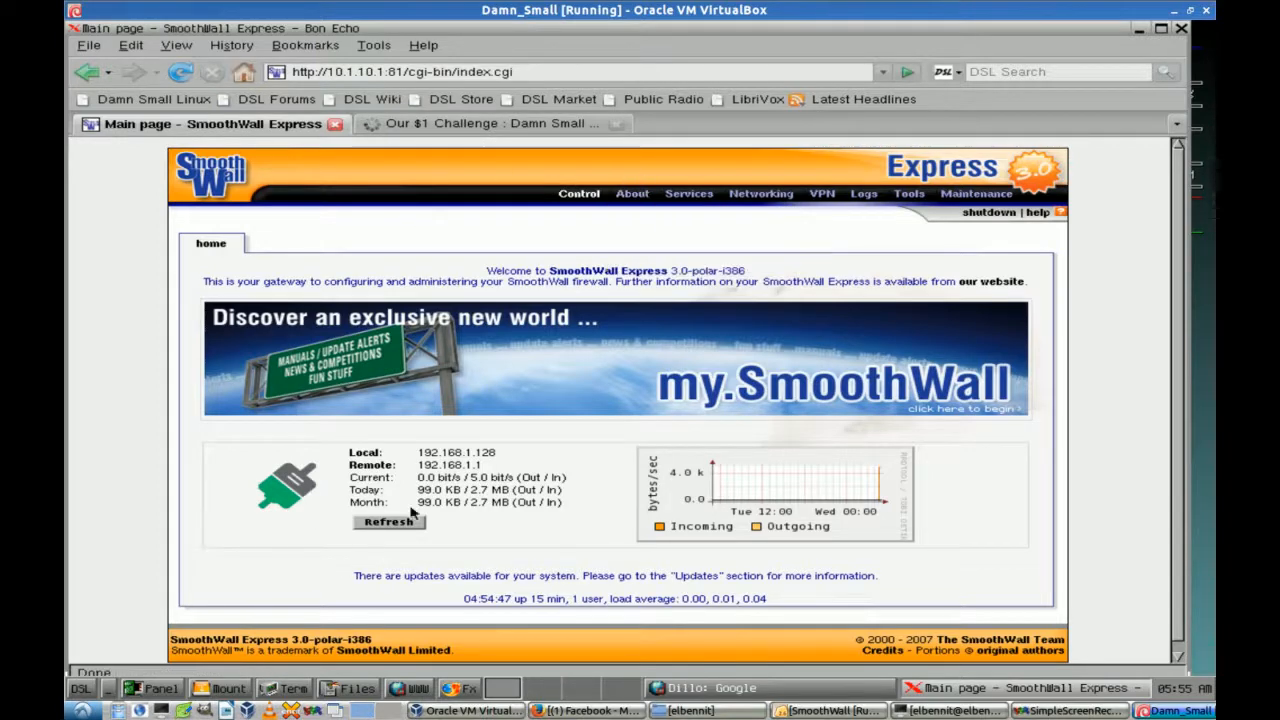
pyautogui.moveTo(430, 464)
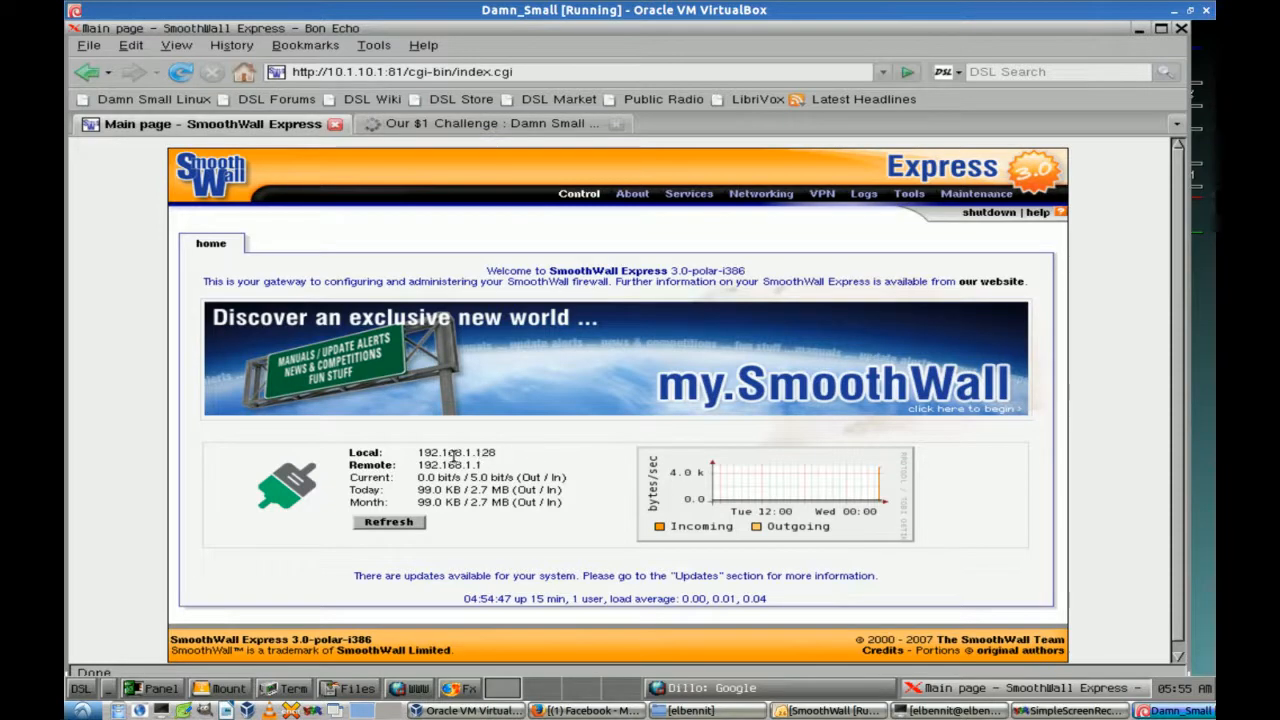
pyautogui.moveTo(518, 458)
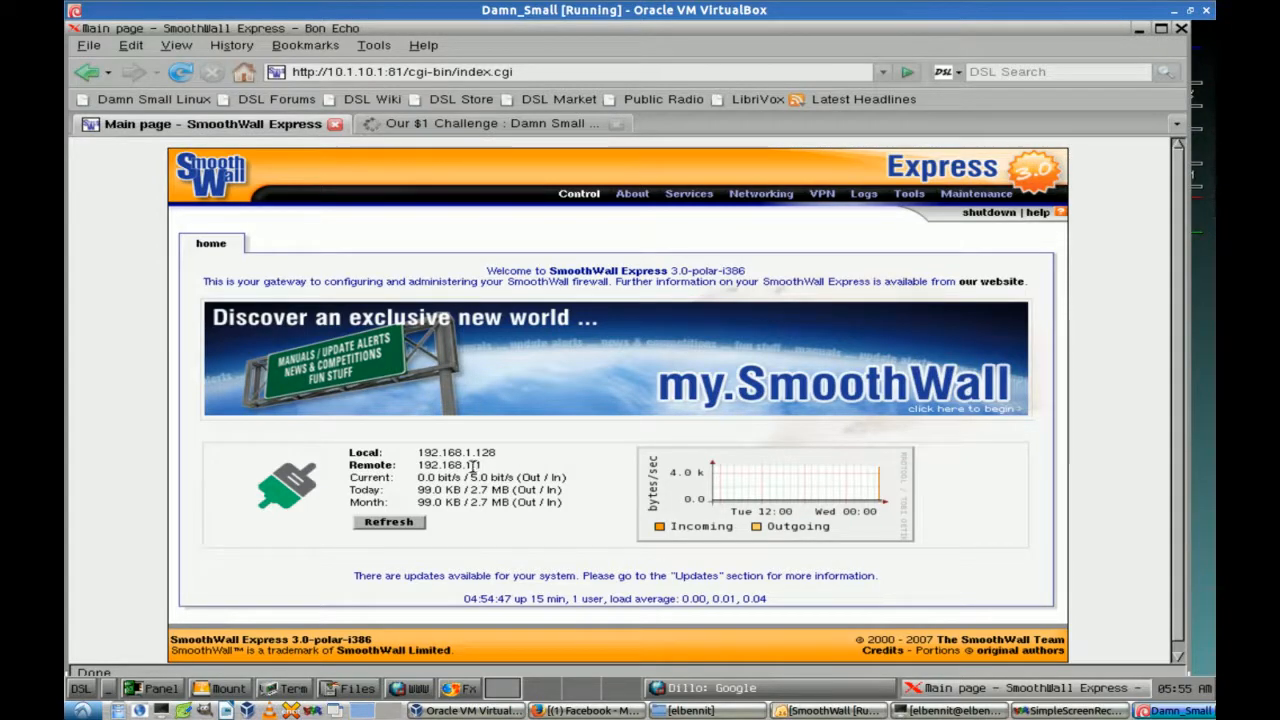
pyautogui.moveTo(556, 472)
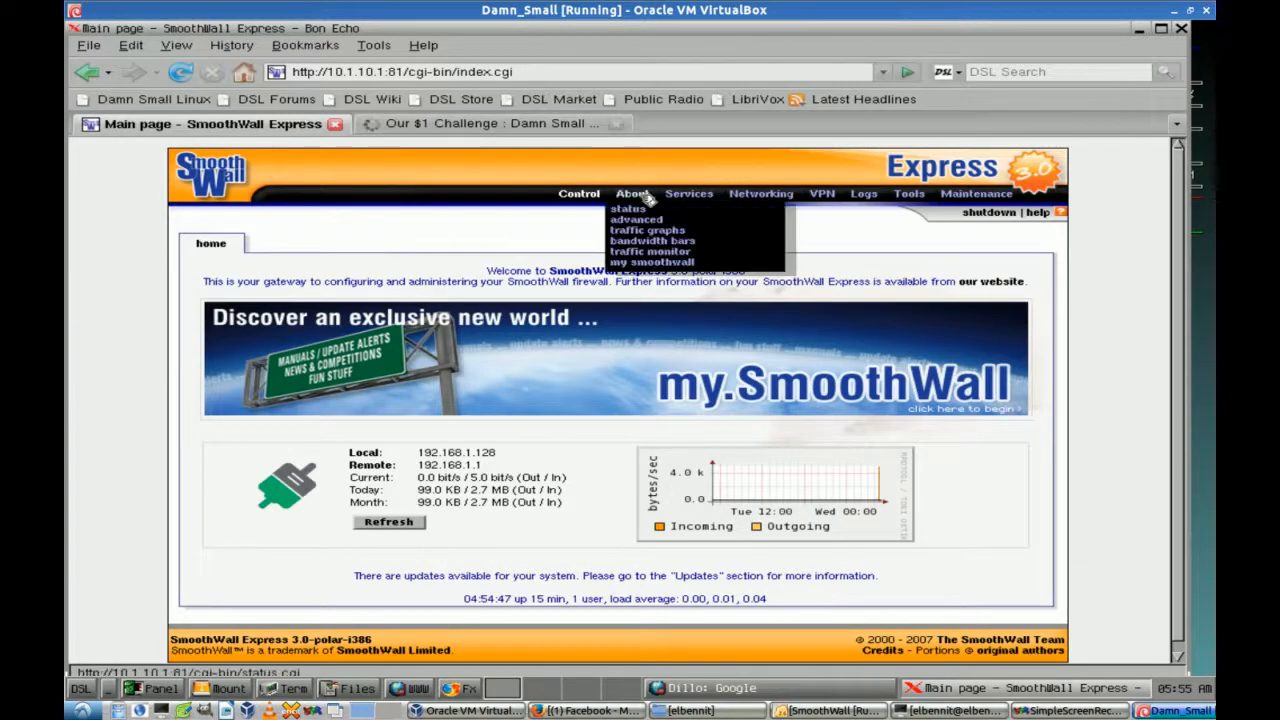
# View the SmoothWall service status page from the About menu
pyautogui.click(630, 208)
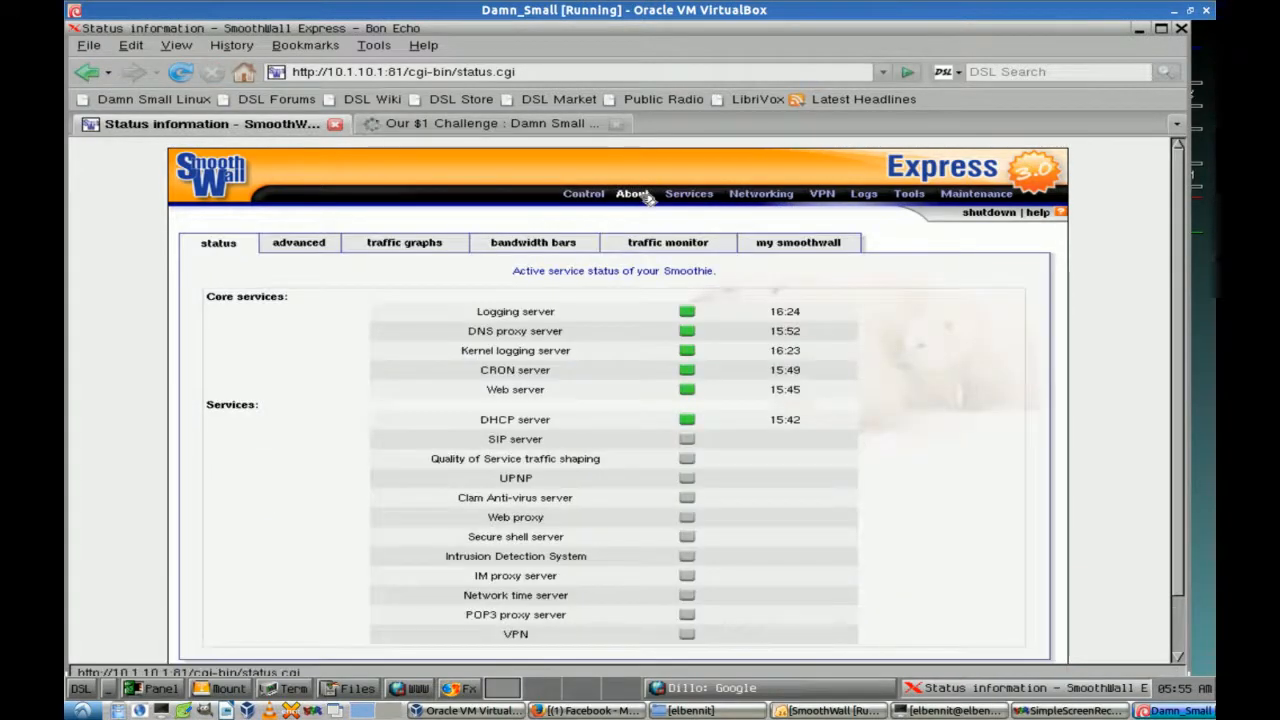
pyautogui.scroll(-3)
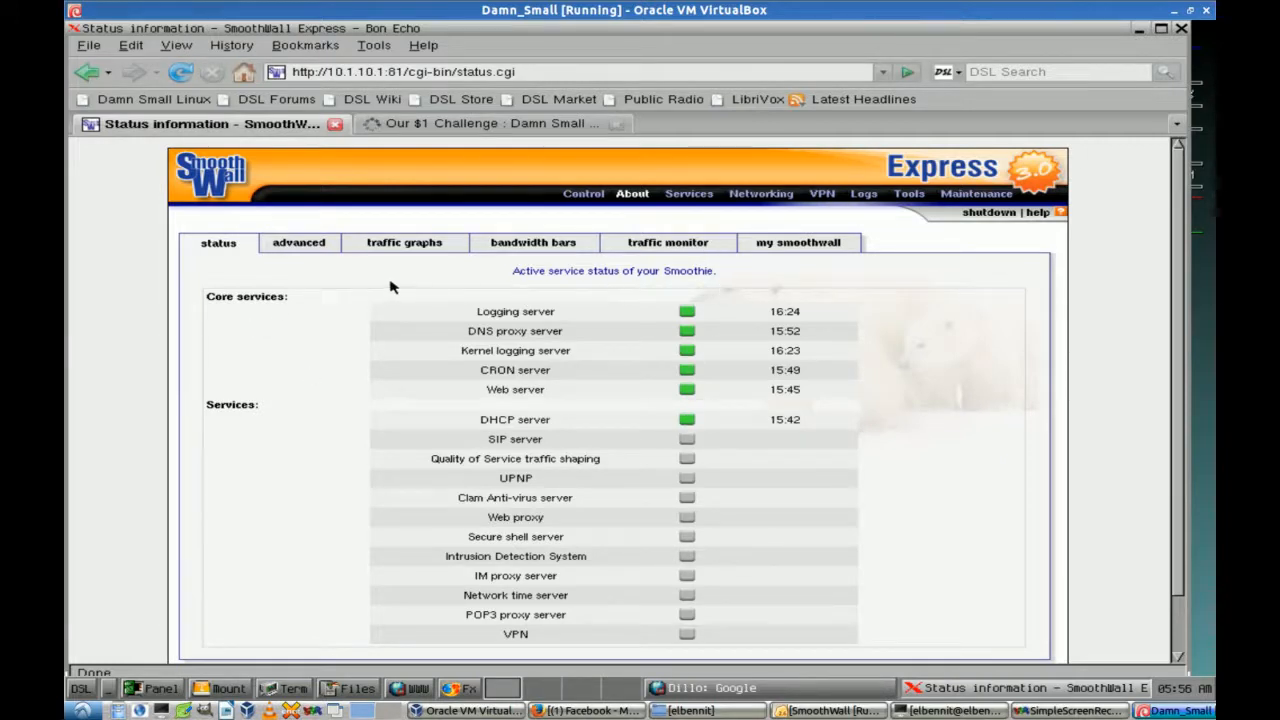
# Review the advanced status page's memory, disk, interface, routing, hardware and module details
pyautogui.click(292, 242)
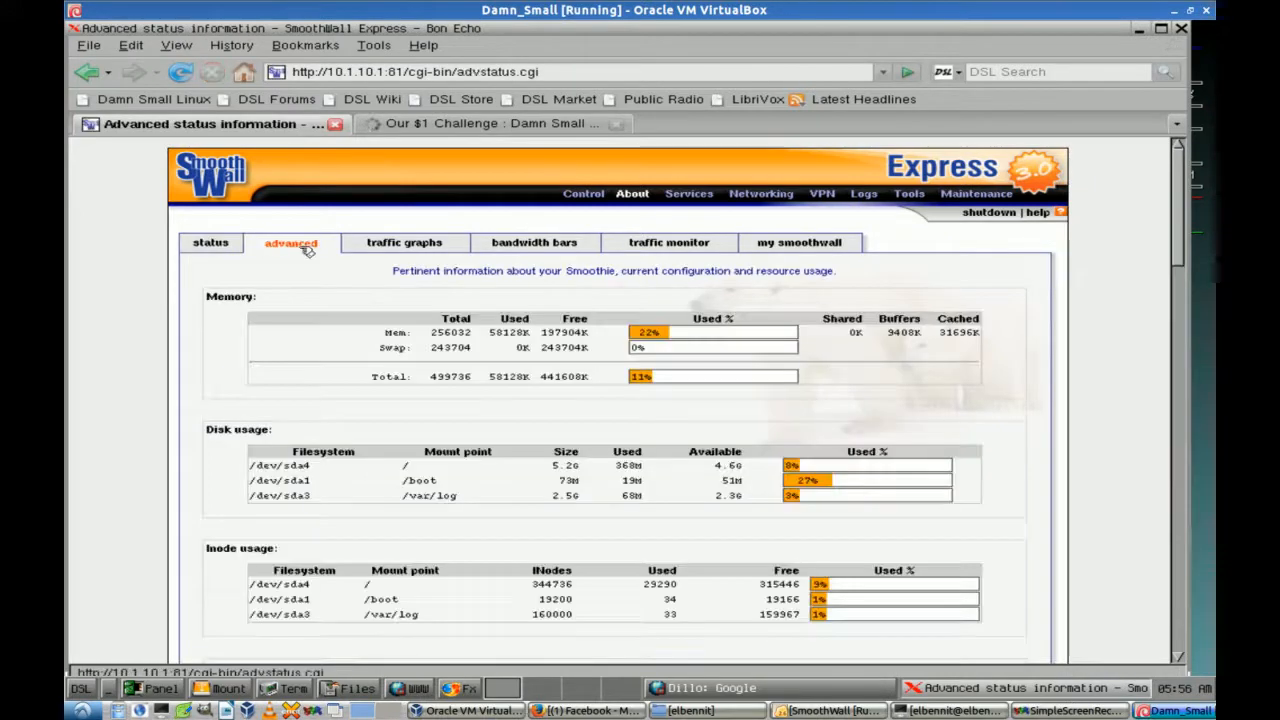
pyautogui.scroll(-3)
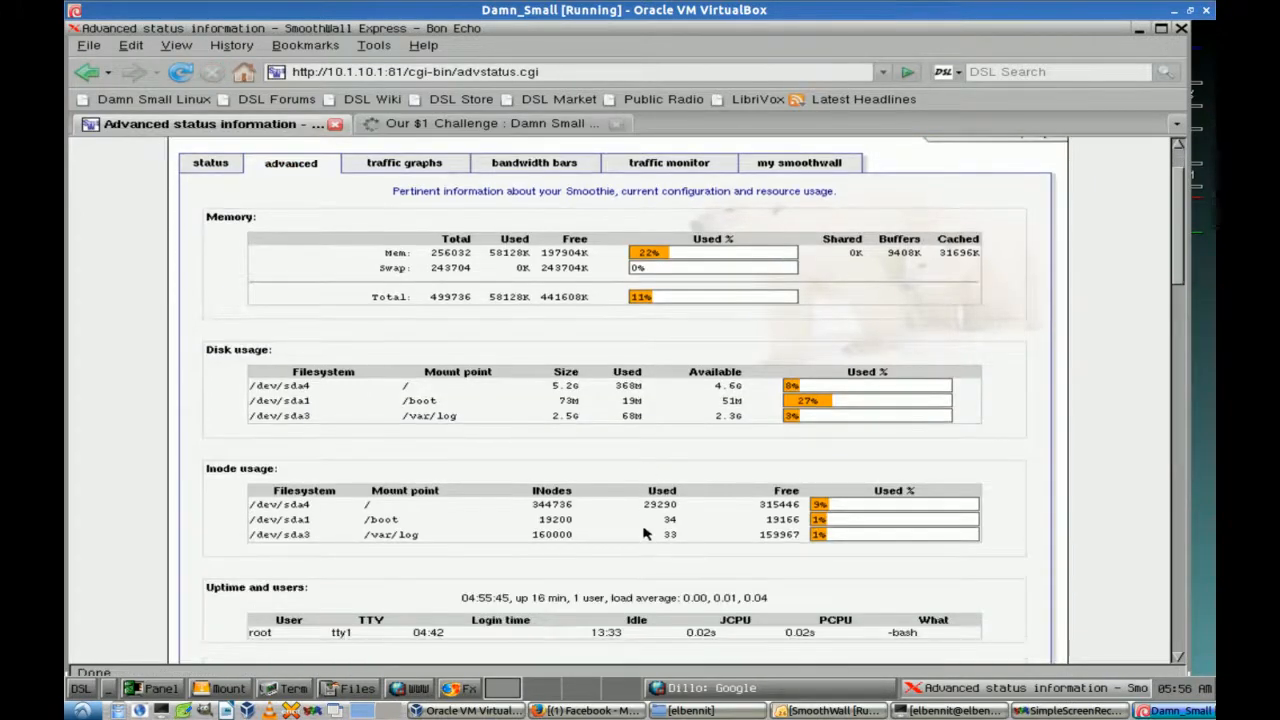
pyautogui.scroll(-3)
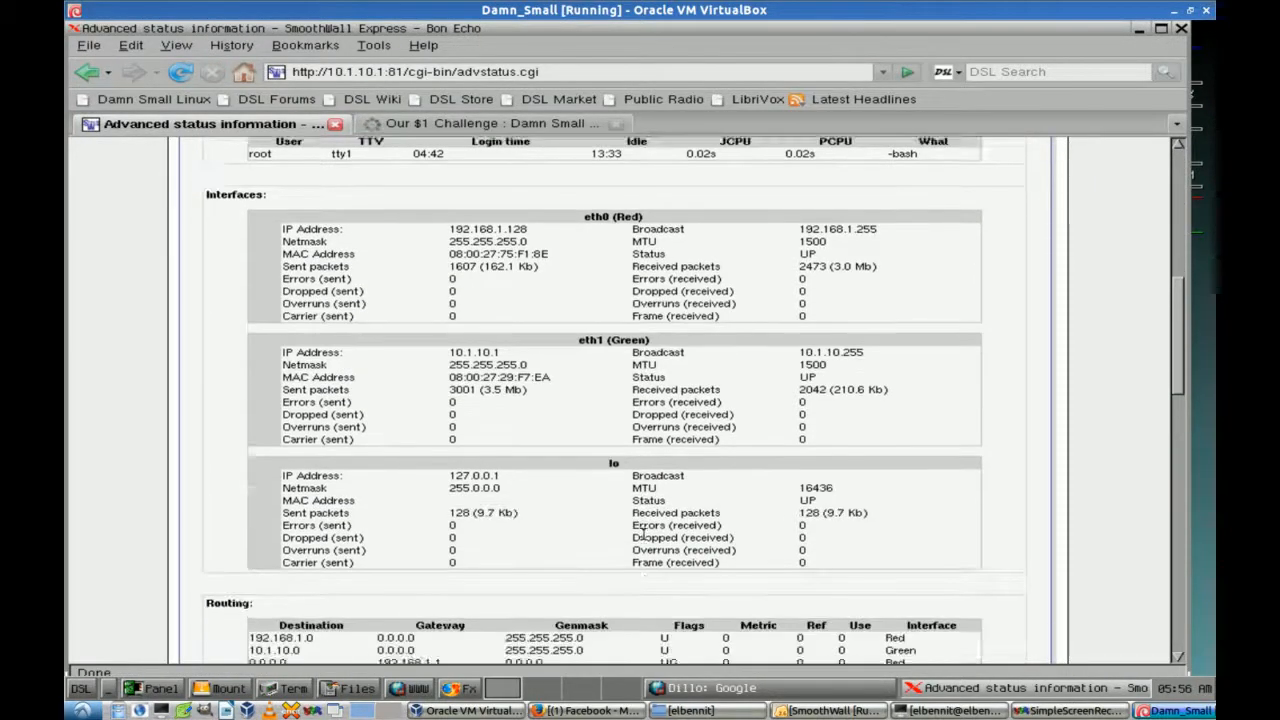
pyautogui.scroll(-3)
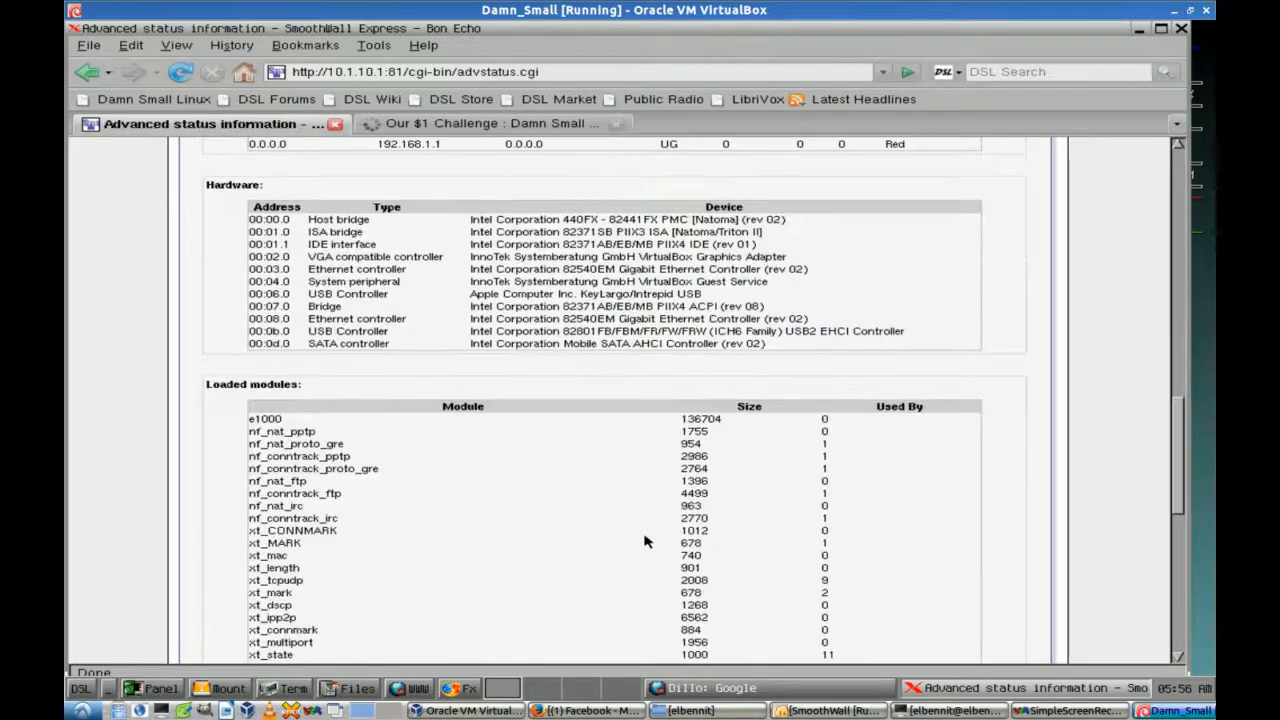
pyautogui.scroll(3)
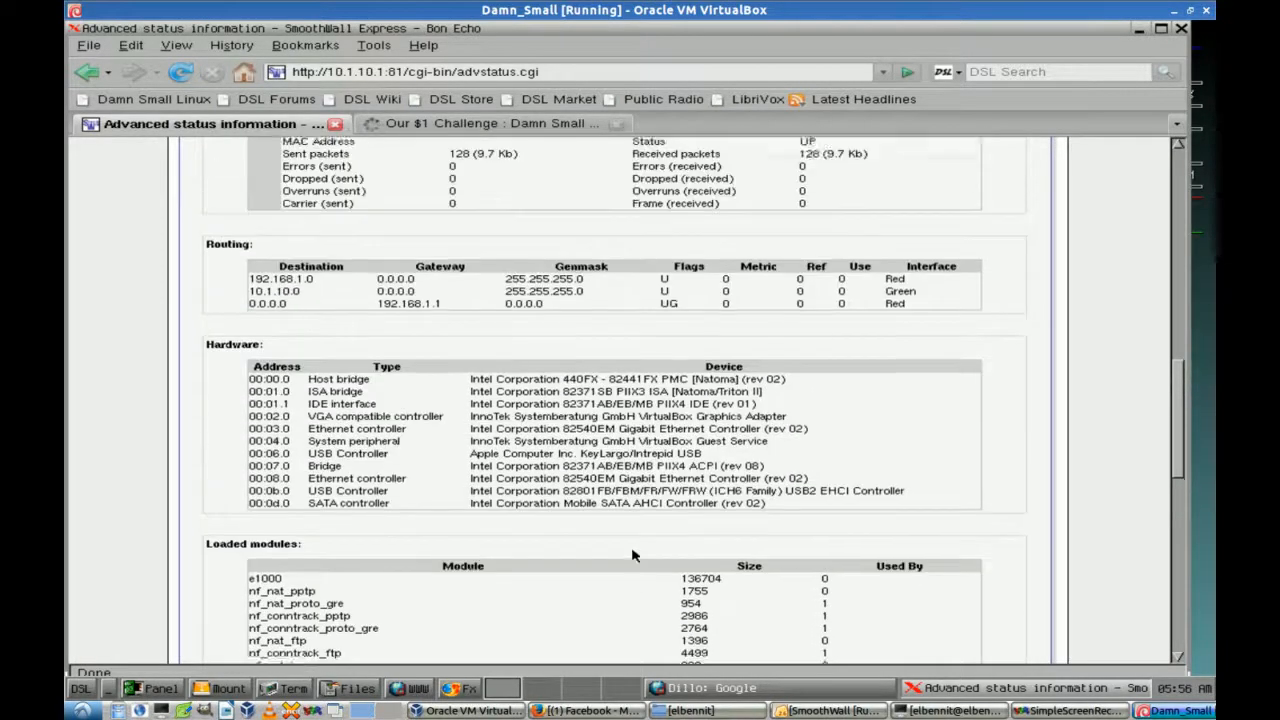
pyautogui.scroll(3)
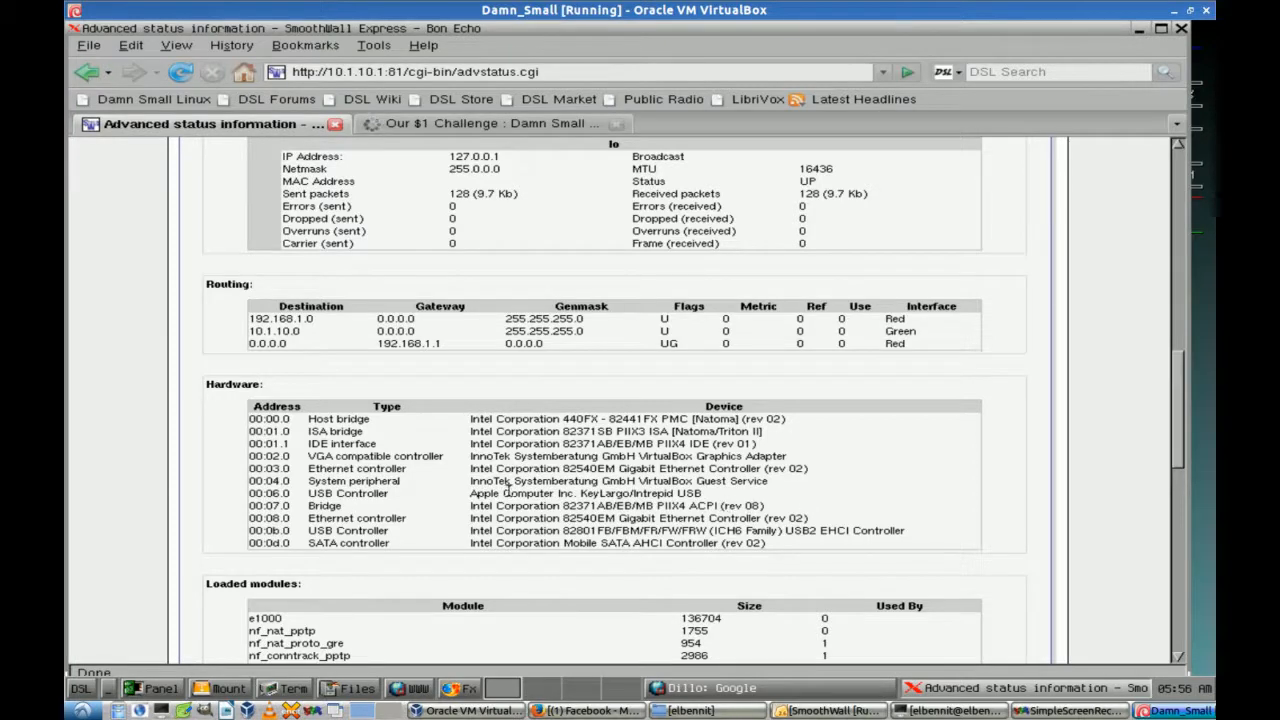
pyautogui.moveTo(810, 528)
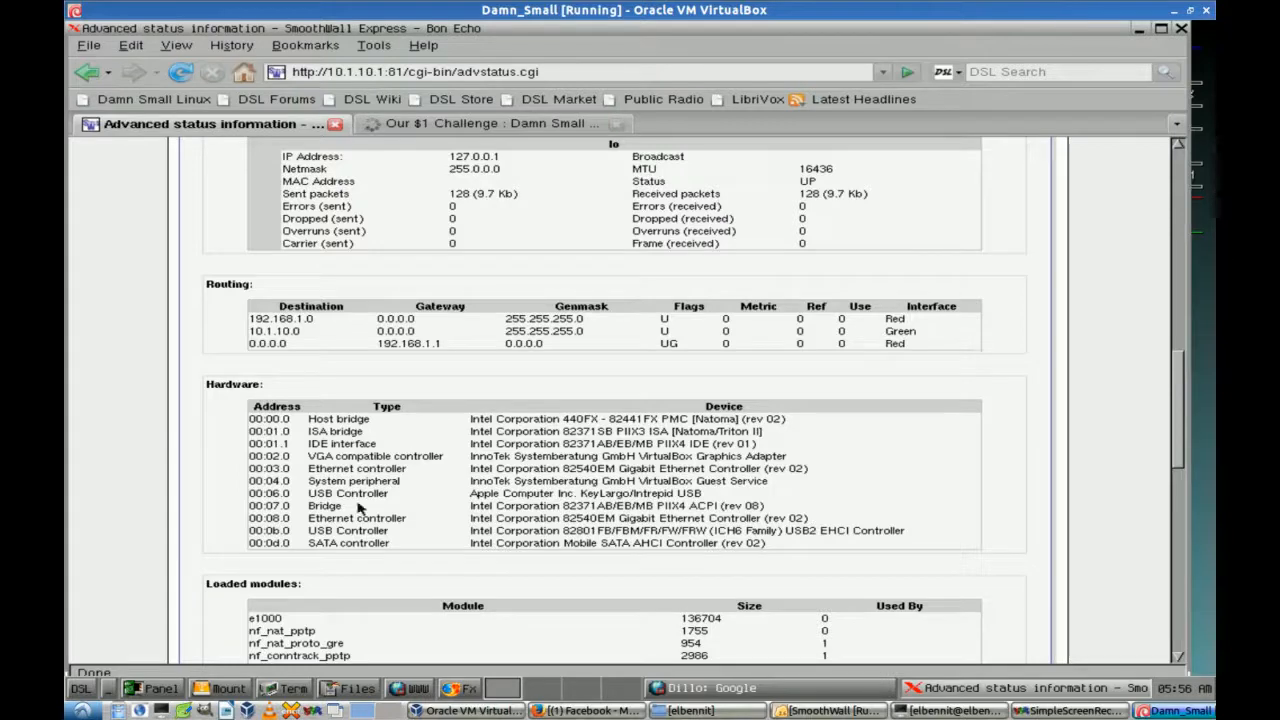
pyautogui.scroll(3)
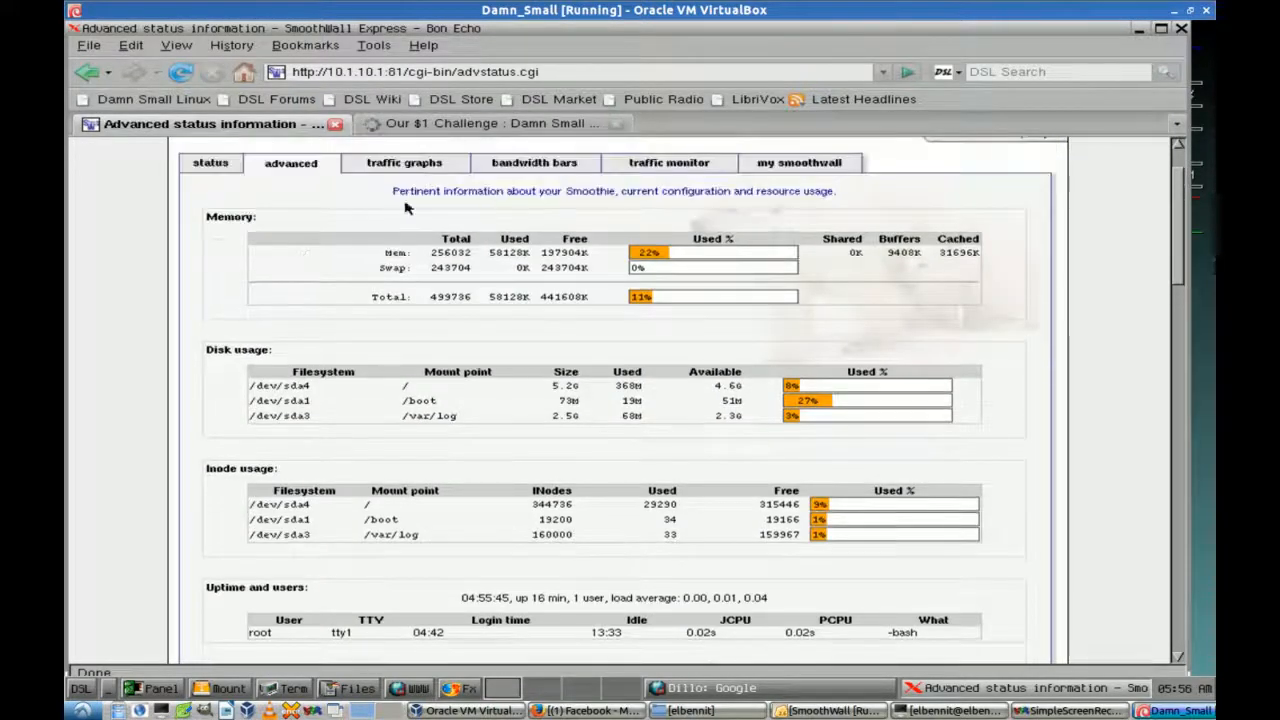
# Go to the network traffic graphs page
pyautogui.click(404, 162)
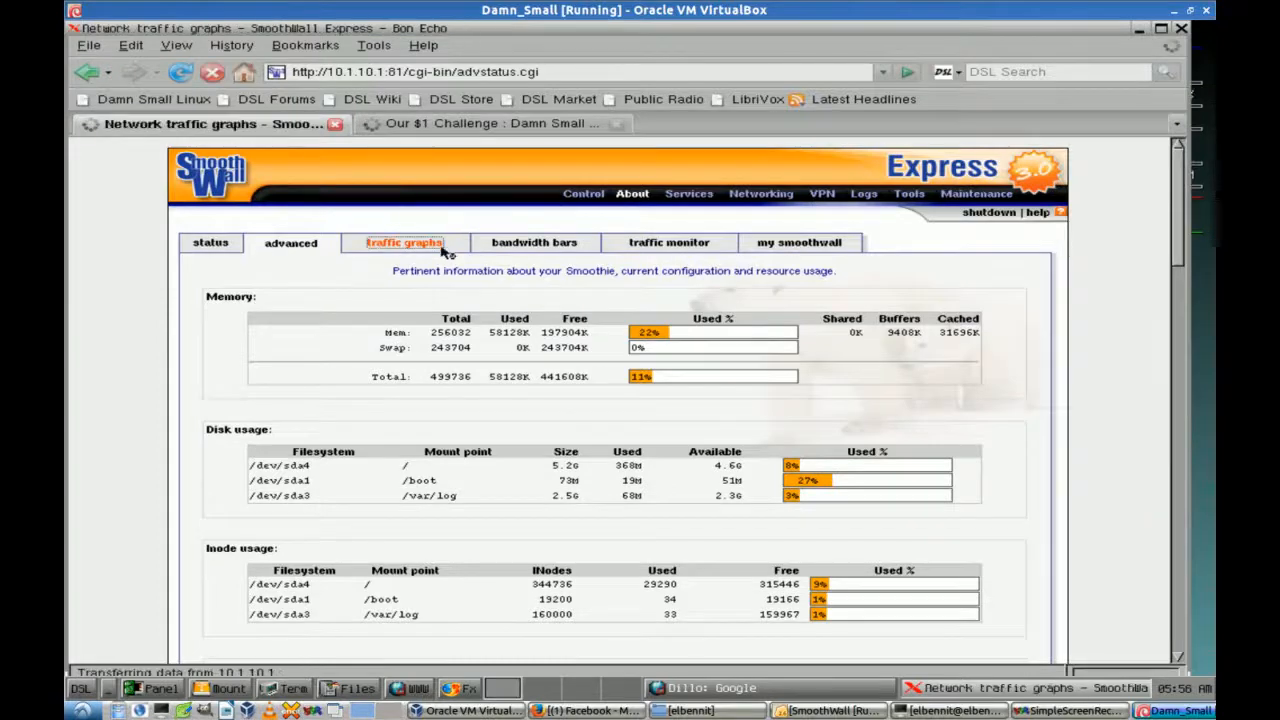
# Review the traffic statistics and daily interface graphs
pyautogui.click(404, 242)
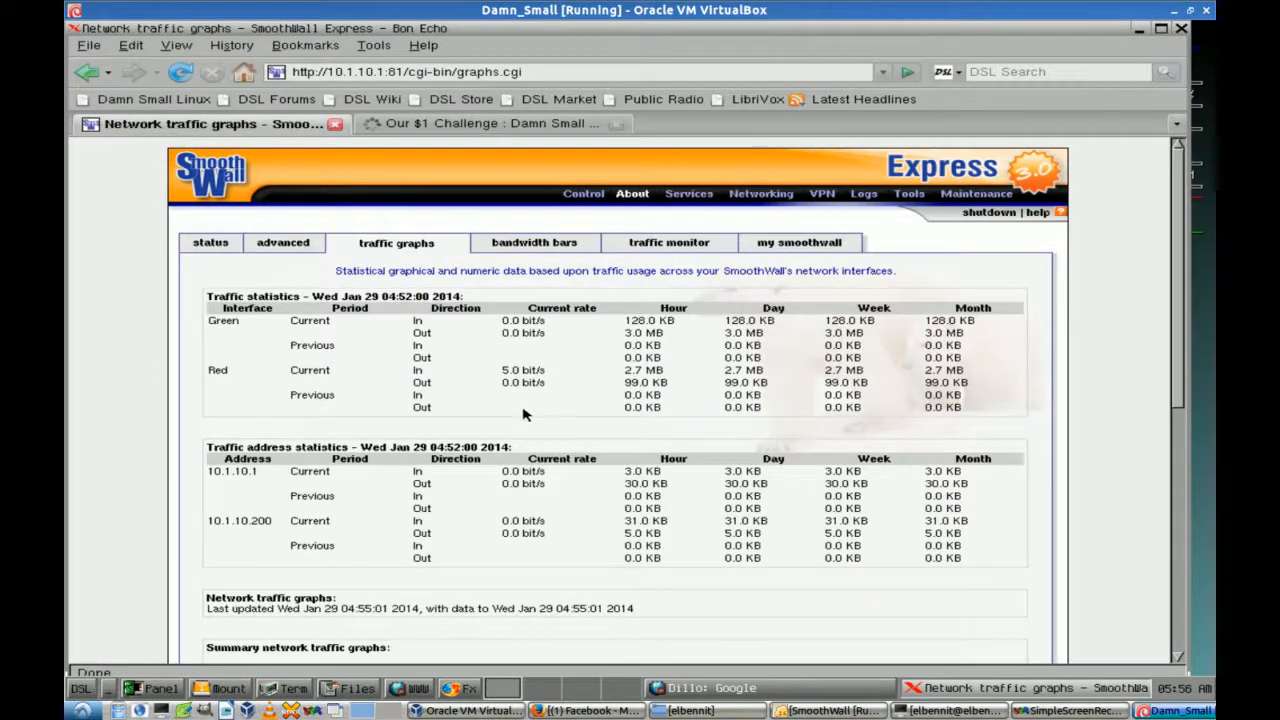
pyautogui.scroll(-3)
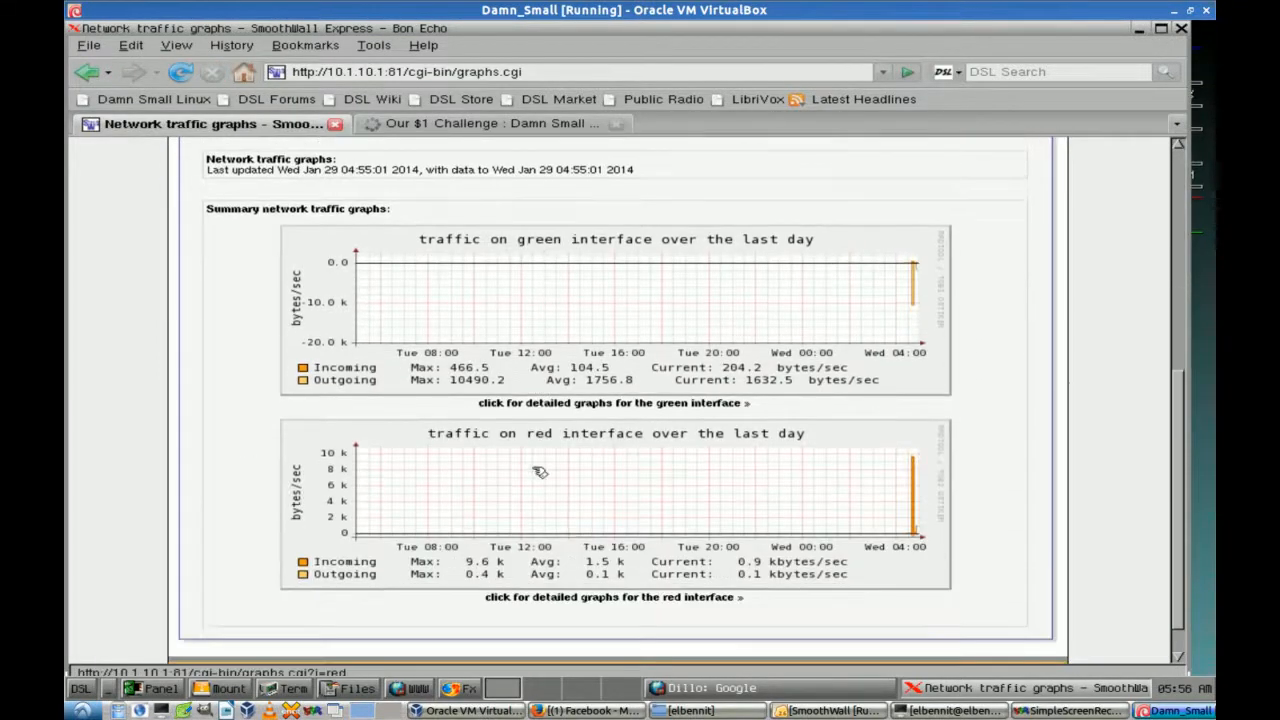
pyautogui.scroll(3)
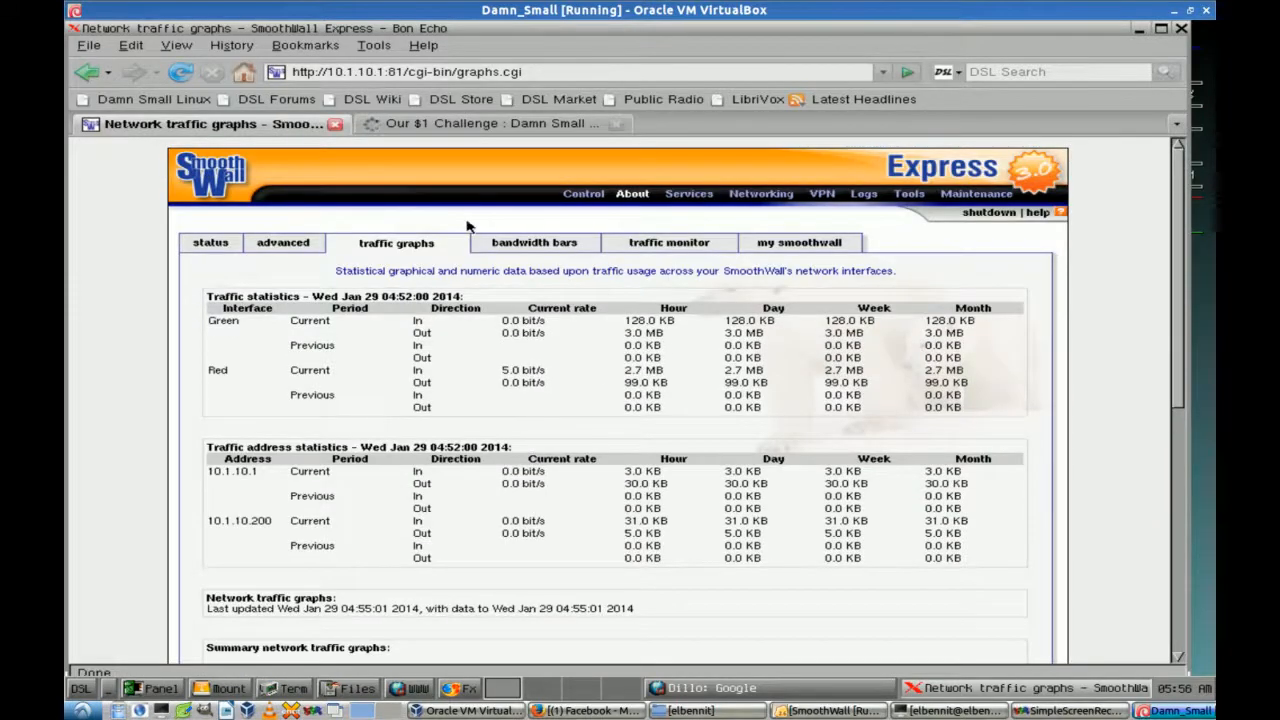
# View the realtime bandwidth bars, then move on to the traffic monitor page
pyautogui.click(534, 242)
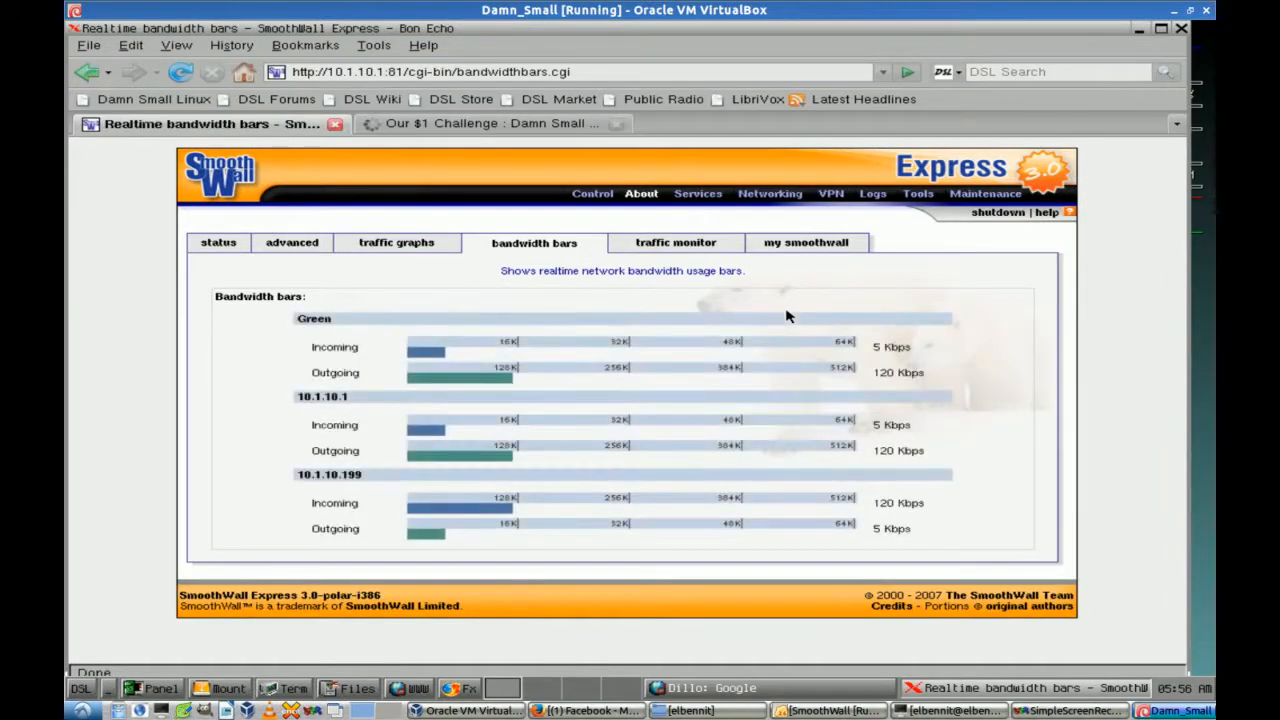
pyautogui.moveTo(770, 400)
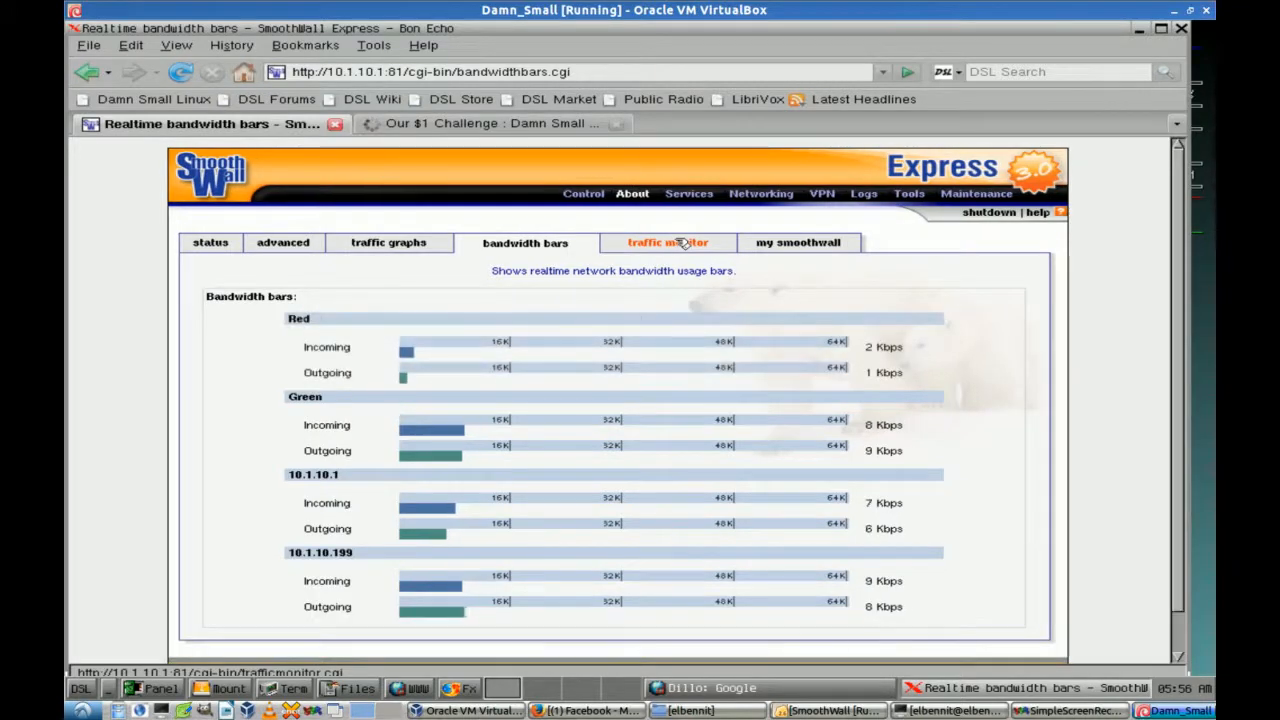
pyautogui.click(668, 242)
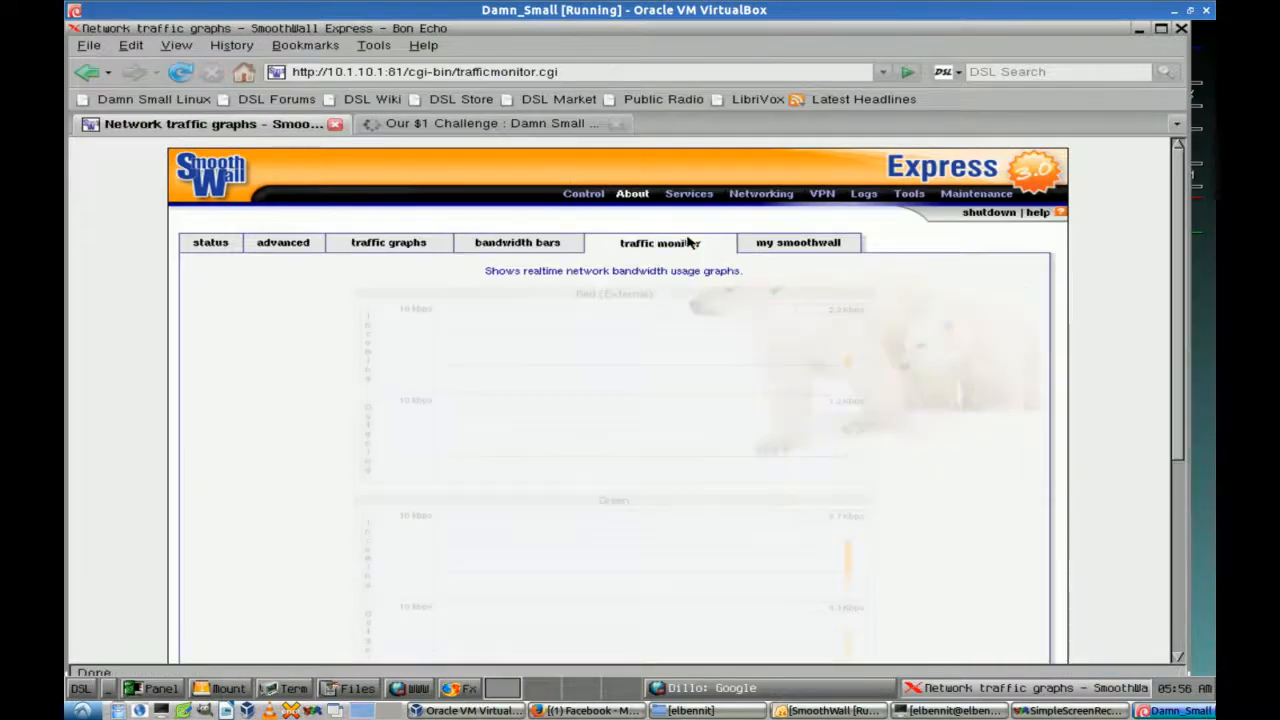
# Watch the live Red and Green interface graphs, then go to the registration and credits page
pyautogui.scroll(-3)
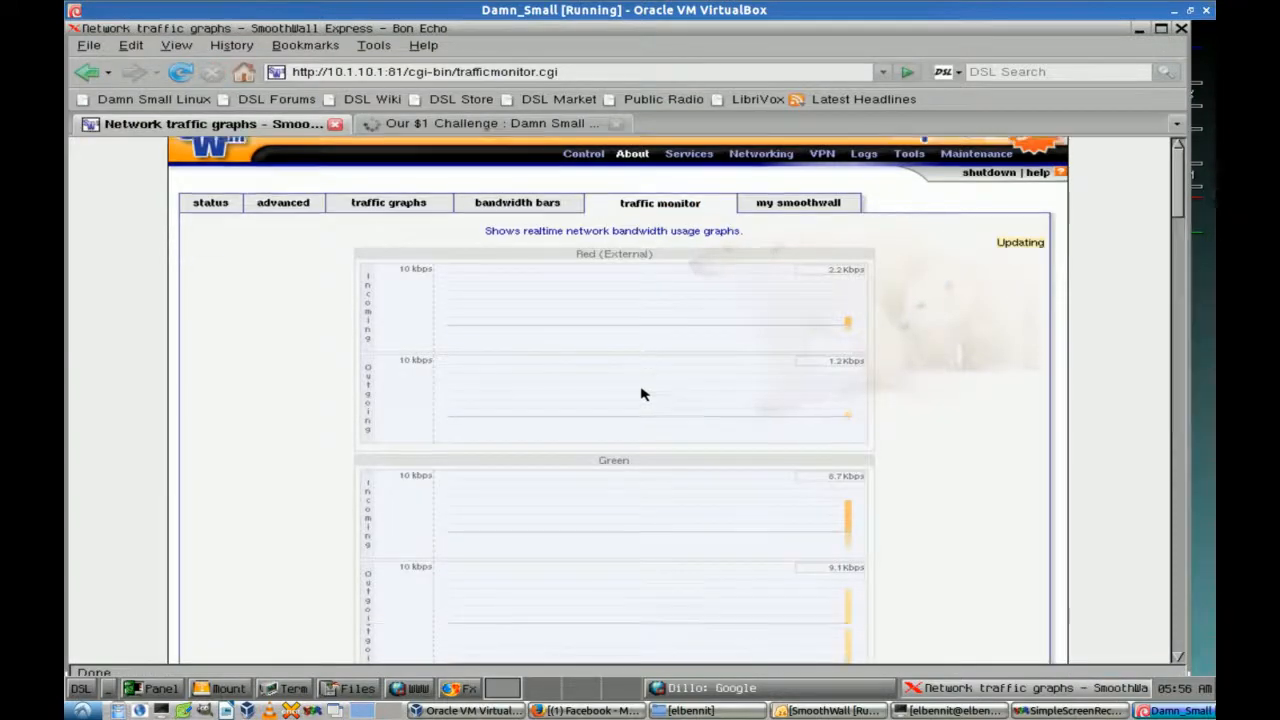
pyautogui.scroll(-3)
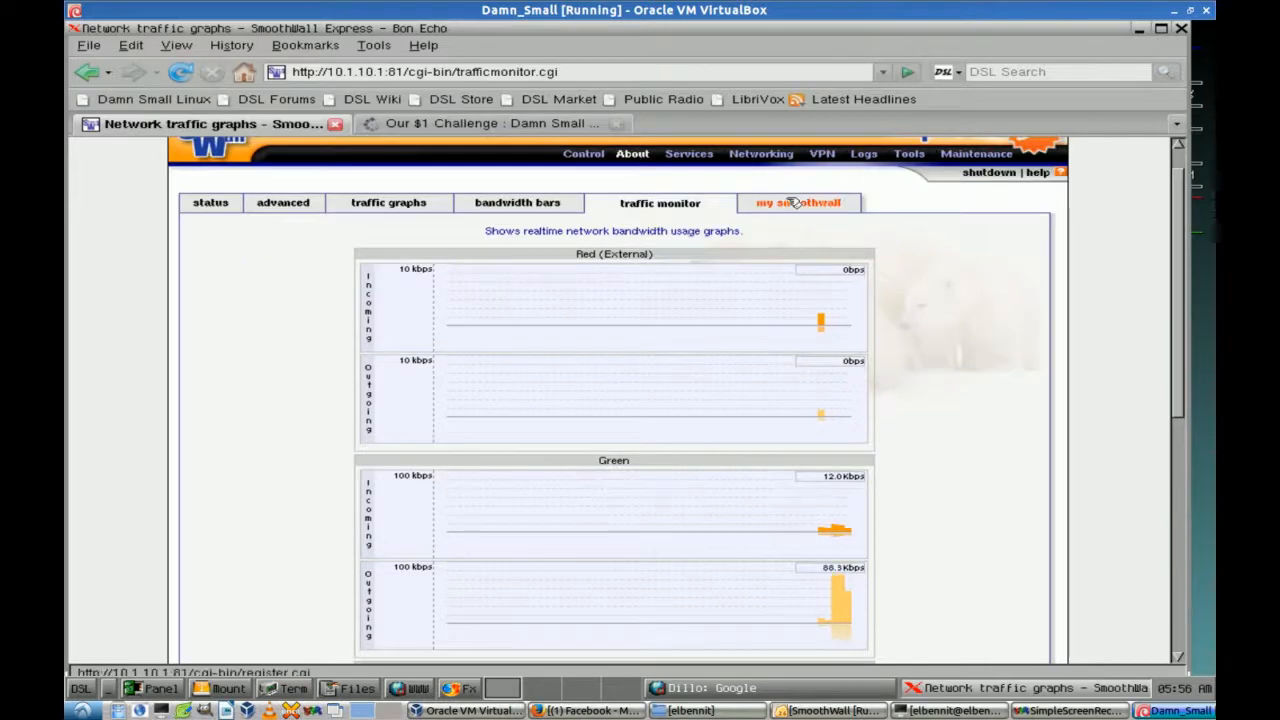
pyautogui.click(798, 202)
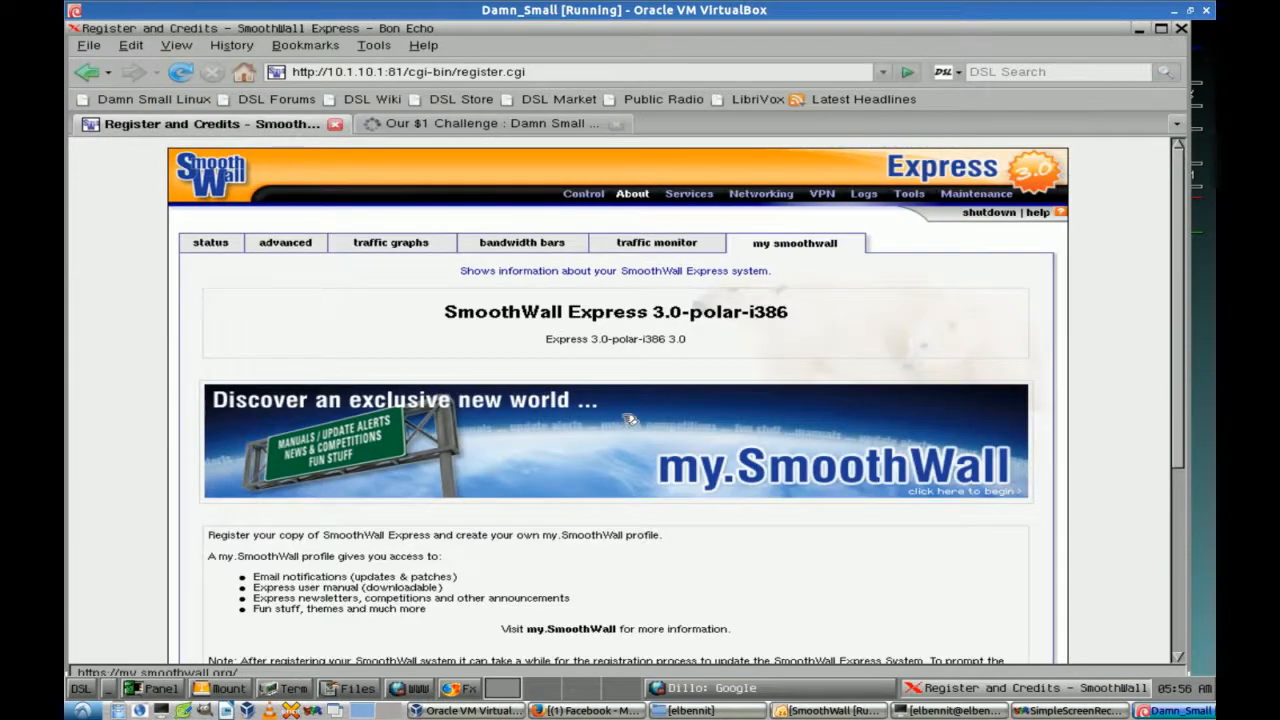
# Look over the registration page, then bring up the firewall log from the Logs menu
pyautogui.scroll(-3)
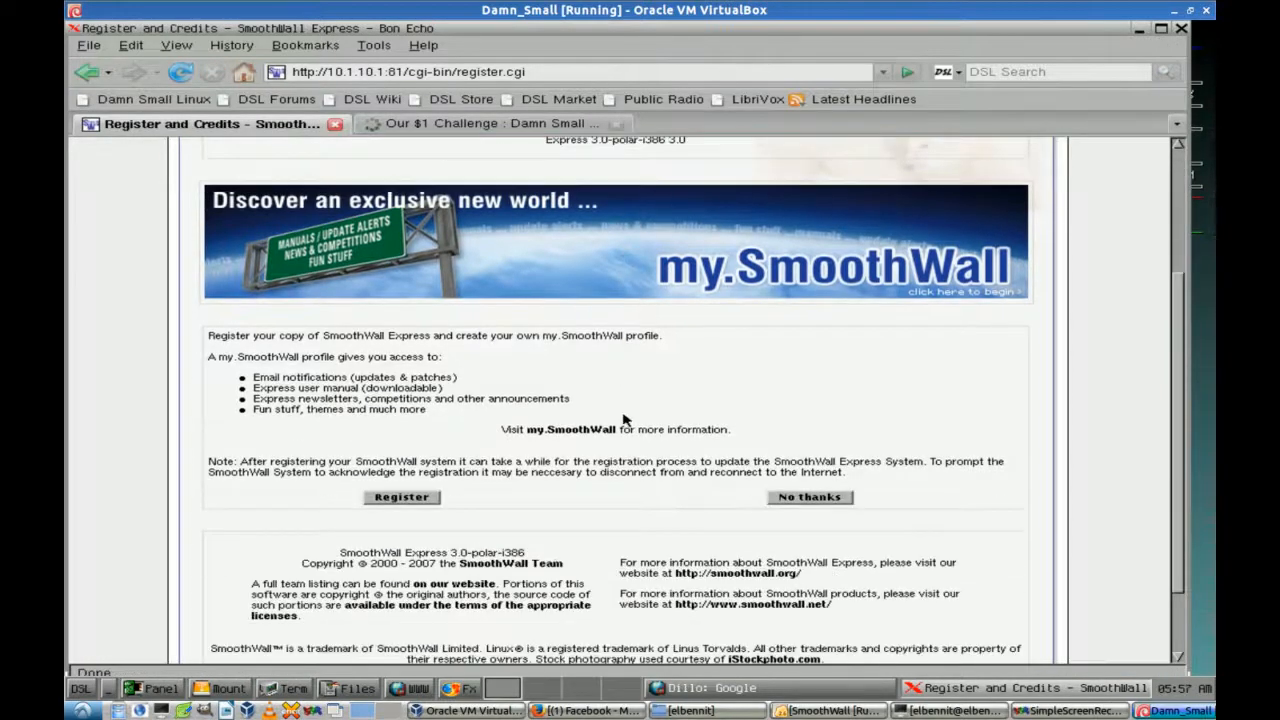
pyautogui.scroll(3)
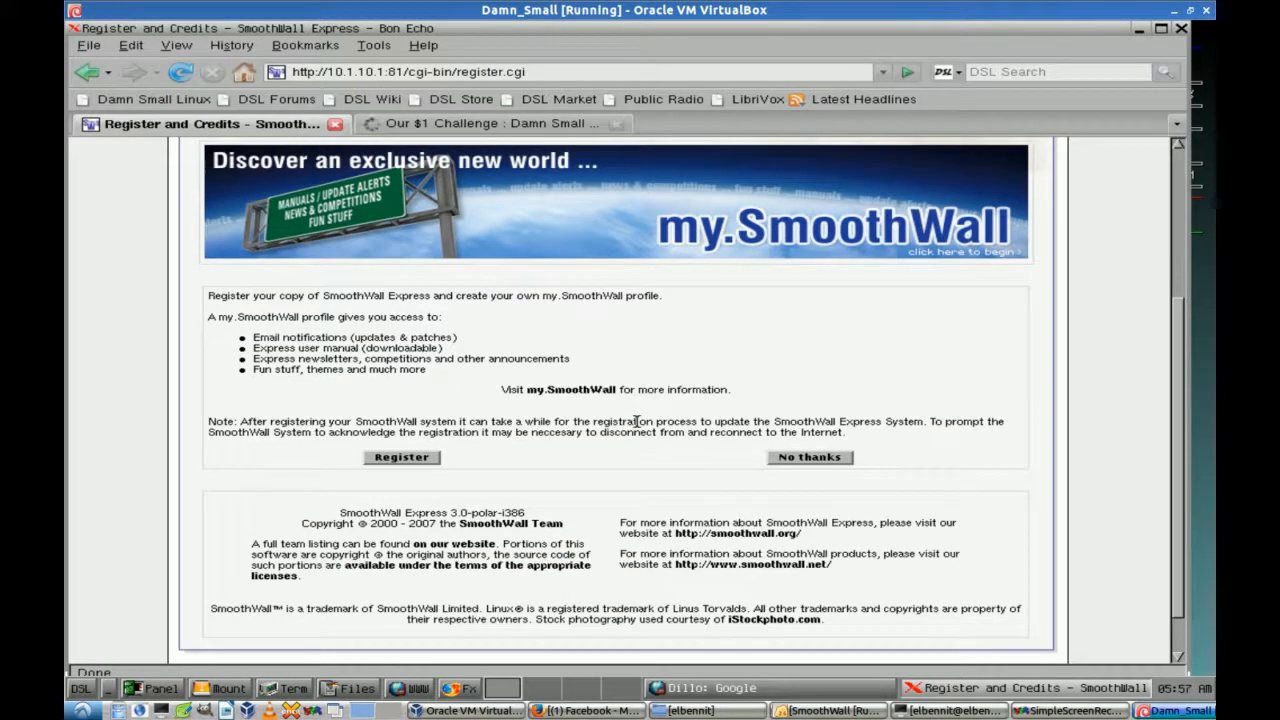
pyautogui.moveTo(672, 548)
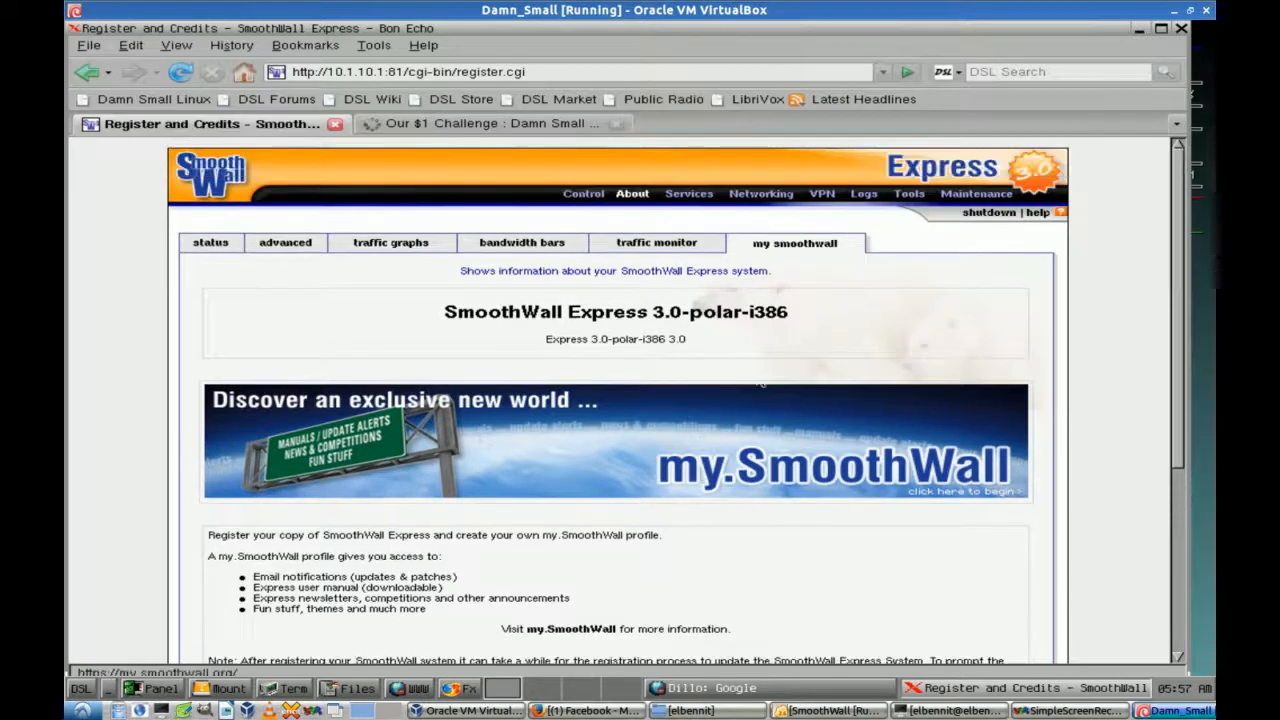
pyautogui.click(688, 192)
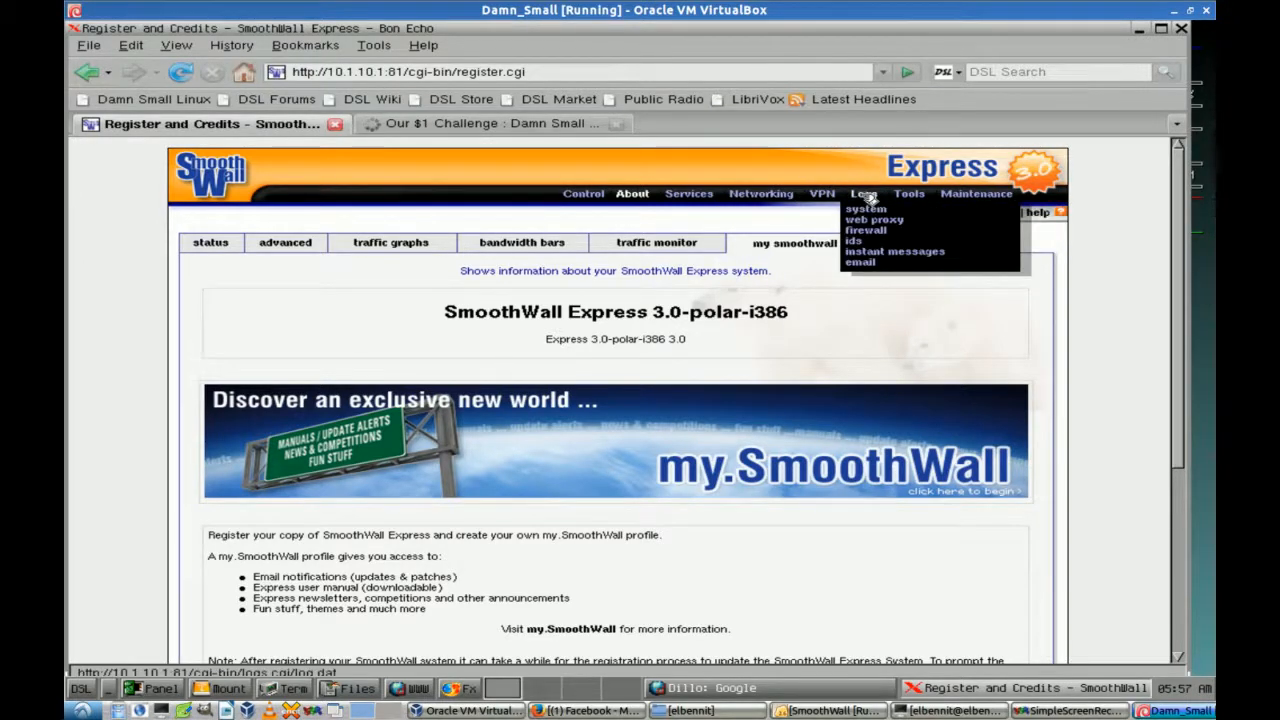
pyautogui.moveTo(864, 230)
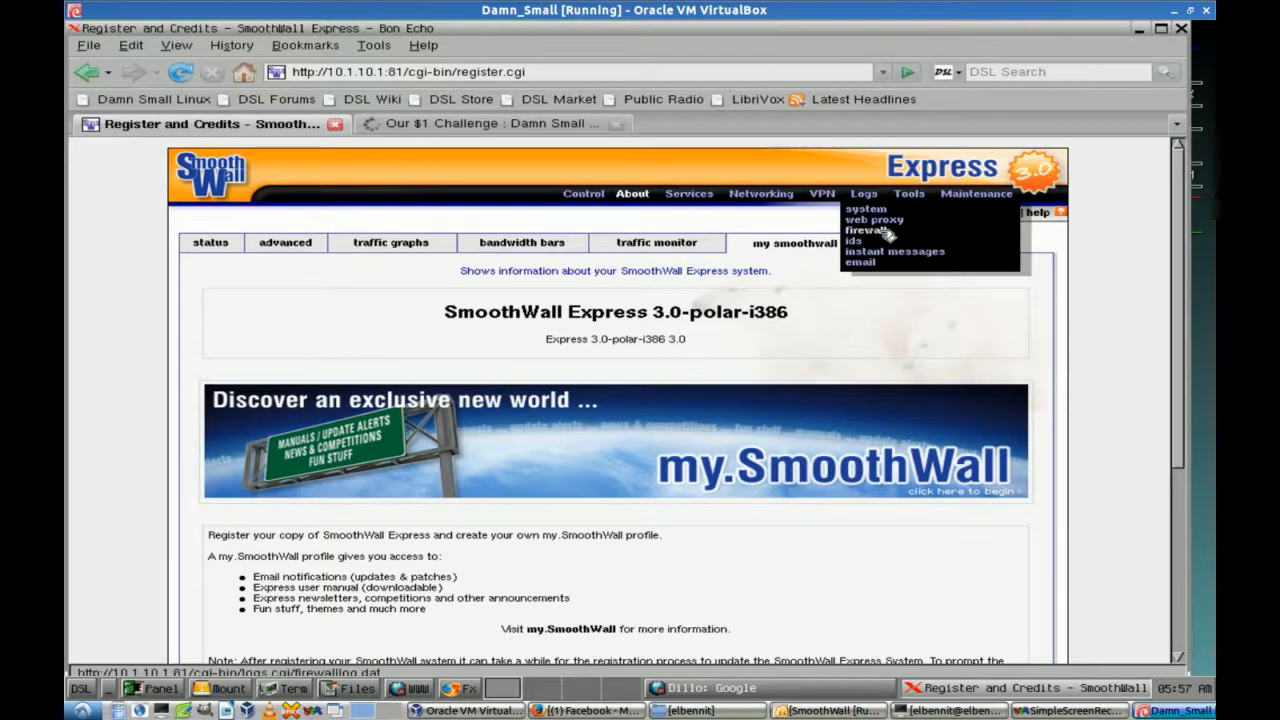
pyautogui.moveTo(884, 232)
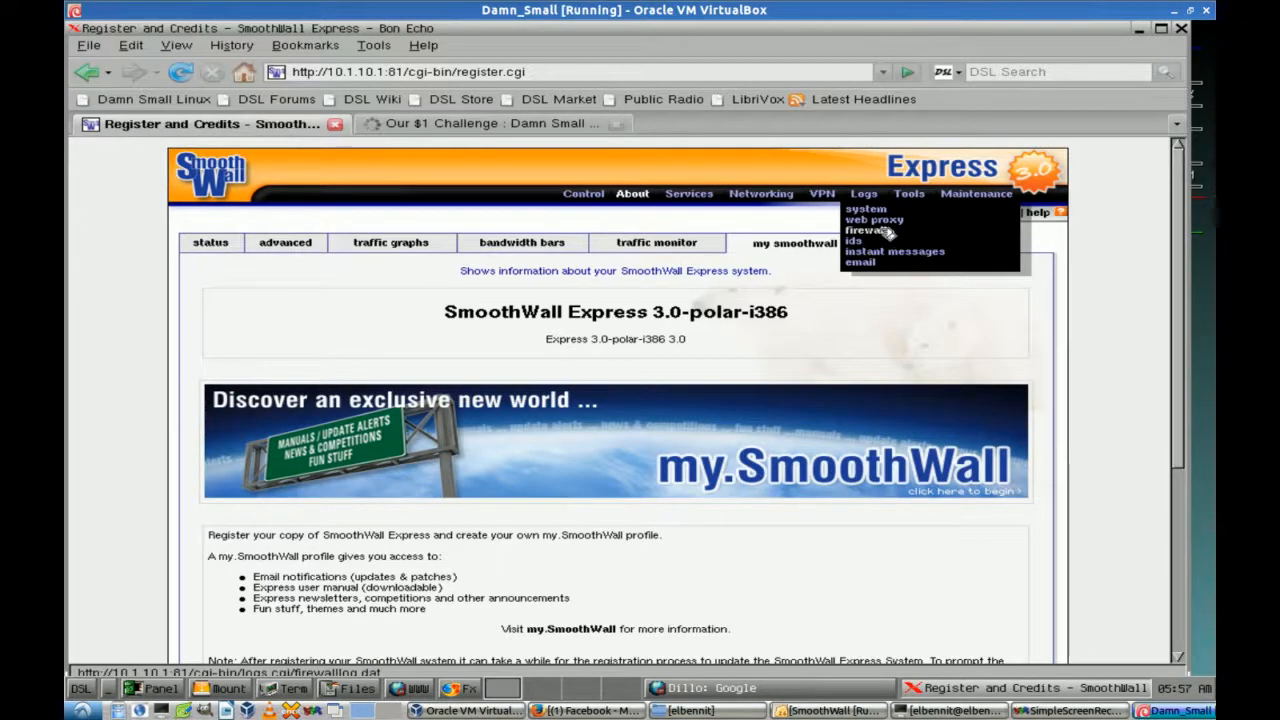
pyautogui.click(860, 230)
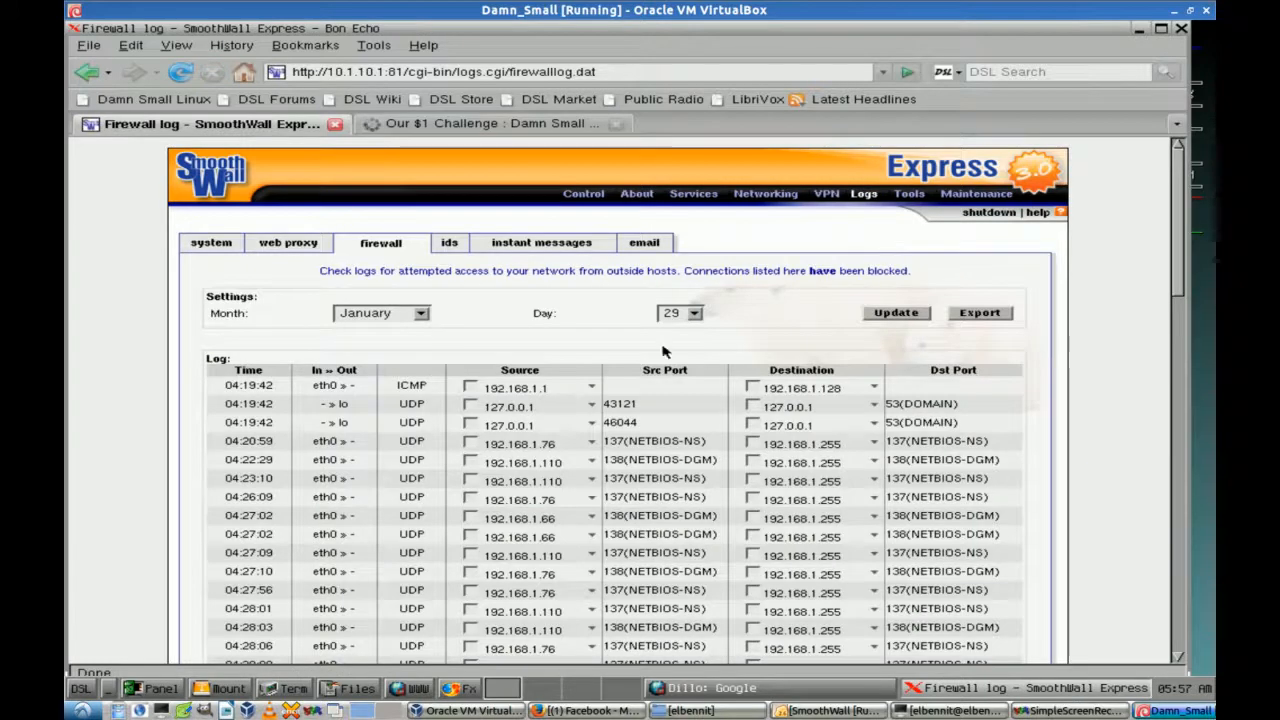
# Scan the firewall log entries, then go to the IP information whois lookup under Tools
pyautogui.scroll(-3)
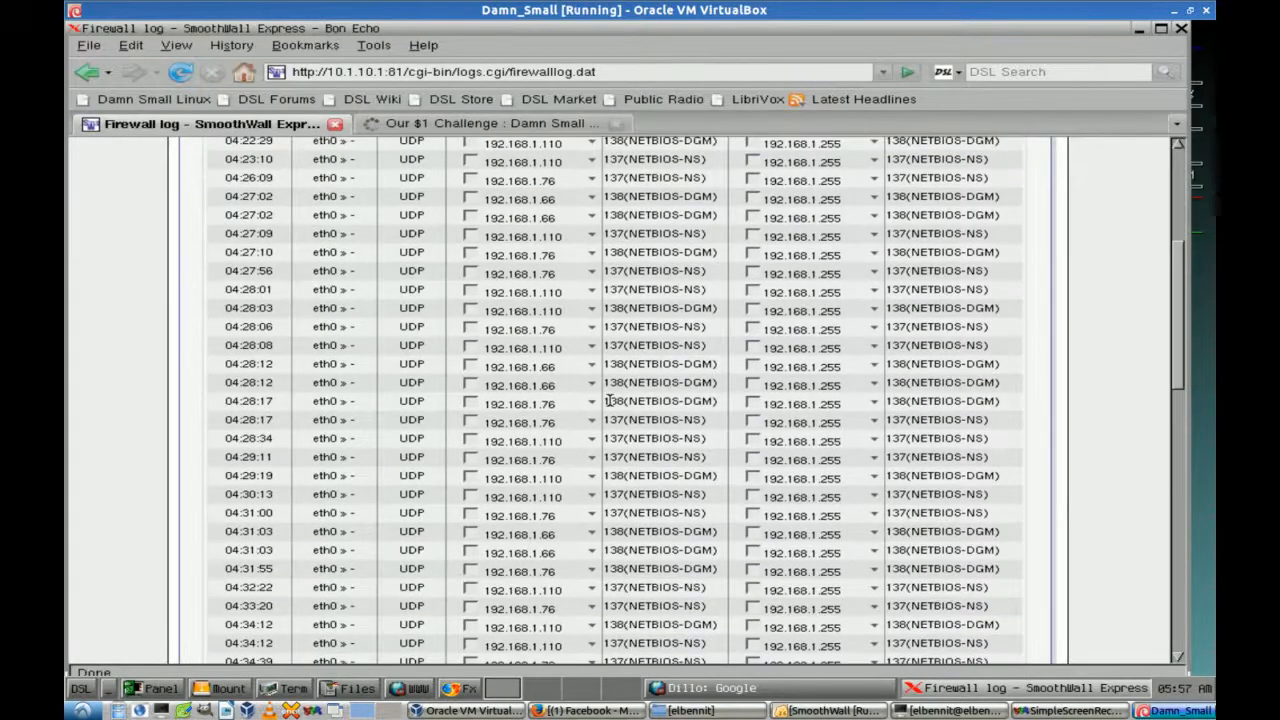
pyautogui.scroll(3)
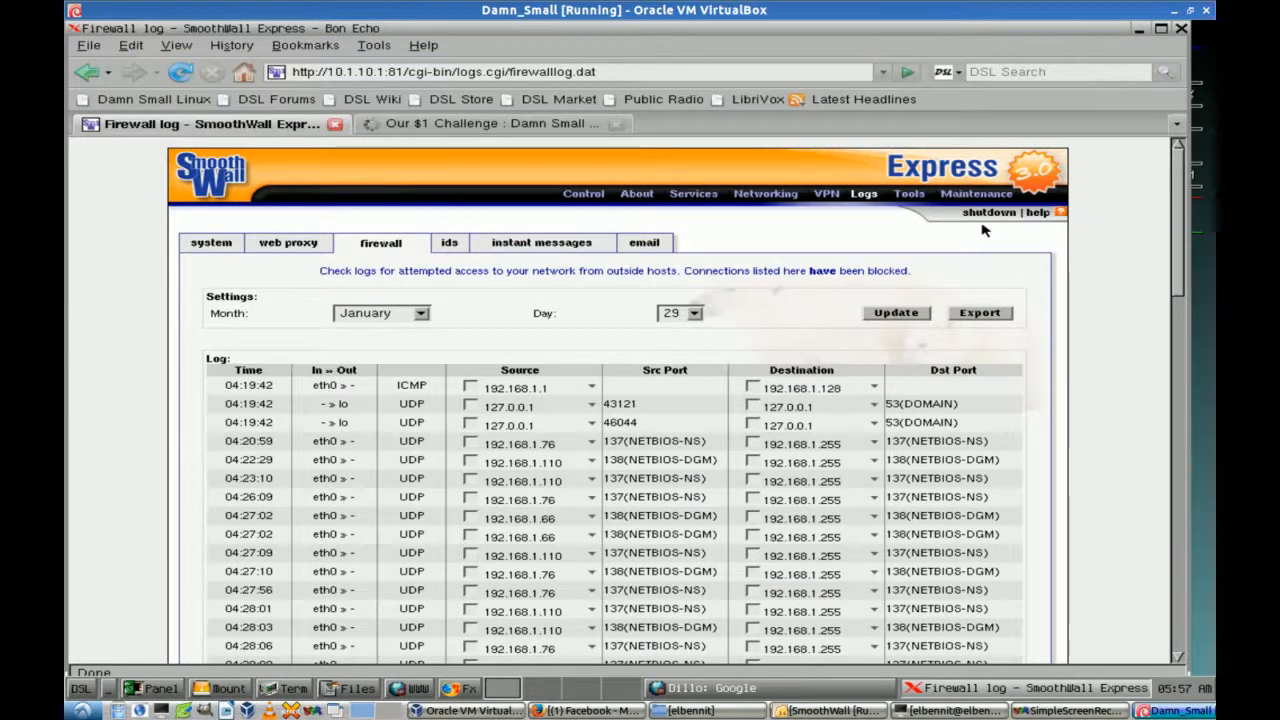
pyautogui.click(908, 192)
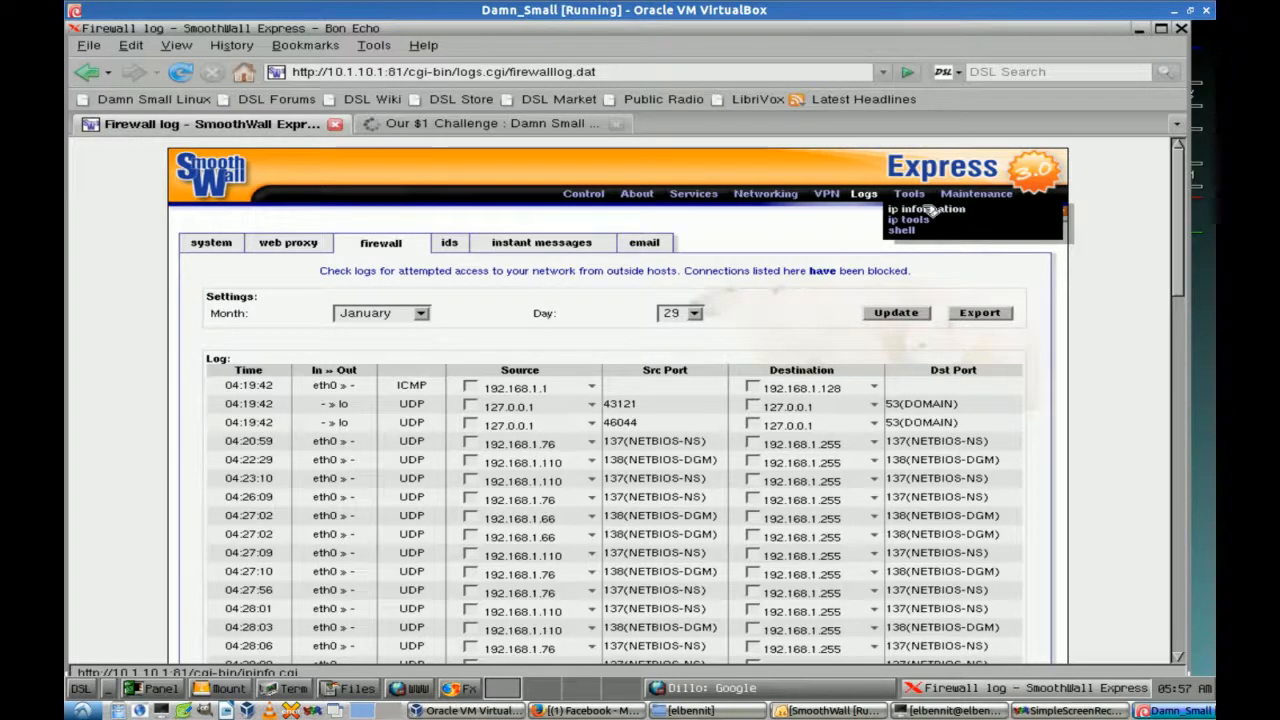
pyautogui.click(924, 208)
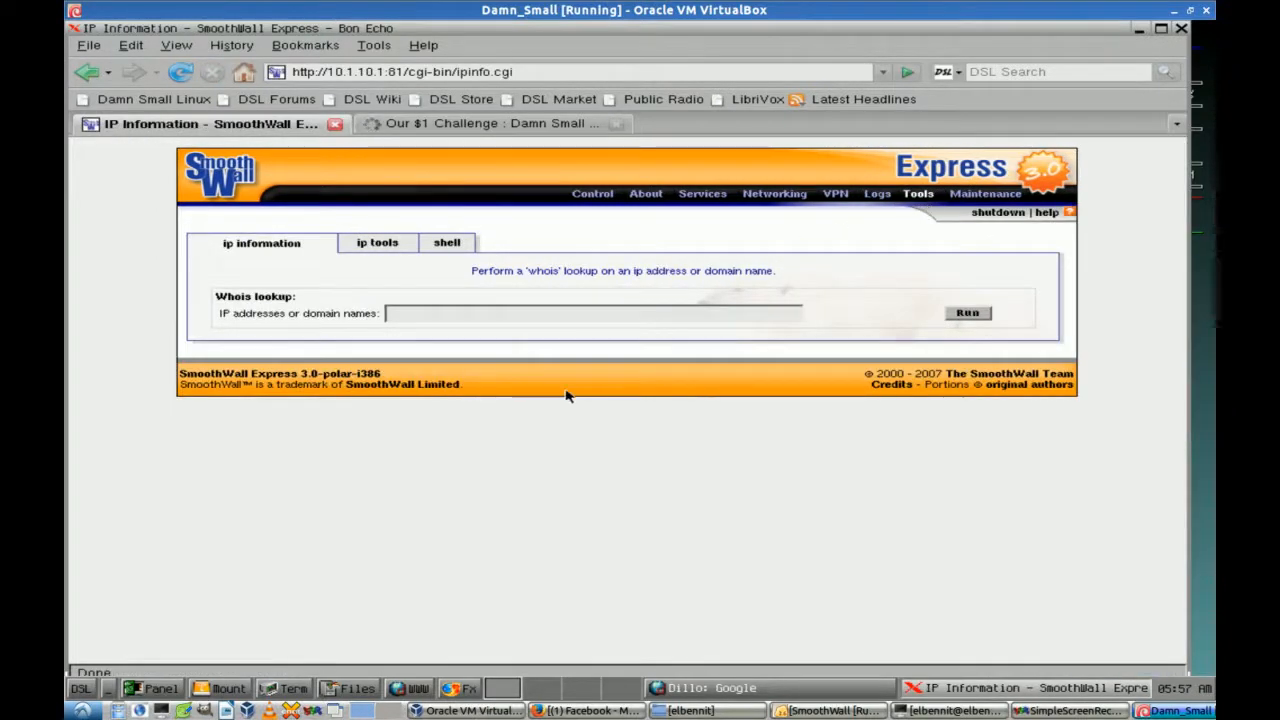
pyautogui.moveTo(380, 234)
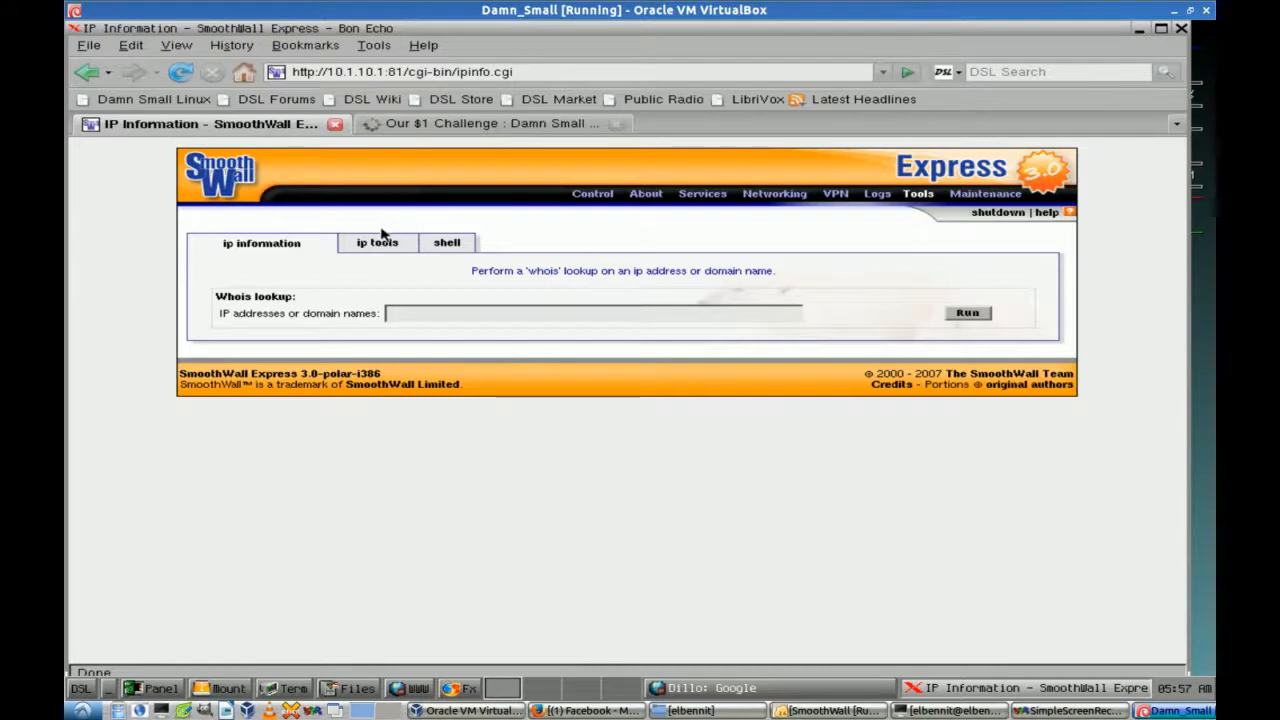
# View the ping and traceroute diagnostics, then the Java SSH secure shell page
pyautogui.click(376, 242)
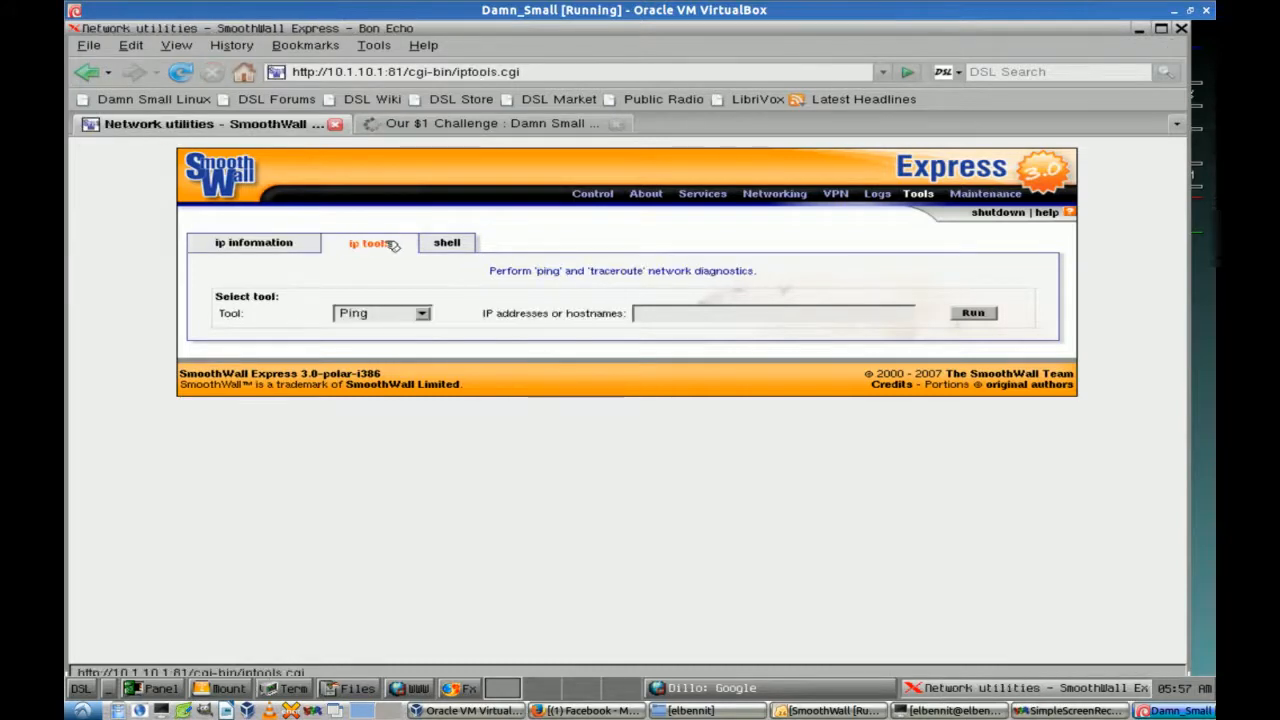
pyautogui.click(446, 242)
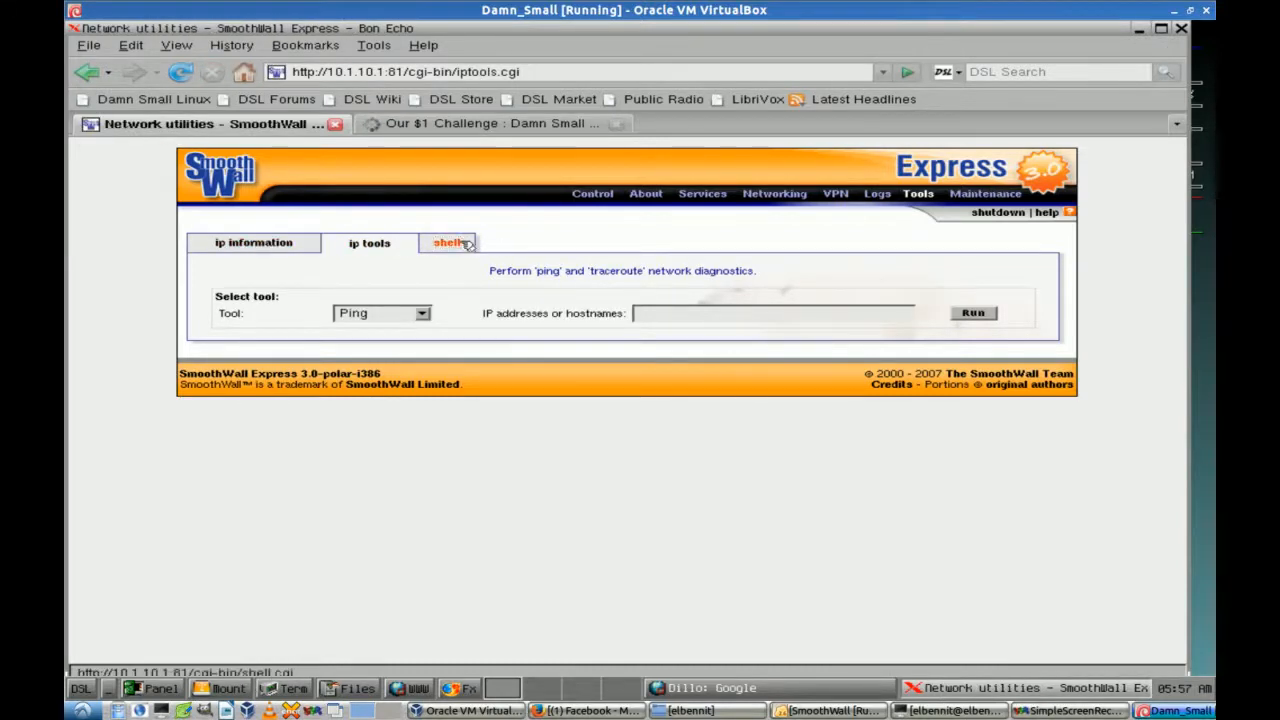
pyautogui.click(448, 244)
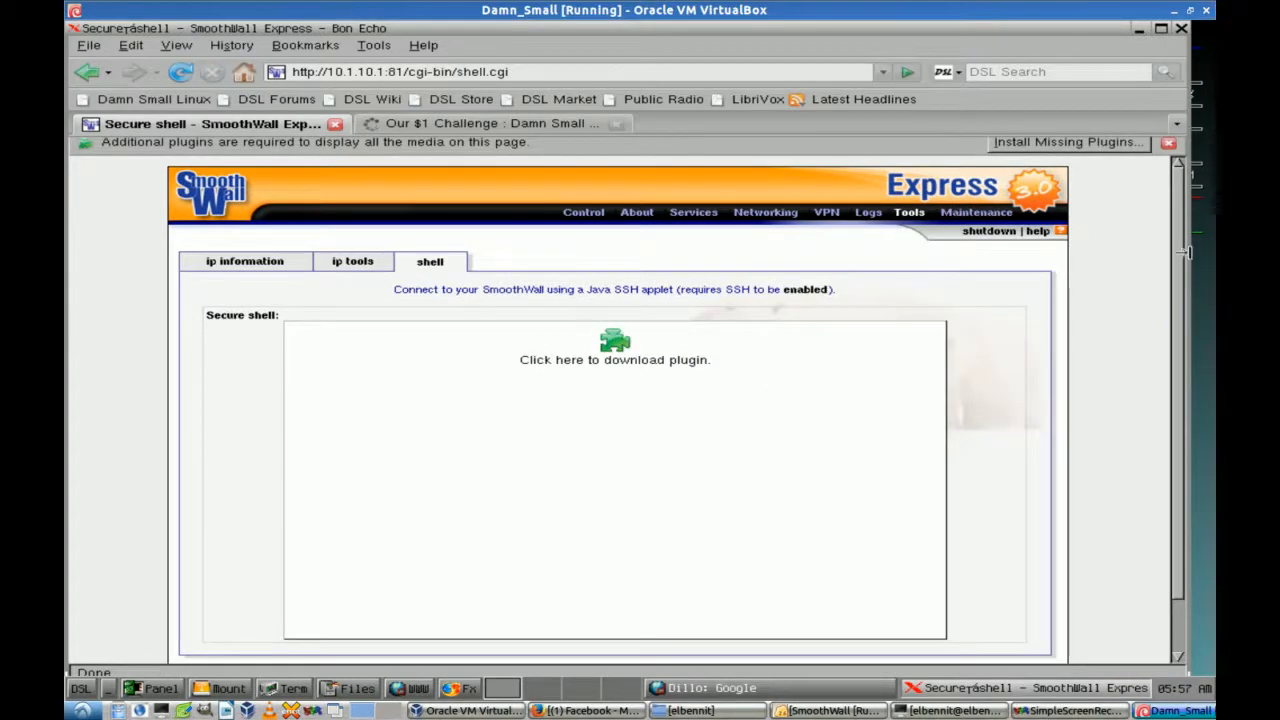
pyautogui.scroll(-3)
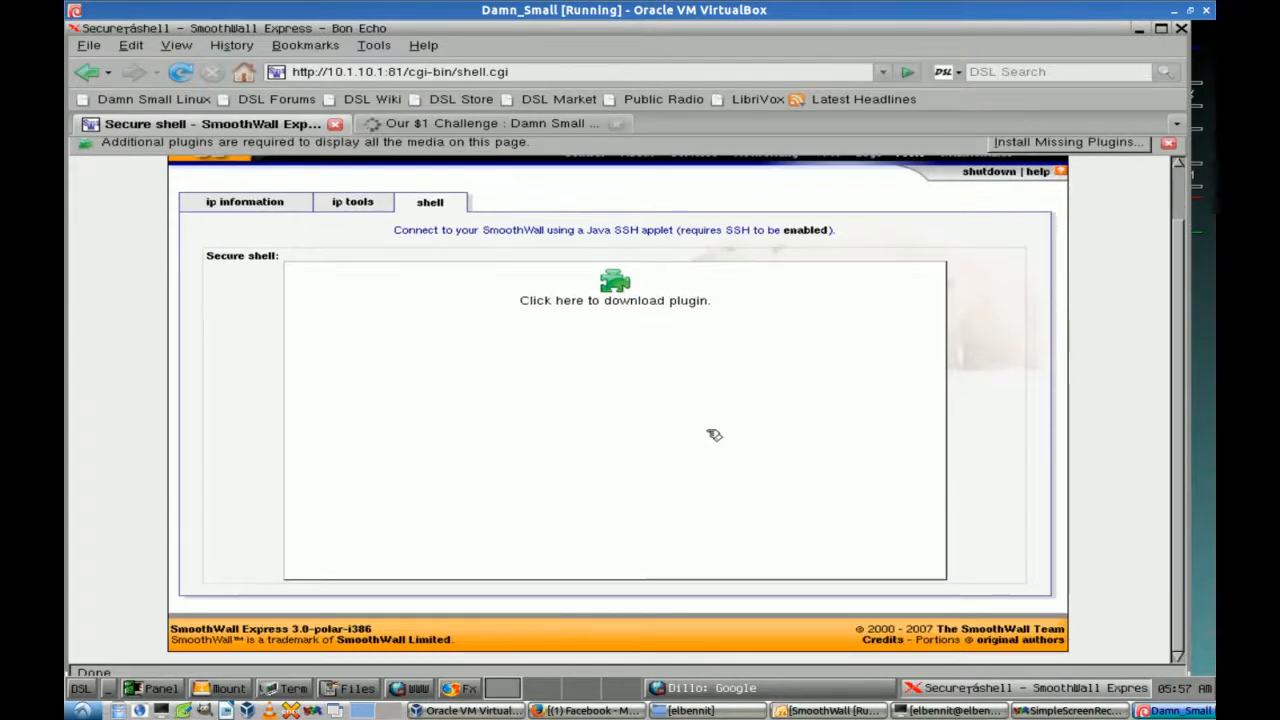
pyautogui.scroll(3)
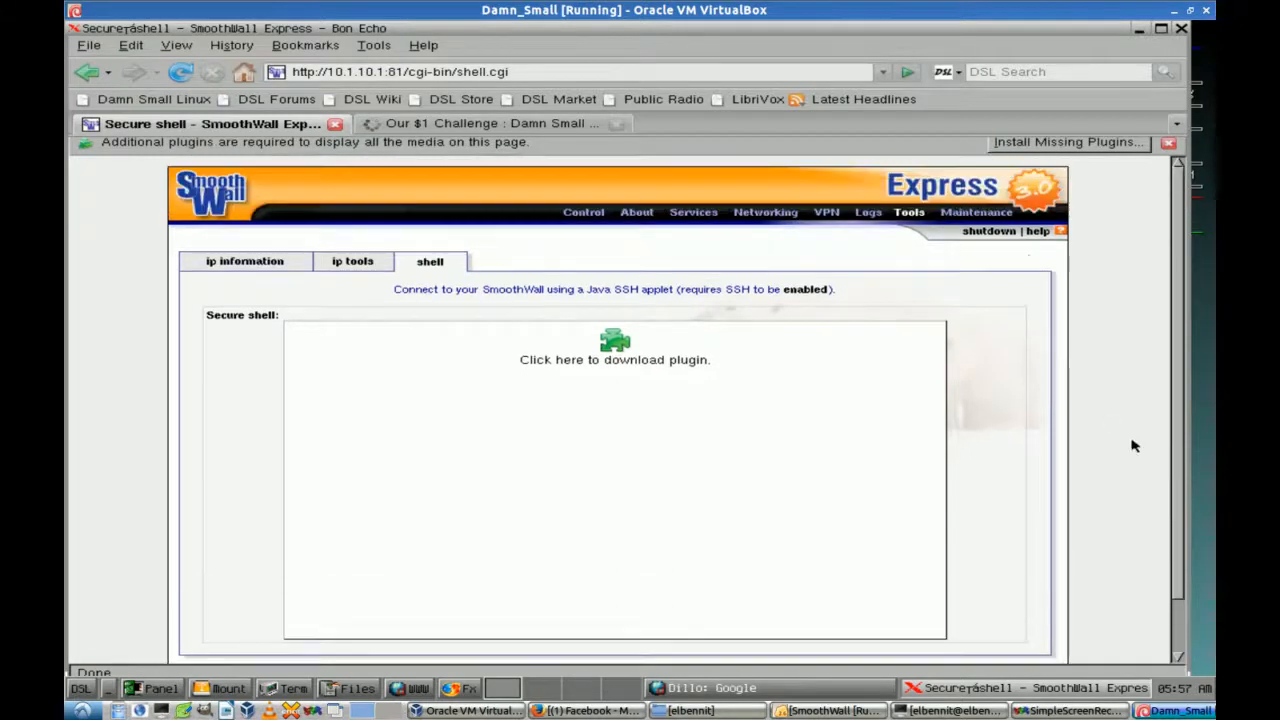
# Switch to the VirtualBox Manager and look over pfSense's storage, audio and network details
pyautogui.click(976, 212)
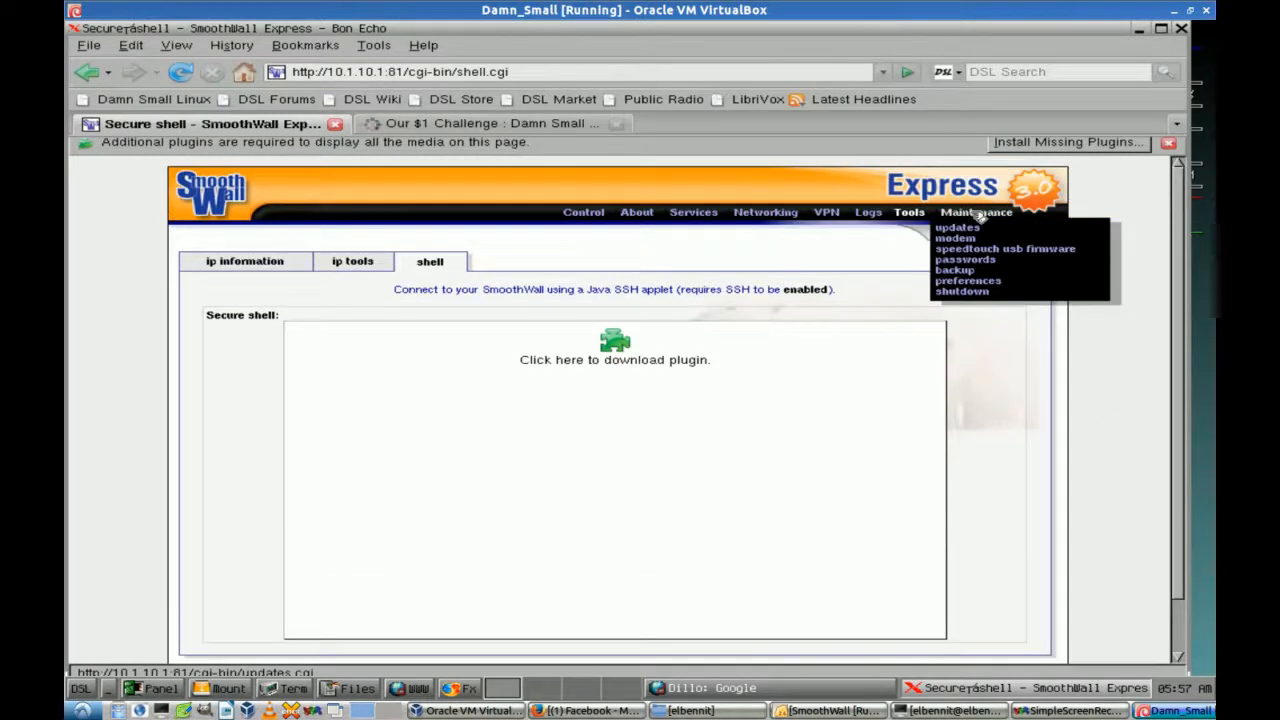
pyautogui.moveTo(960, 292)
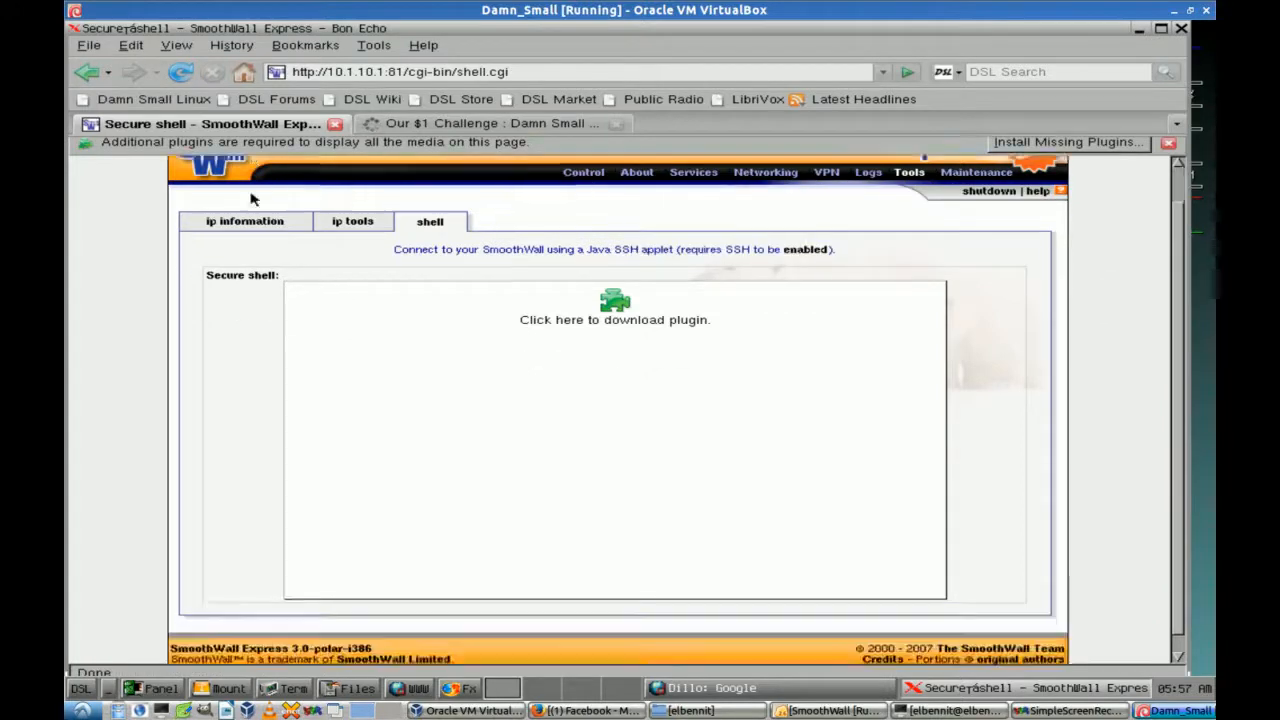
pyautogui.scroll(-3)
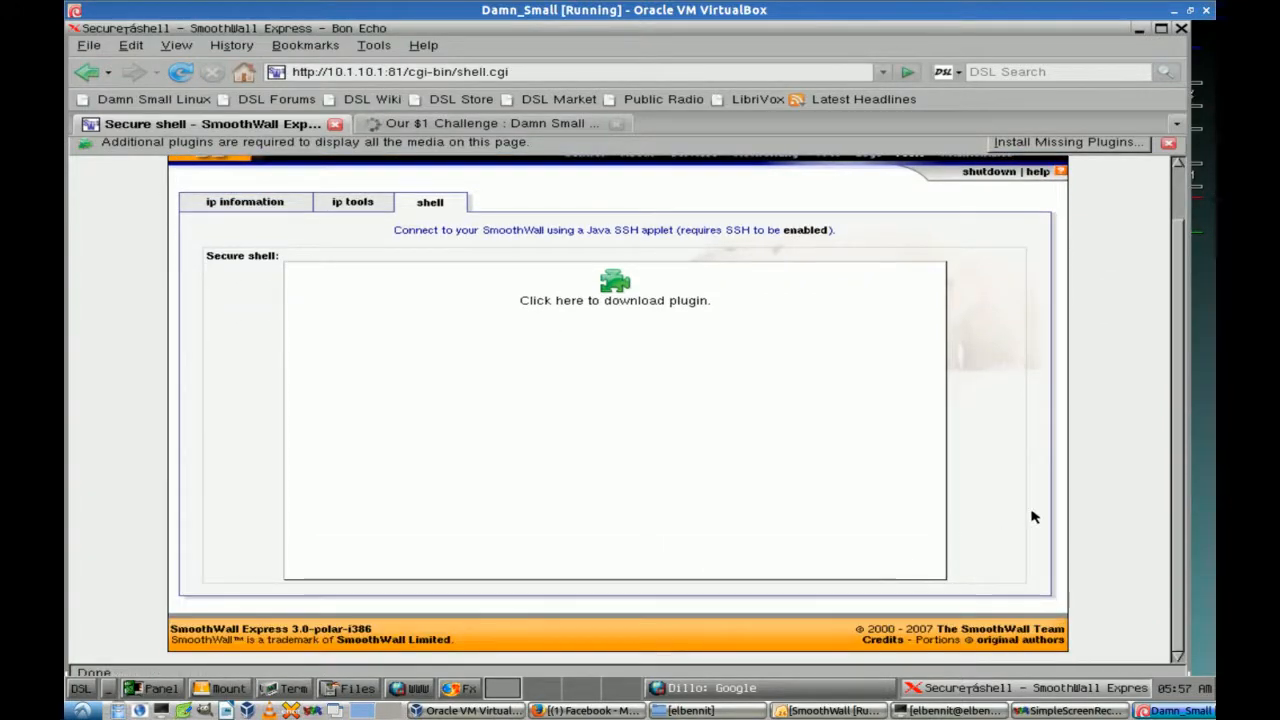
pyautogui.moveTo(900, 432)
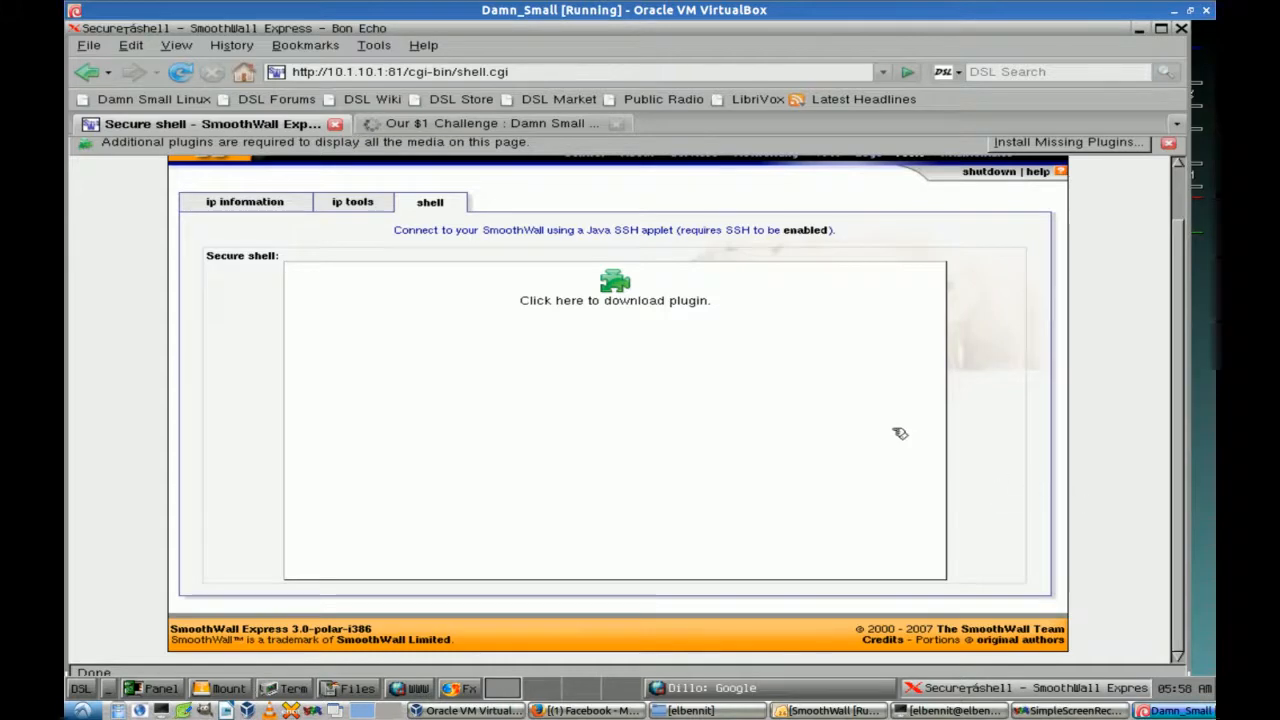
pyautogui.scroll(3)
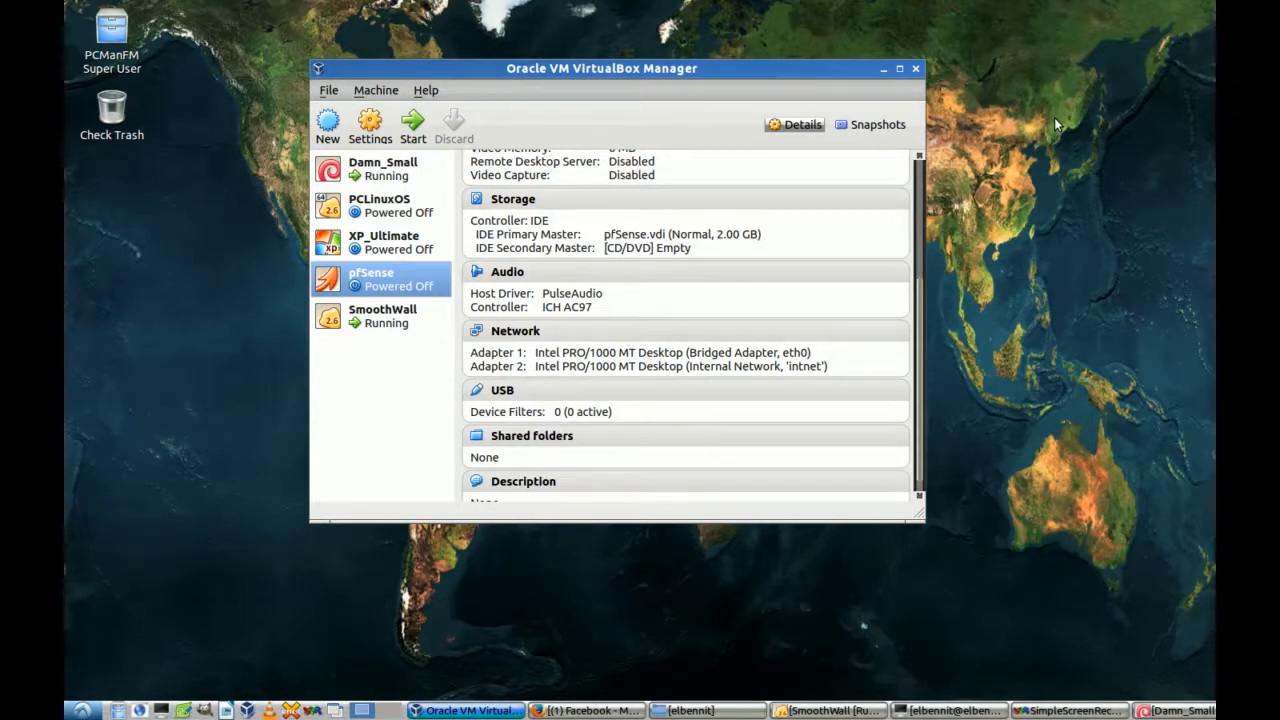
pyautogui.moveTo(892, 80)
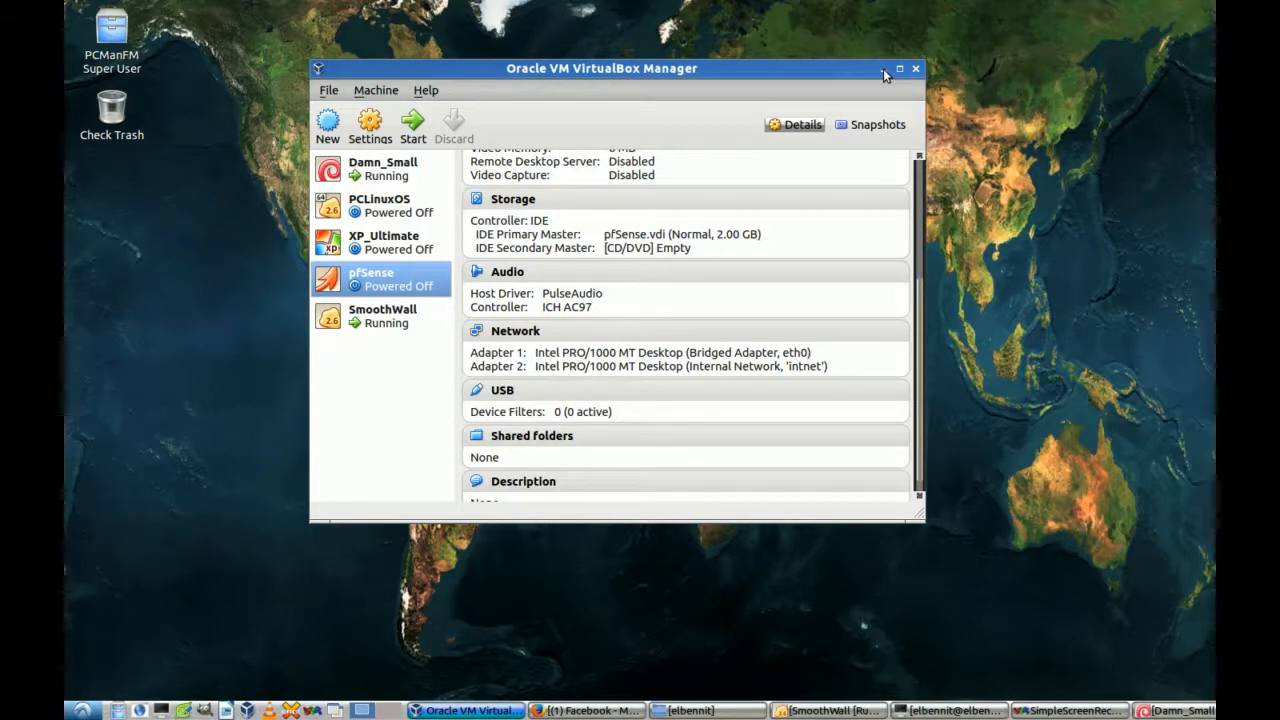
# Close the VirtualBox Manager window, leaving the host desktop clear
pyautogui.click(898, 68)
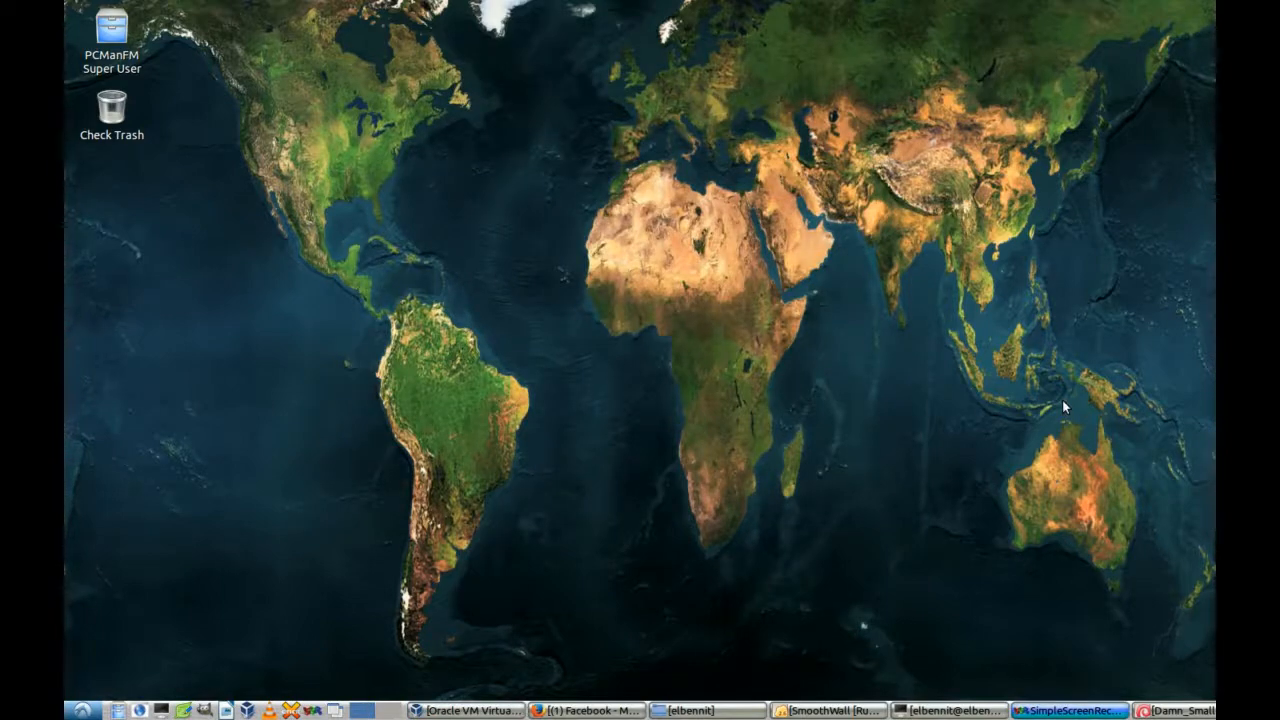